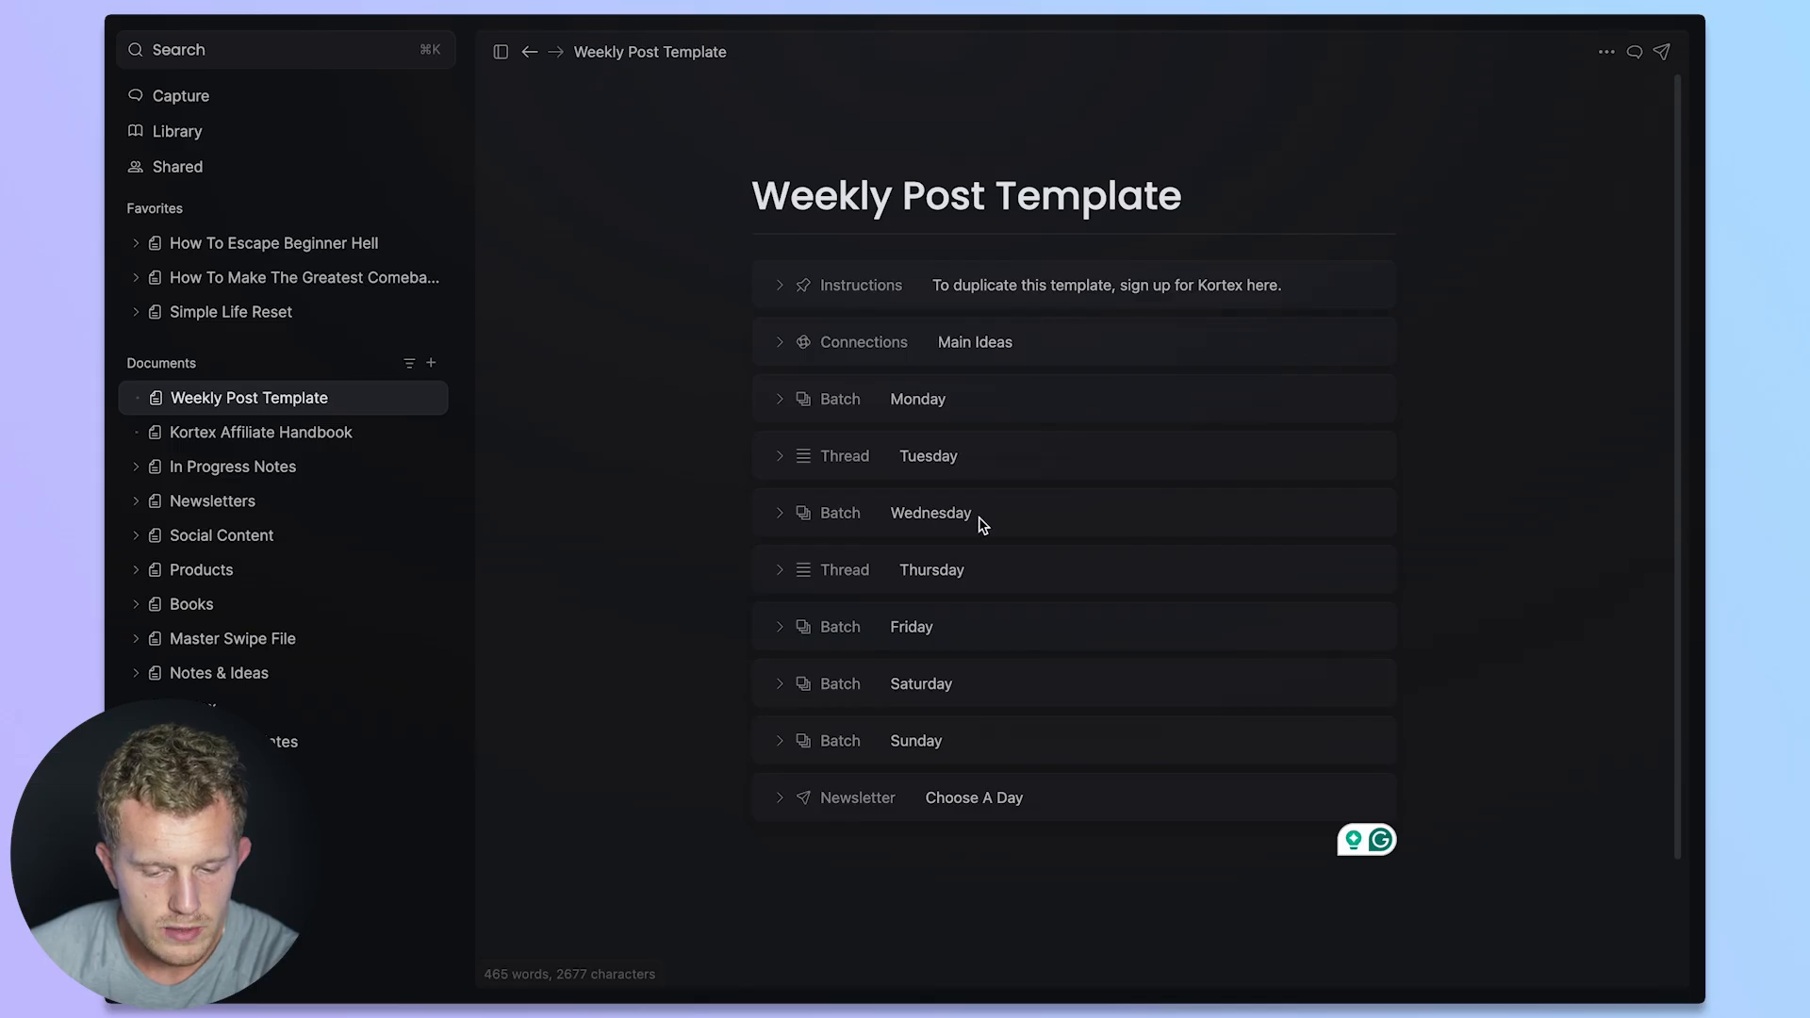
pyautogui.moveTo(989, 392)
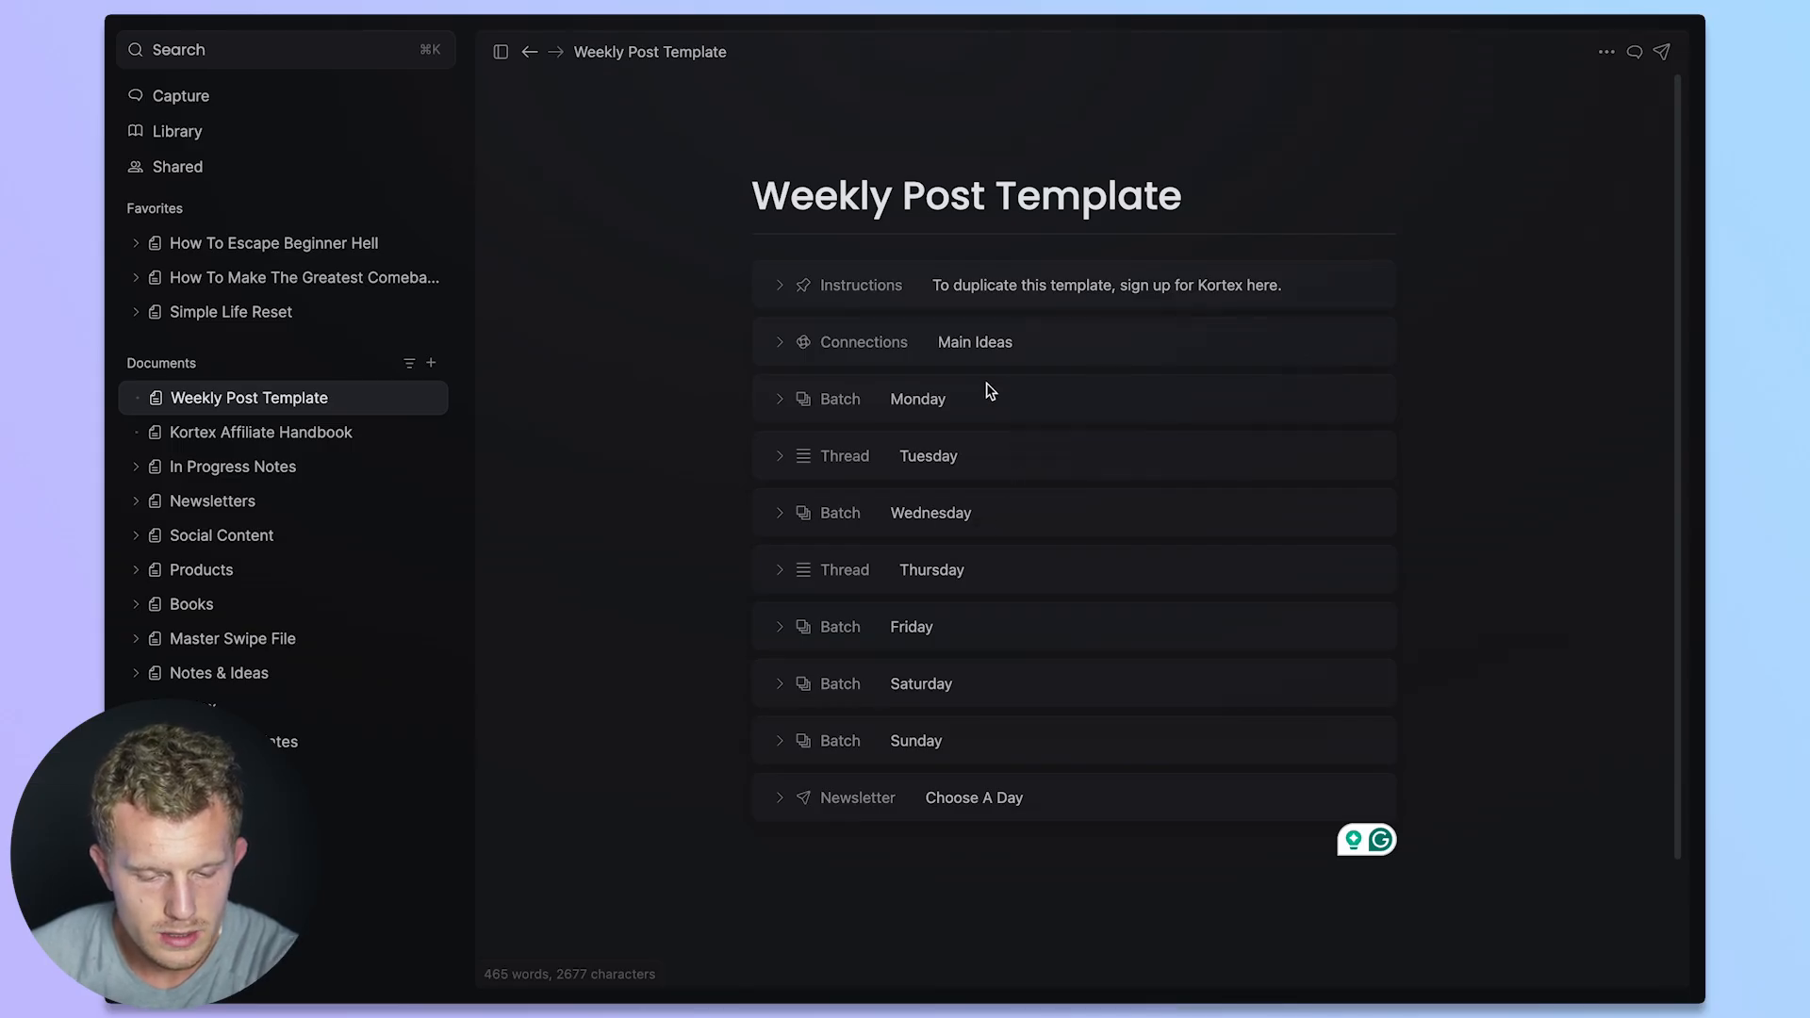
# - Expand the Connections section and scroll through its link prompts
pyautogui.scroll(-3)
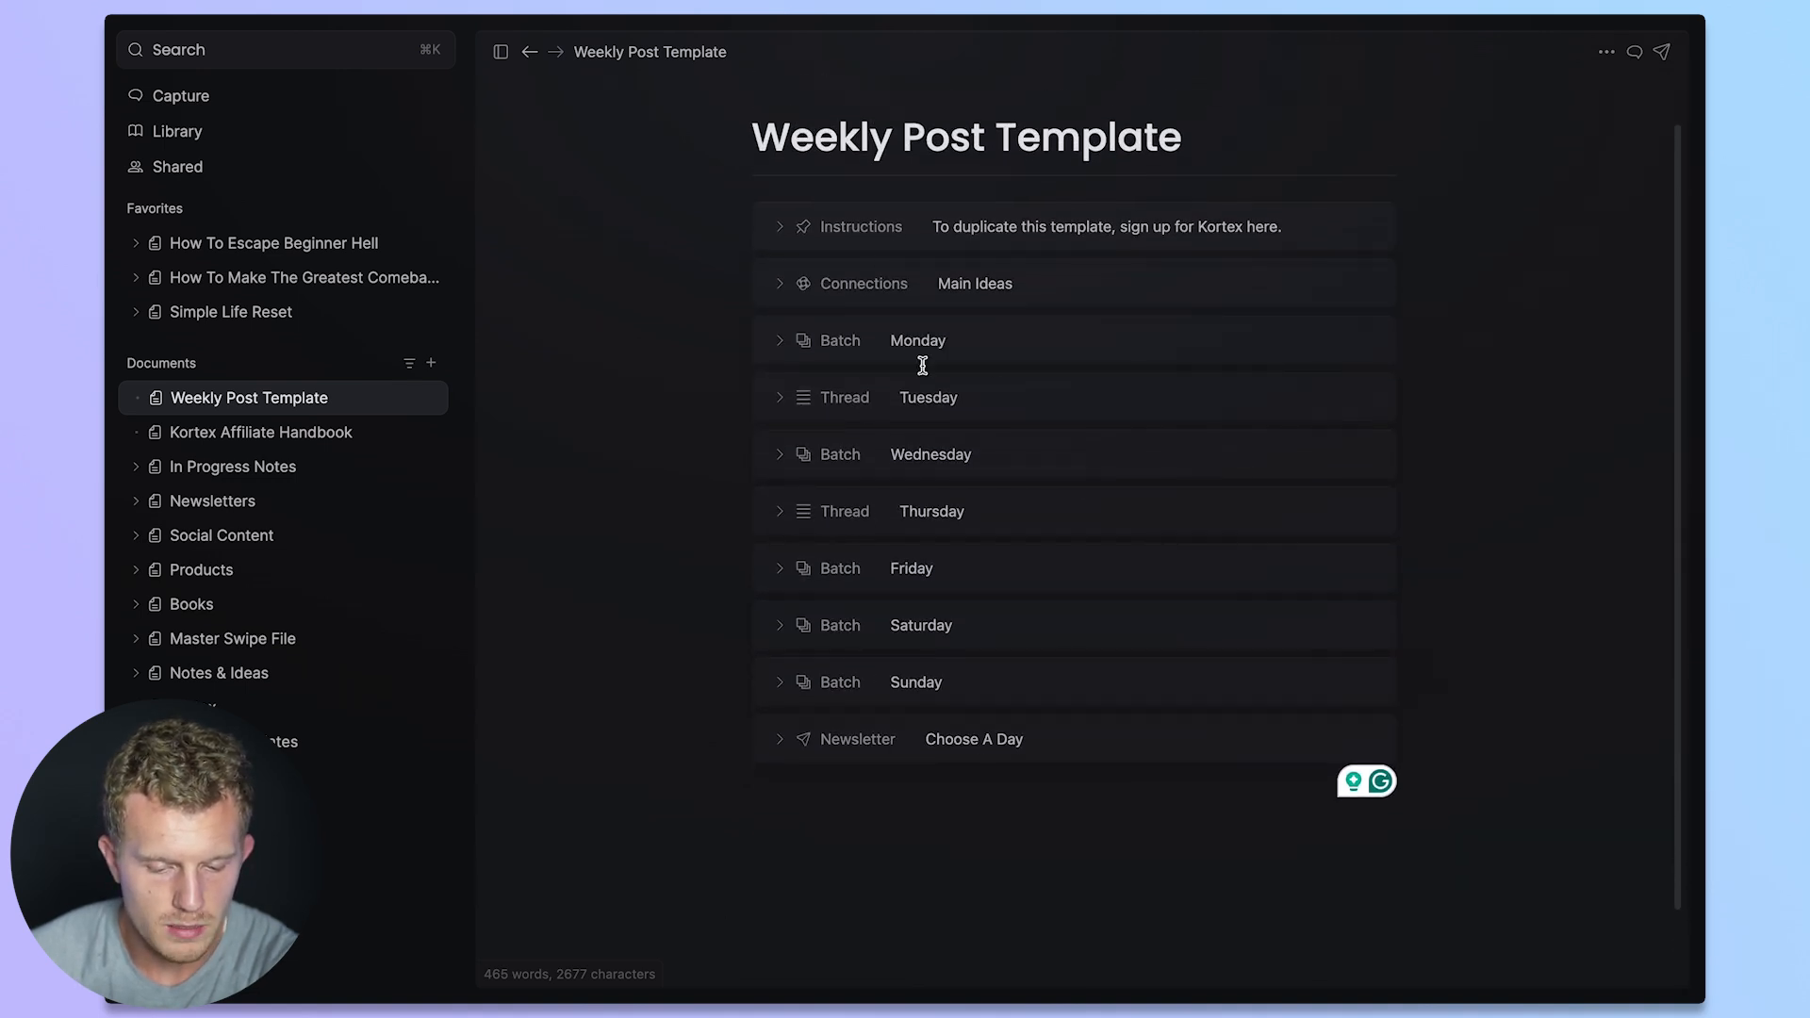
pyautogui.moveTo(889, 291)
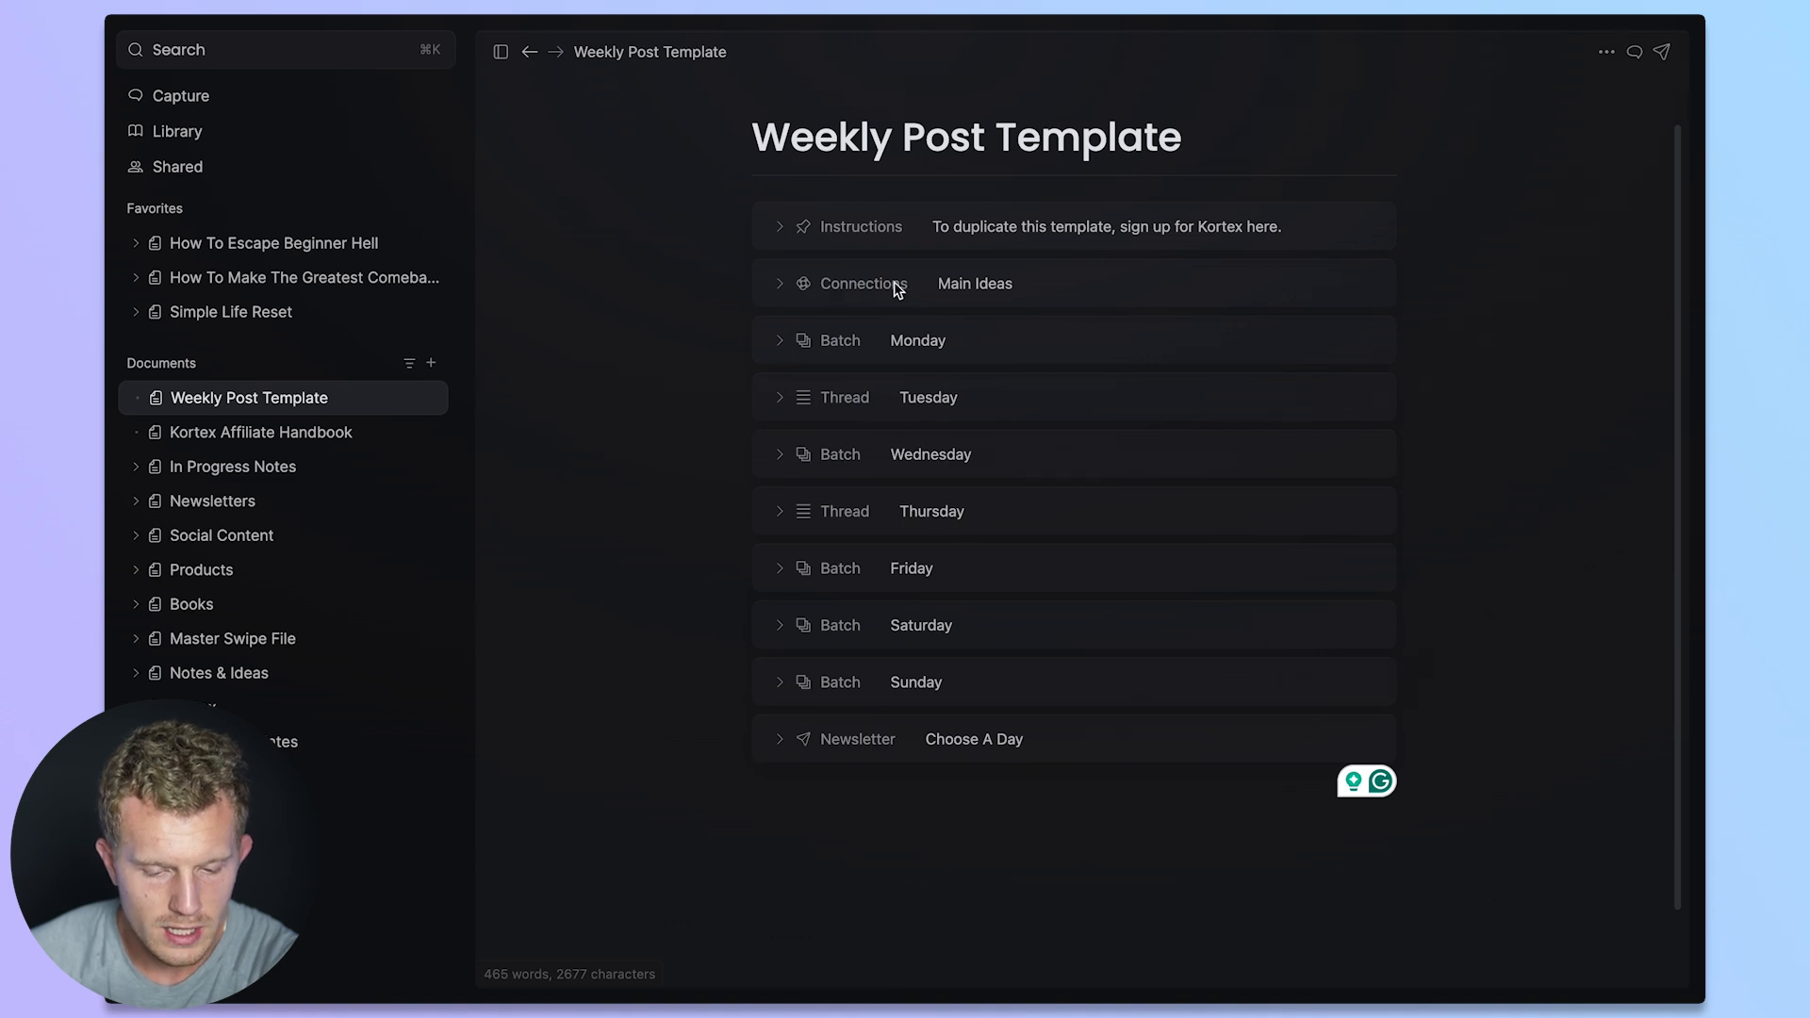
pyautogui.moveTo(879, 348)
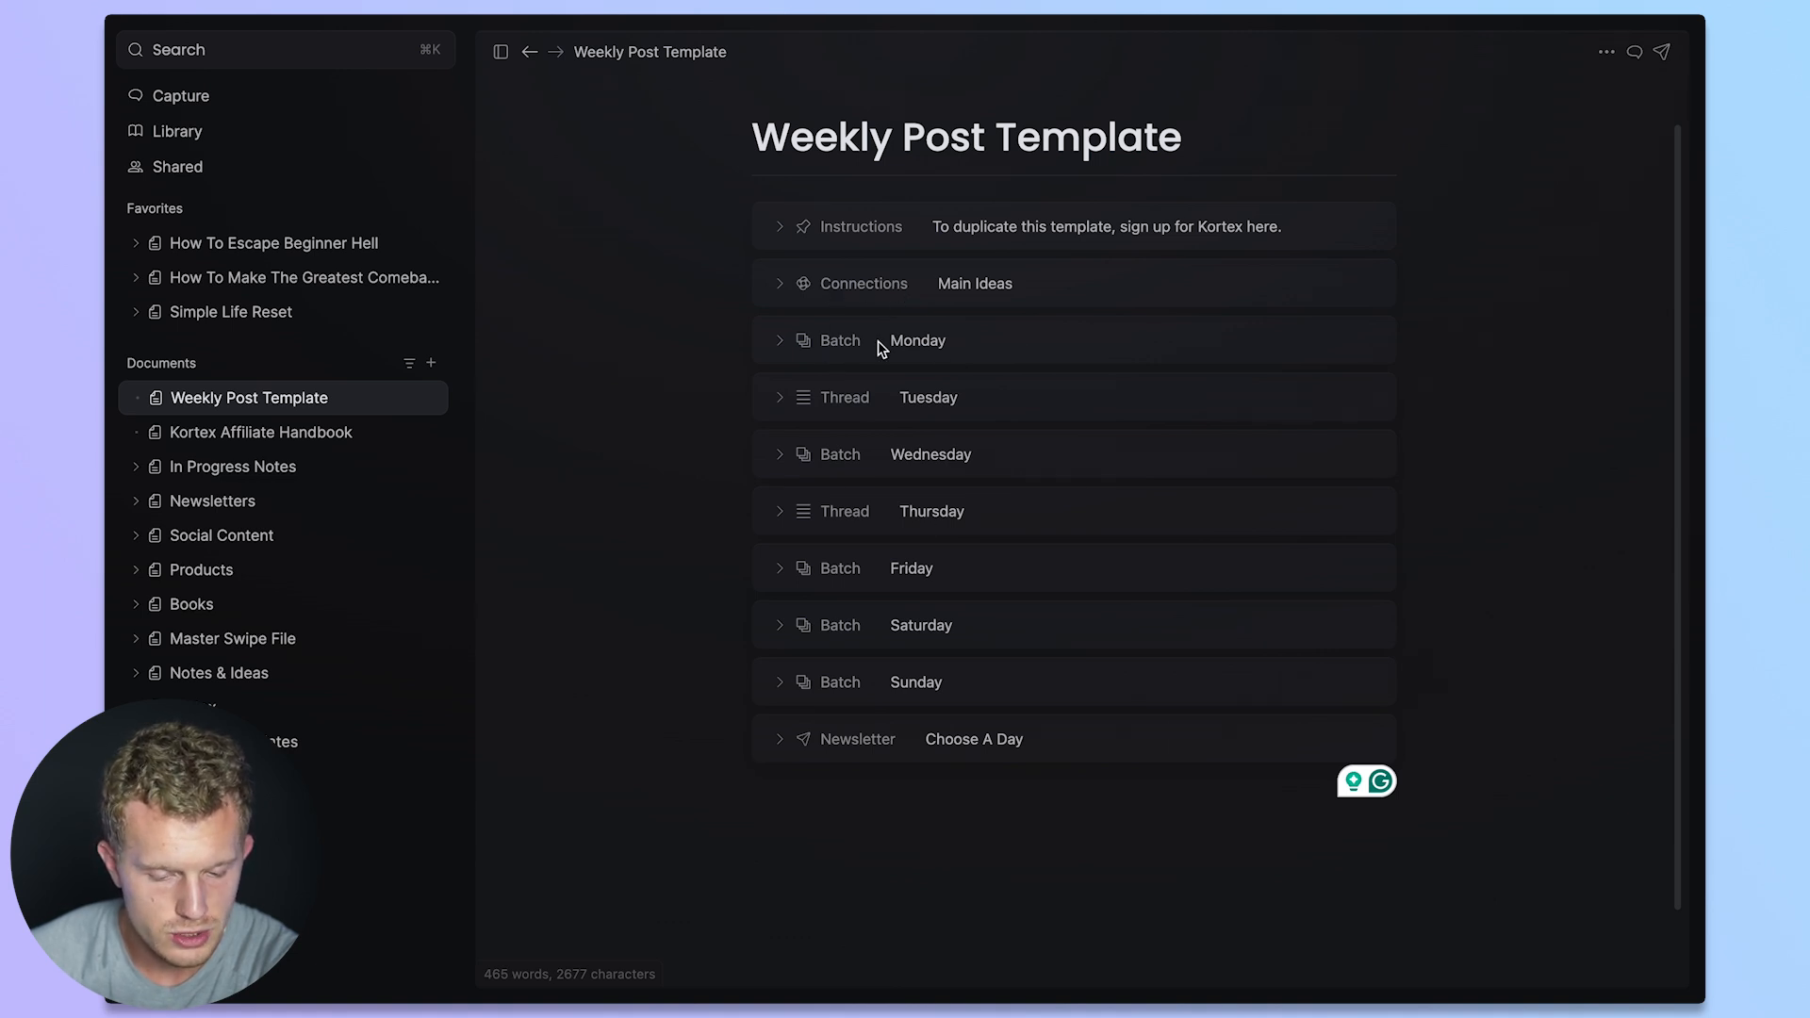
pyautogui.moveTo(847, 407)
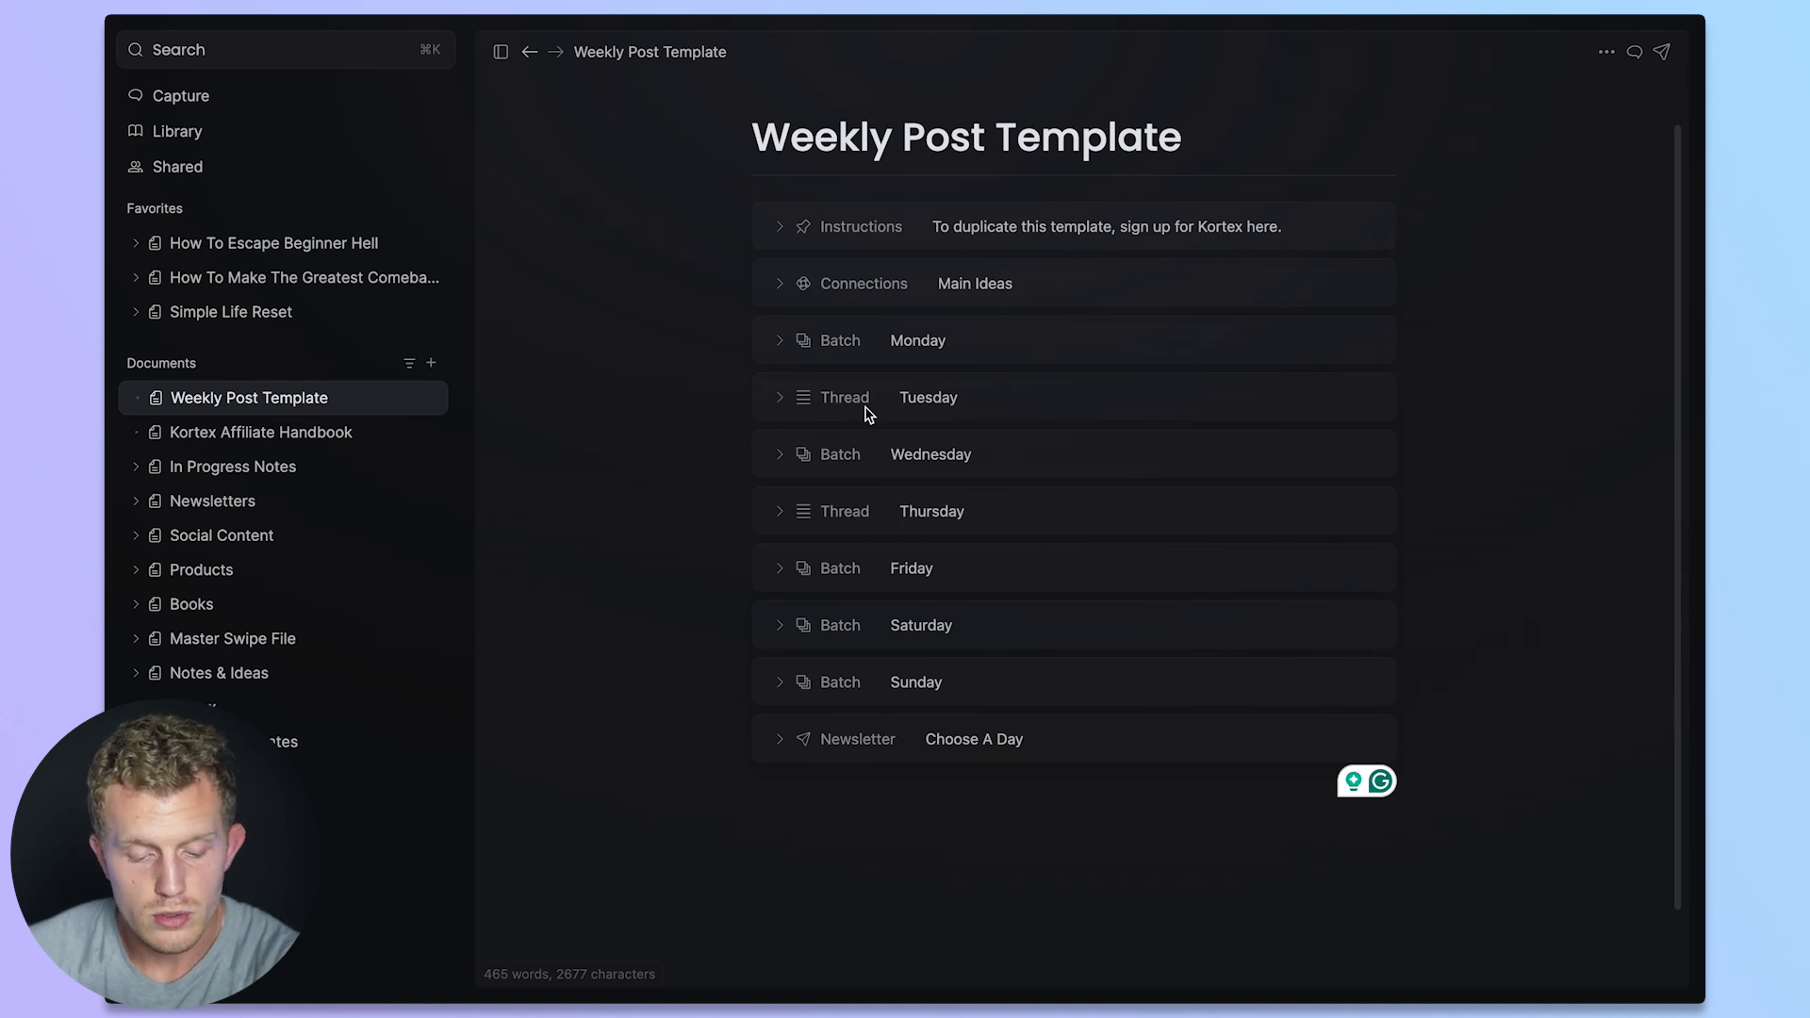
pyautogui.moveTo(829, 494)
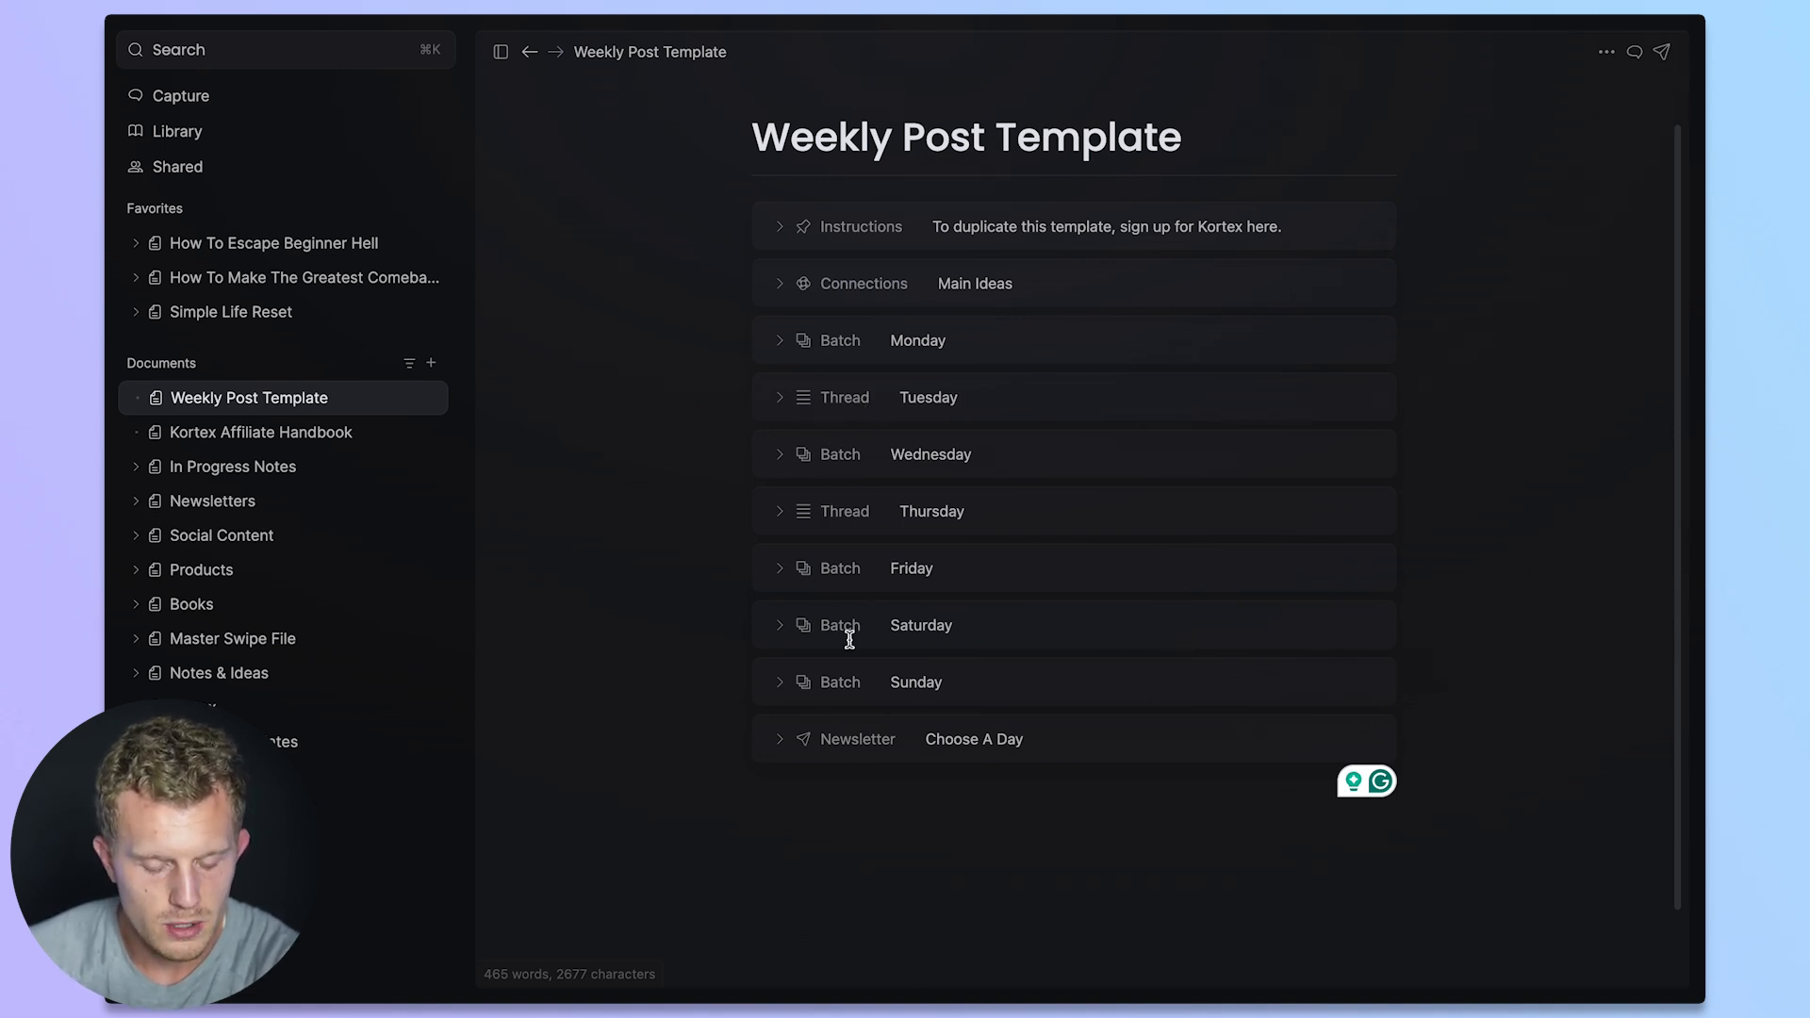
pyautogui.moveTo(849, 751)
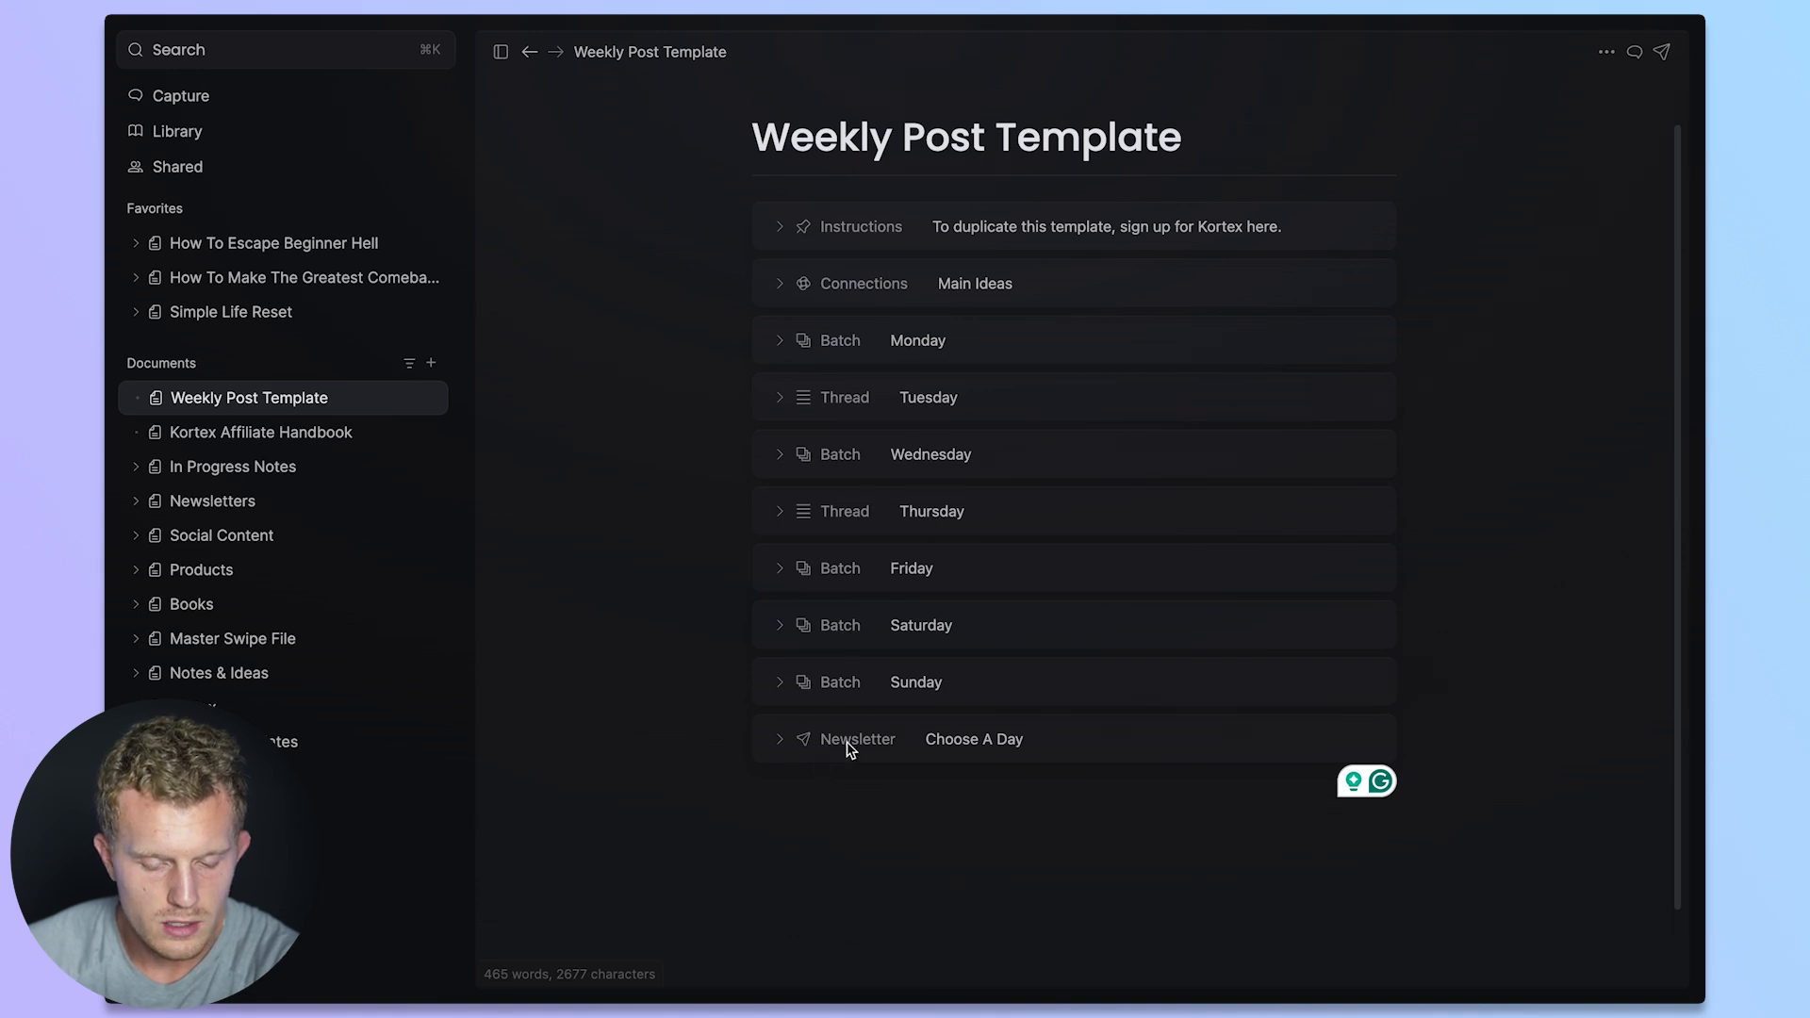
pyautogui.moveTo(870, 381)
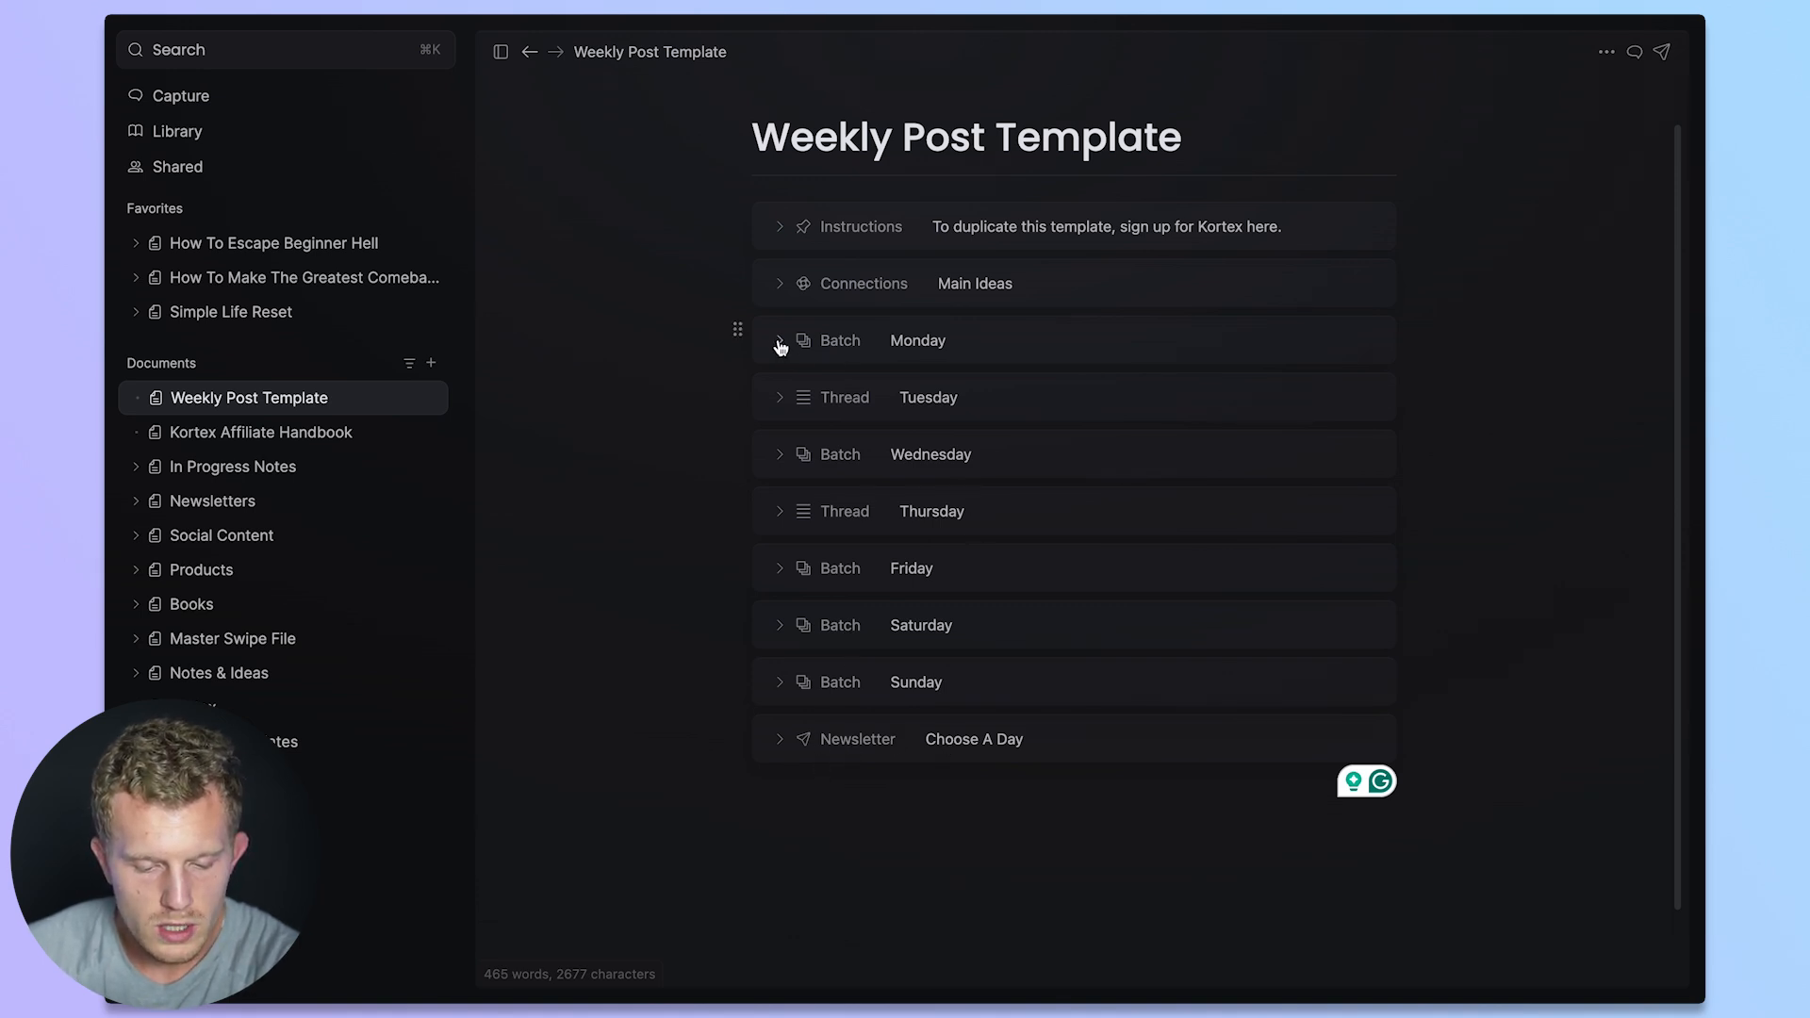
pyautogui.click(780, 284)
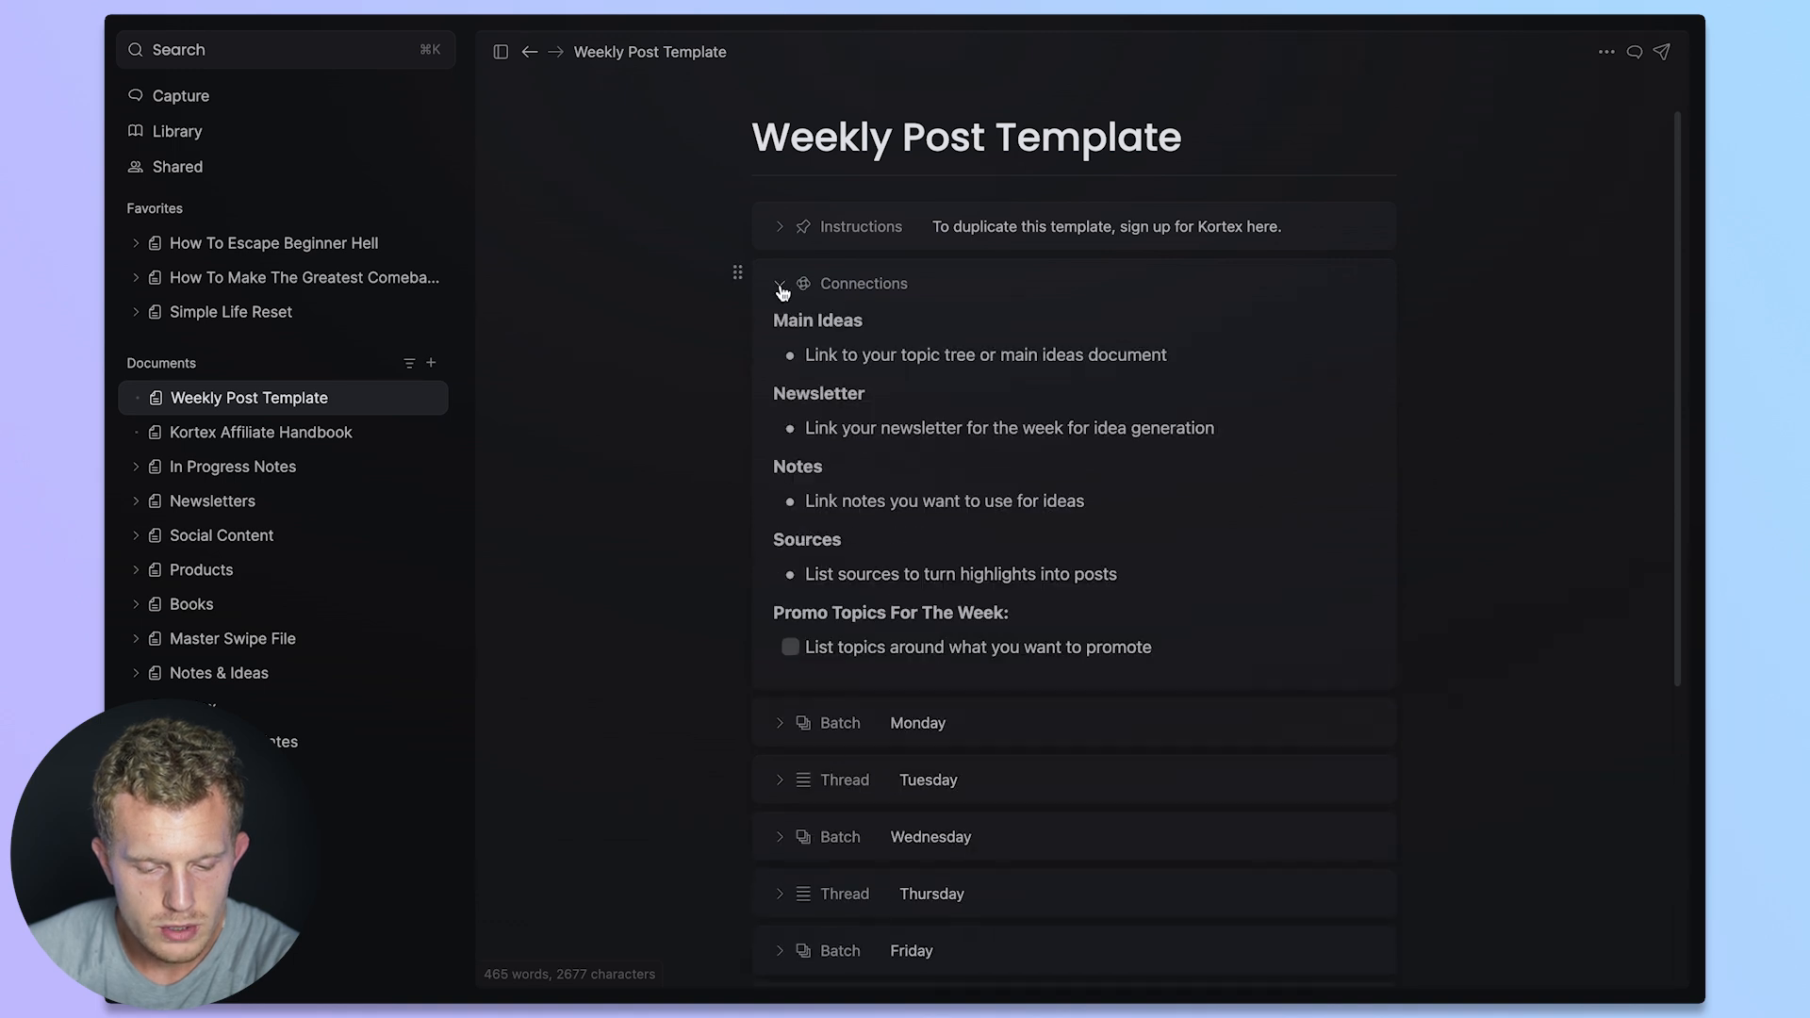
pyautogui.scroll(-3)
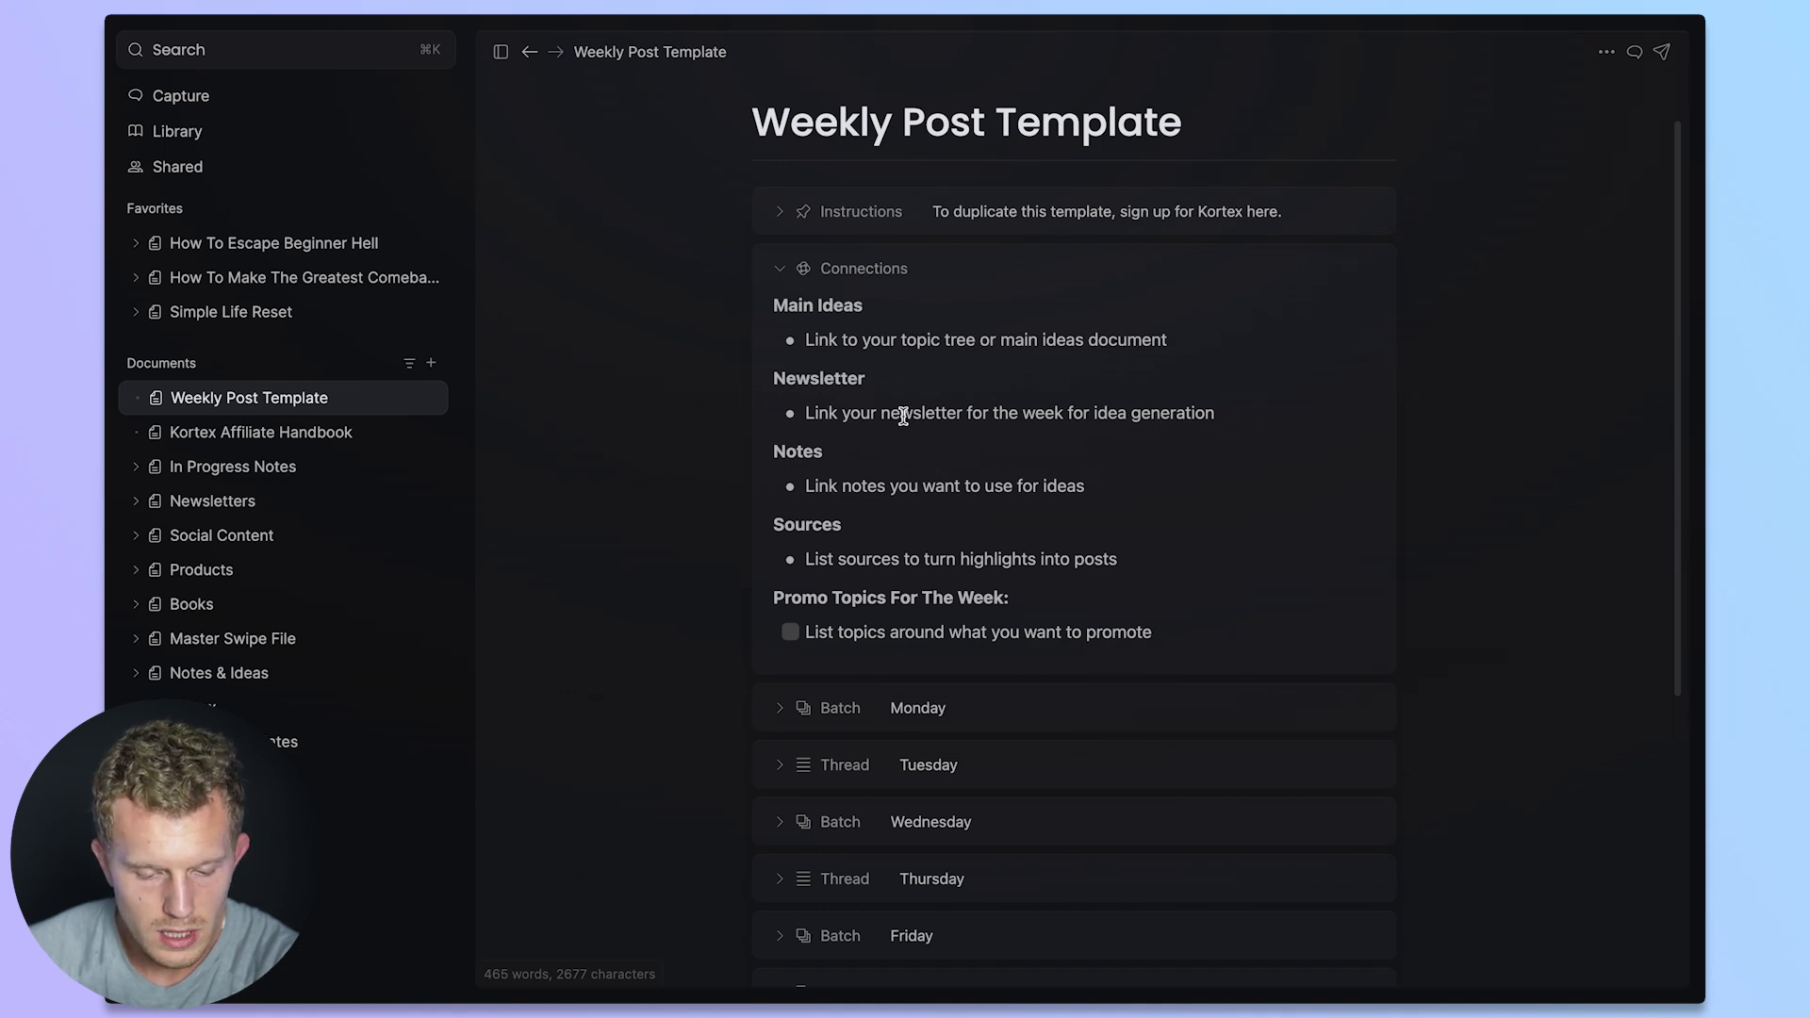
pyautogui.scroll(-3)
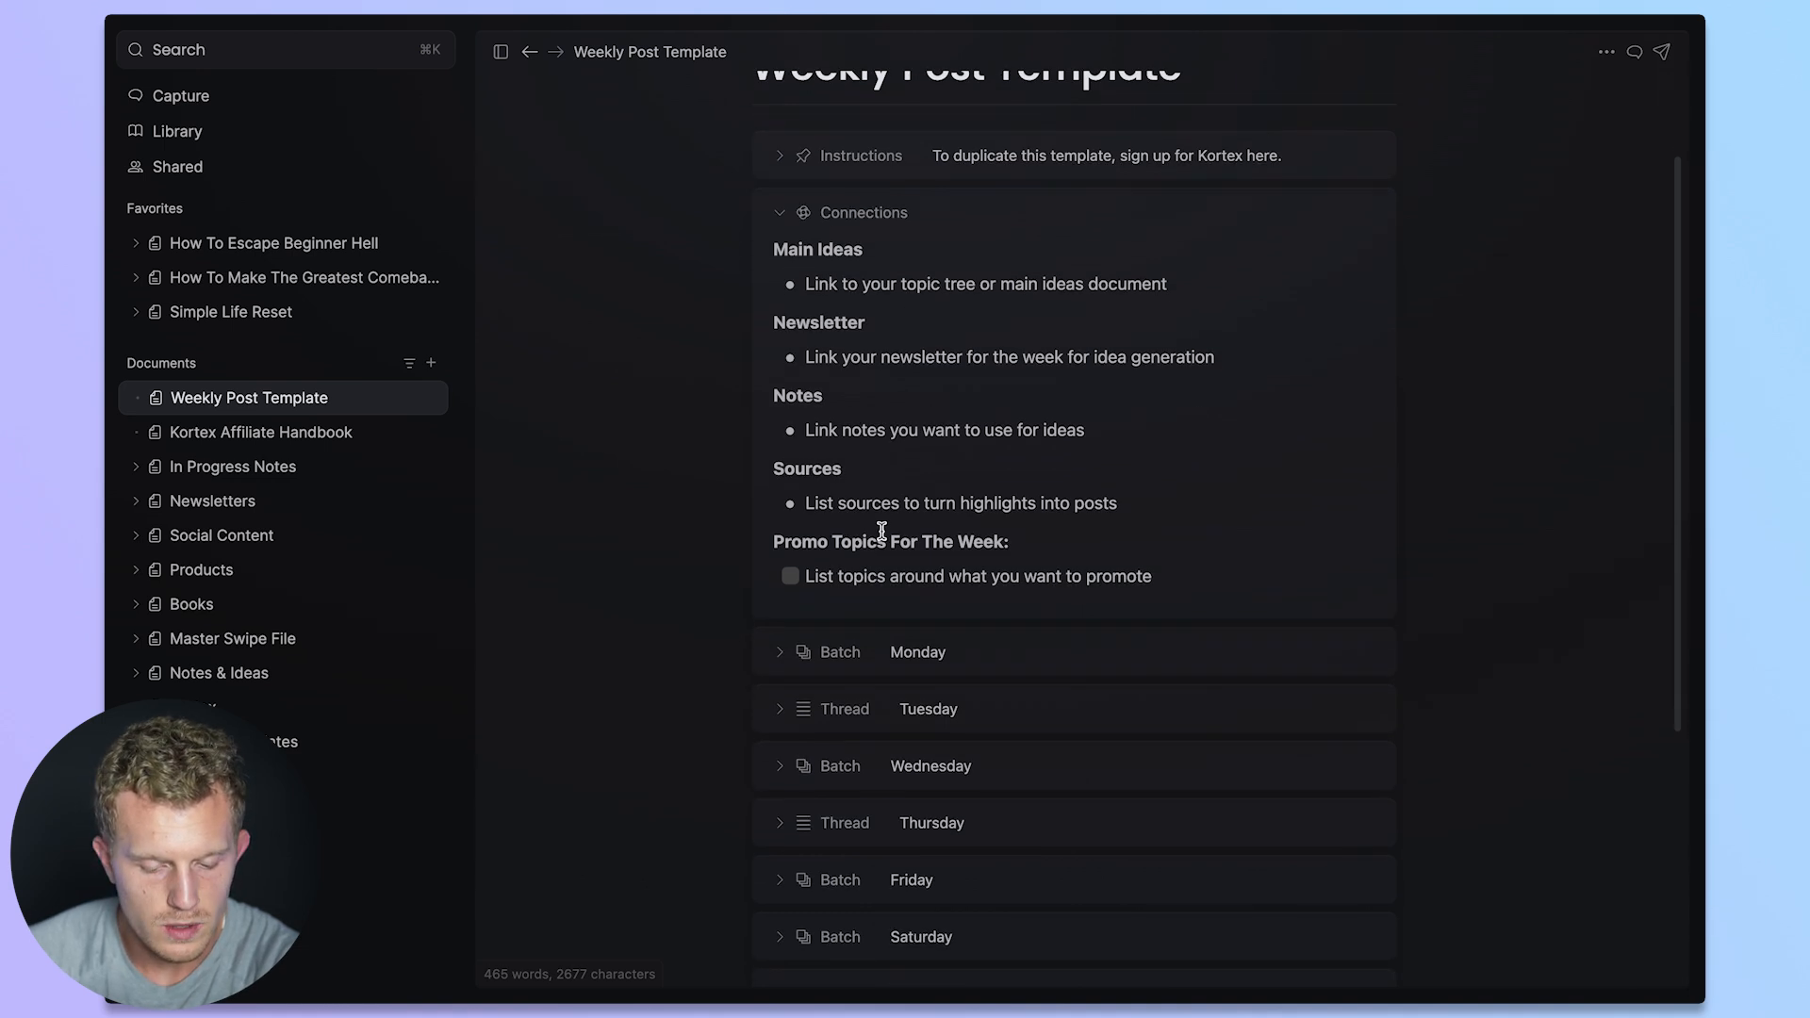
pyautogui.scroll(-3)
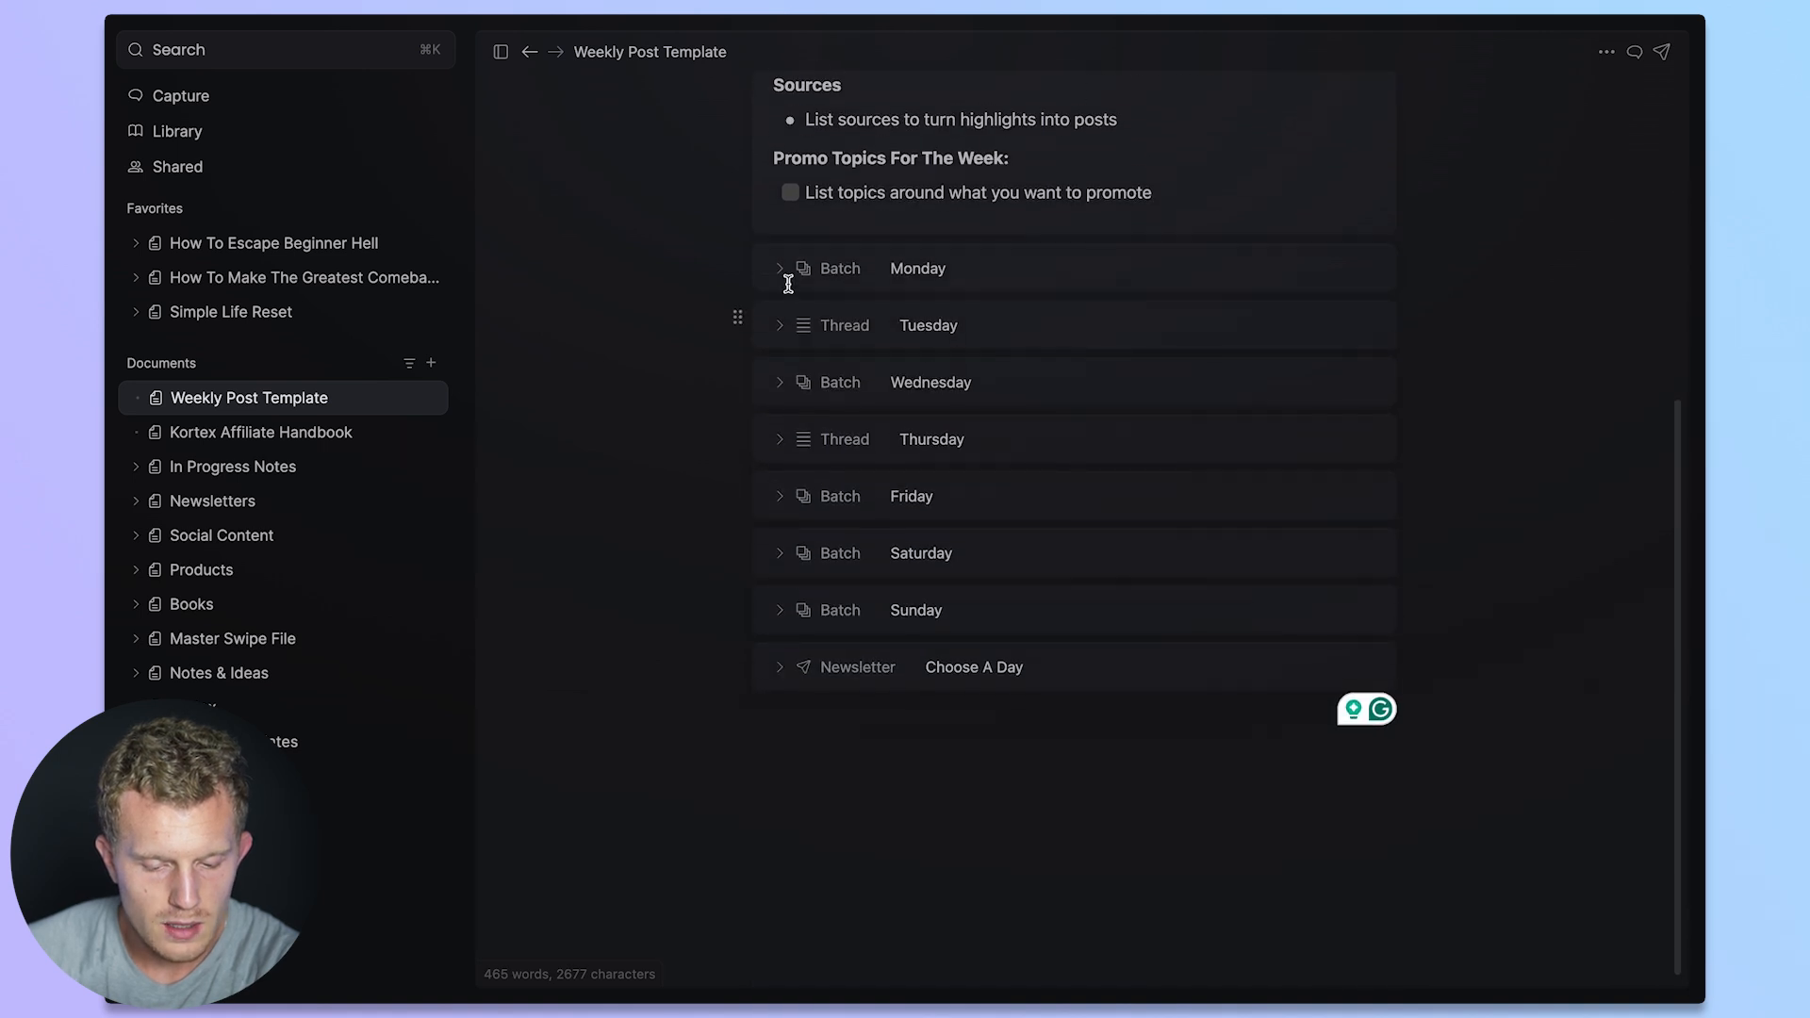
# - Expand the Monday batch to show its three post slots and select the call-to-action line
pyautogui.click(780, 269)
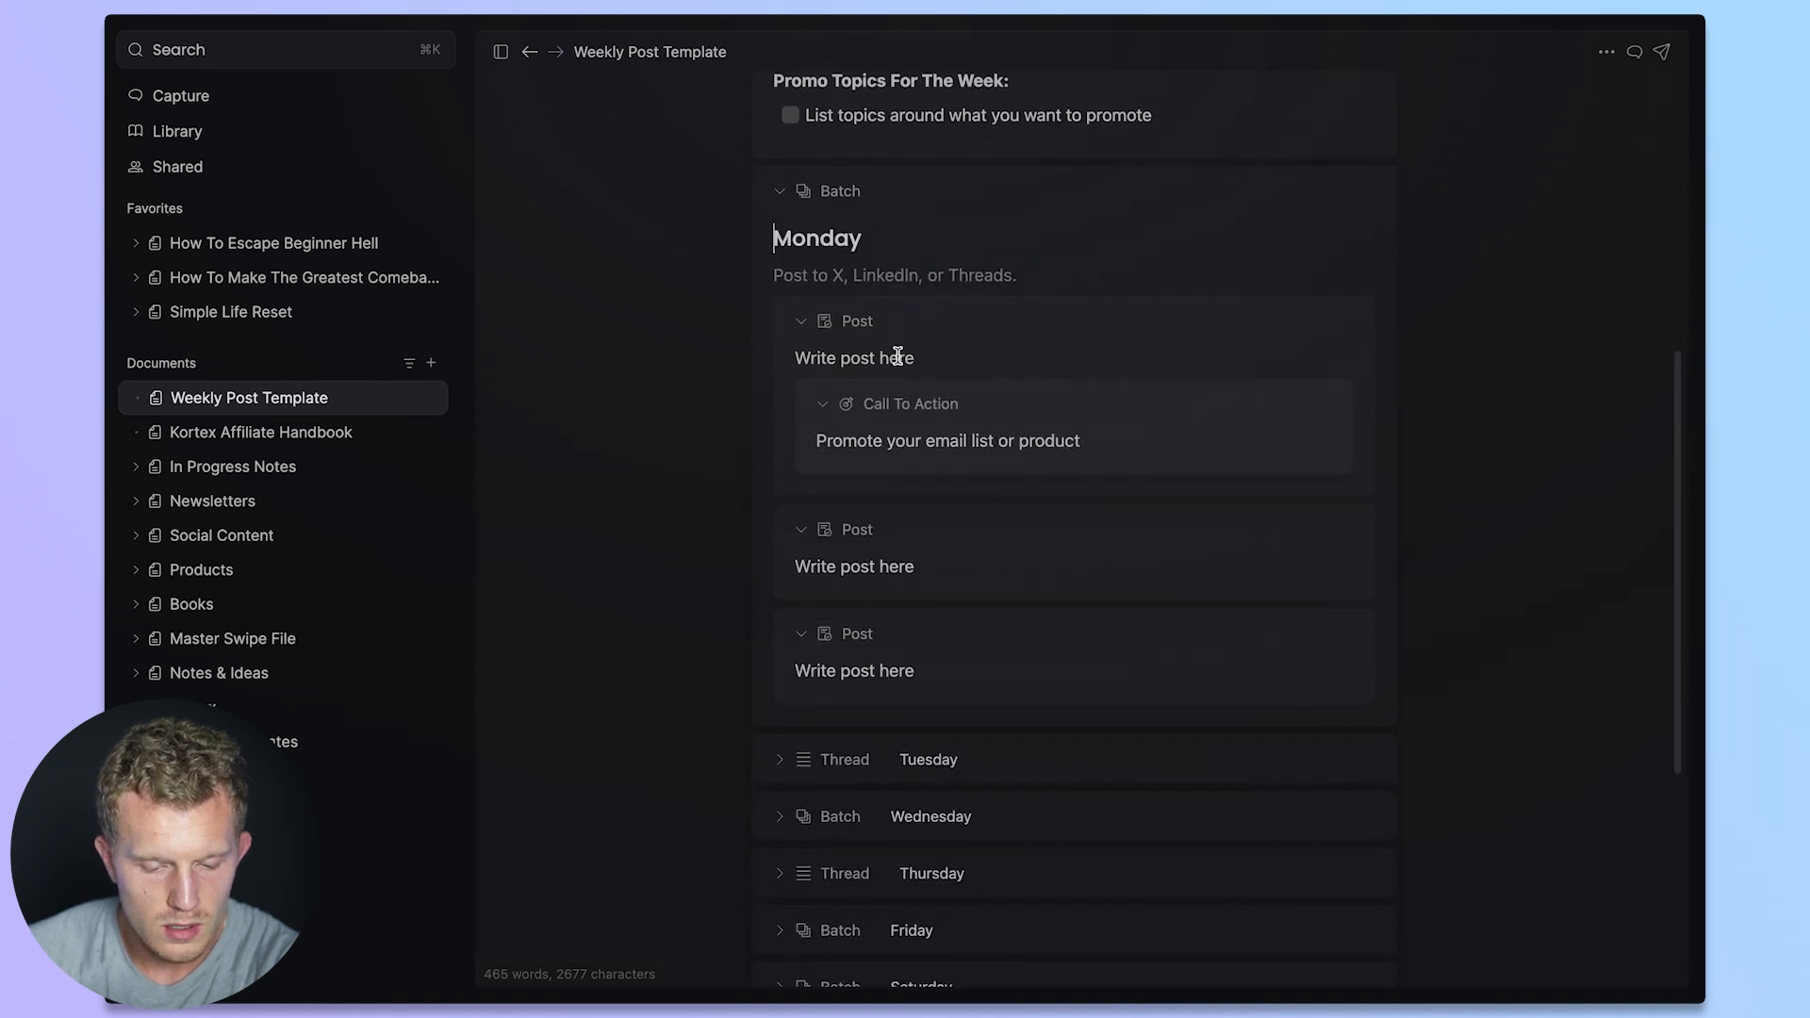
pyautogui.doubleClick(817, 238)
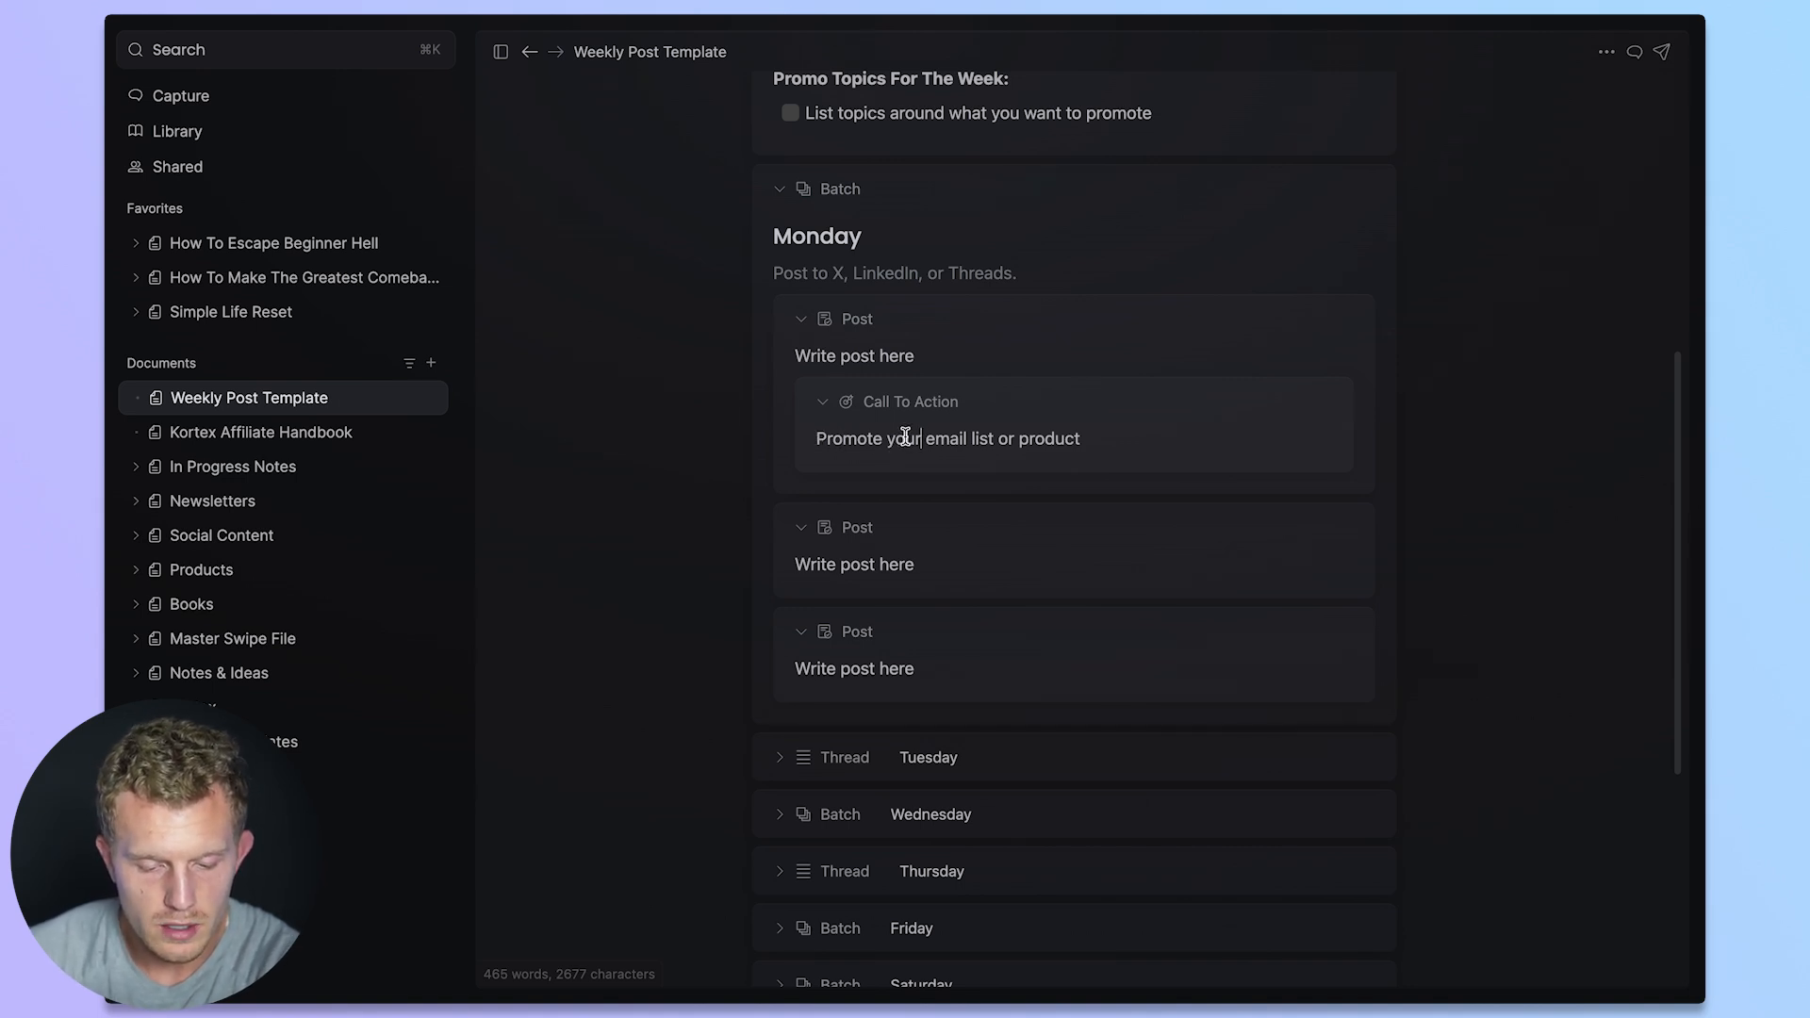
pyautogui.scroll(-3)
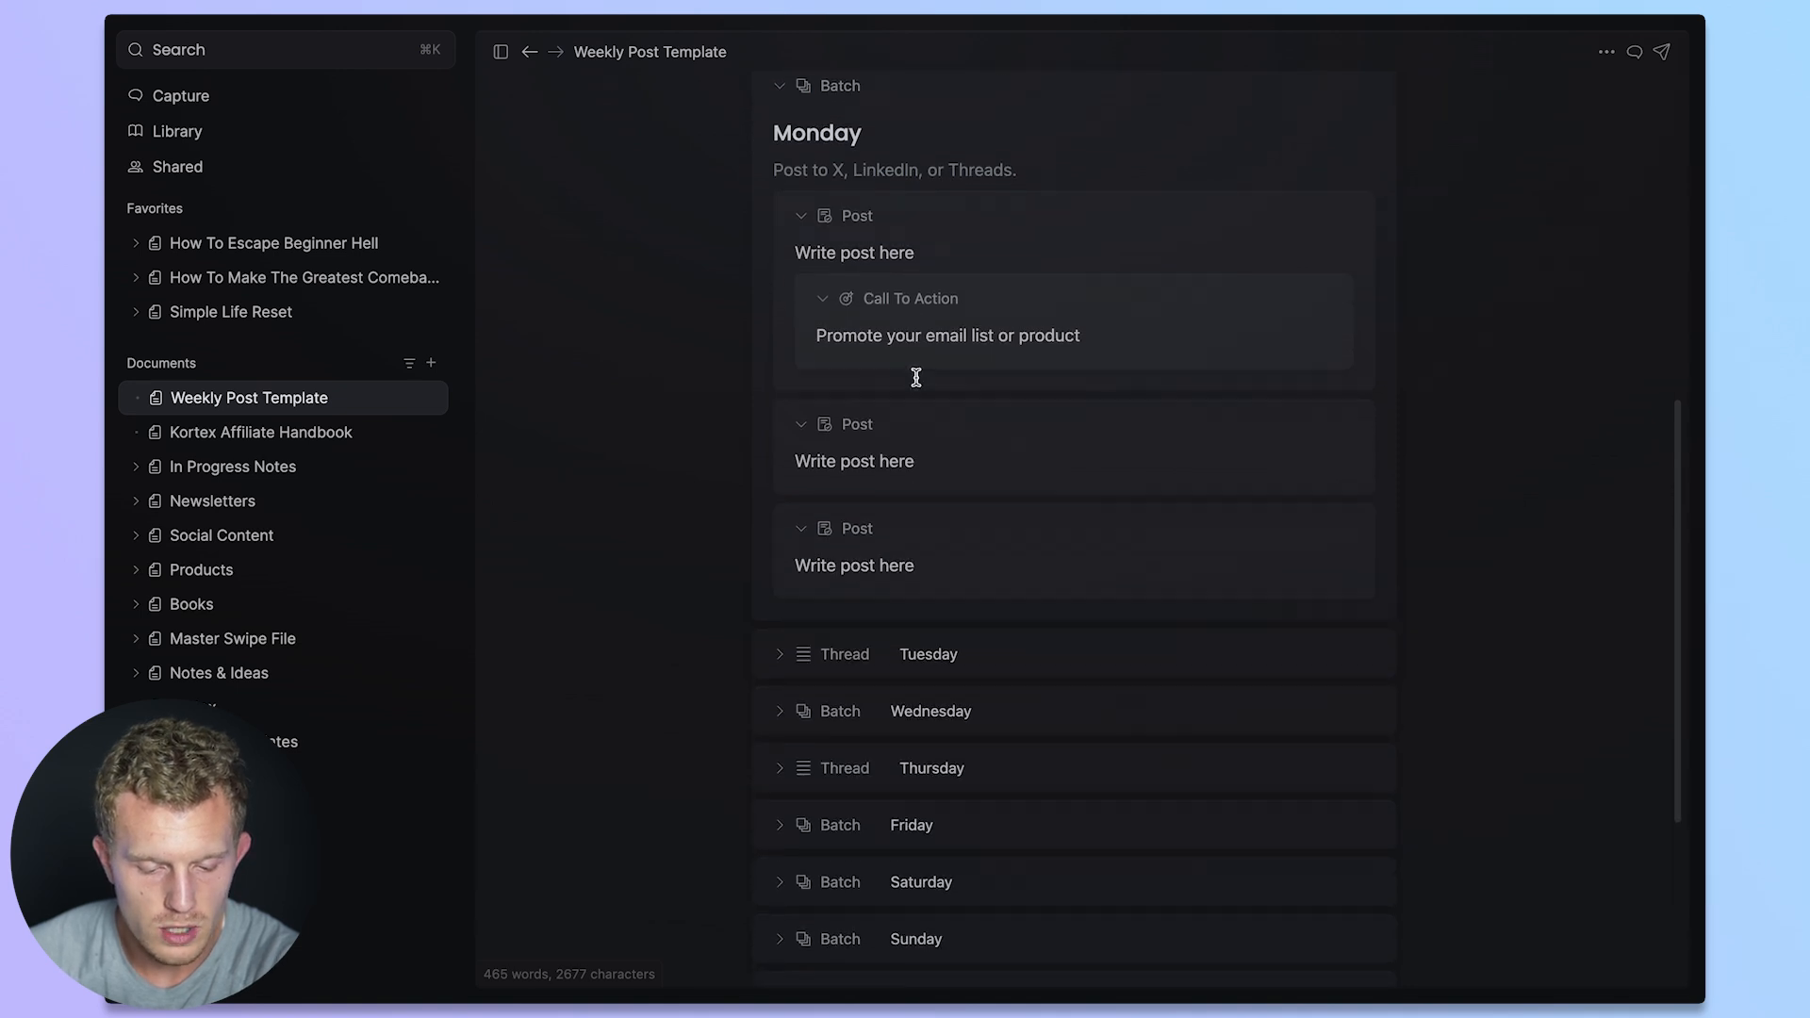
pyautogui.tripleClick(946, 335)
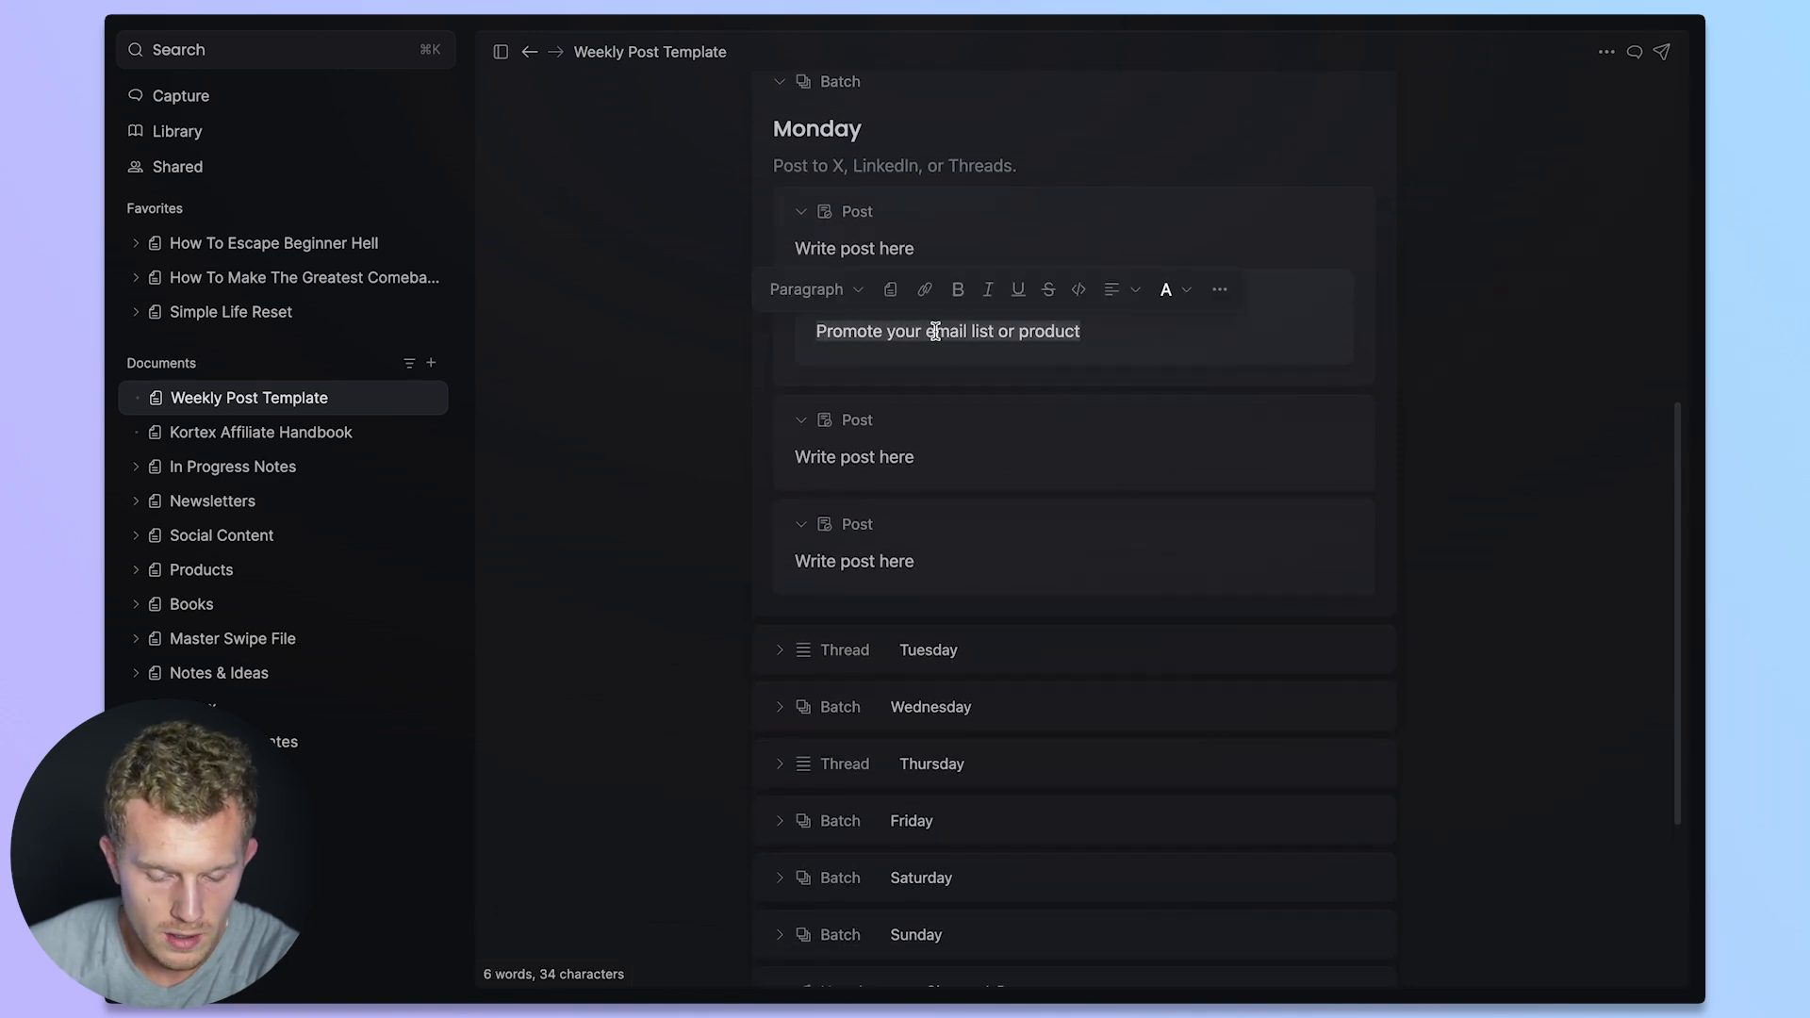
pyautogui.moveTo(873, 416)
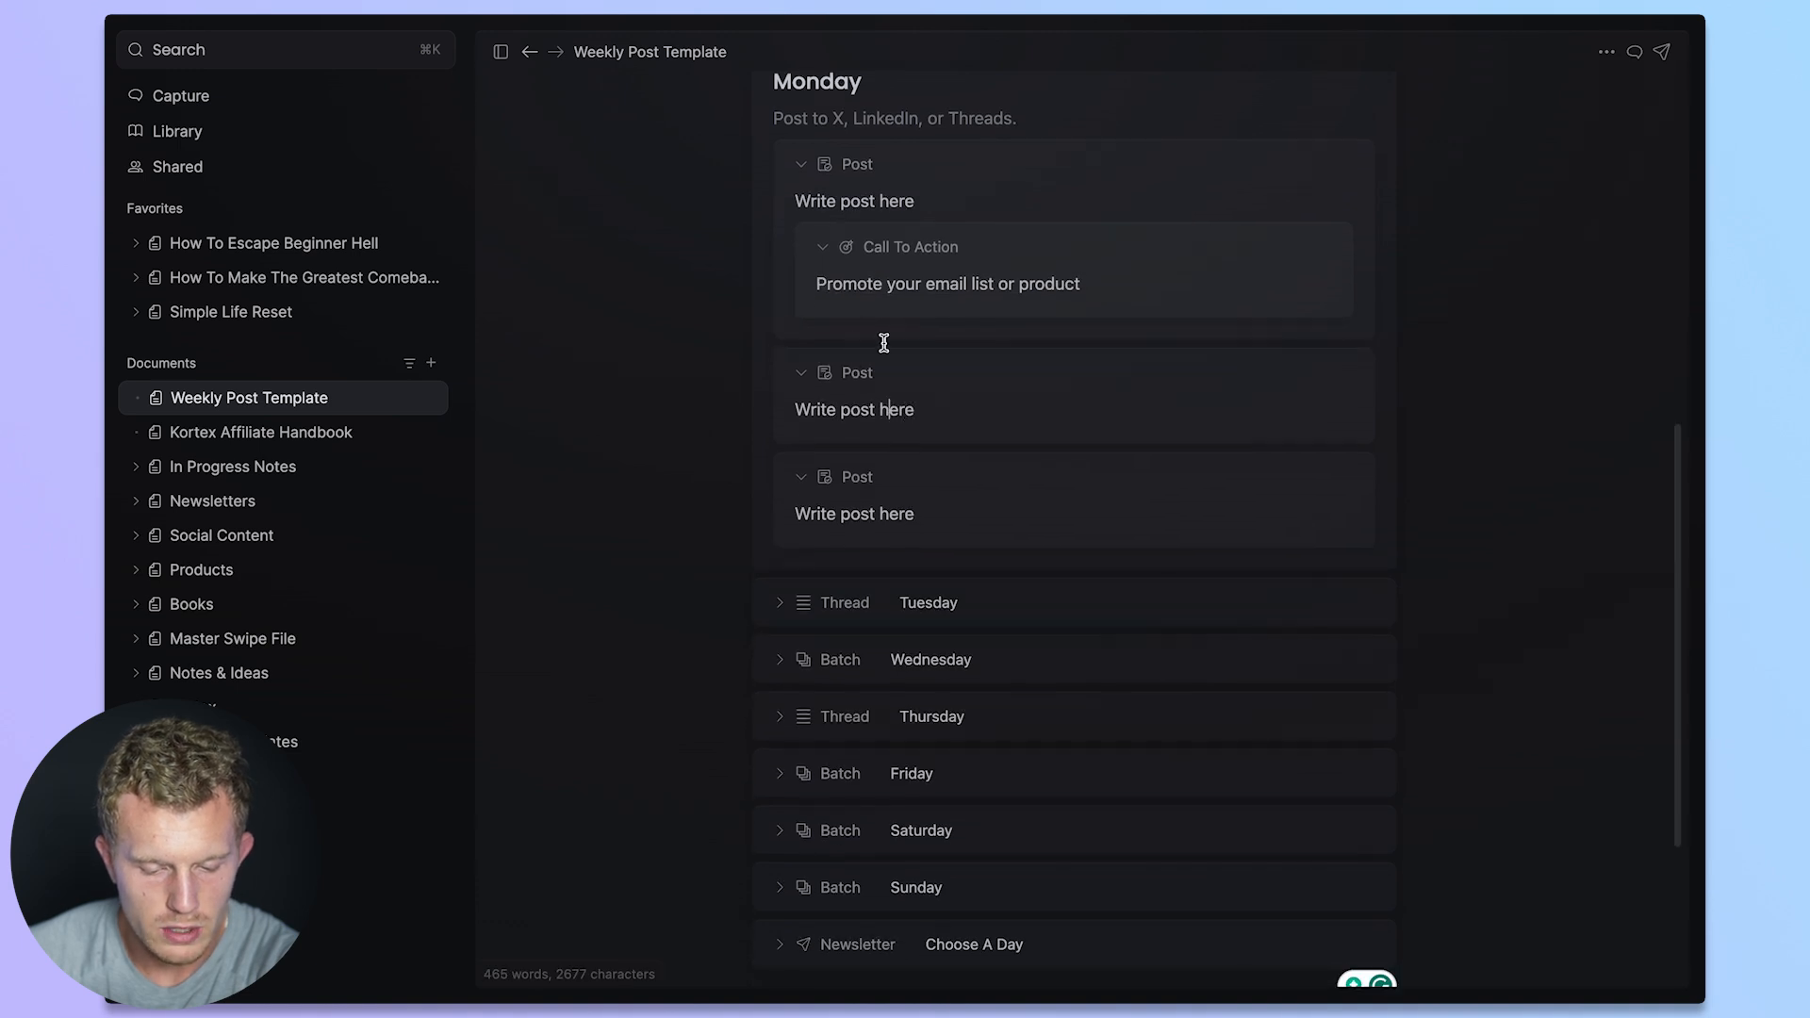
# - Scroll through the Tuesday thread's topic prompts, hook, five posts and two calls to action
pyautogui.scroll(-3)
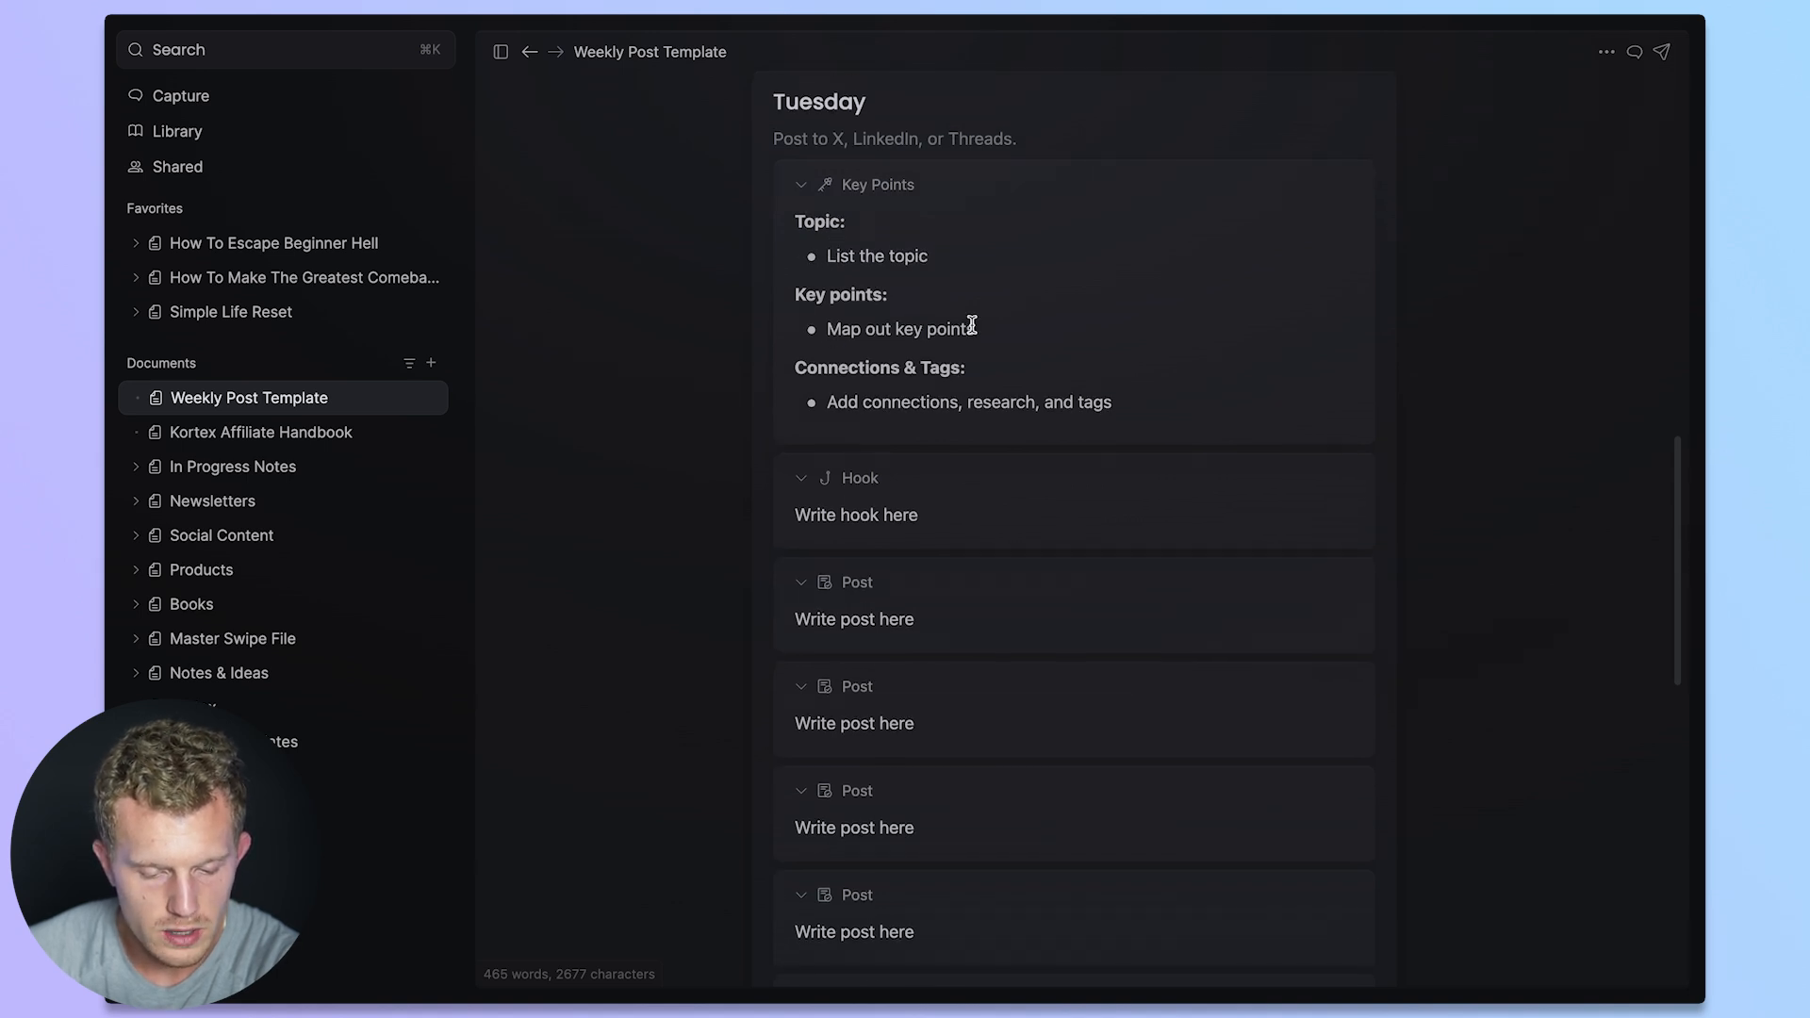
pyautogui.scroll(-3)
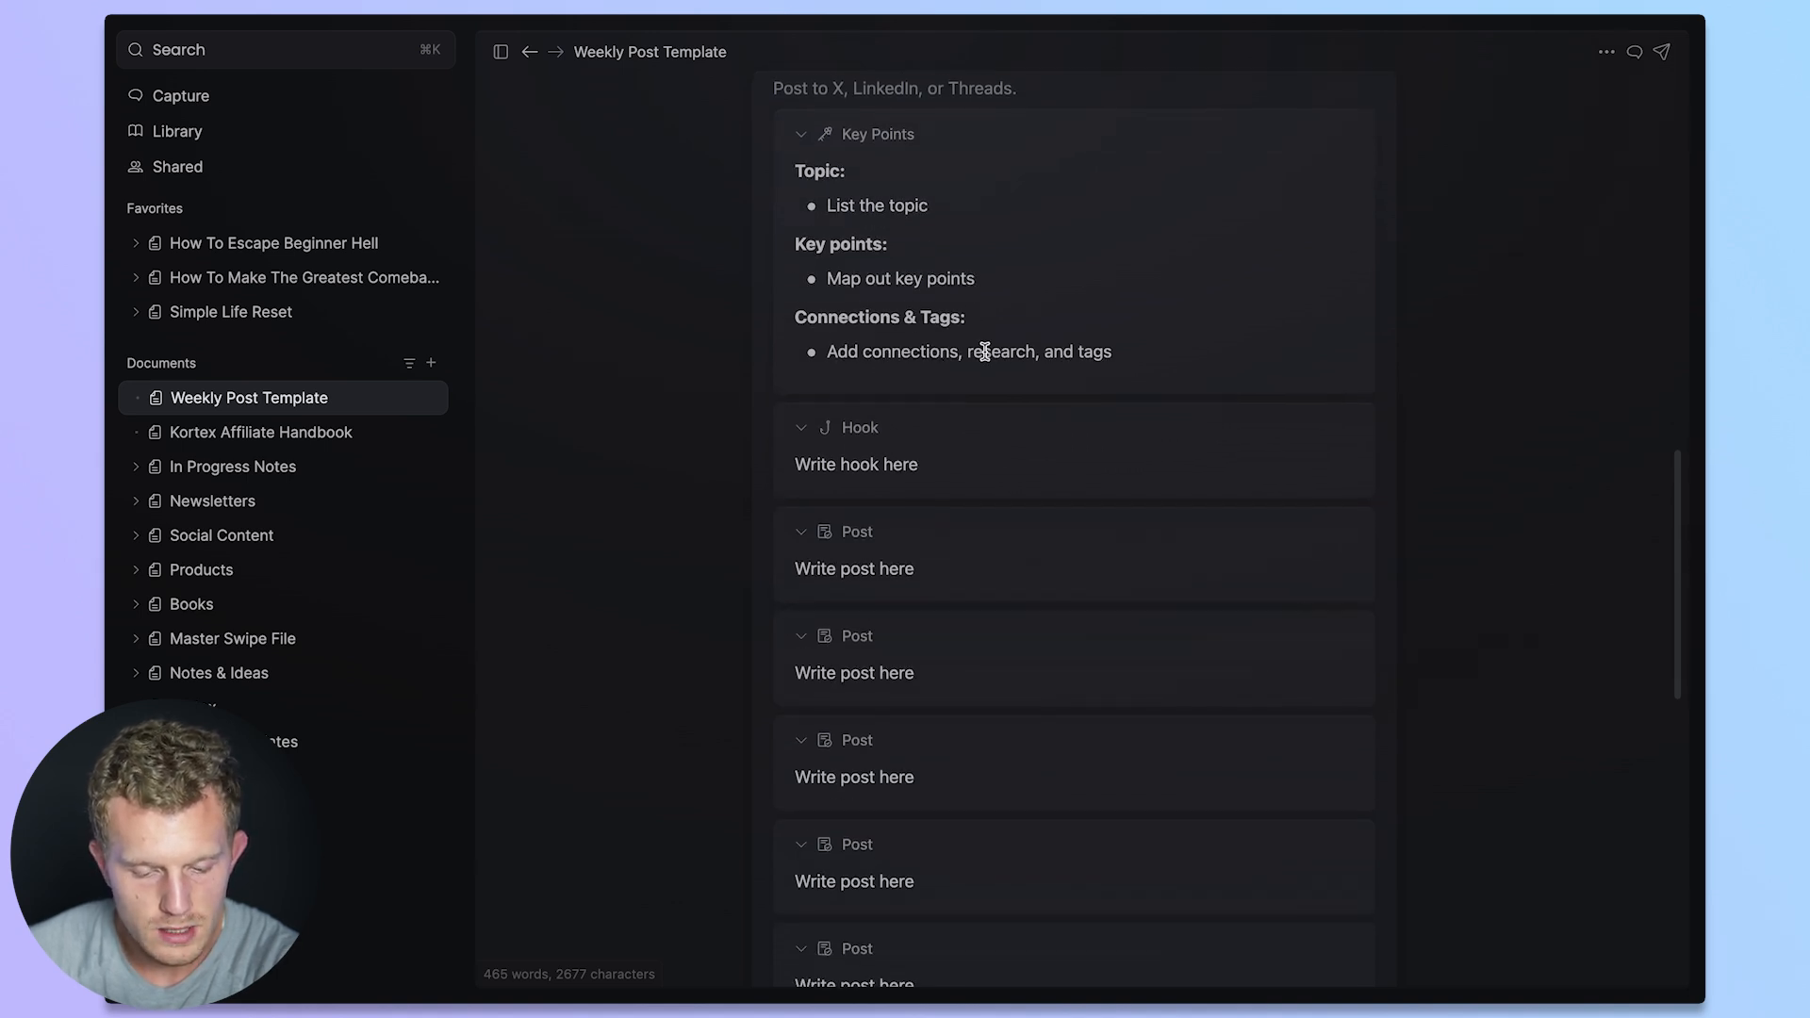
pyautogui.scroll(-3)
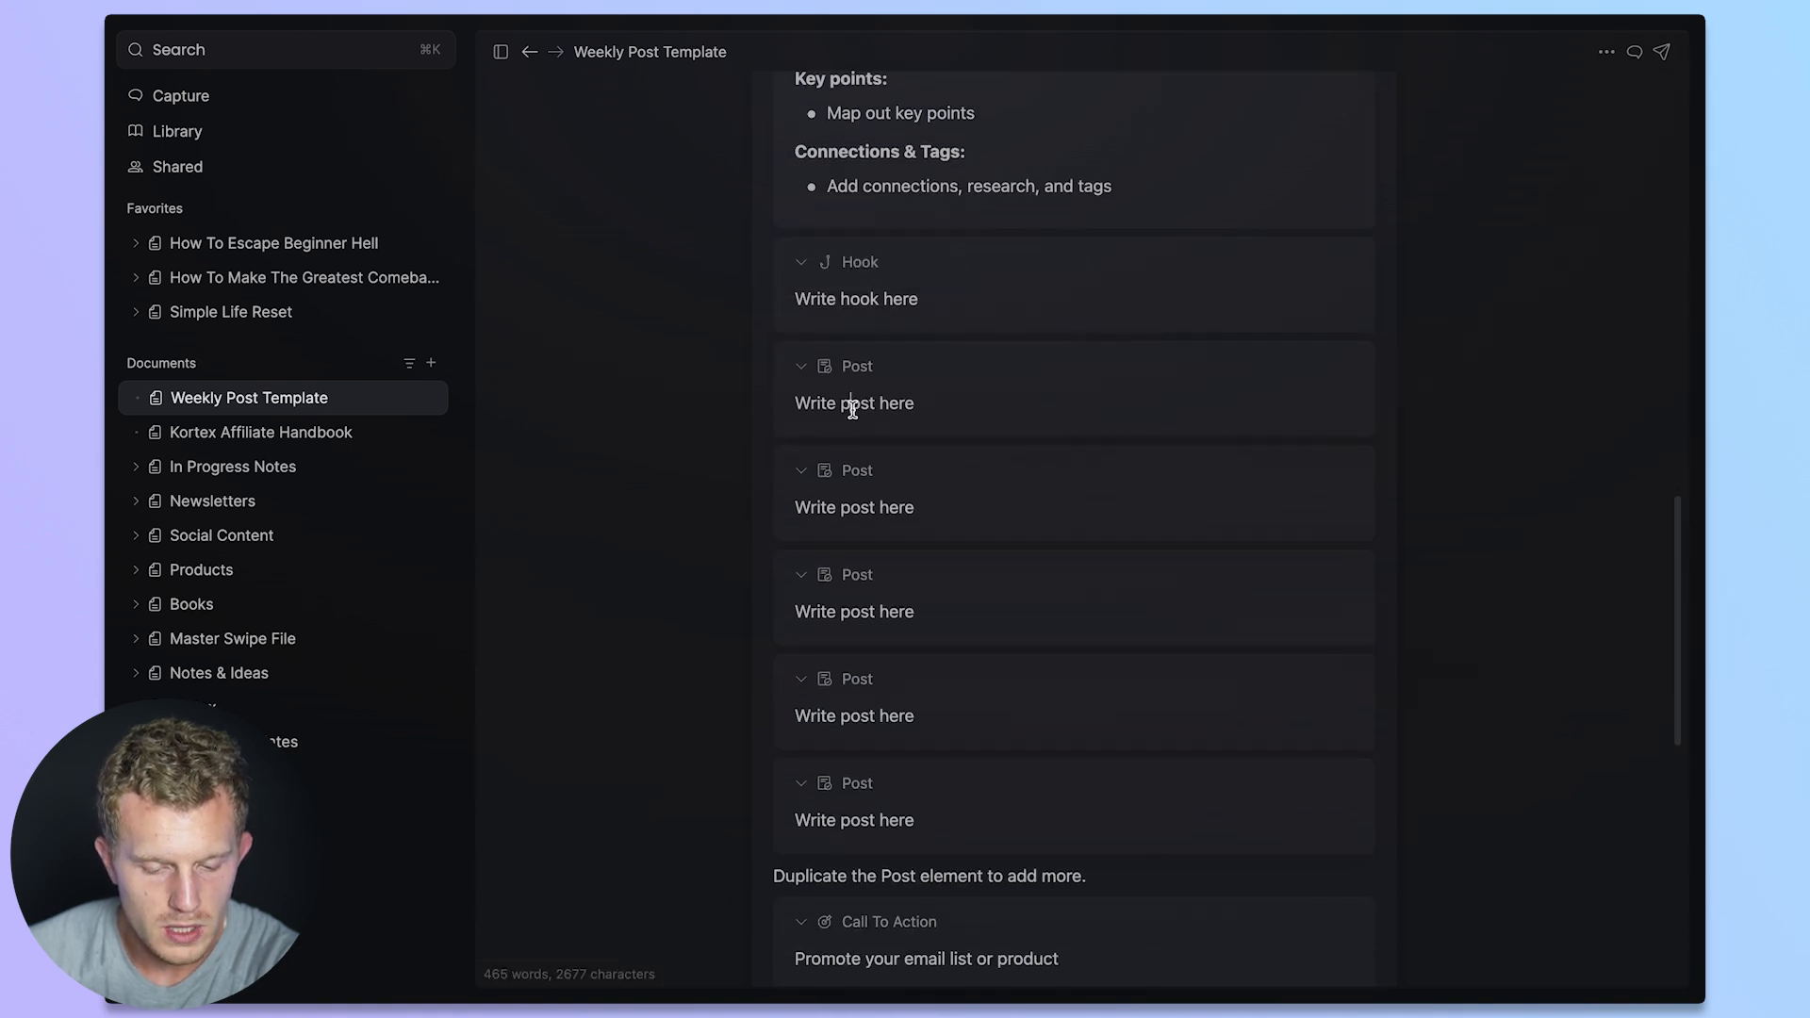
pyautogui.scroll(-3)
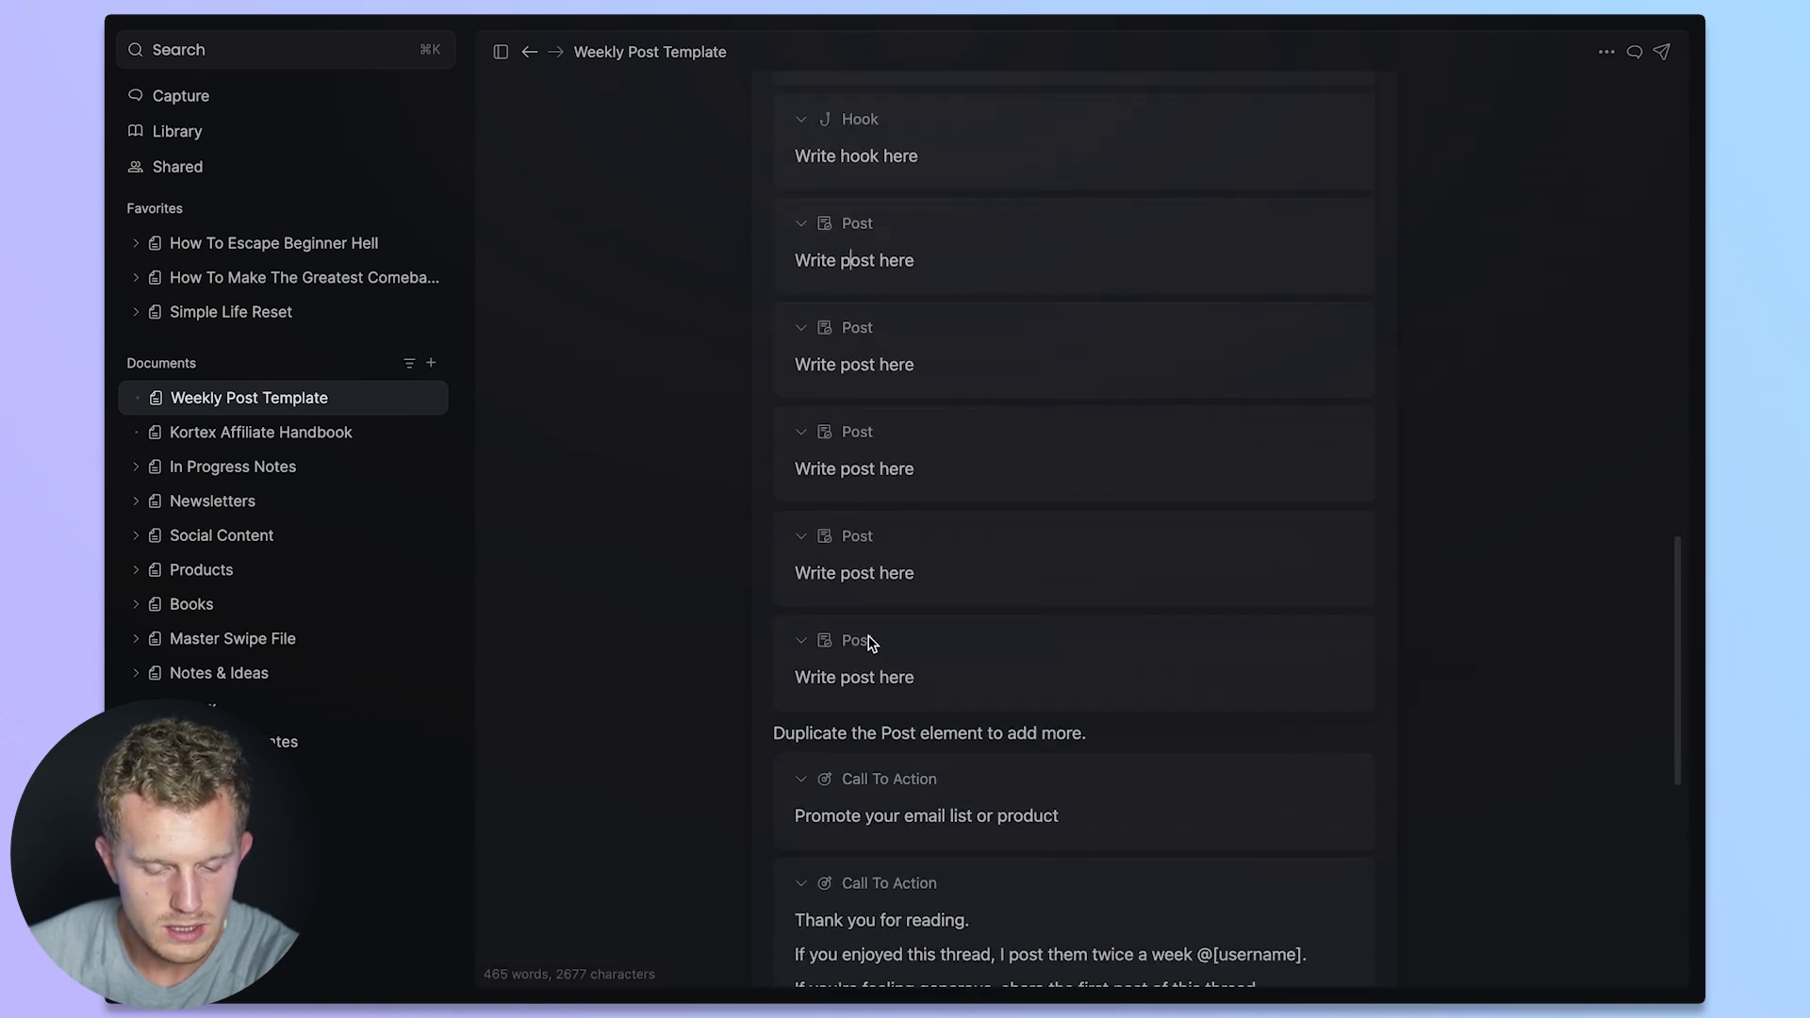
pyautogui.scroll(-3)
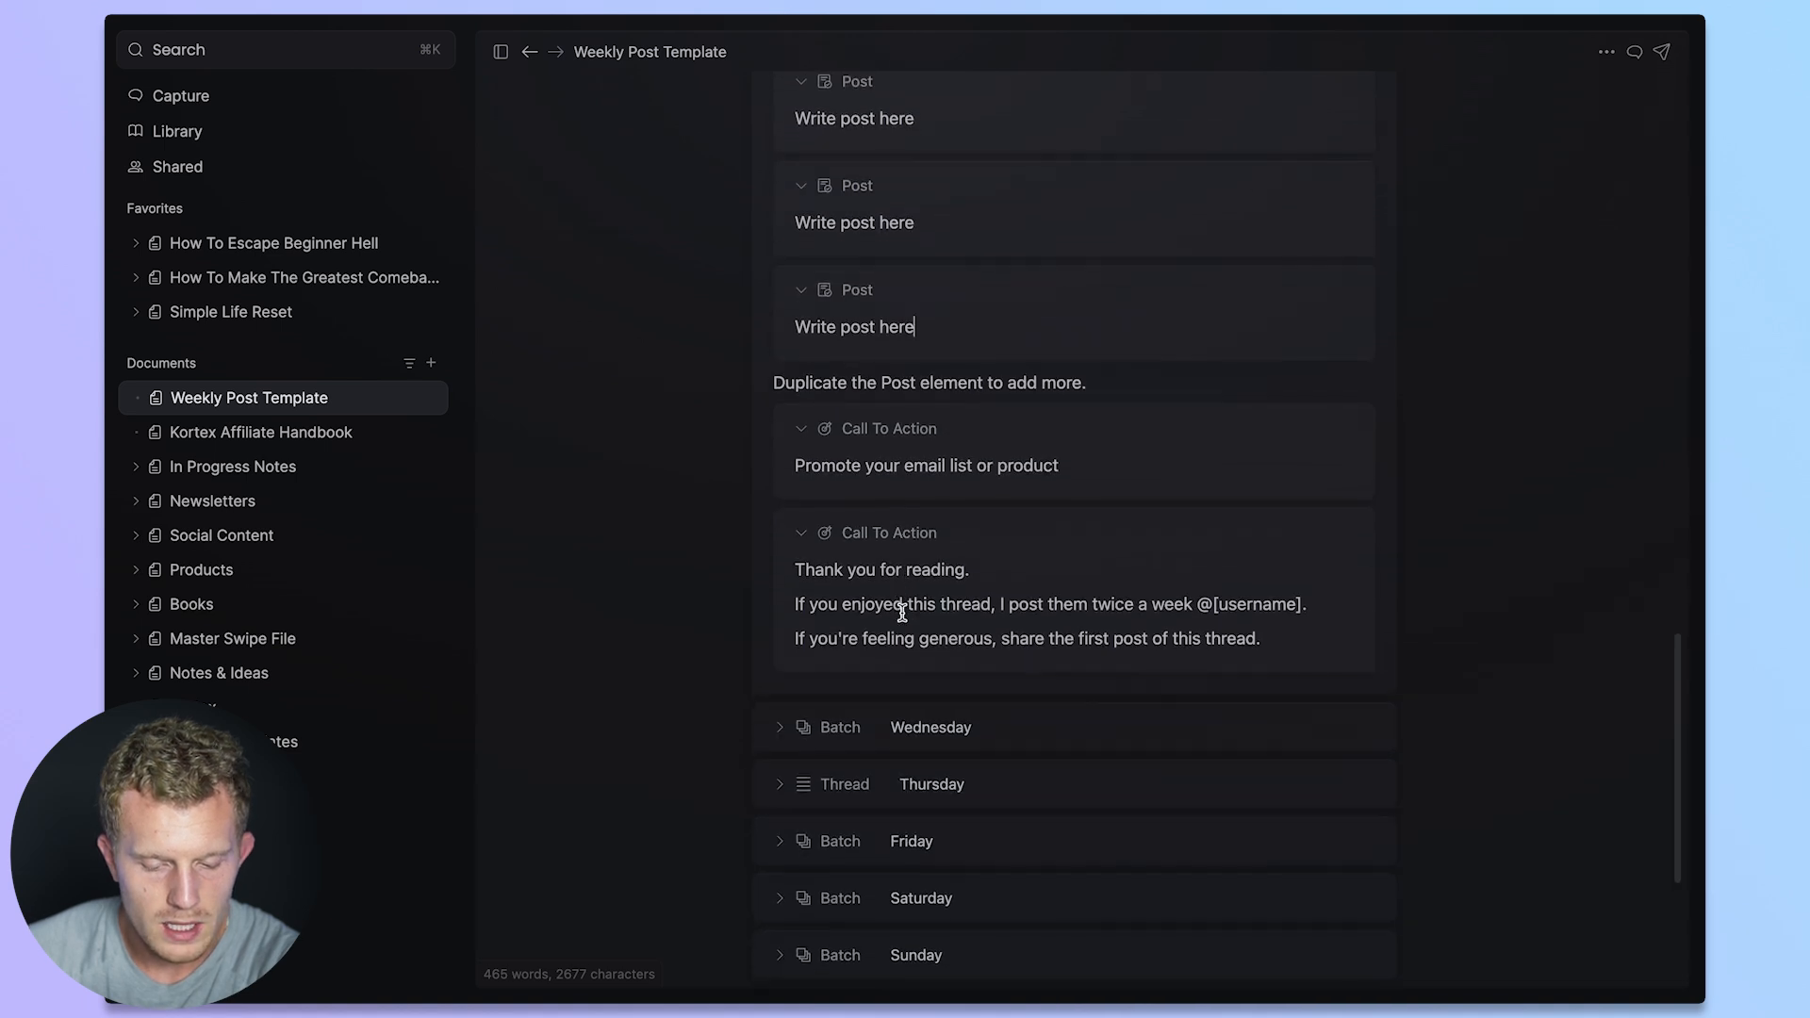
pyautogui.scroll(-3)
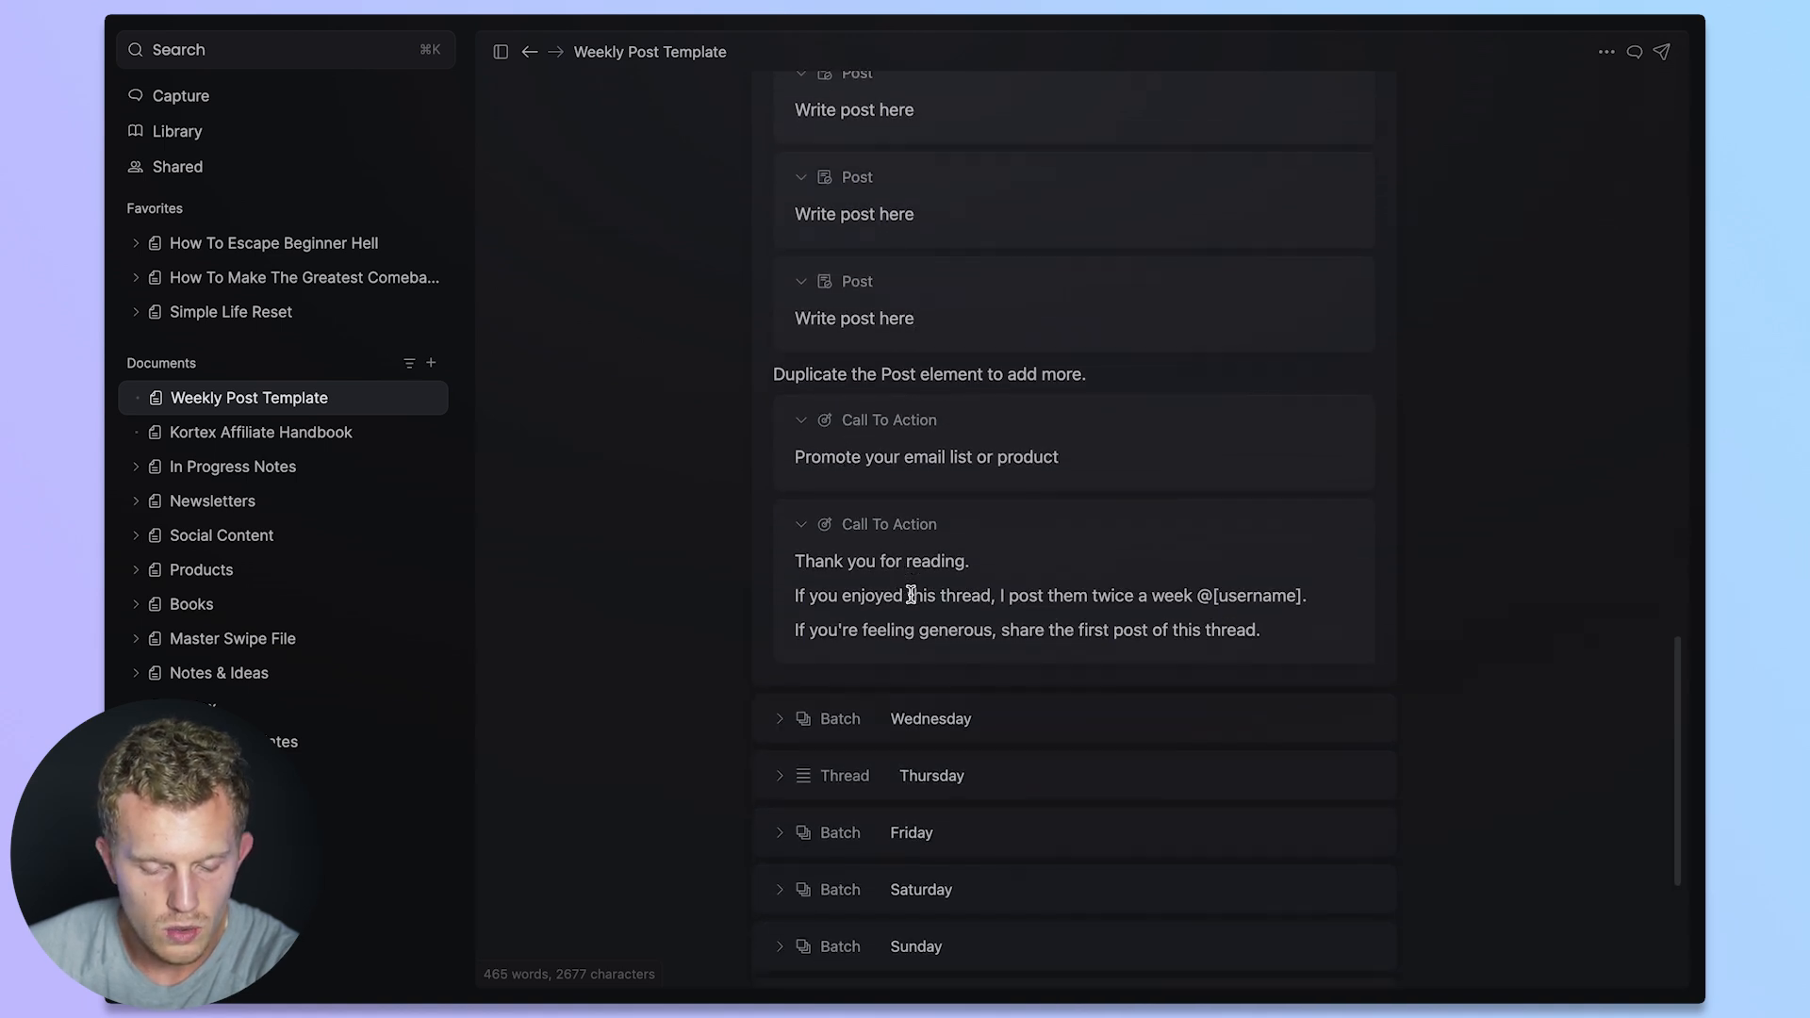
pyautogui.scroll(-3)
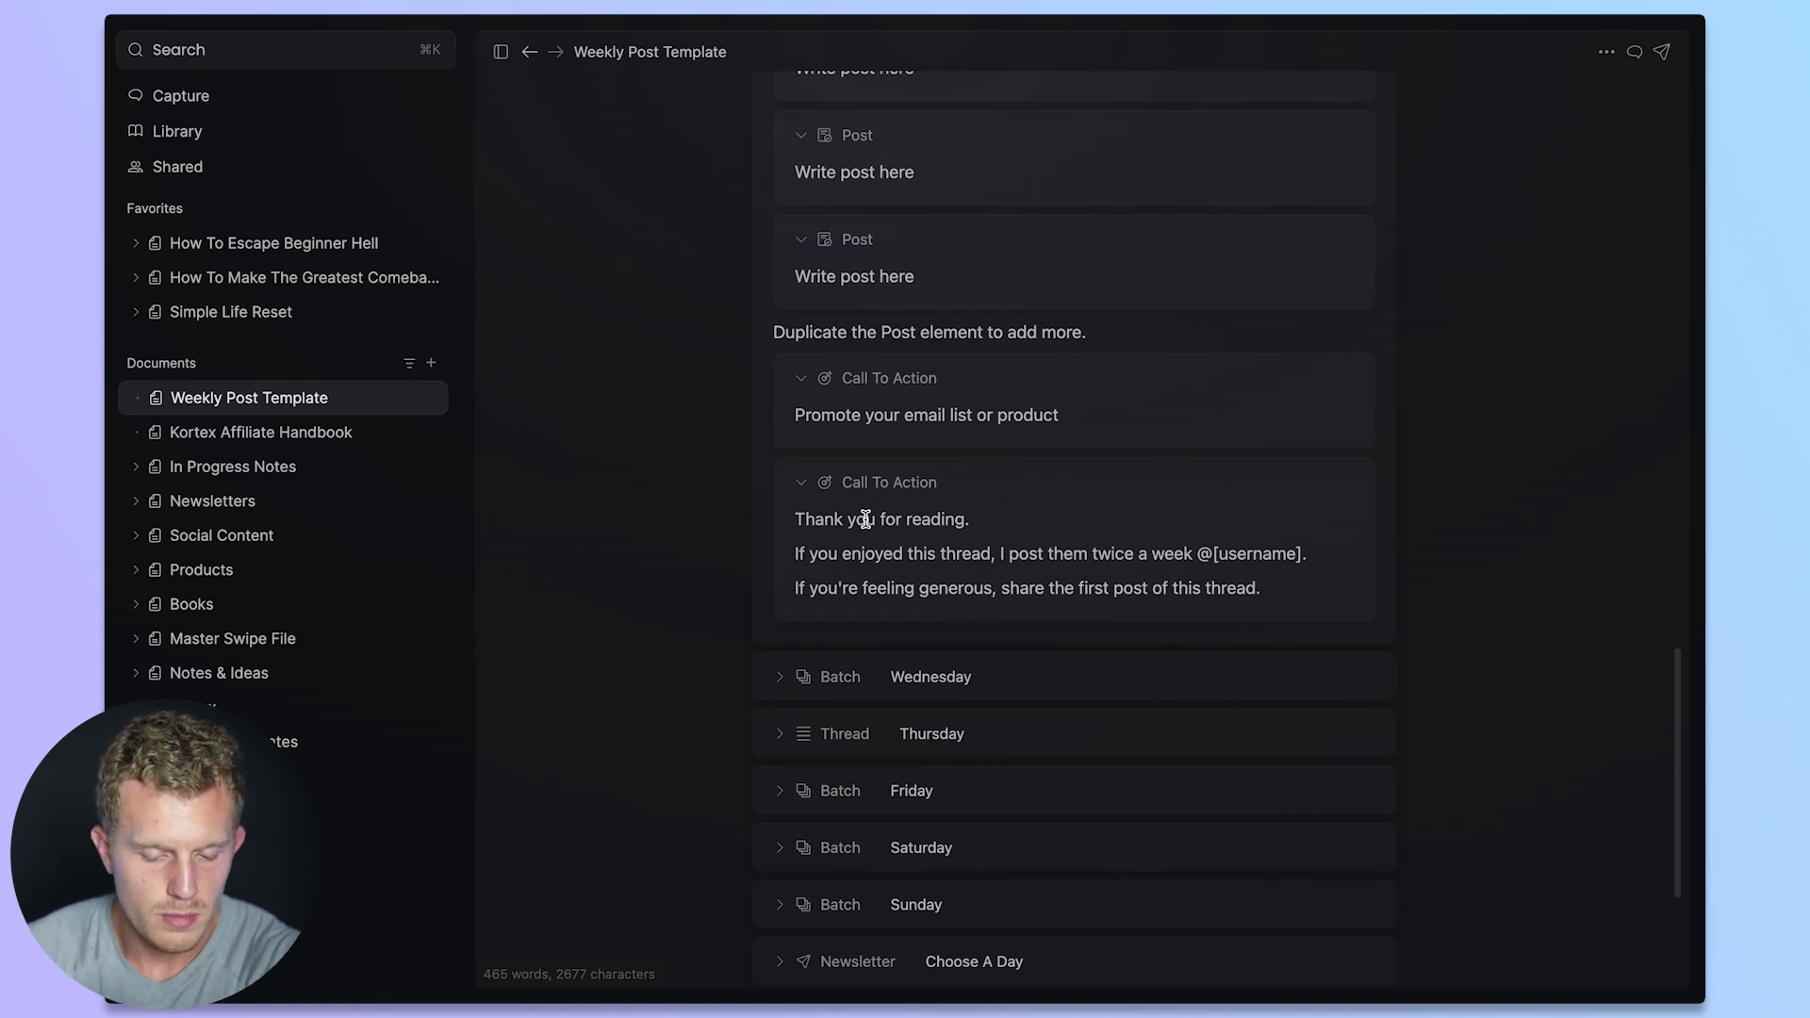
pyautogui.scroll(-3)
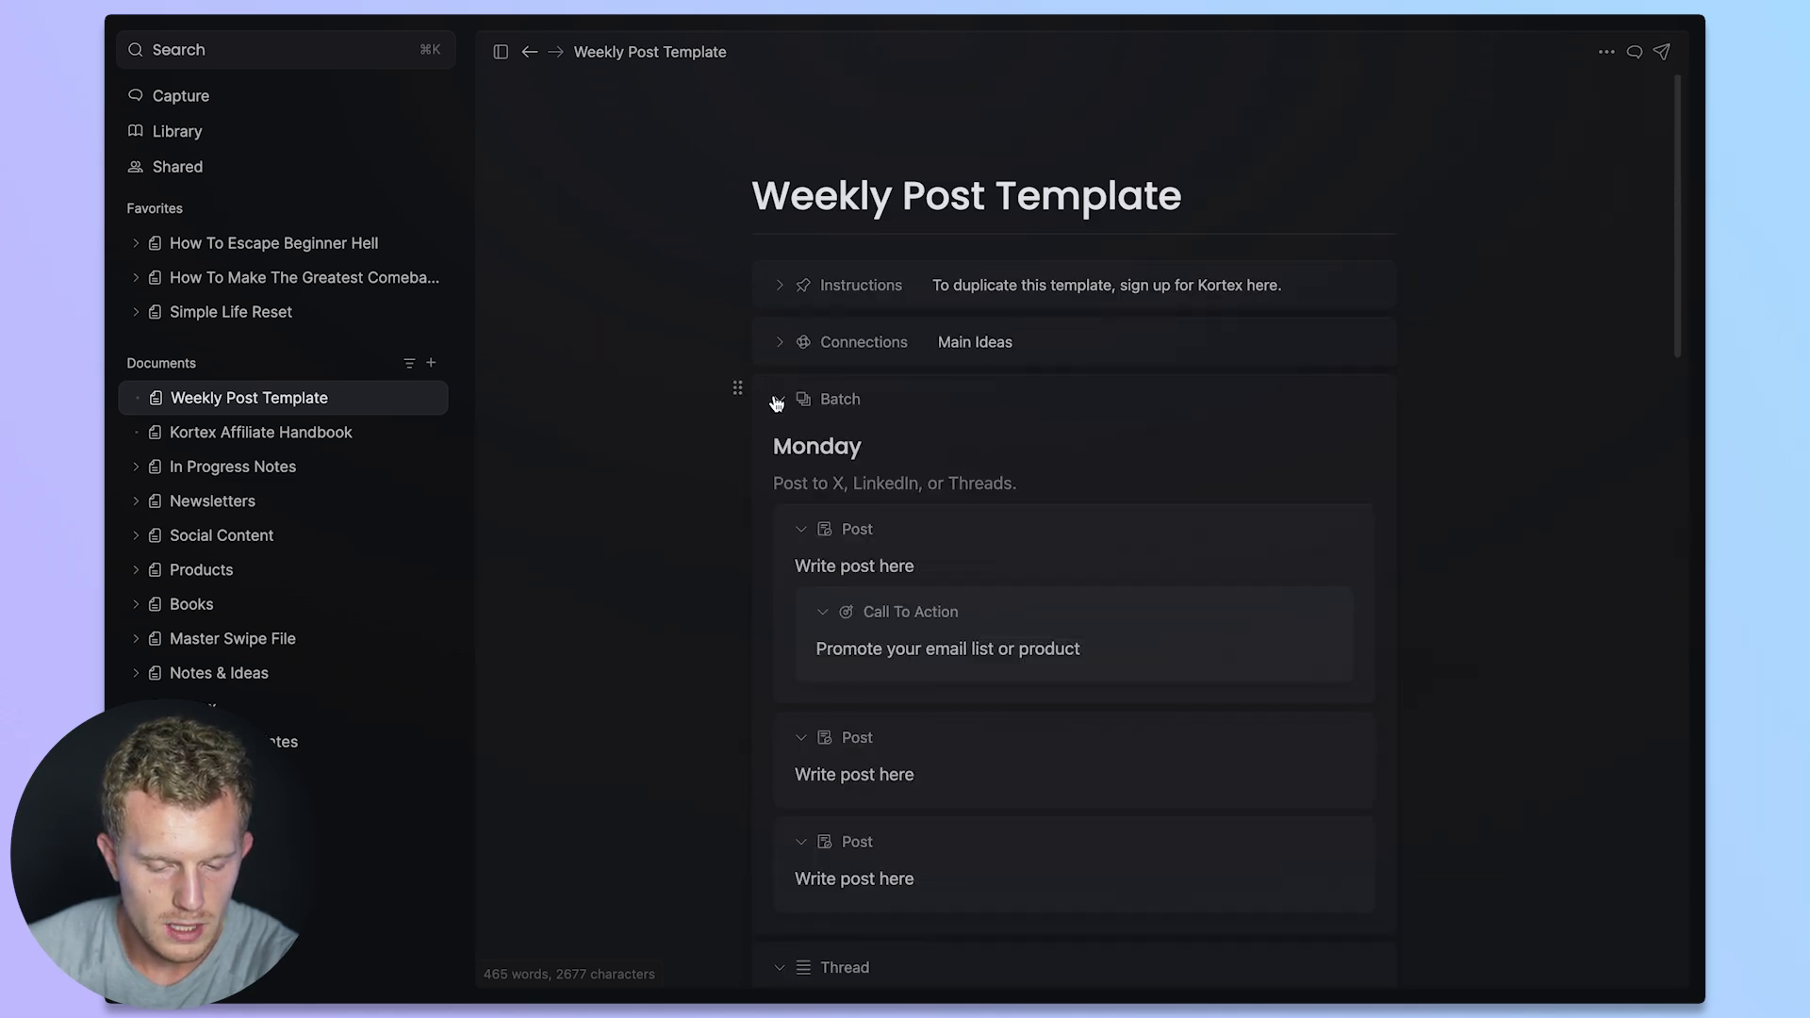
# - Collapse the template's day sections and create a new document titled 'Social Content Example'
pyautogui.click(780, 400)
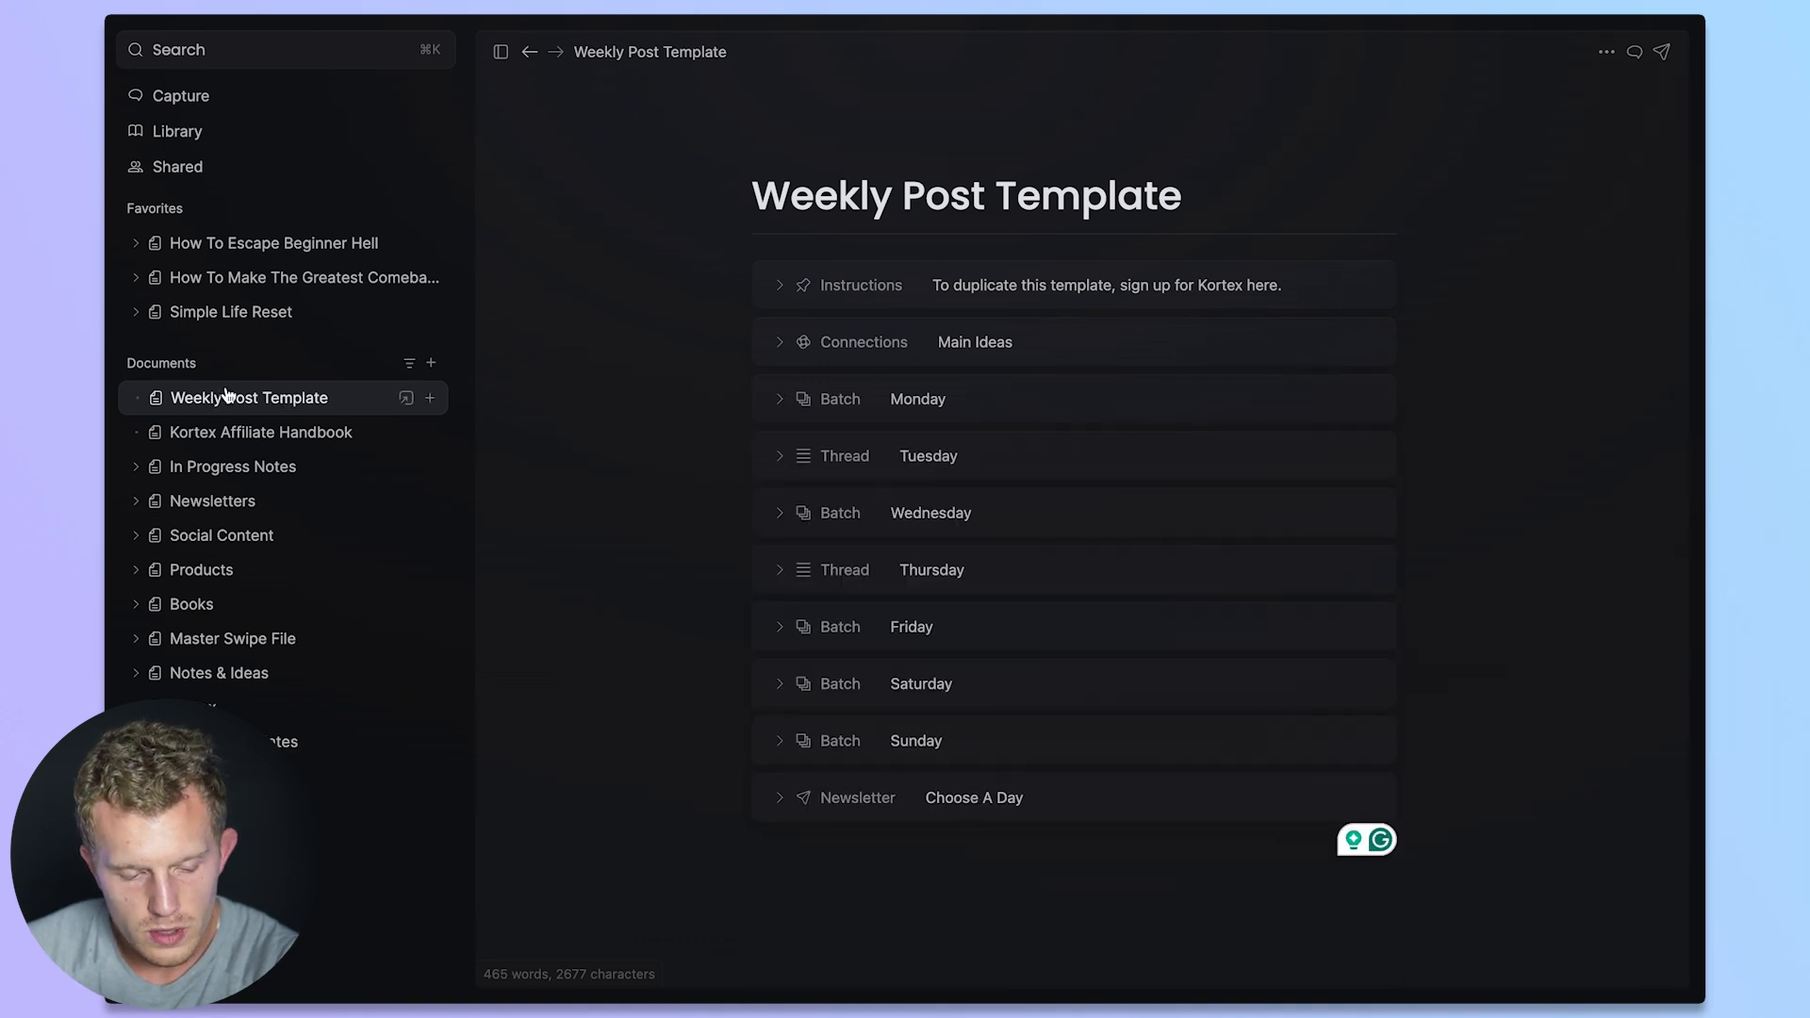
pyautogui.moveTo(287, 422)
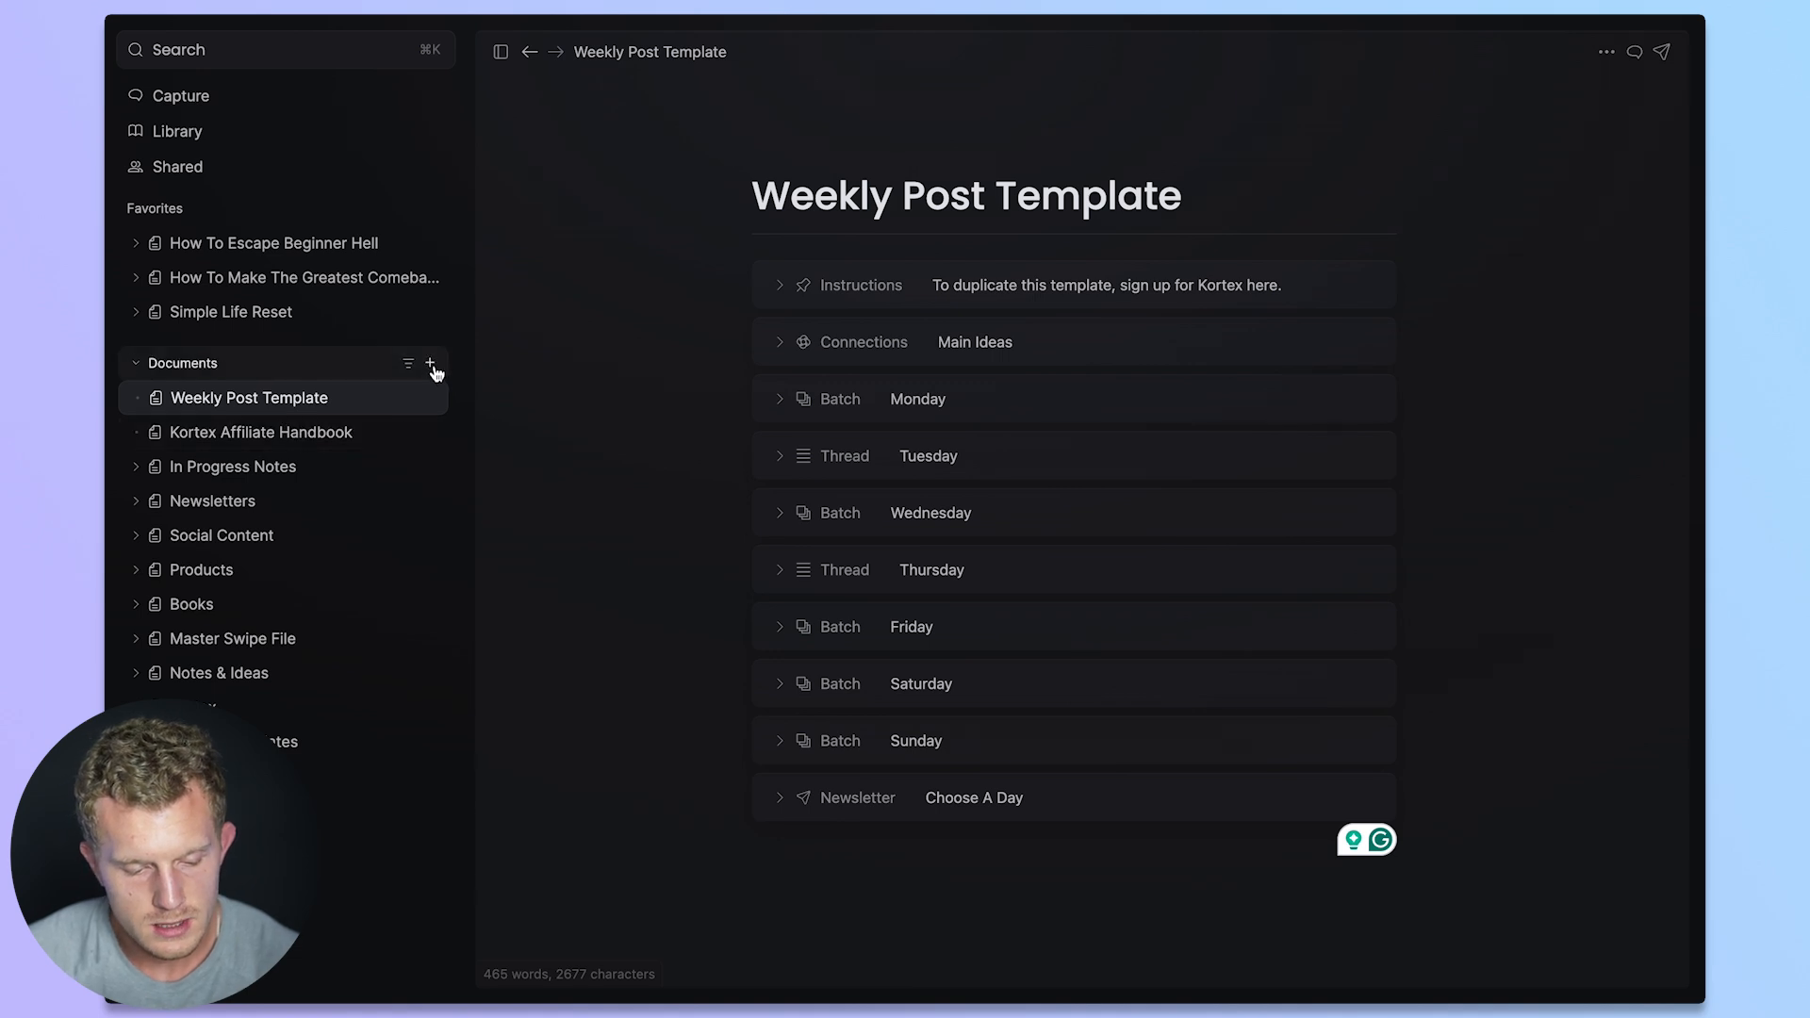
pyautogui.moveTo(433, 364)
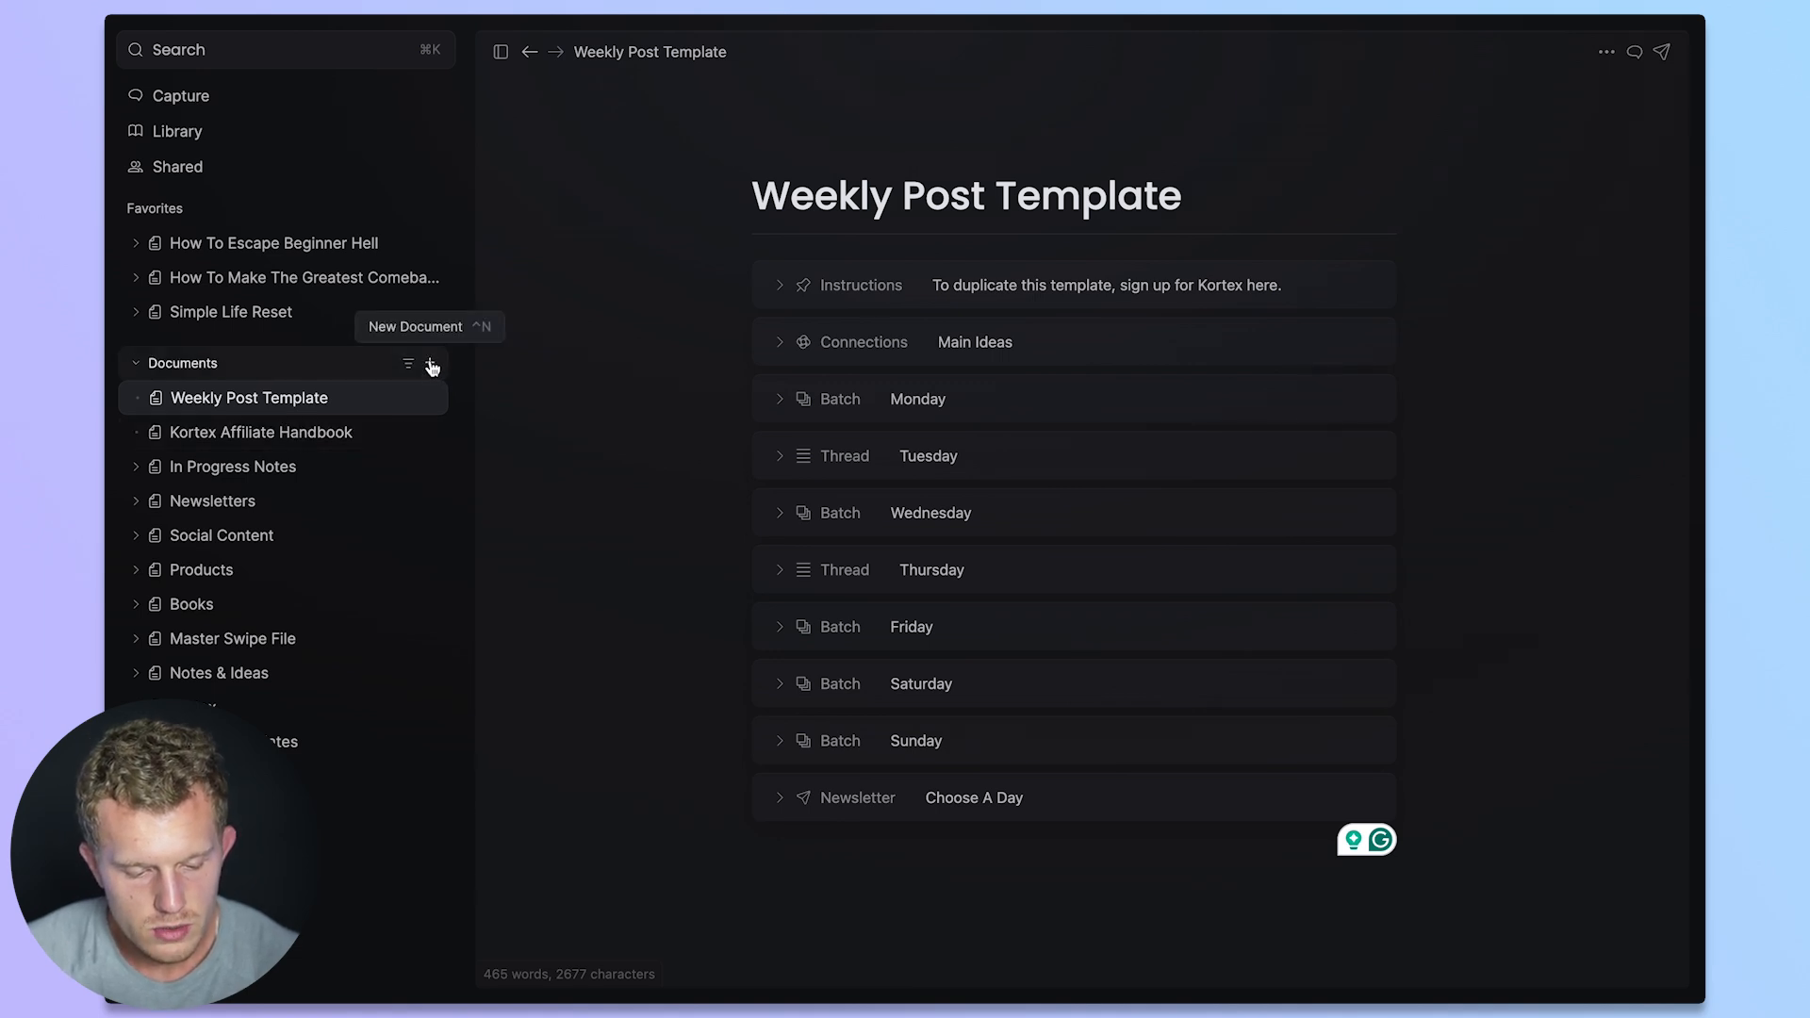
pyautogui.click(433, 363)
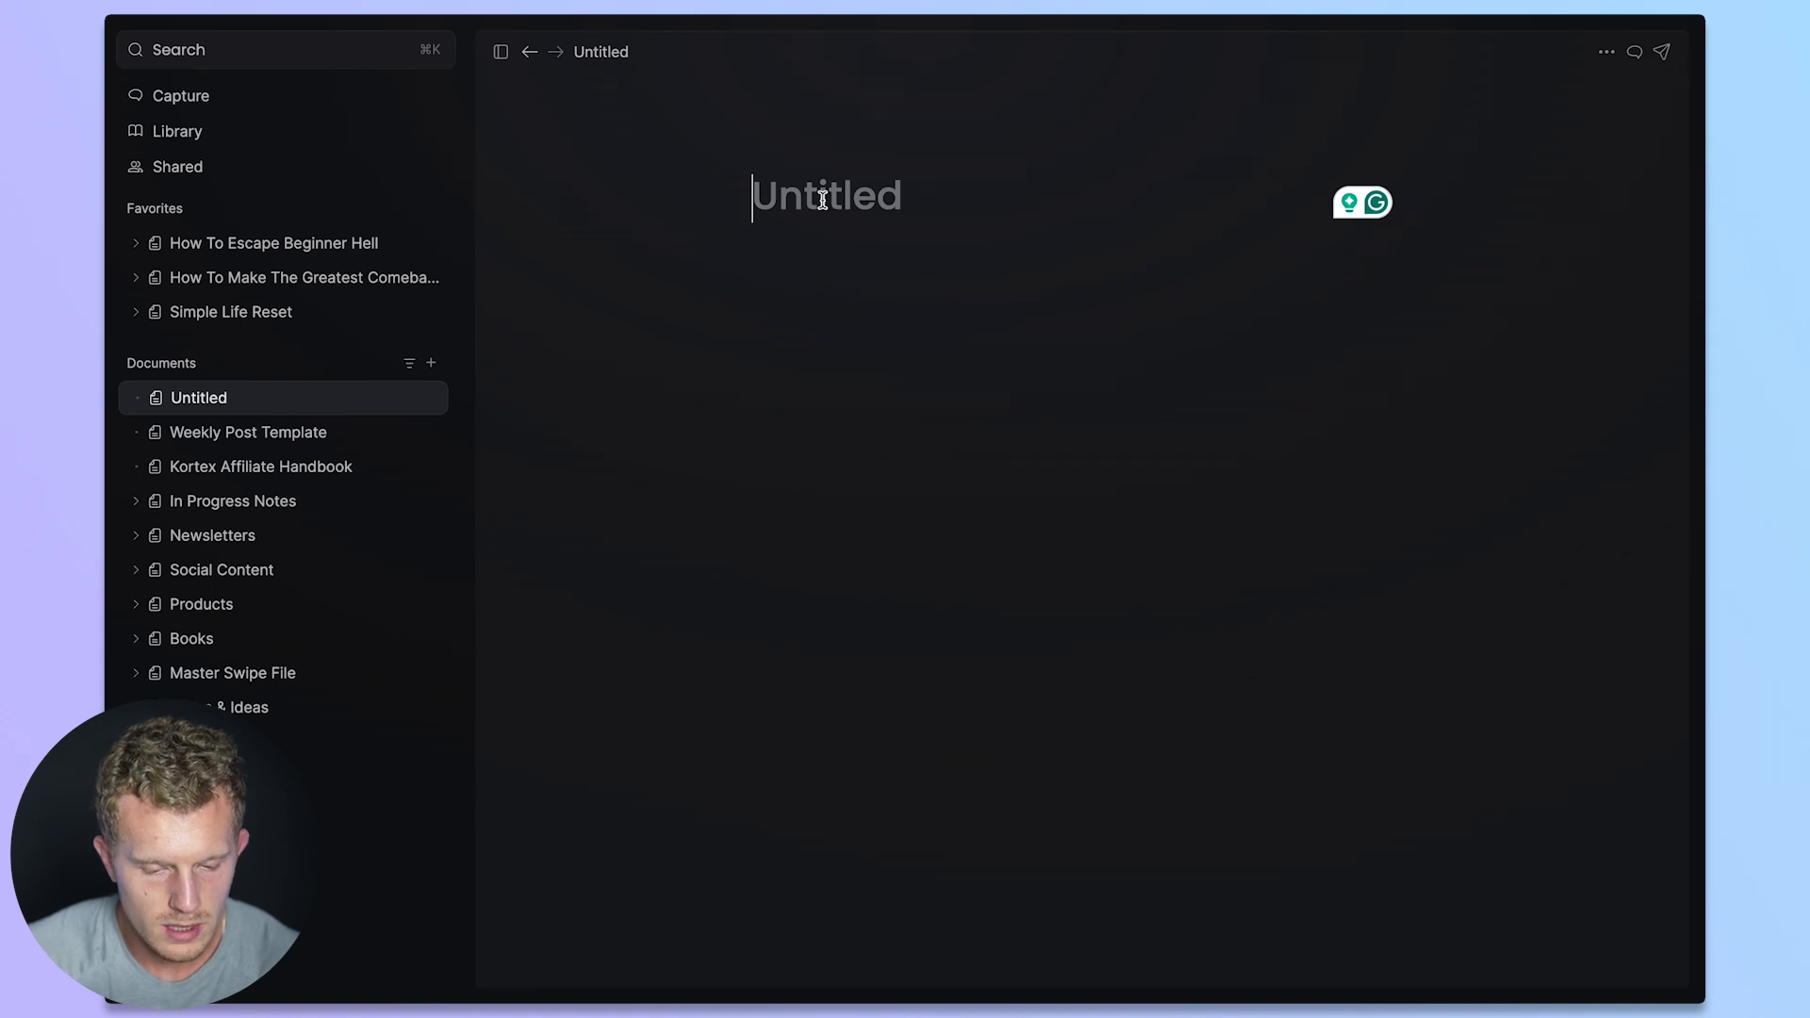
pyautogui.write('Social Content Example')
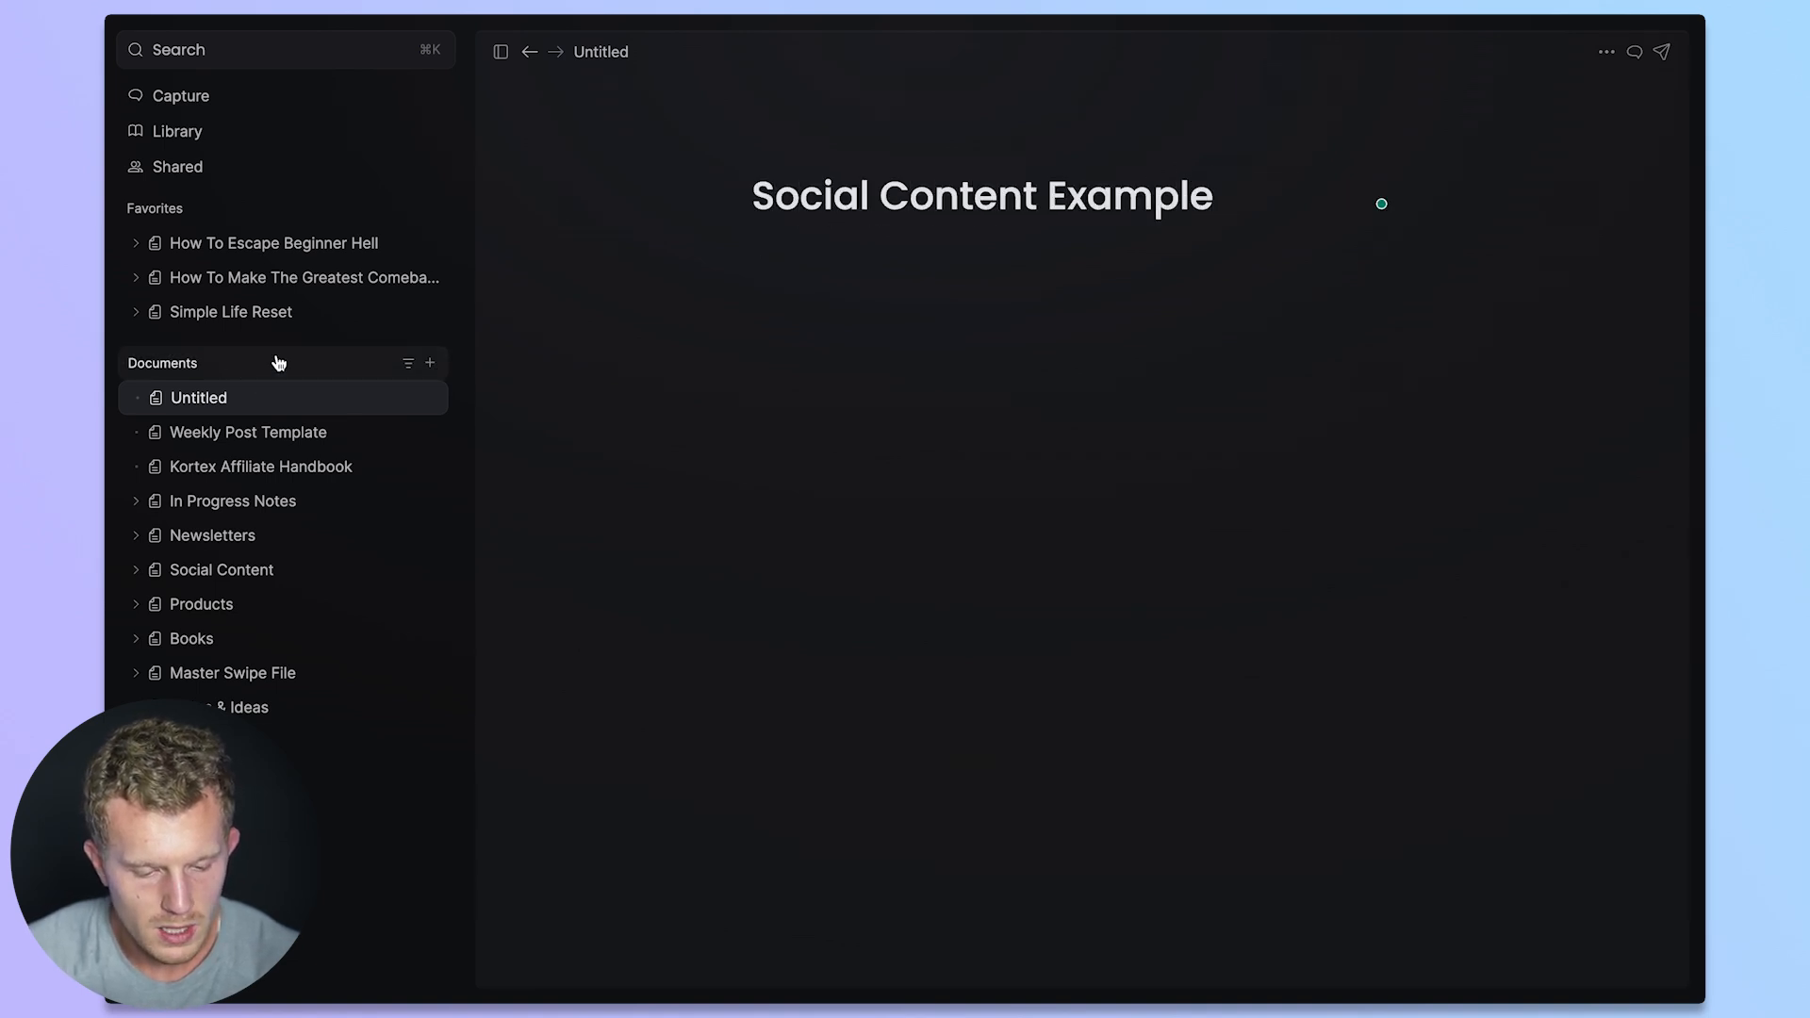
pyautogui.moveTo(230, 439)
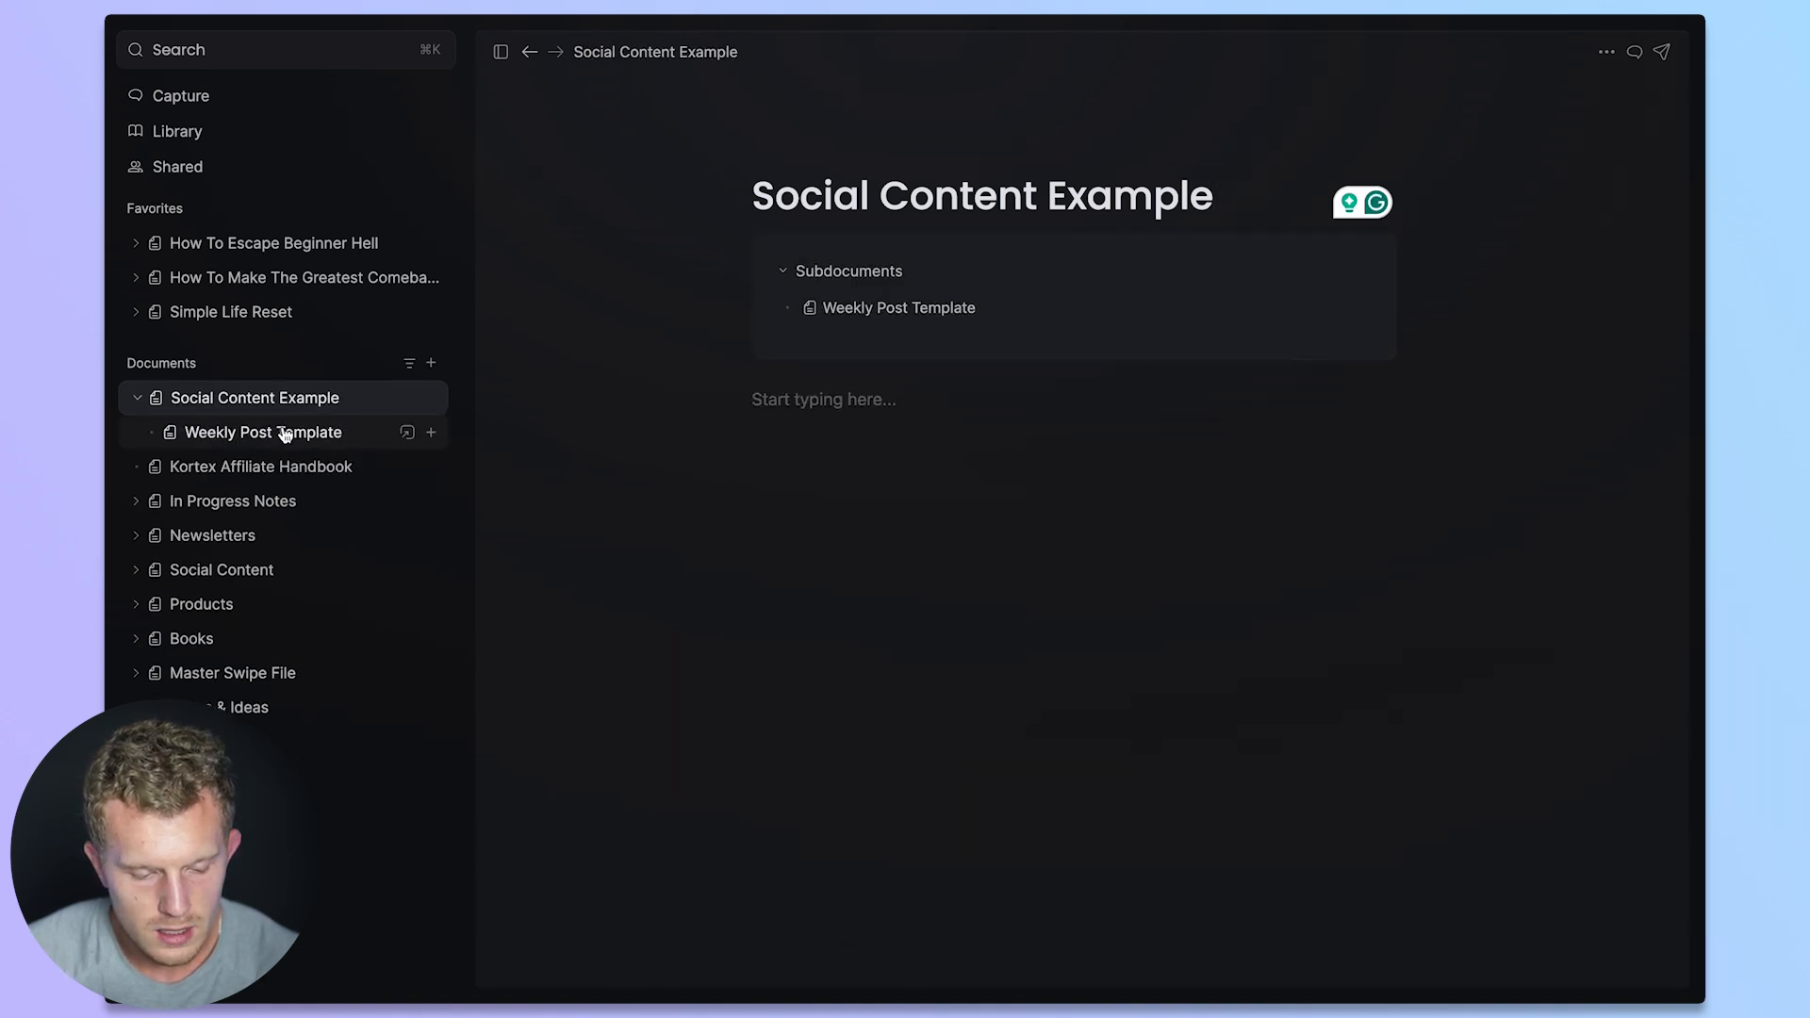
pyautogui.moveTo(432, 399)
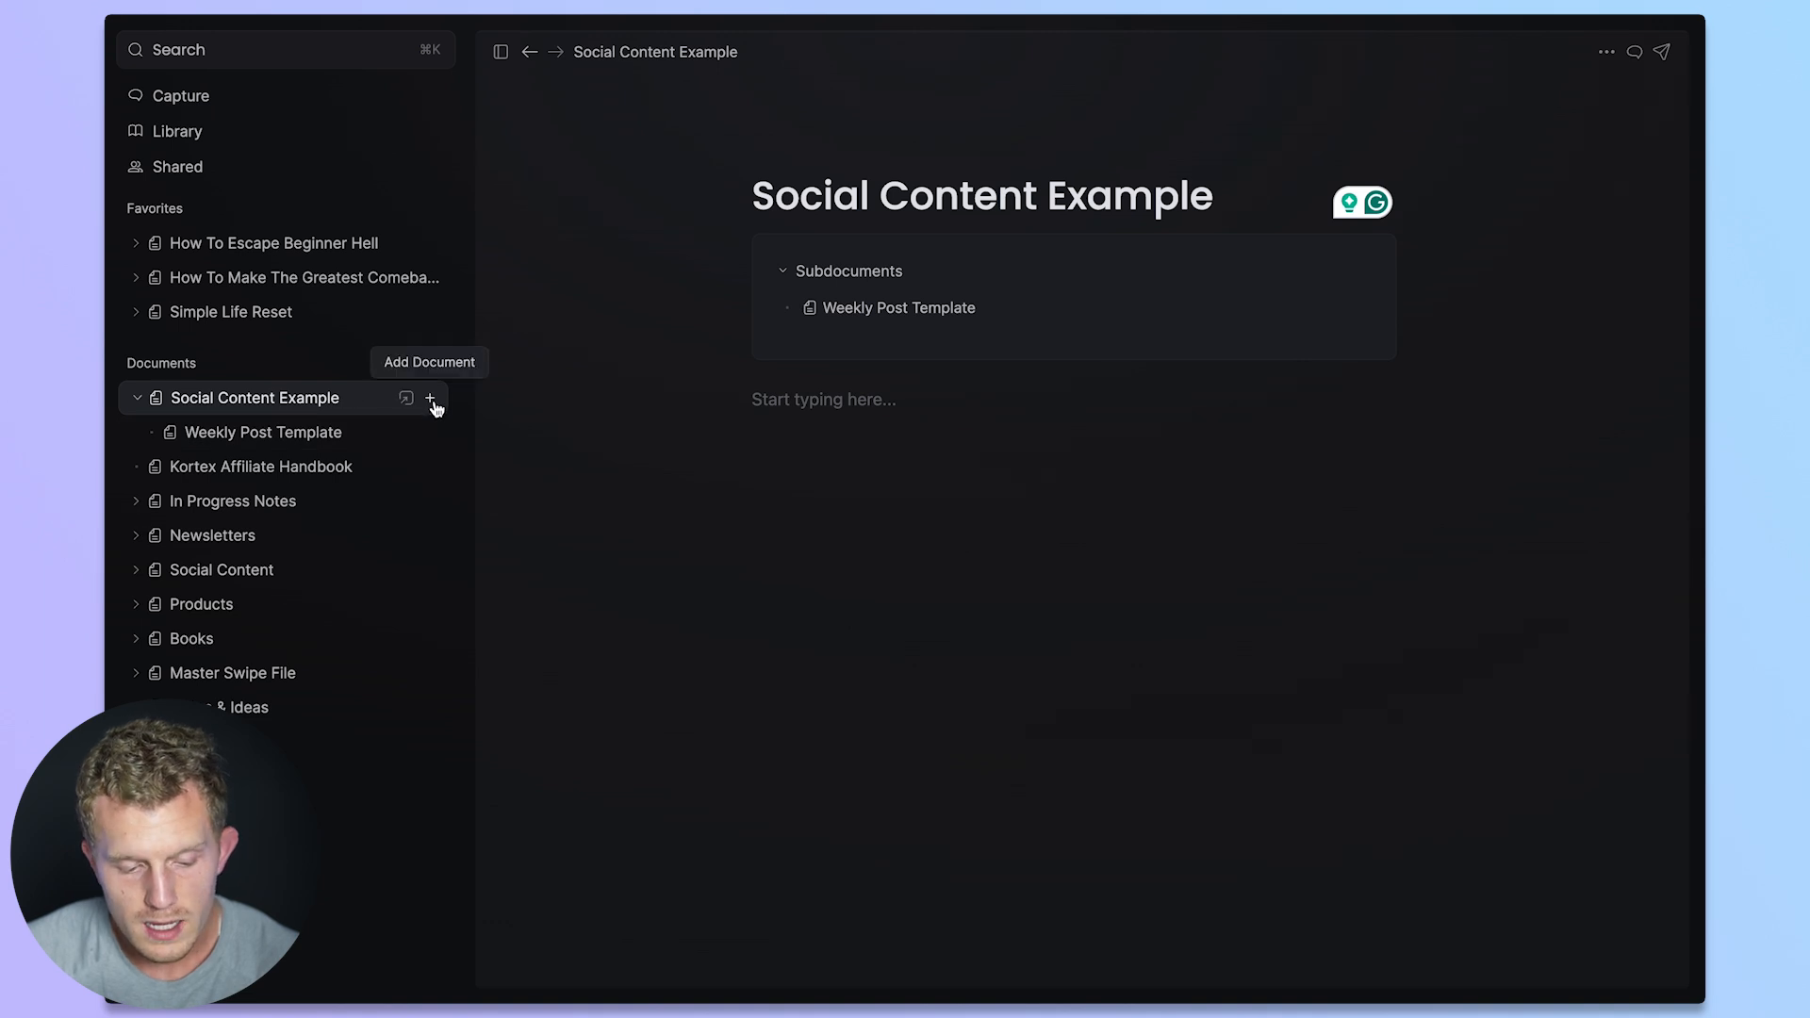
# - Add a 'December 2024 Posts' subdocument inside Social Content Example
pyautogui.click(430, 399)
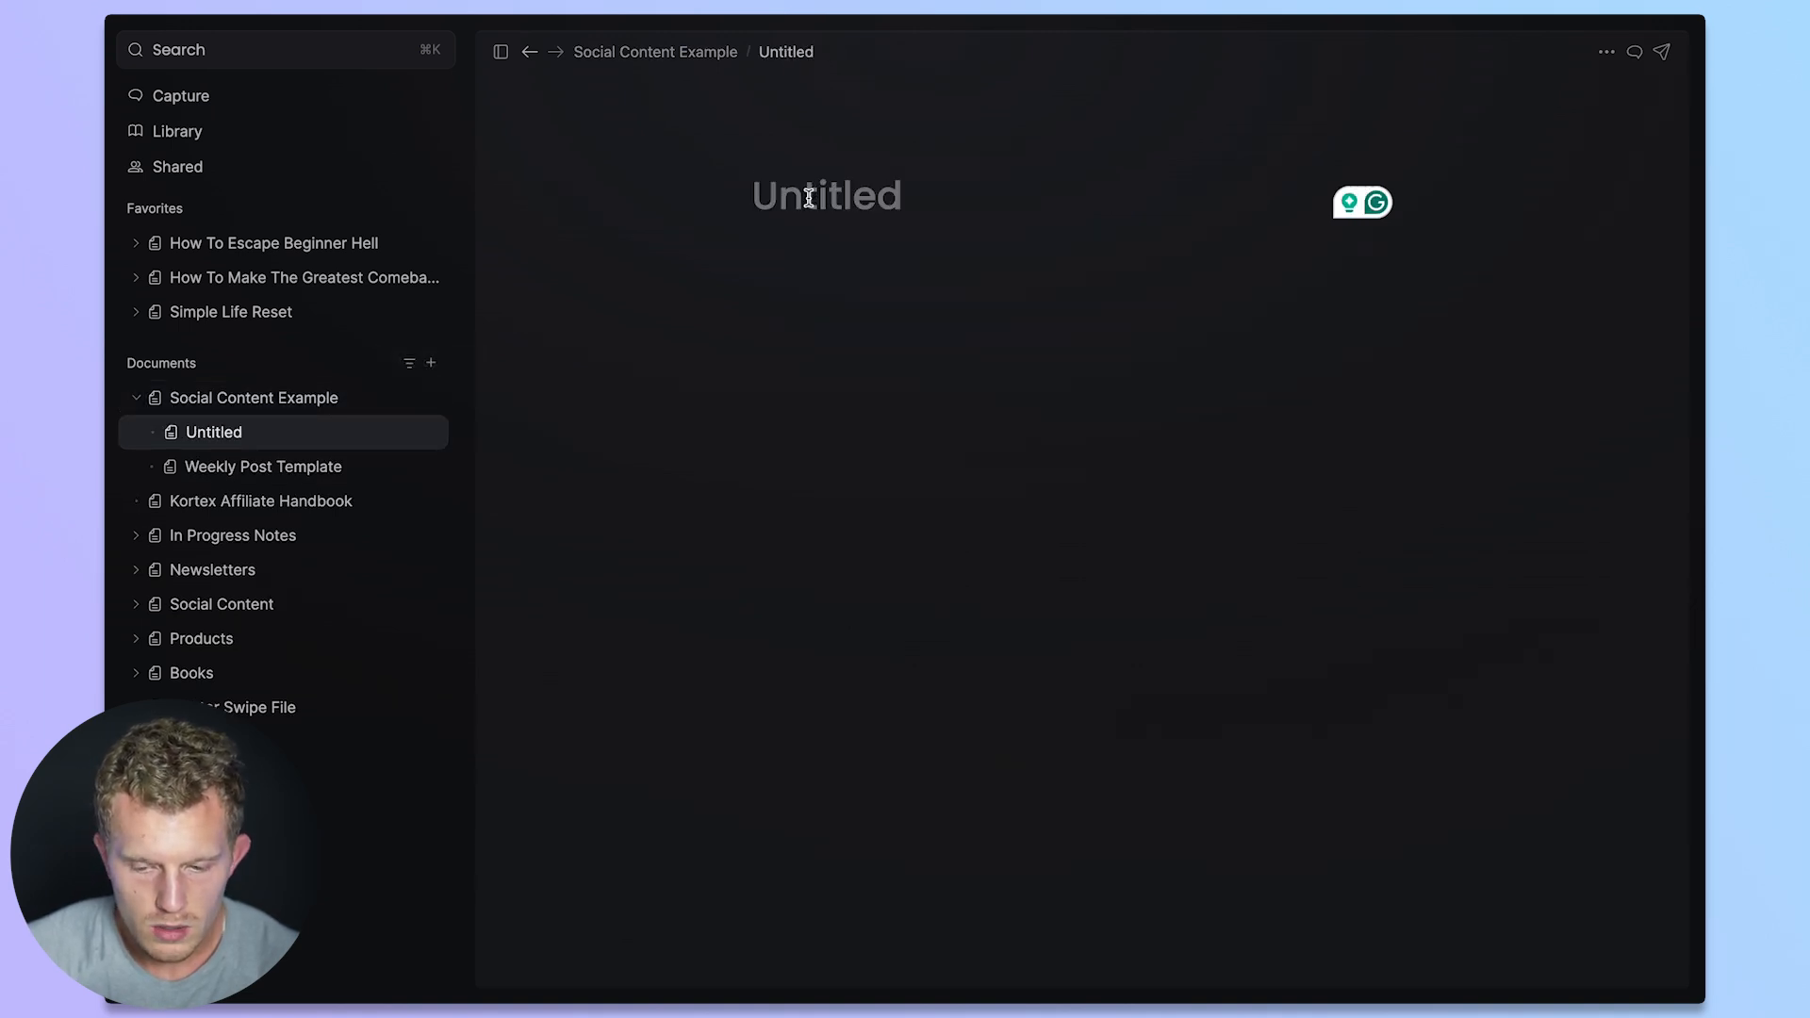
pyautogui.write('Dece')
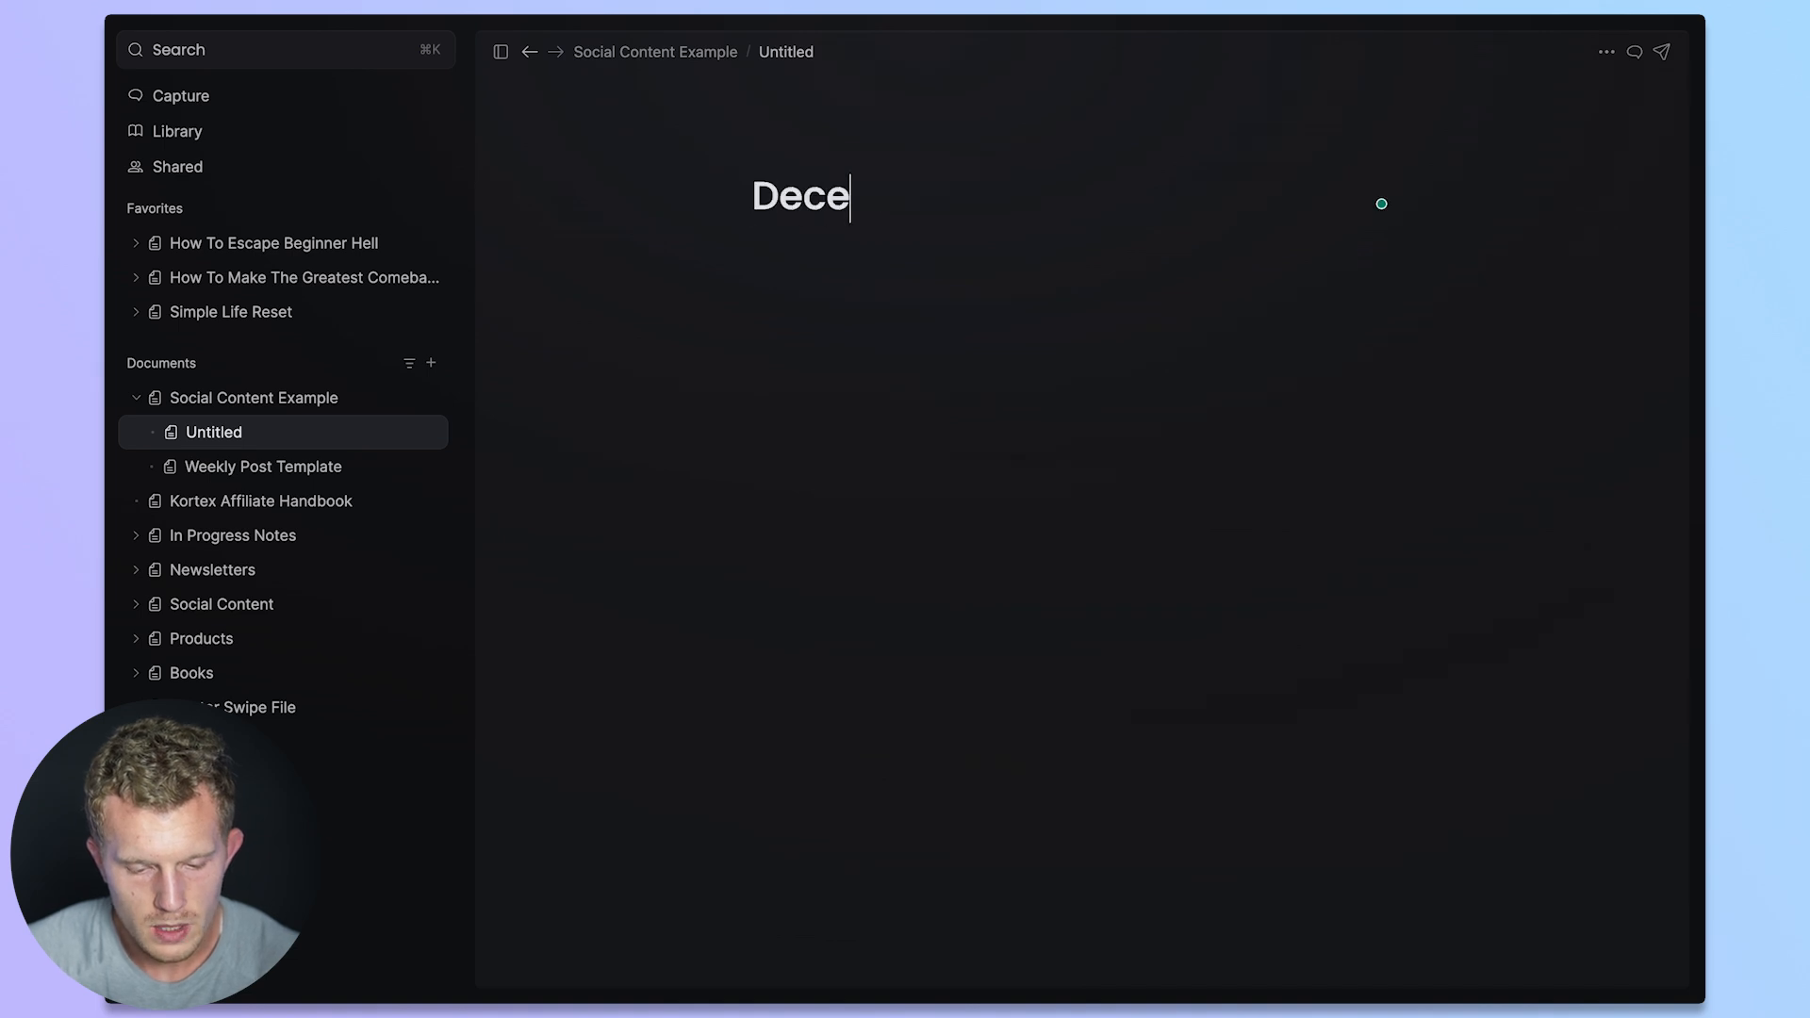
pyautogui.write('mber')
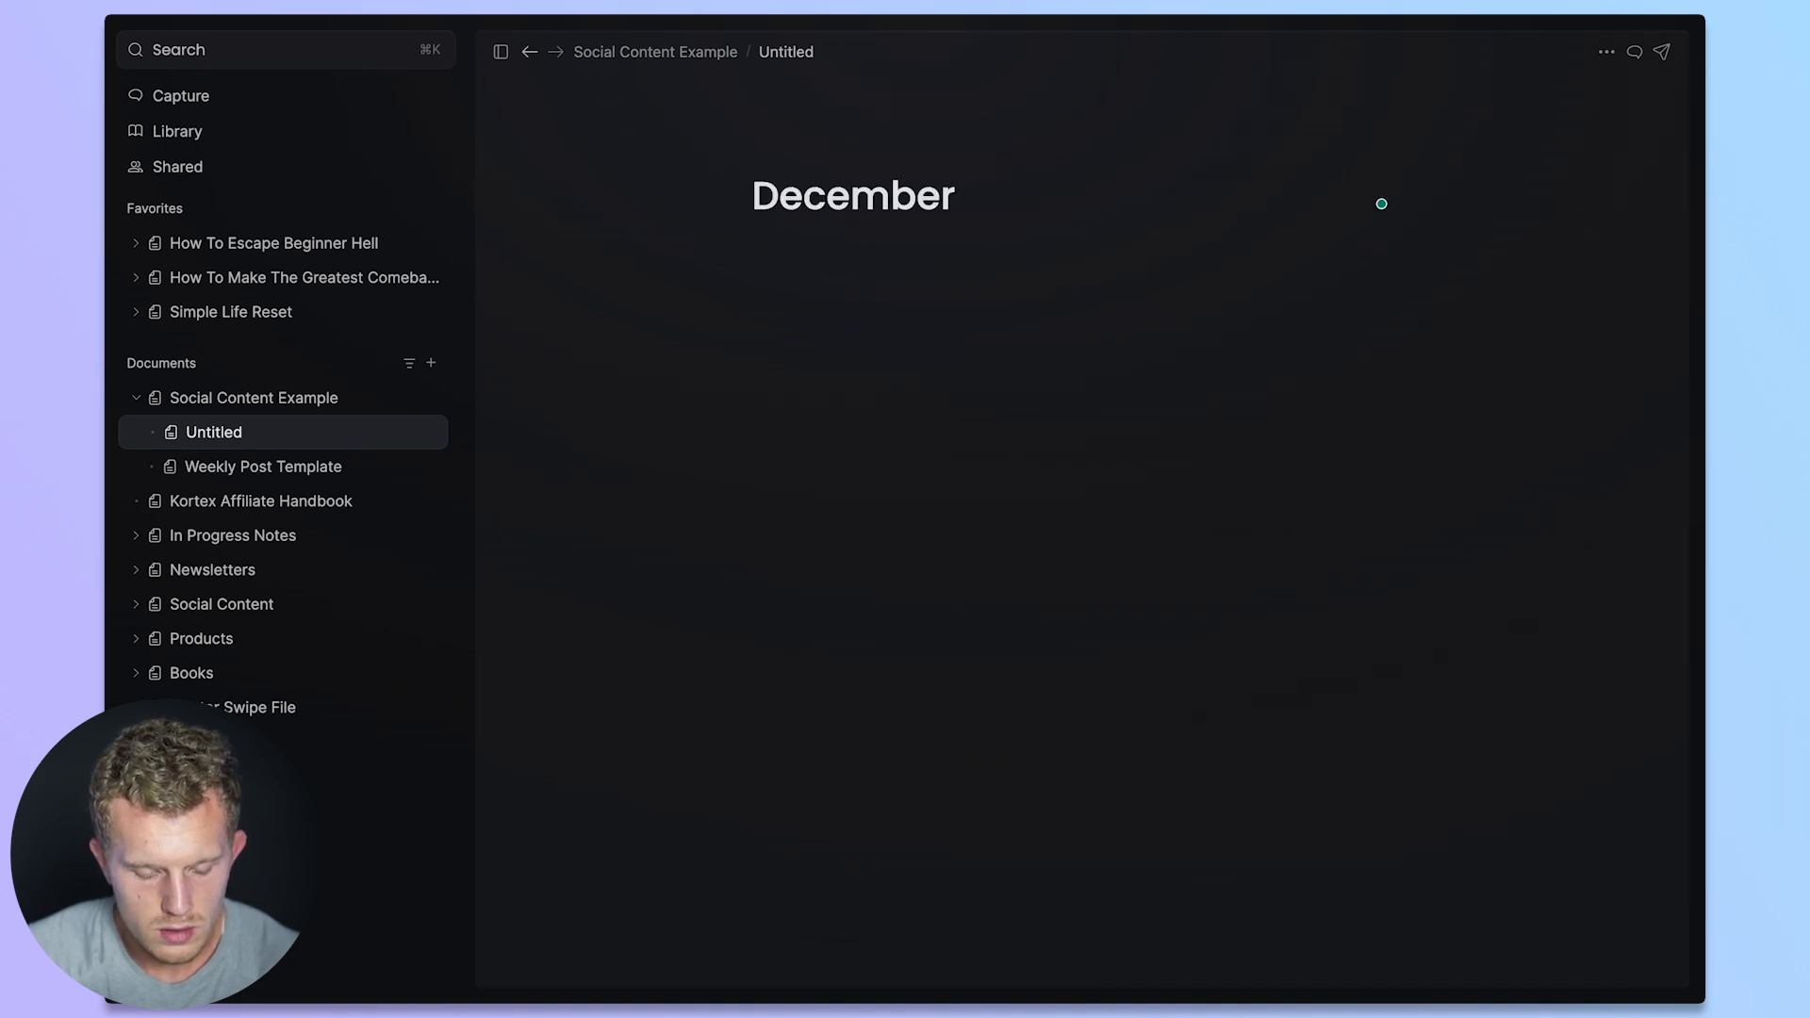
pyautogui.write('2024 Posts')
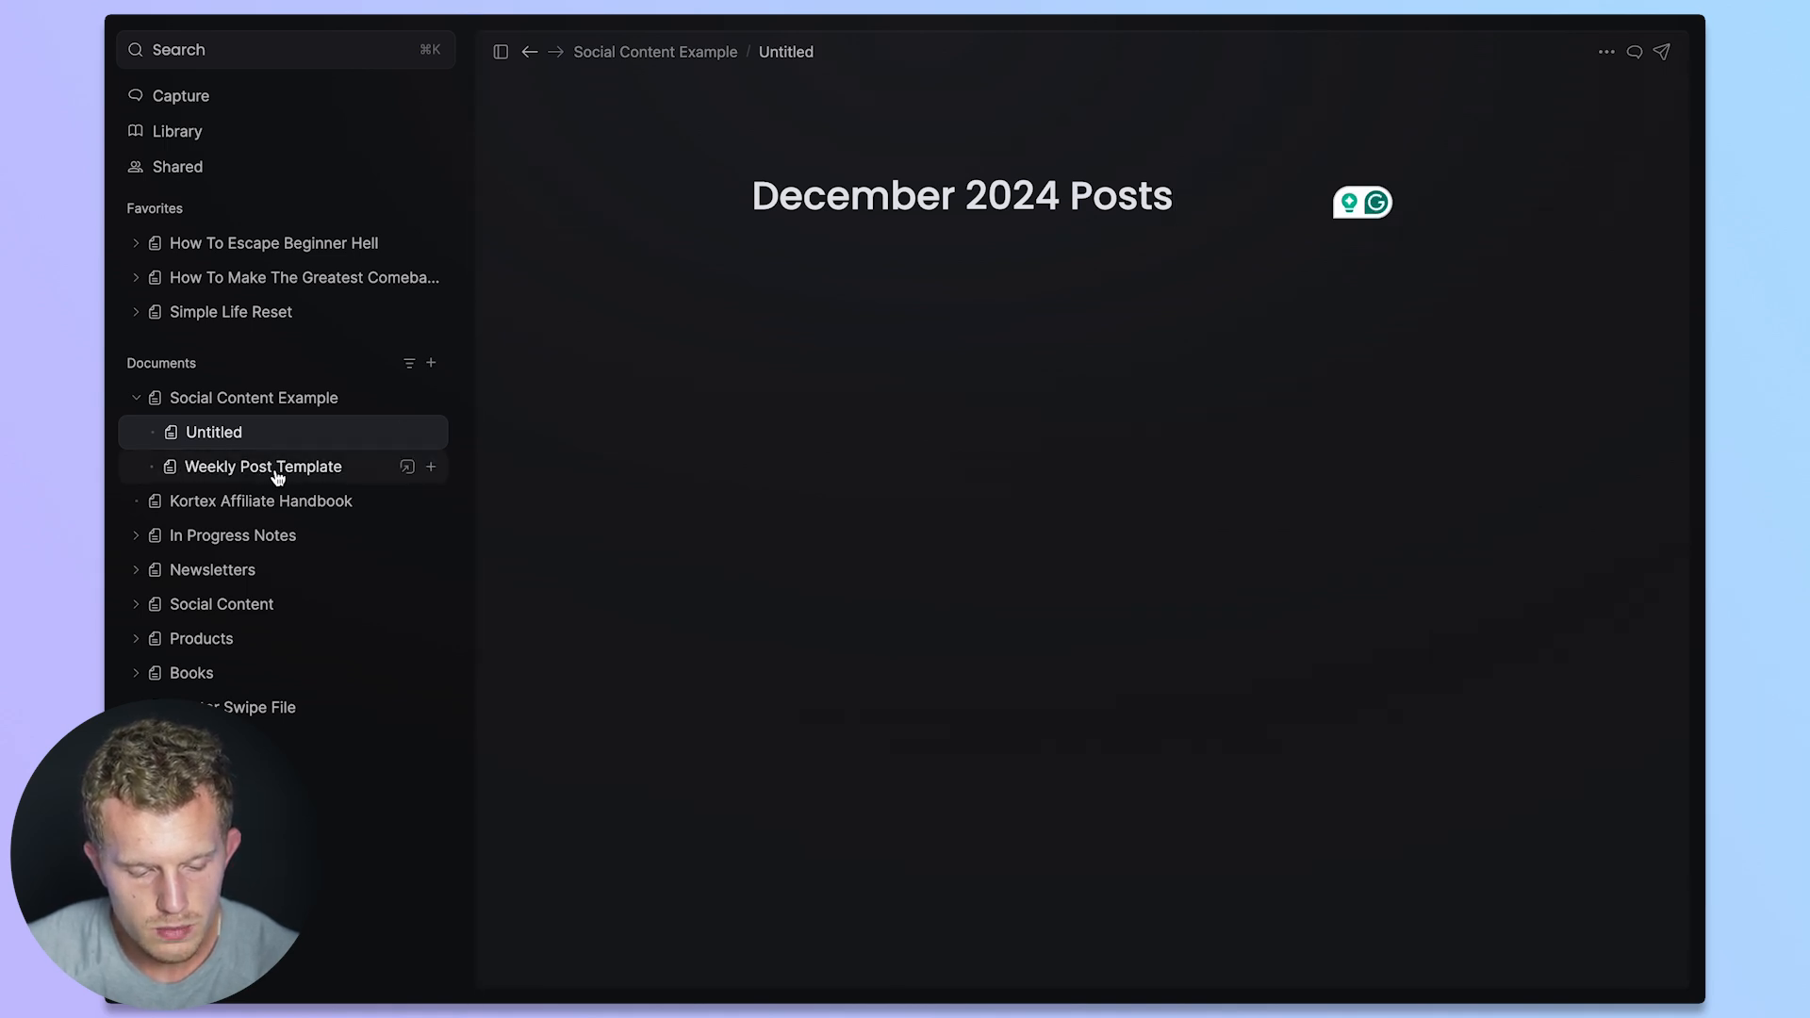
# - Duplicate the Weekly Post Template and start retitling the copy 'December'
pyautogui.click(264, 467)
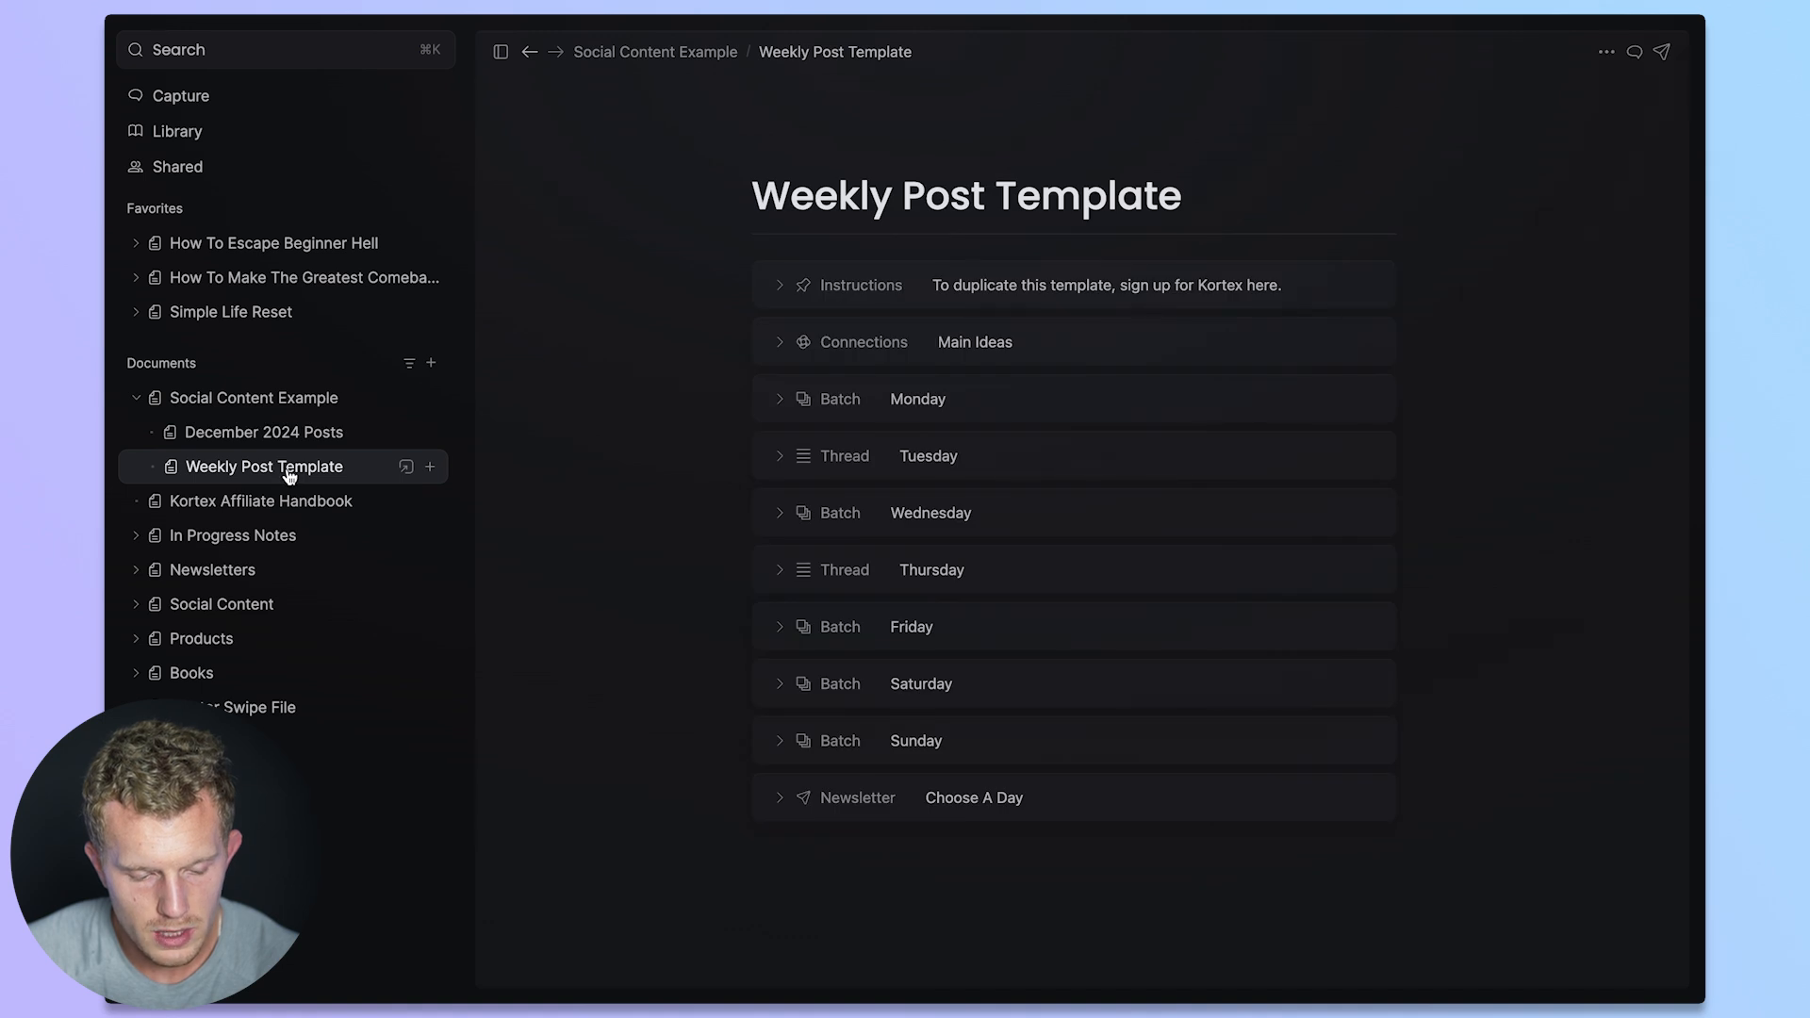
pyautogui.rightClick(265, 467)
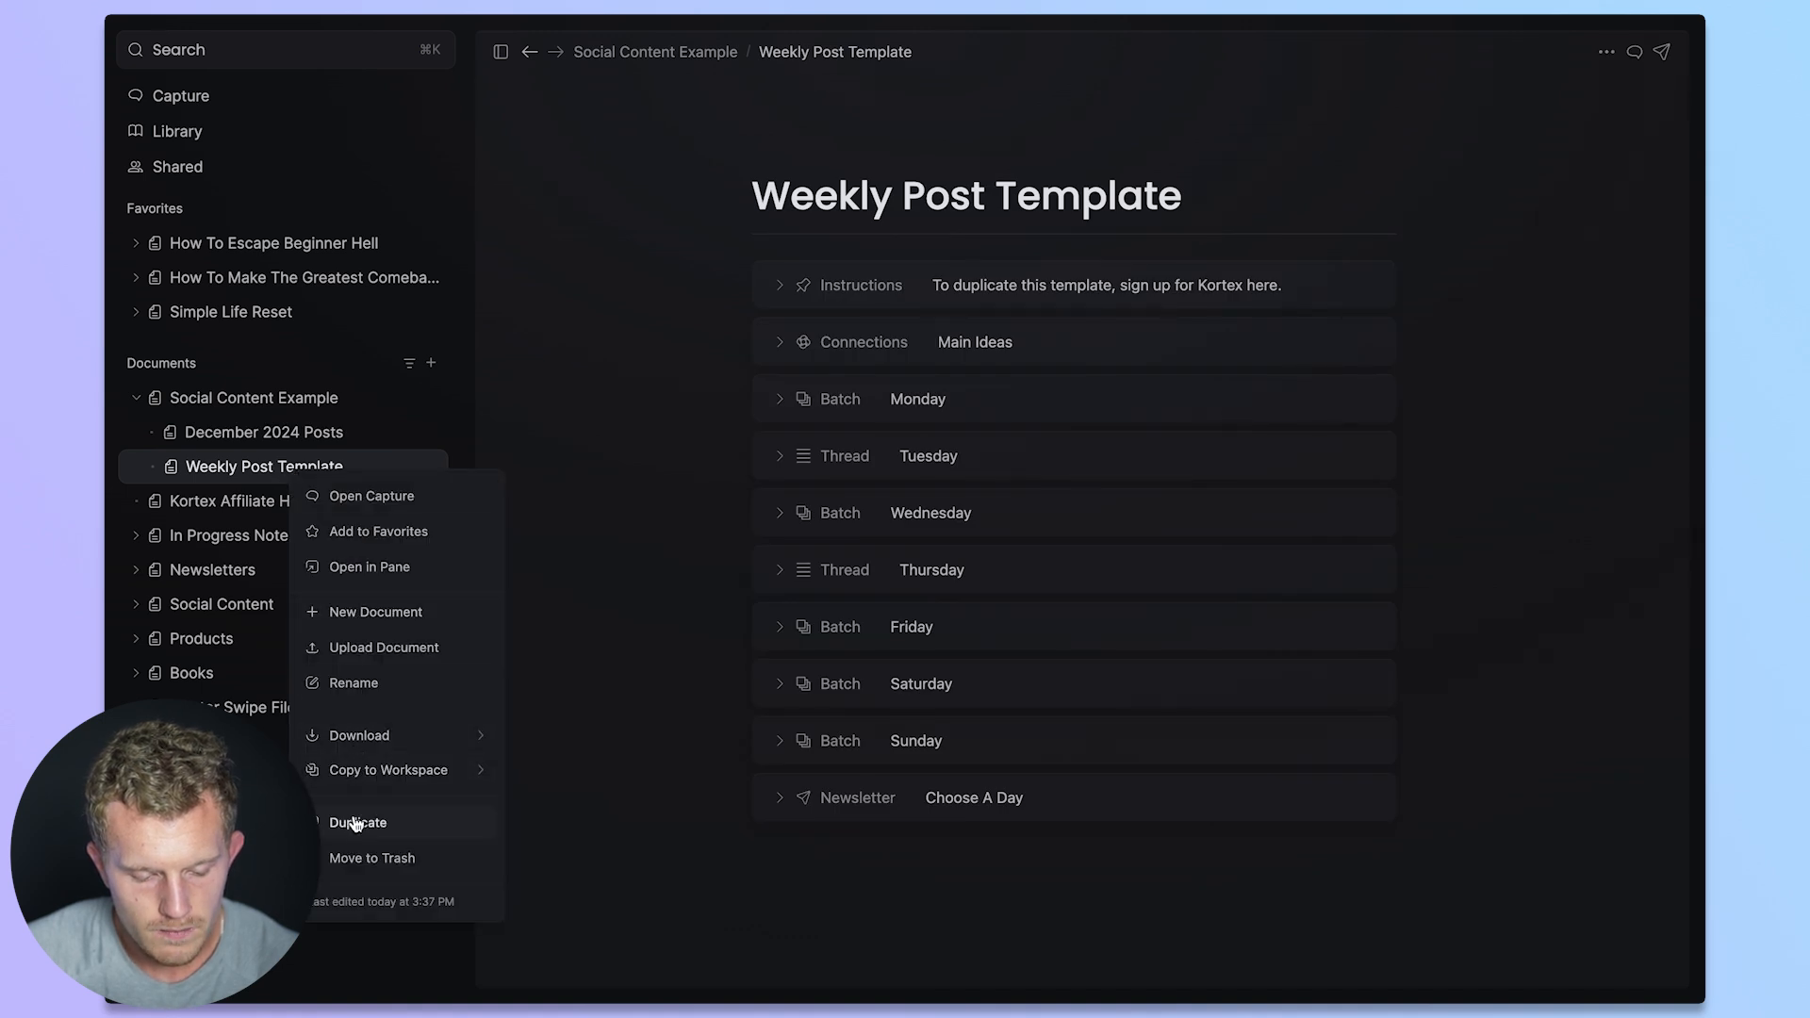
pyautogui.click(358, 823)
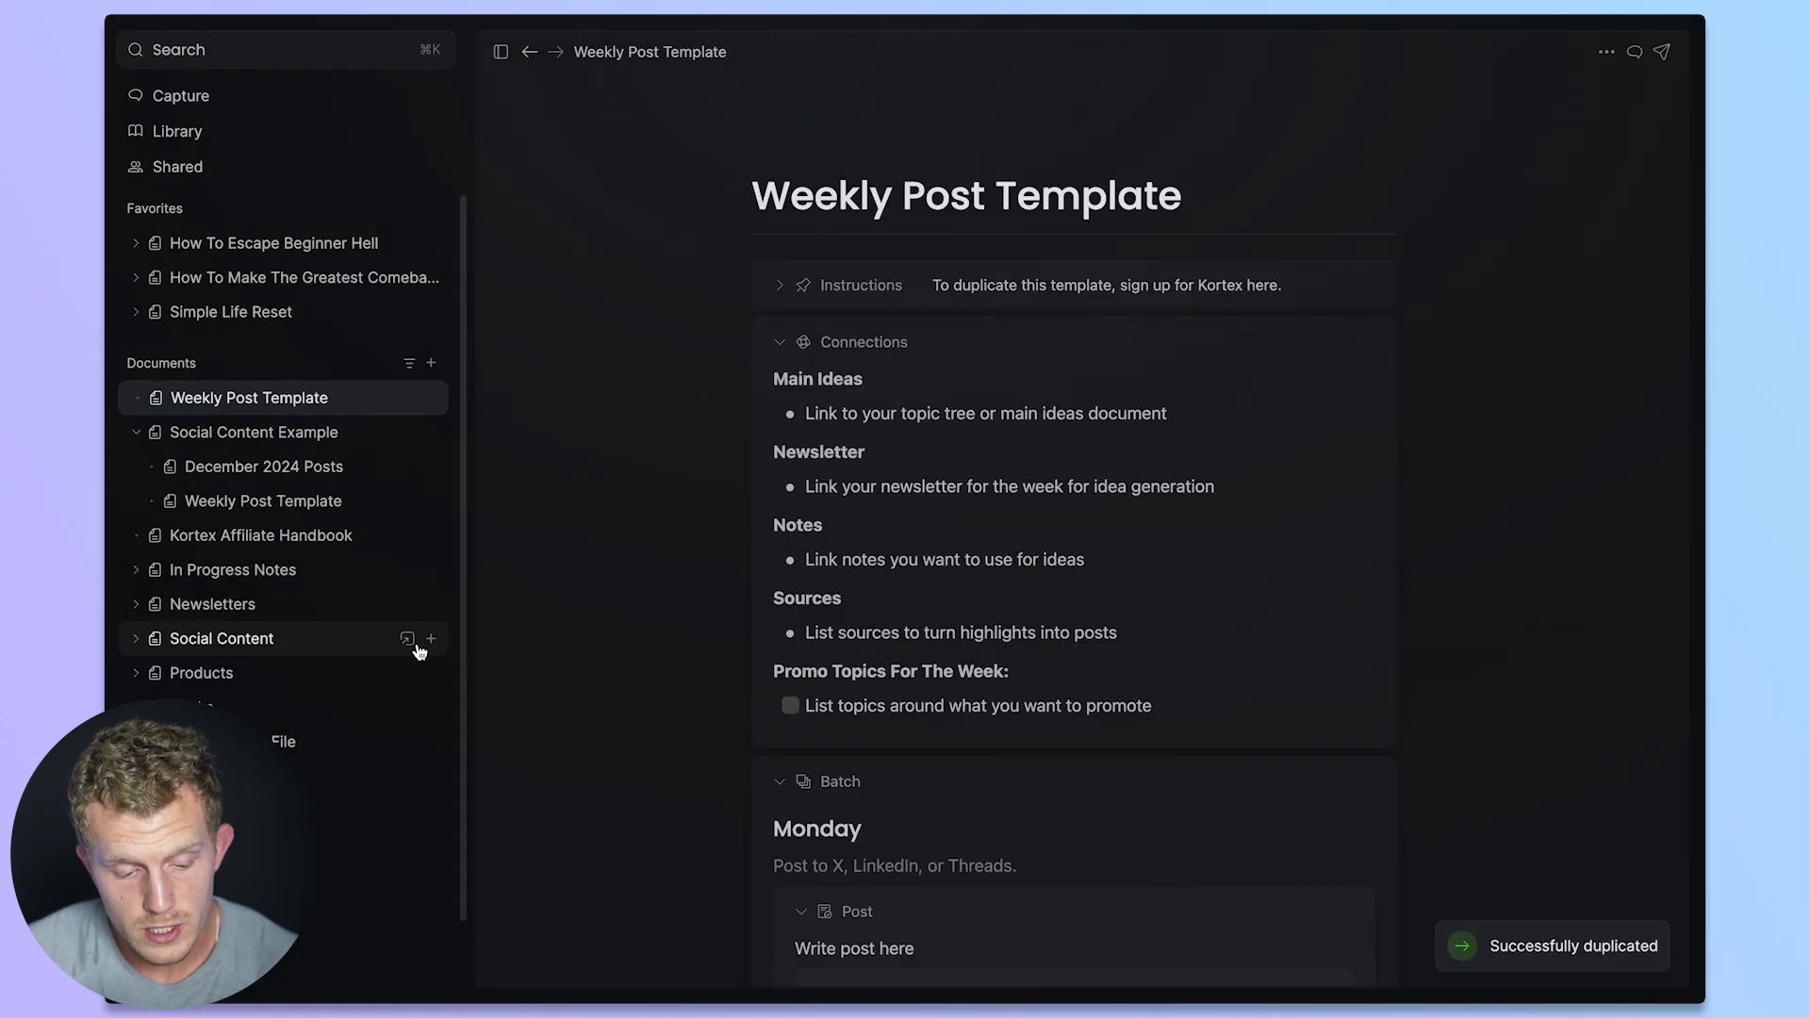
pyautogui.moveTo(358, 584)
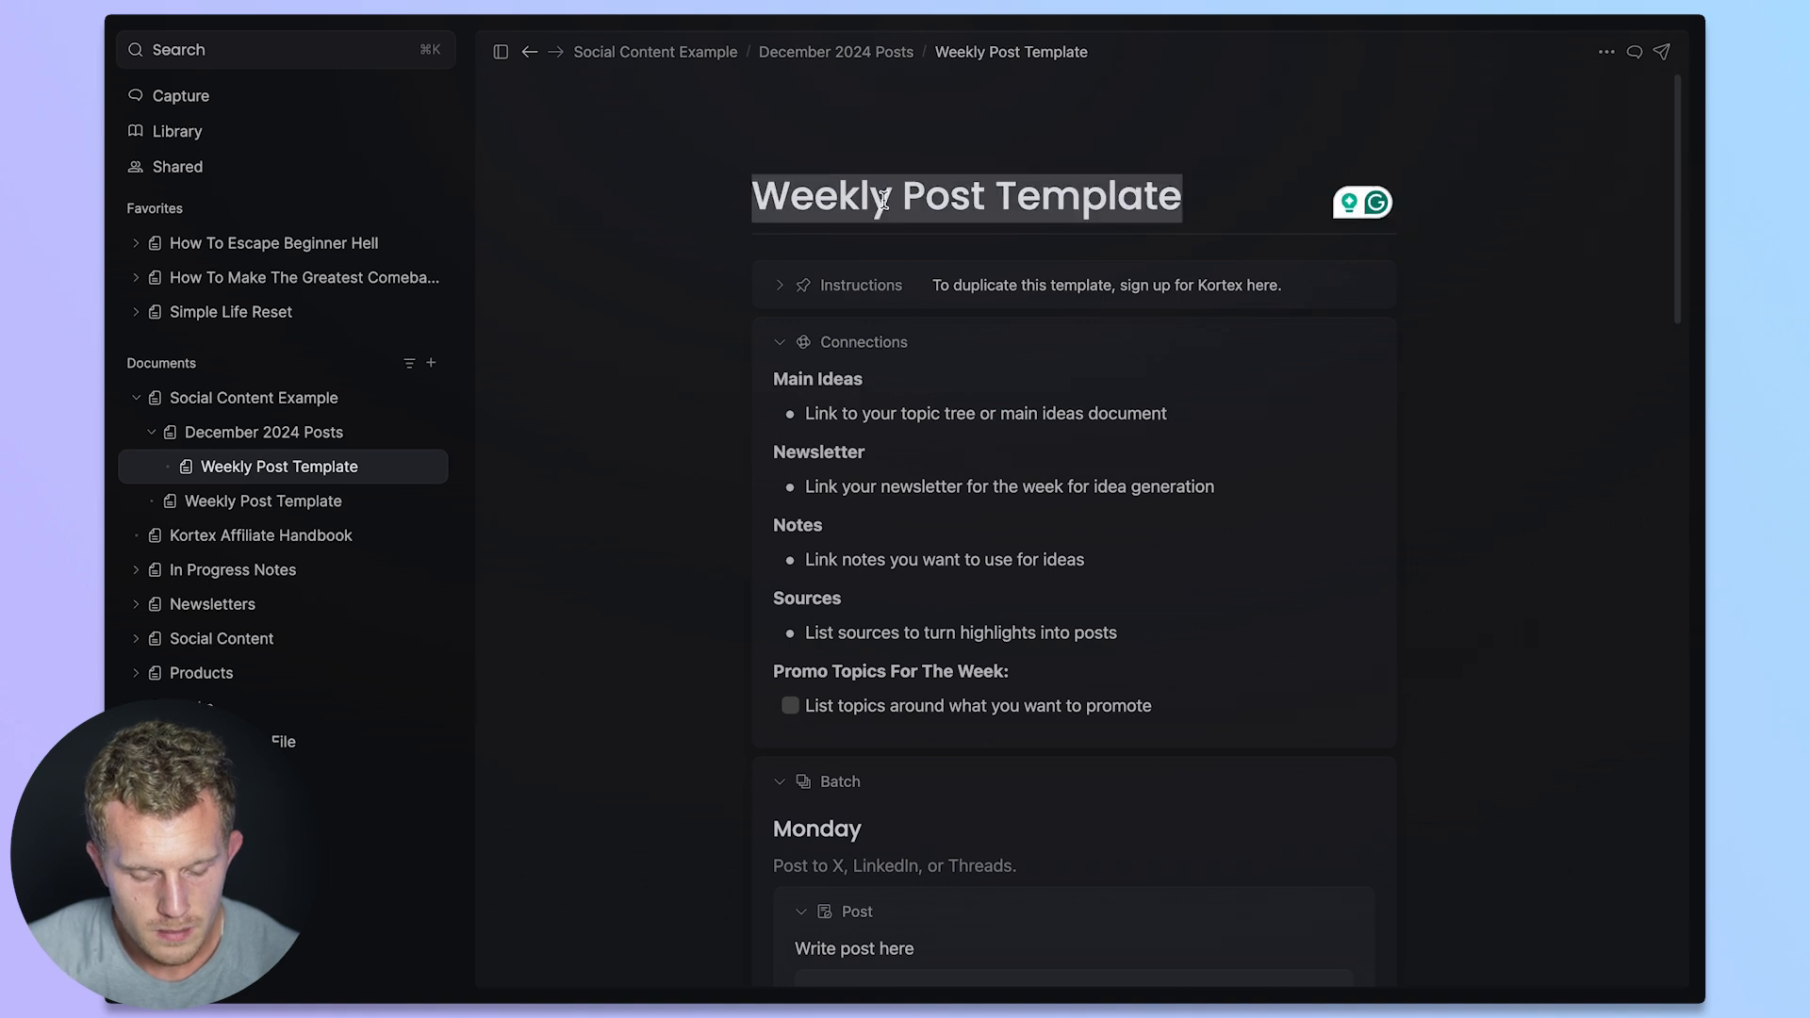
pyautogui.write('December')
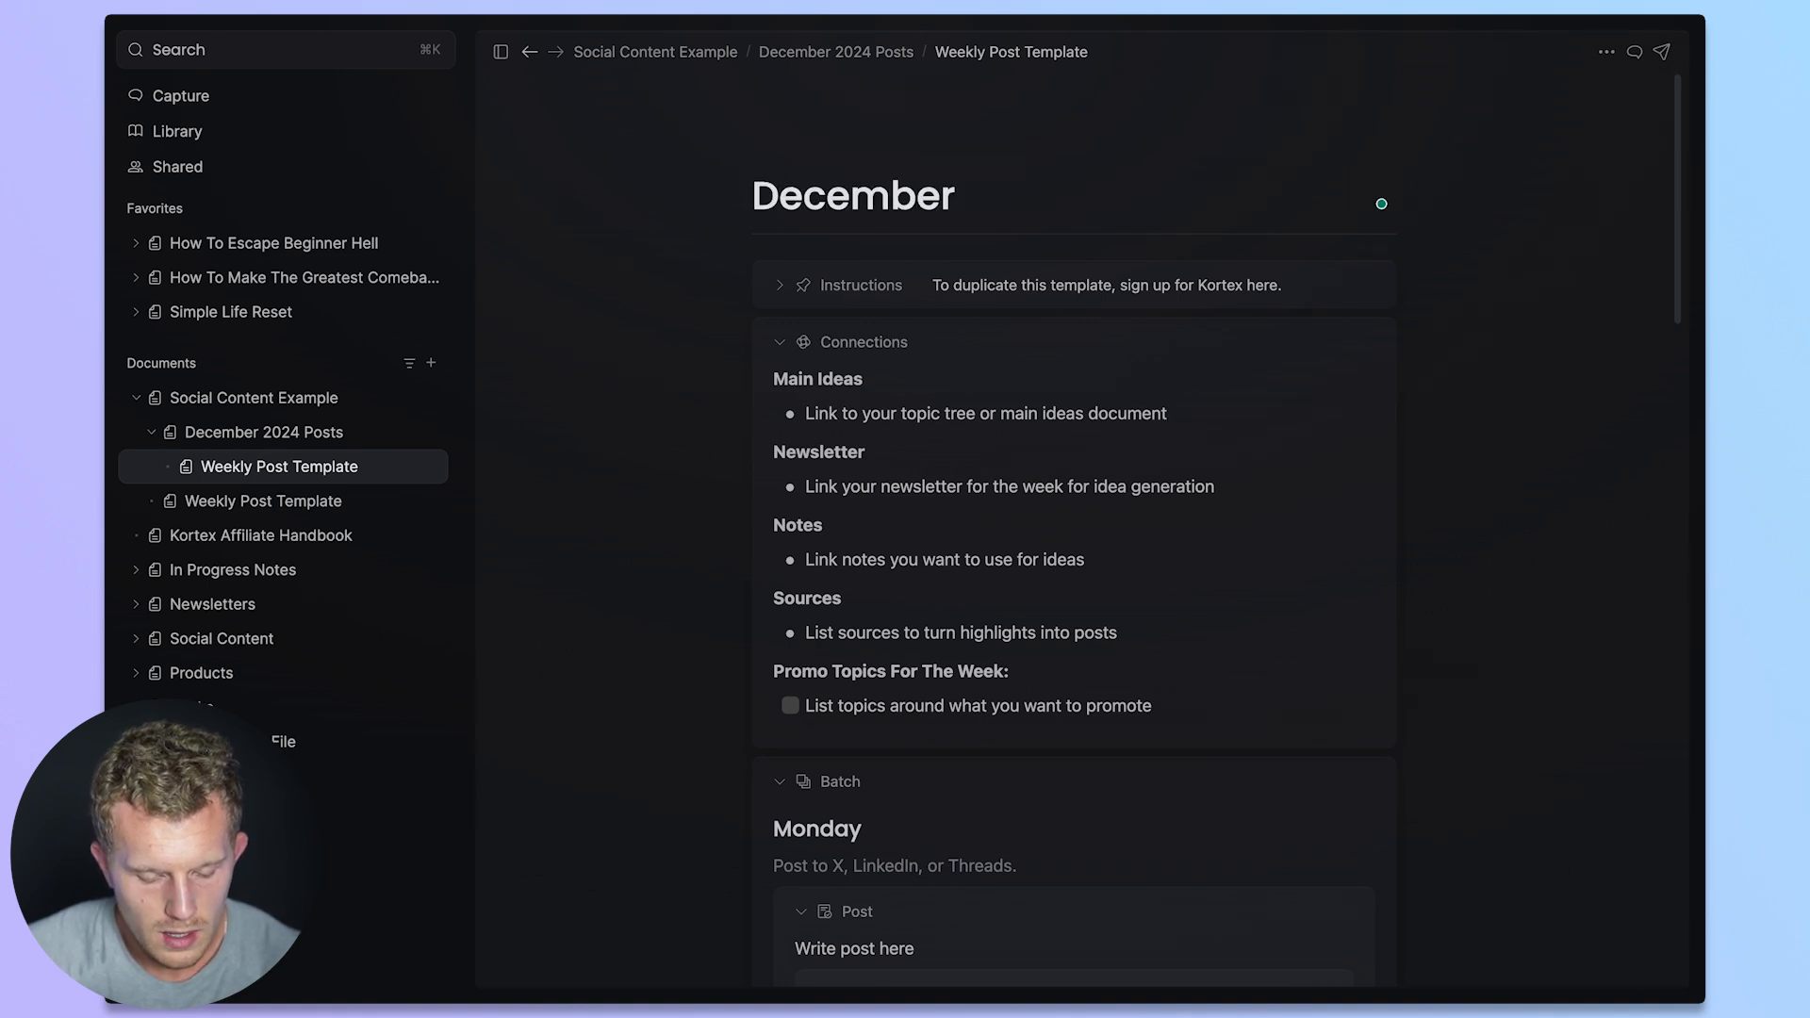
# - Finish the duplicated template's title as 'December 2024 W1 Posts'
pyautogui.write('W')
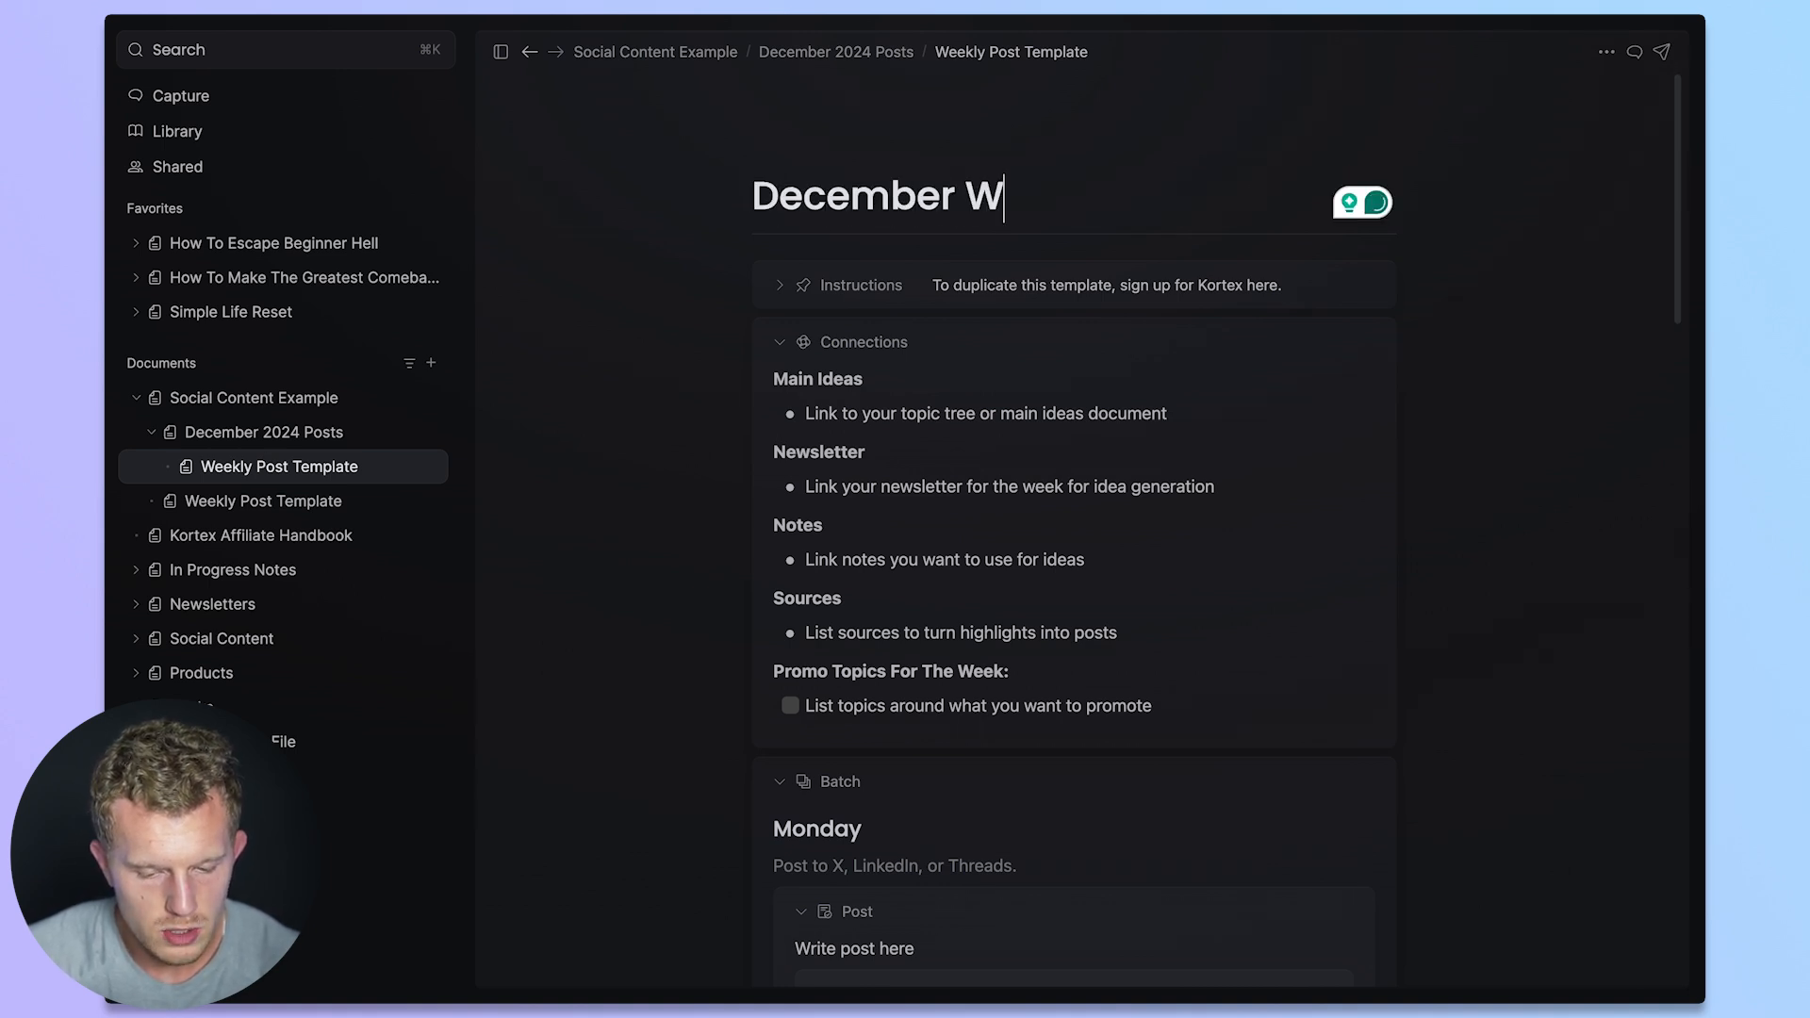
pyautogui.write('1')
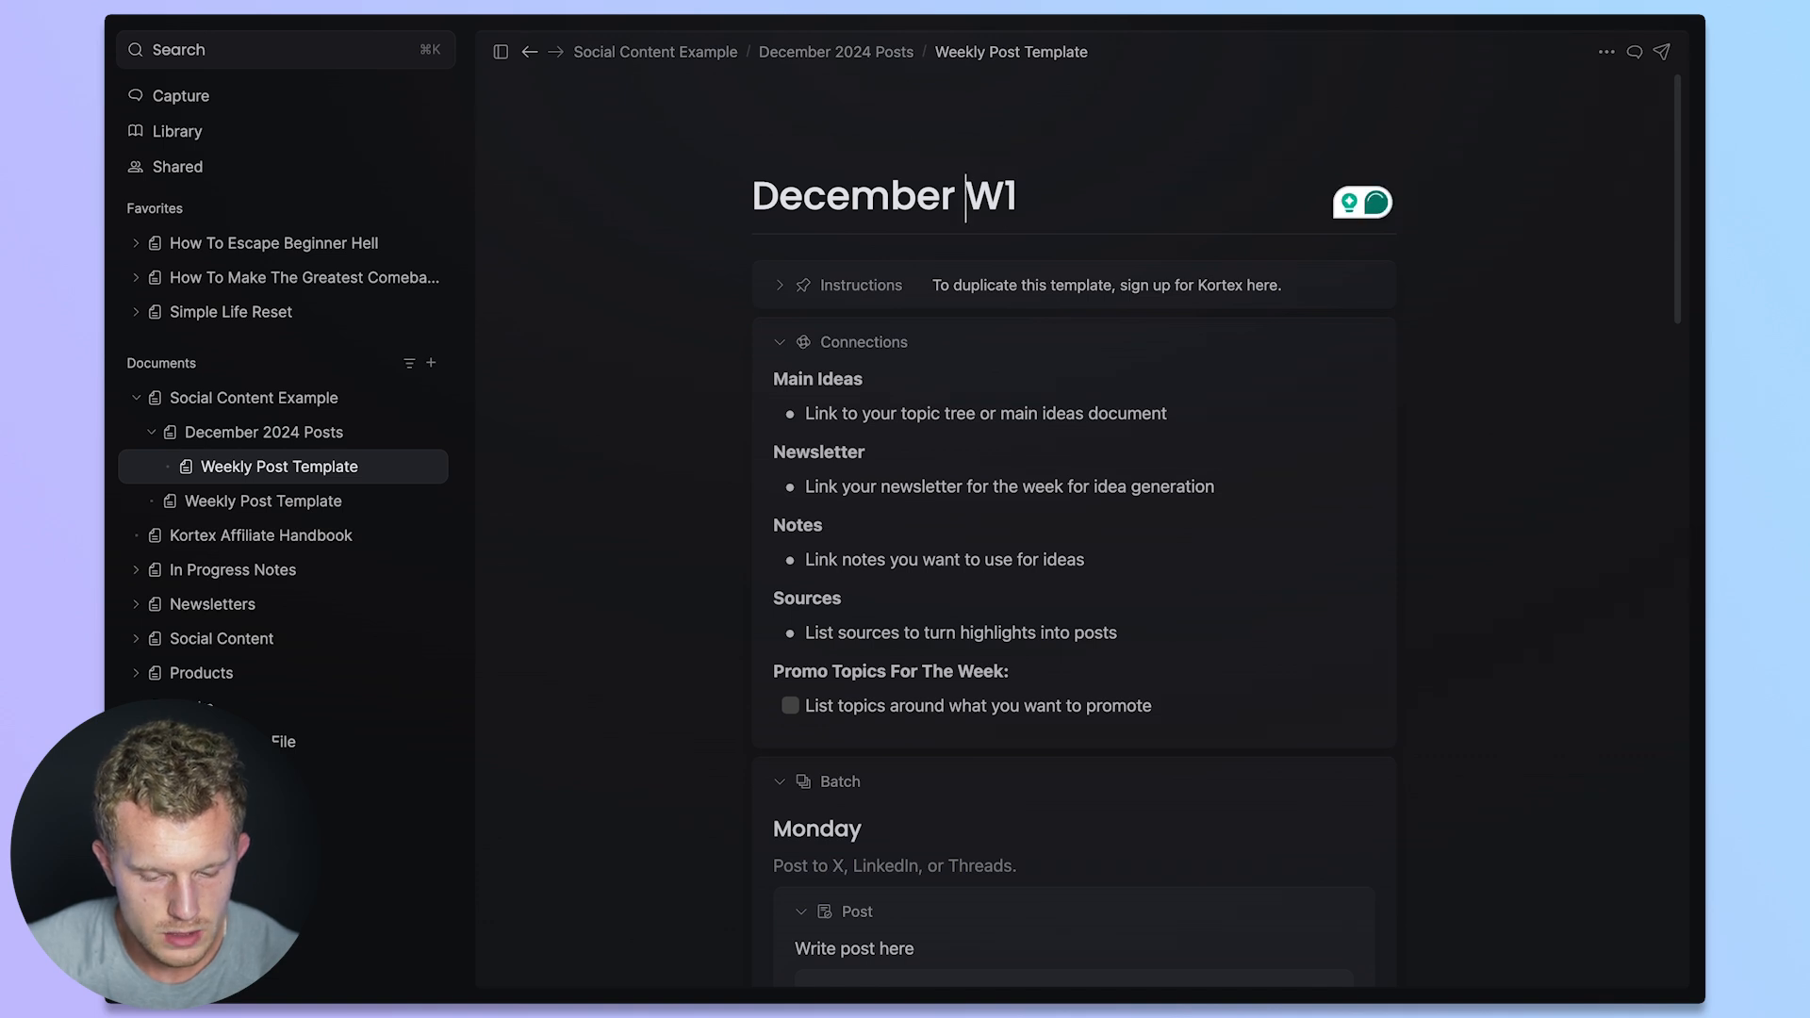
pyautogui.write('2024')
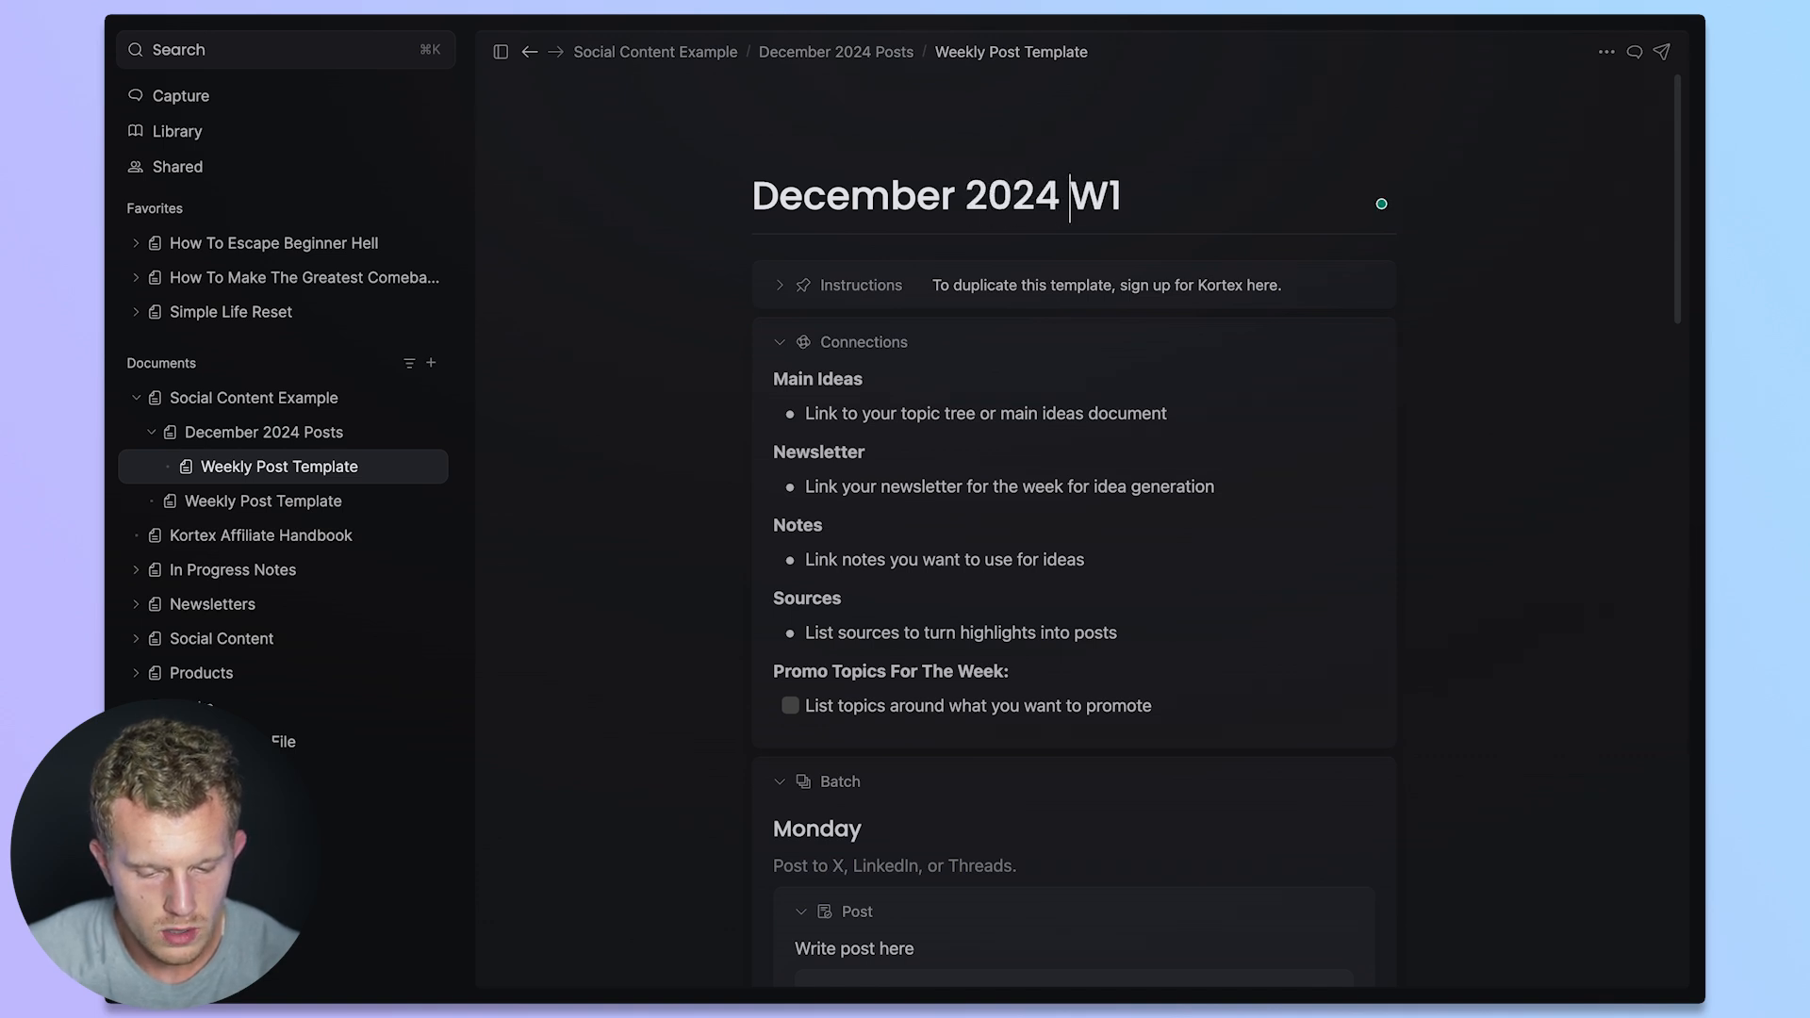
pyautogui.write('Posts')
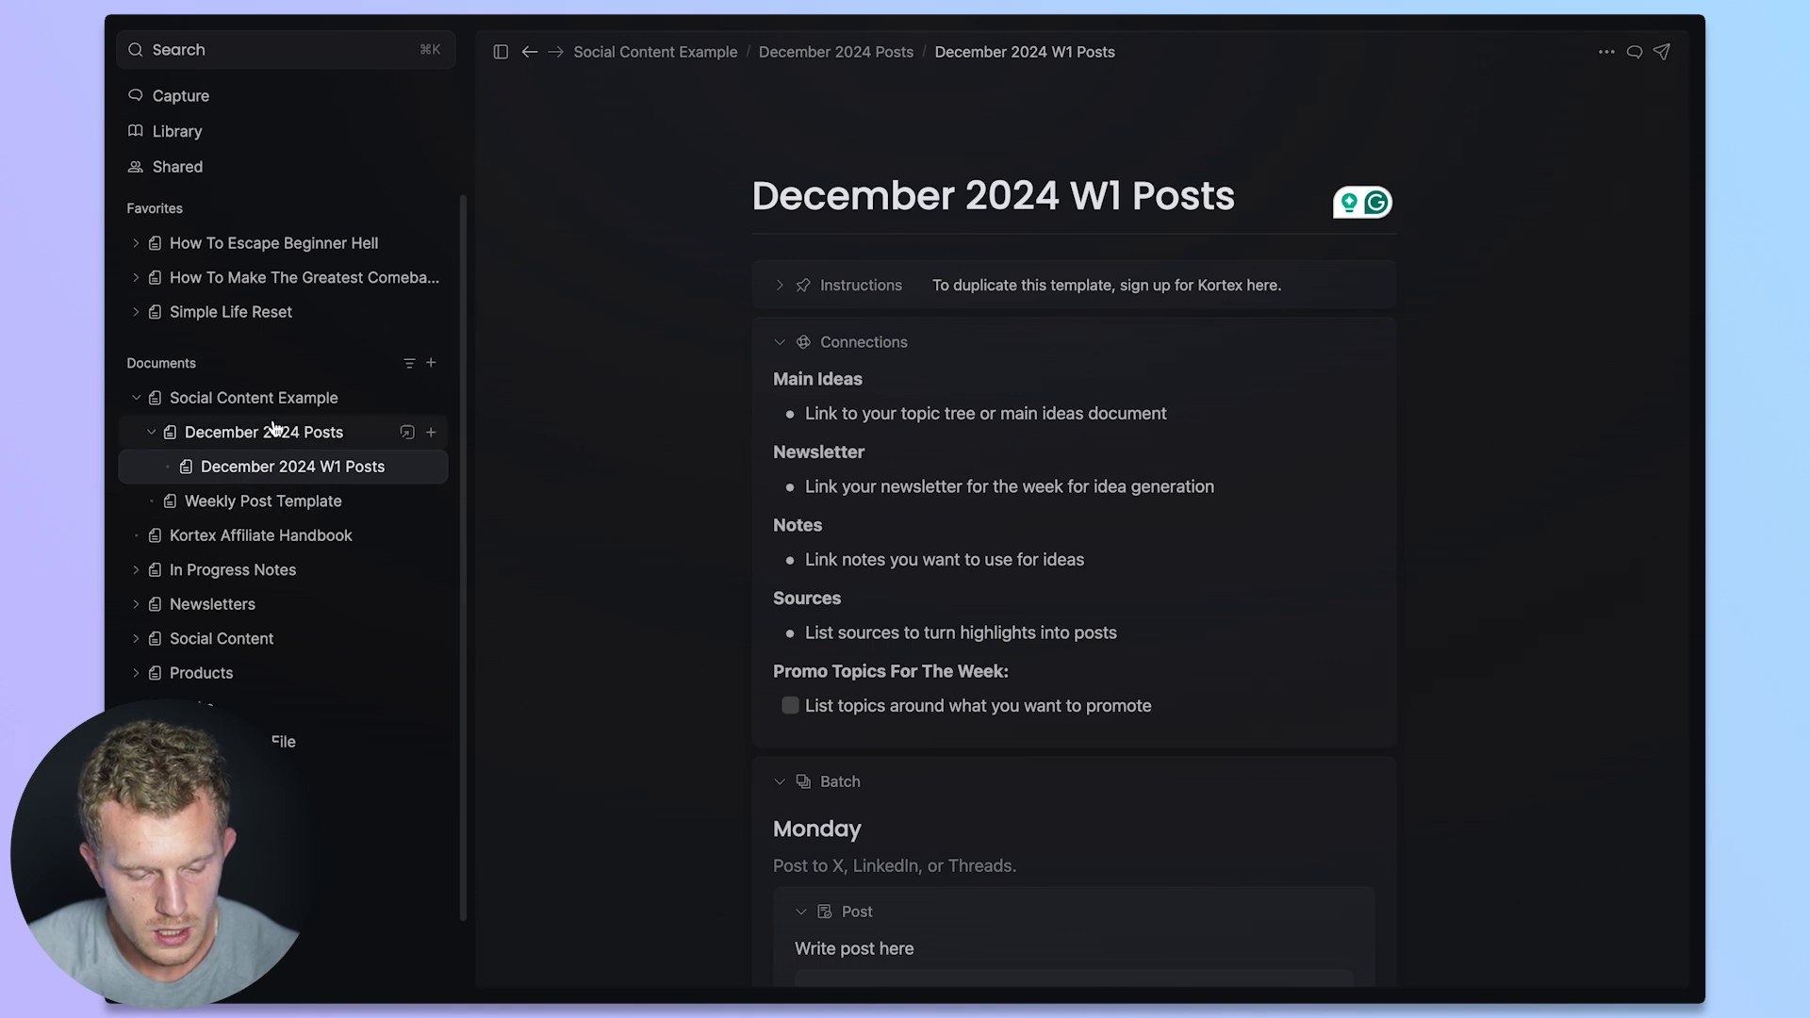
# - Collapse December 2024 Posts and Social Content Example in the tree, then open Social Content
pyautogui.click(150, 432)
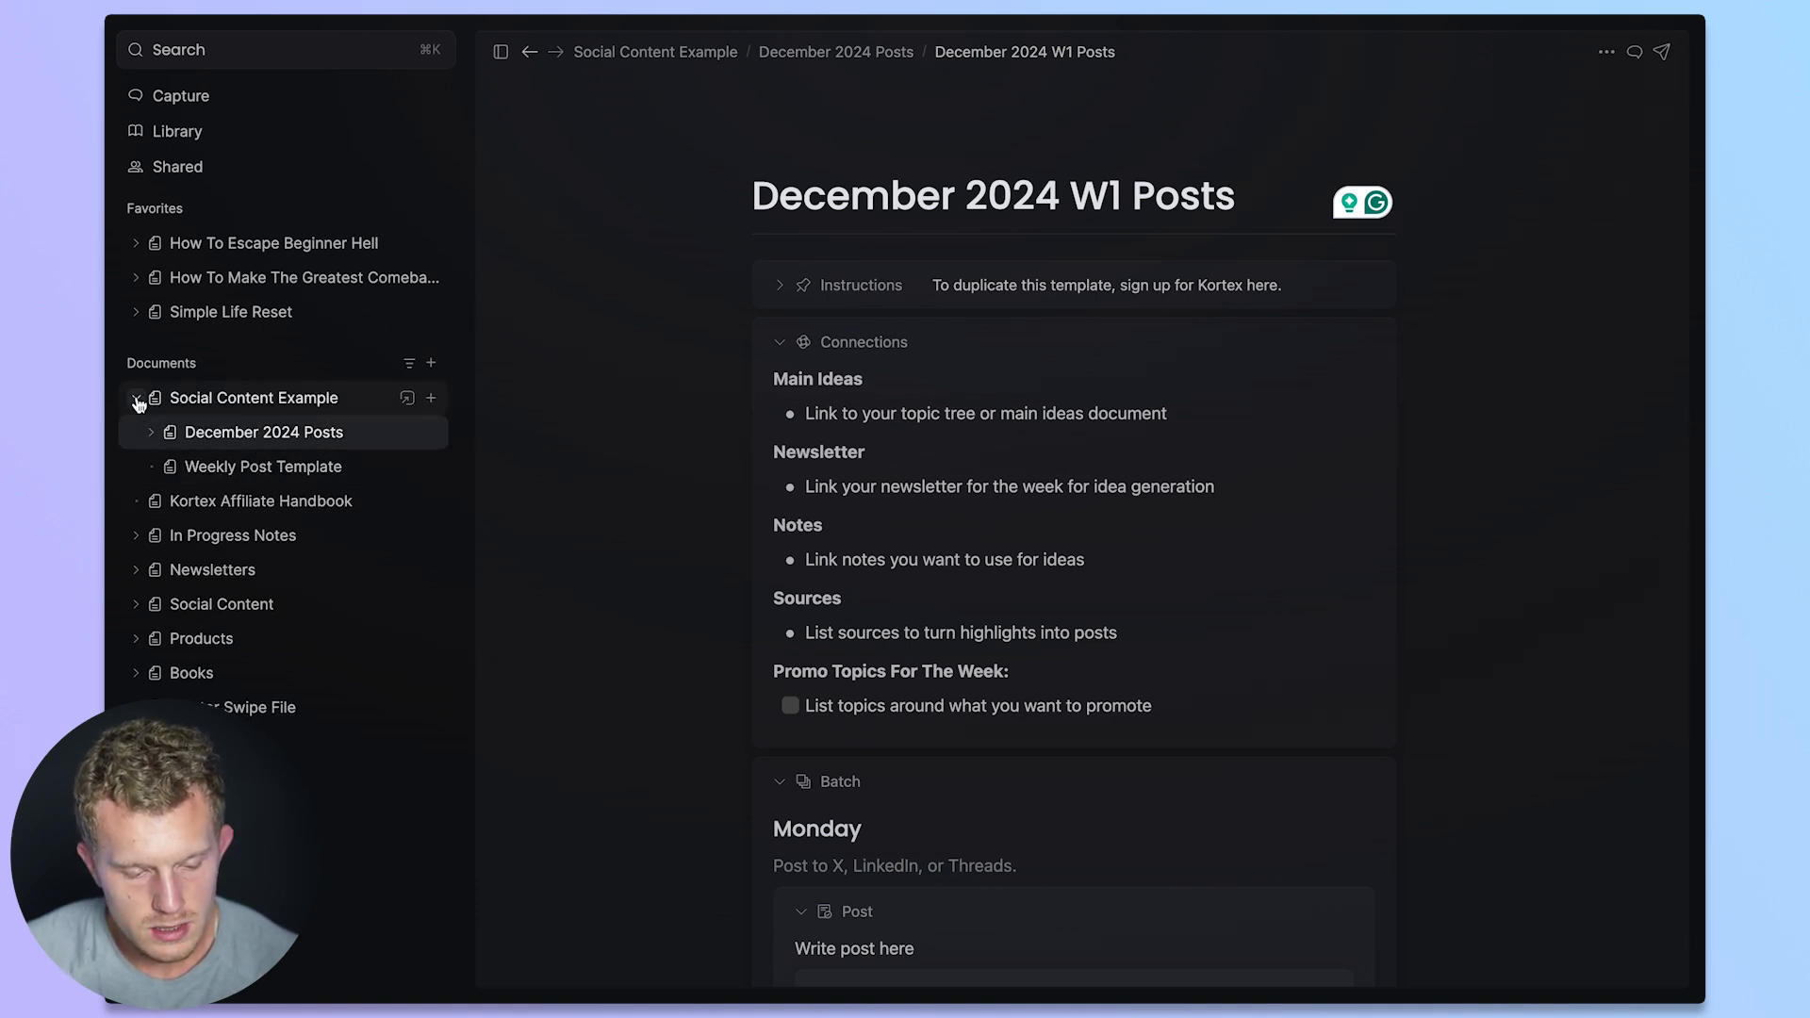
pyautogui.click(135, 398)
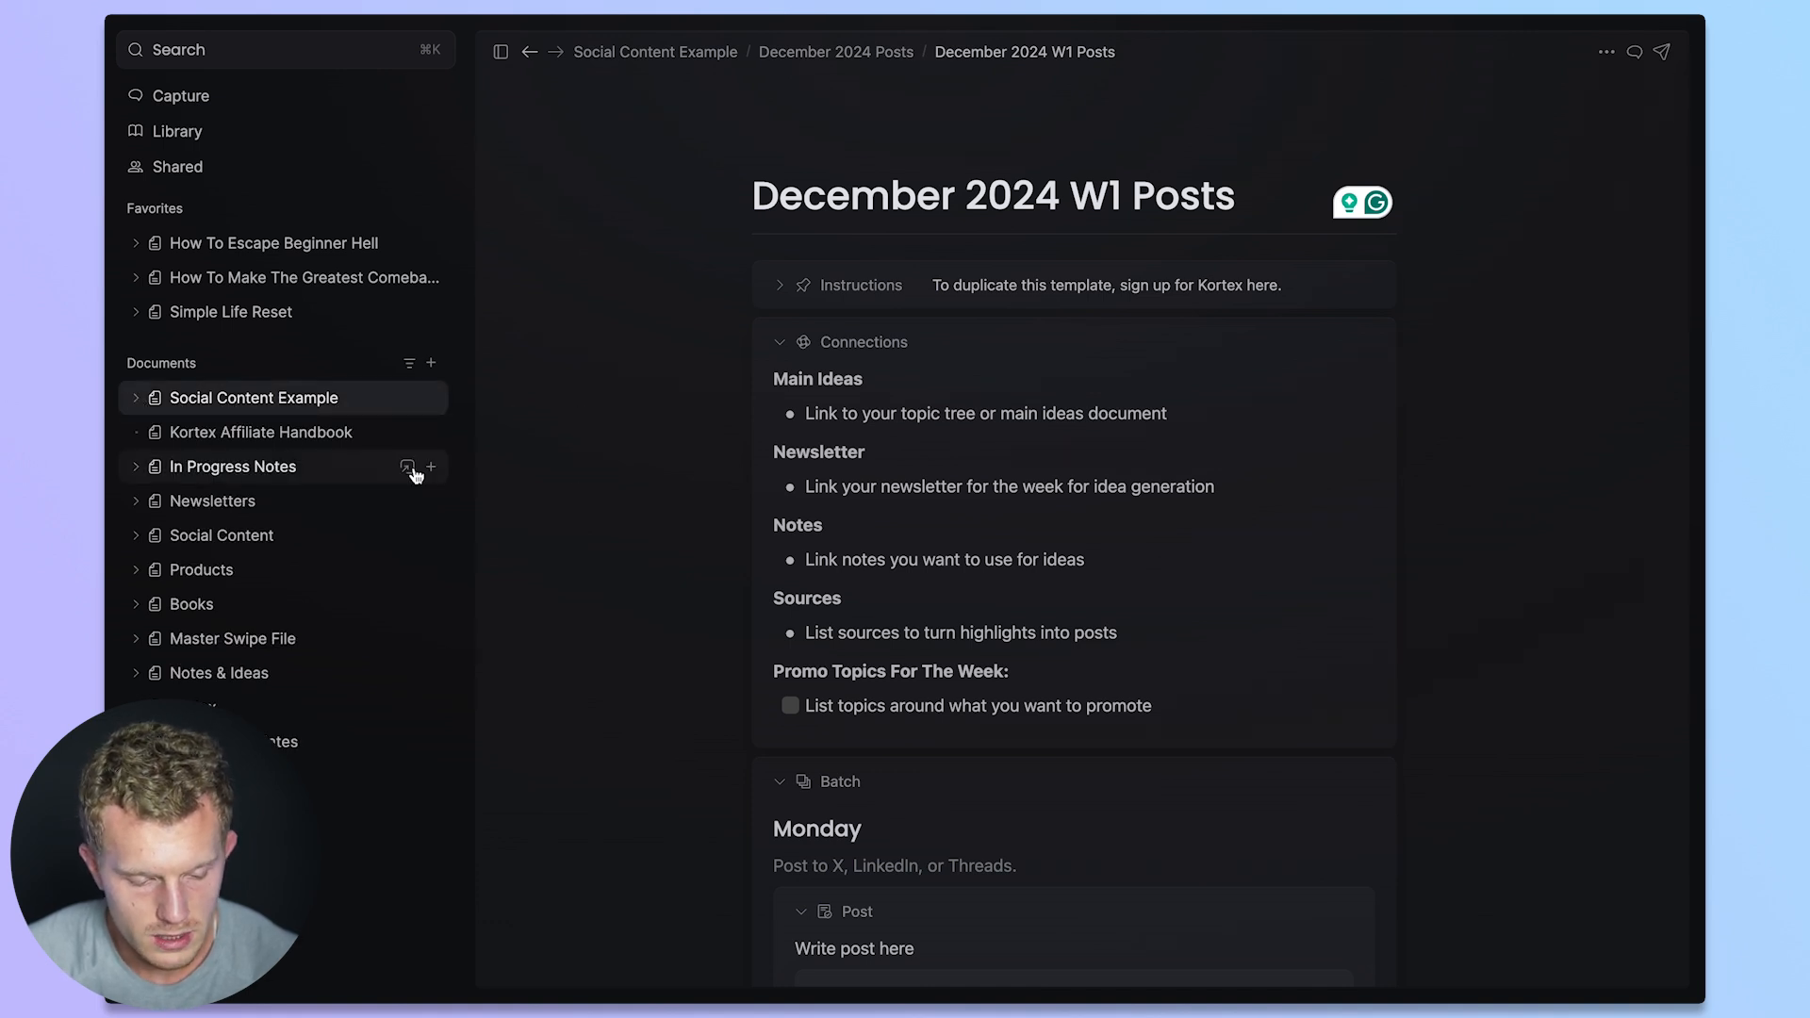
pyautogui.moveTo(196, 543)
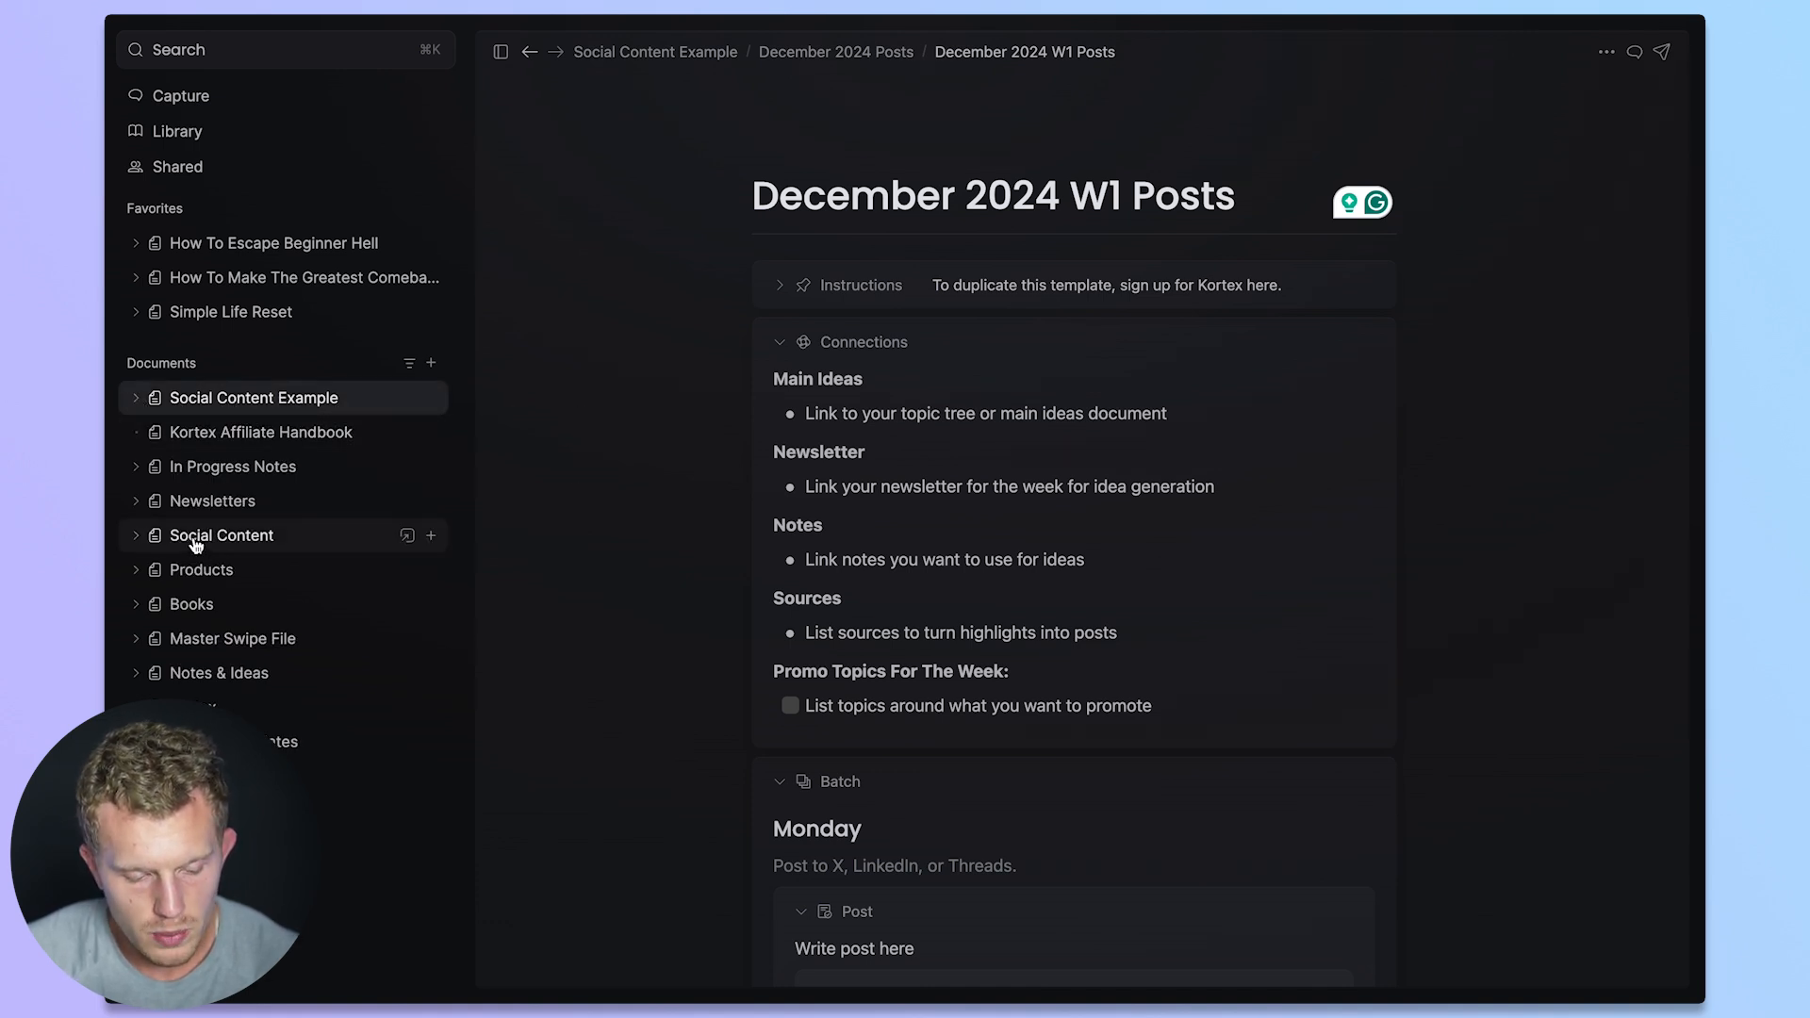
pyautogui.moveTo(214, 550)
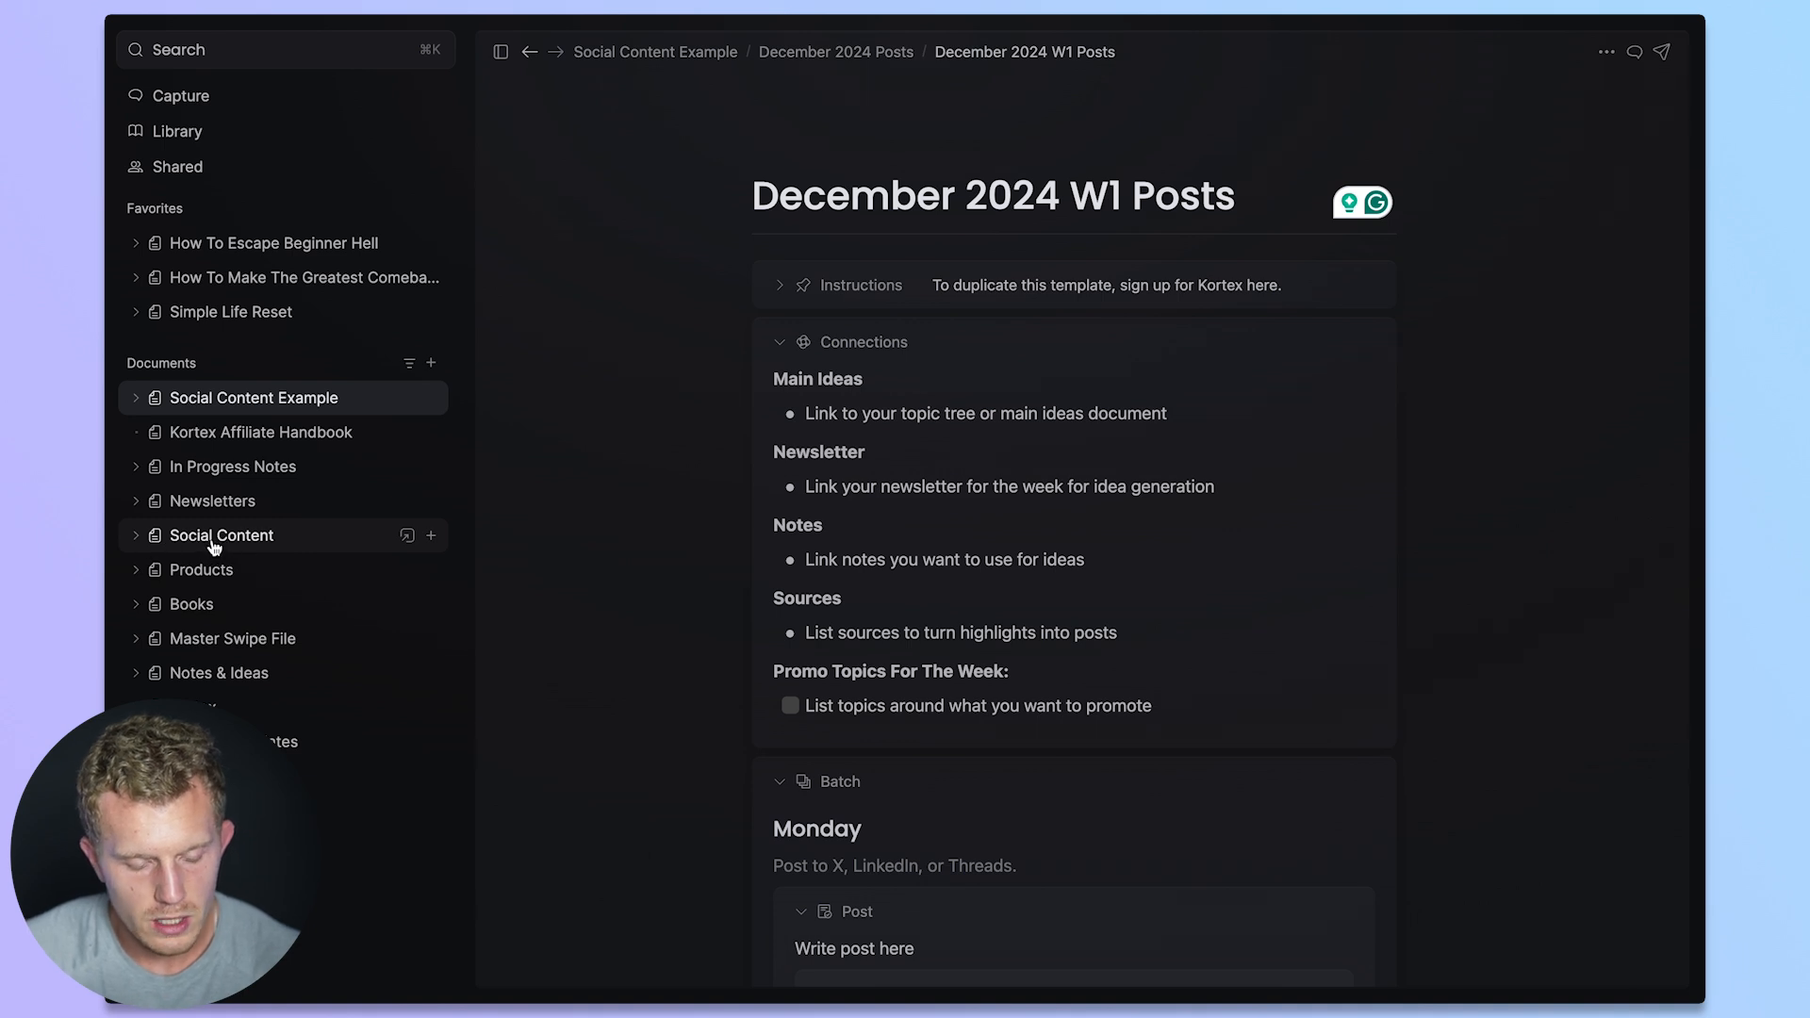
pyautogui.click(222, 535)
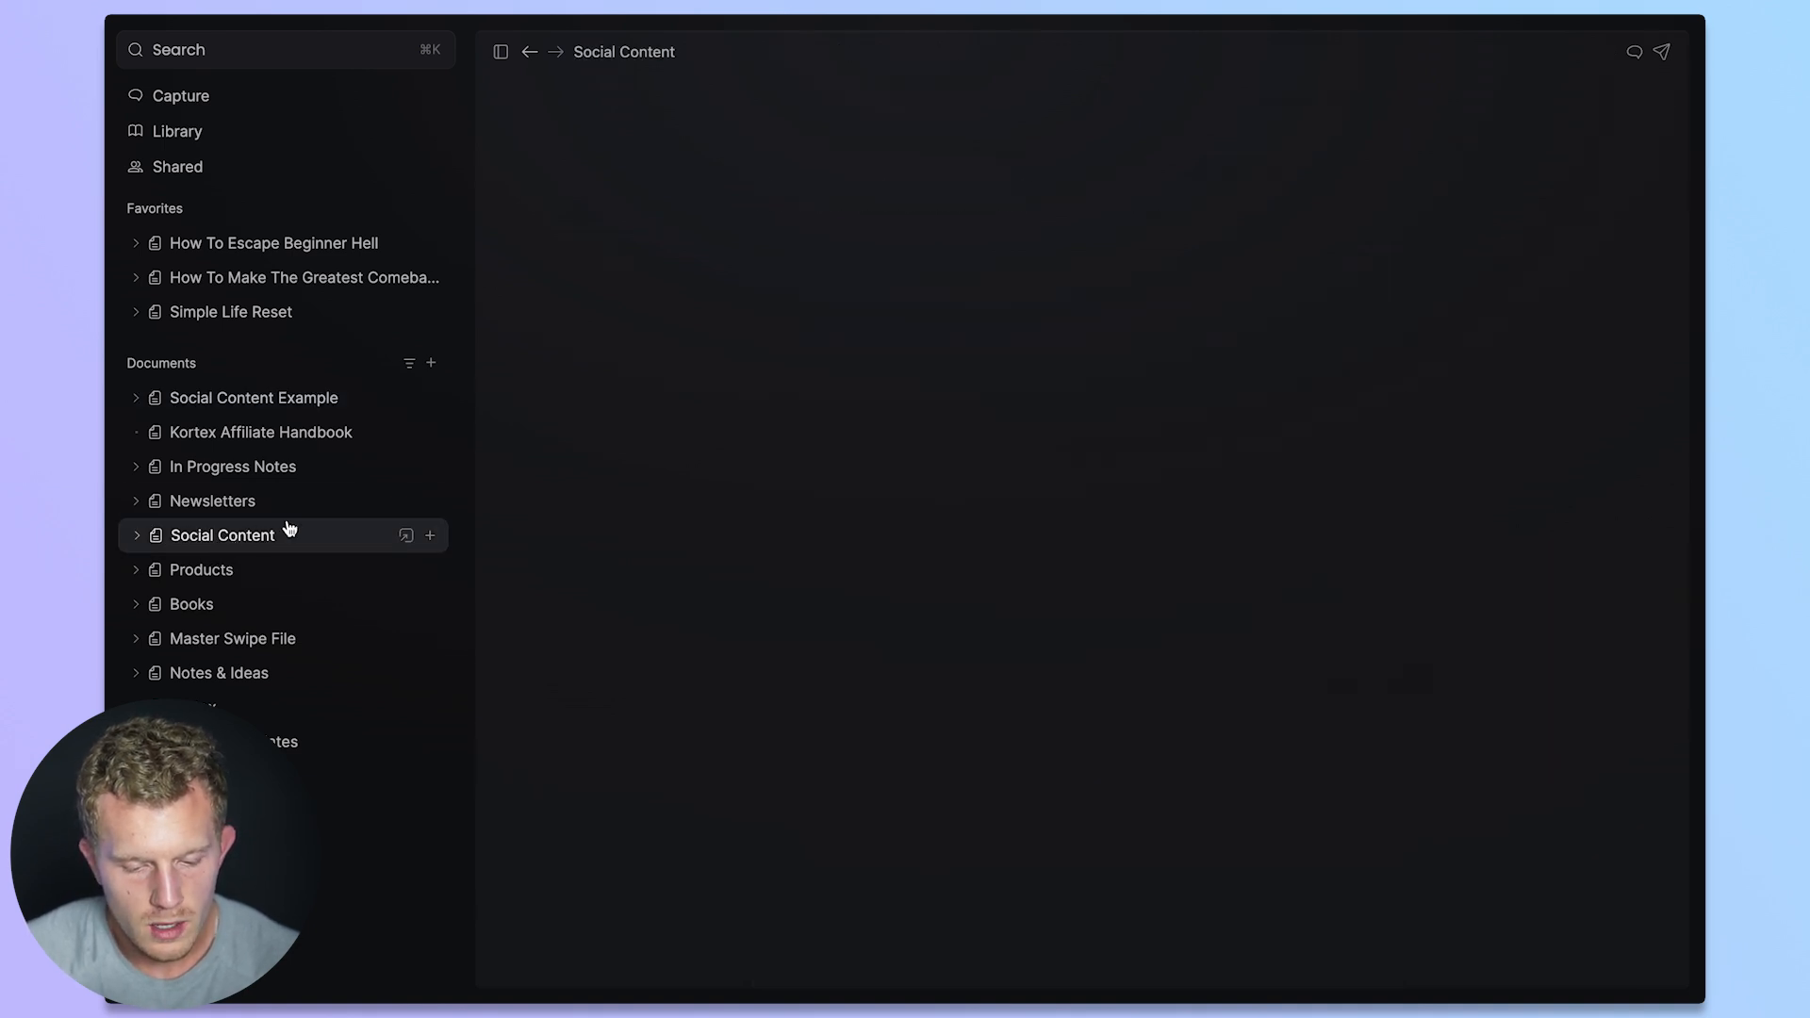
pyautogui.click(222, 535)
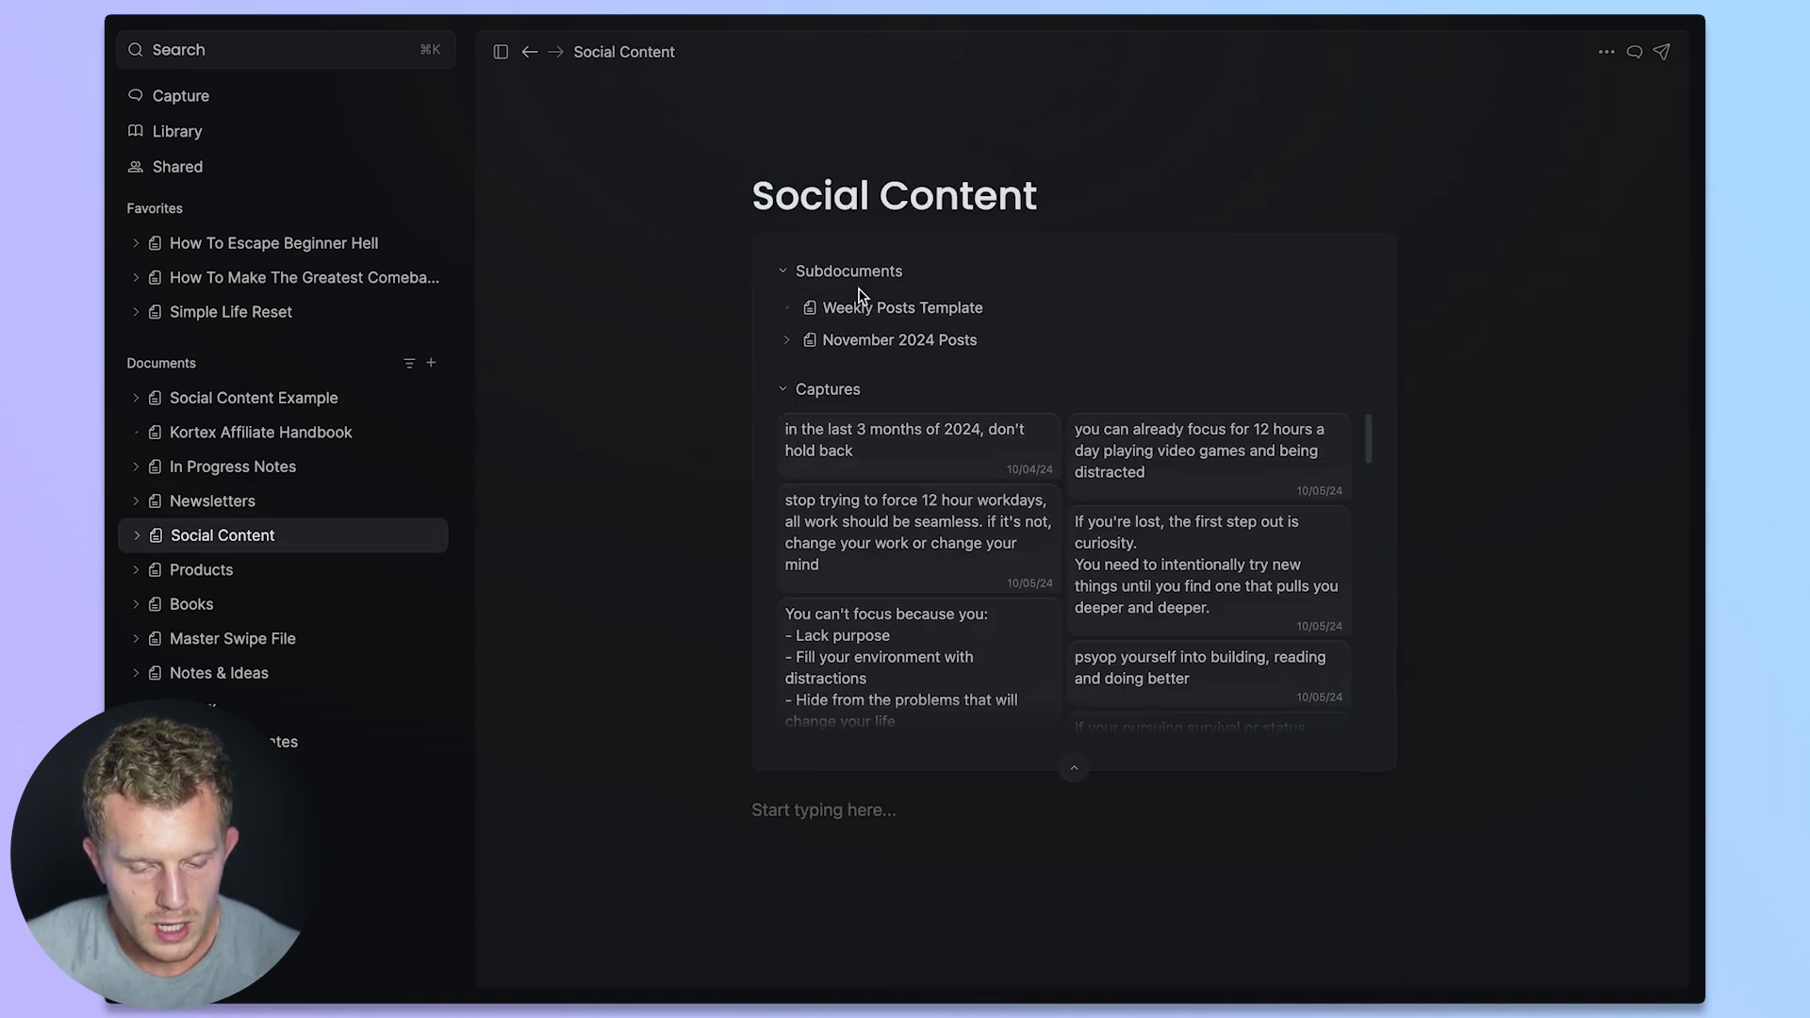
pyautogui.moveTo(873, 316)
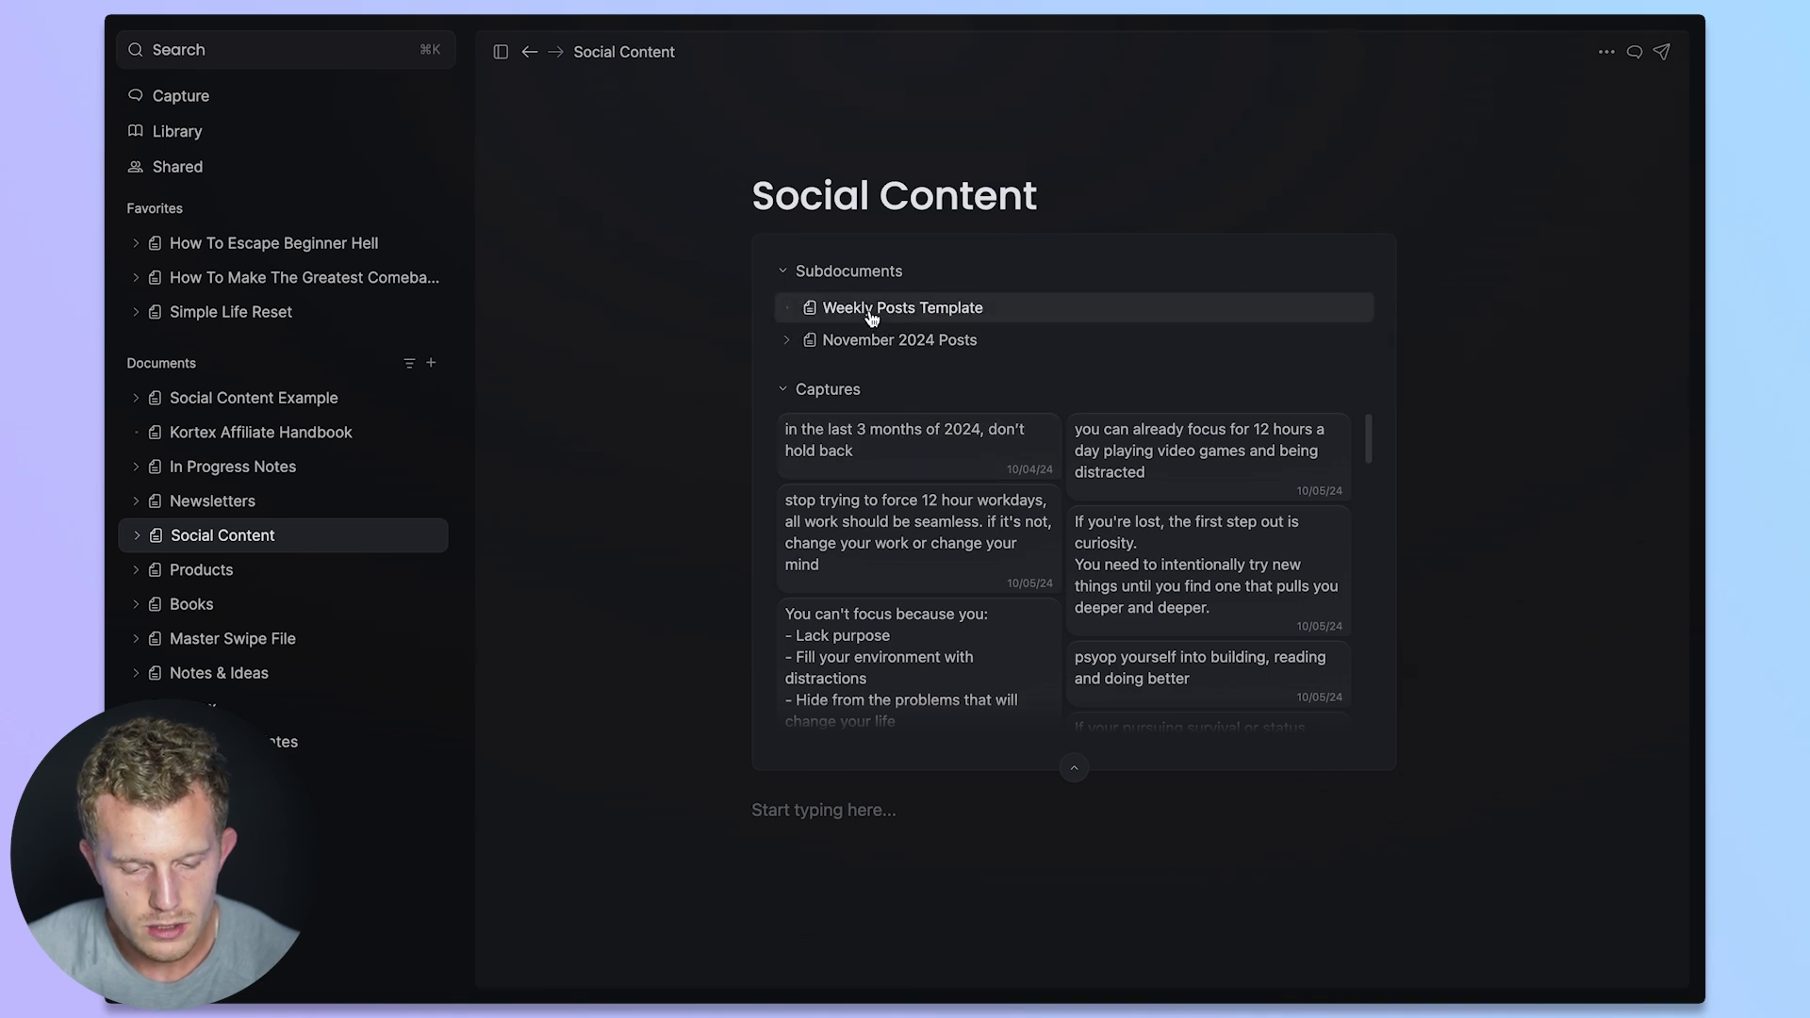
pyautogui.moveTo(873, 351)
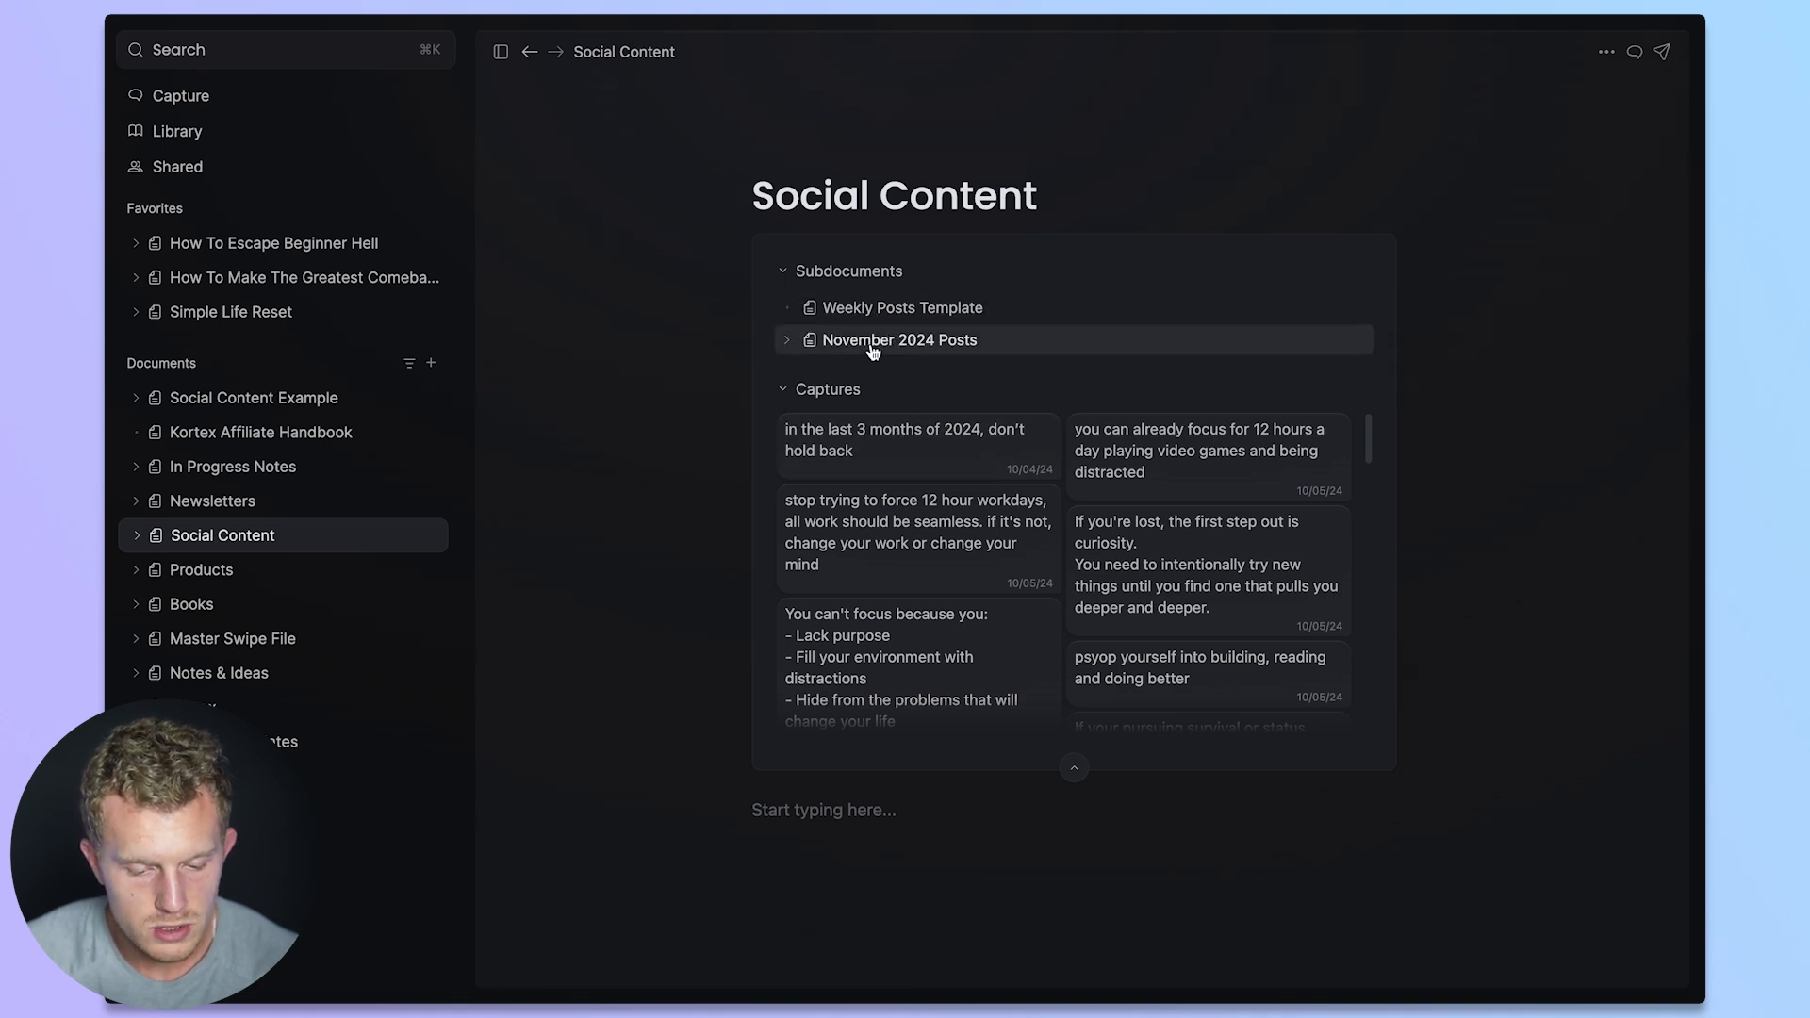
# - Browse the dated captures below the Weekly Posts Template and November 2024 Posts subdocuments
pyautogui.click(787, 340)
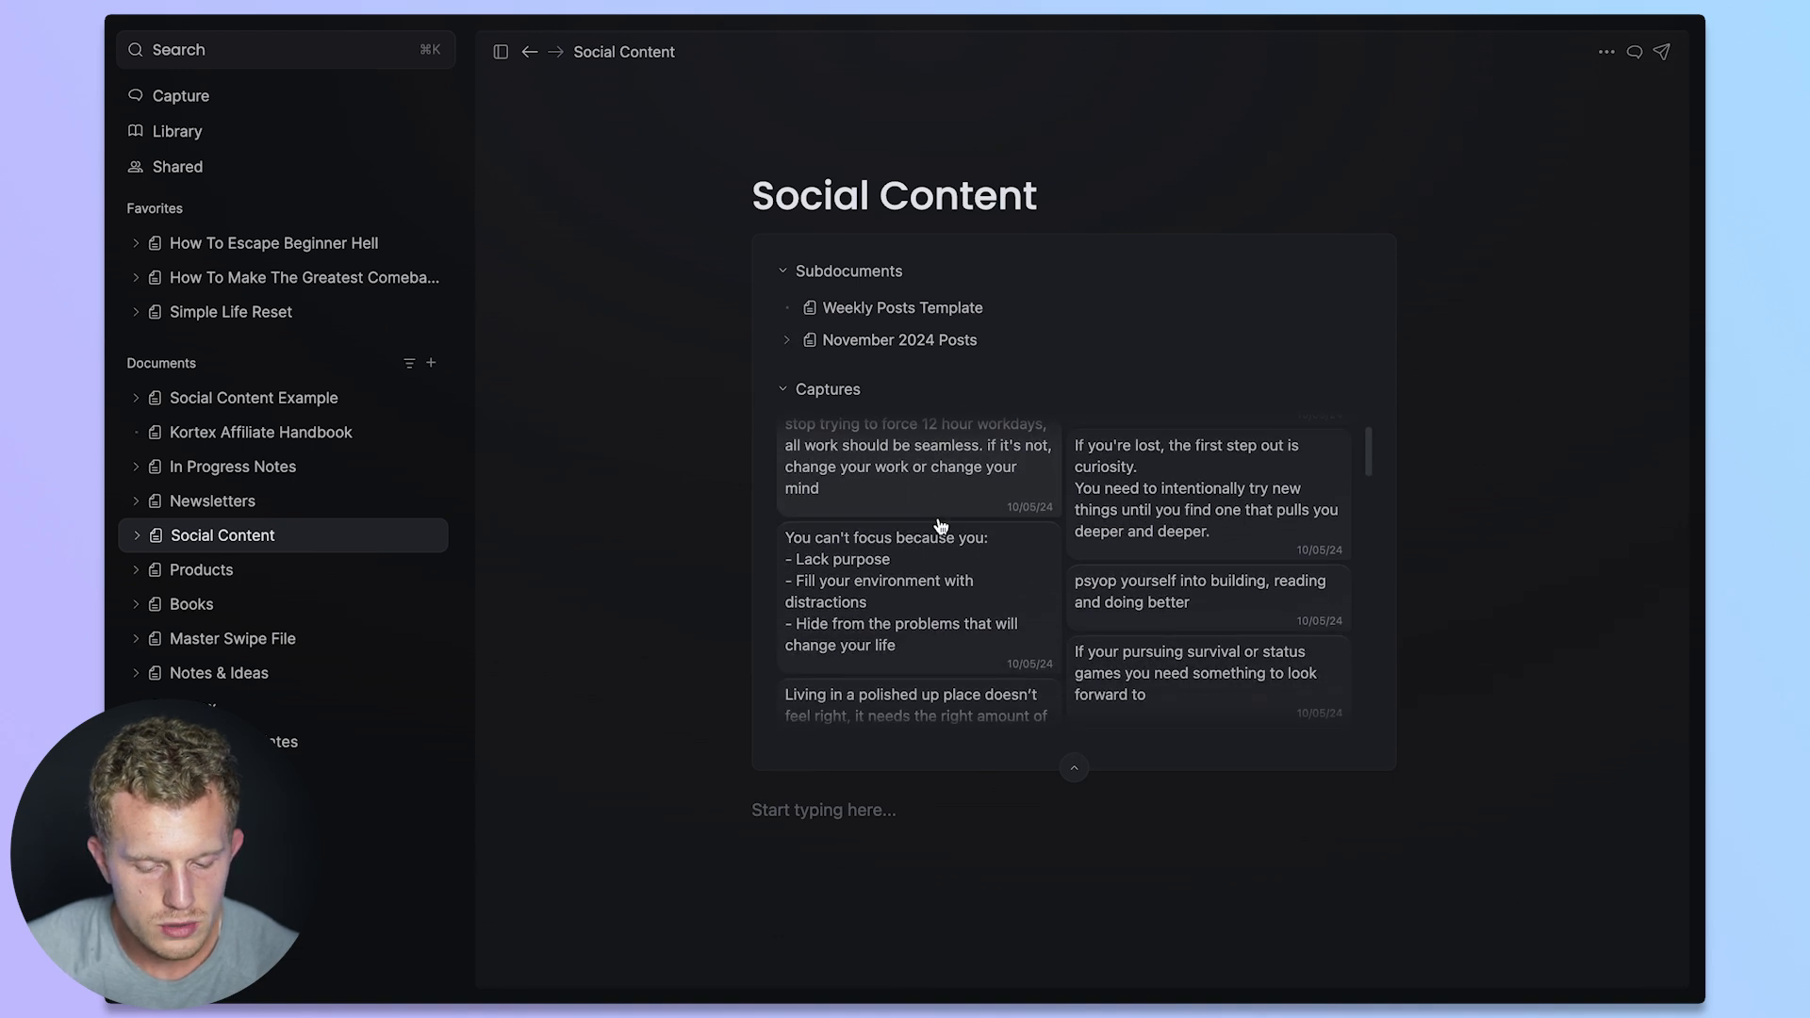
pyautogui.scroll(-3)
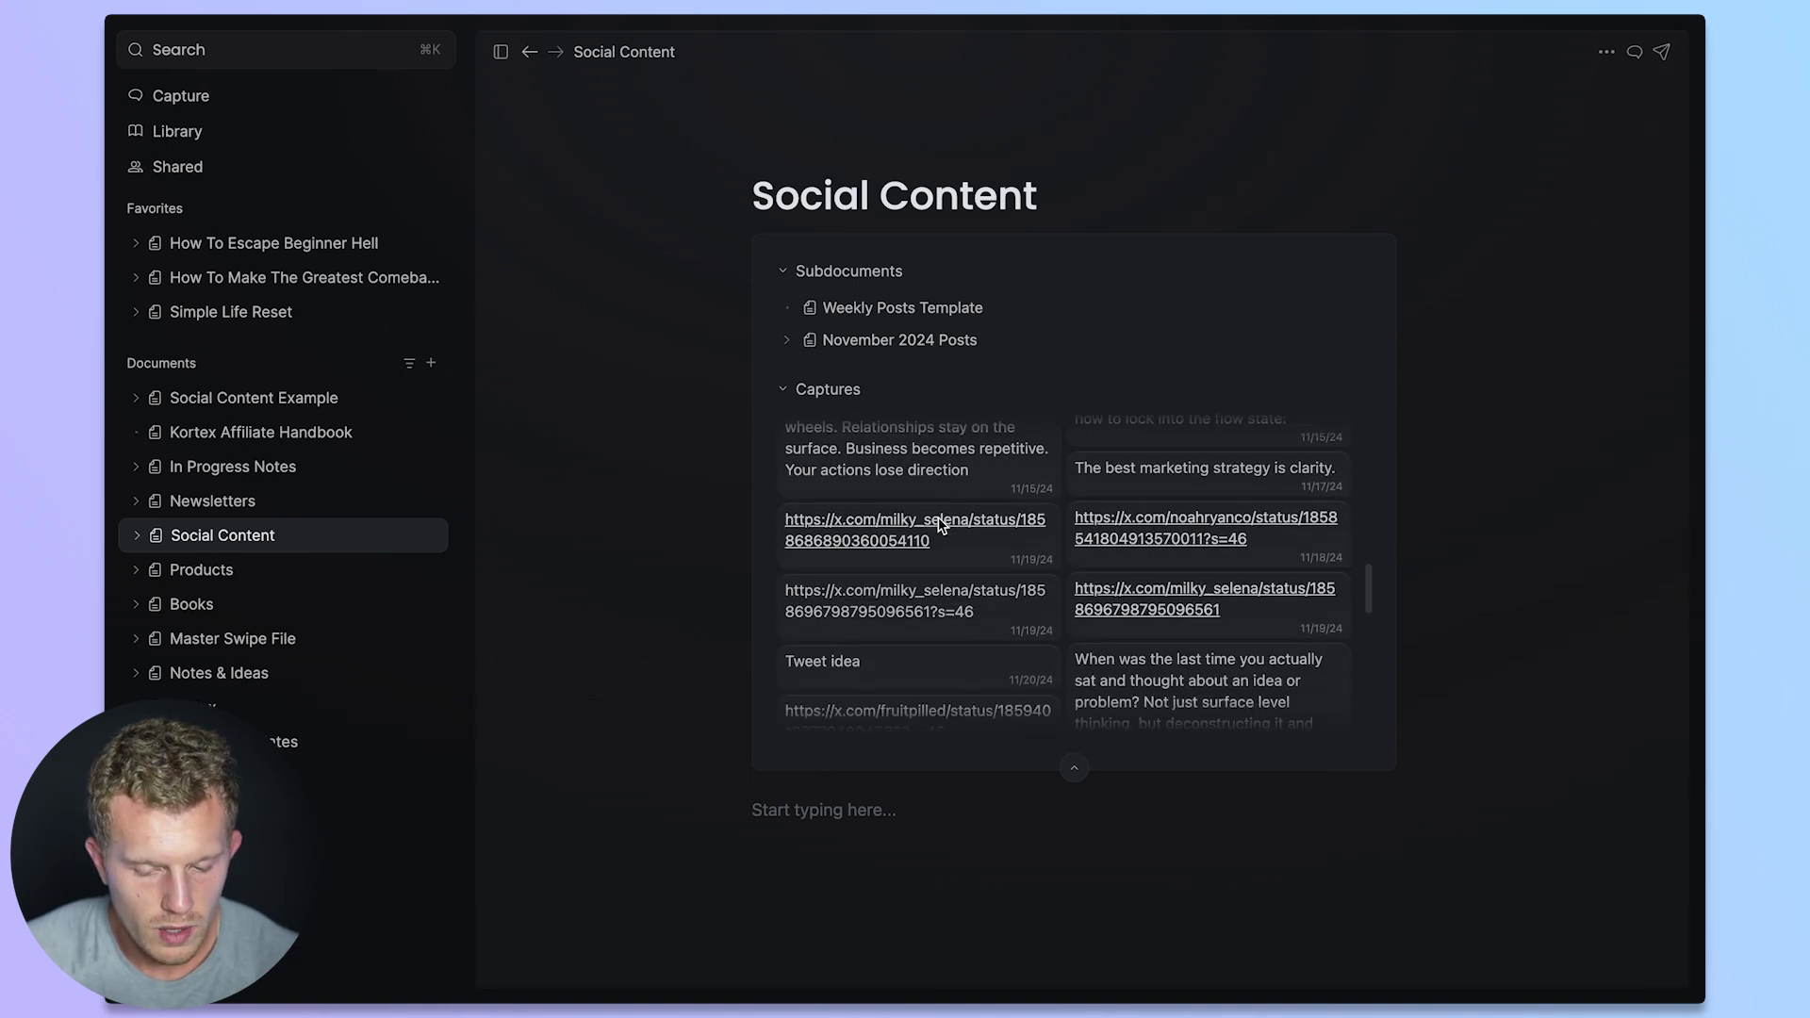
pyautogui.scroll(-3)
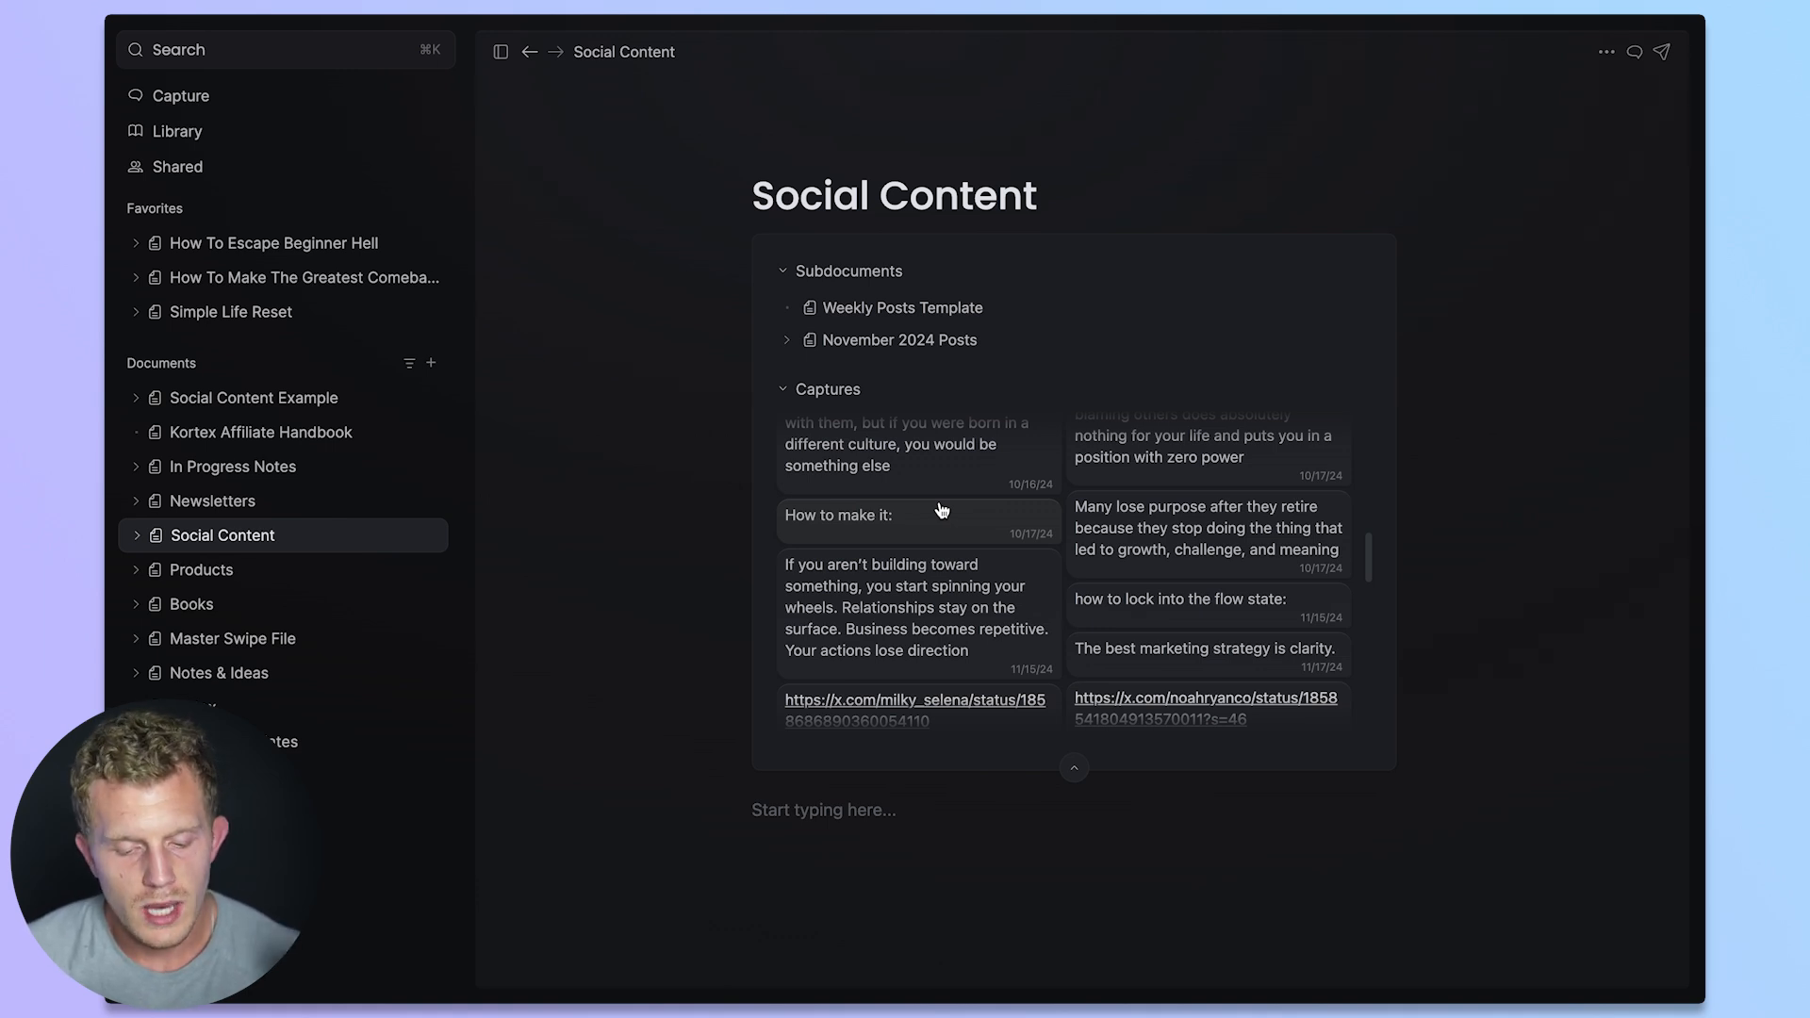
pyautogui.scroll(-3)
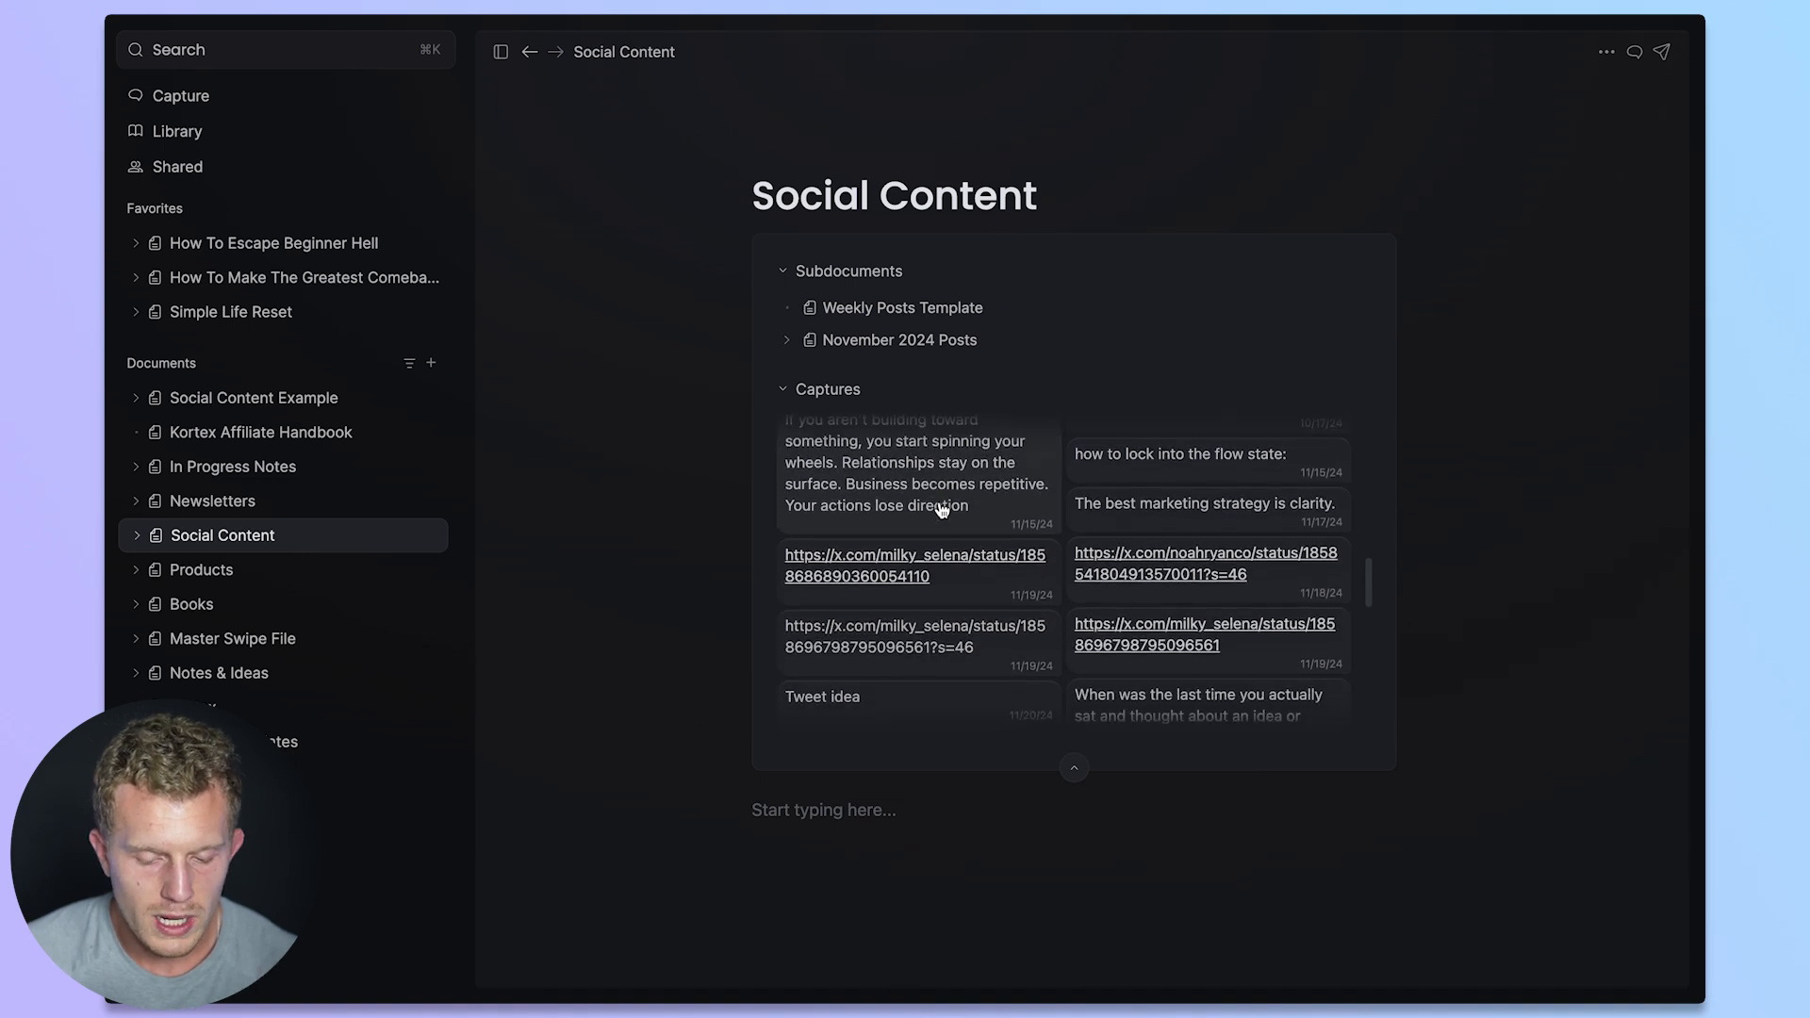
pyautogui.scroll(-3)
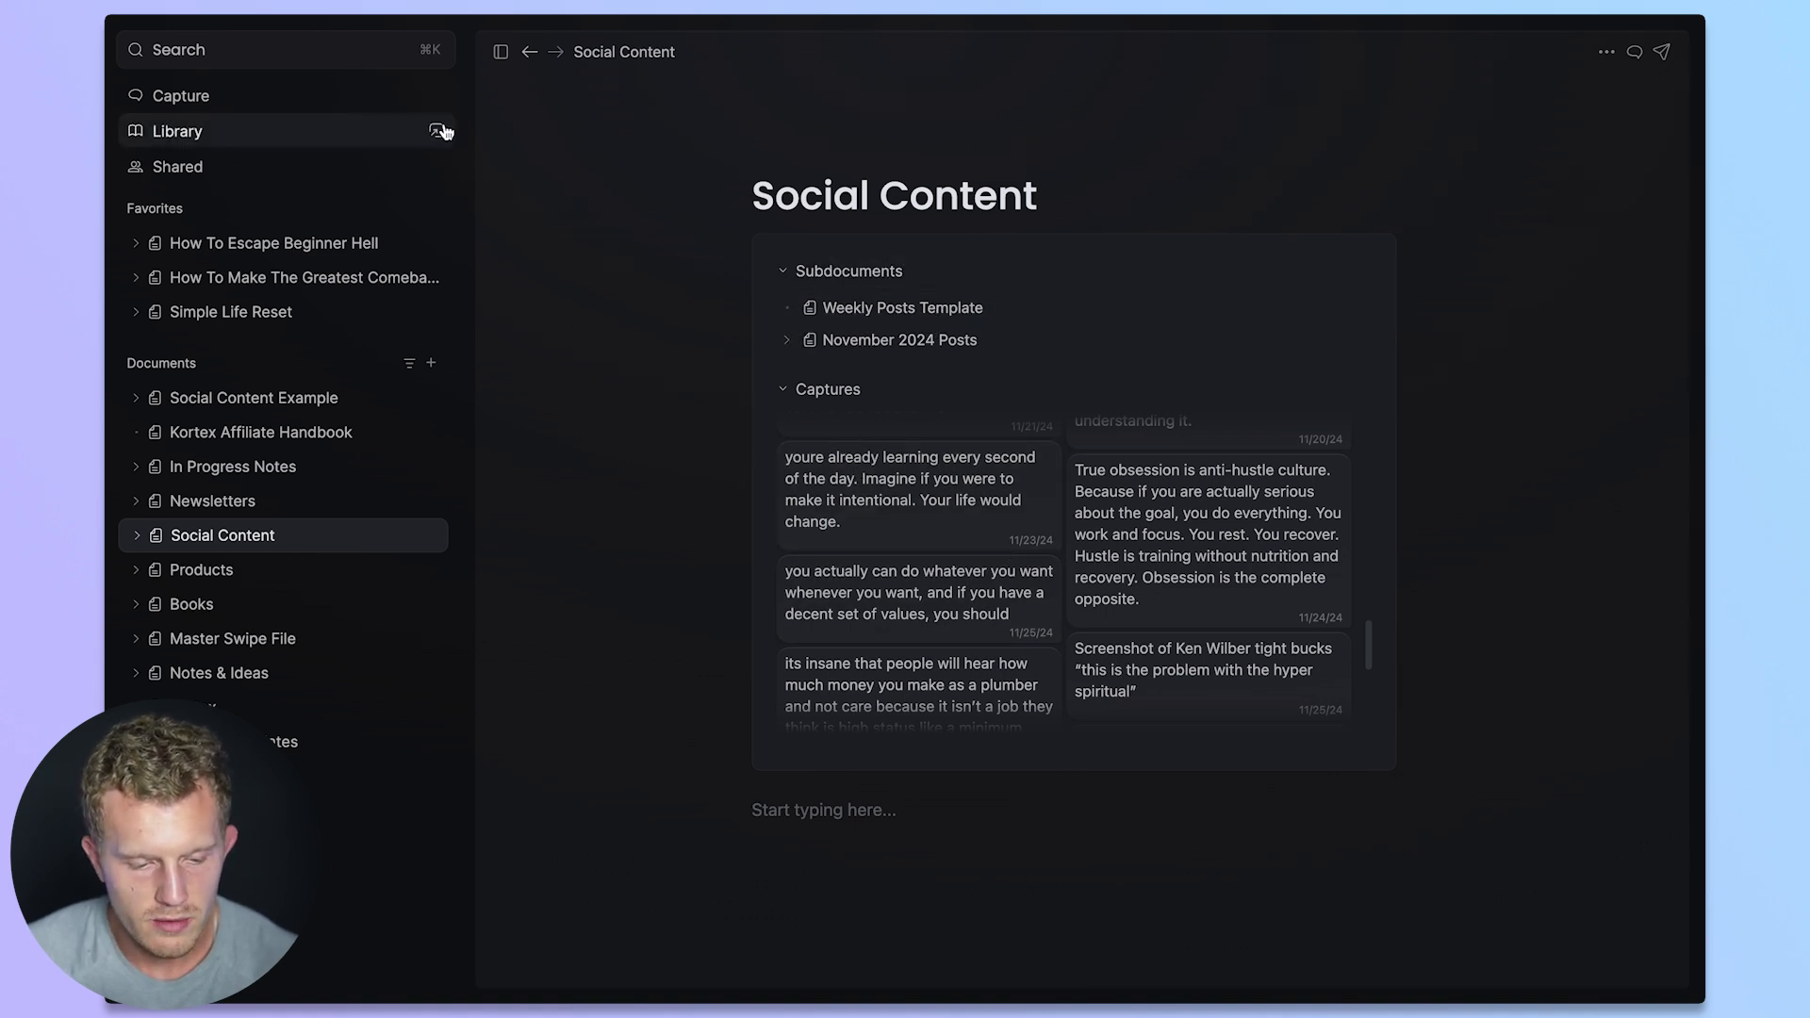
pyautogui.click(181, 95)
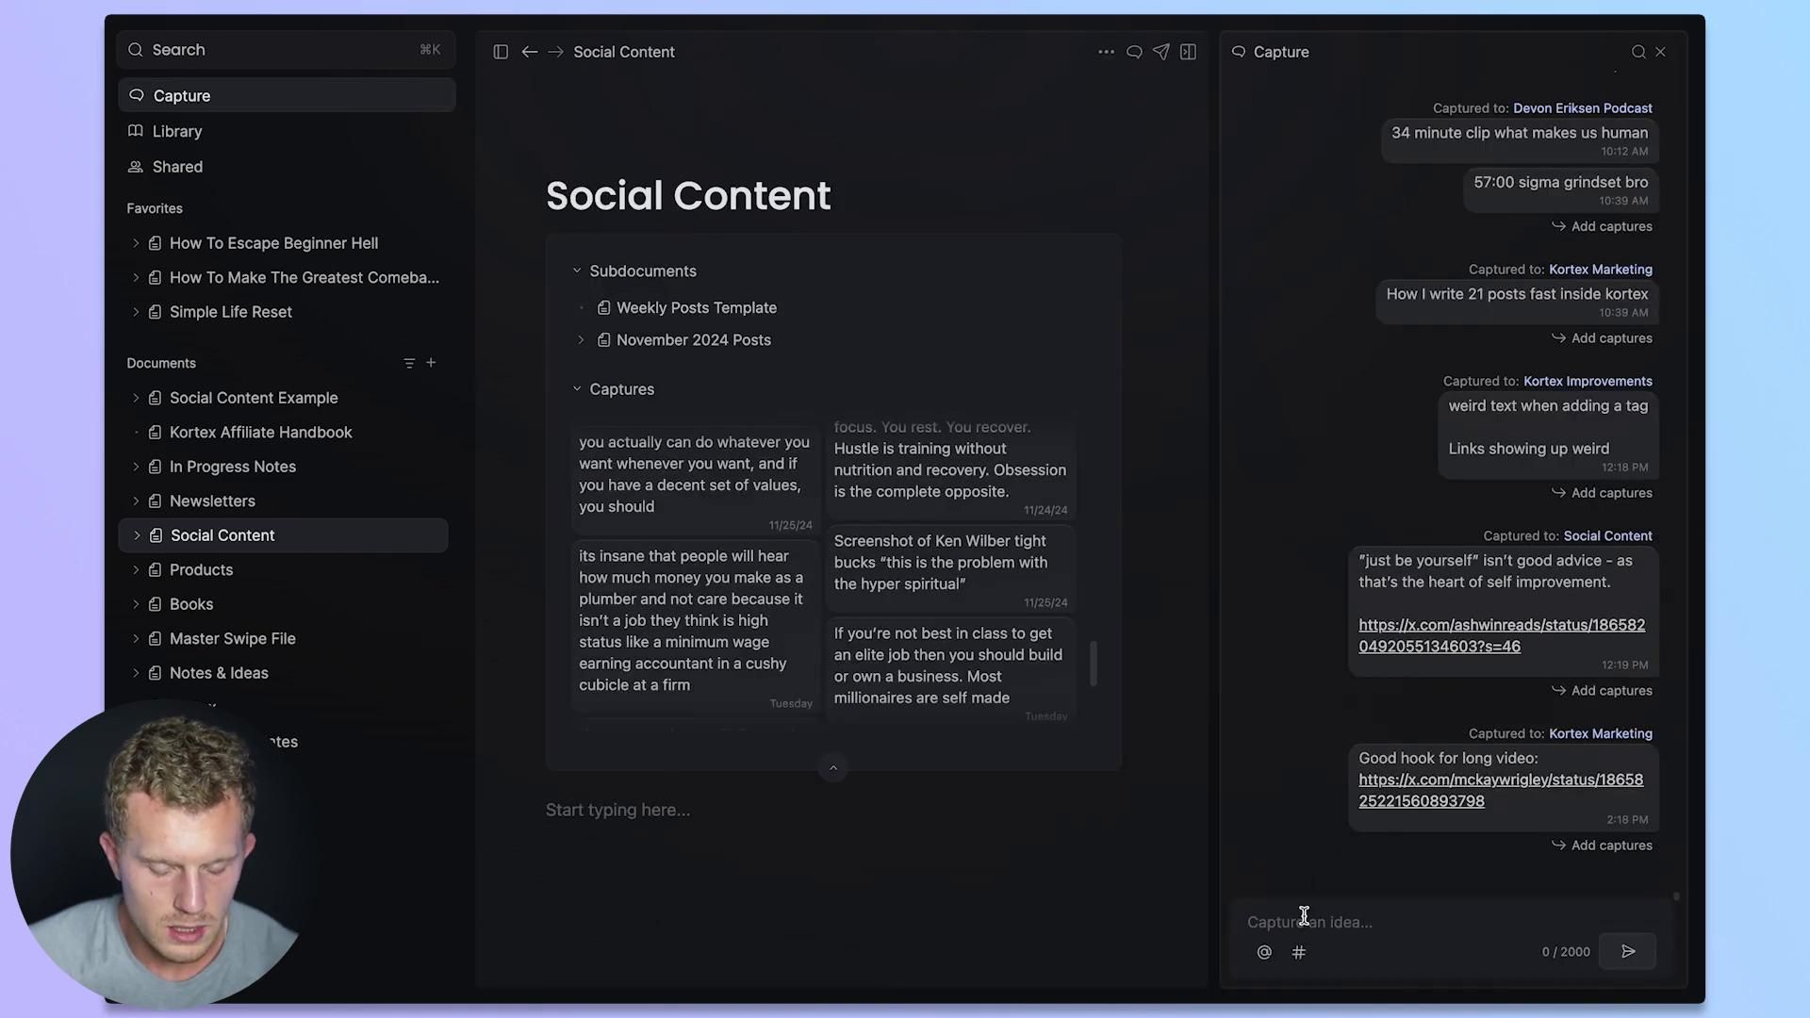
pyautogui.write('@social co')
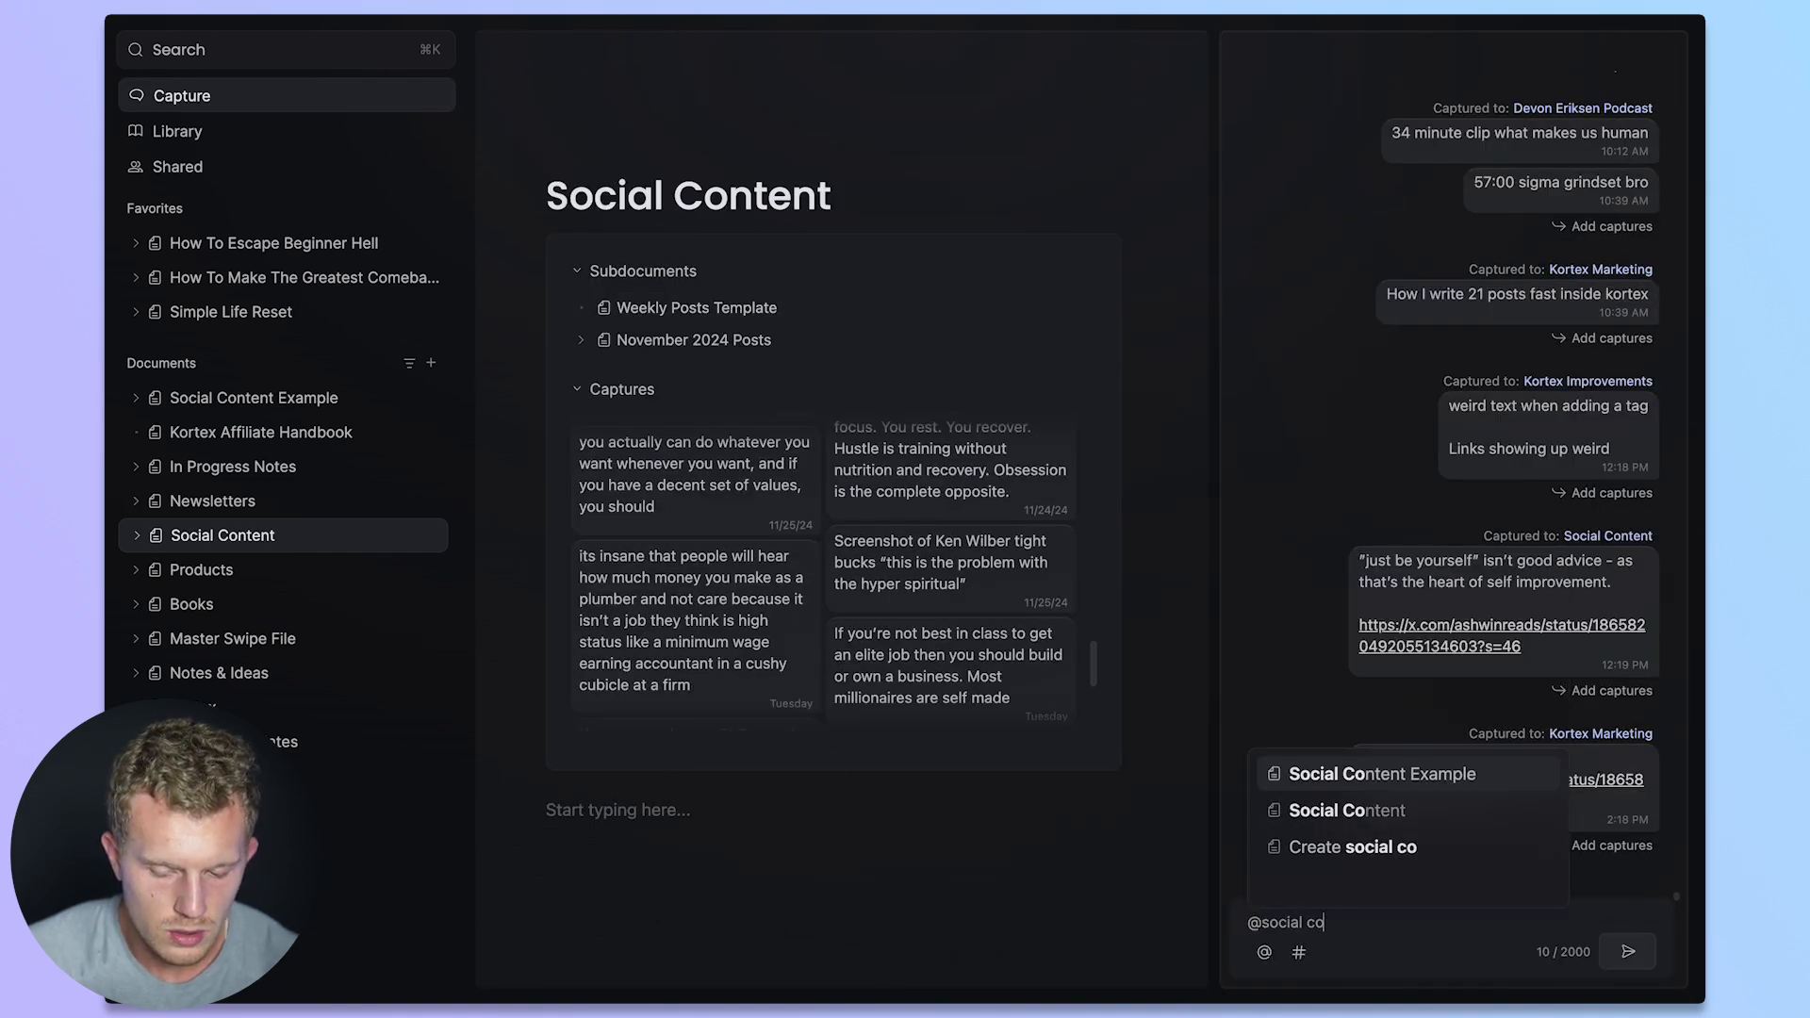
pyautogui.click(1346, 811)
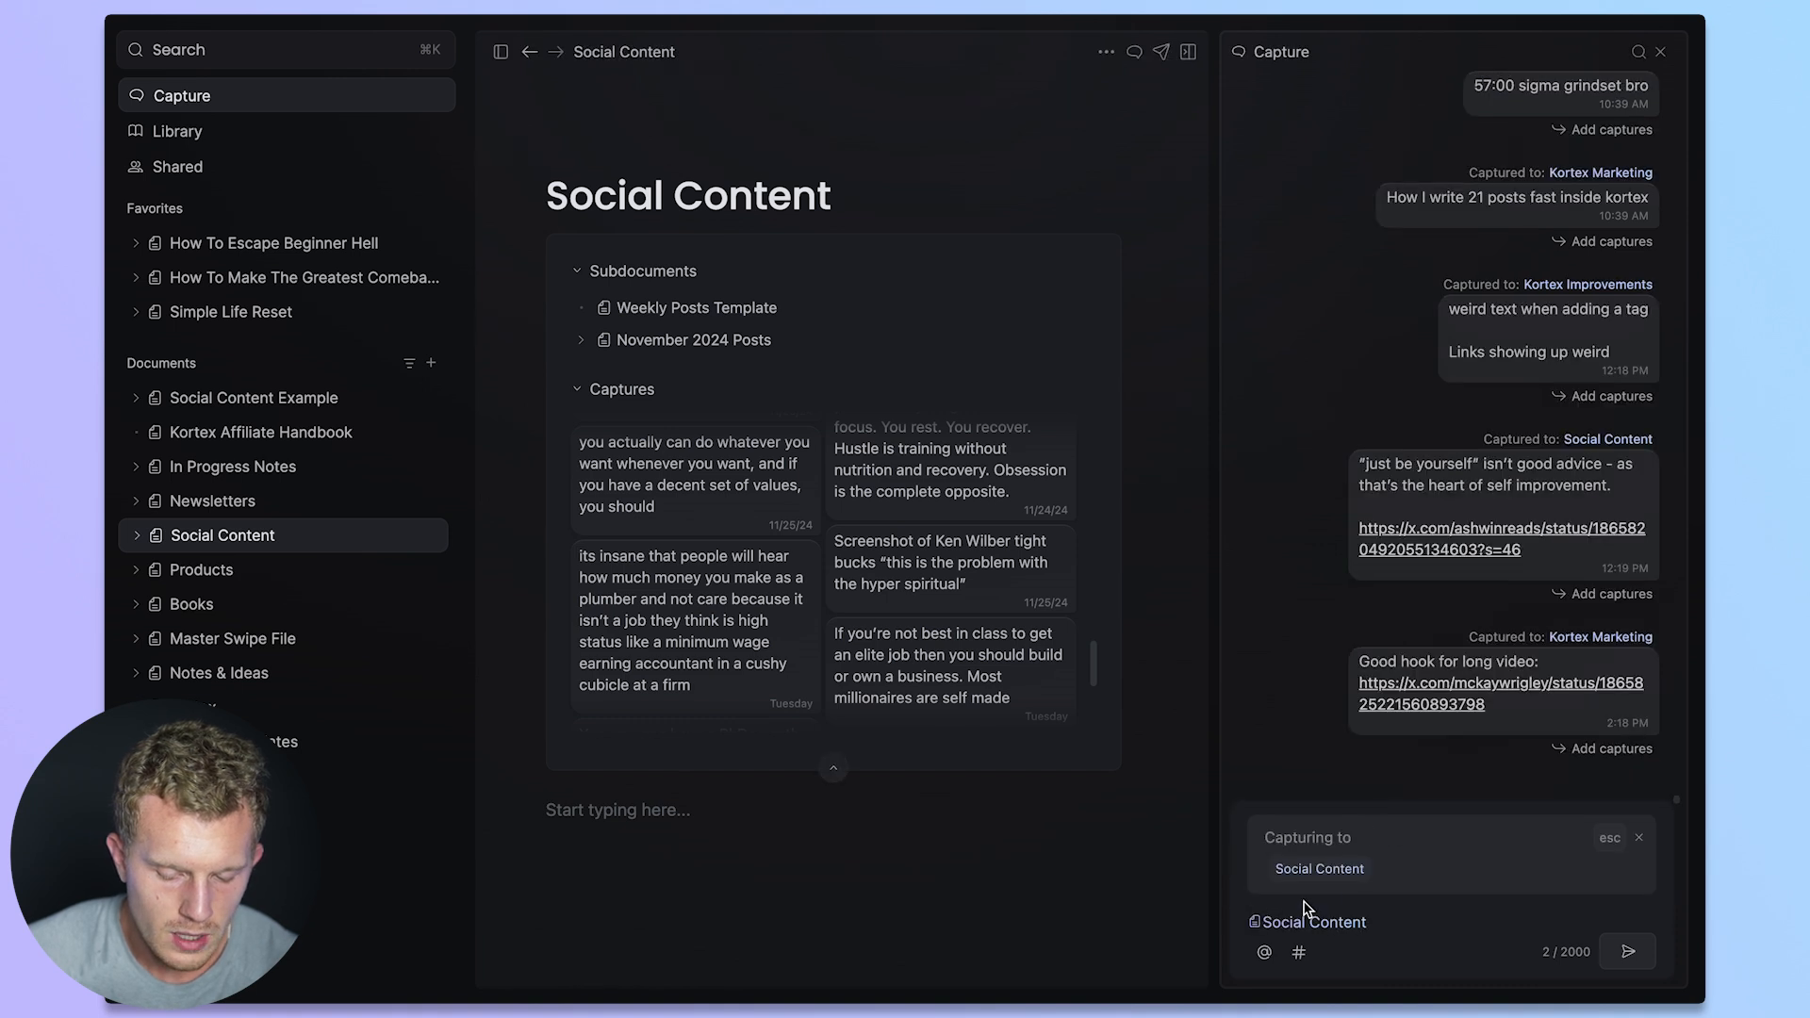
pyautogui.click(1628, 952)
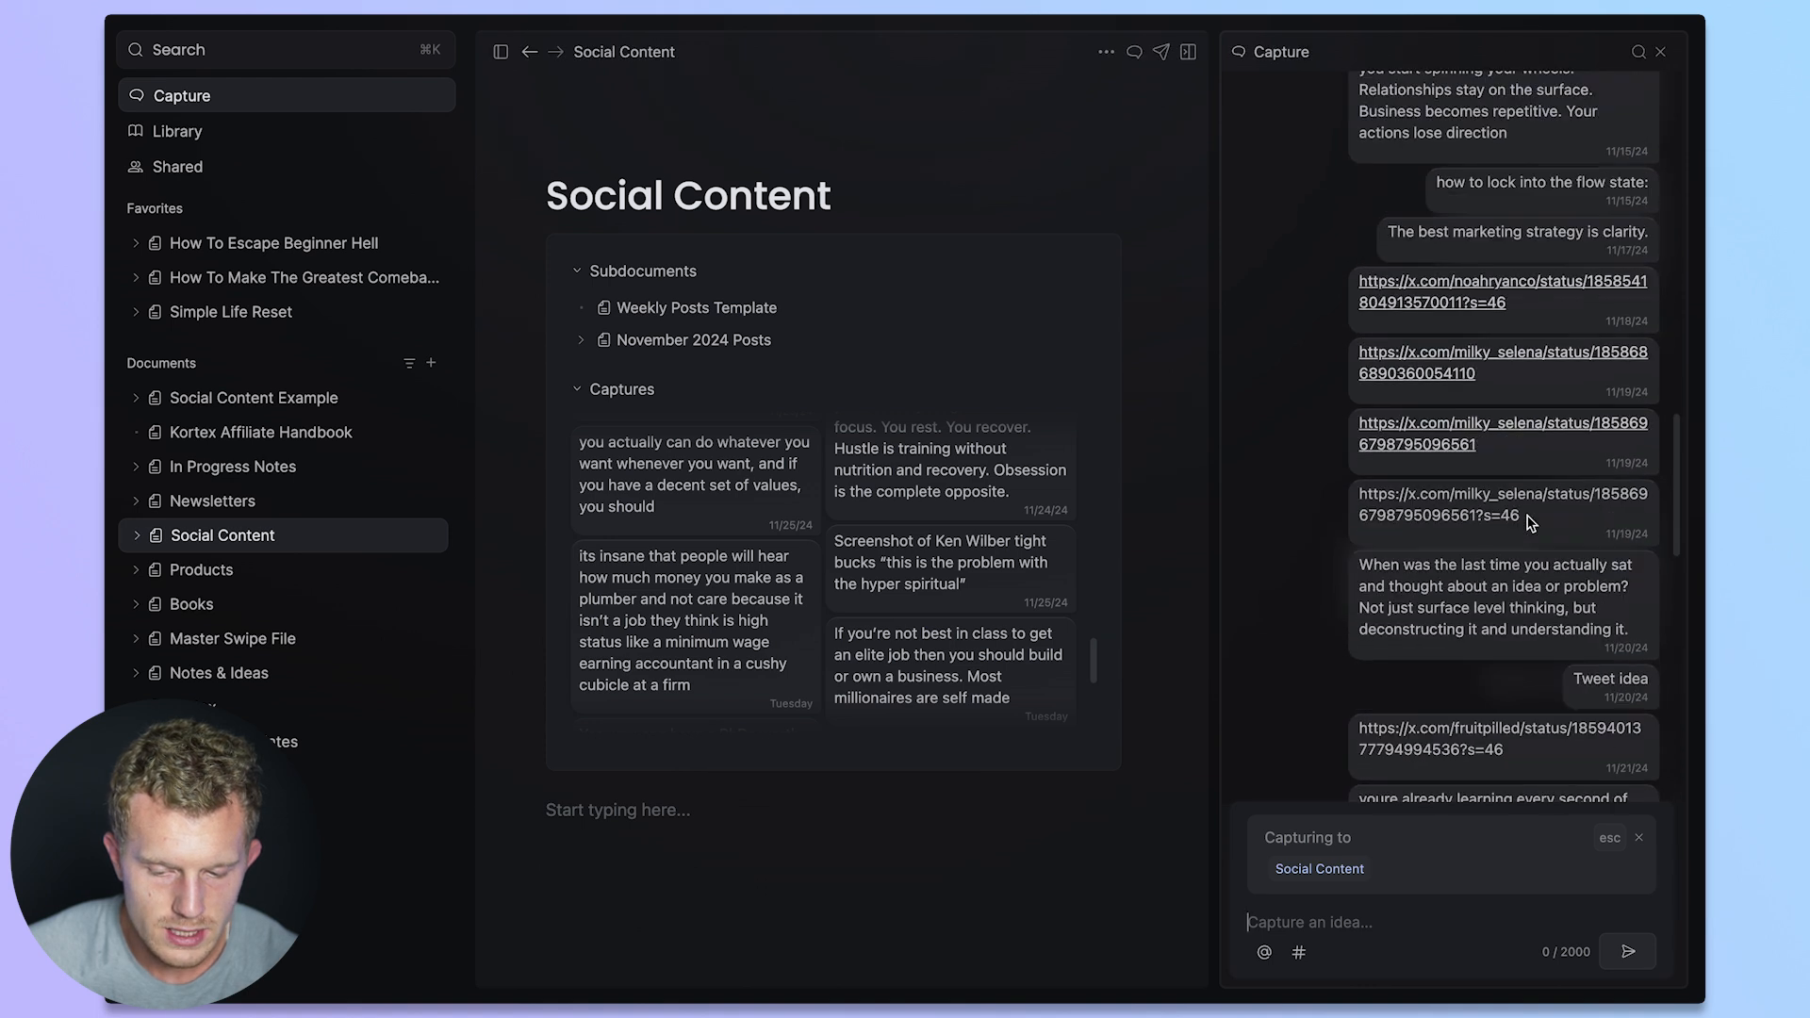
pyautogui.scroll(-3)
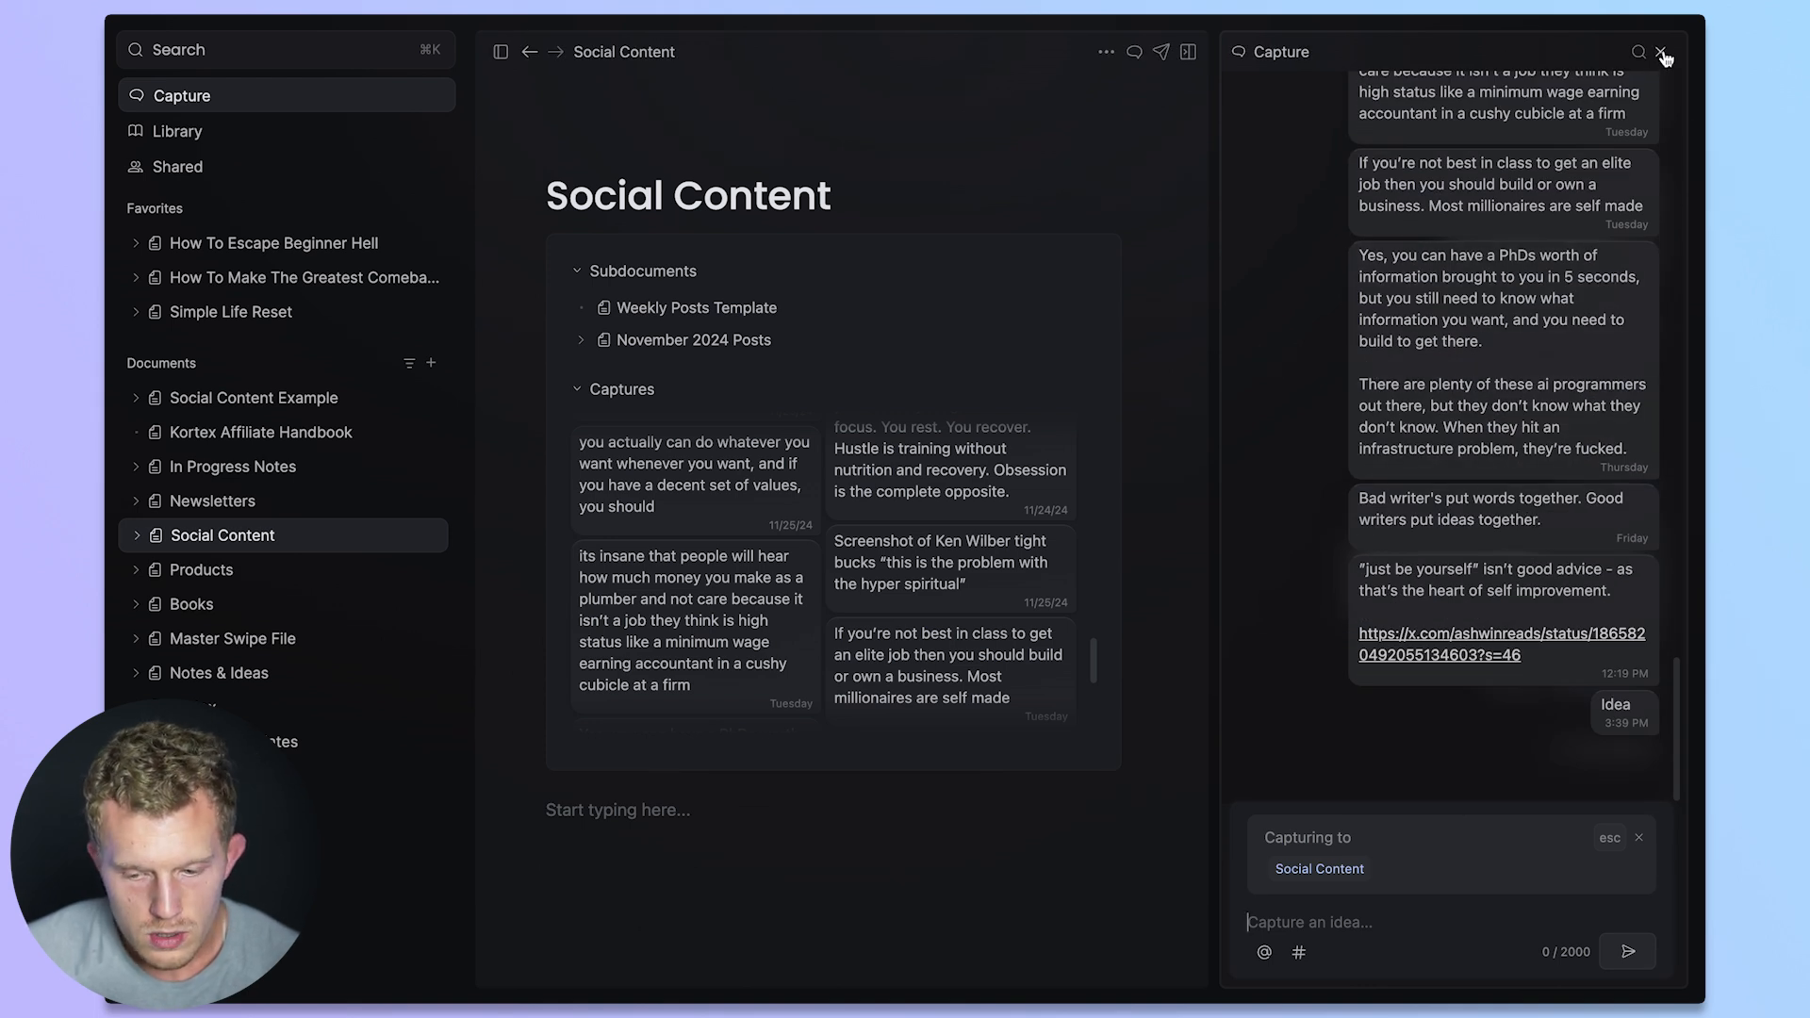
pyautogui.click(1679, 49)
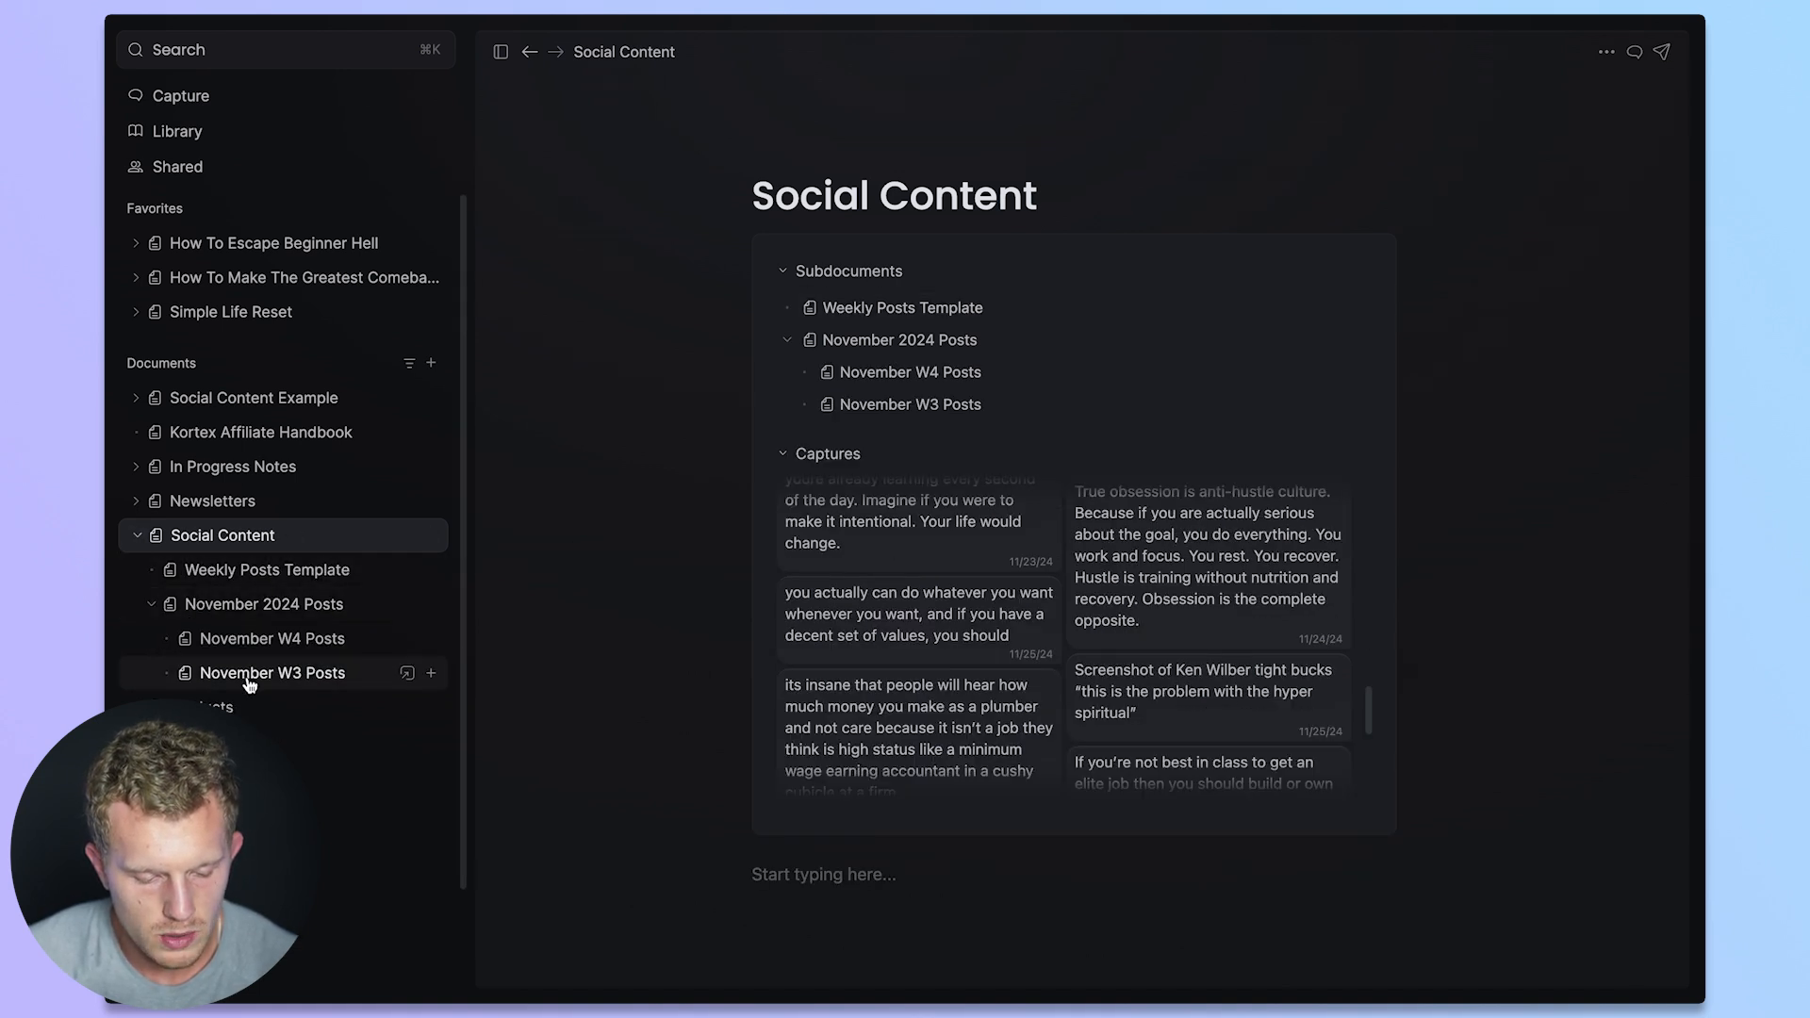
# - Open November W3 Posts, expand Brain Dump, and link The Idea Museum under Main Ideas
pyautogui.click(273, 673)
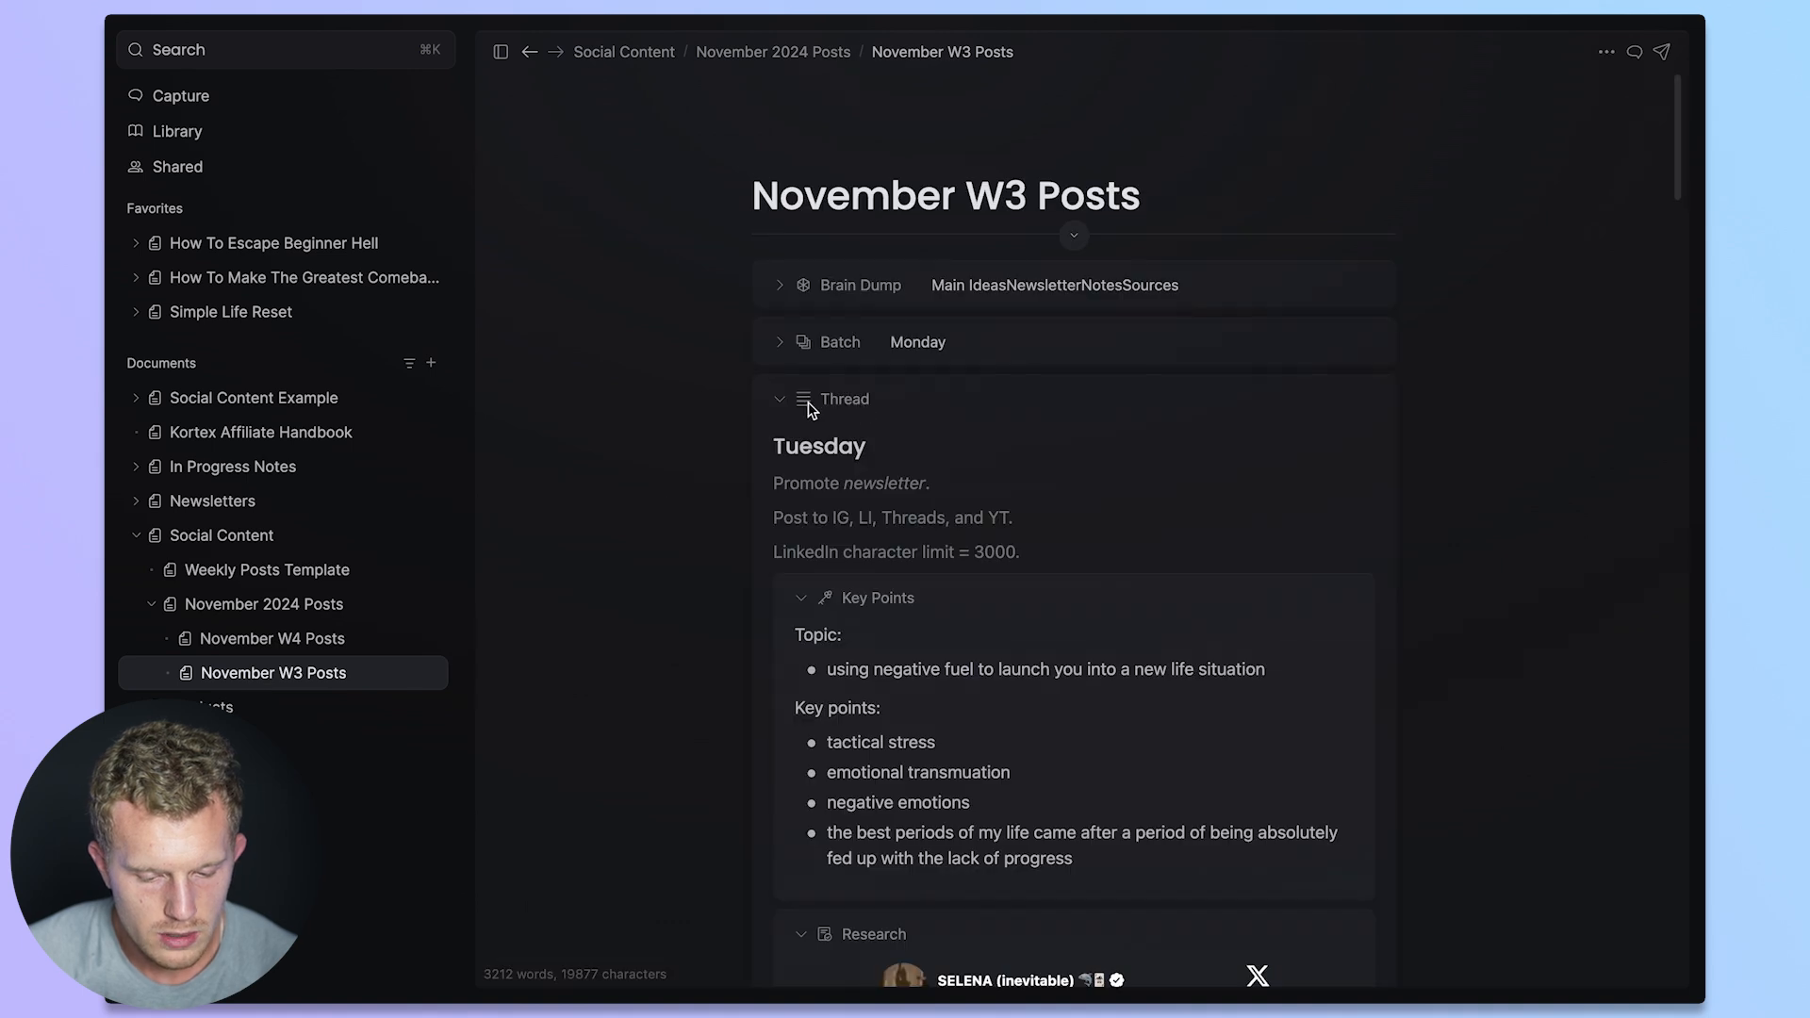
pyautogui.click(780, 399)
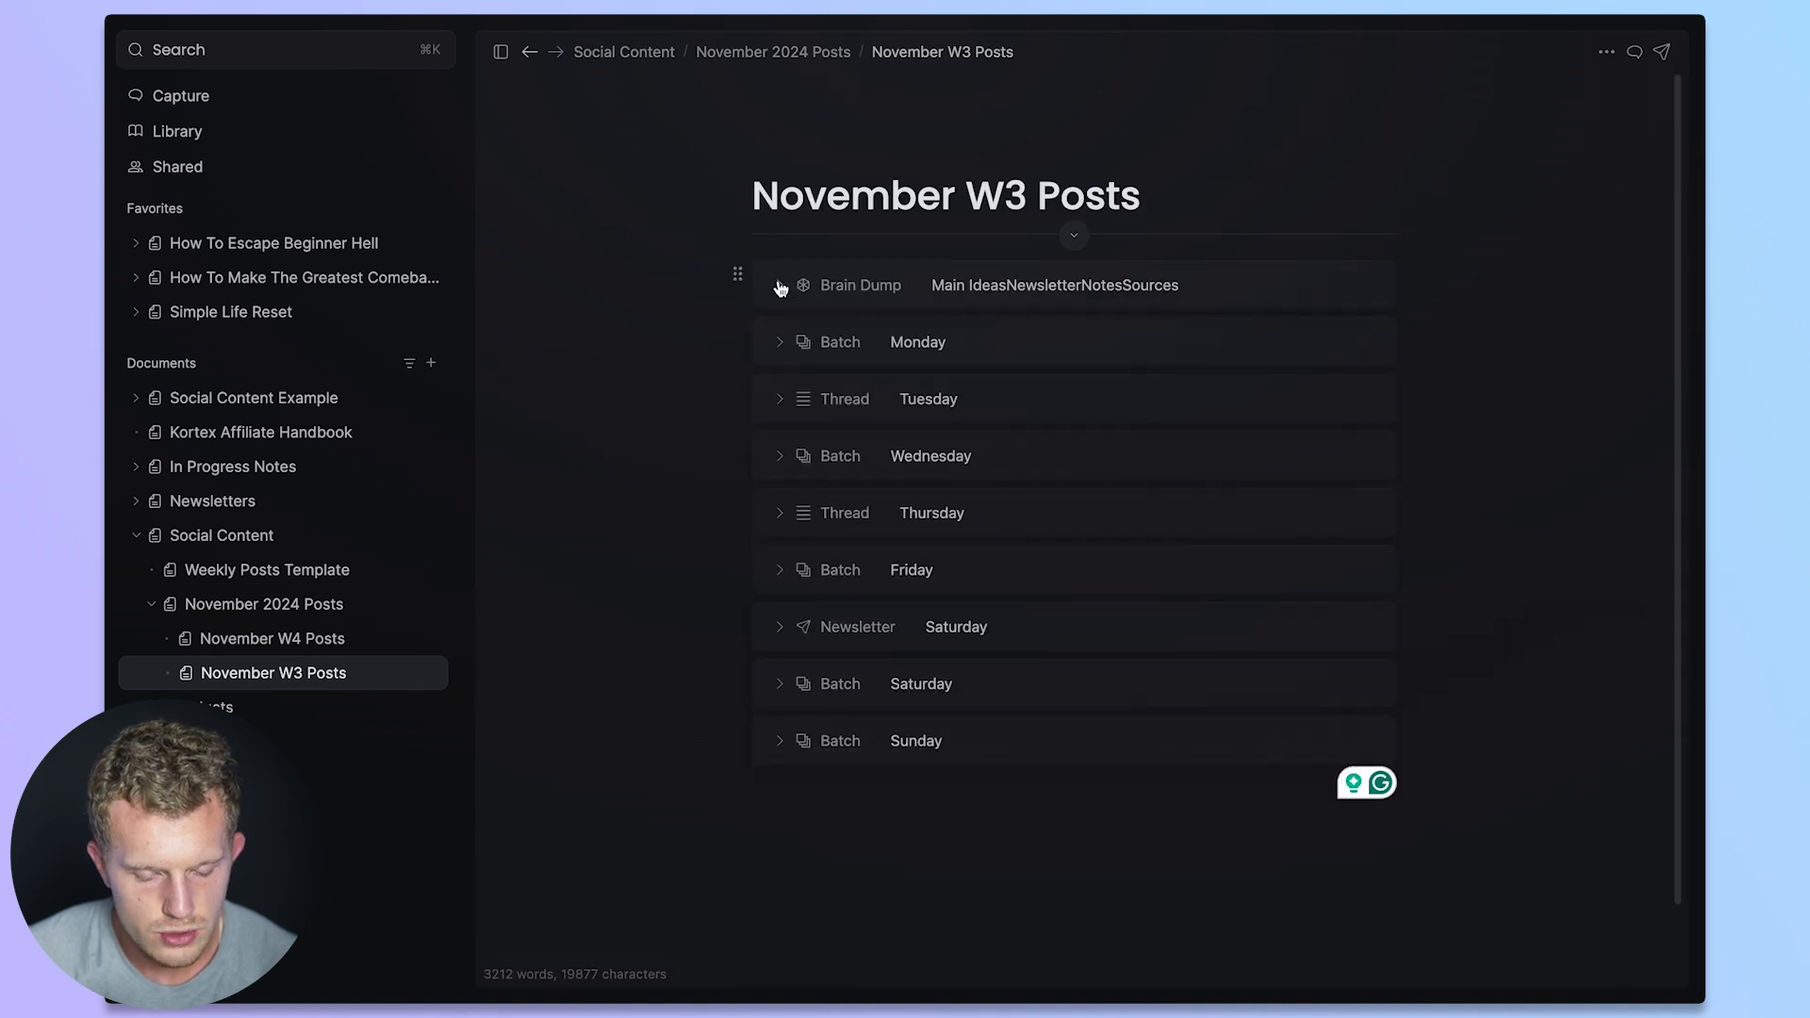
pyautogui.click(780, 286)
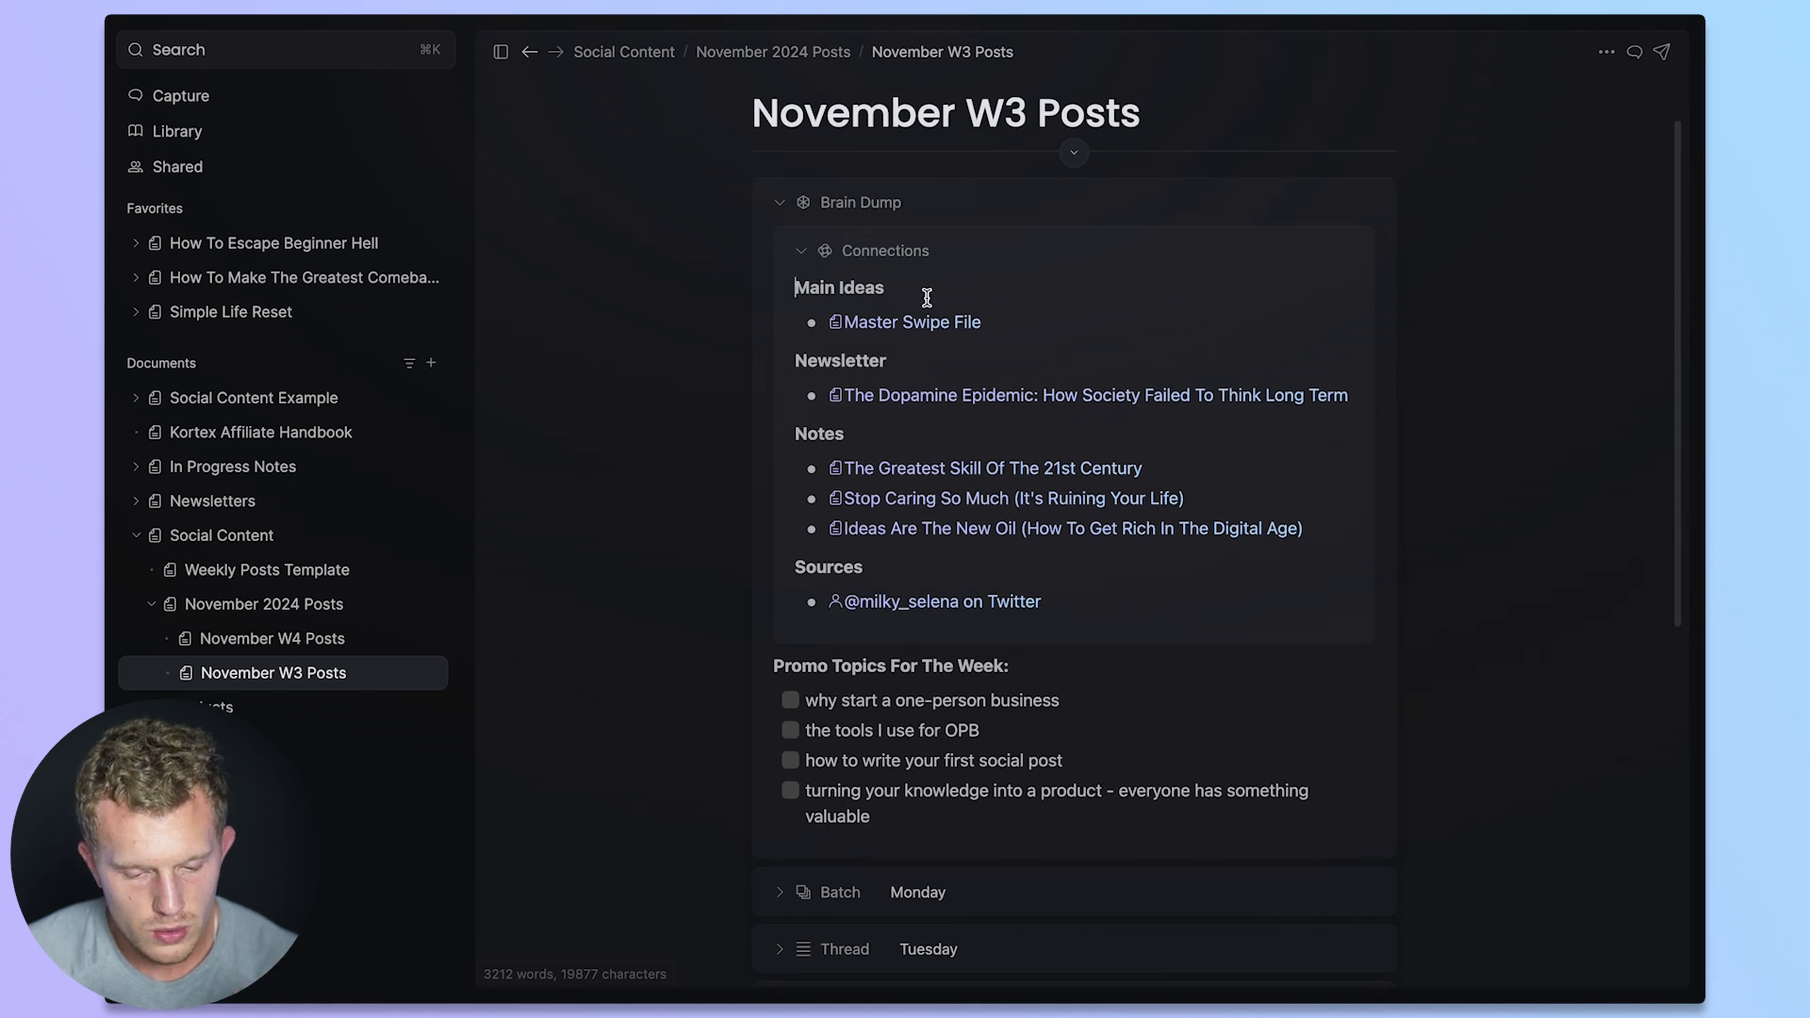
pyautogui.moveTo(890, 331)
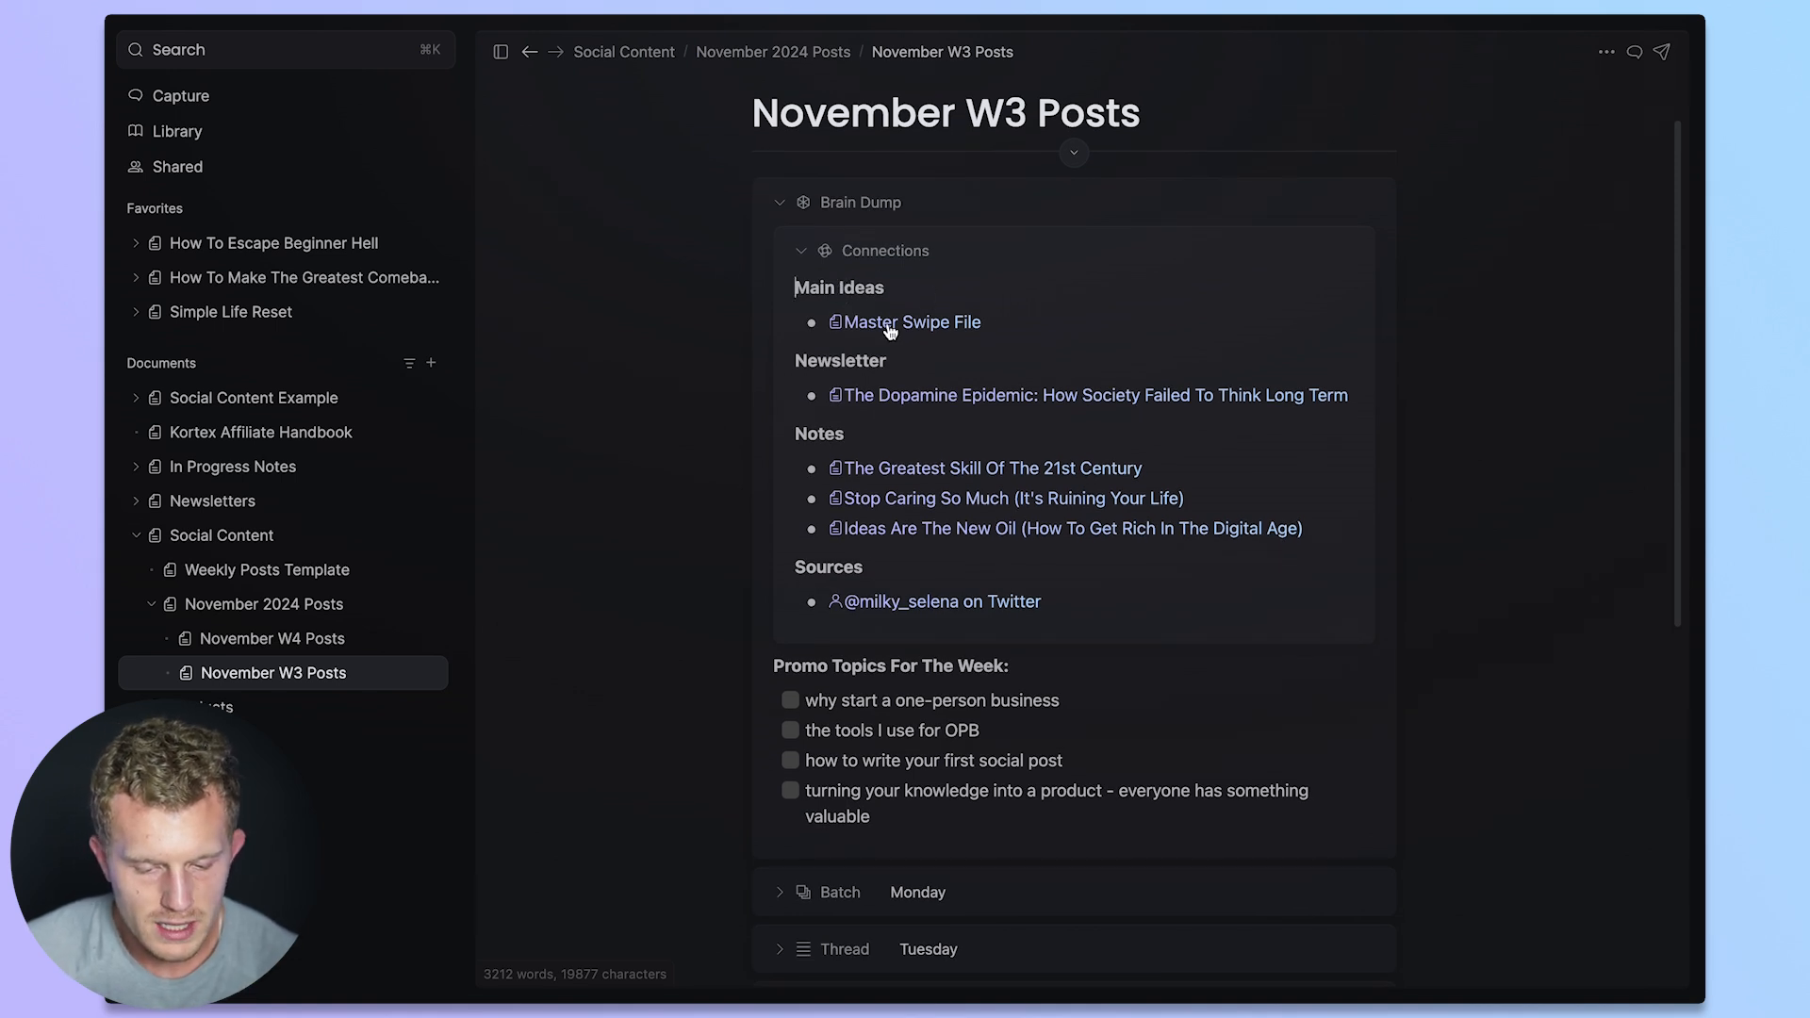
pyautogui.moveTo(907, 329)
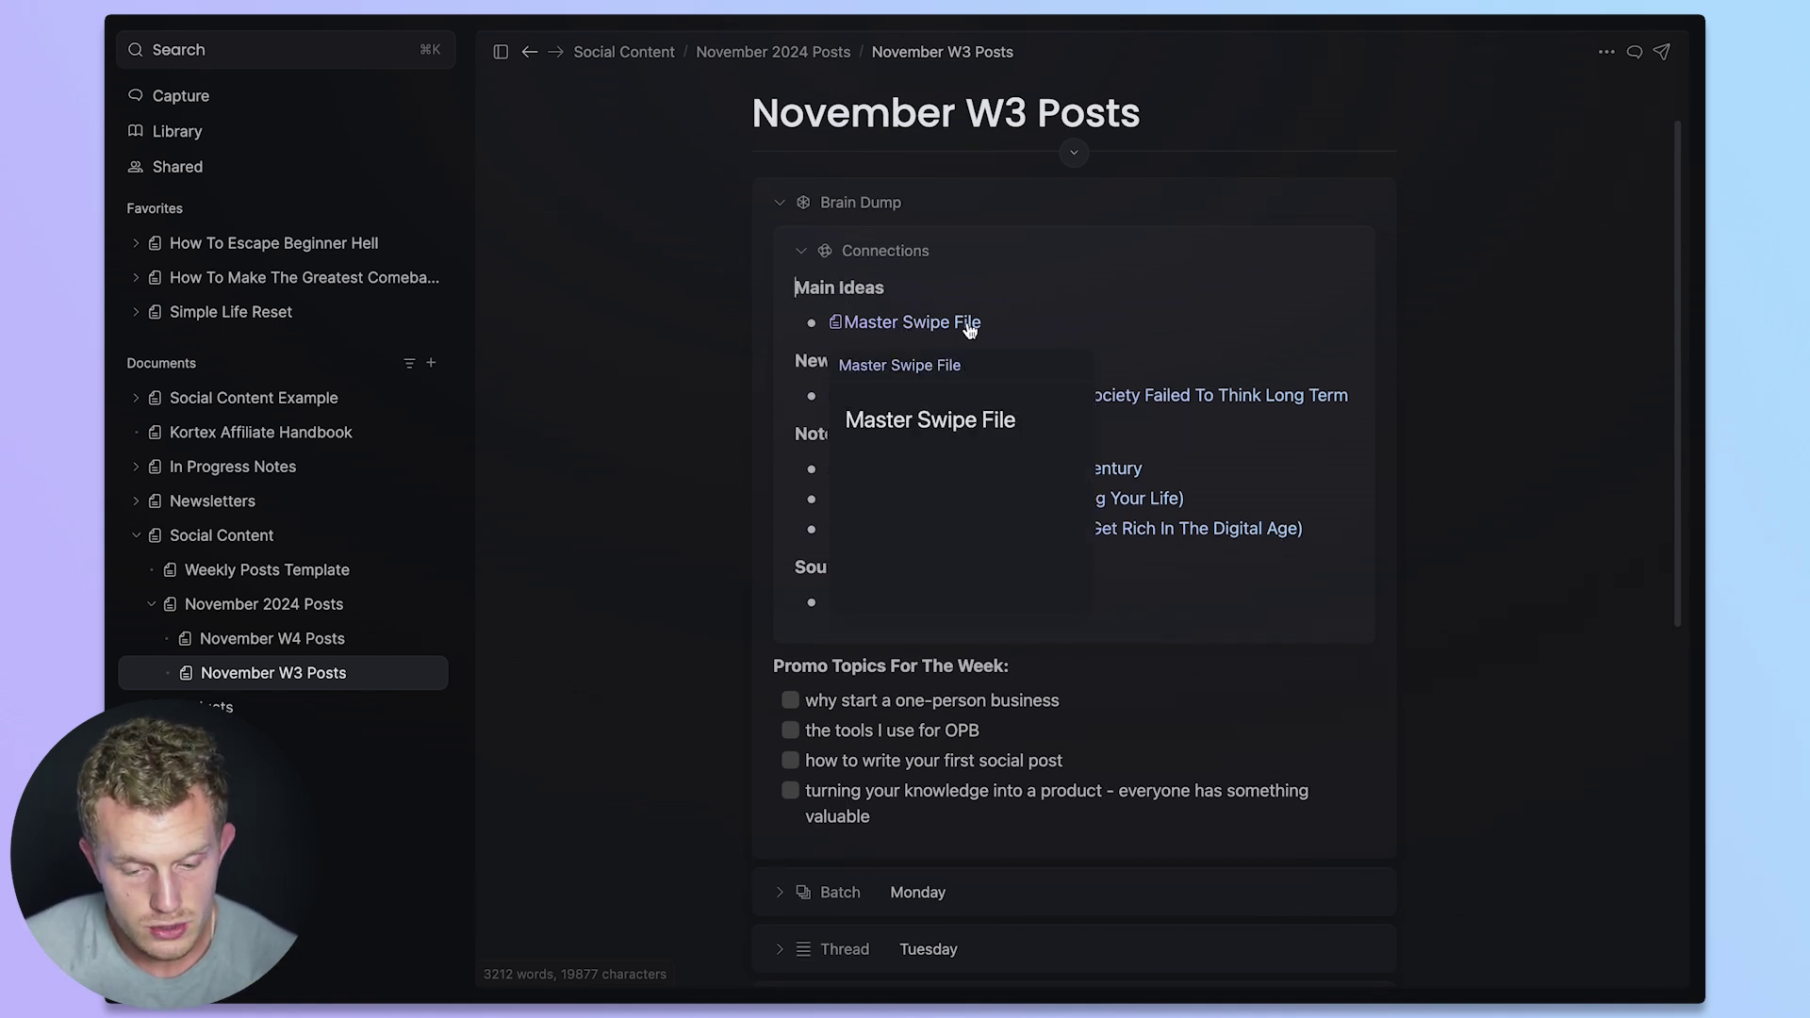
pyautogui.moveTo(1016, 322)
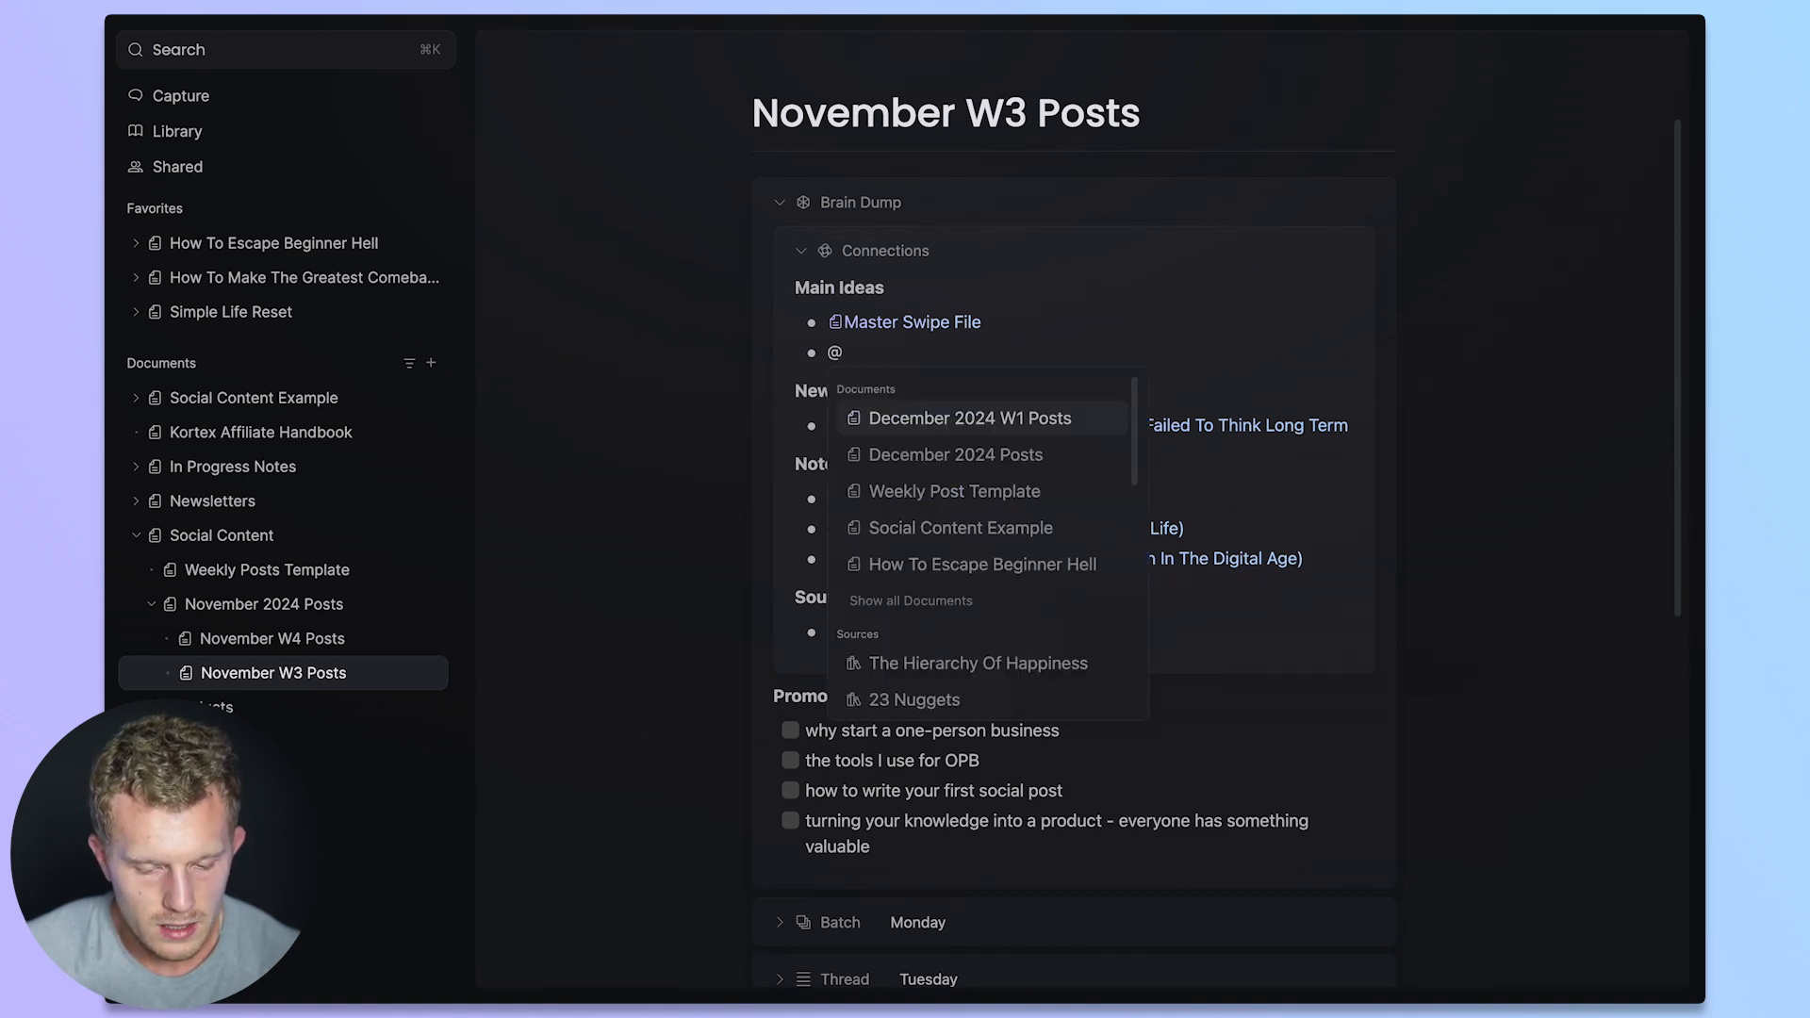
pyautogui.write('i')
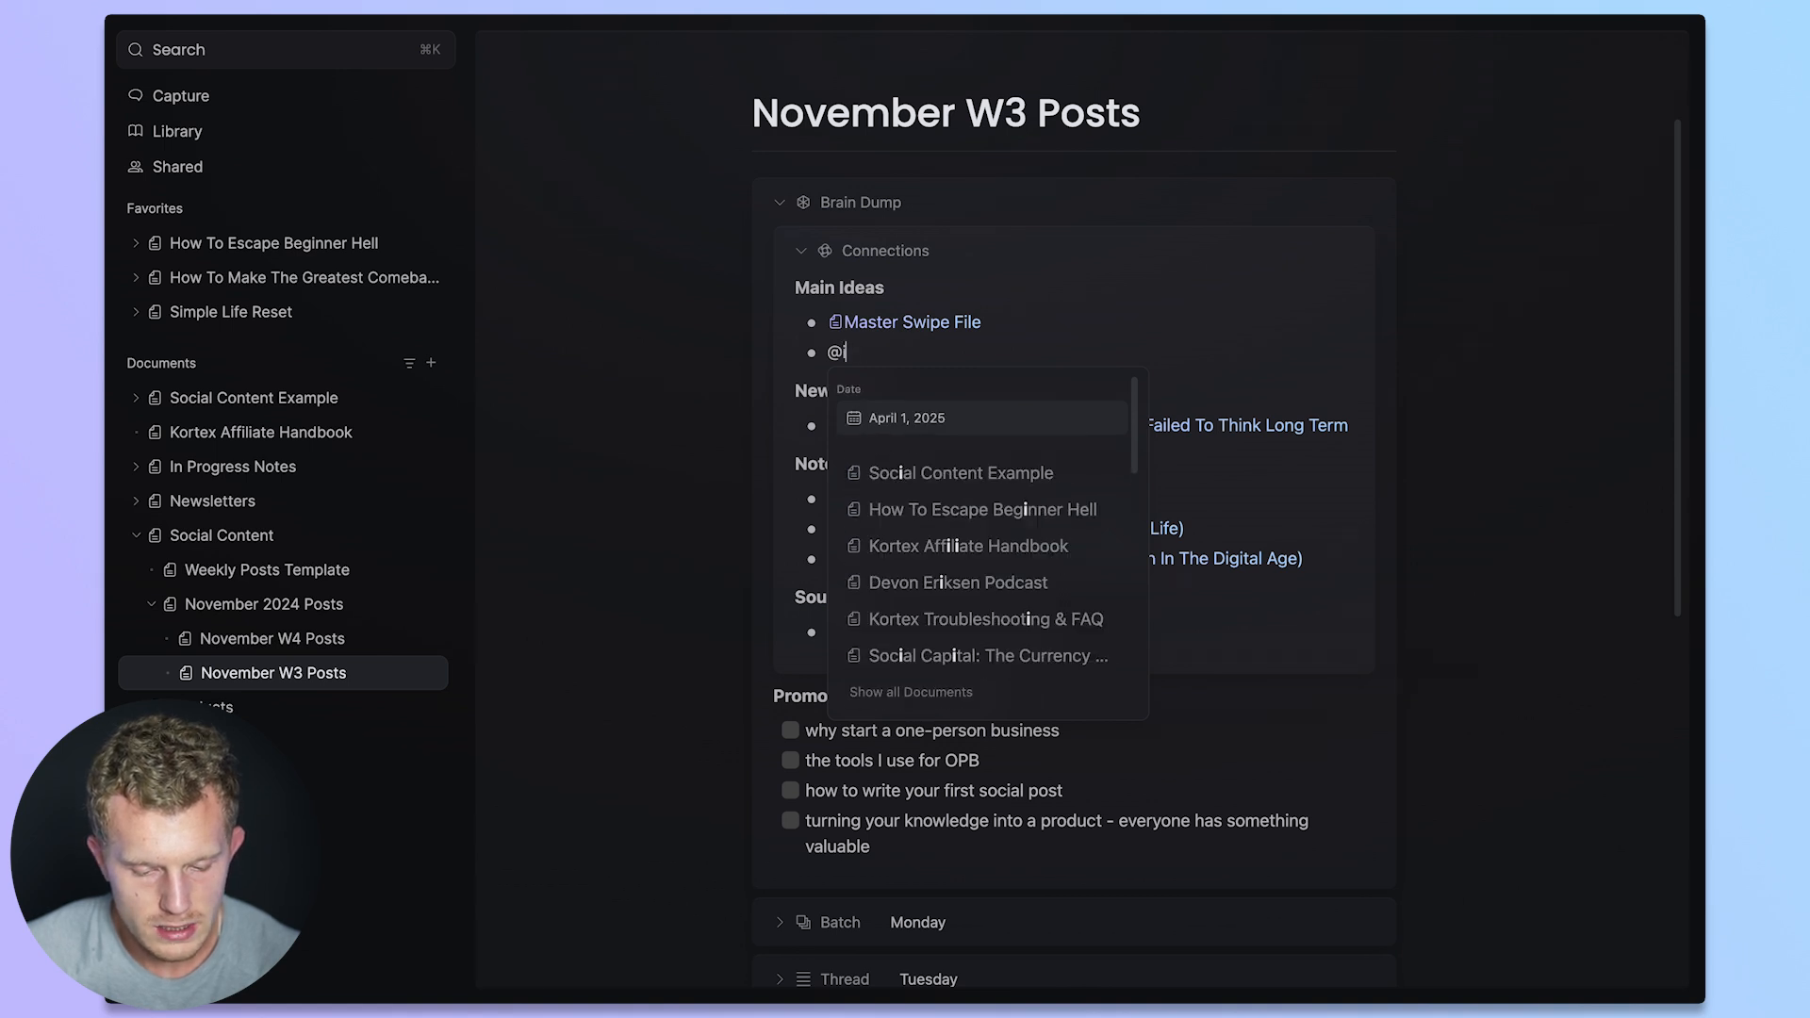
pyautogui.write('dea')
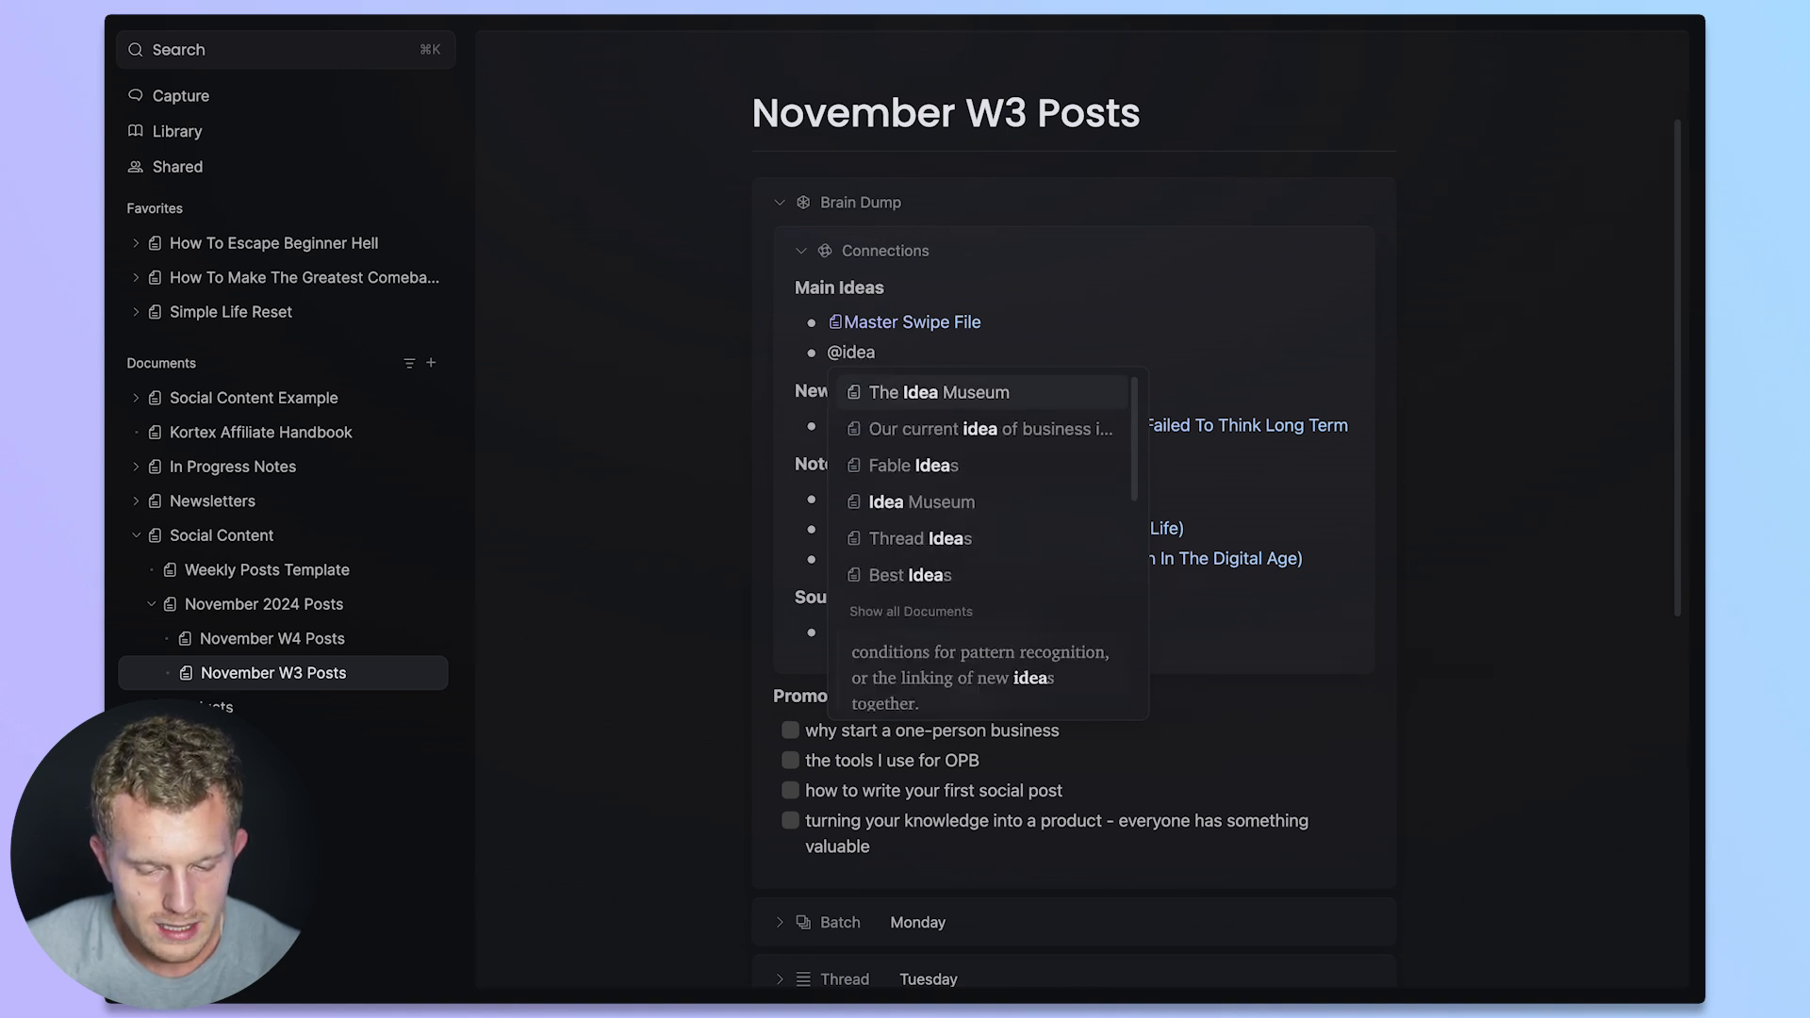
pyautogui.click(939, 392)
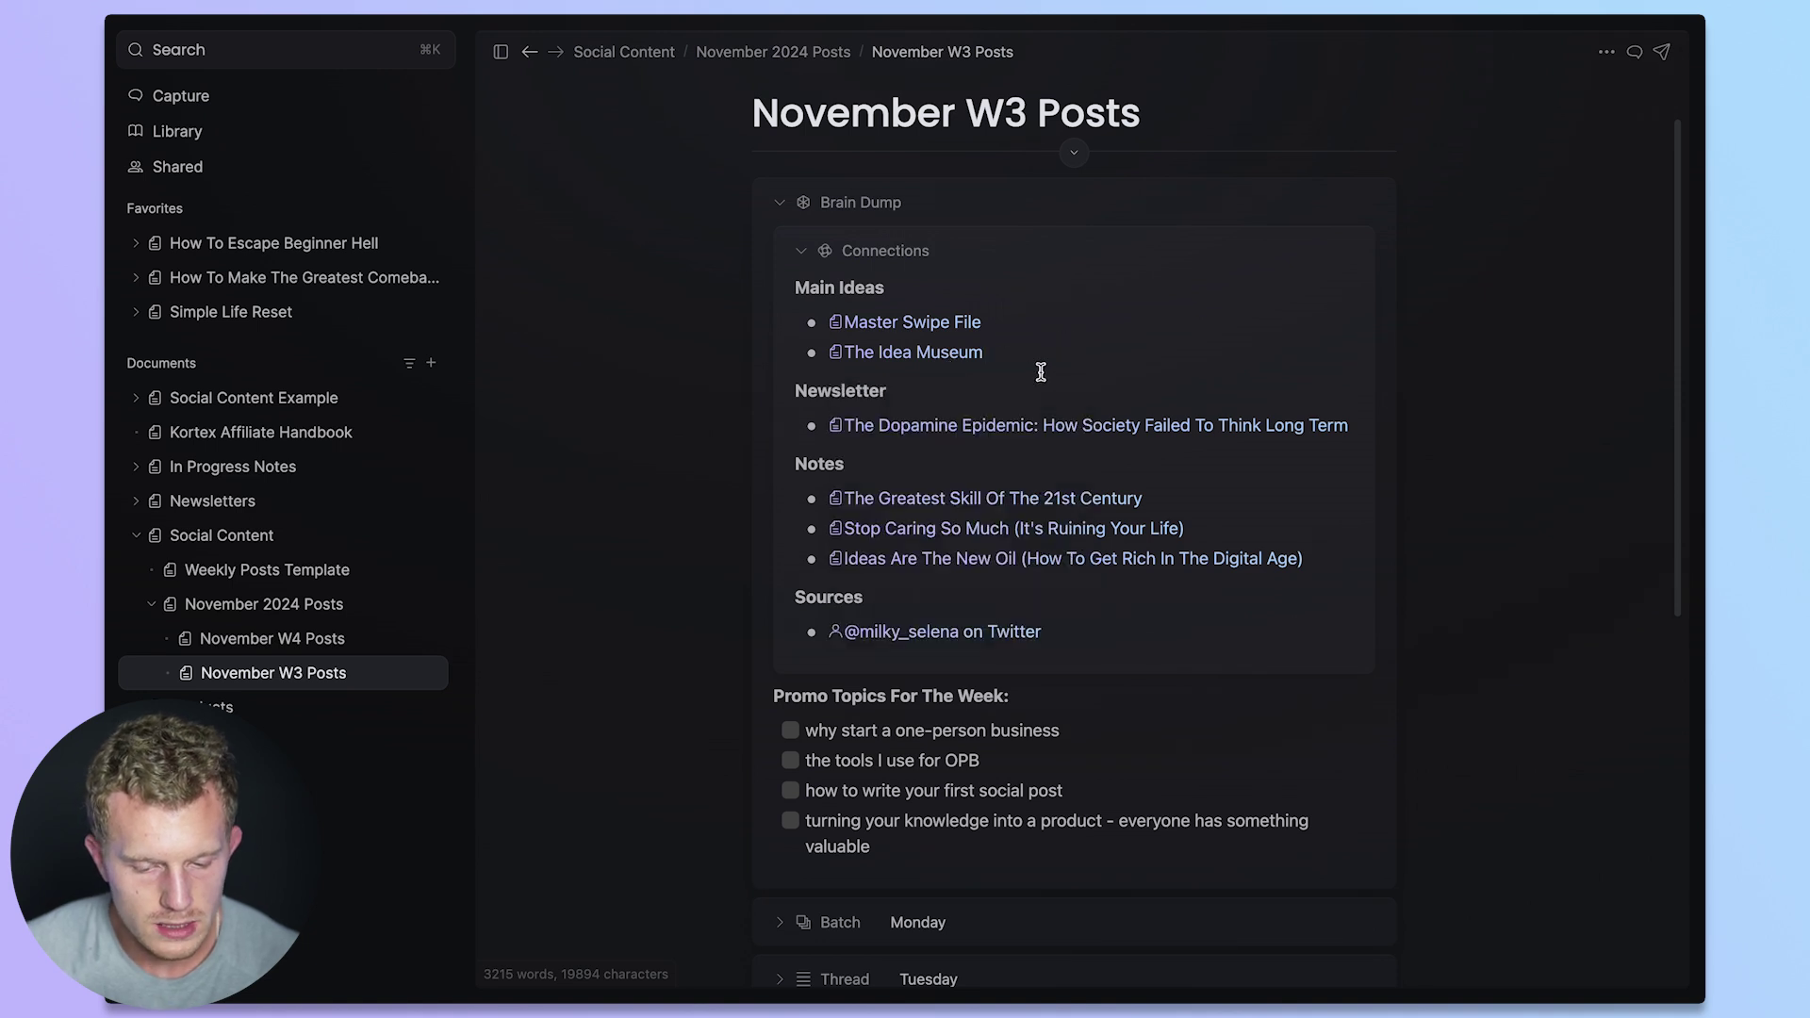
pyautogui.moveTo(912, 352)
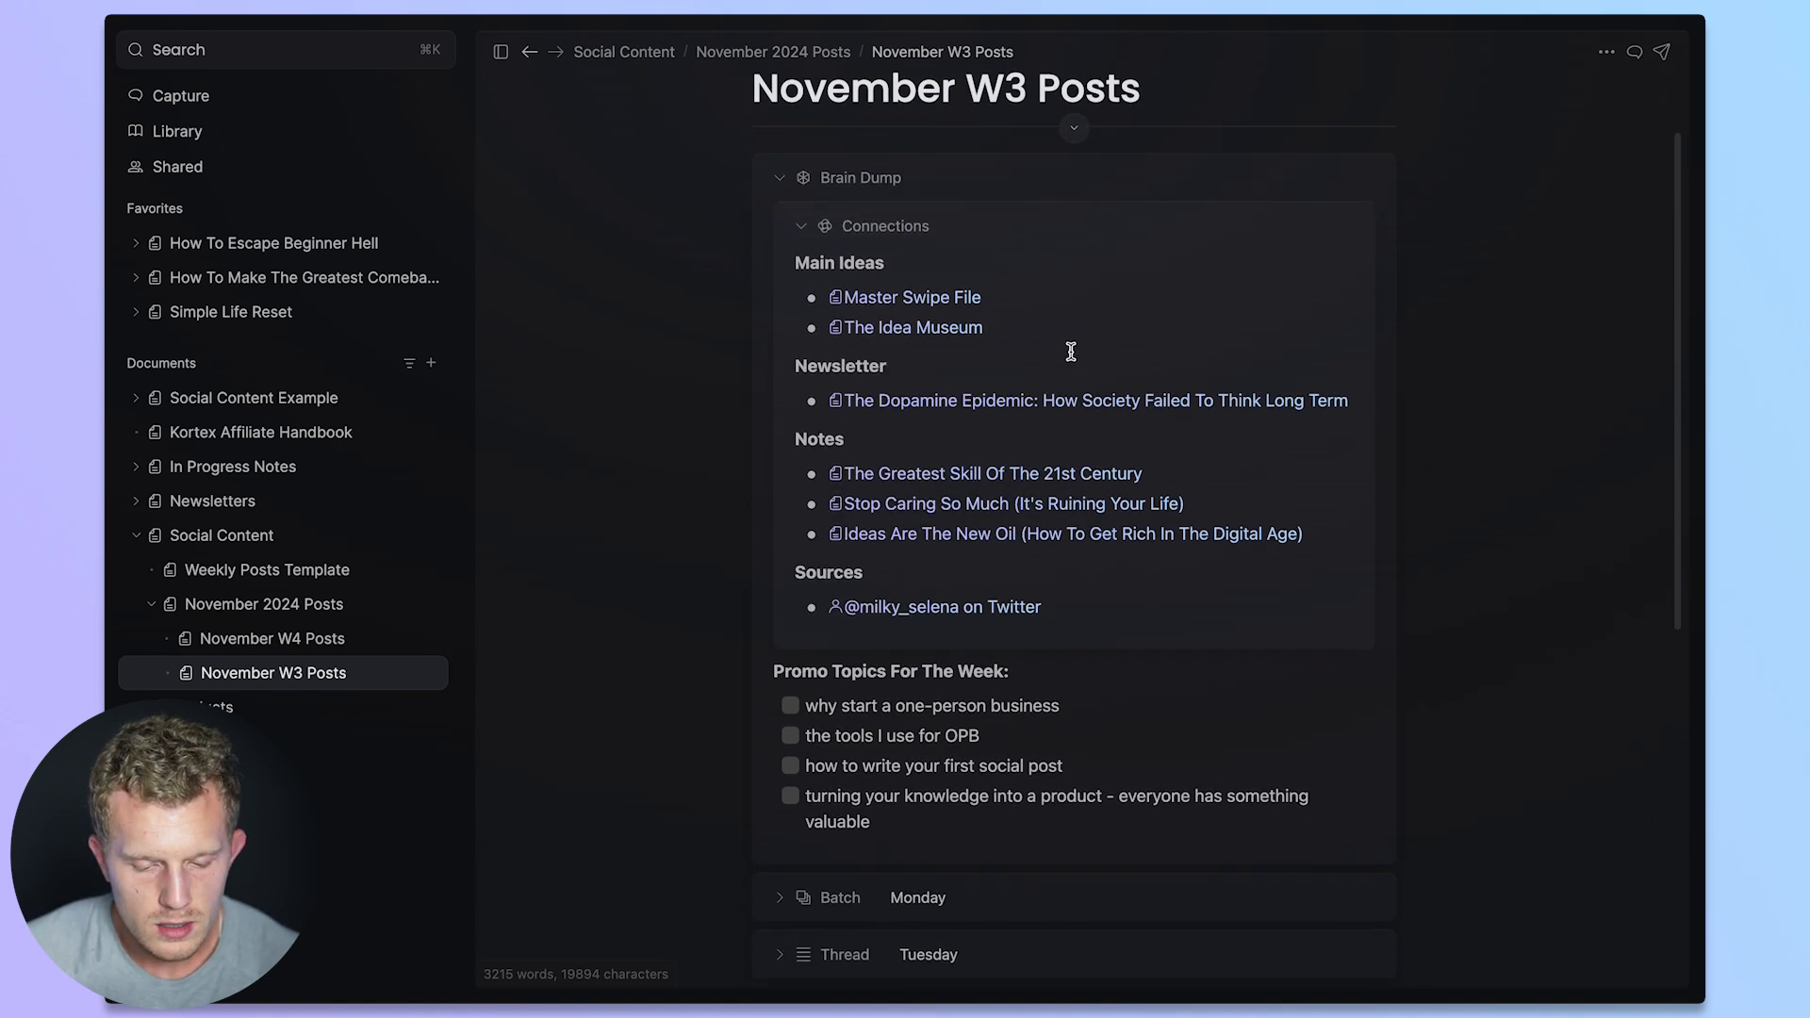
# - Open The Idea Museum in a side pane and scroll to its High Performing Tweets
pyautogui.click(912, 327)
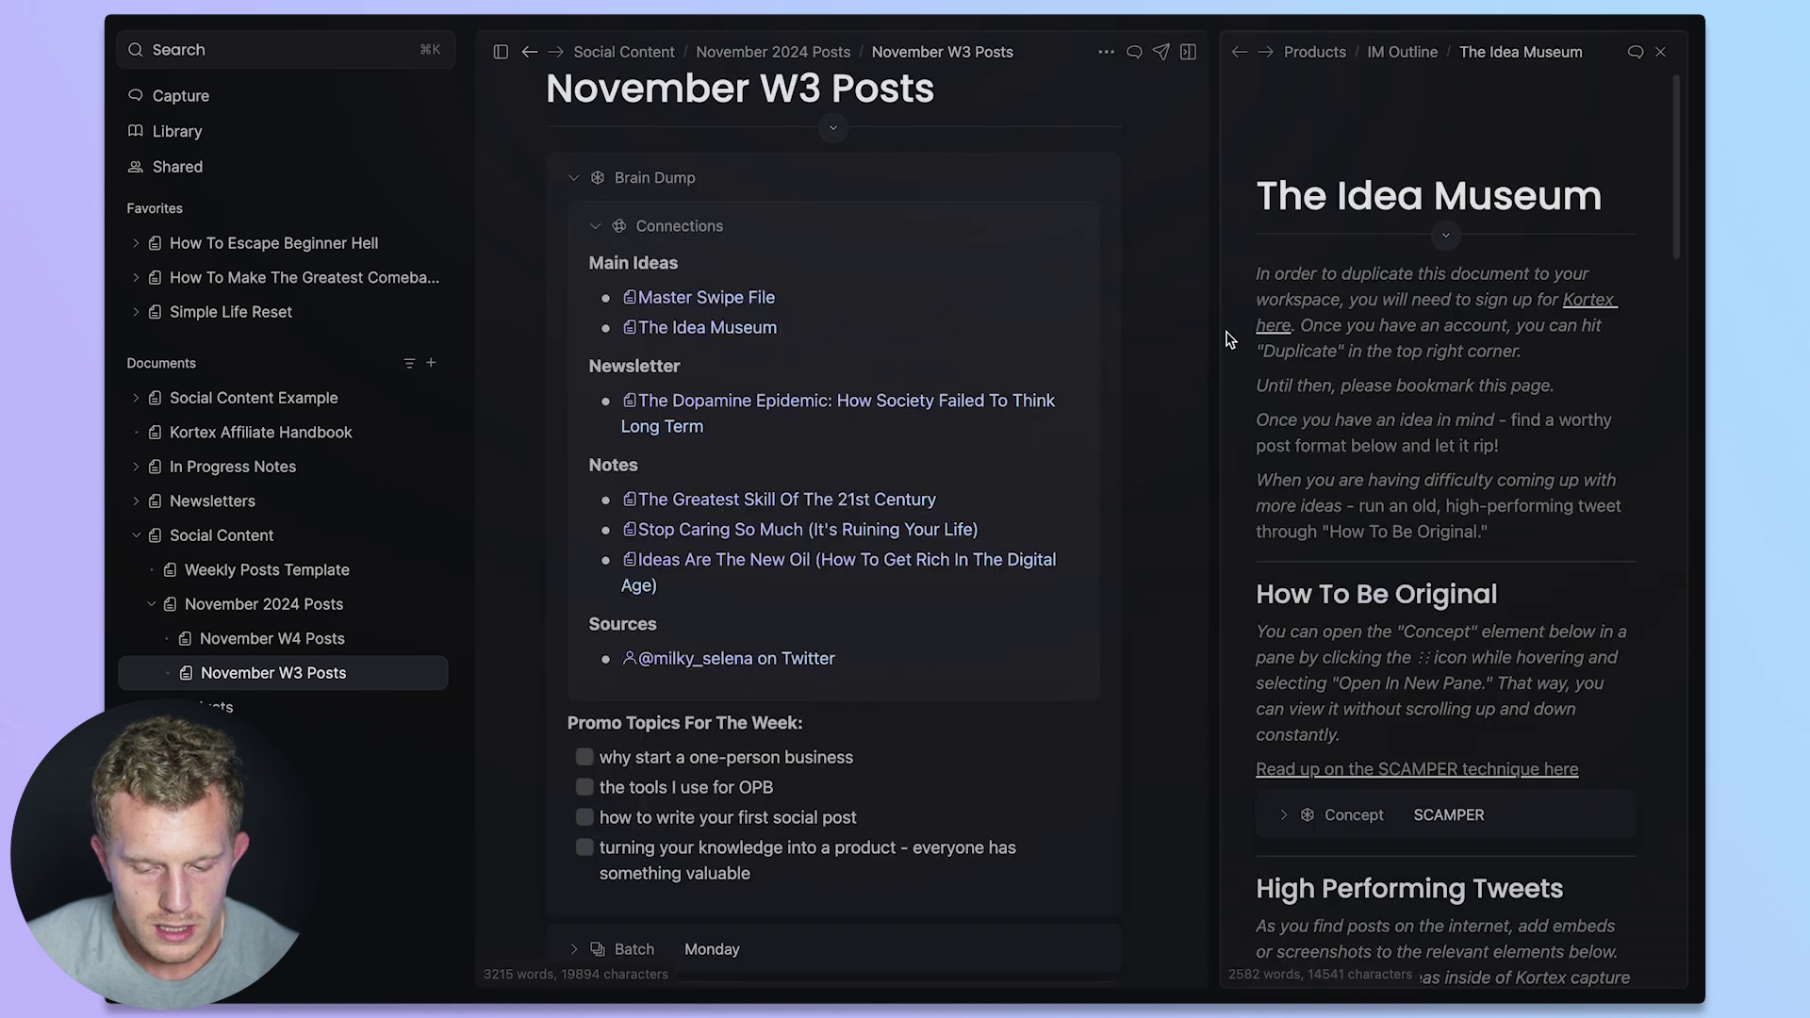
pyautogui.scroll(-3)
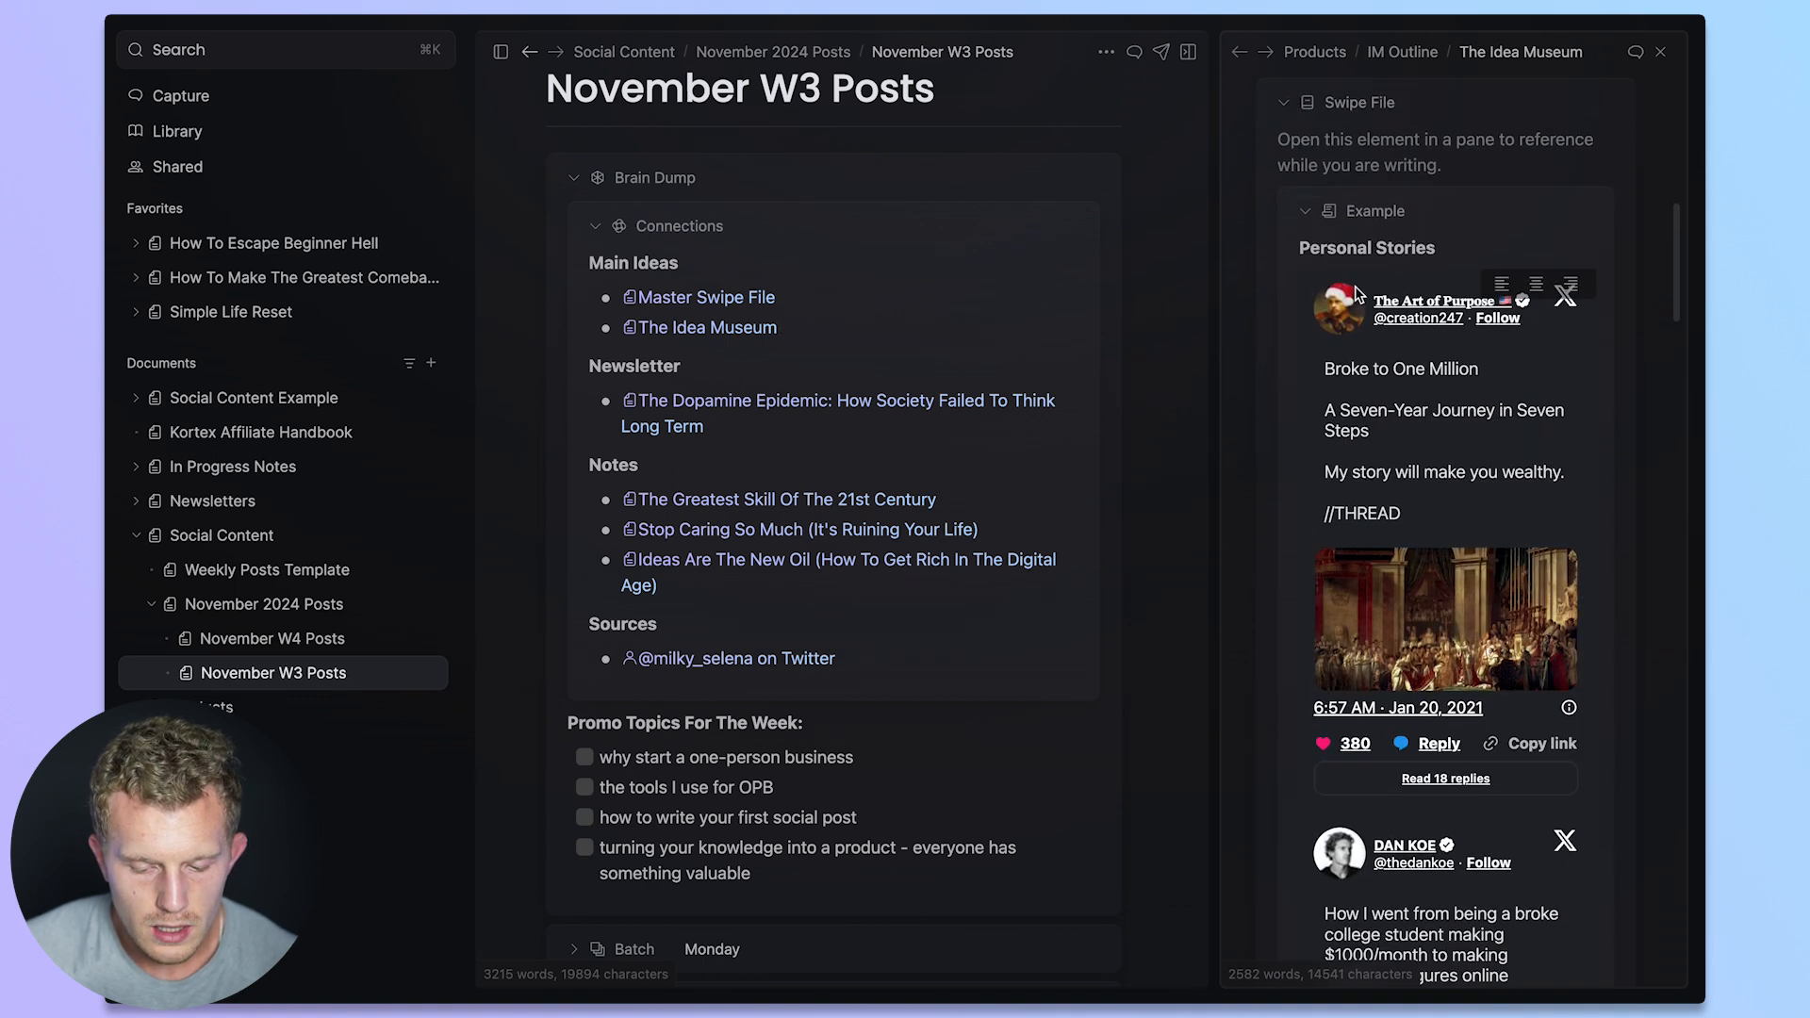
pyautogui.scroll(-3)
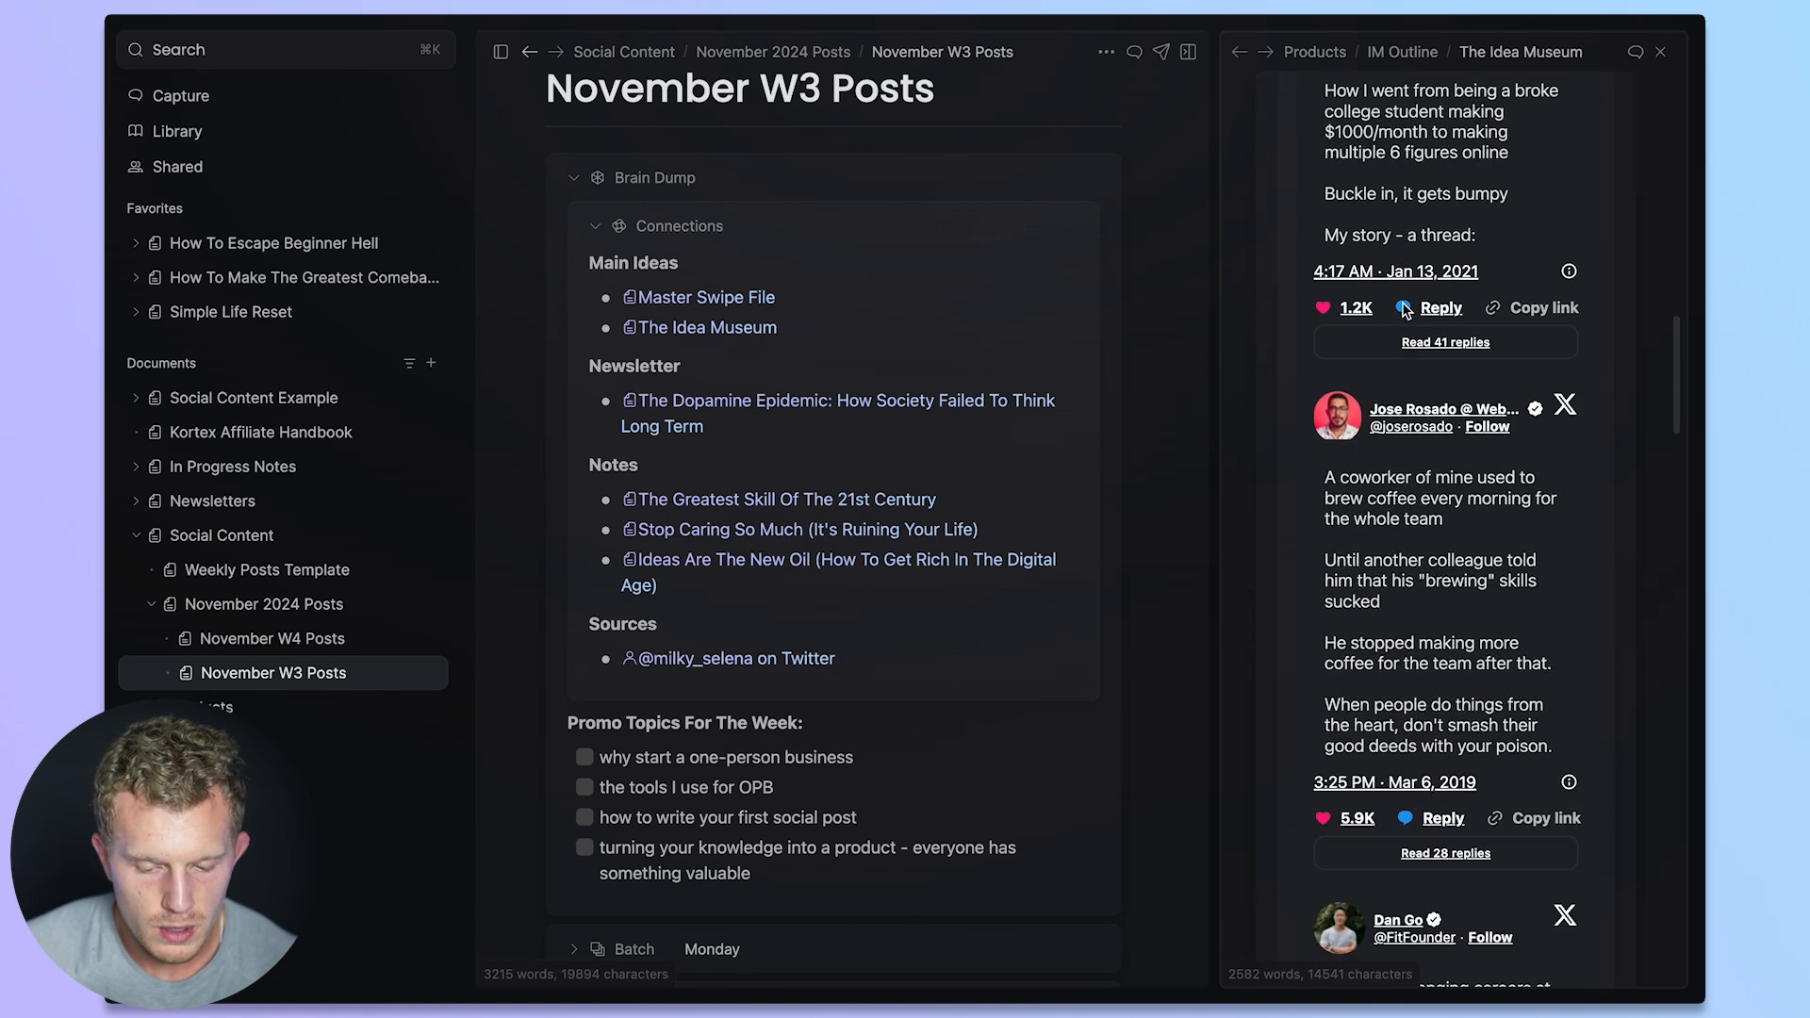
pyautogui.scroll(-3)
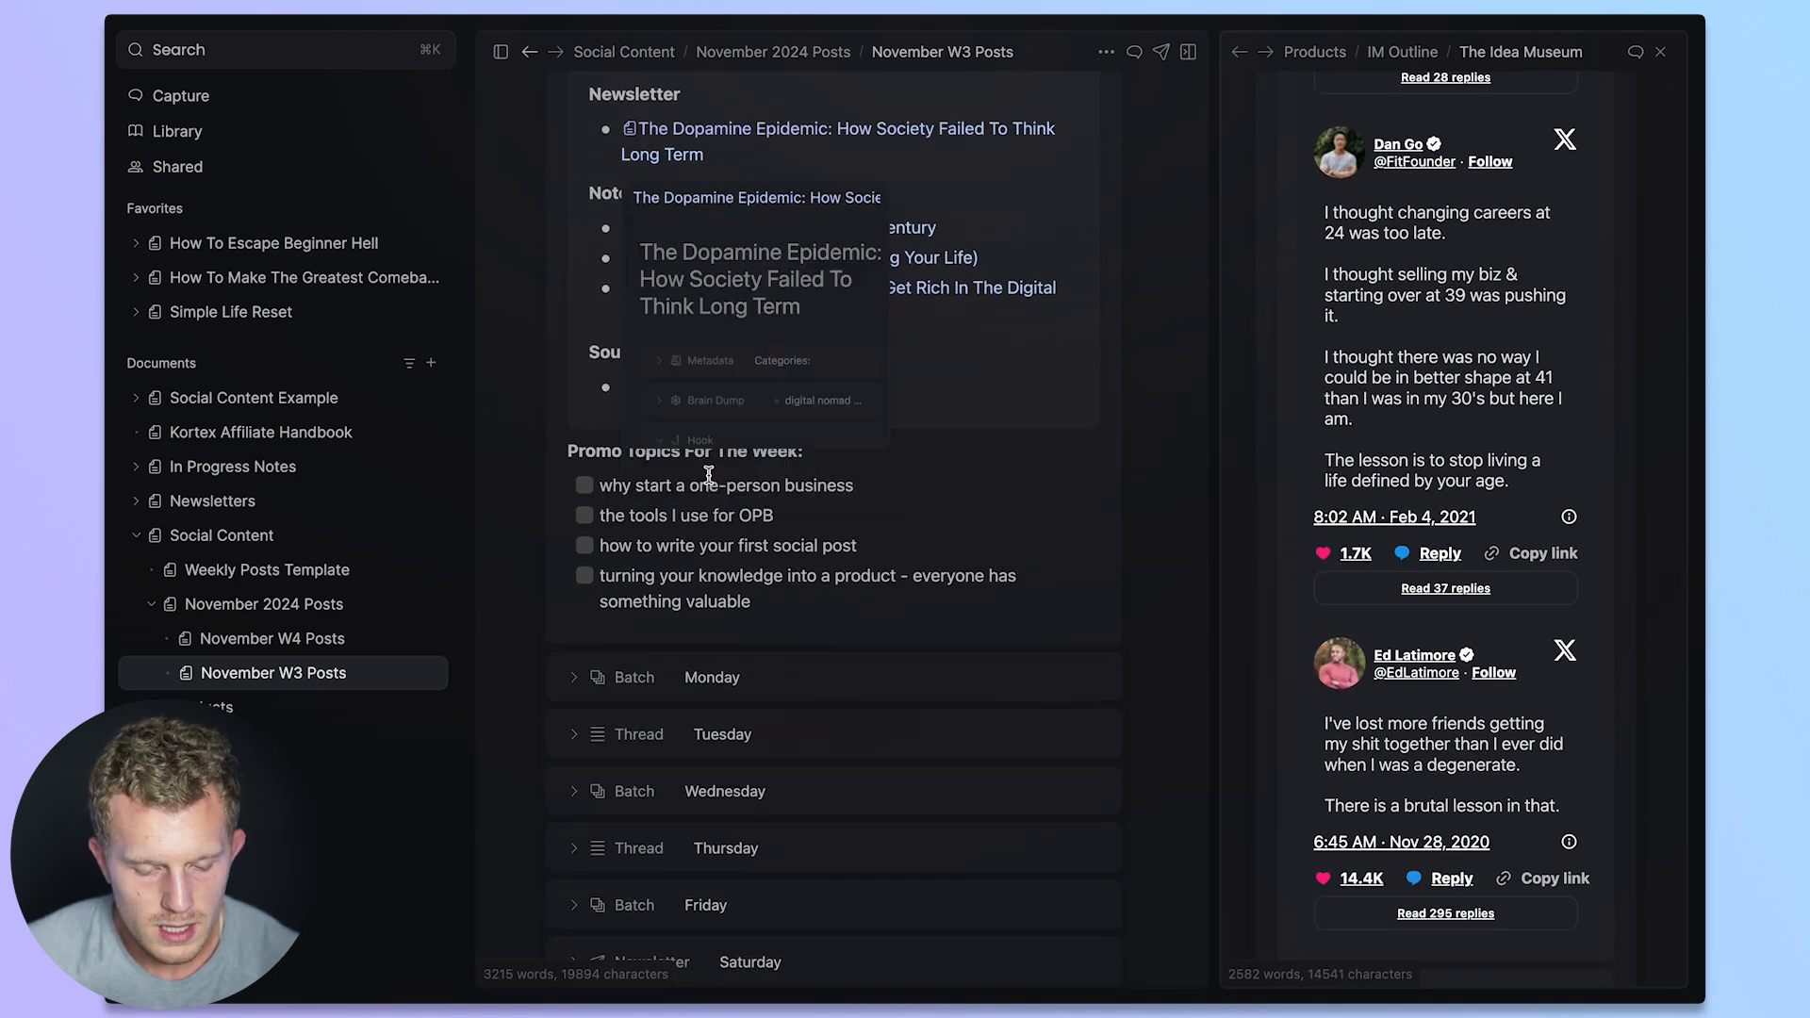
pyautogui.scroll(-3)
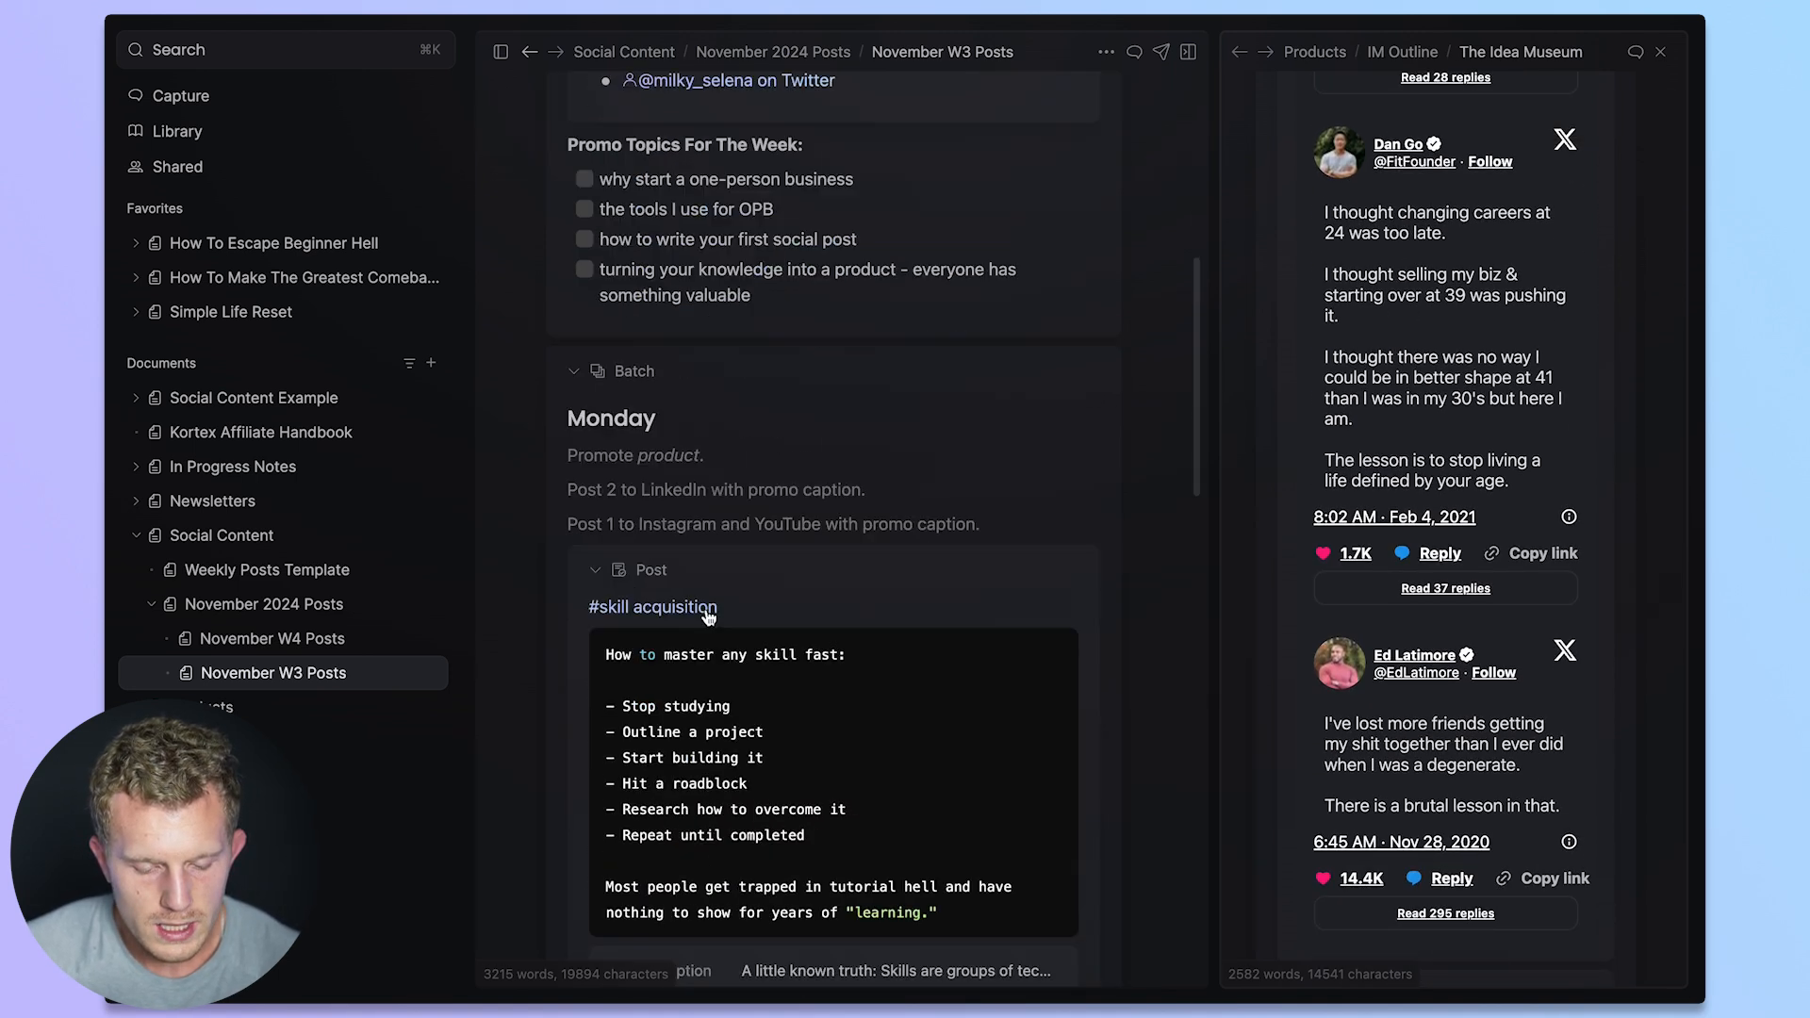
pyautogui.scroll(-3)
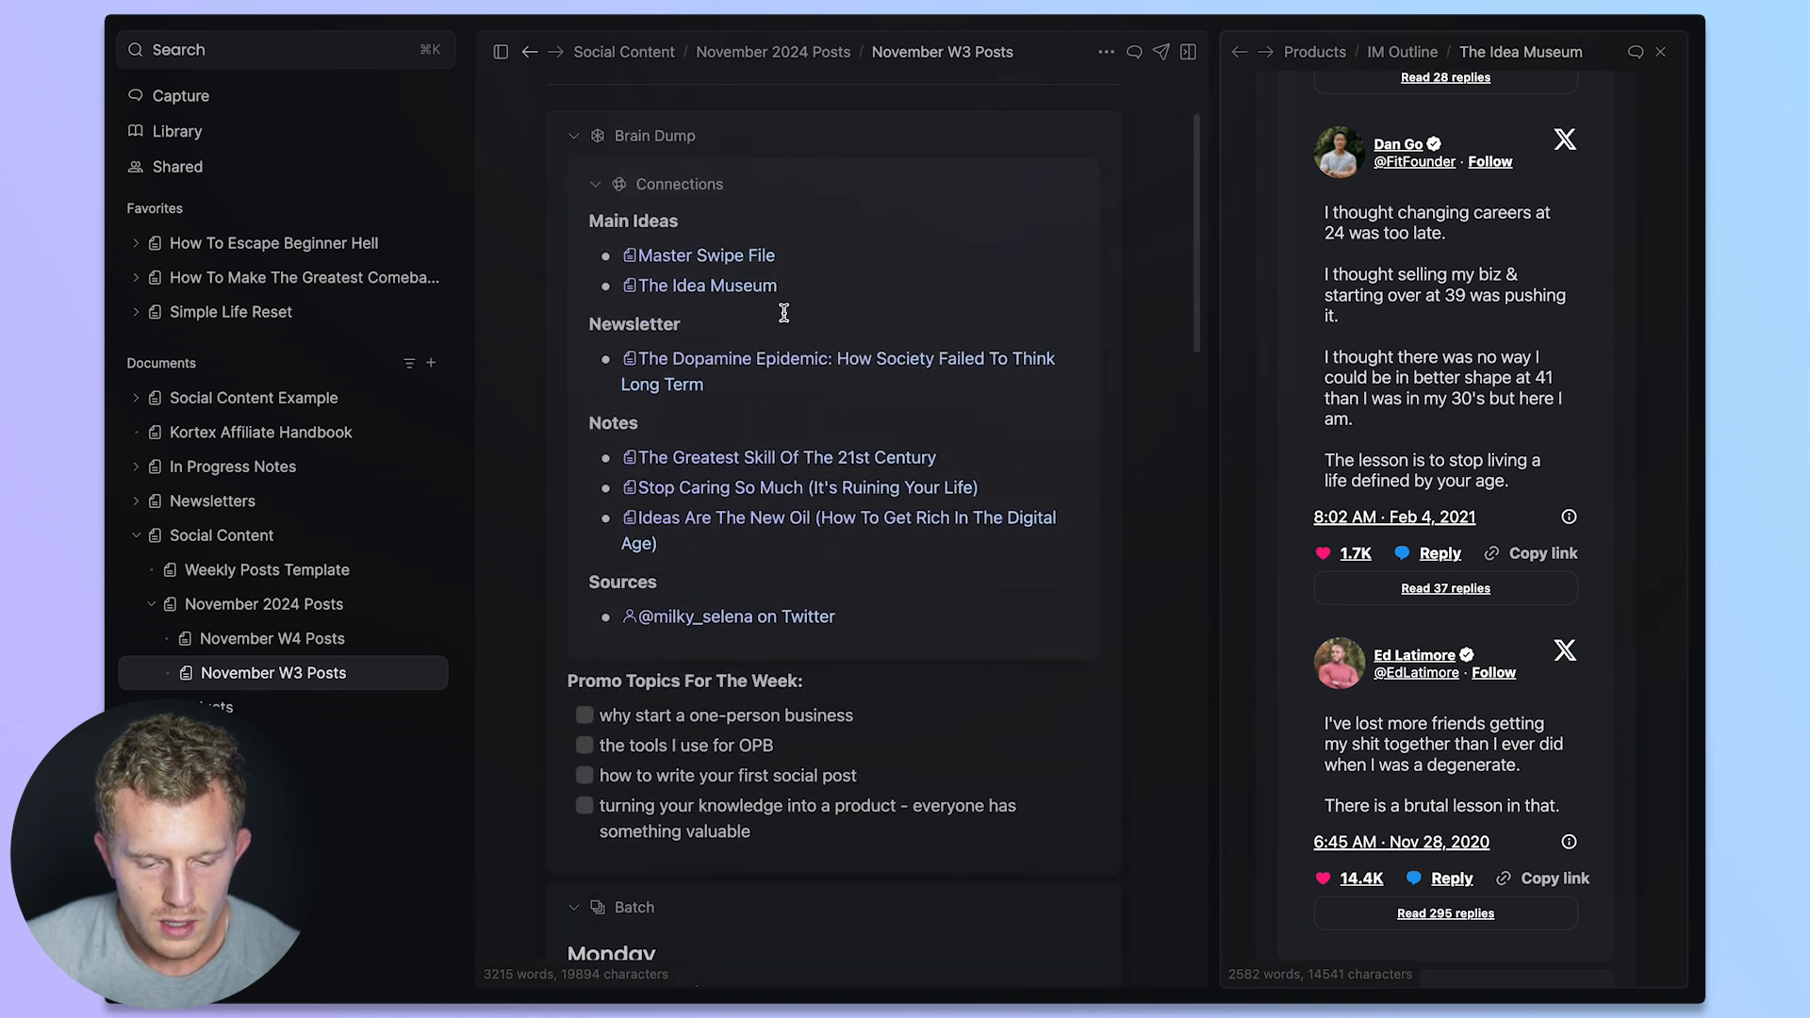
# - Replace The Idea Museum pane with Master Swipe File's Thread Swipe, browse it, then close it
pyautogui.click(1660, 52)
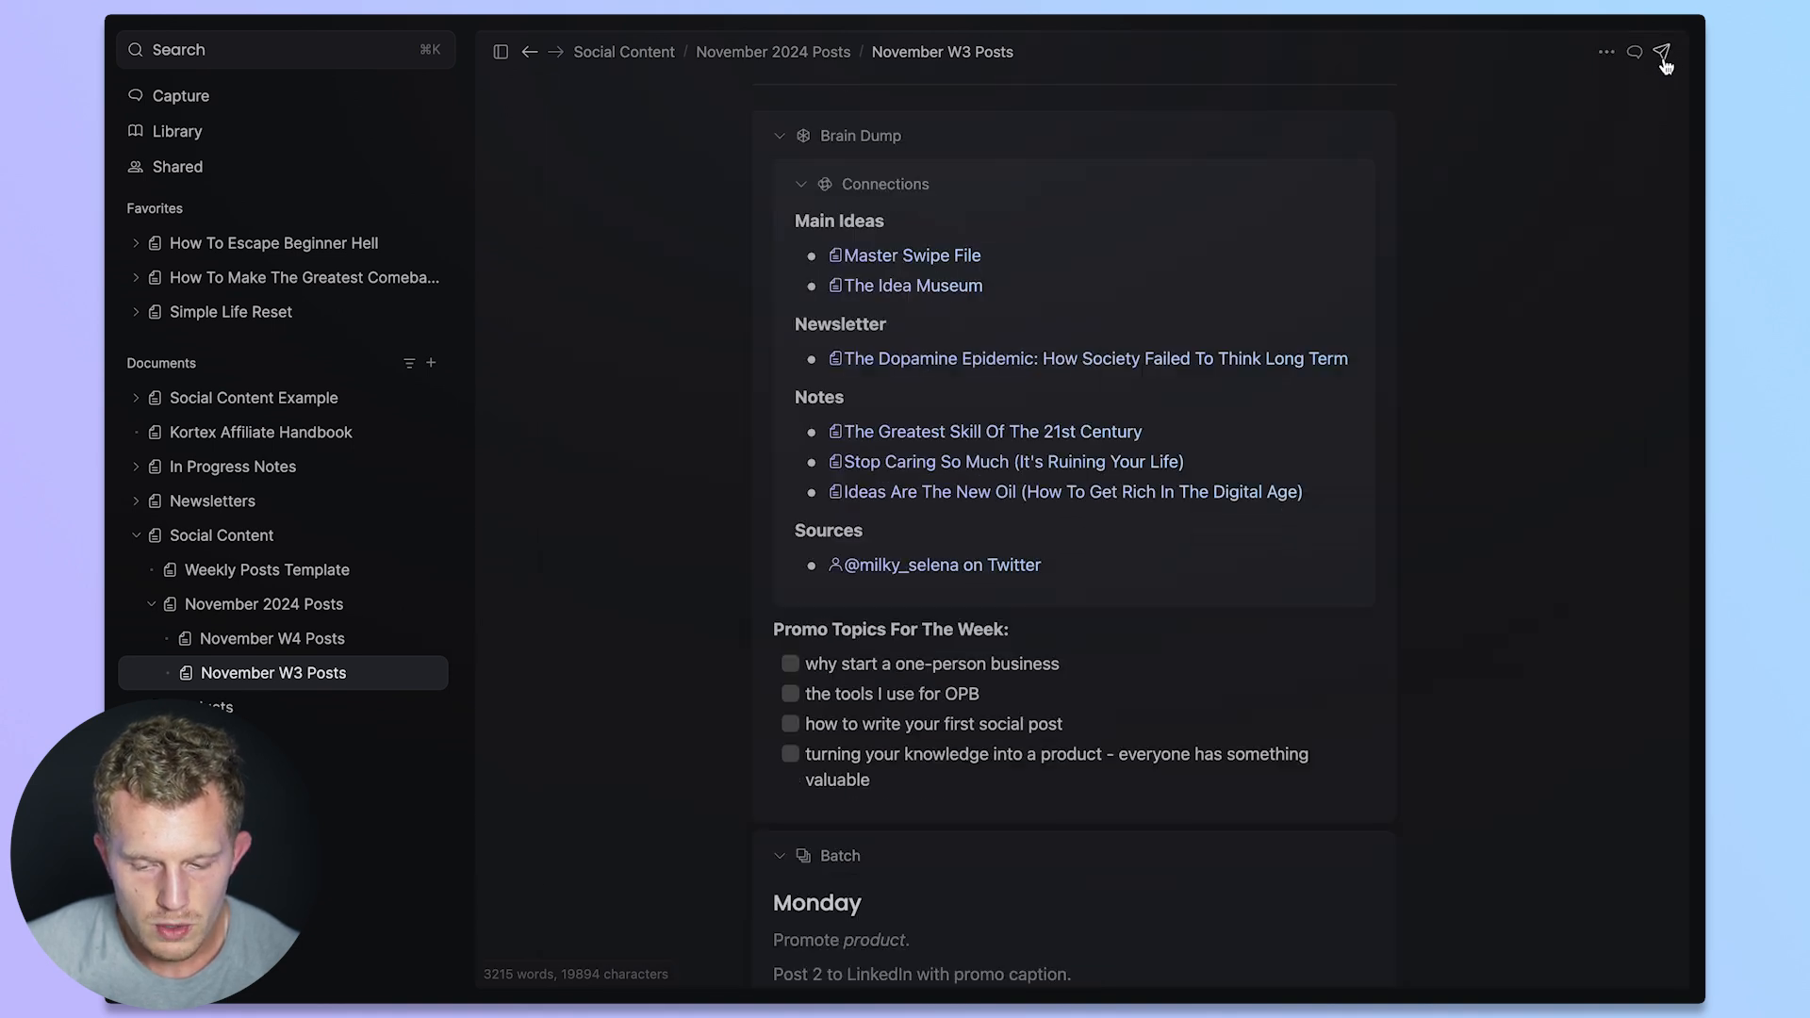
pyautogui.click(913, 255)
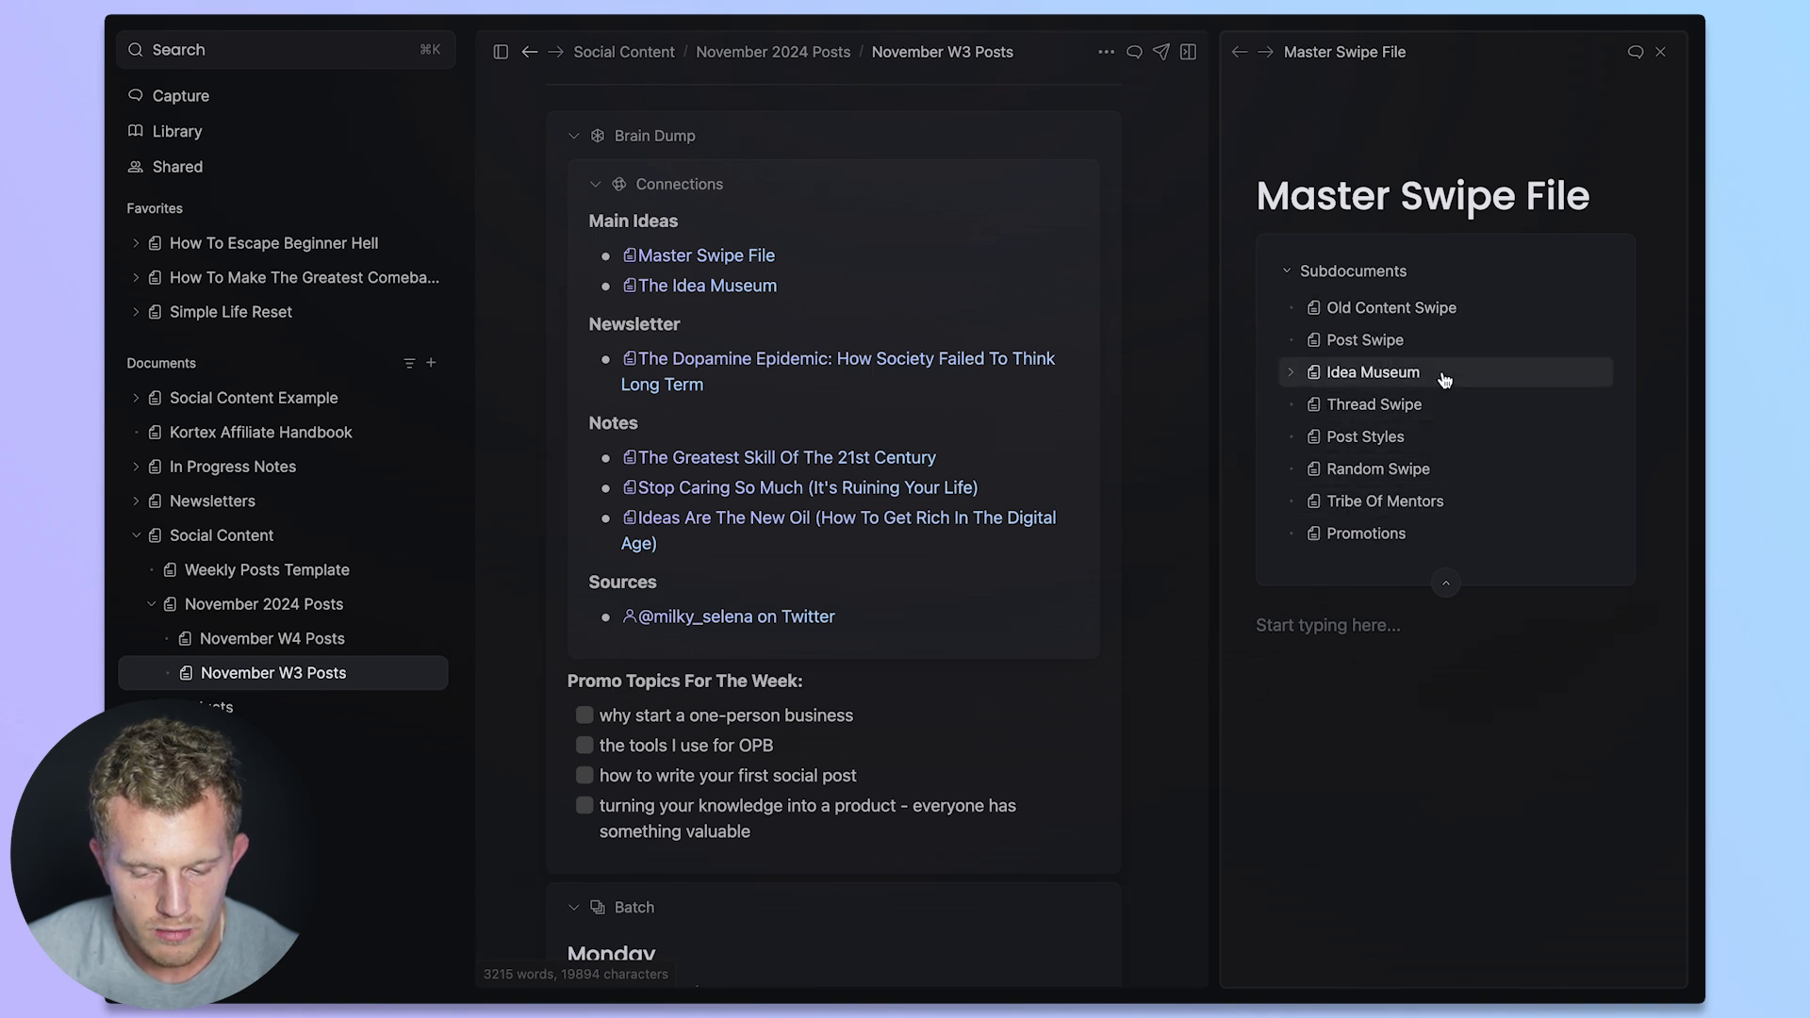
pyautogui.moveTo(1402, 411)
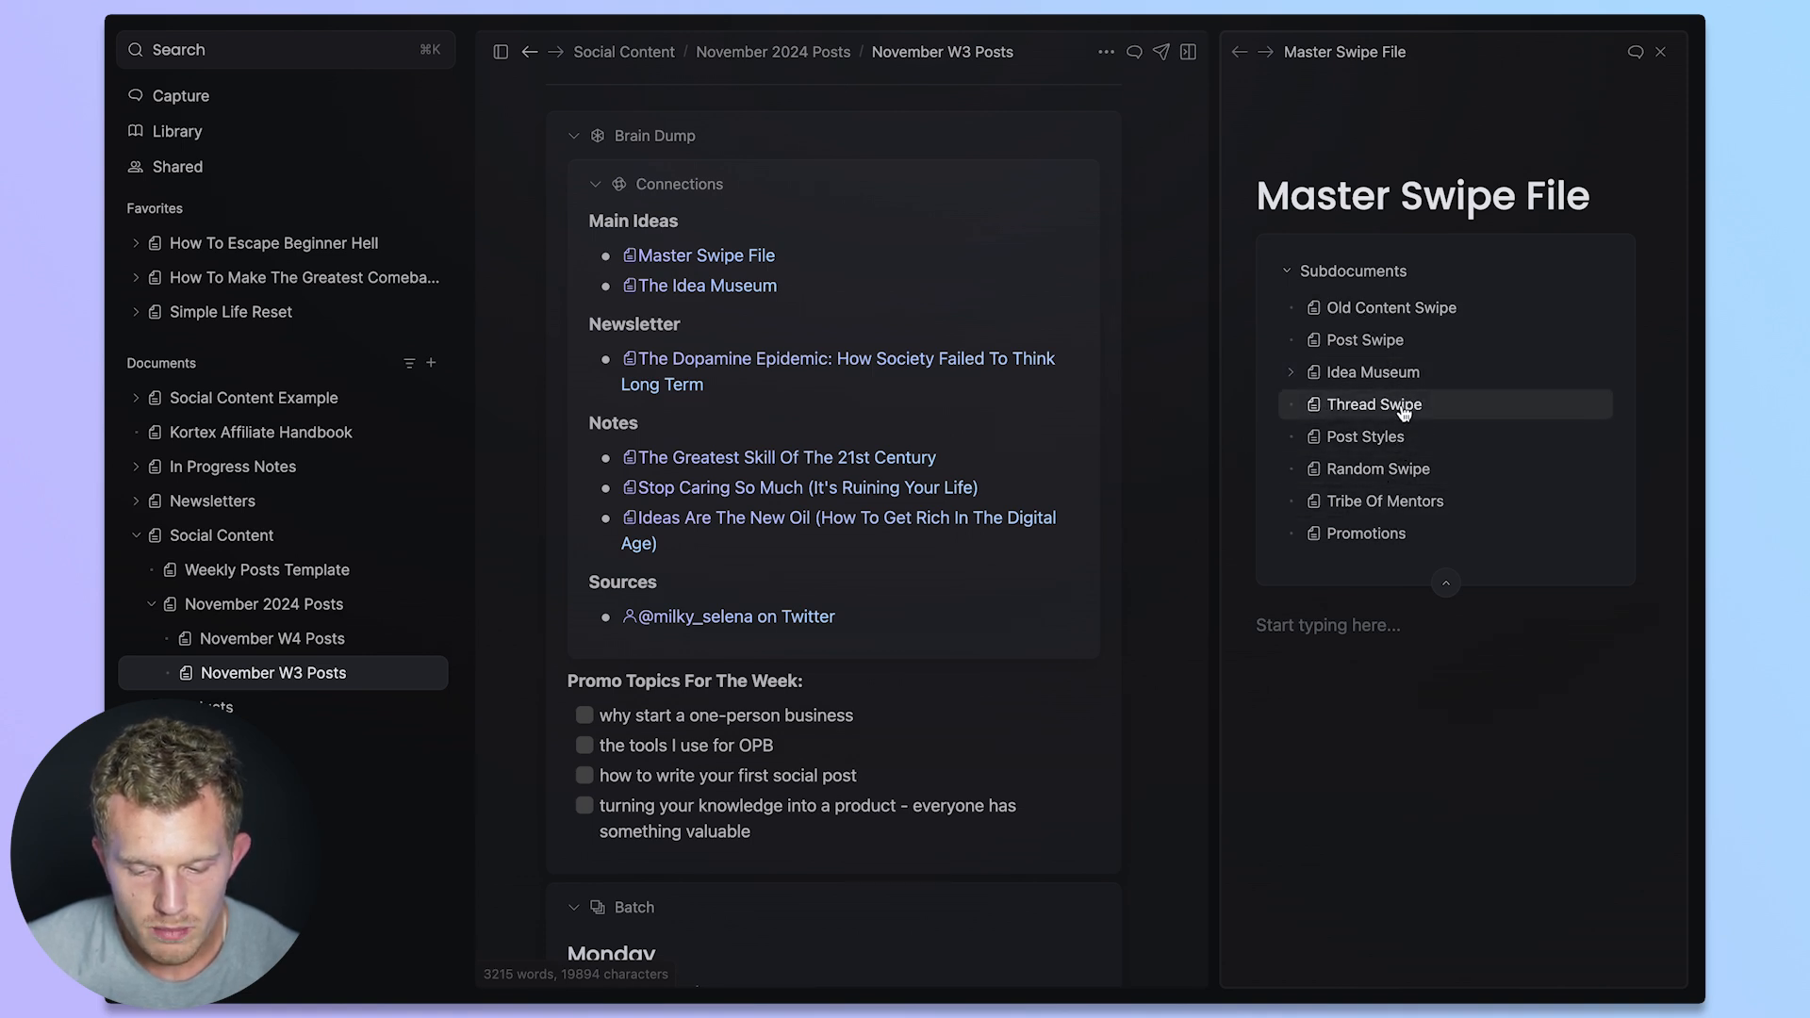
pyautogui.moveTo(1406, 349)
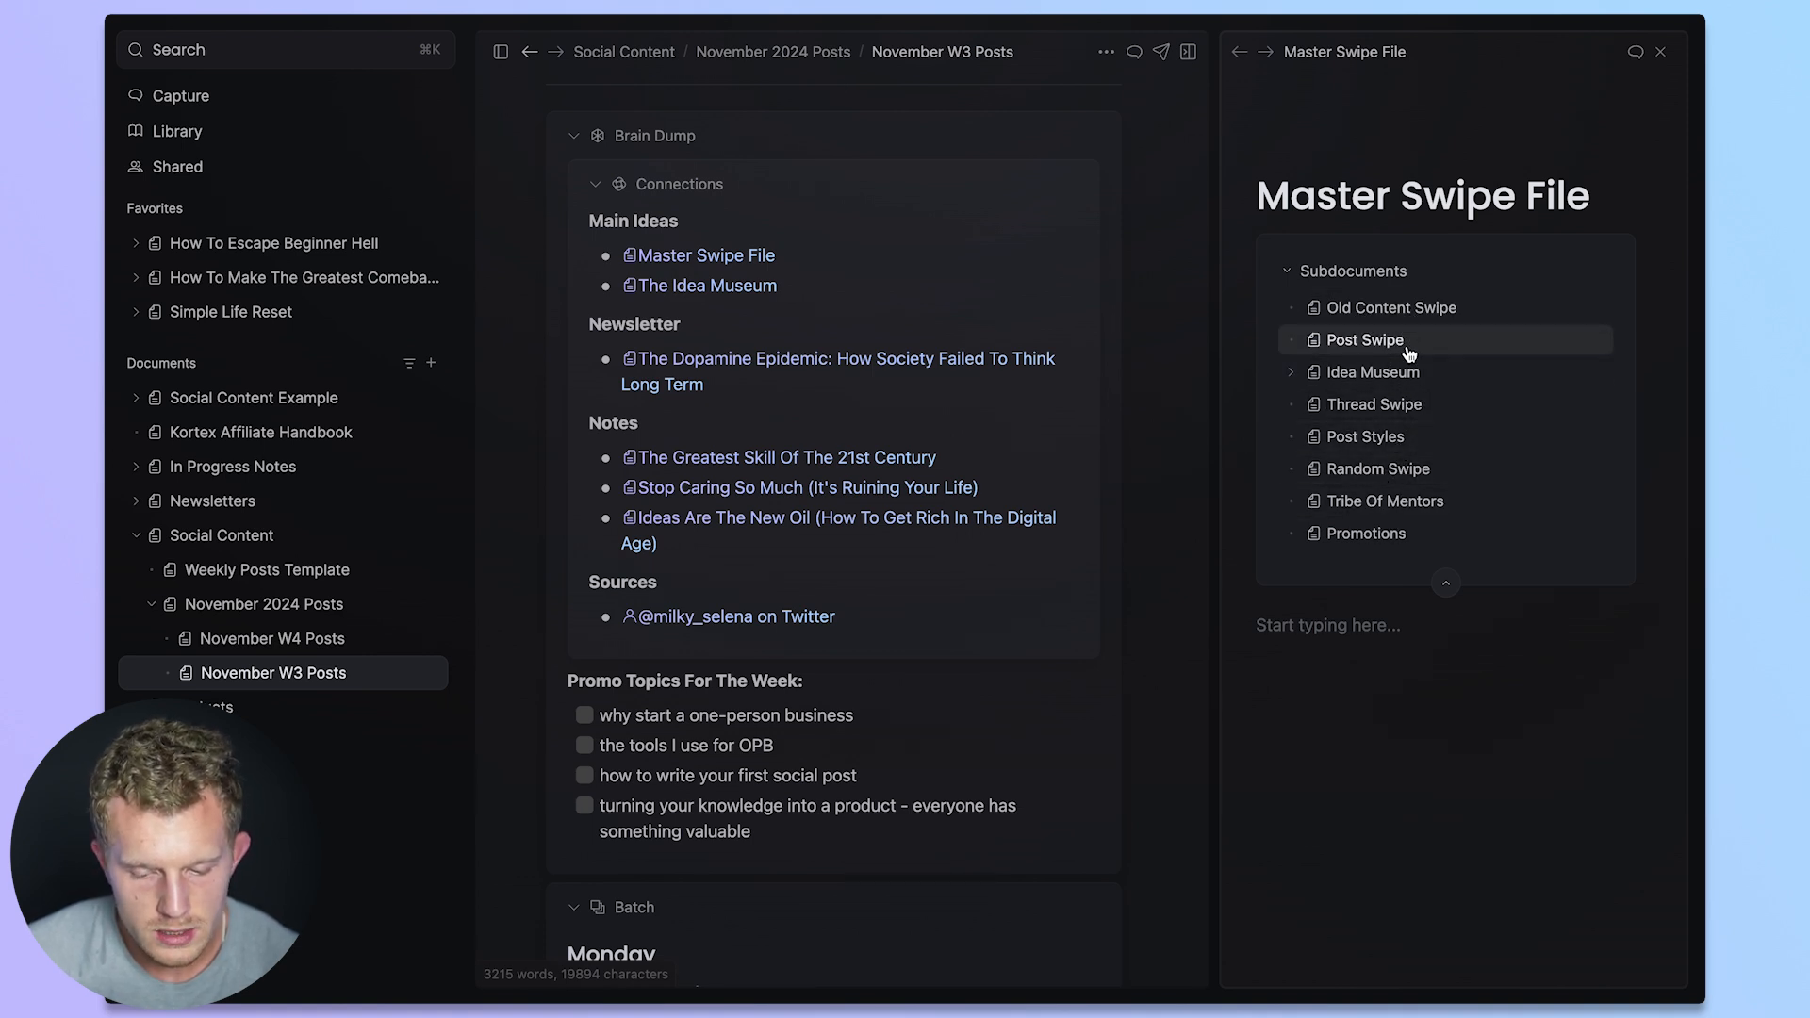
pyautogui.moveTo(1401, 442)
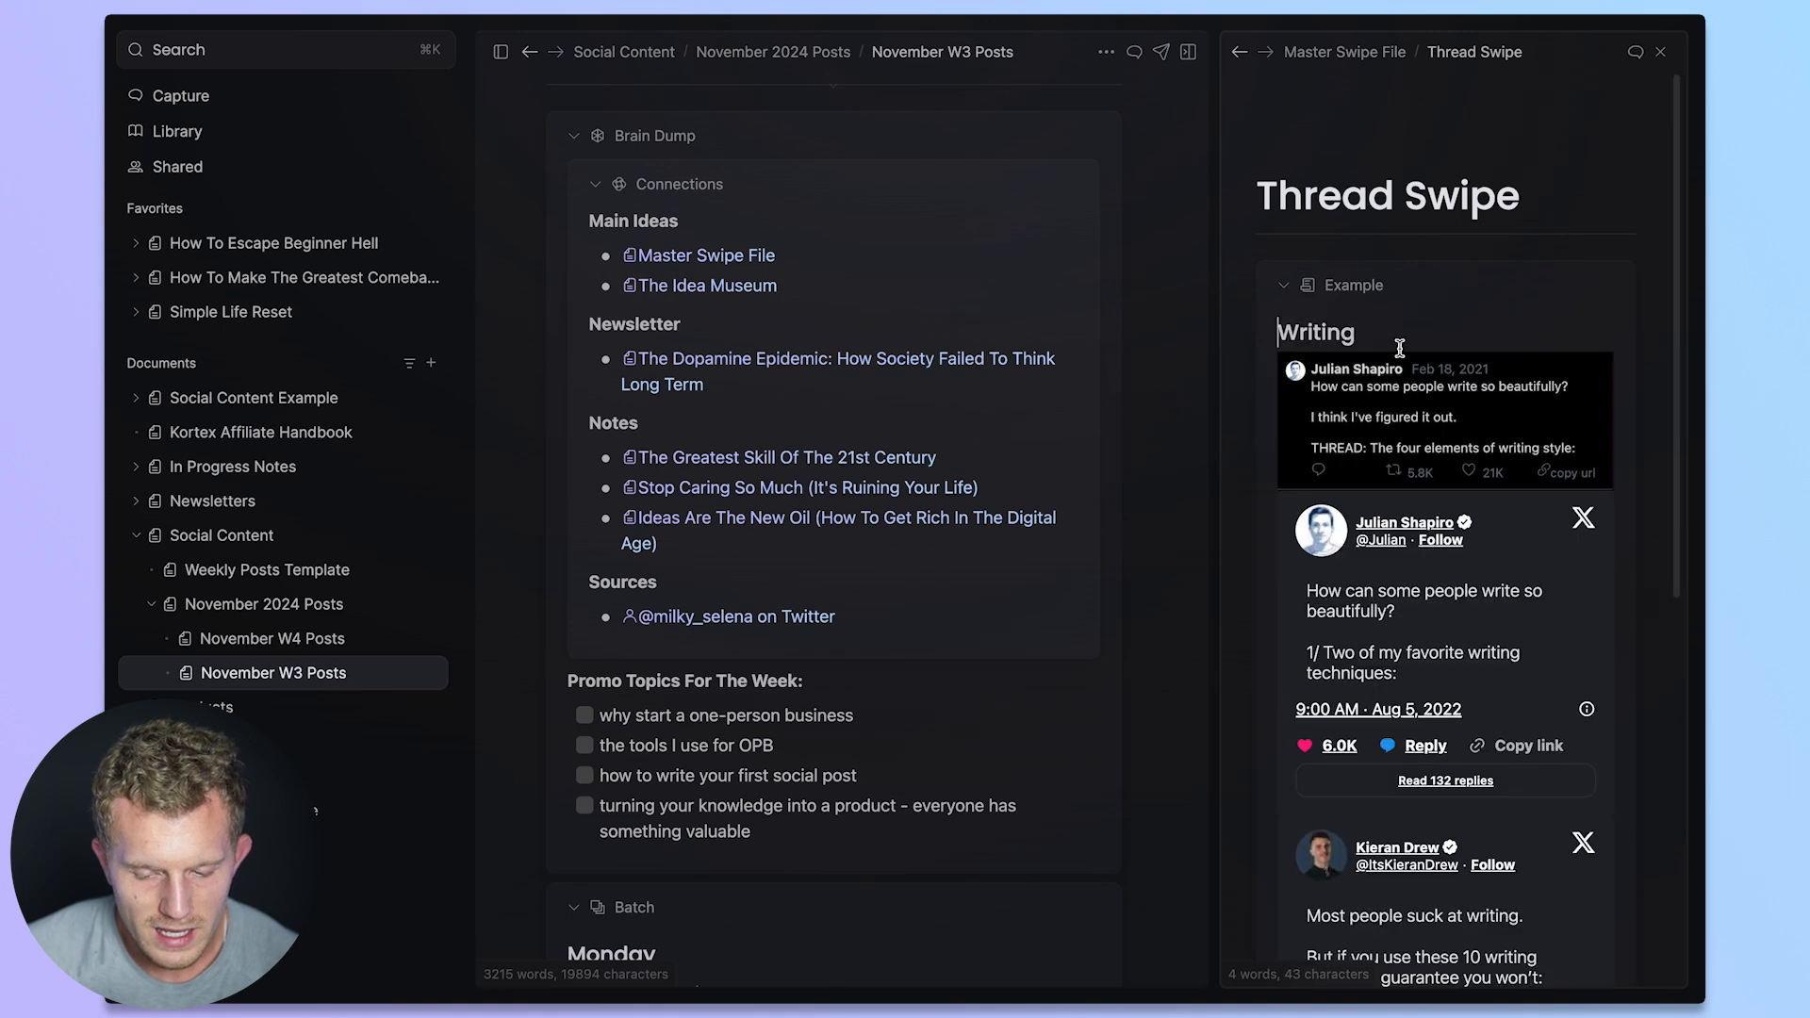
pyautogui.scroll(-3)
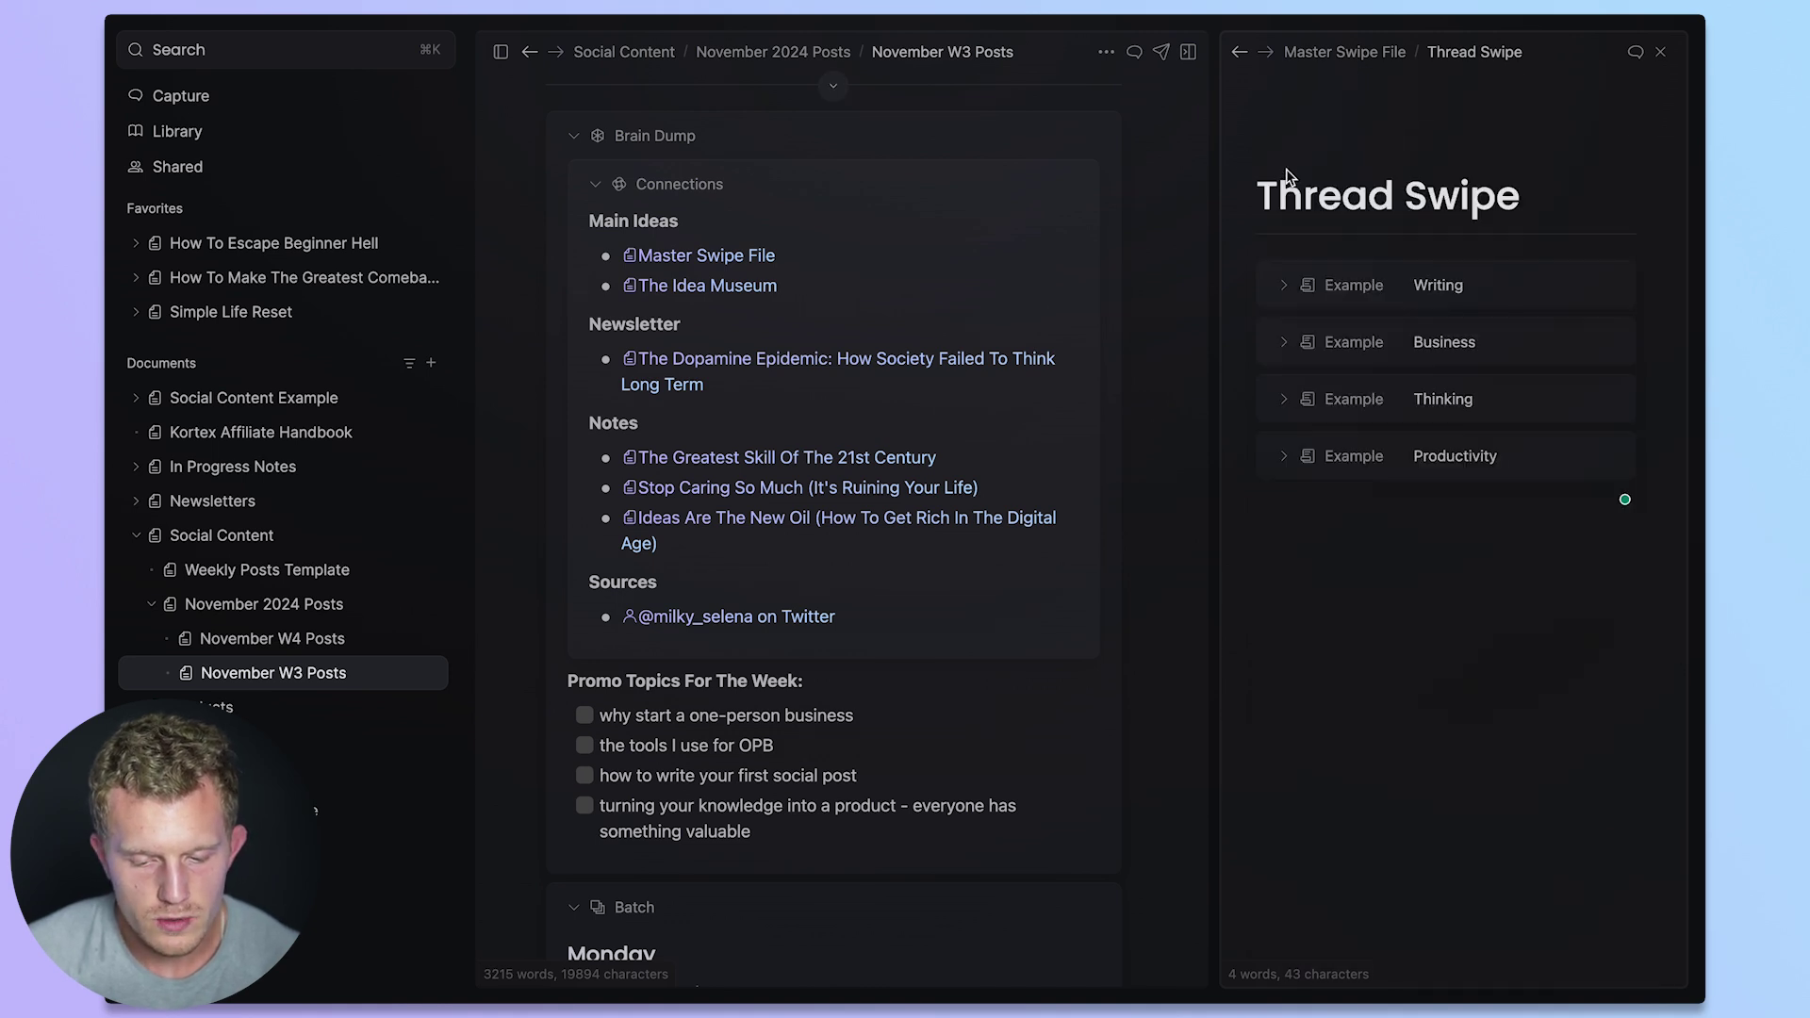
pyautogui.click(1662, 52)
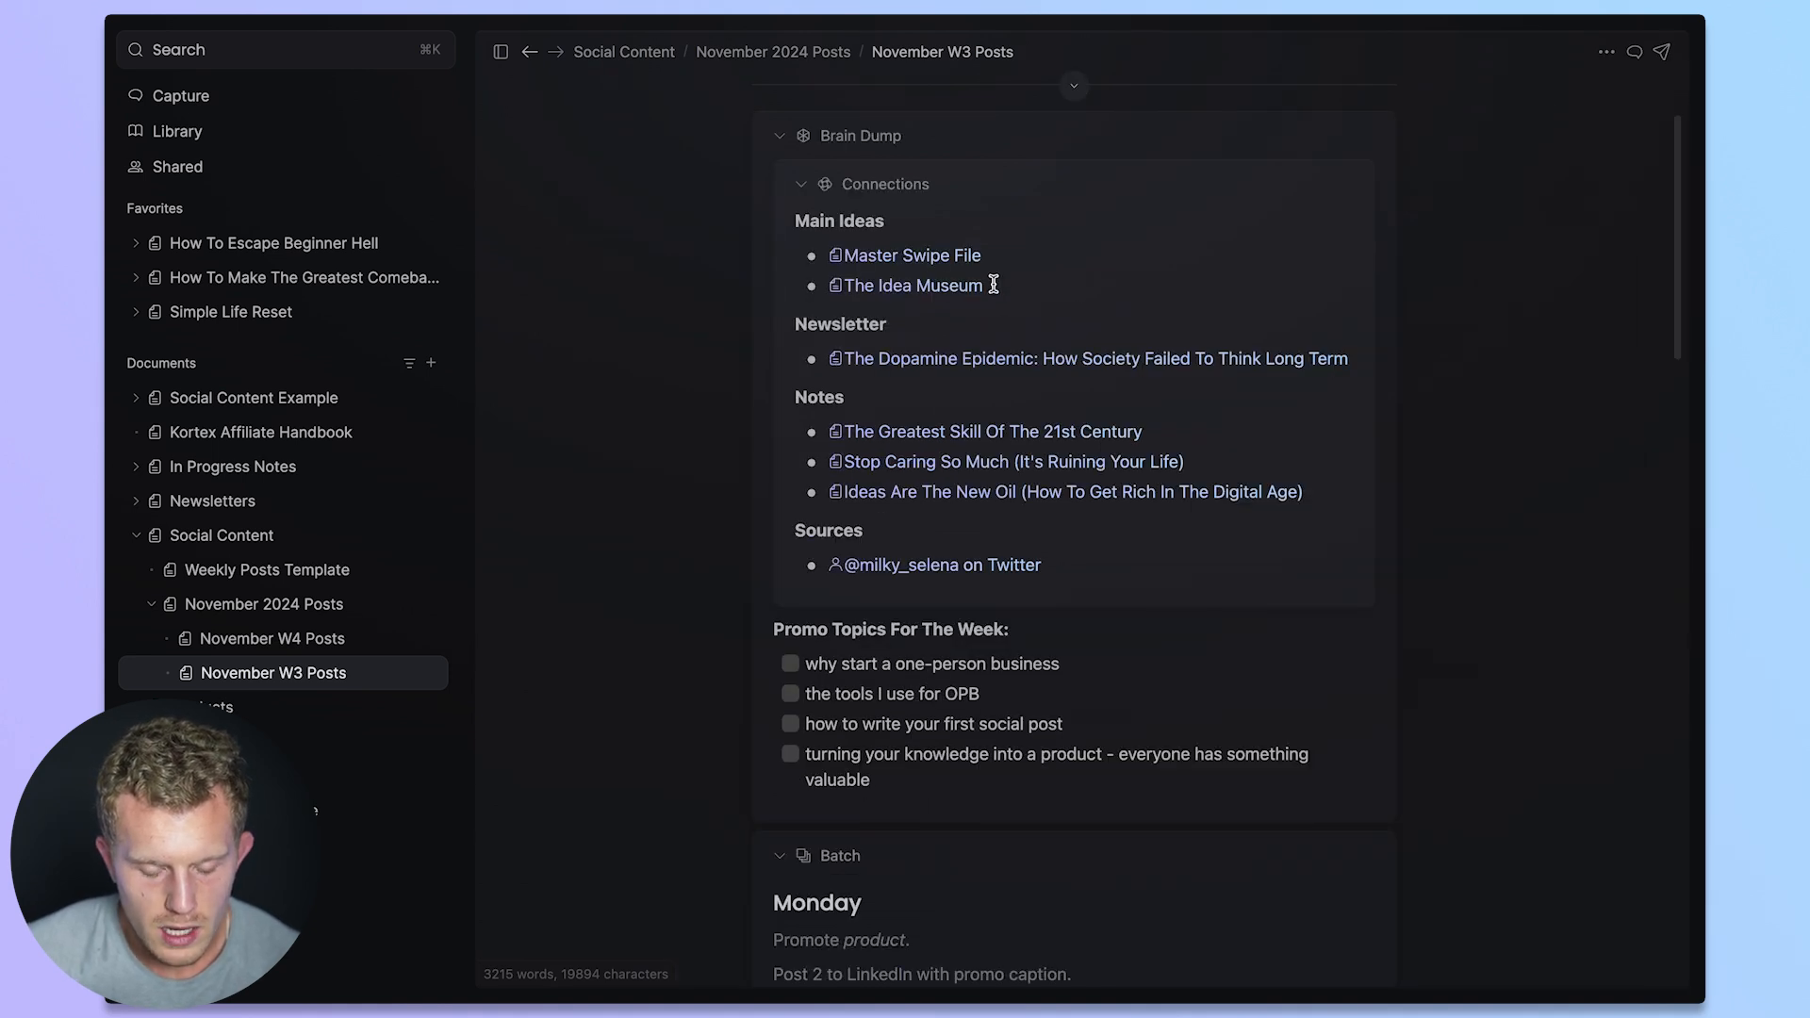
pyautogui.moveTo(966, 361)
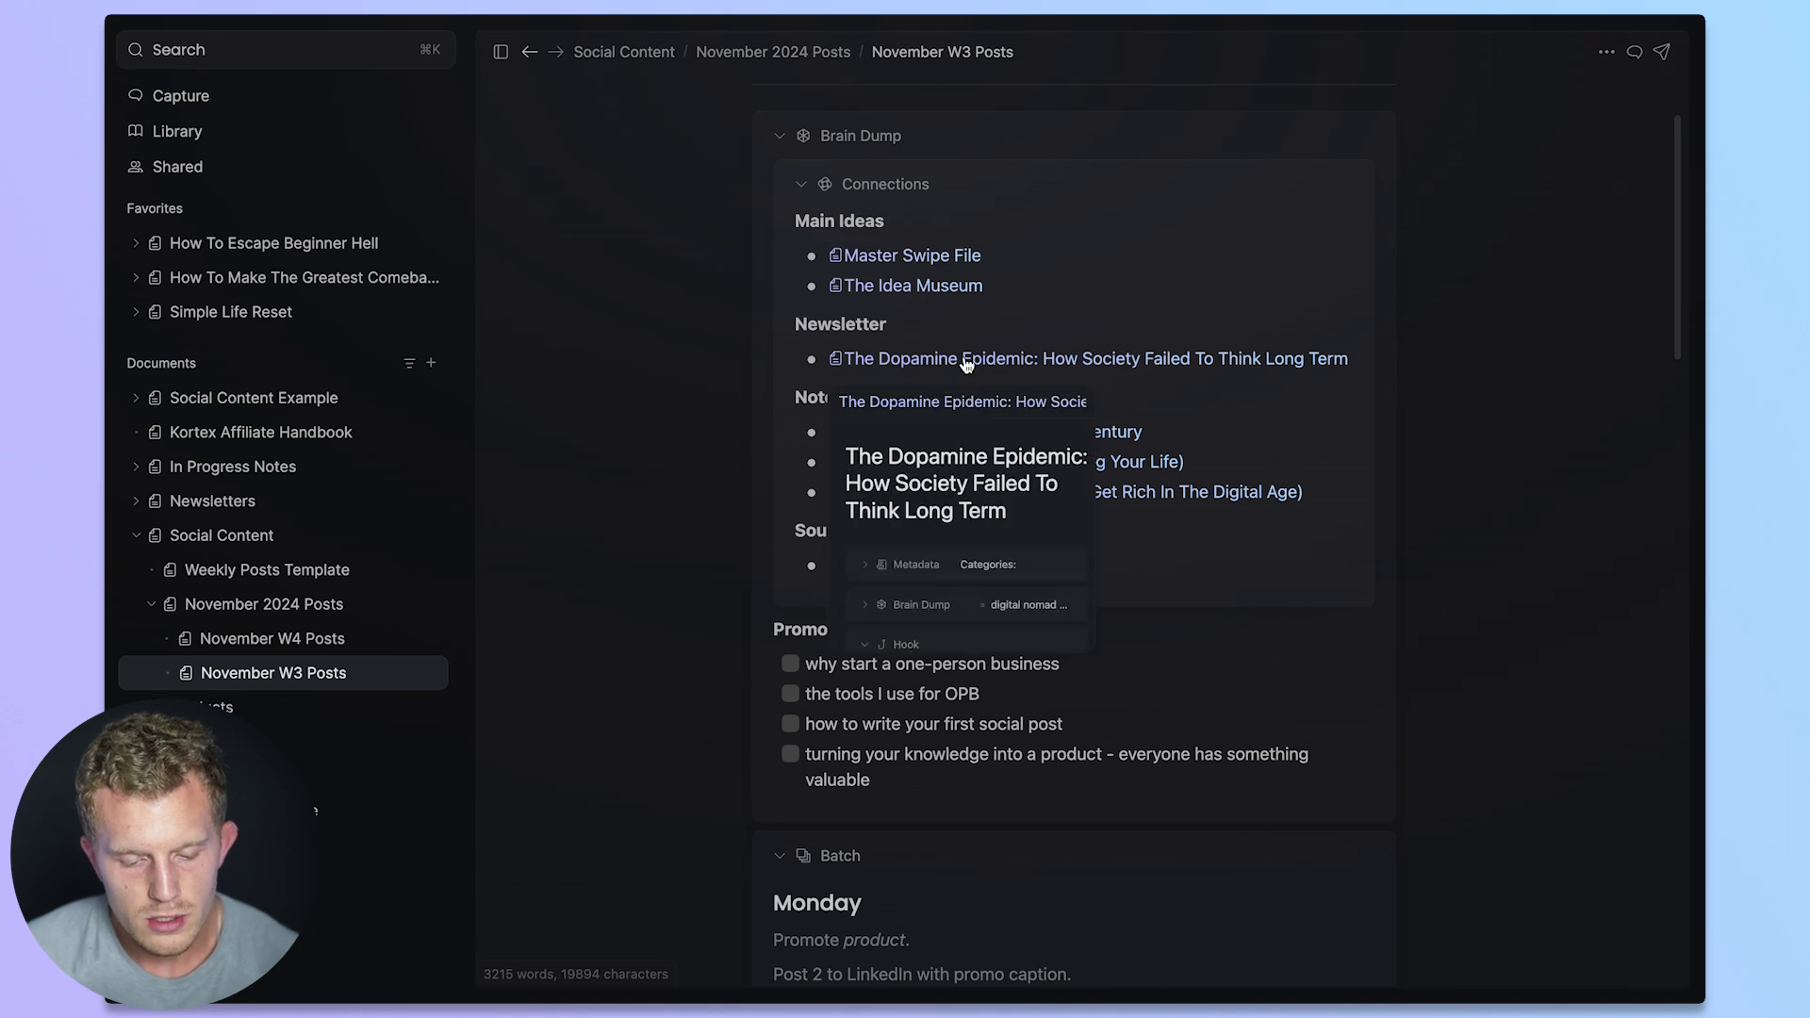
pyautogui.moveTo(979, 356)
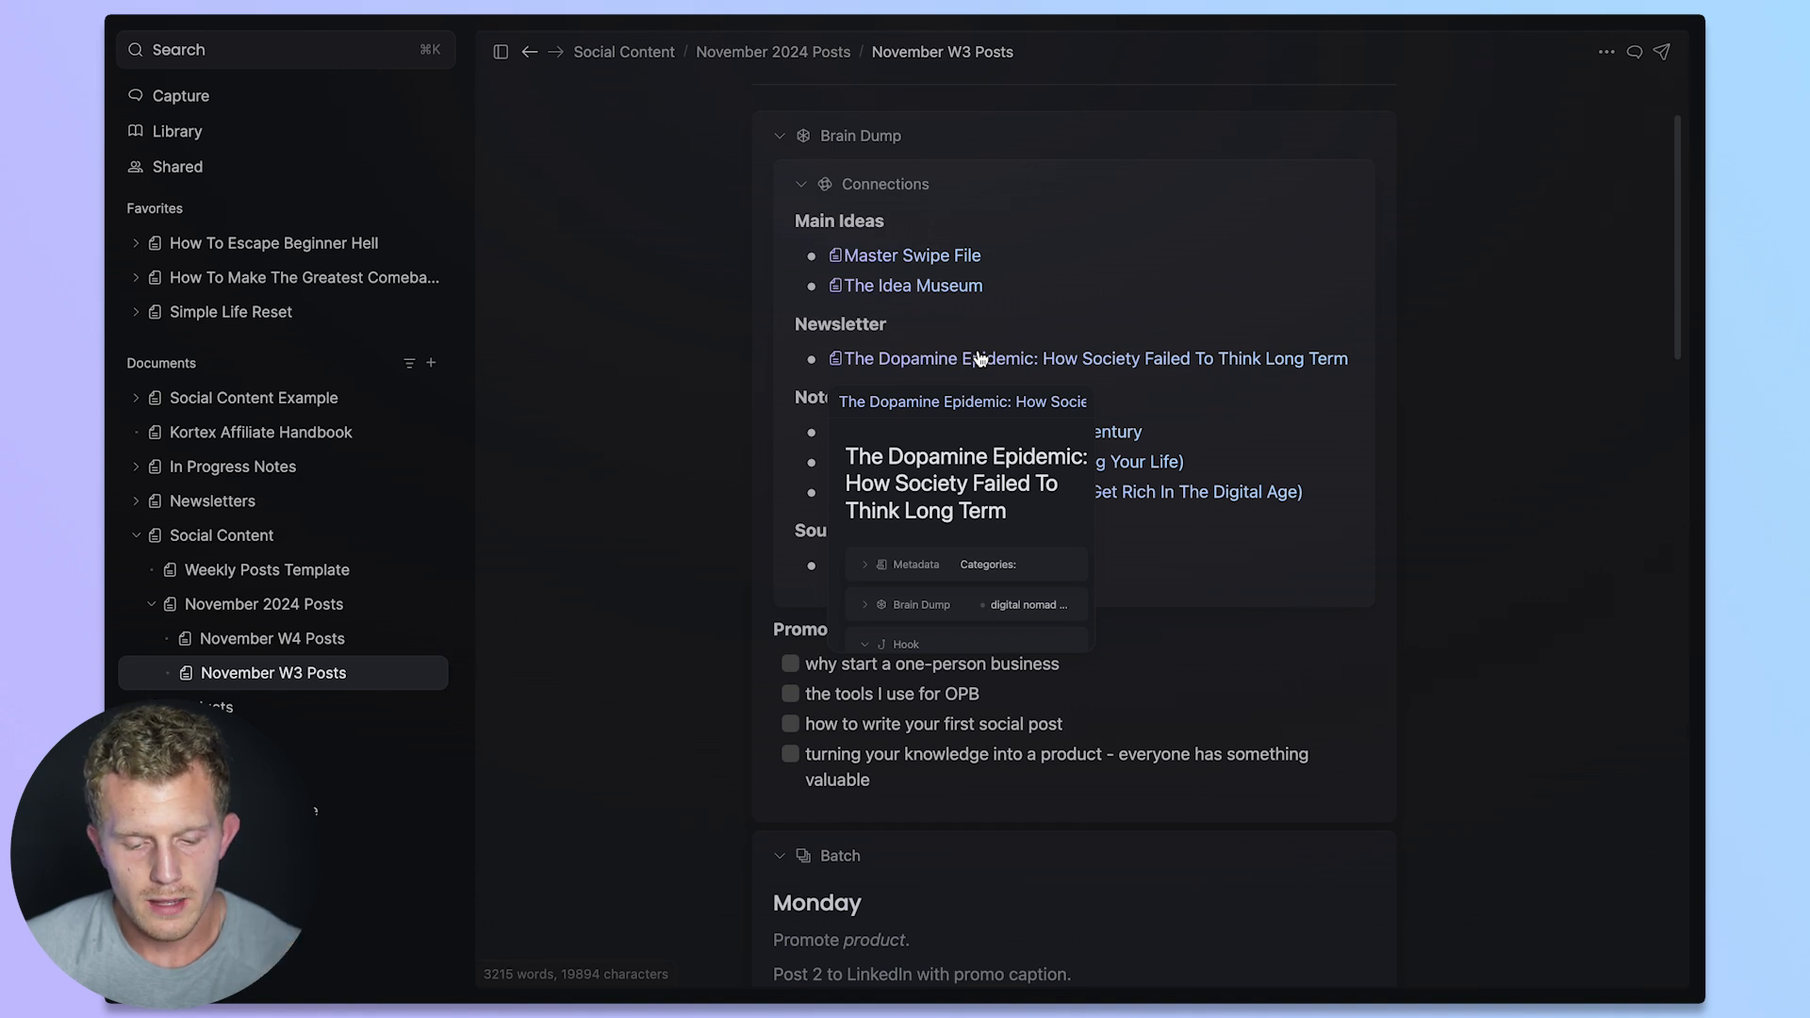
pyautogui.moveTo(1070, 346)
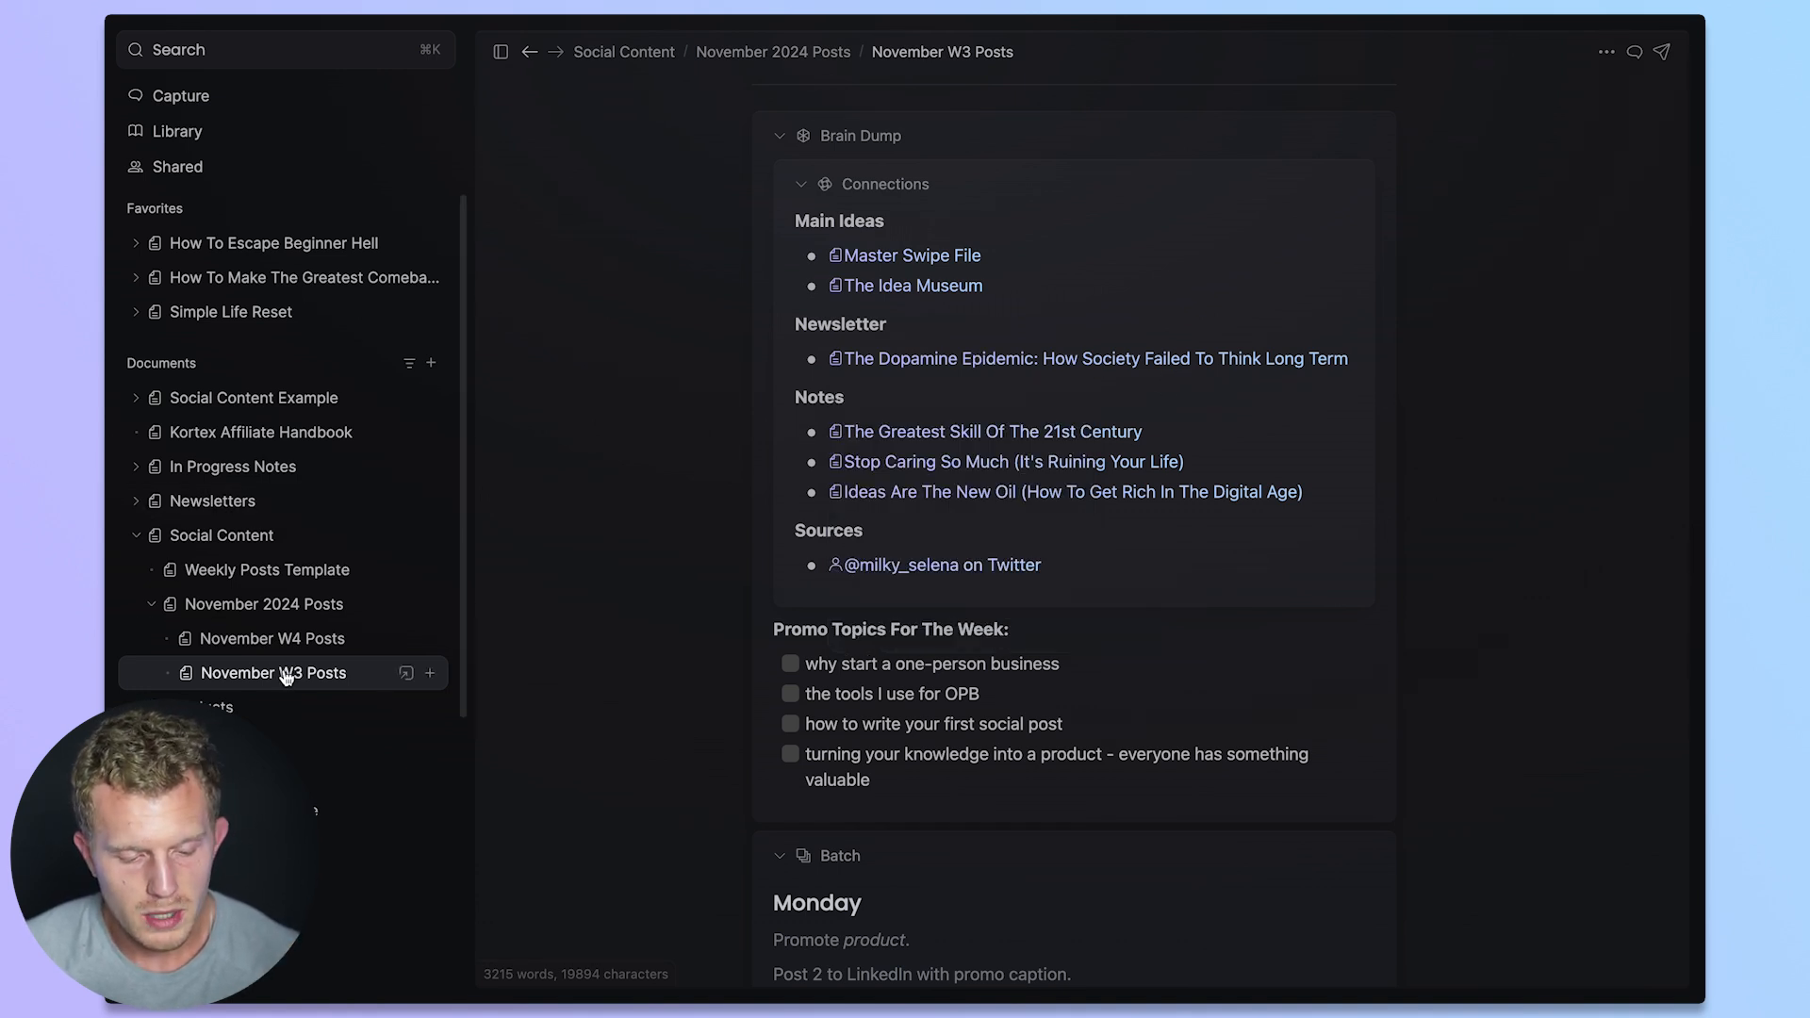
pyautogui.moveTo(342, 323)
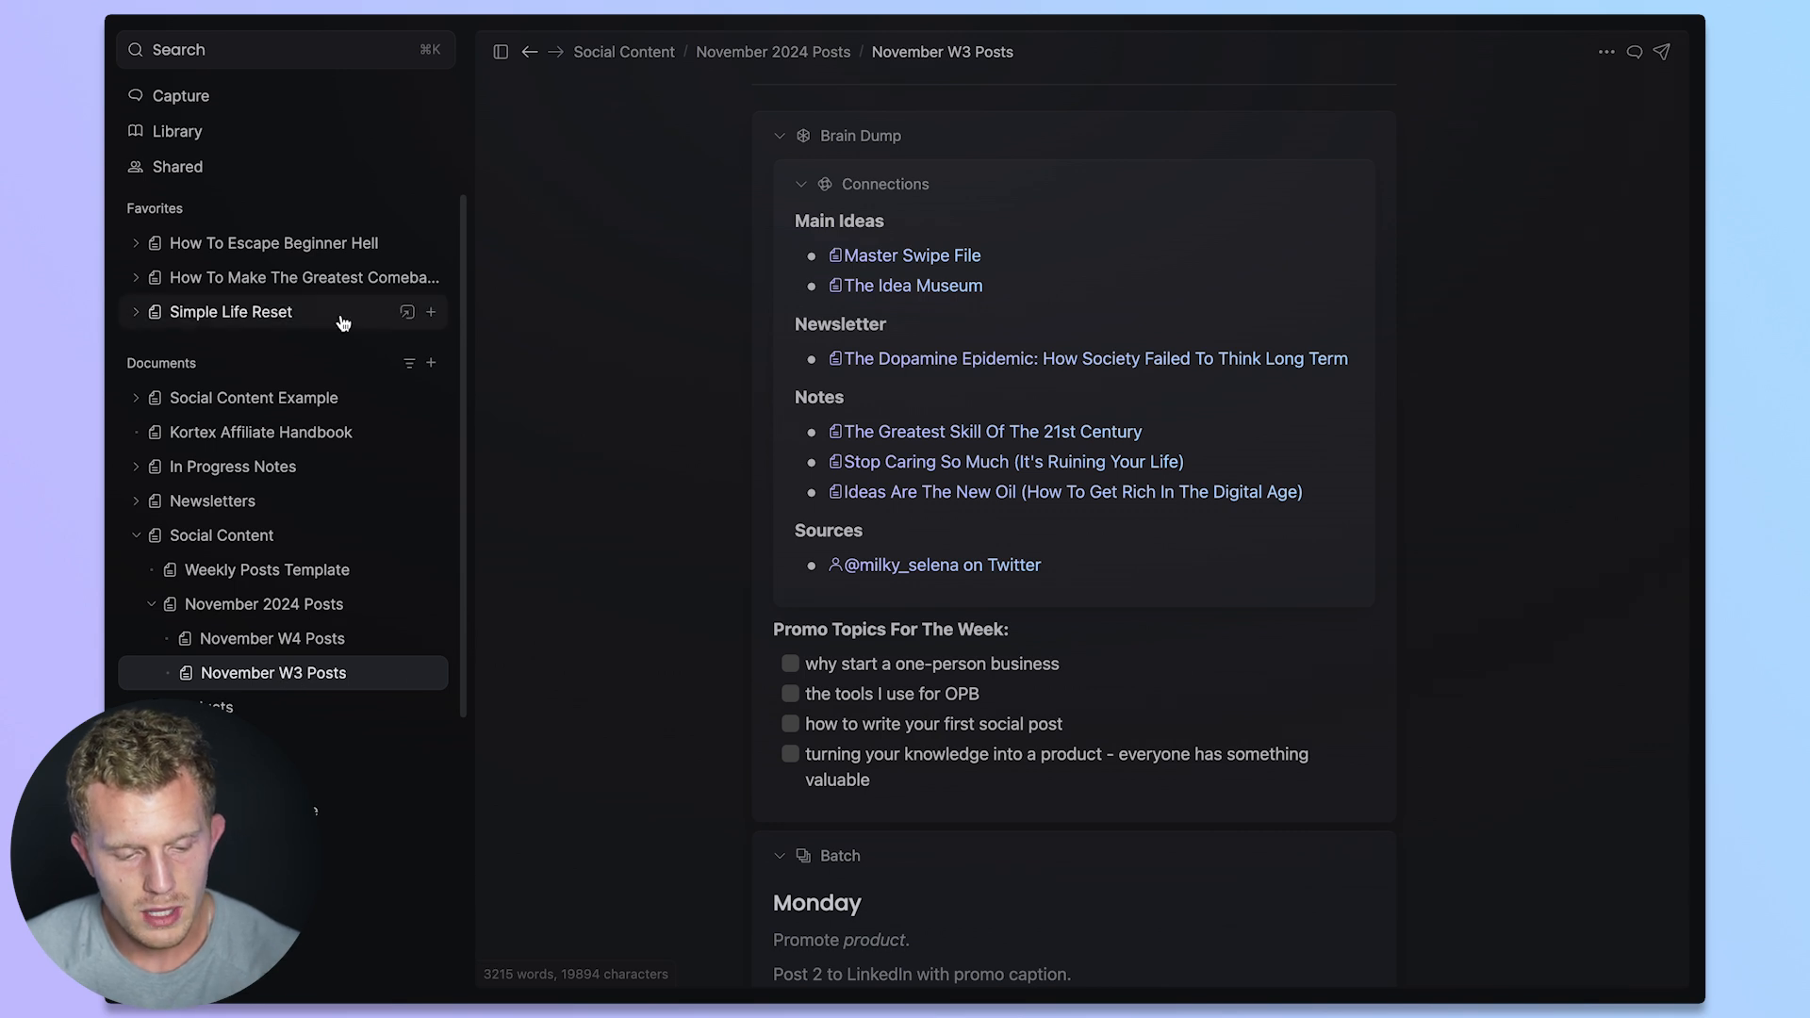
pyautogui.moveTo(320, 283)
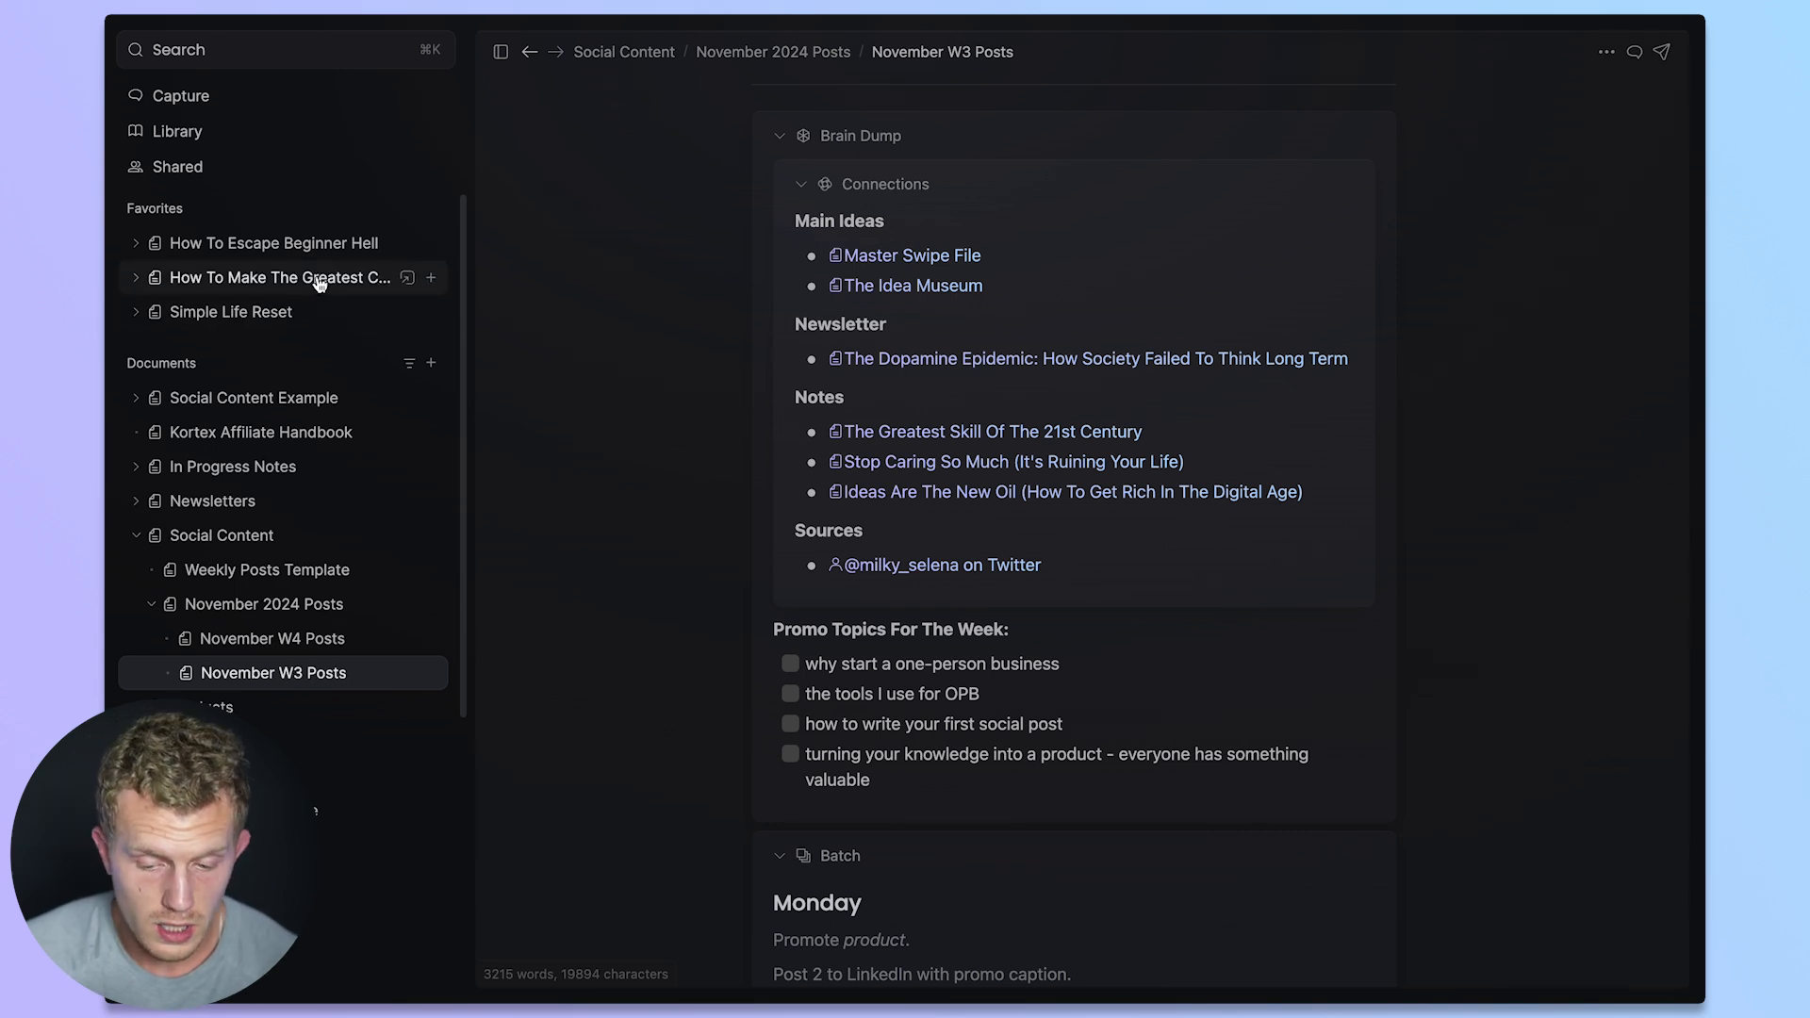
pyautogui.moveTo(663, 344)
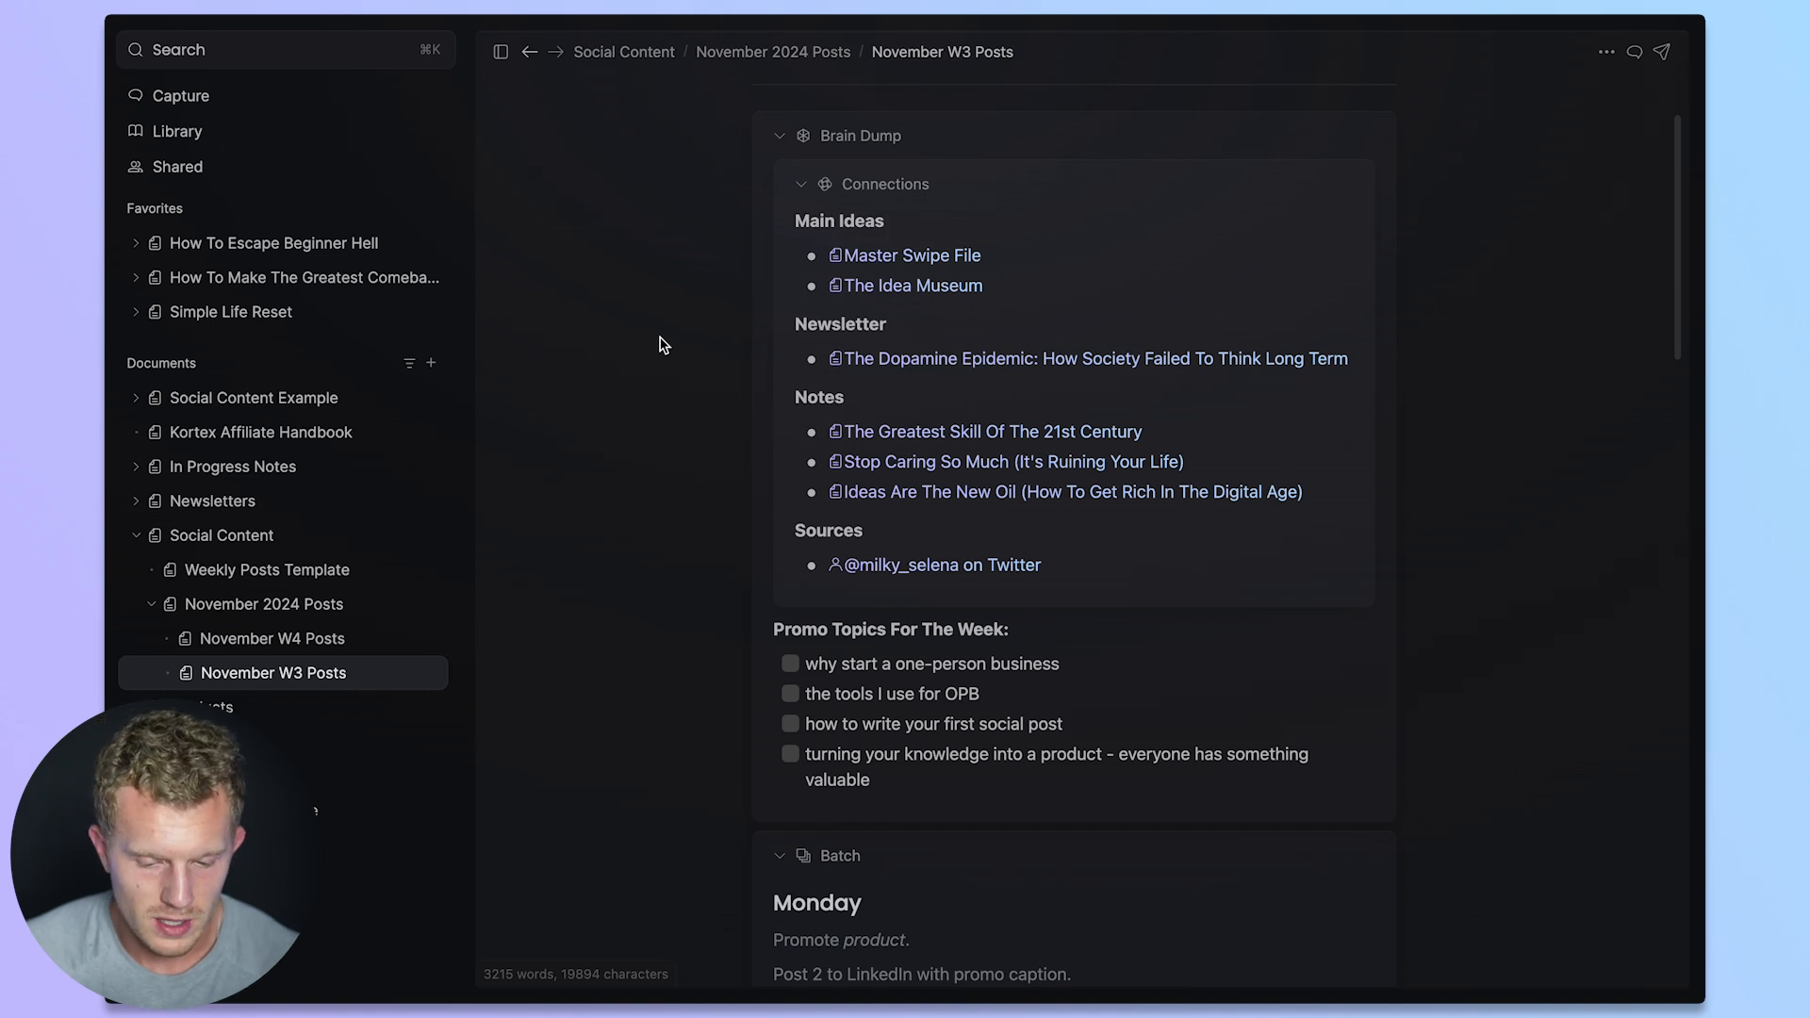
# - Scroll down November W3 Posts toward the Notes links
pyautogui.scroll(-3)
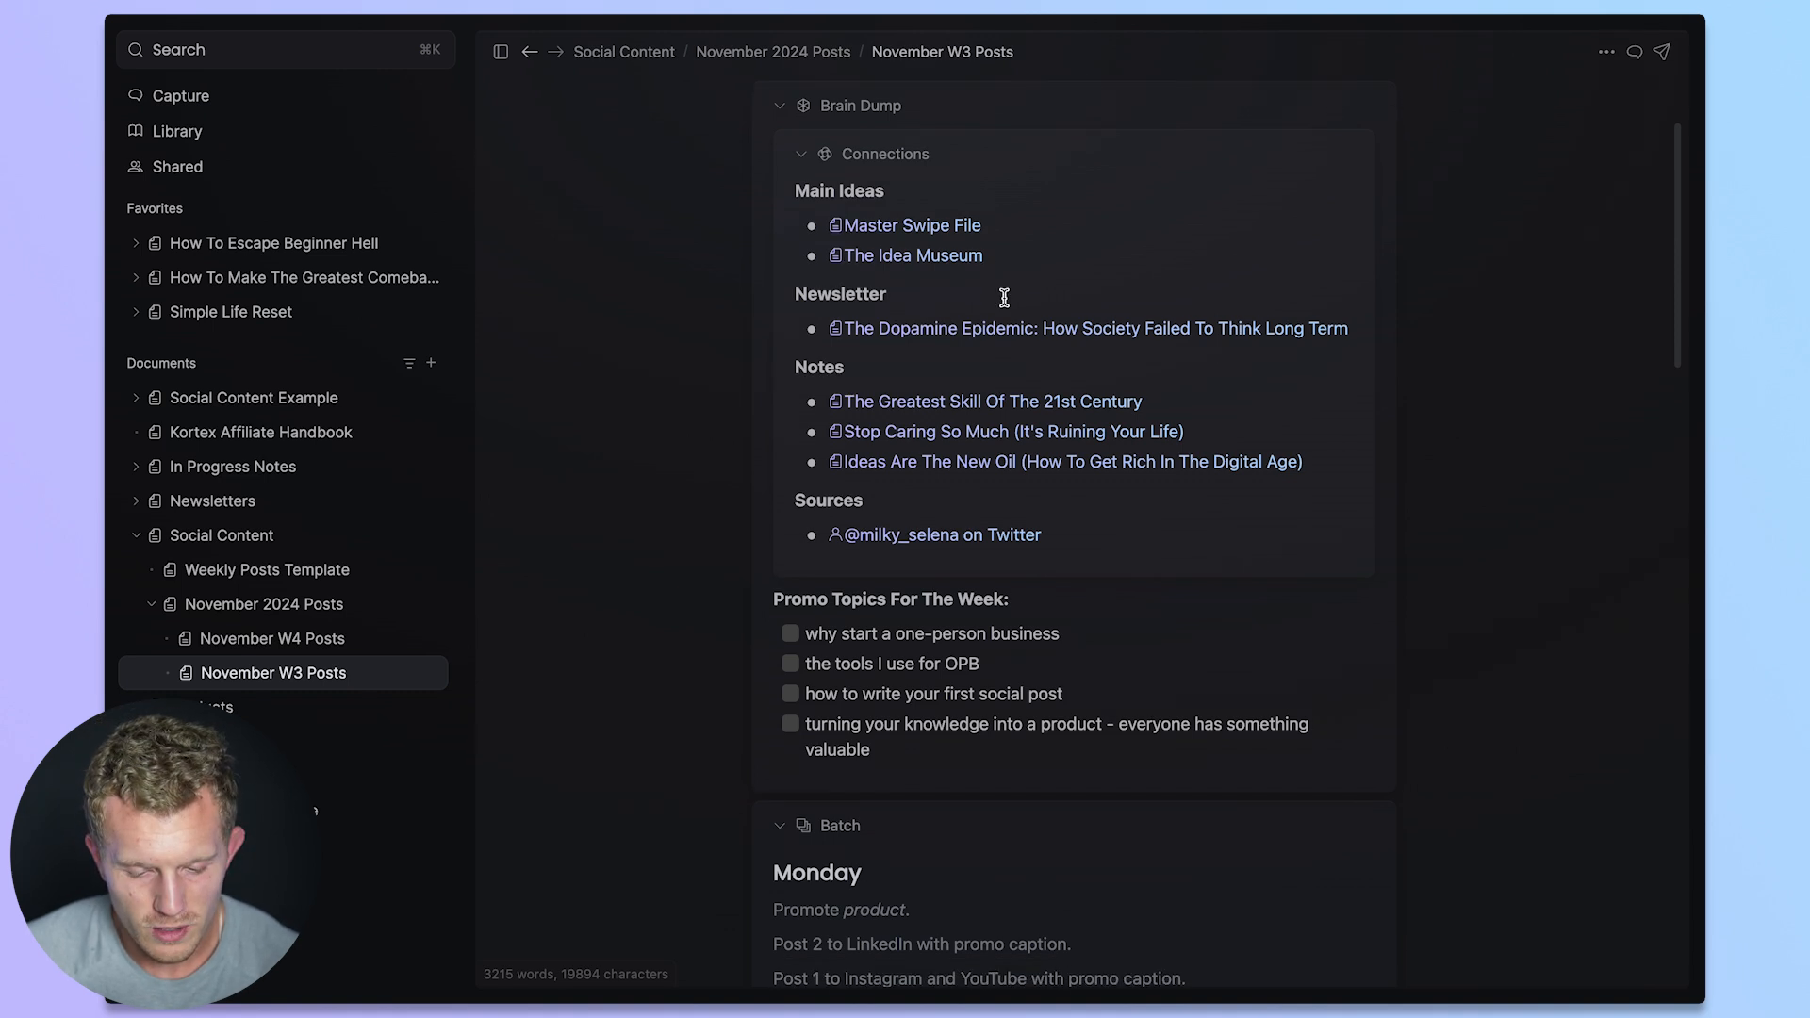
pyautogui.scroll(-3)
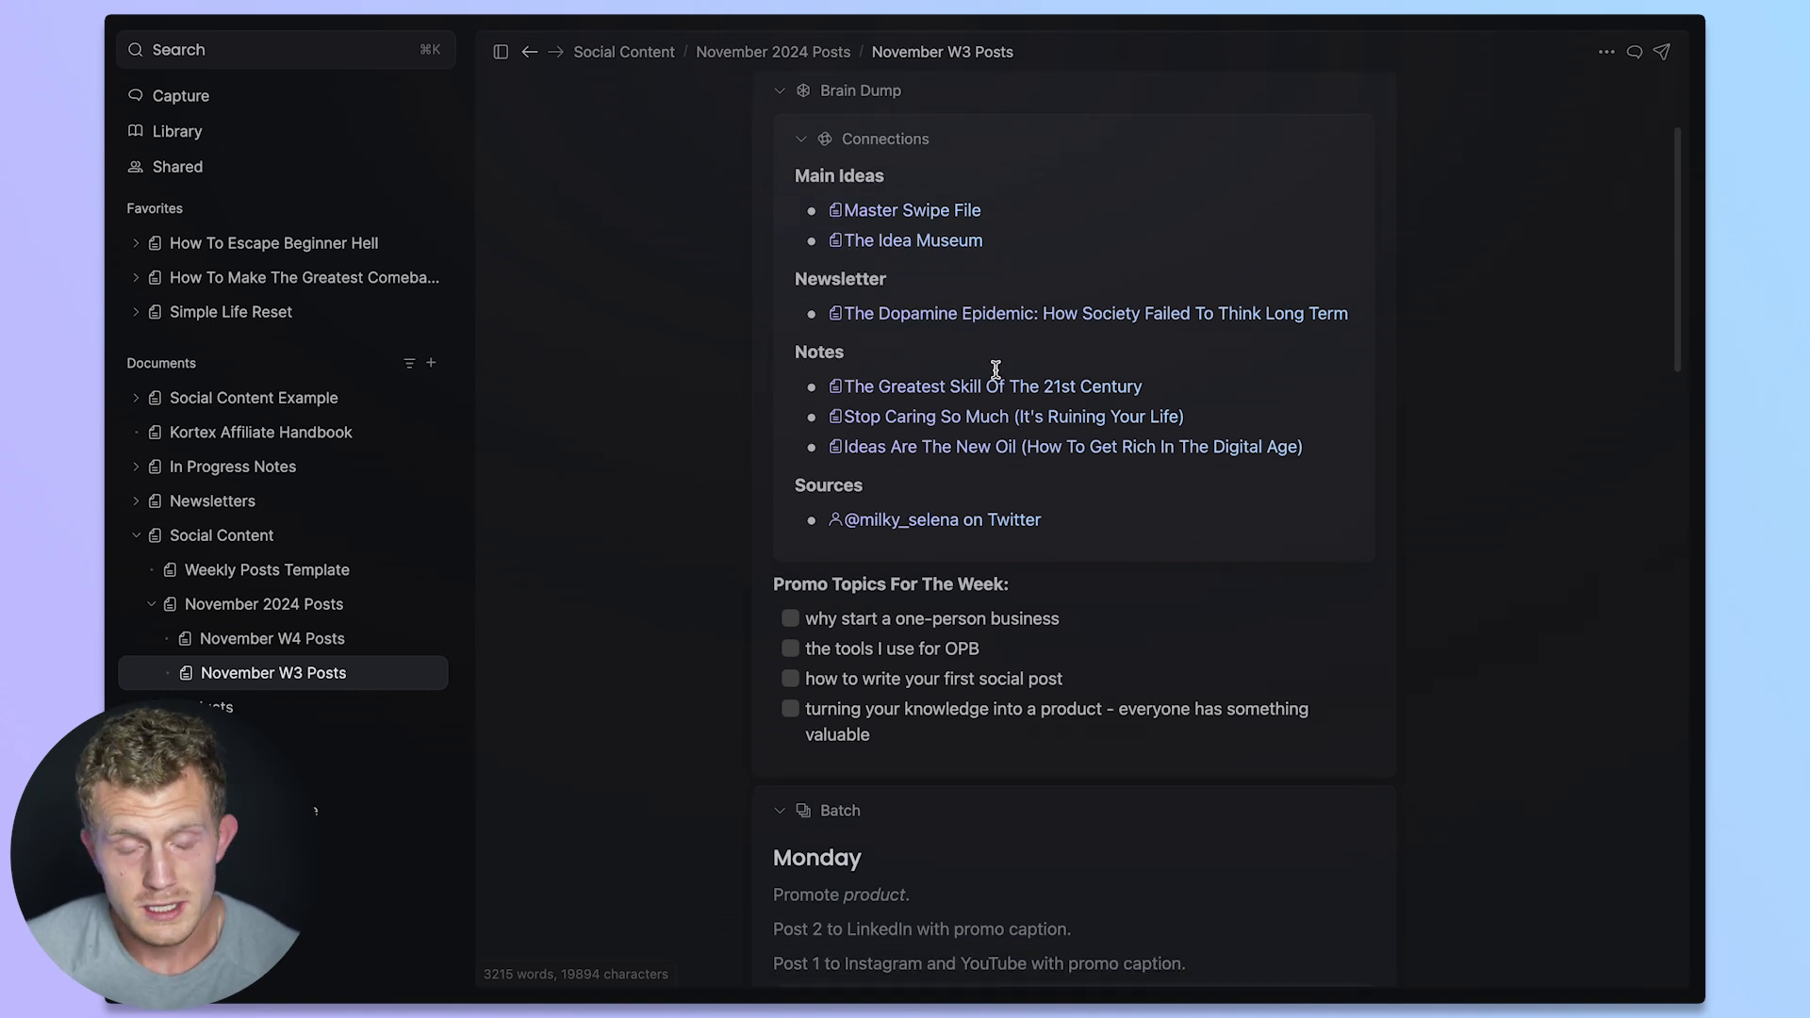
pyautogui.scroll(-3)
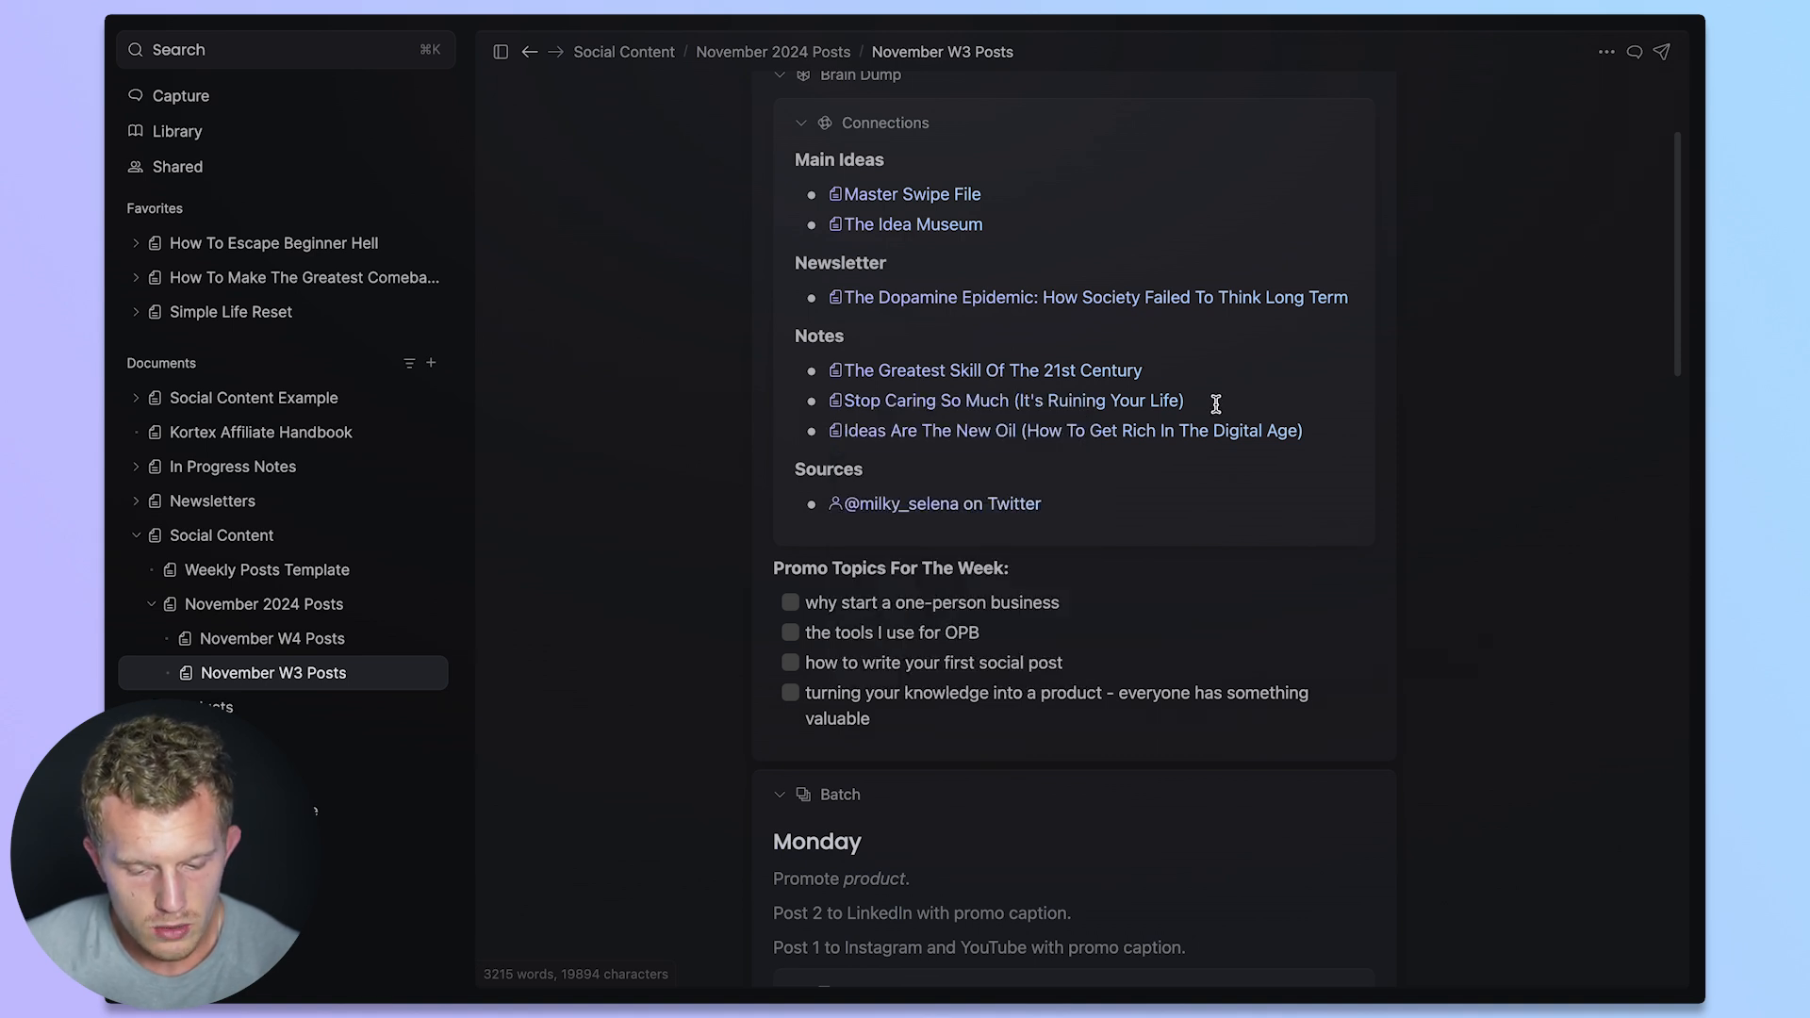
pyautogui.scroll(-3)
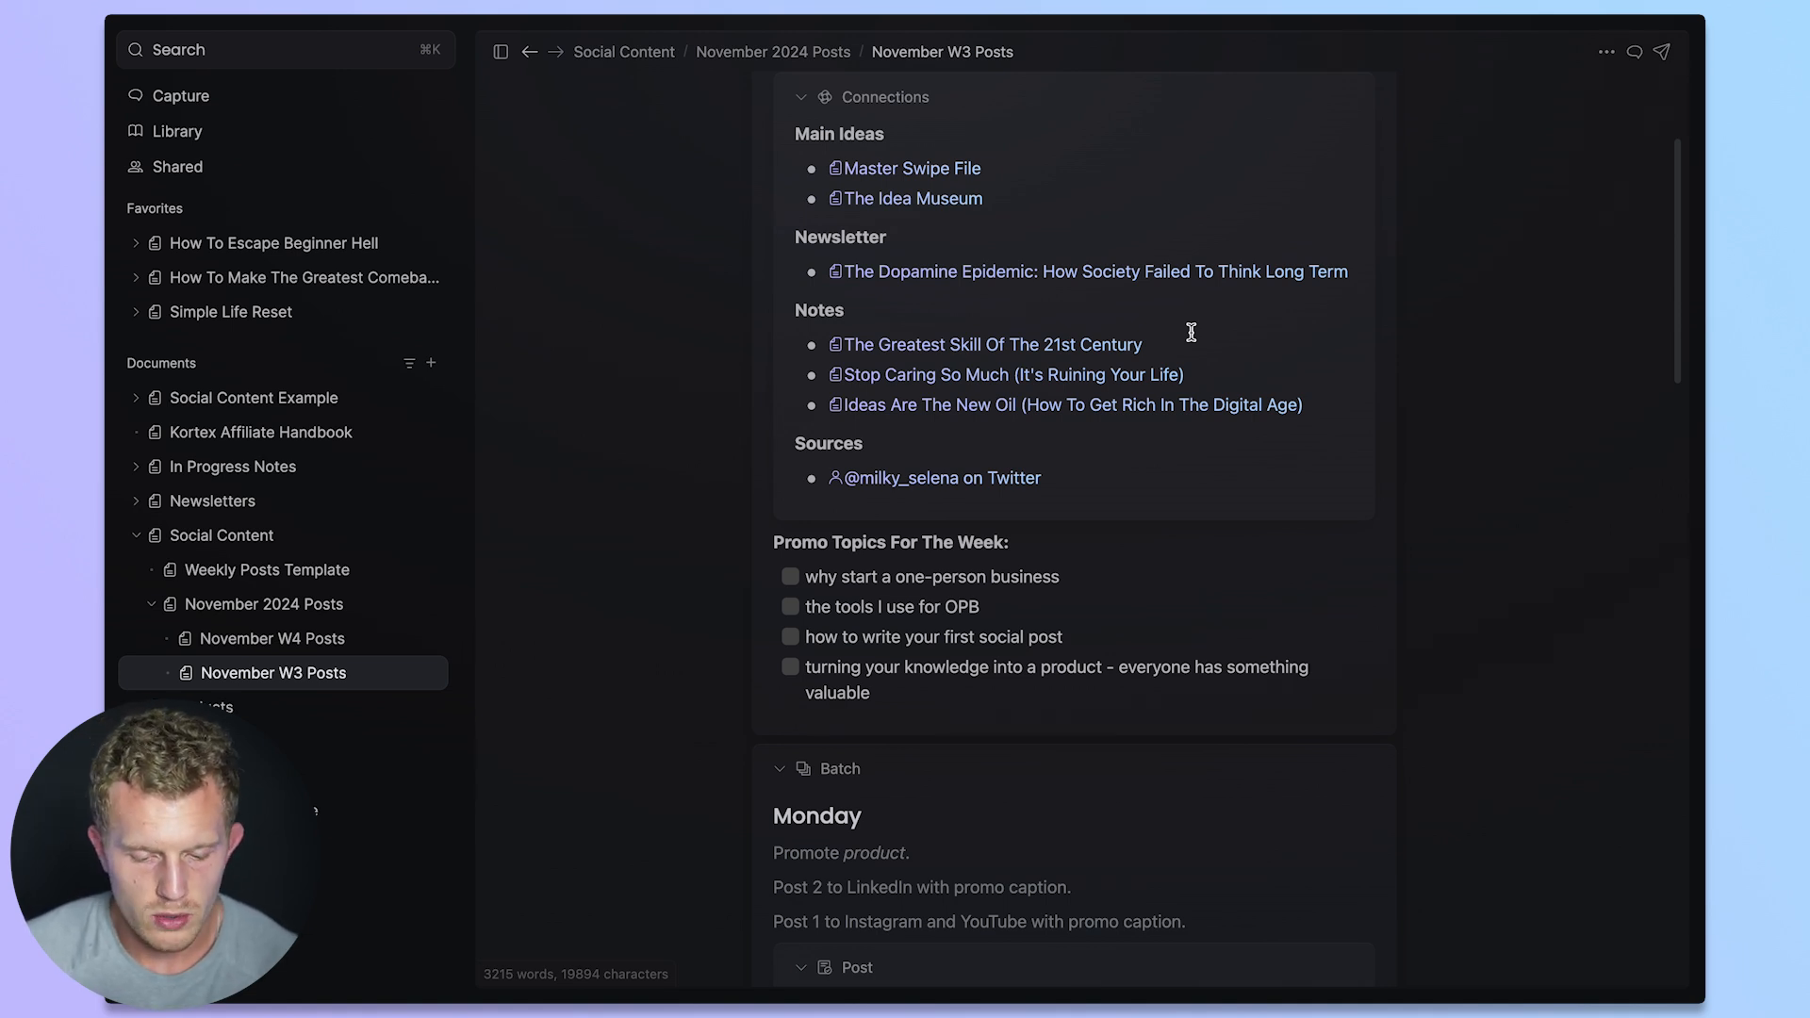
pyautogui.moveTo(1195, 337)
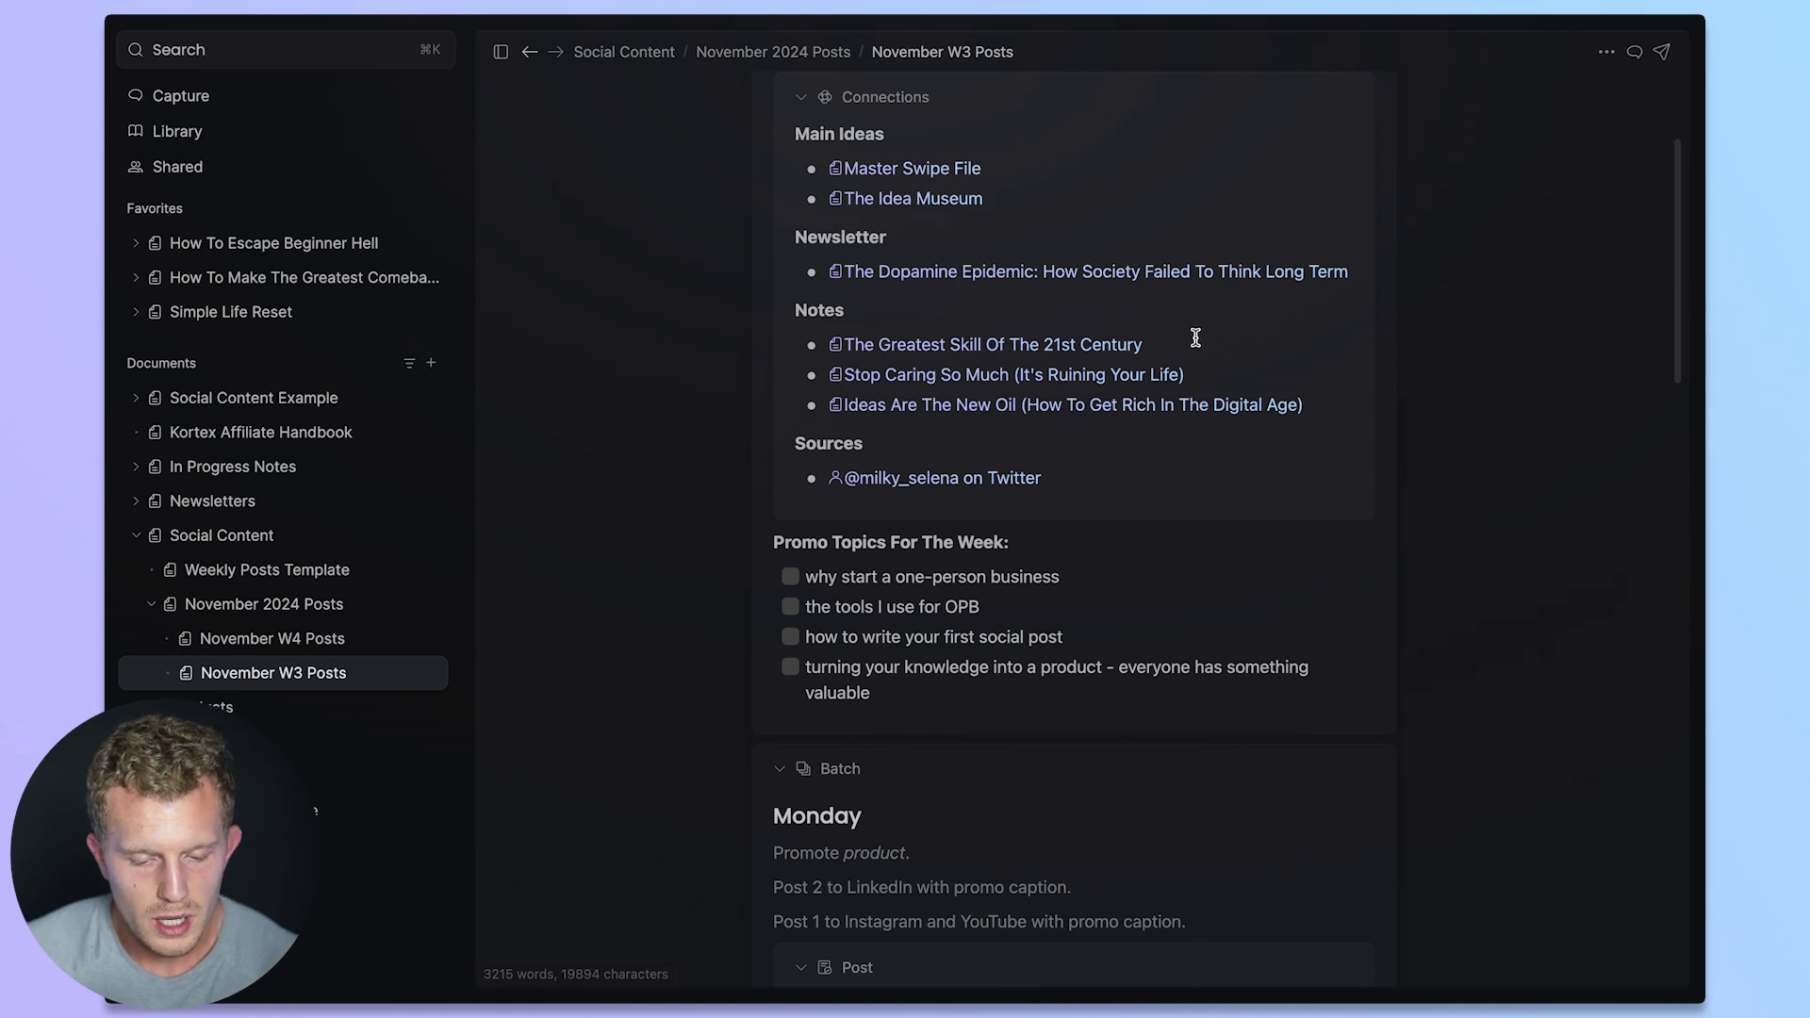
pyautogui.scroll(-3)
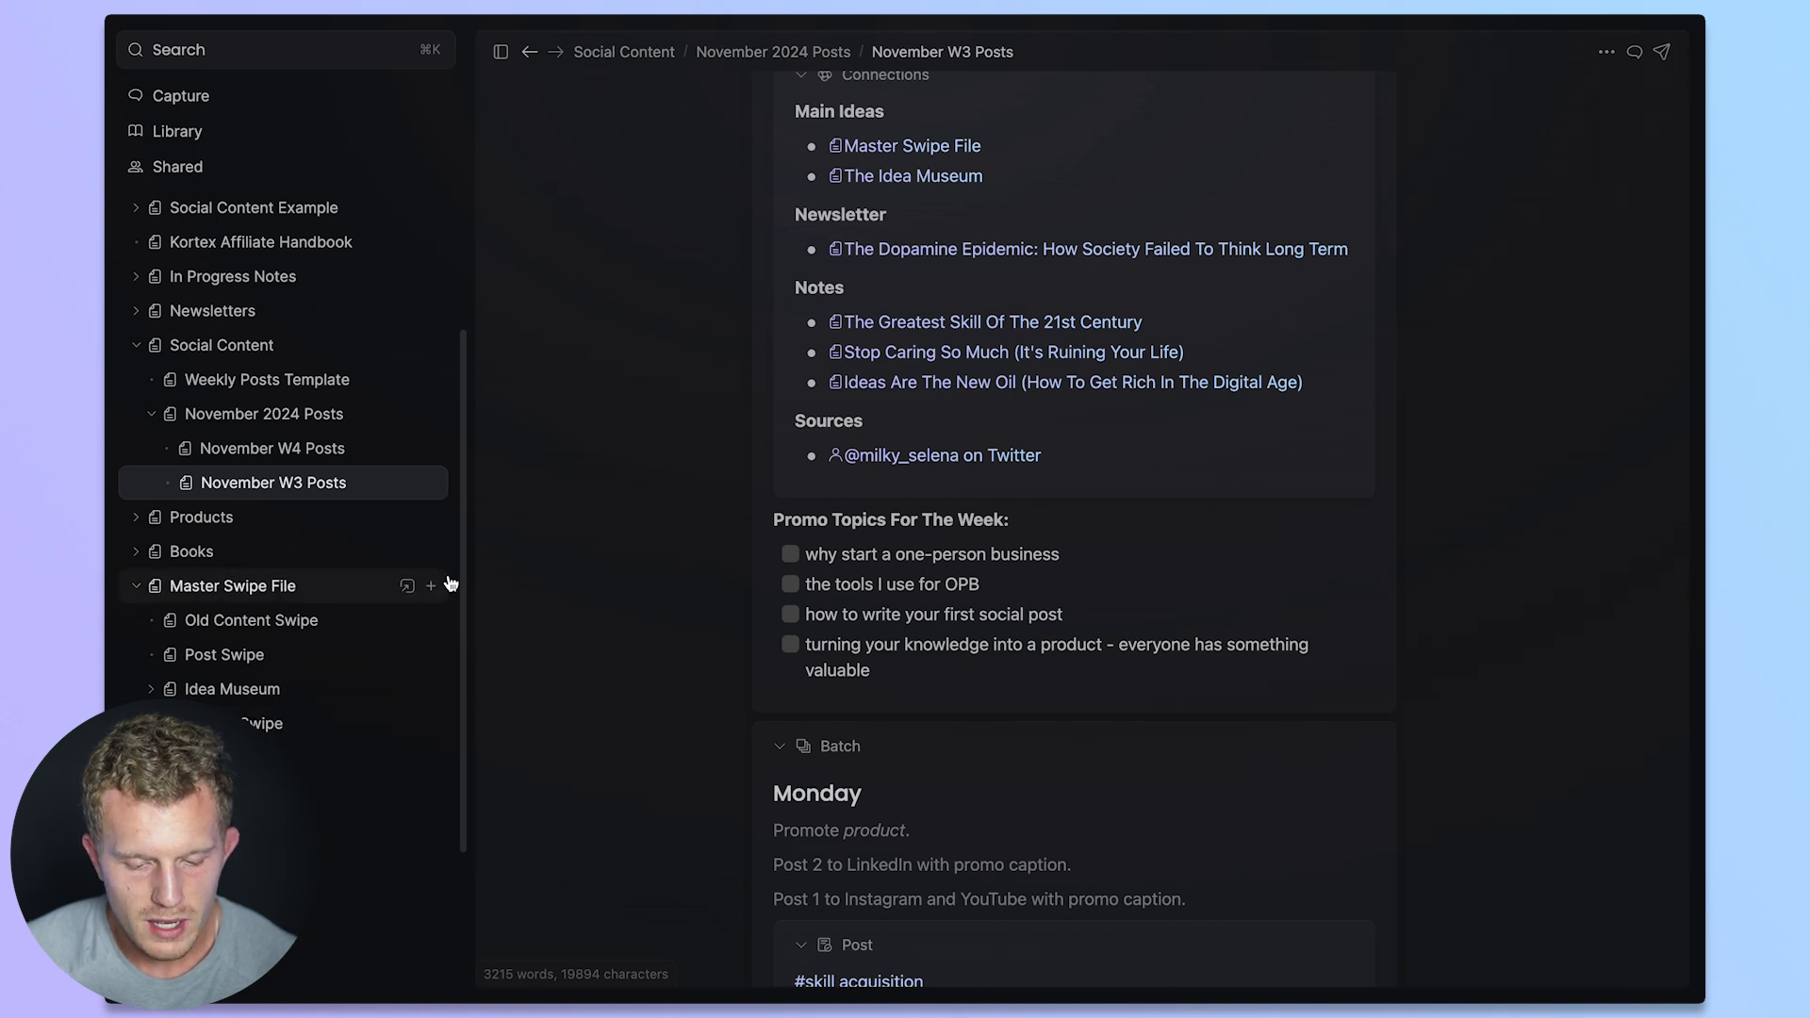
pyautogui.moveTo(1068, 383)
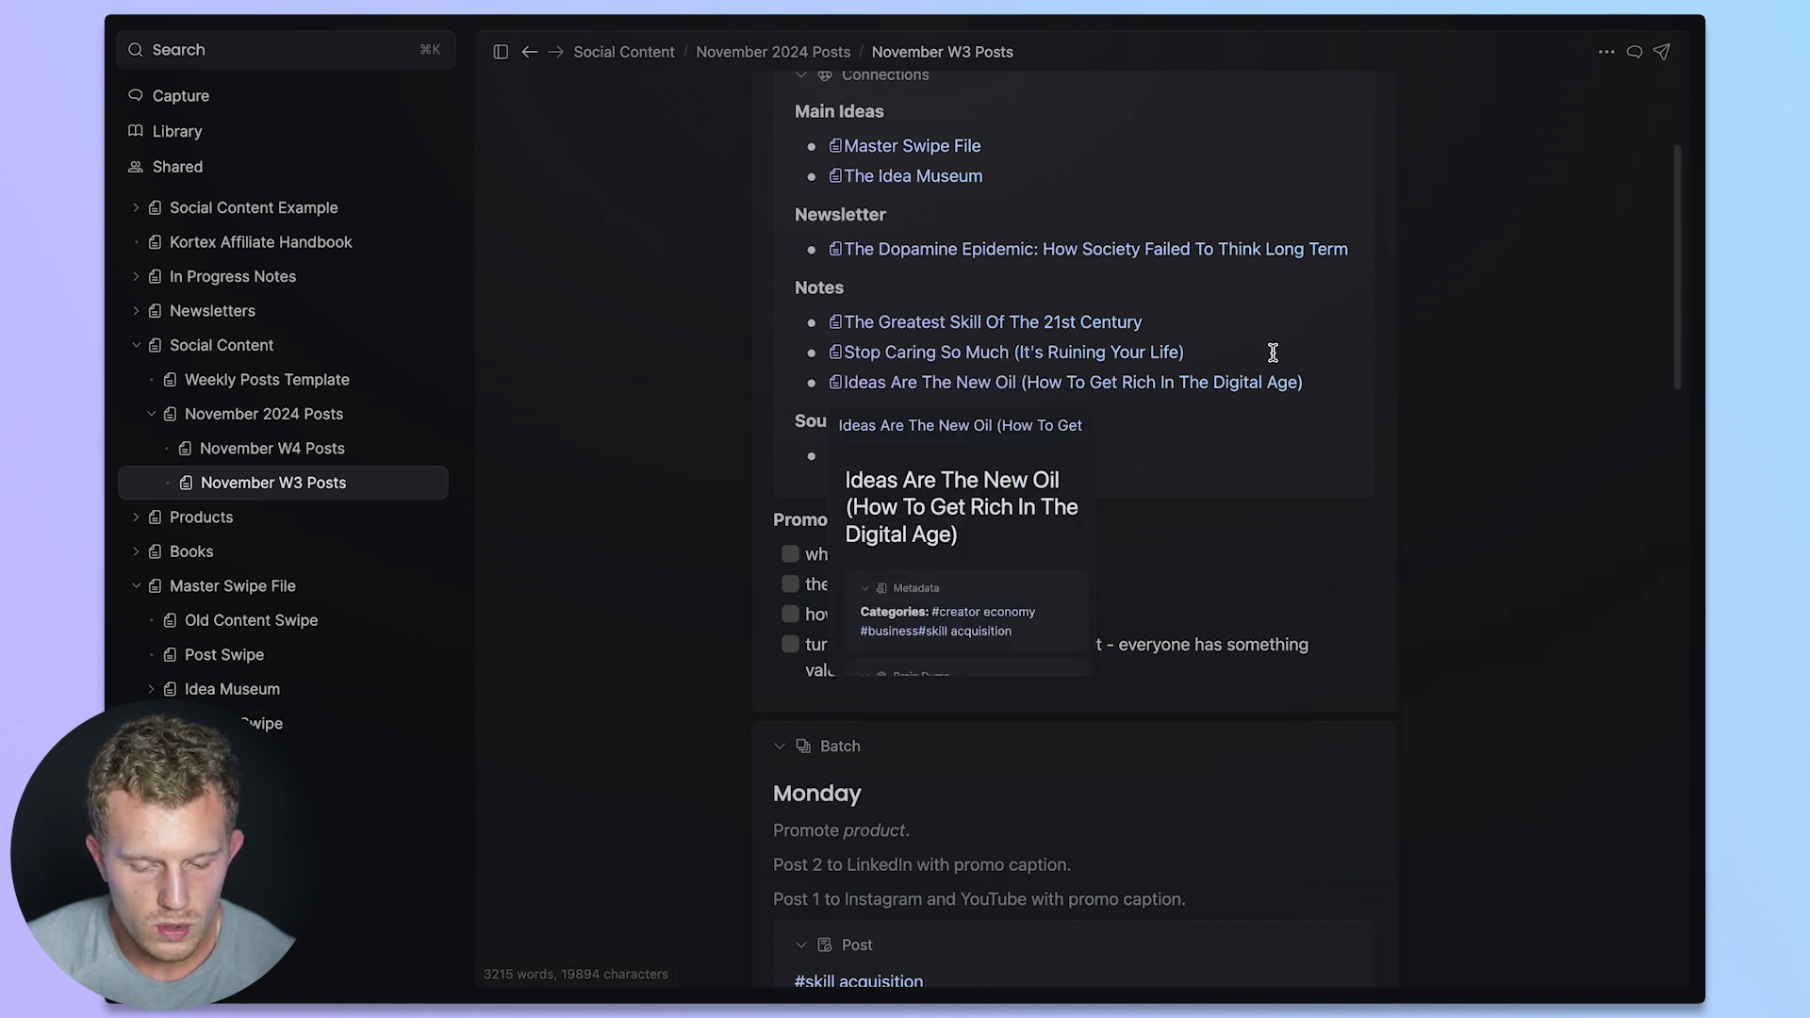
pyautogui.moveTo(1216, 354)
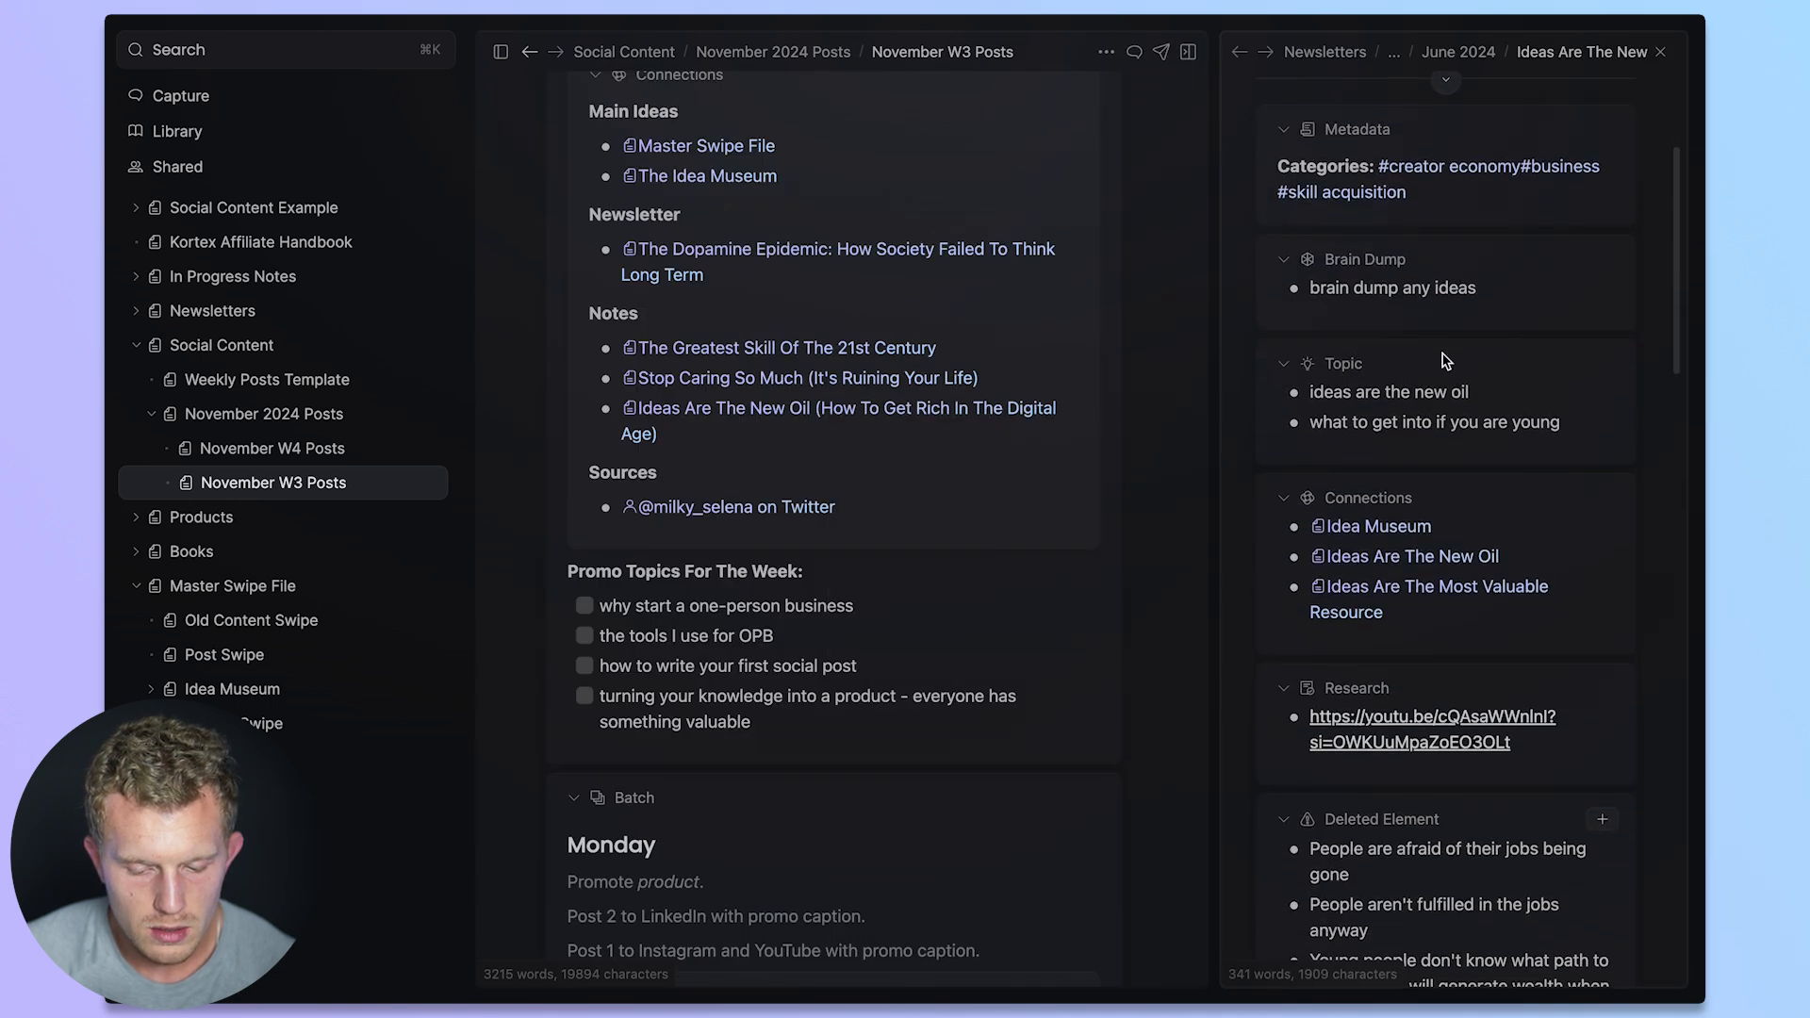
pyautogui.scroll(-3)
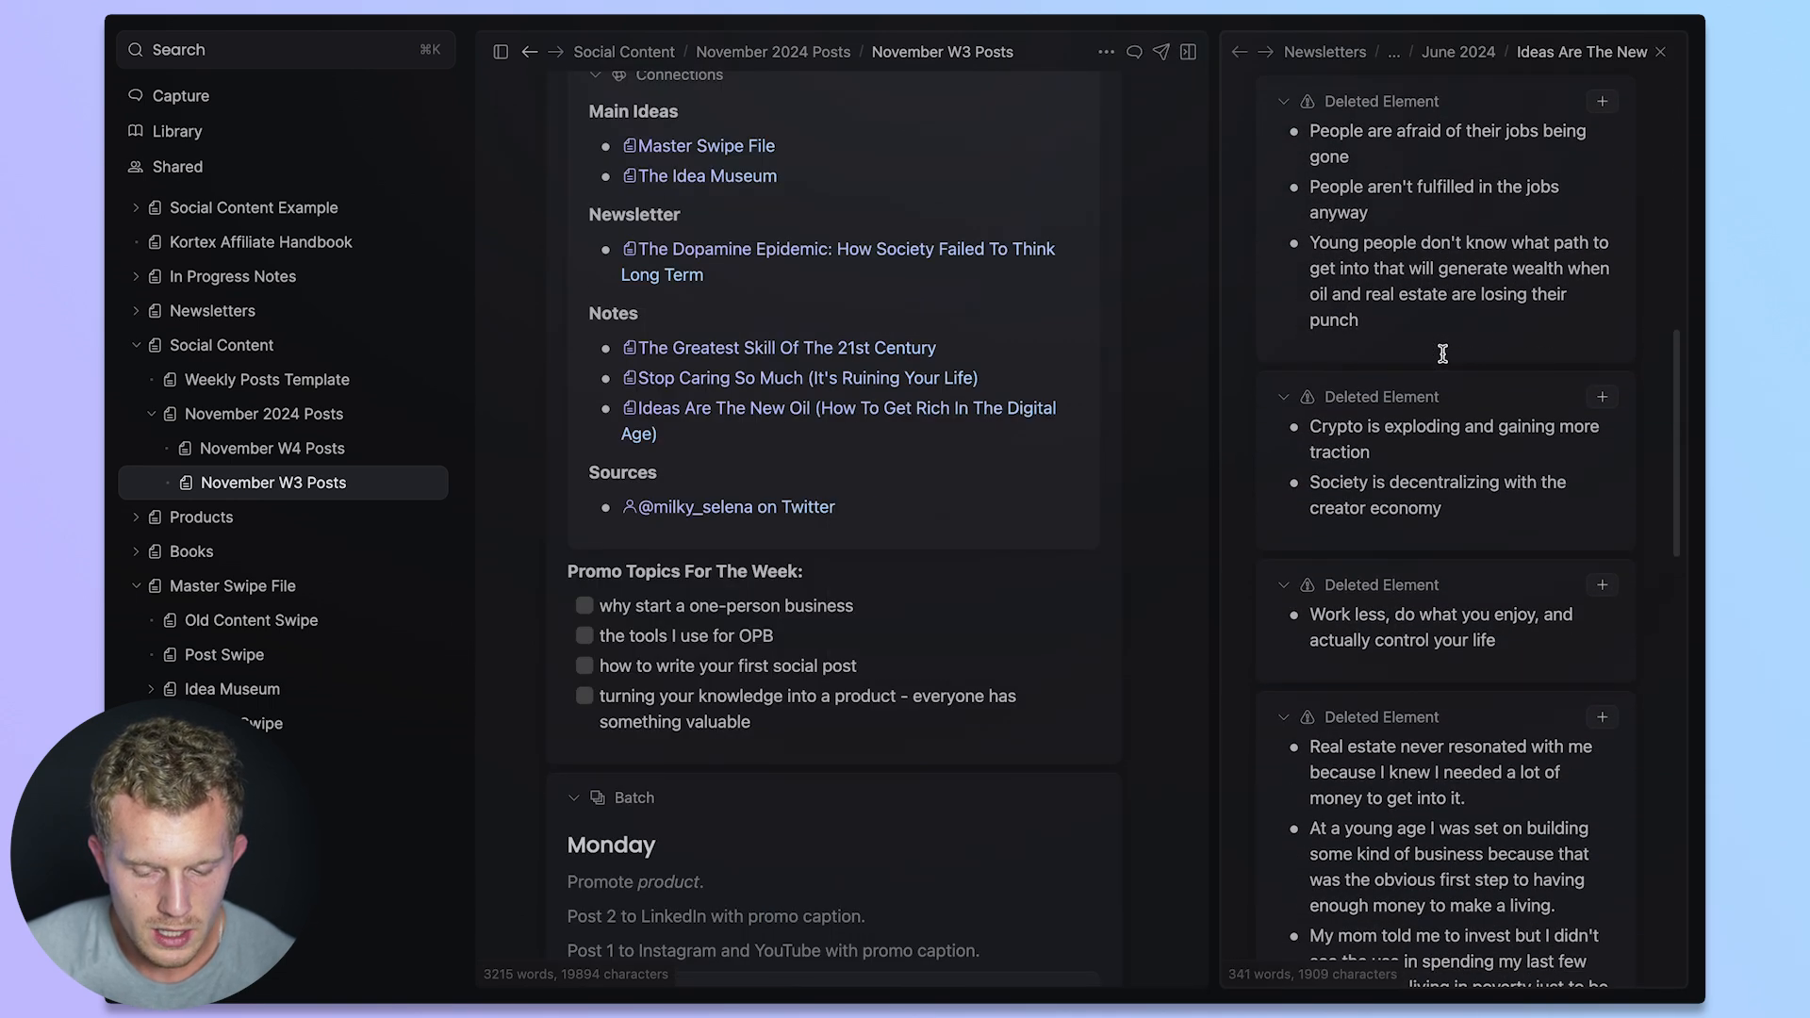
pyautogui.scroll(3)
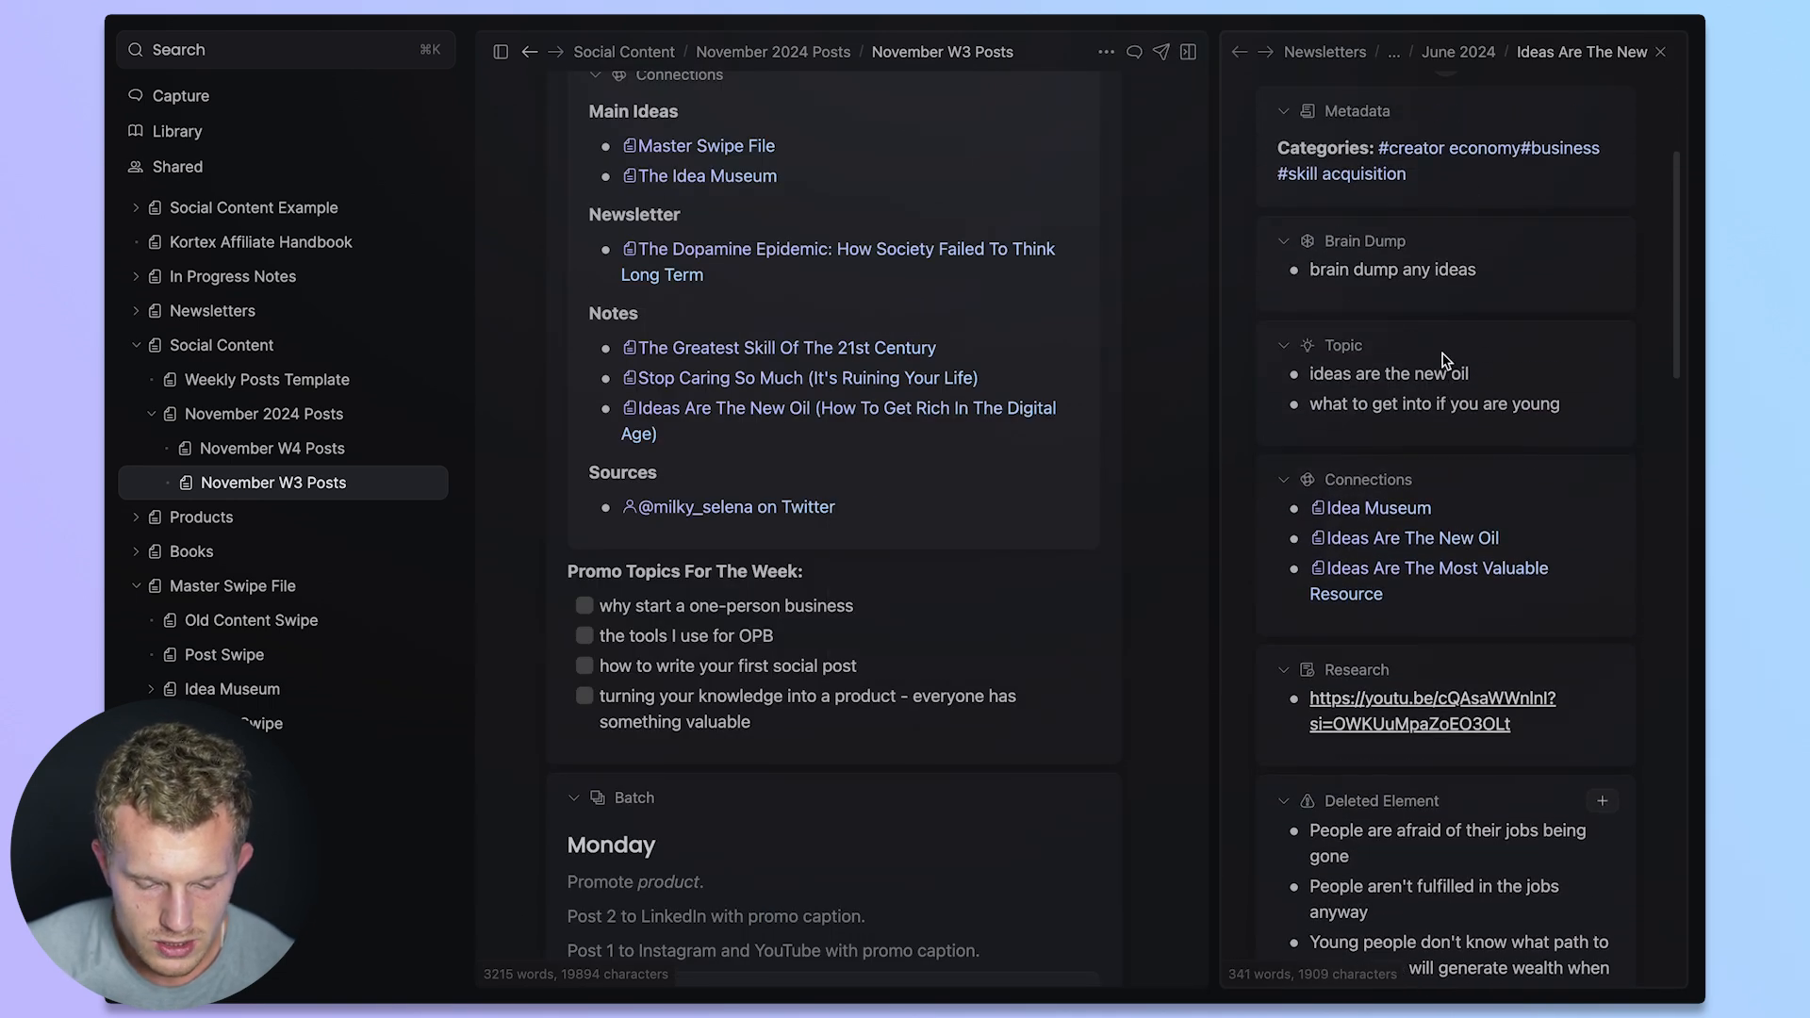
pyautogui.scroll(-3)
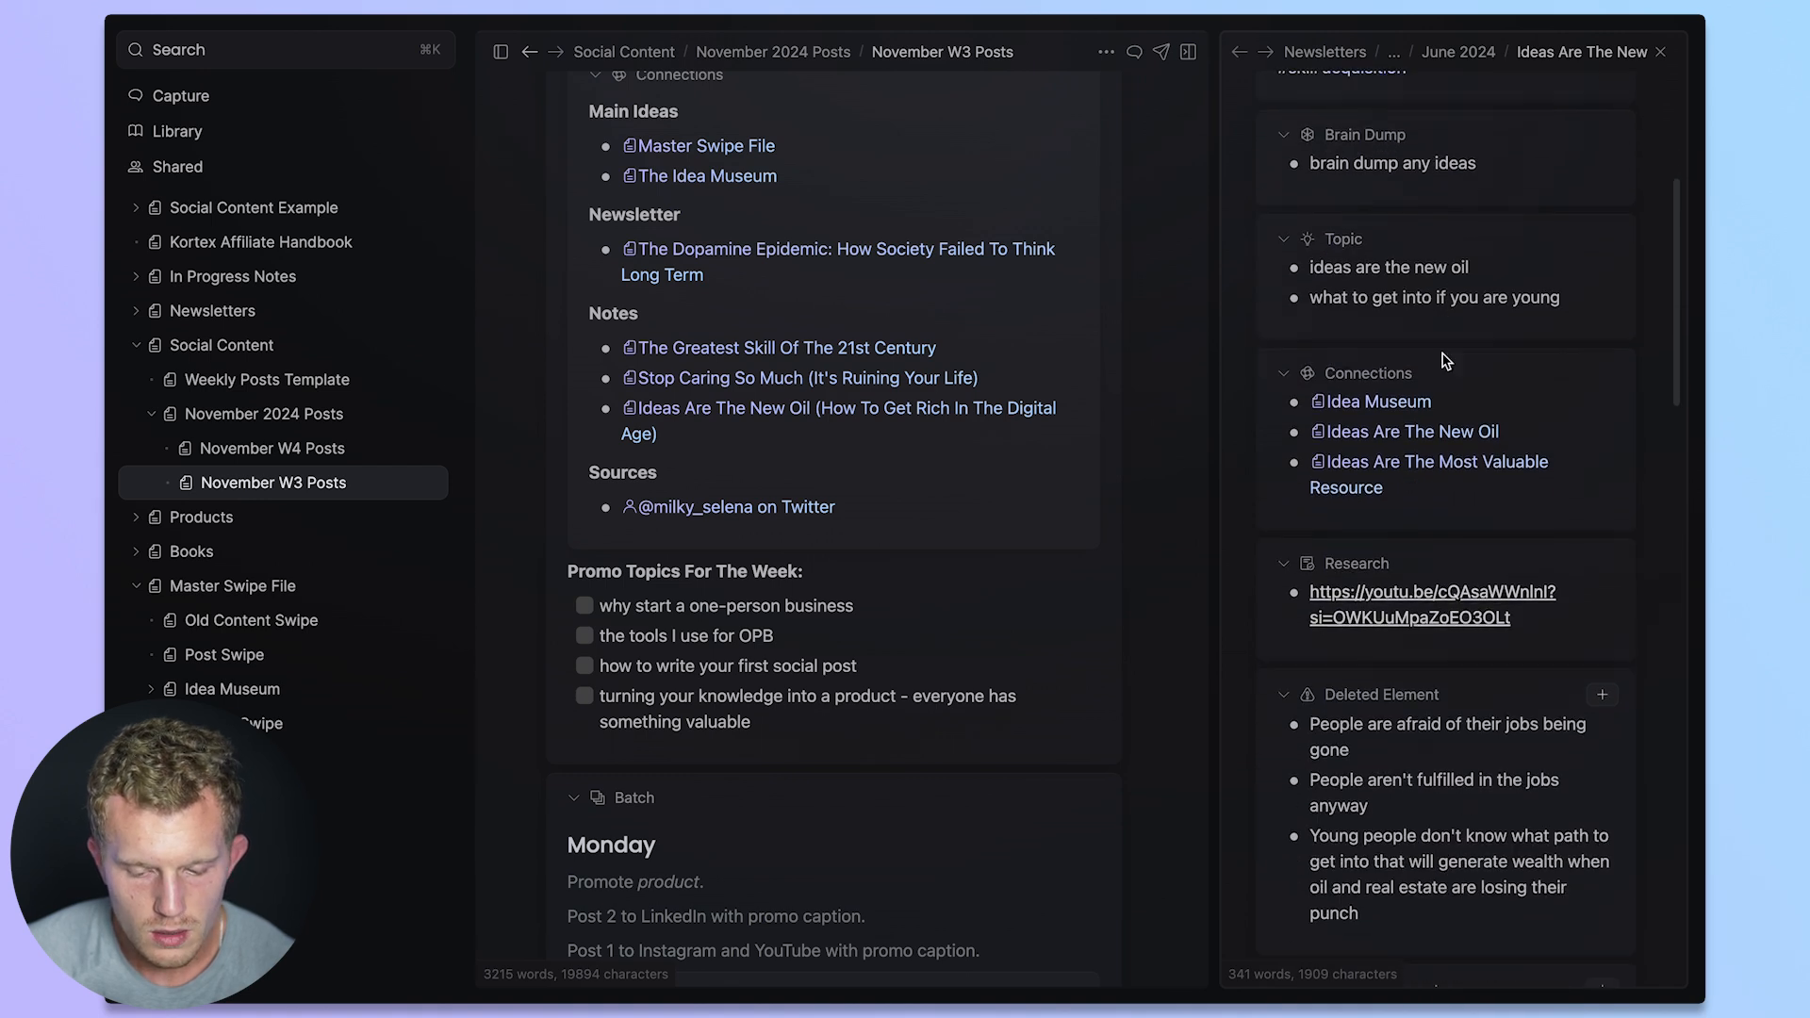
pyautogui.scroll(-3)
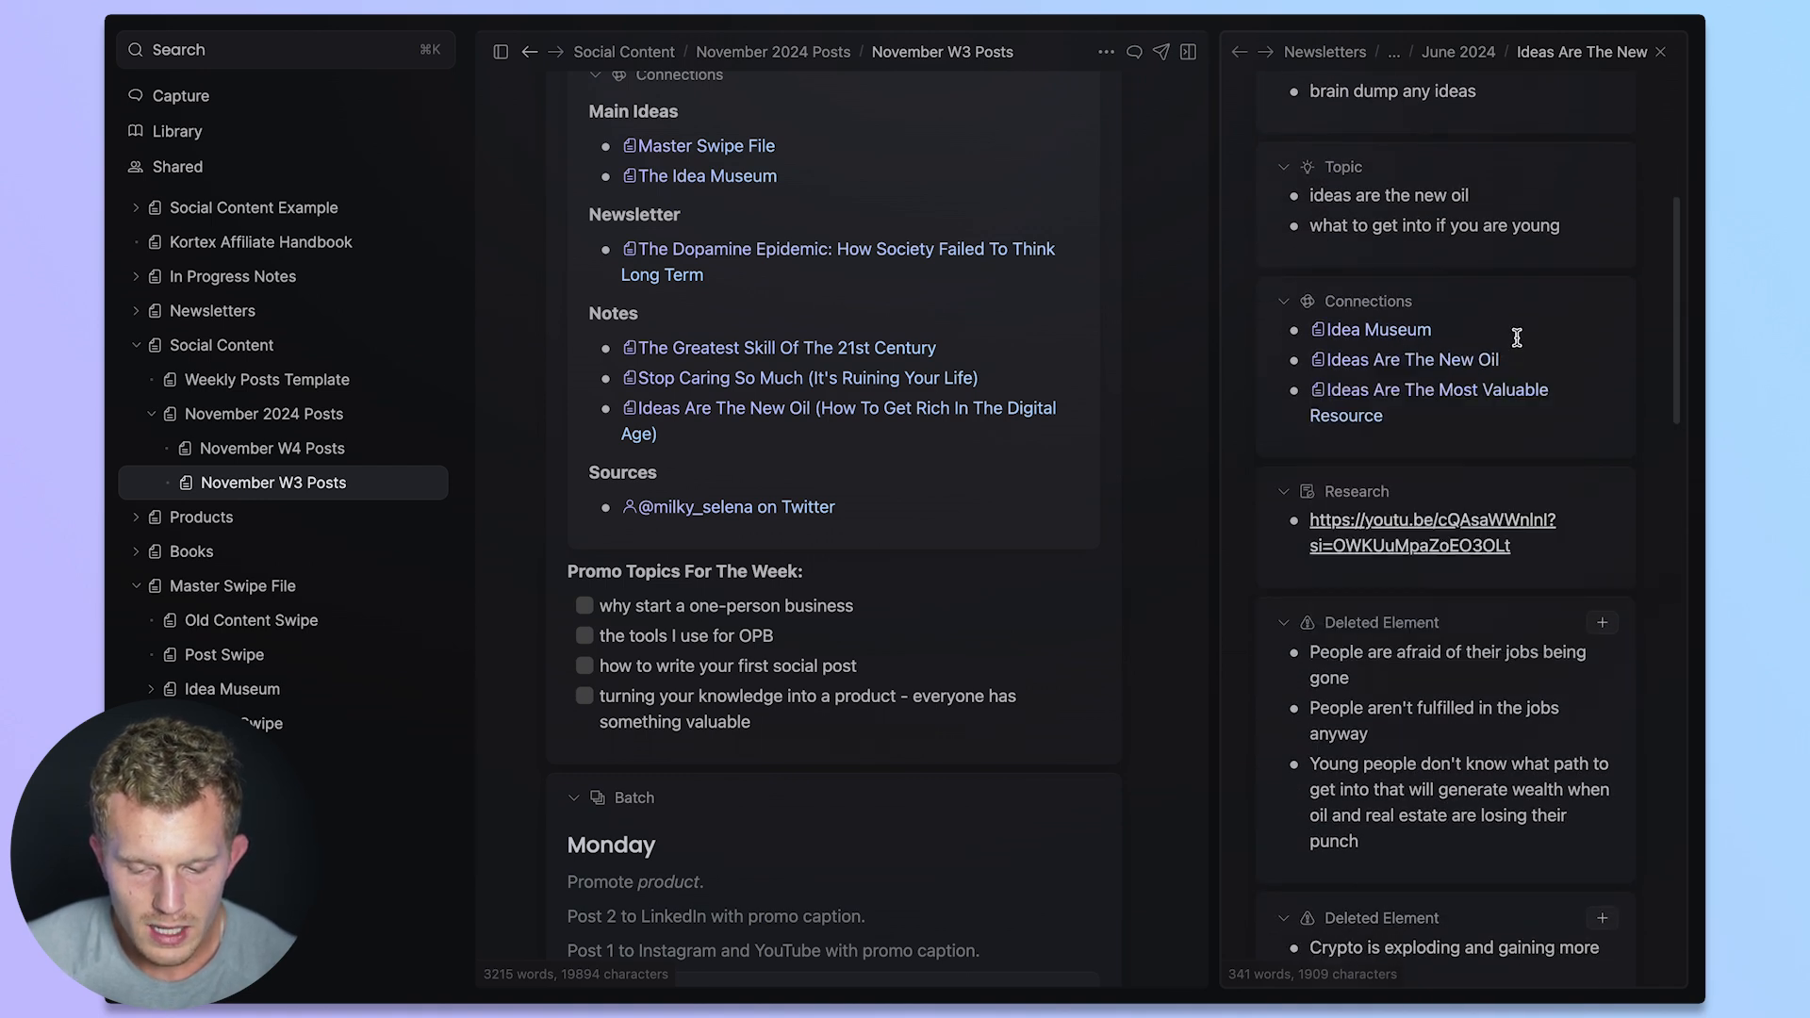
pyautogui.moveTo(1412, 359)
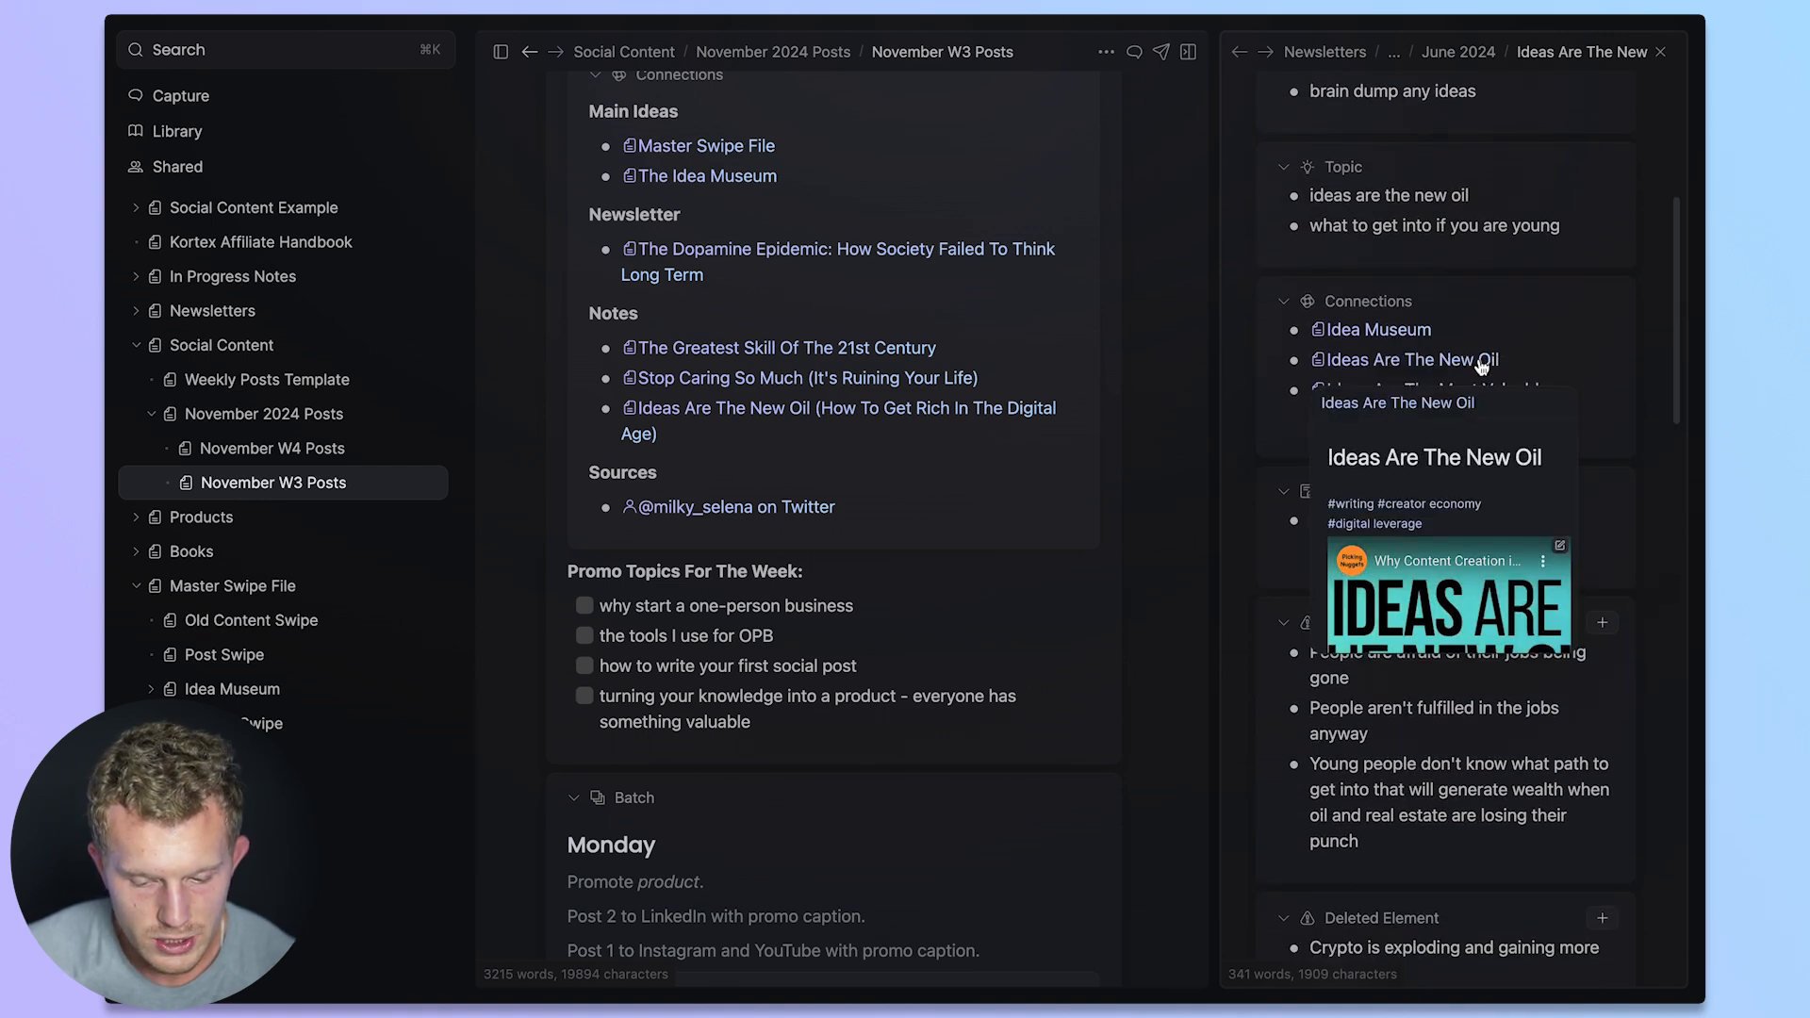
pyautogui.moveTo(1334, 352)
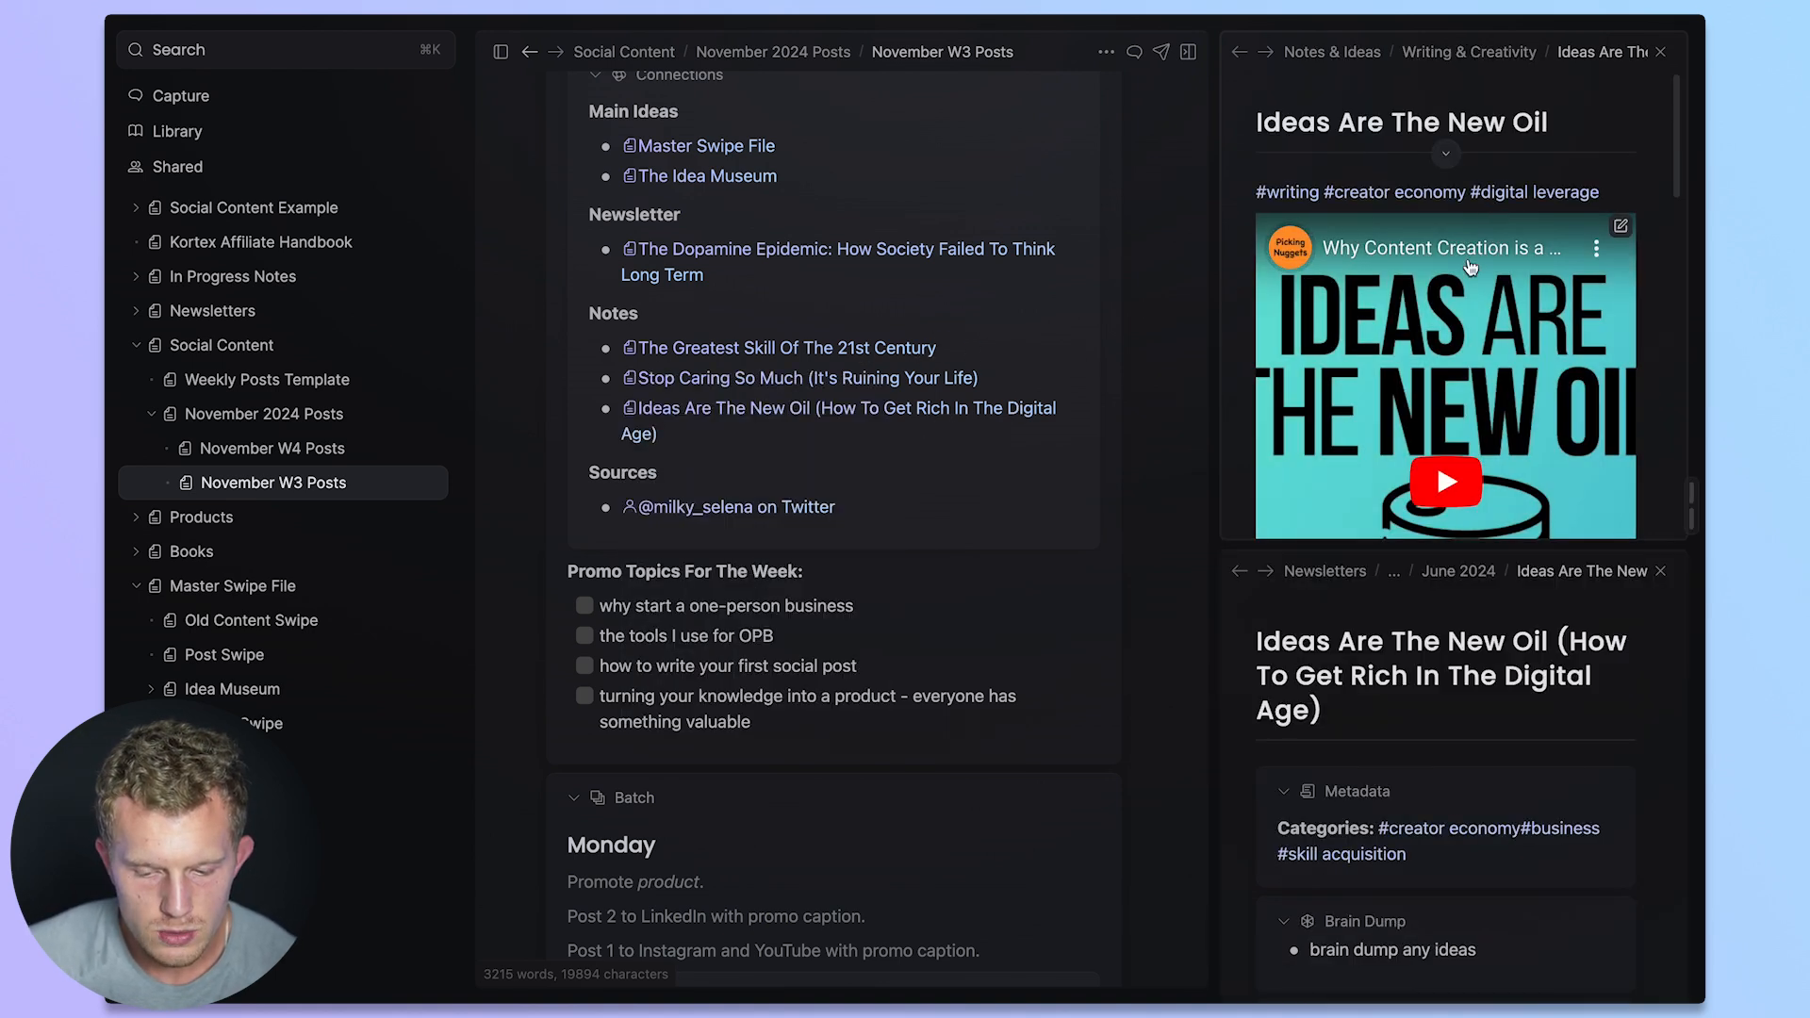
pyautogui.scroll(-3)
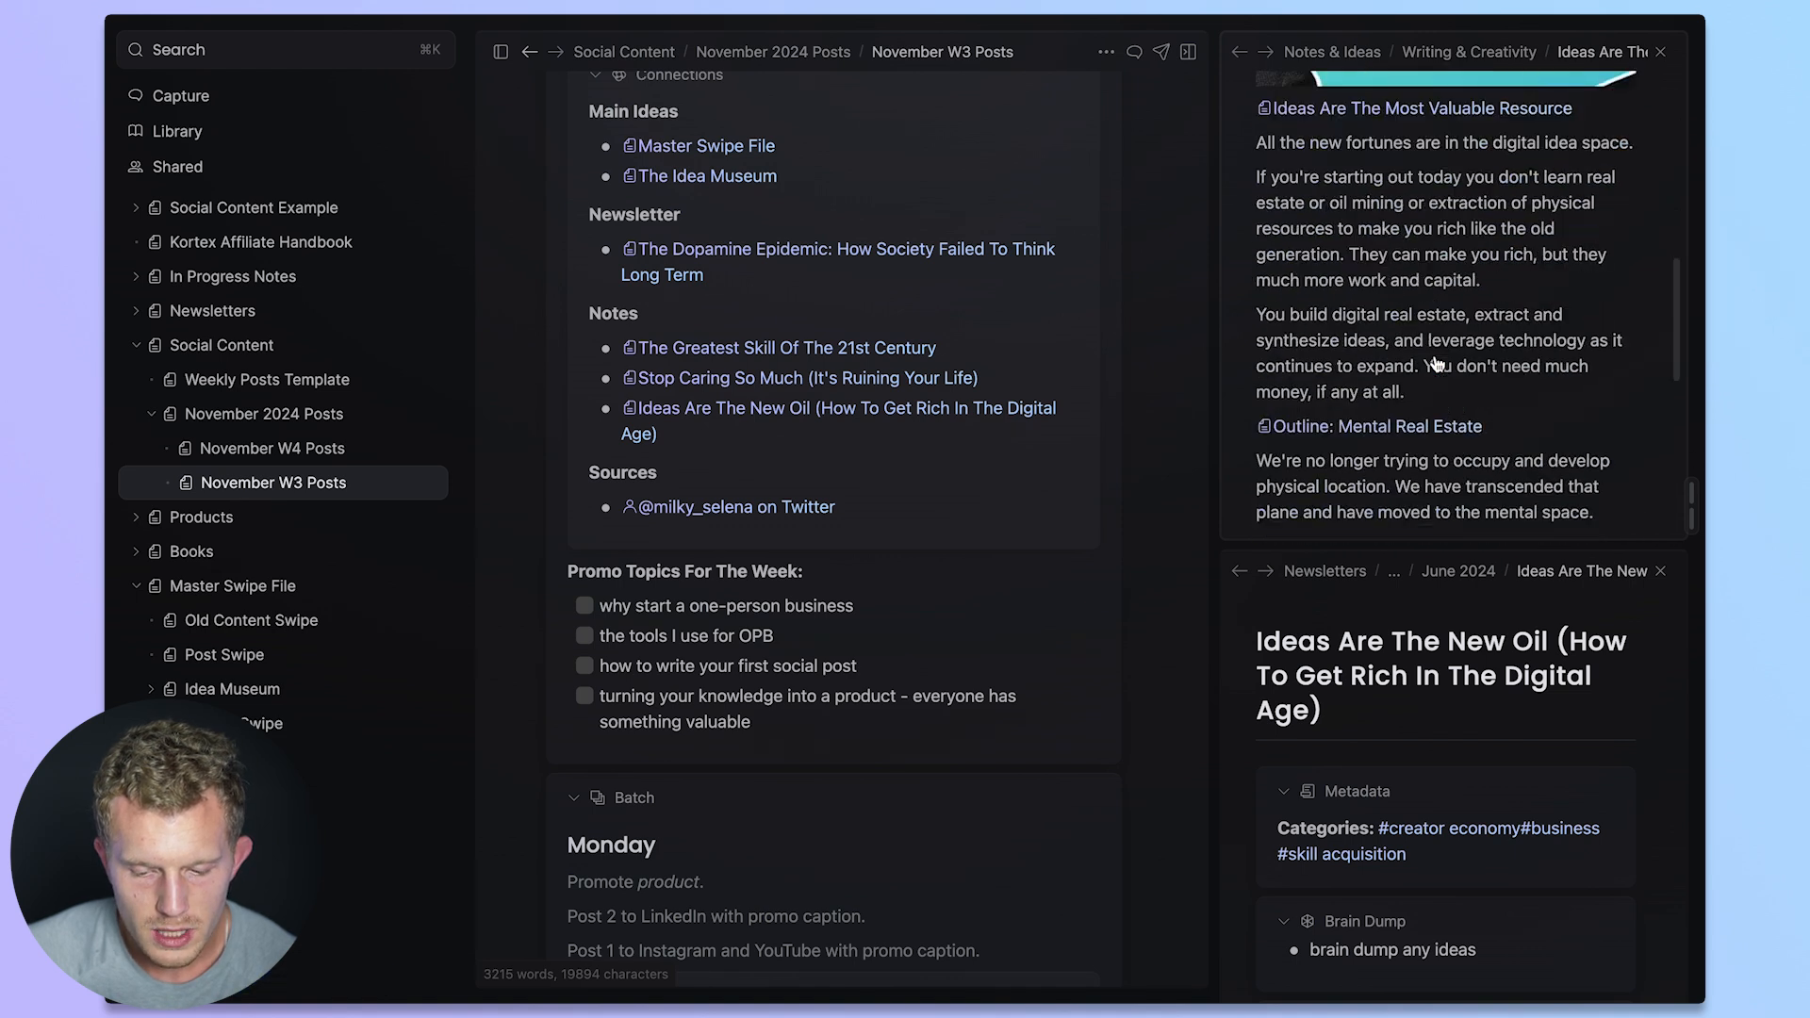
pyautogui.scroll(-3)
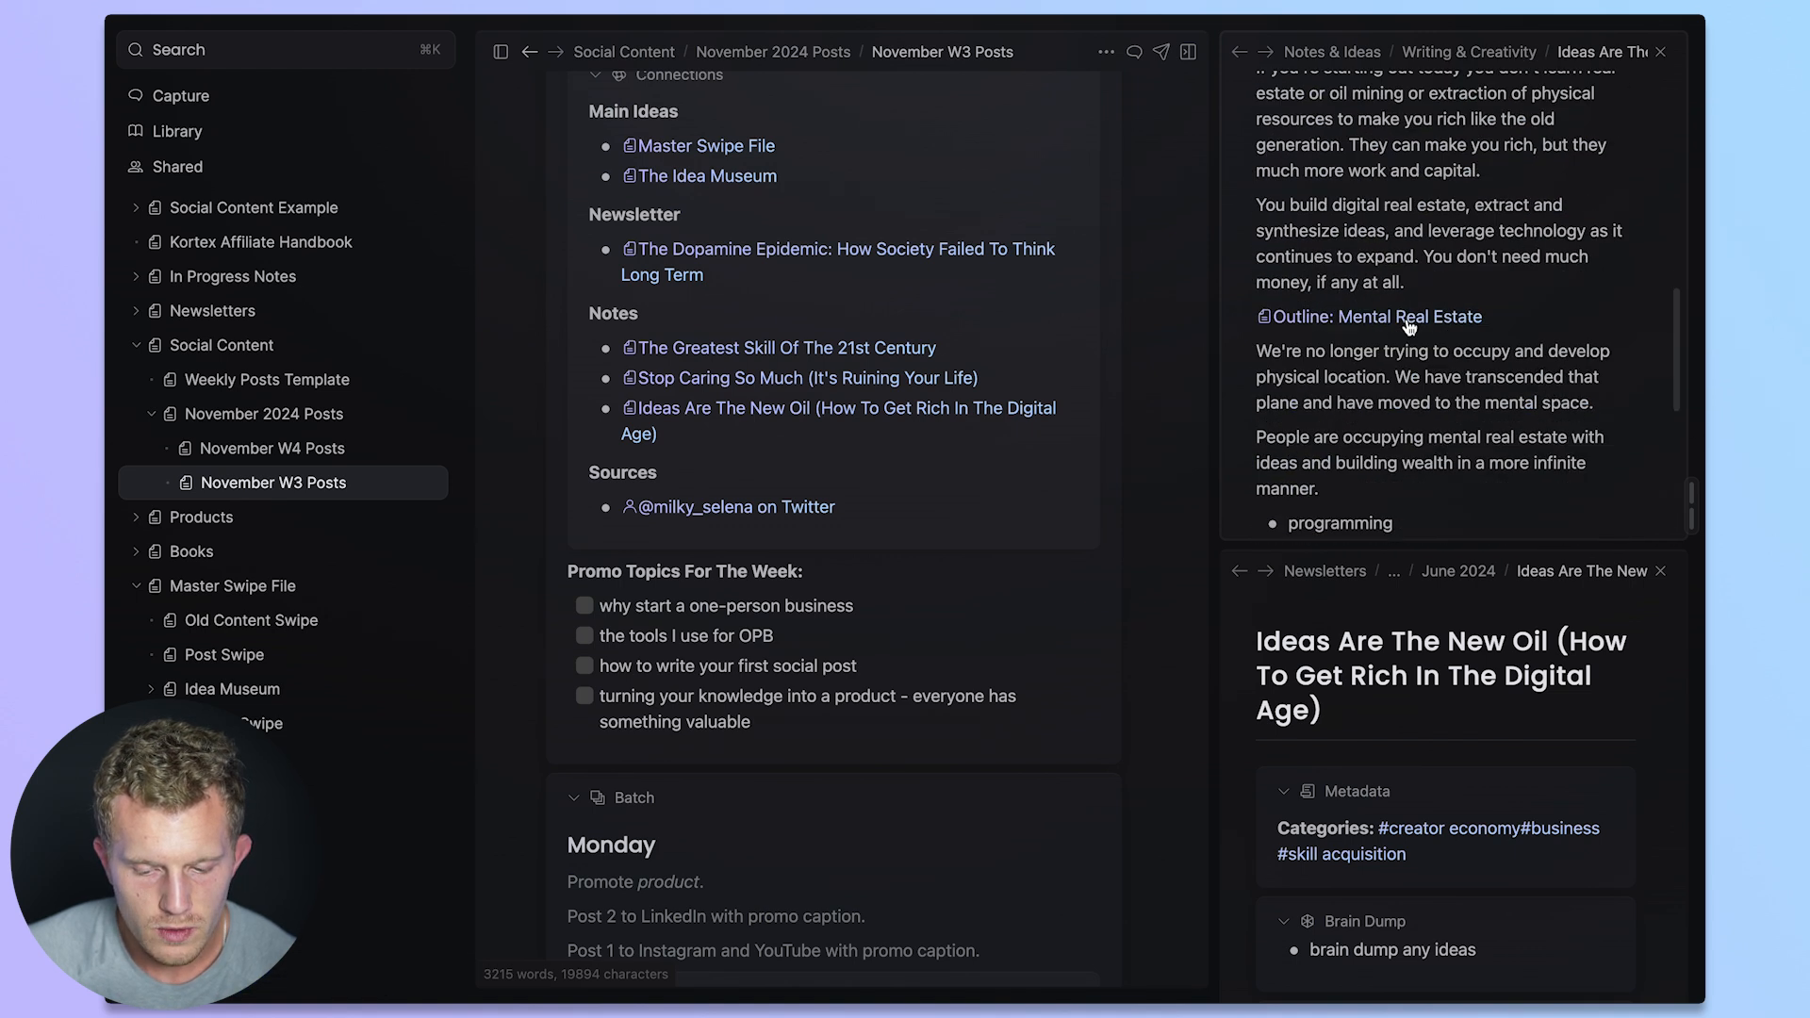
pyautogui.scroll(-3)
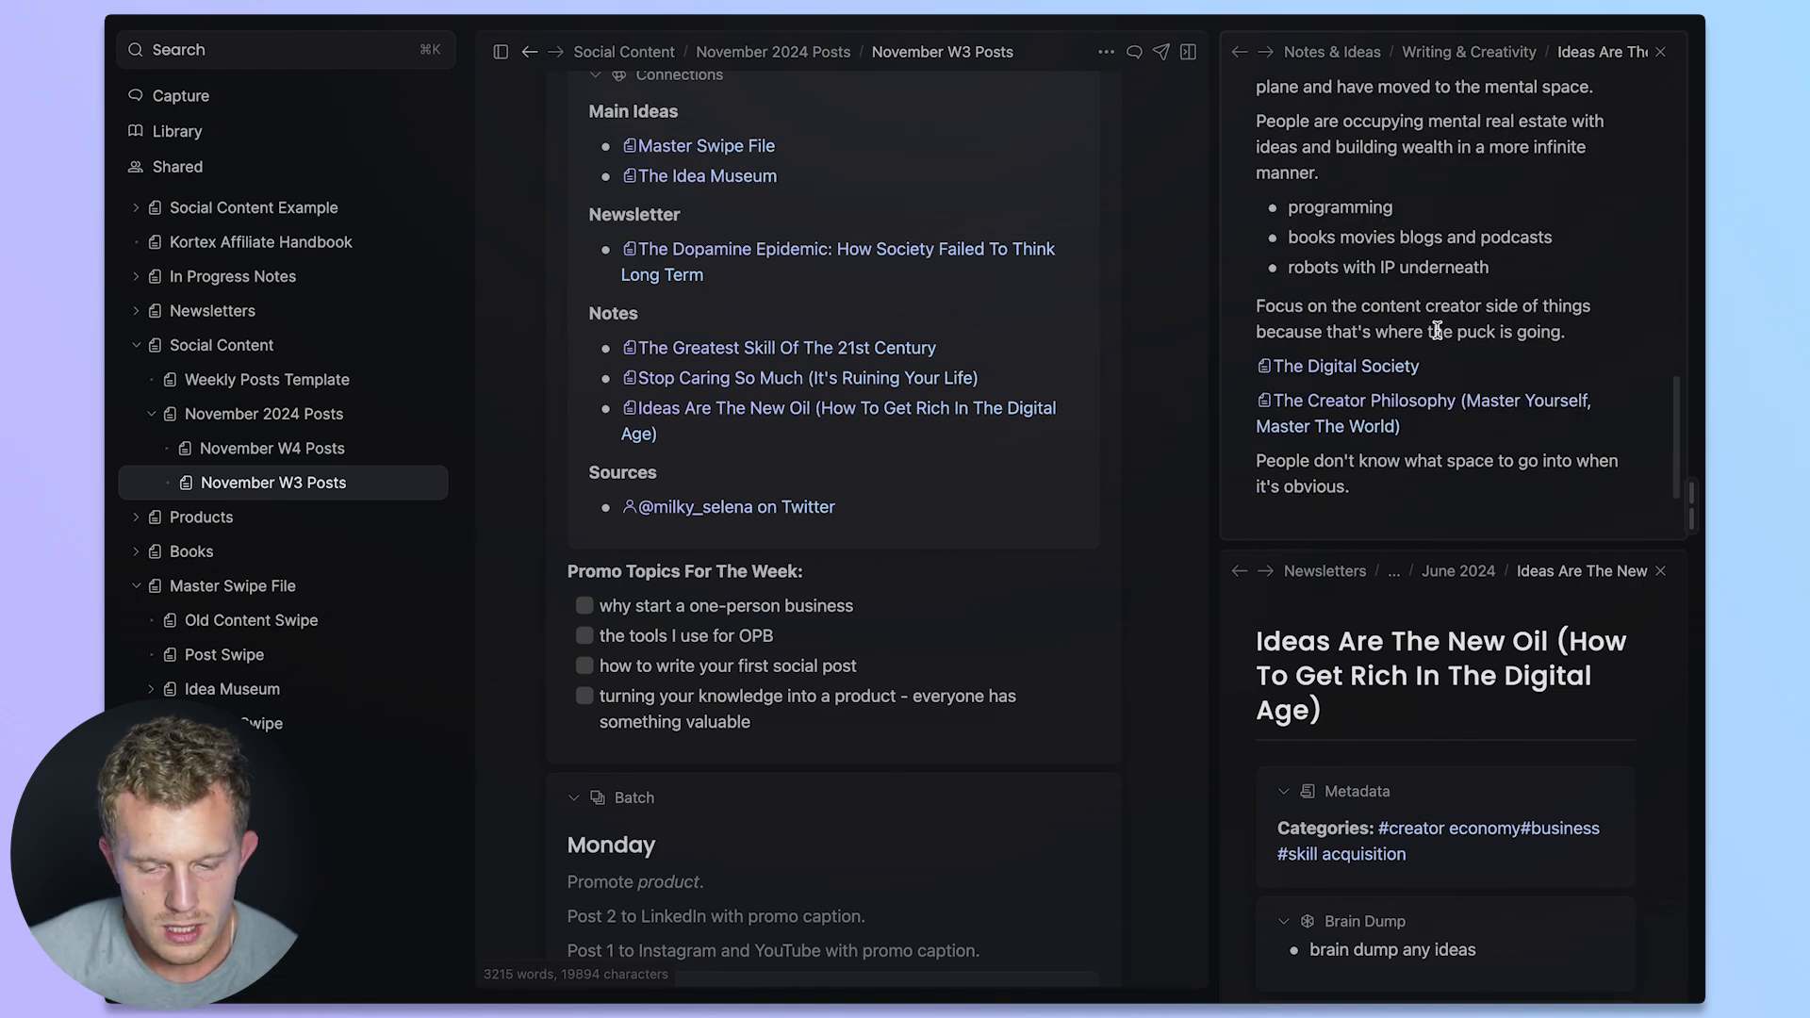
pyautogui.click(1665, 51)
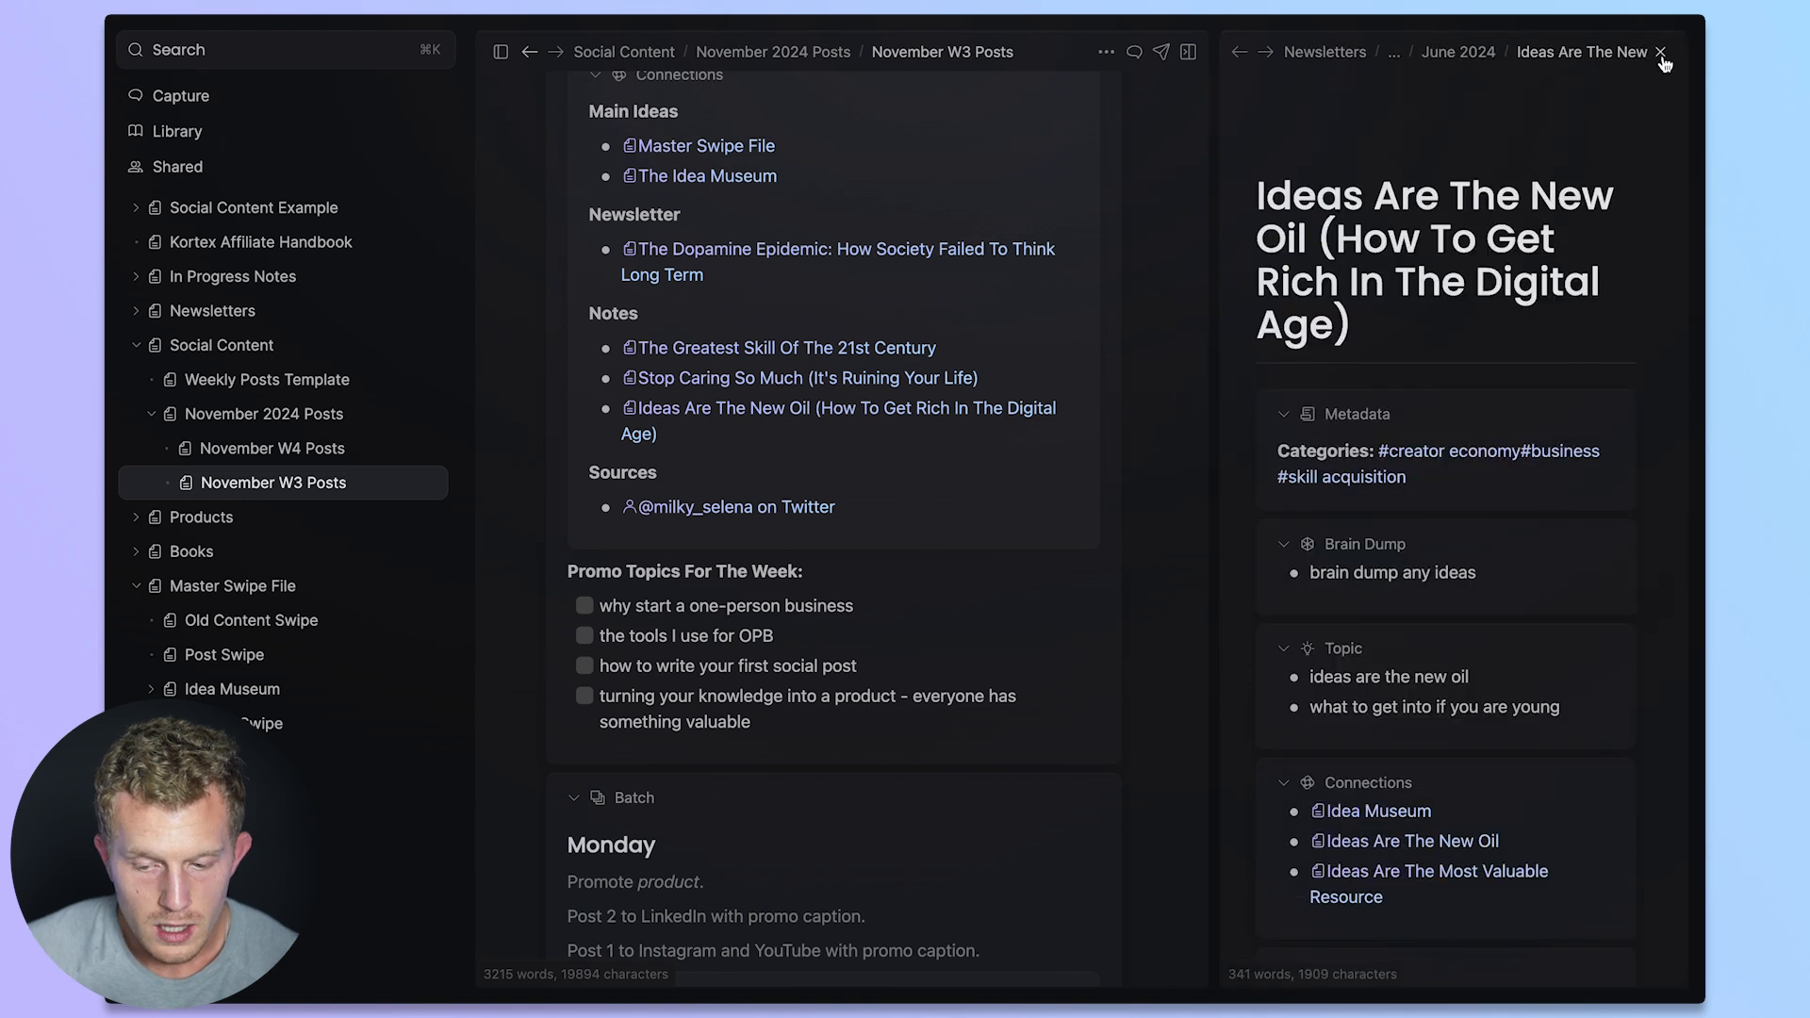
# - Close the newsletter note beside the weekly posts and scroll down to Sources
pyautogui.click(1658, 52)
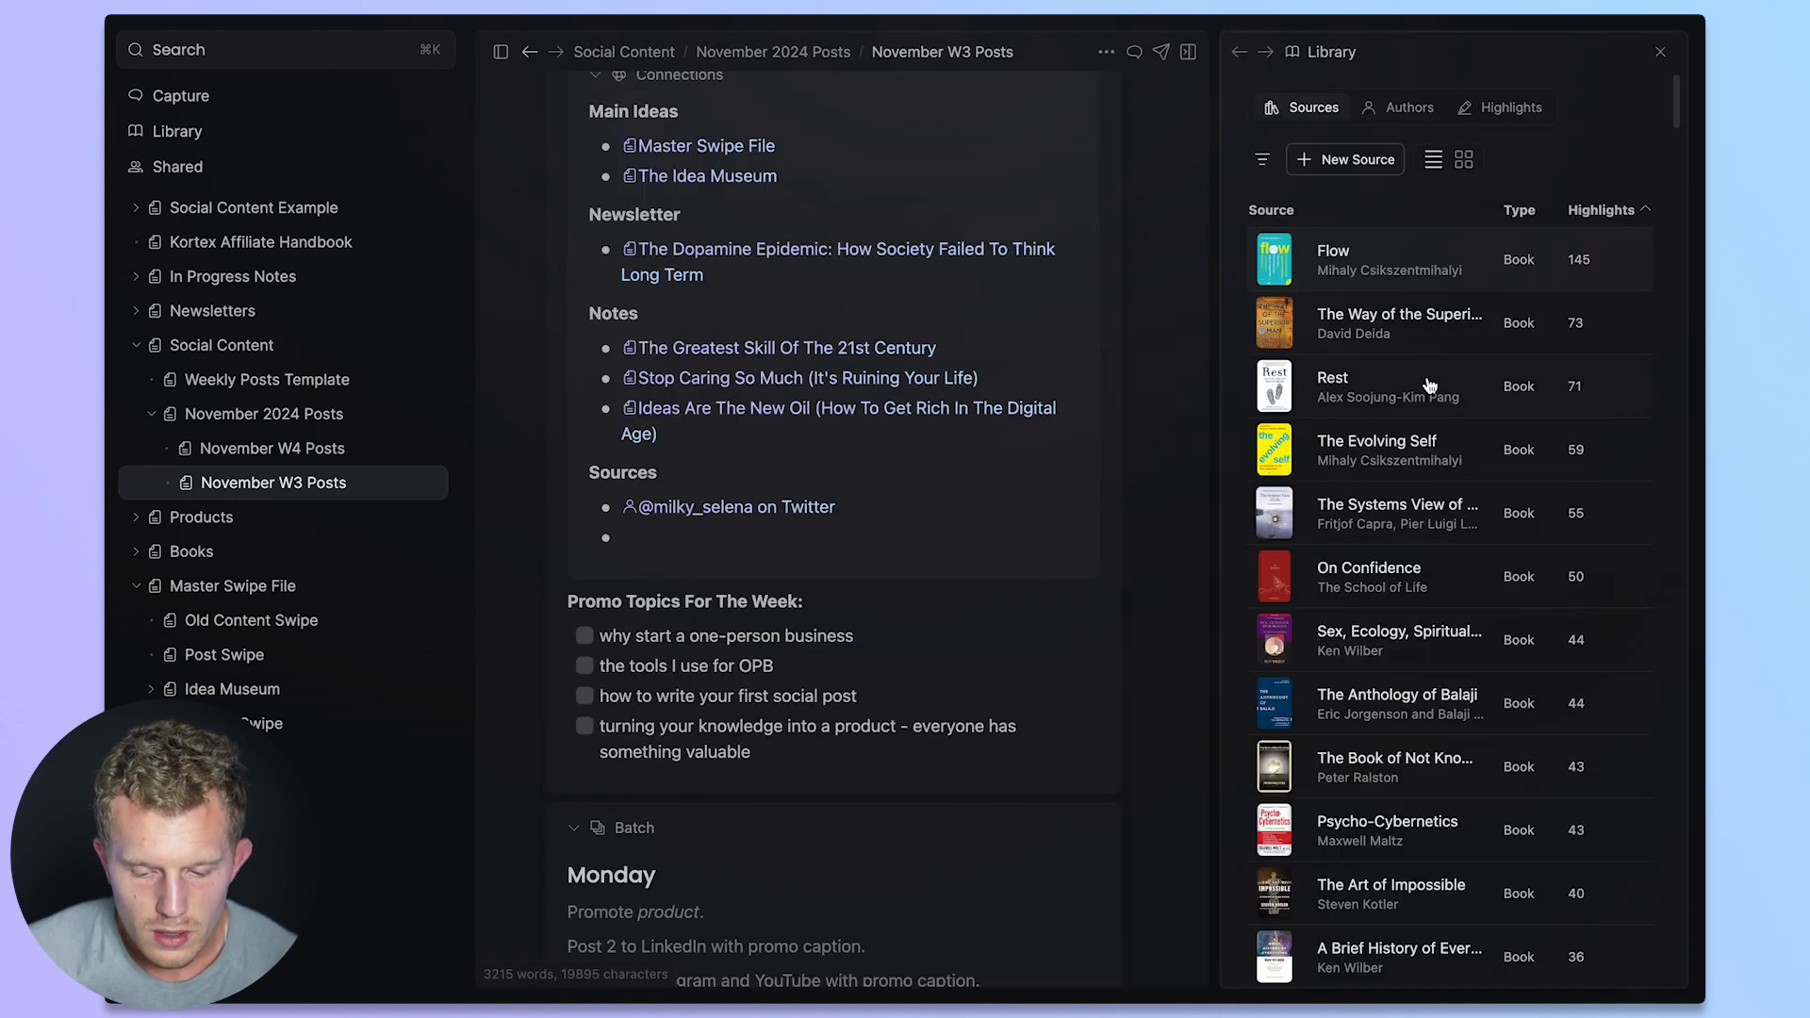
pyautogui.scroll(-3)
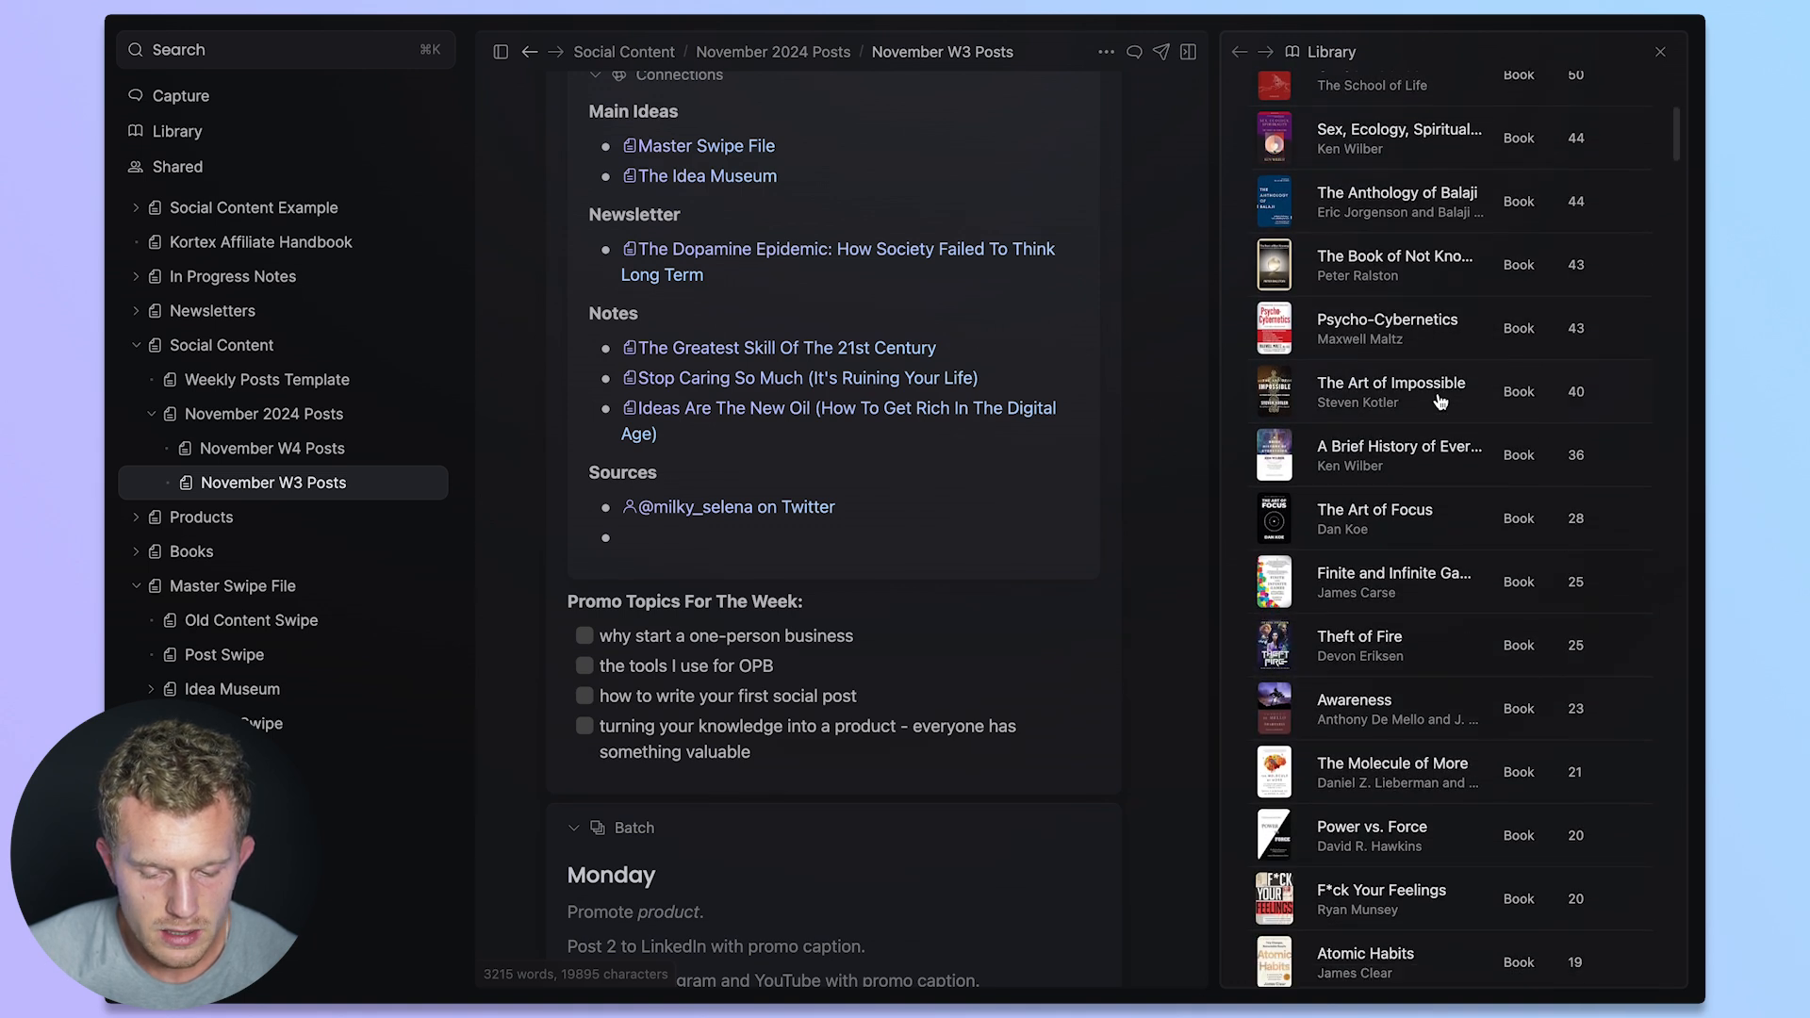
pyautogui.scroll(-3)
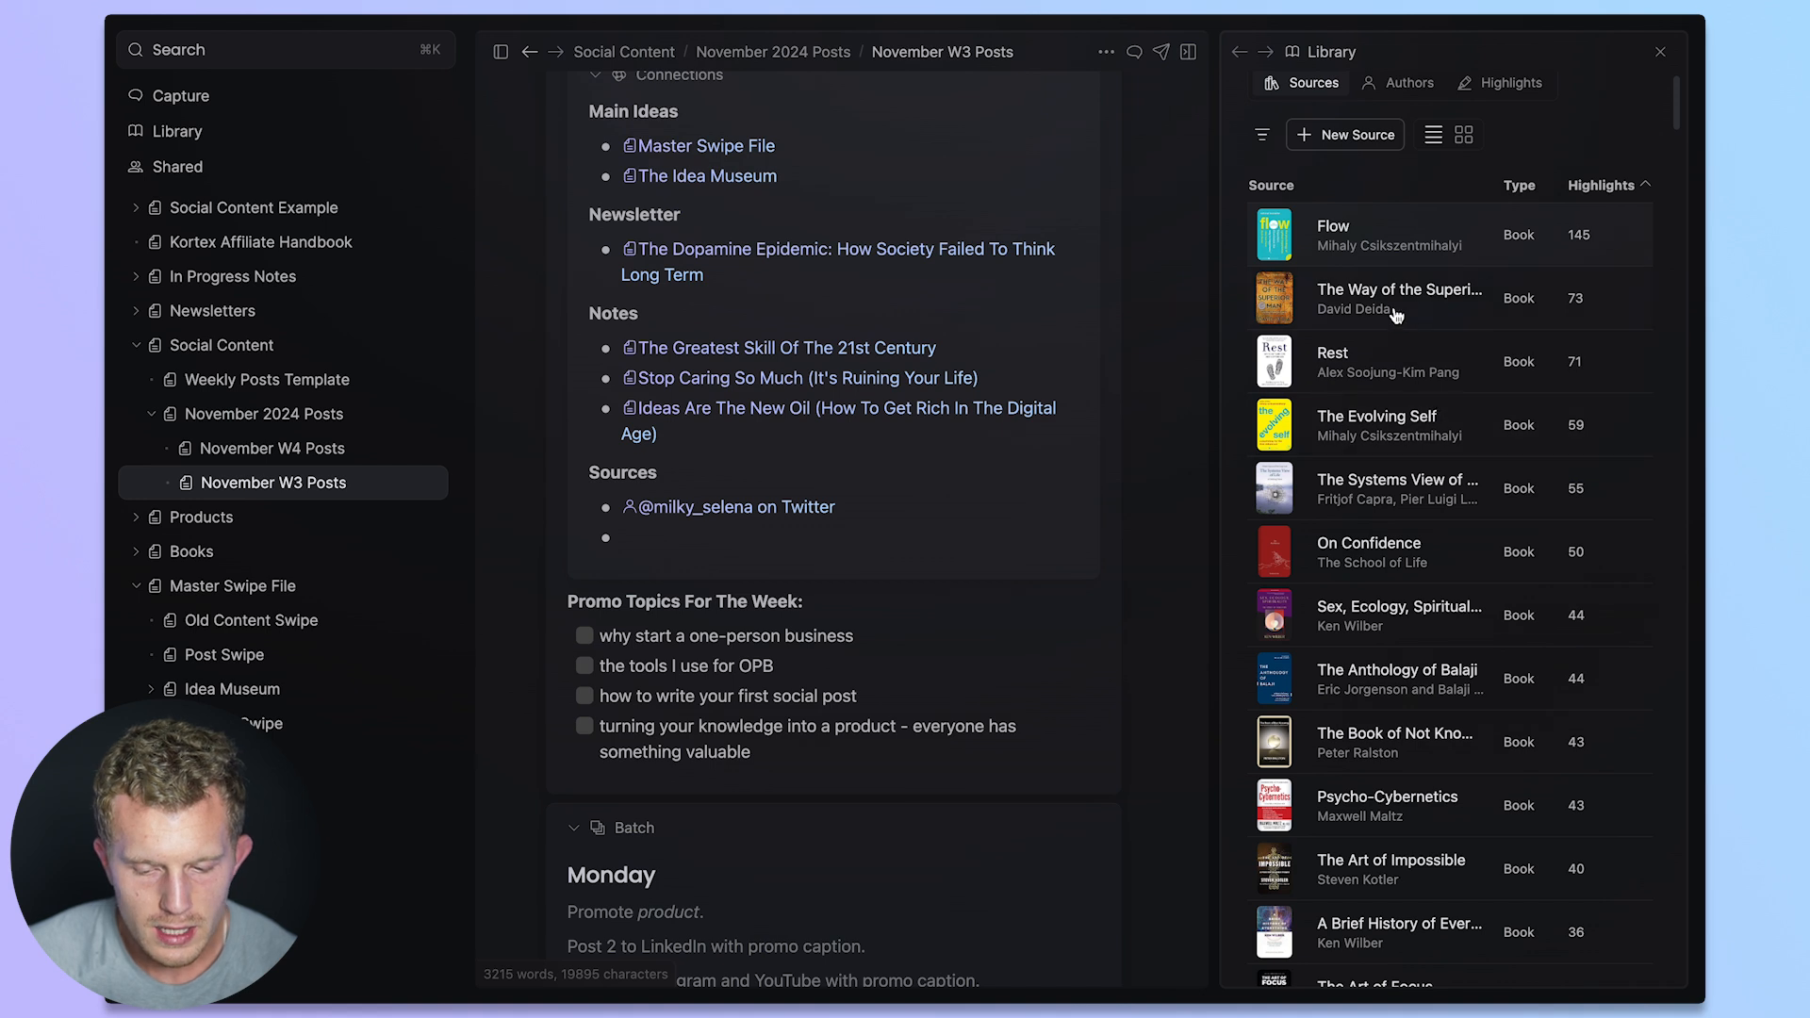
pyautogui.moveTo(1356, 322)
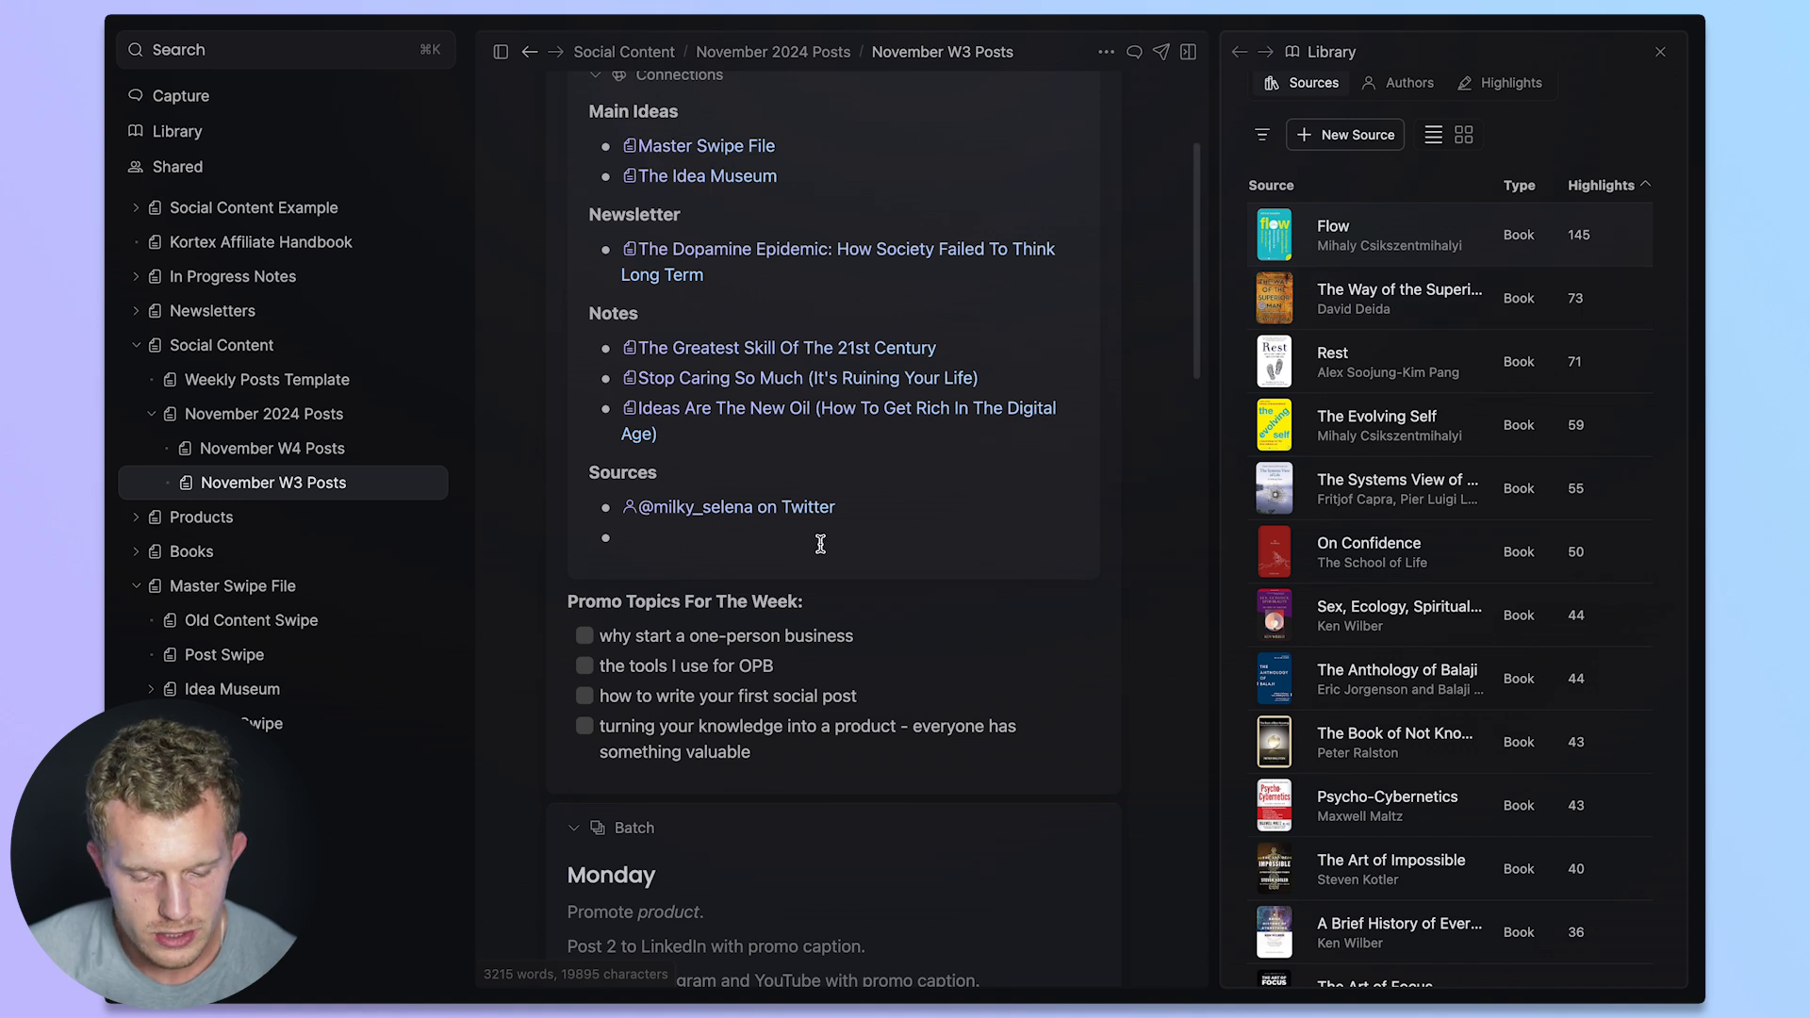
pyautogui.write('@david')
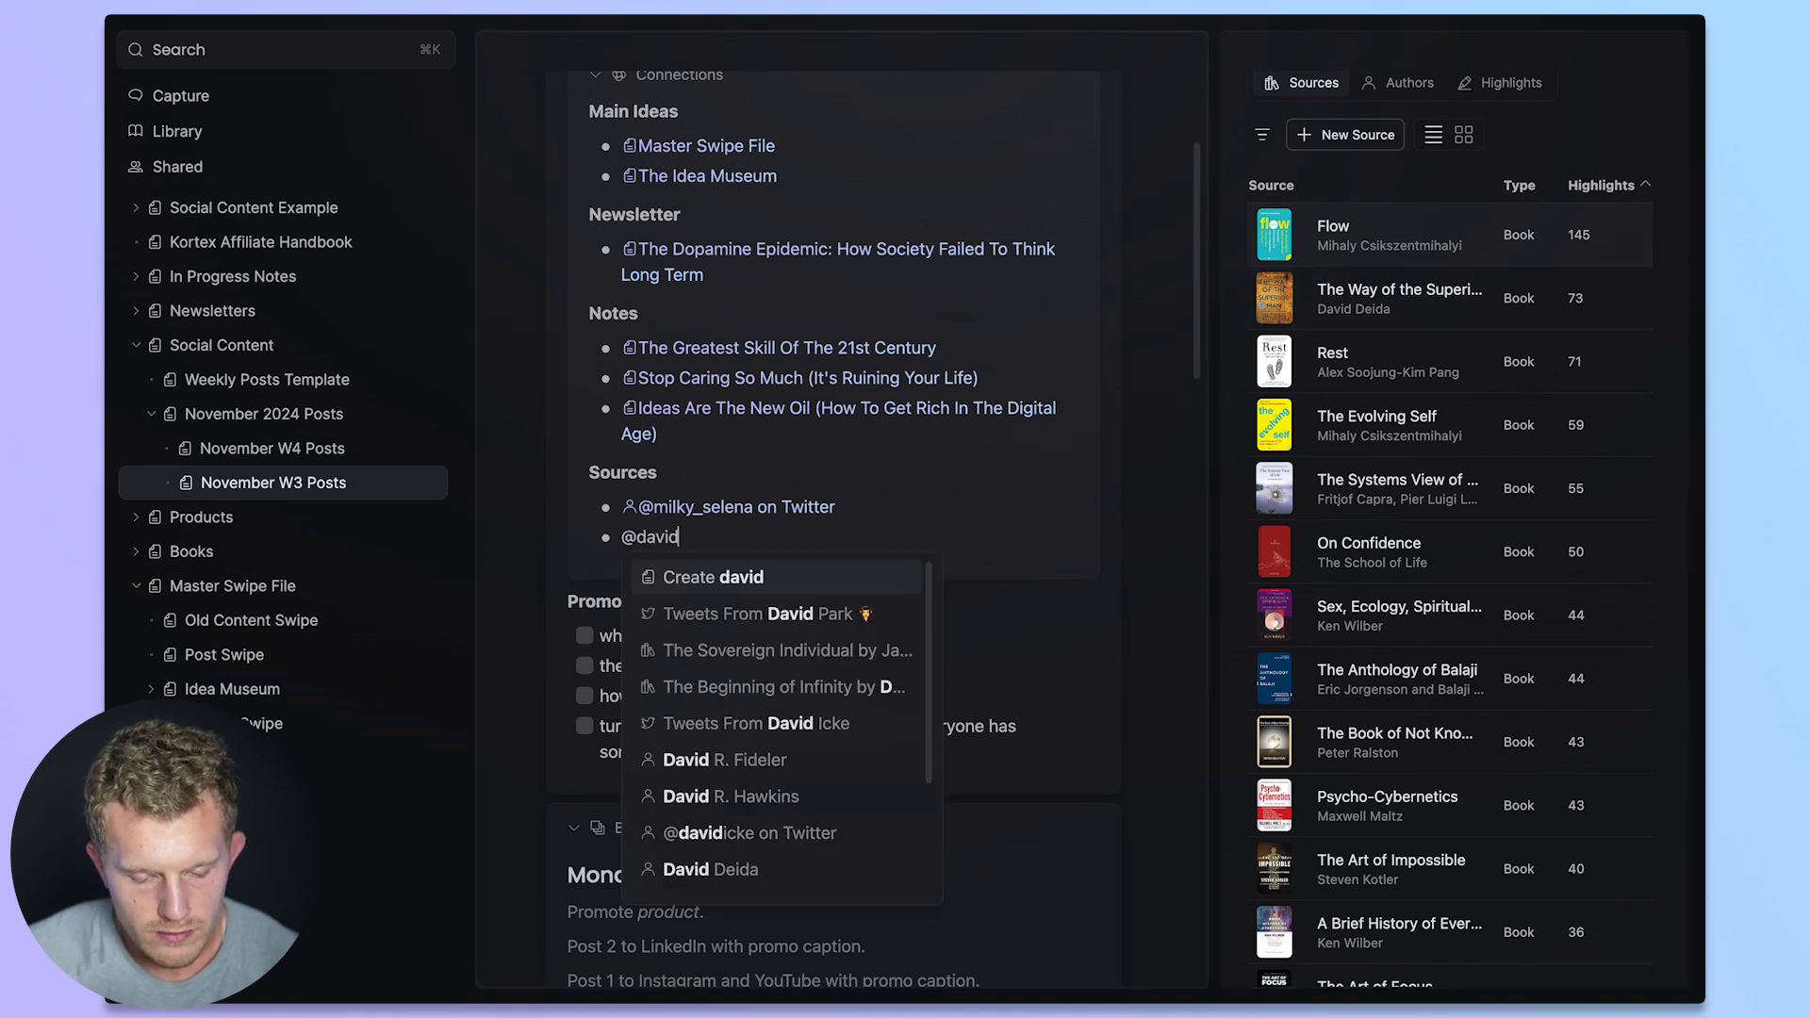
pyautogui.write('dei')
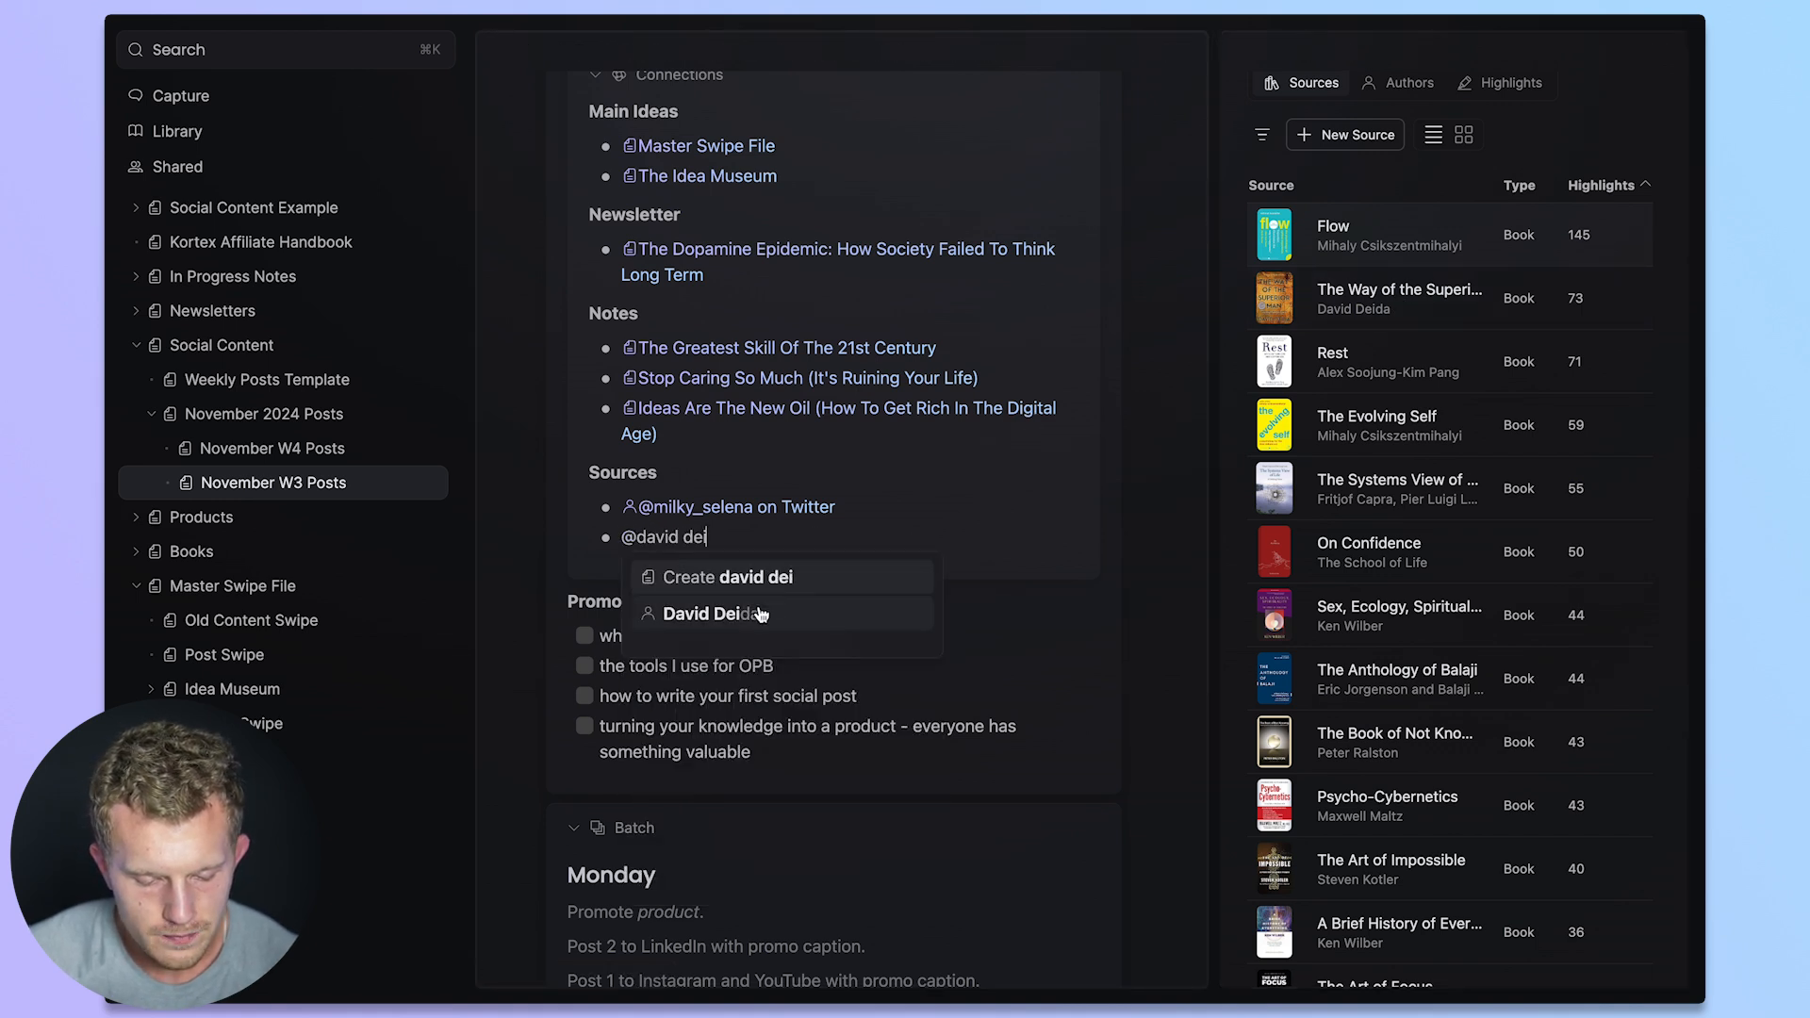
pyautogui.click(706, 614)
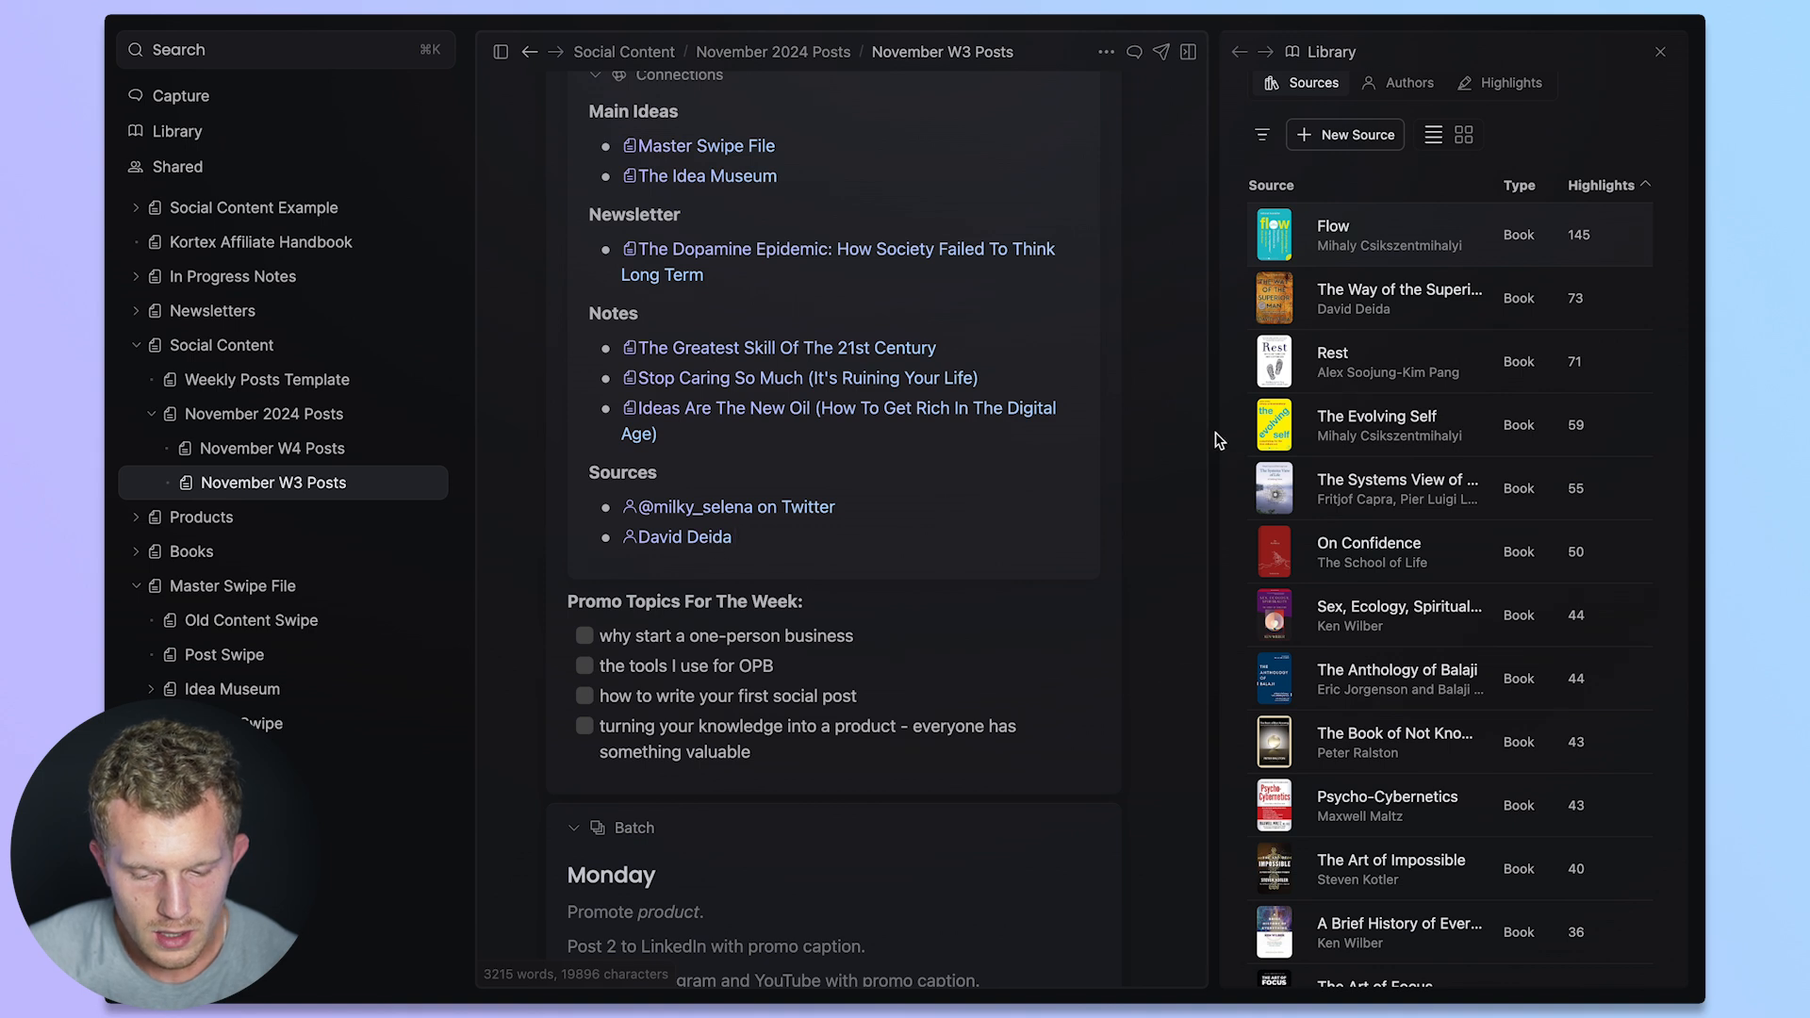
pyautogui.click(1660, 52)
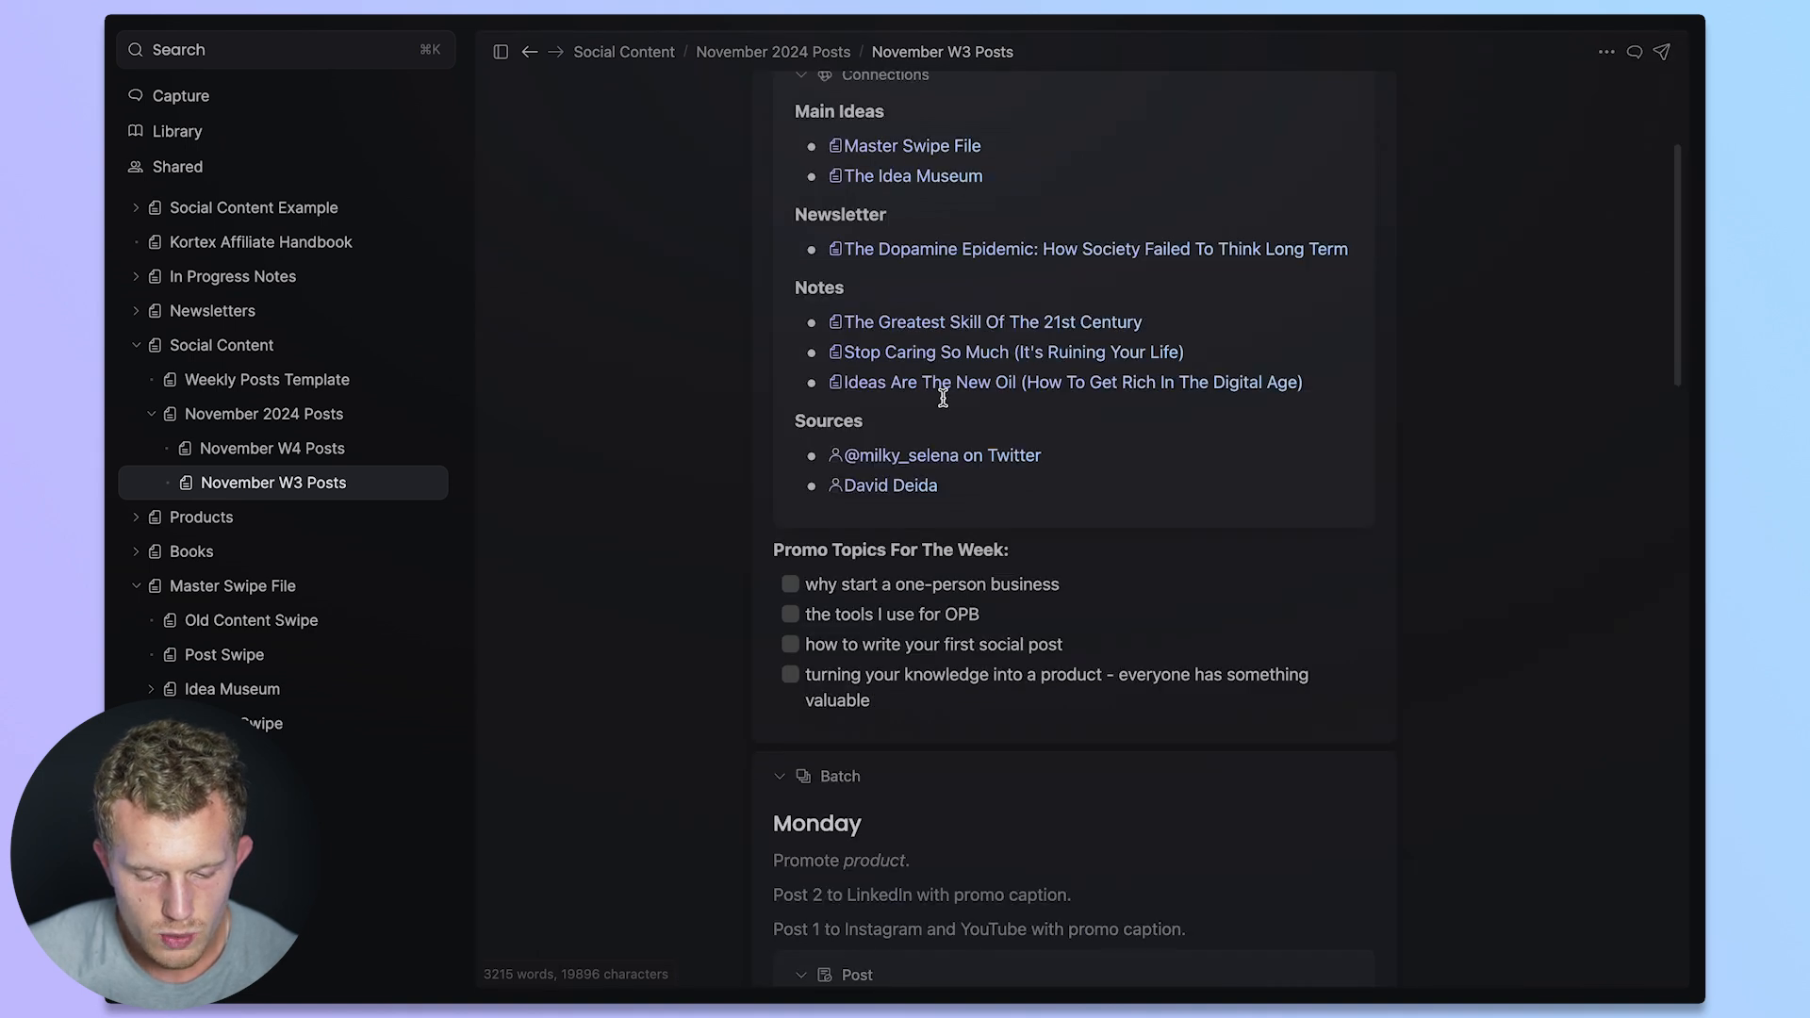
pyautogui.click(890, 485)
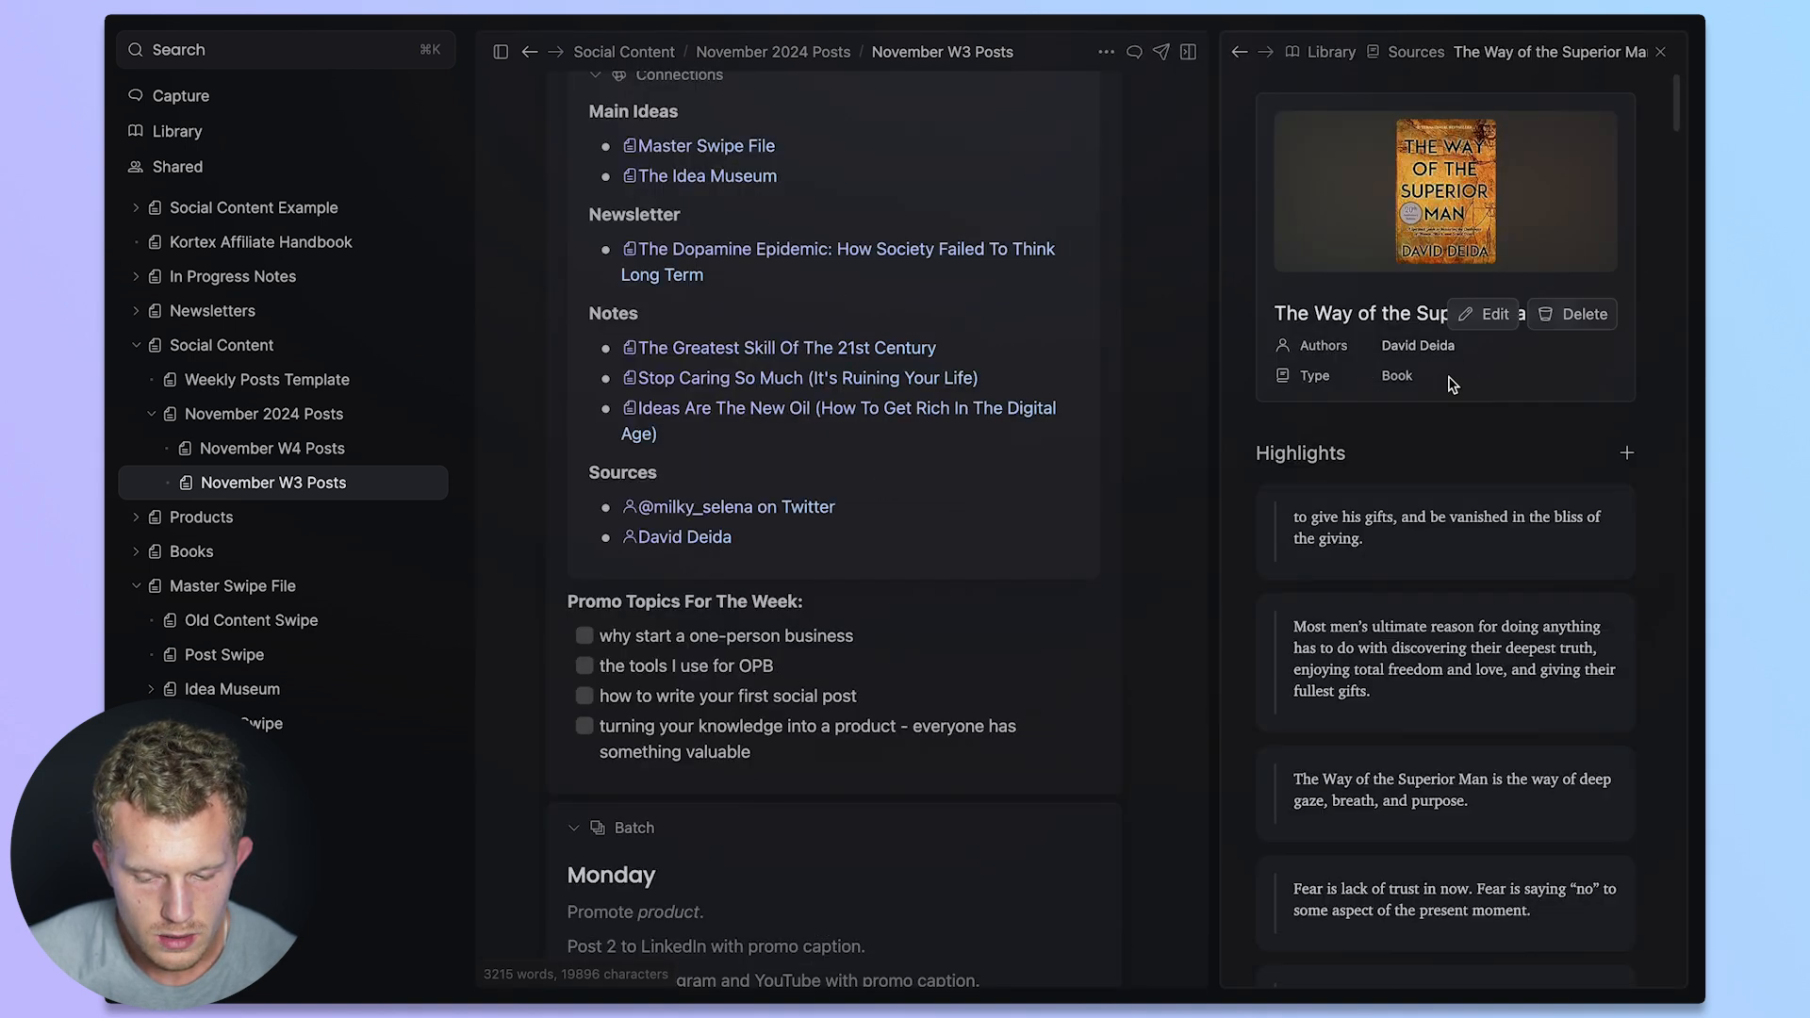
# - Open the Stop Caring So Much newsletter and close the book's source pane
pyautogui.scroll(-3)
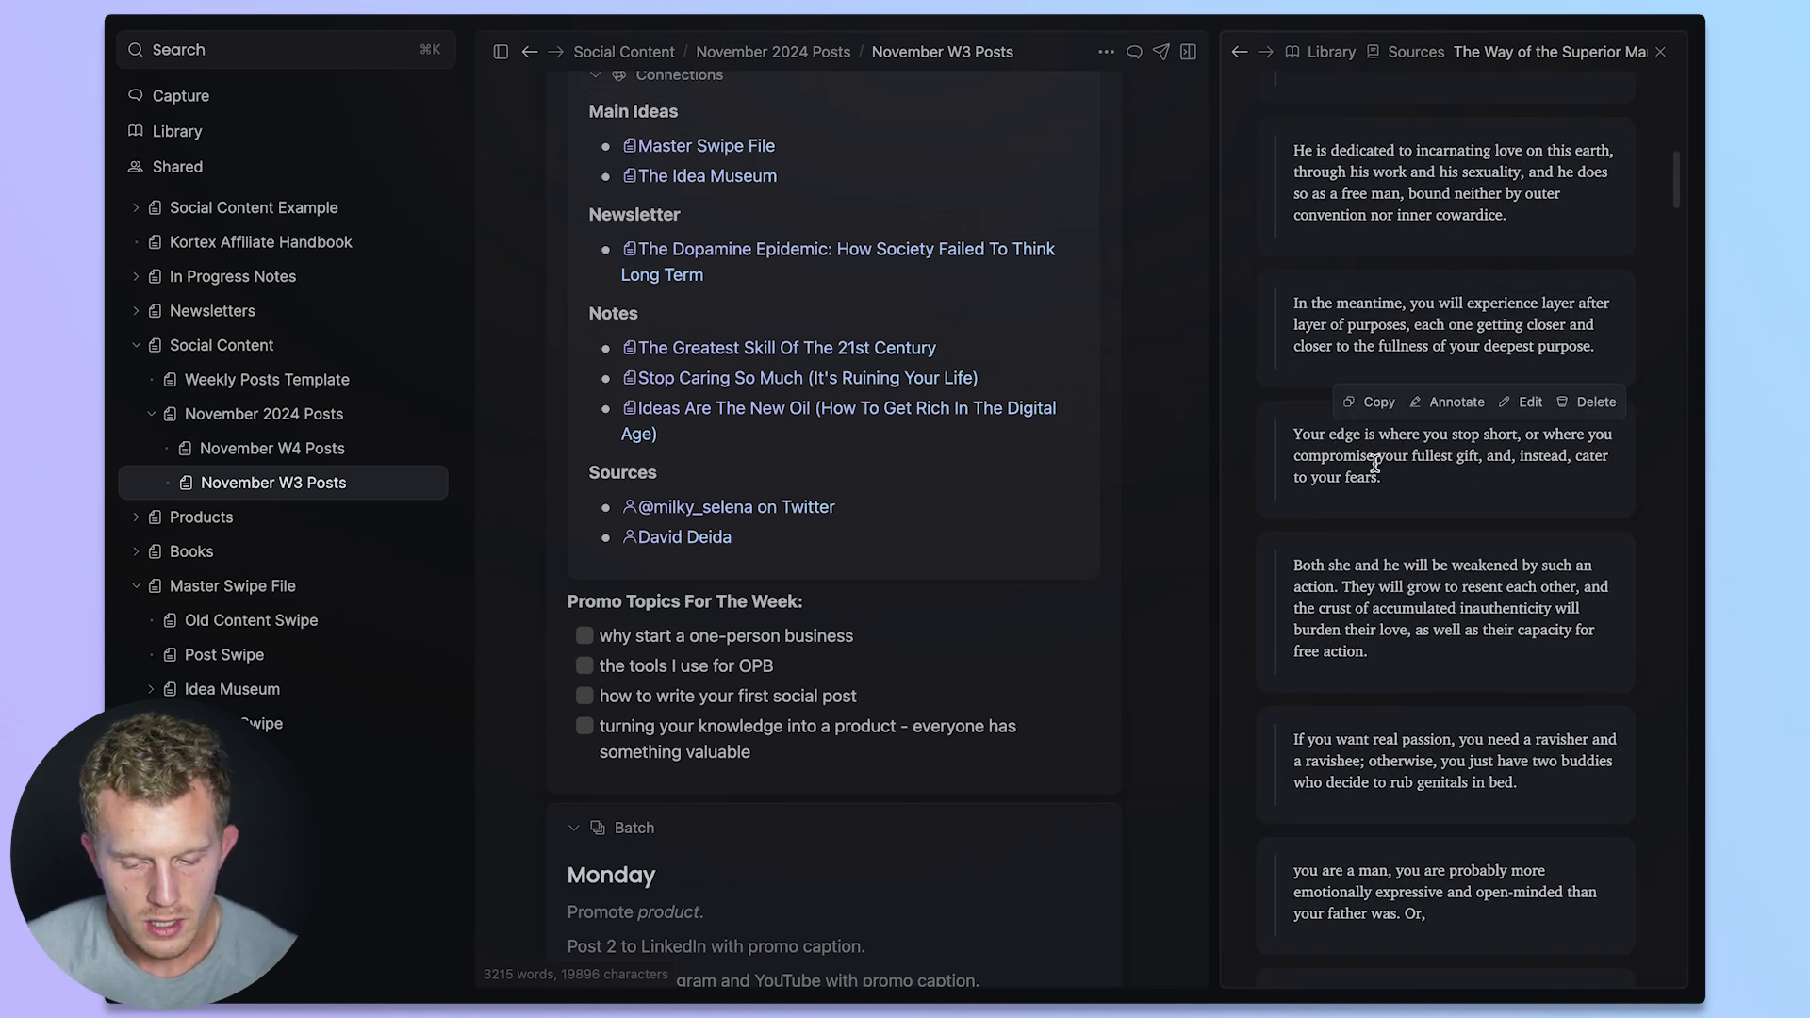
pyautogui.moveTo(1380, 453)
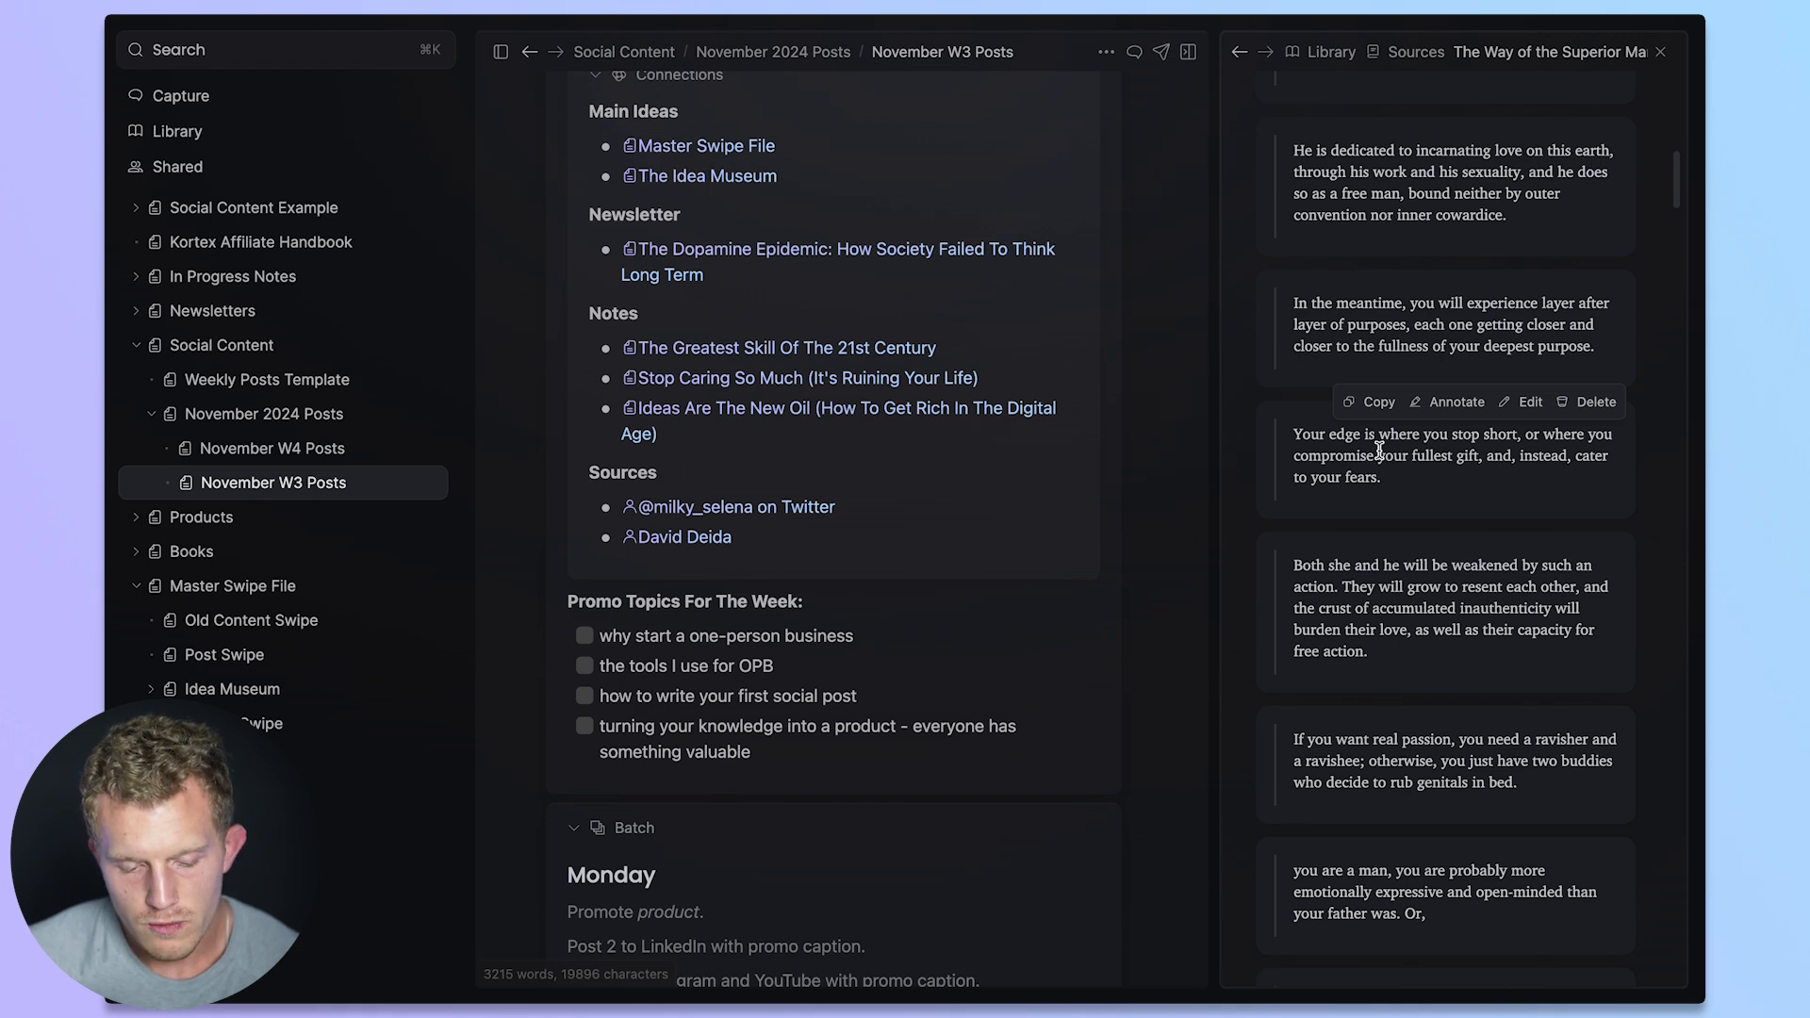
pyautogui.moveTo(1224, 461)
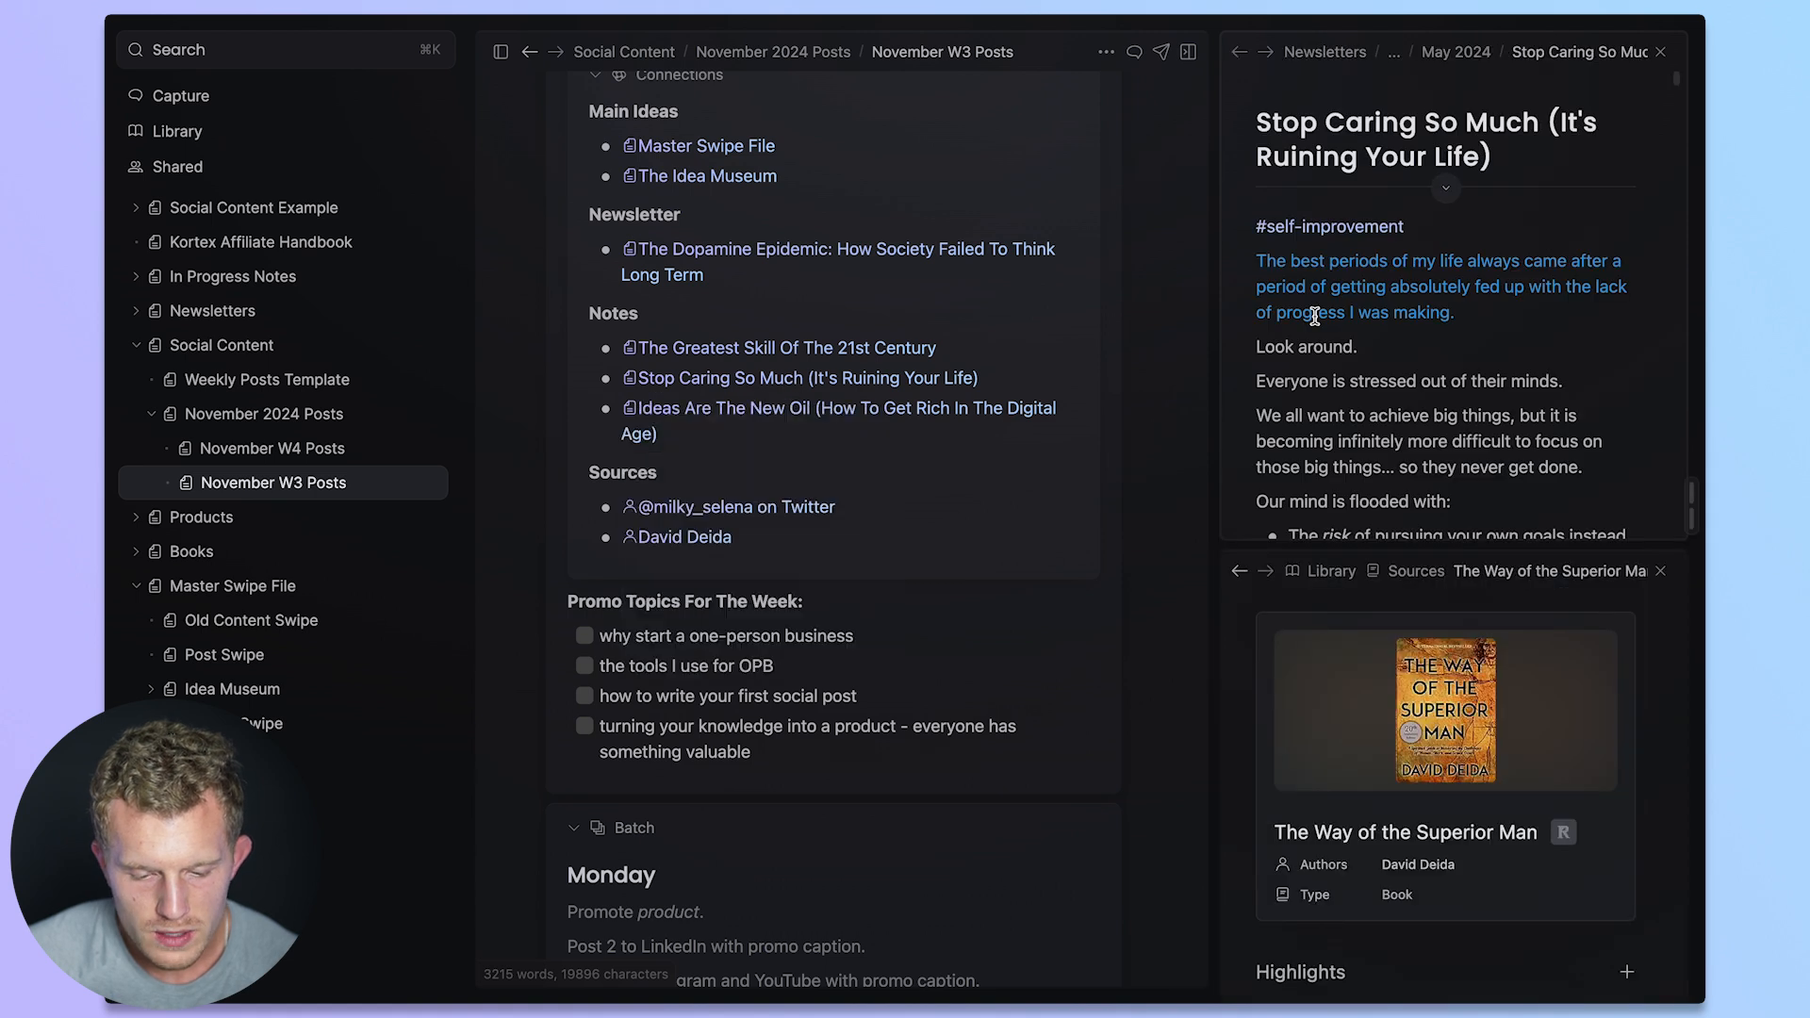
pyautogui.click(707, 147)
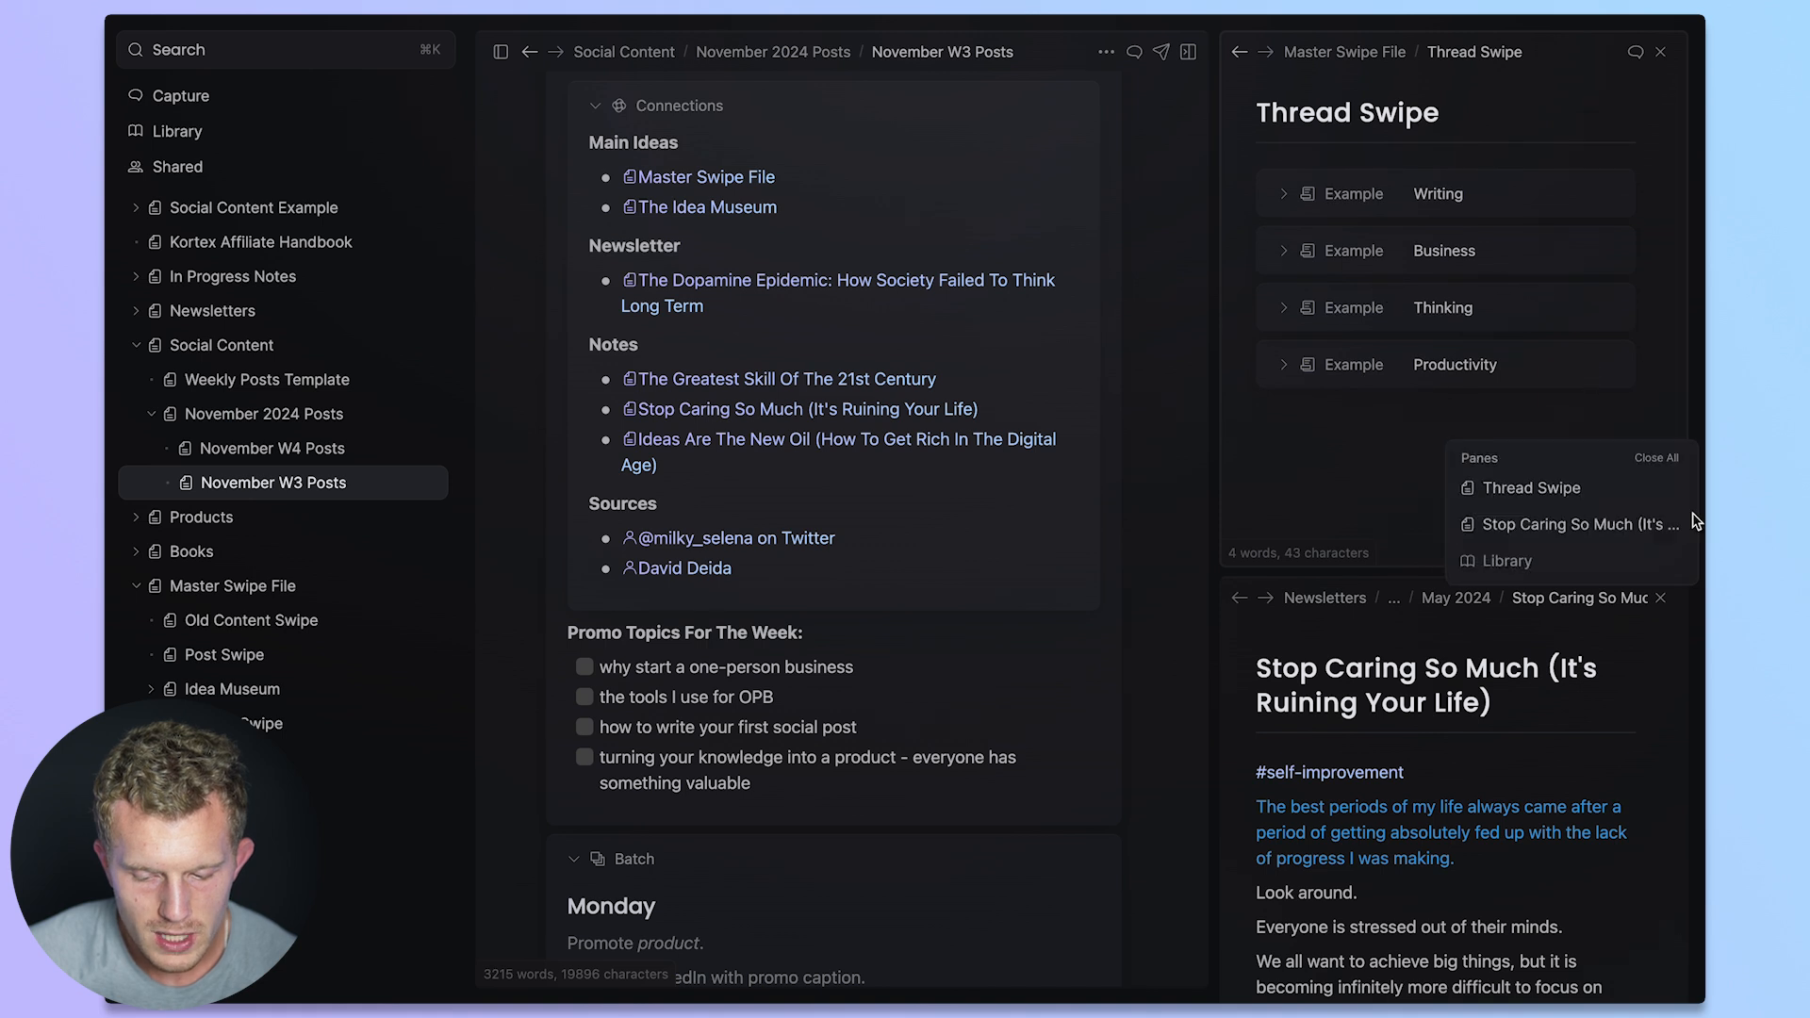
pyautogui.click(1094, 123)
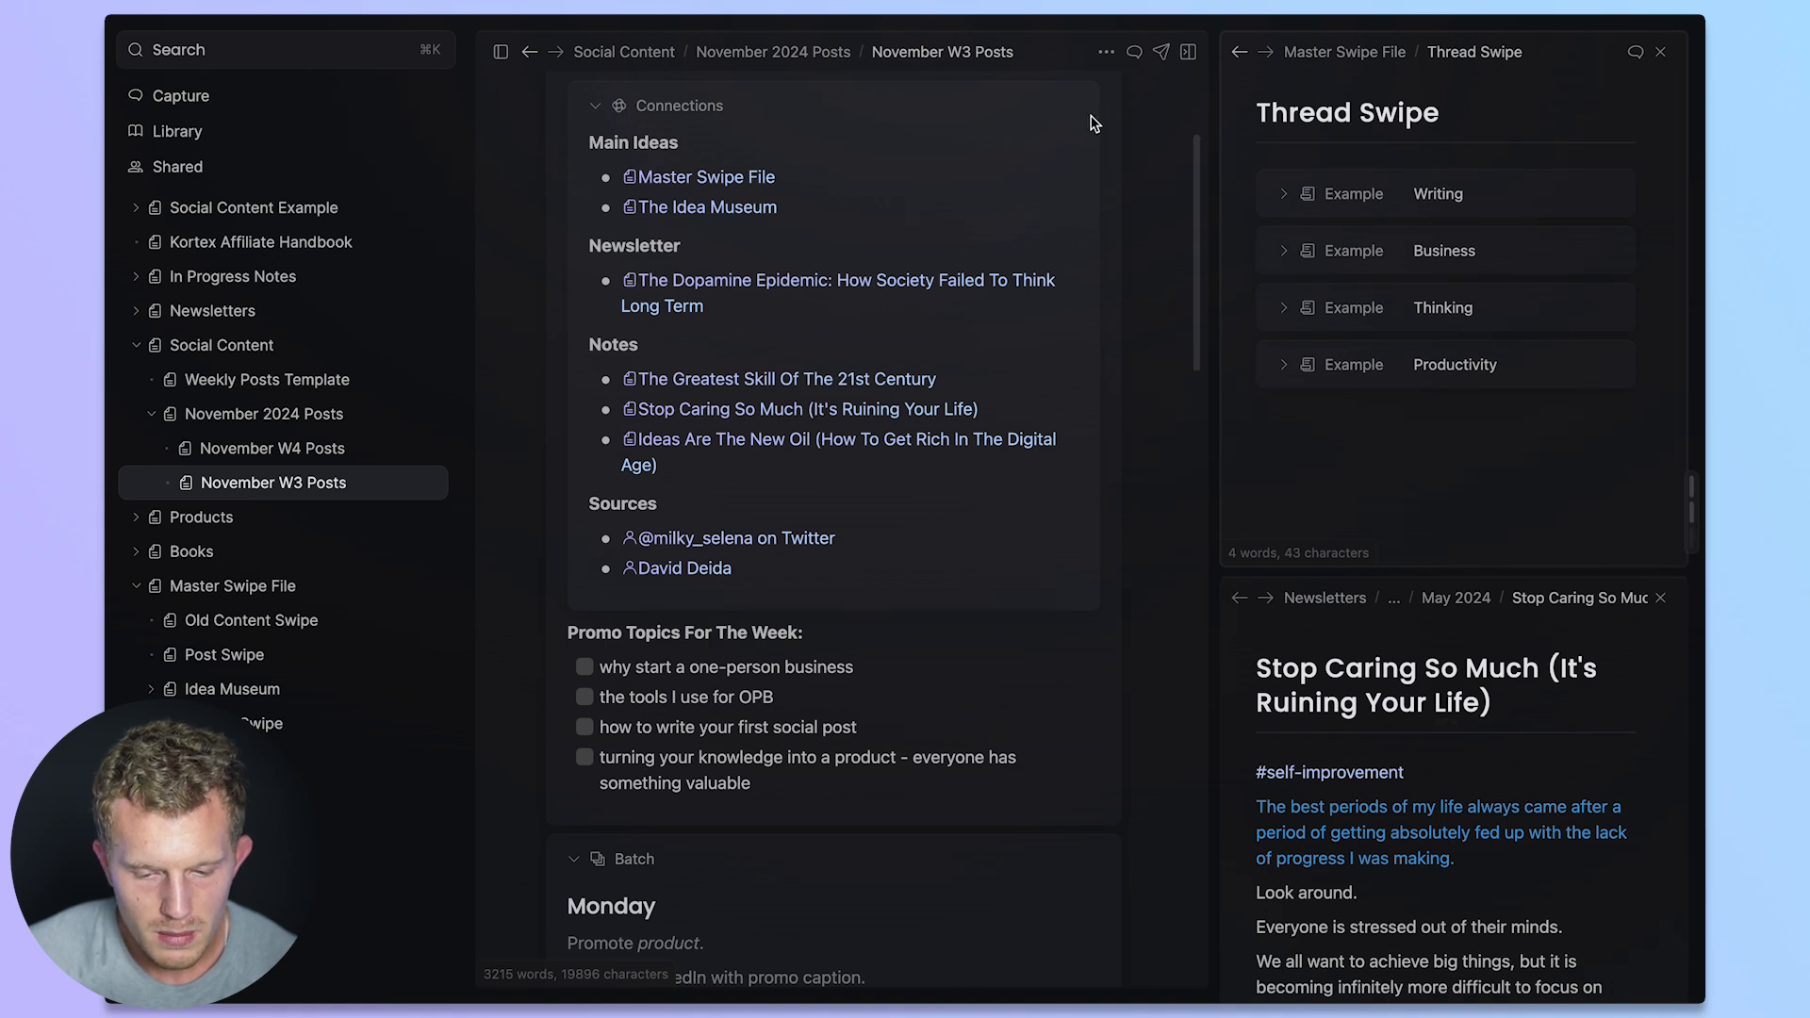
# - Open Thread Swipe and briefly open and close the Social Content captures pane
pyautogui.click(181, 95)
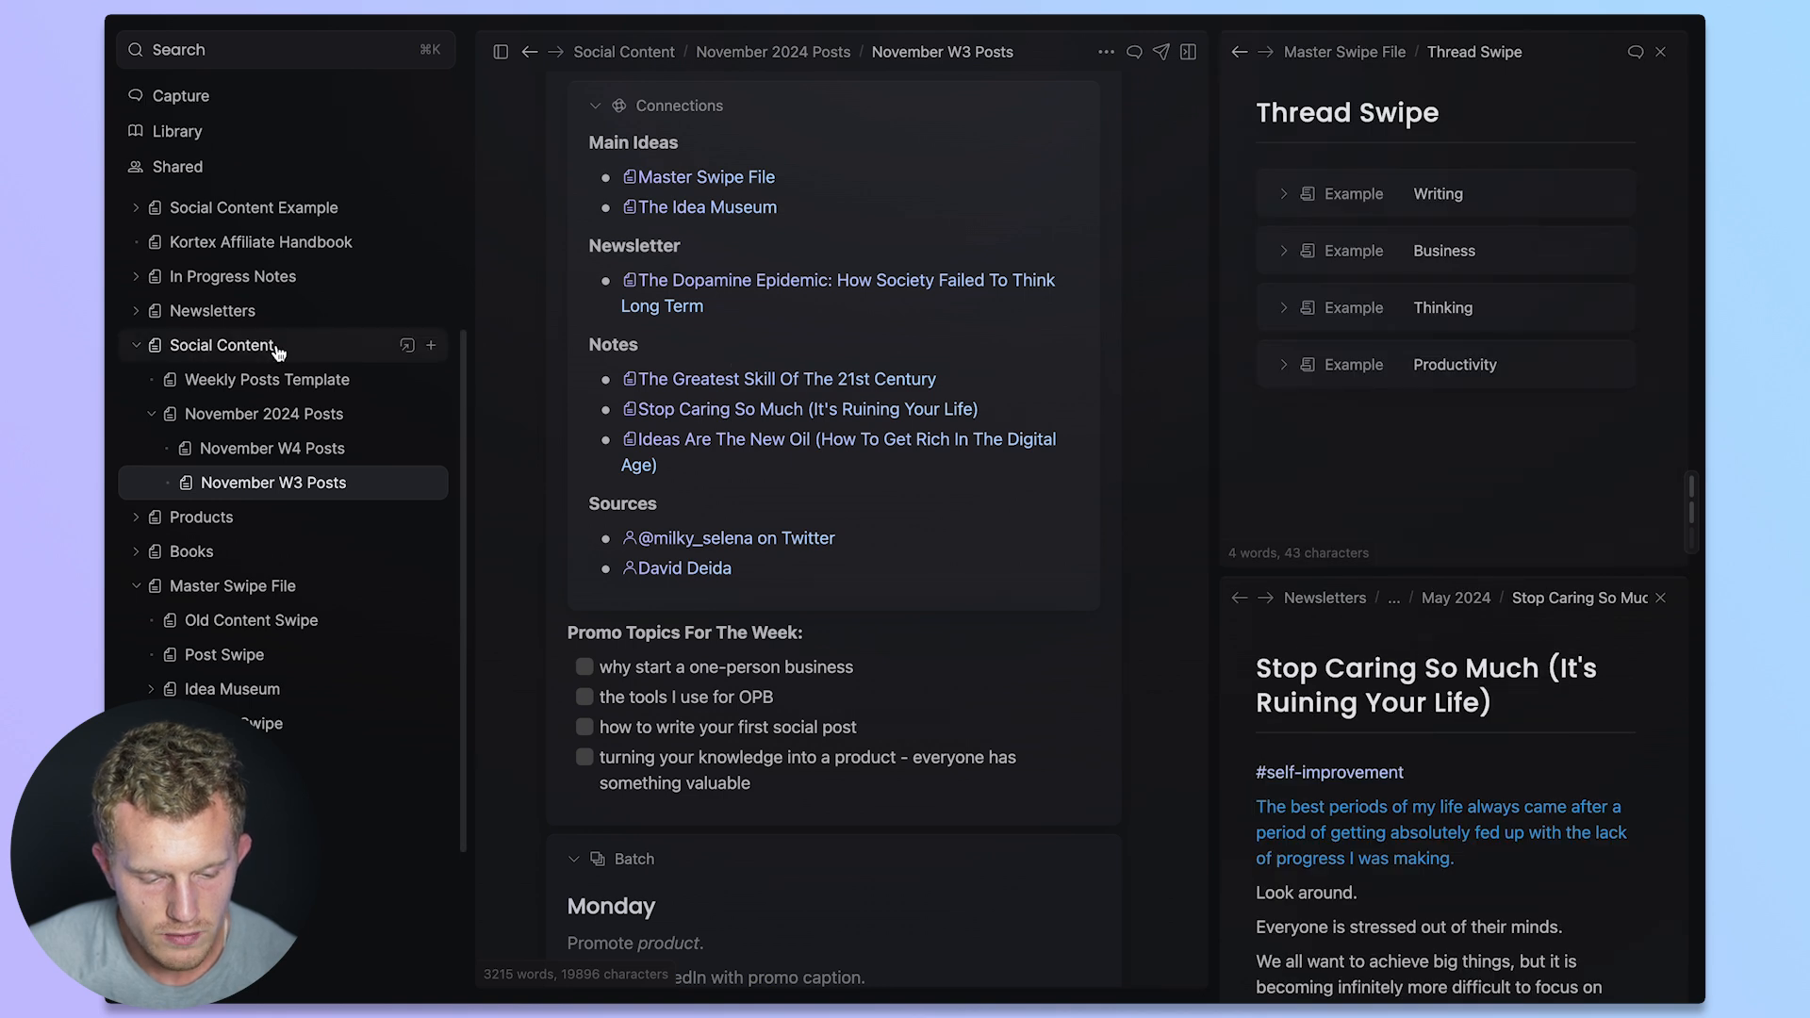
pyautogui.click(406, 345)
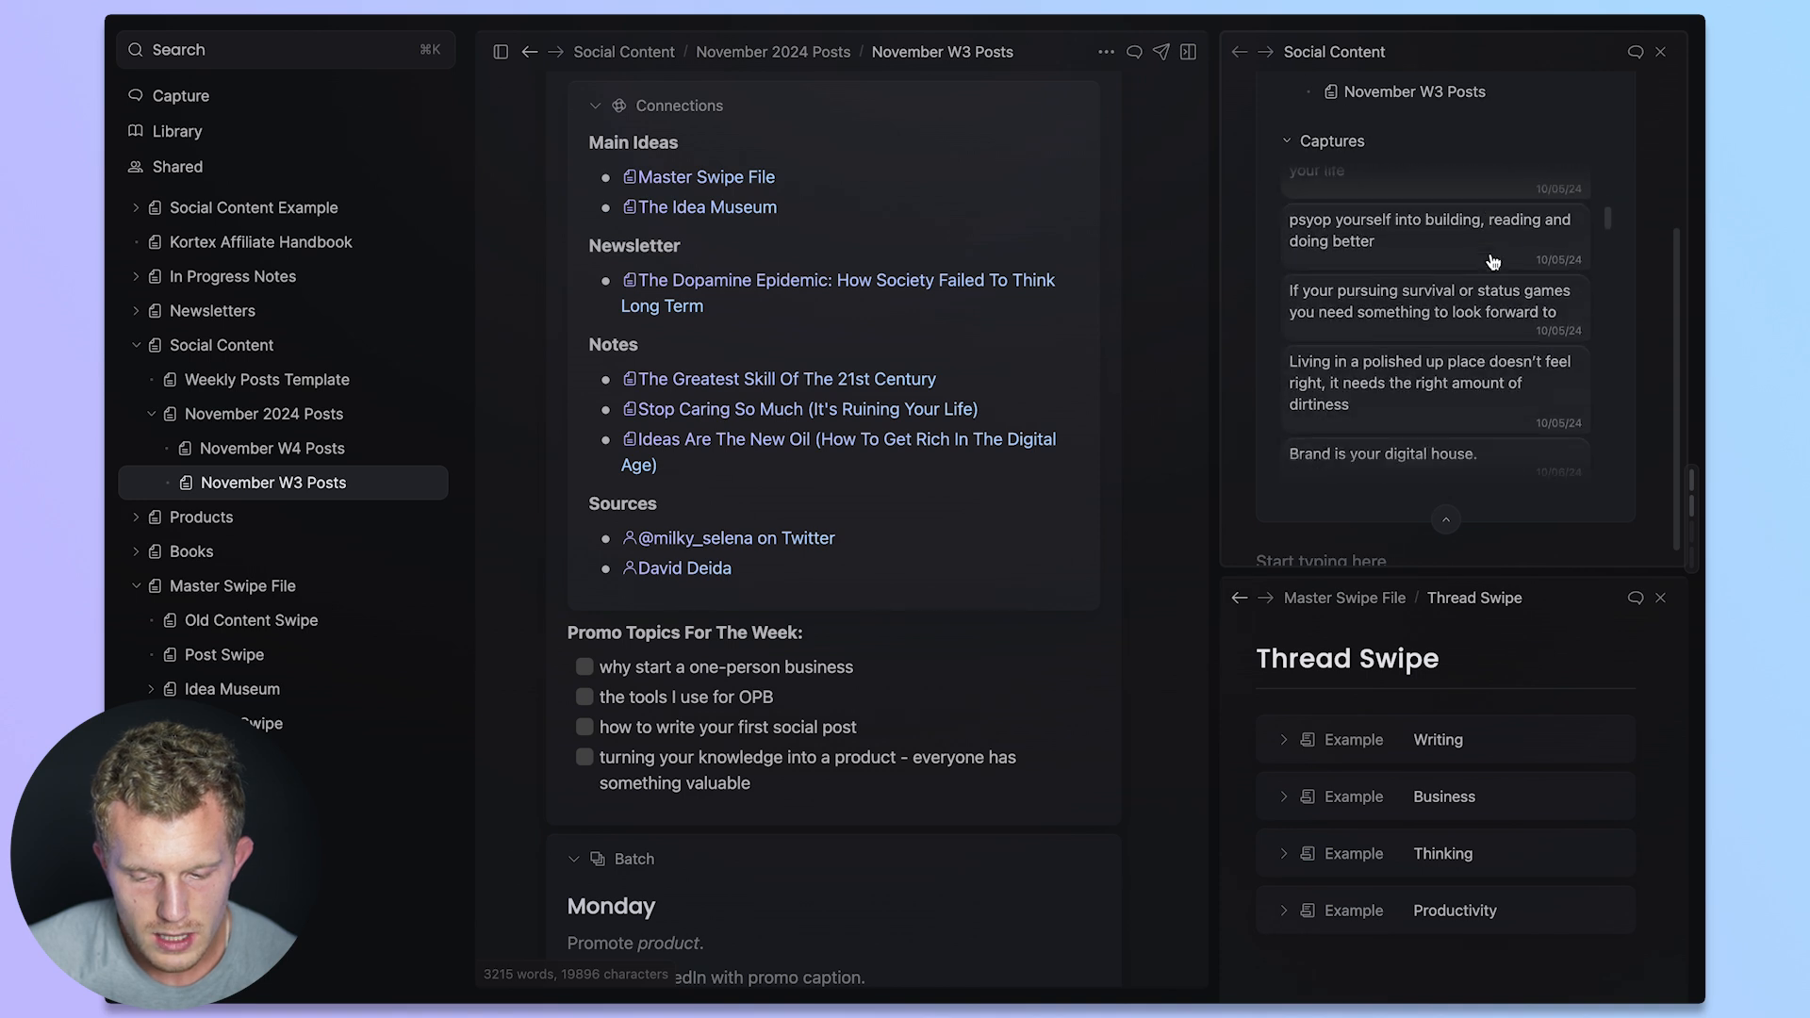
pyautogui.scroll(-3)
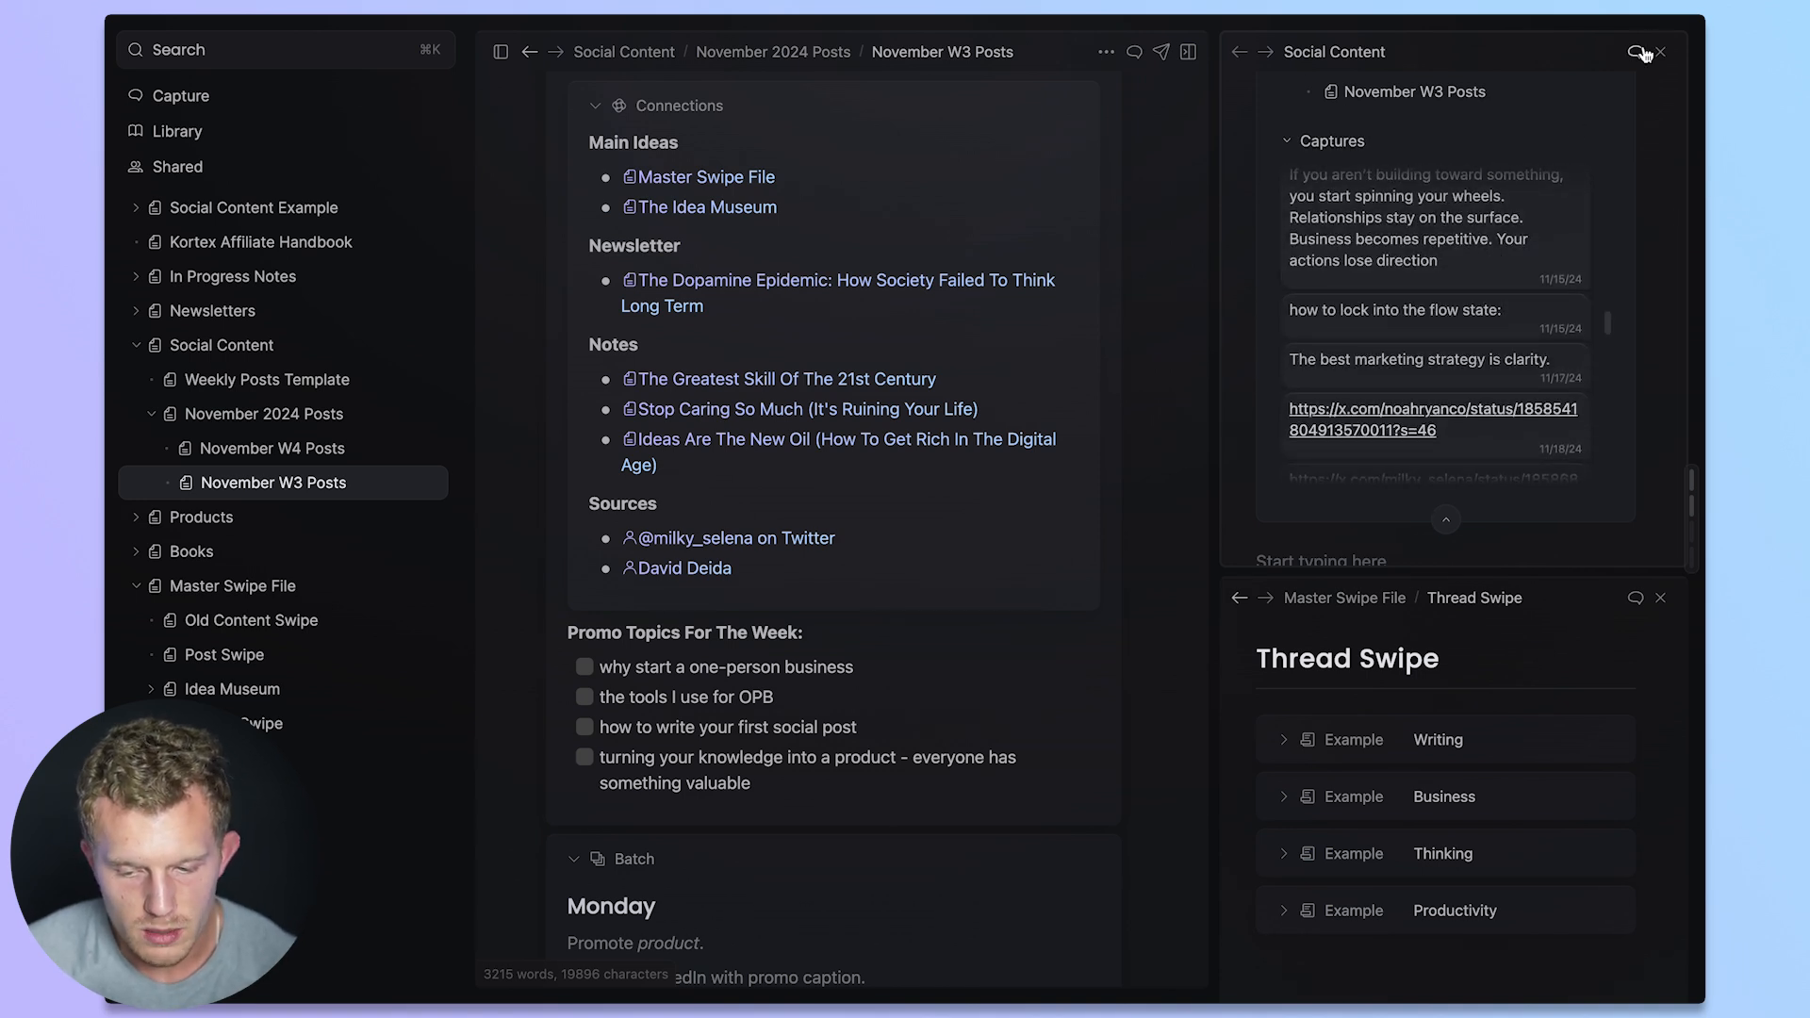
pyautogui.click(1661, 50)
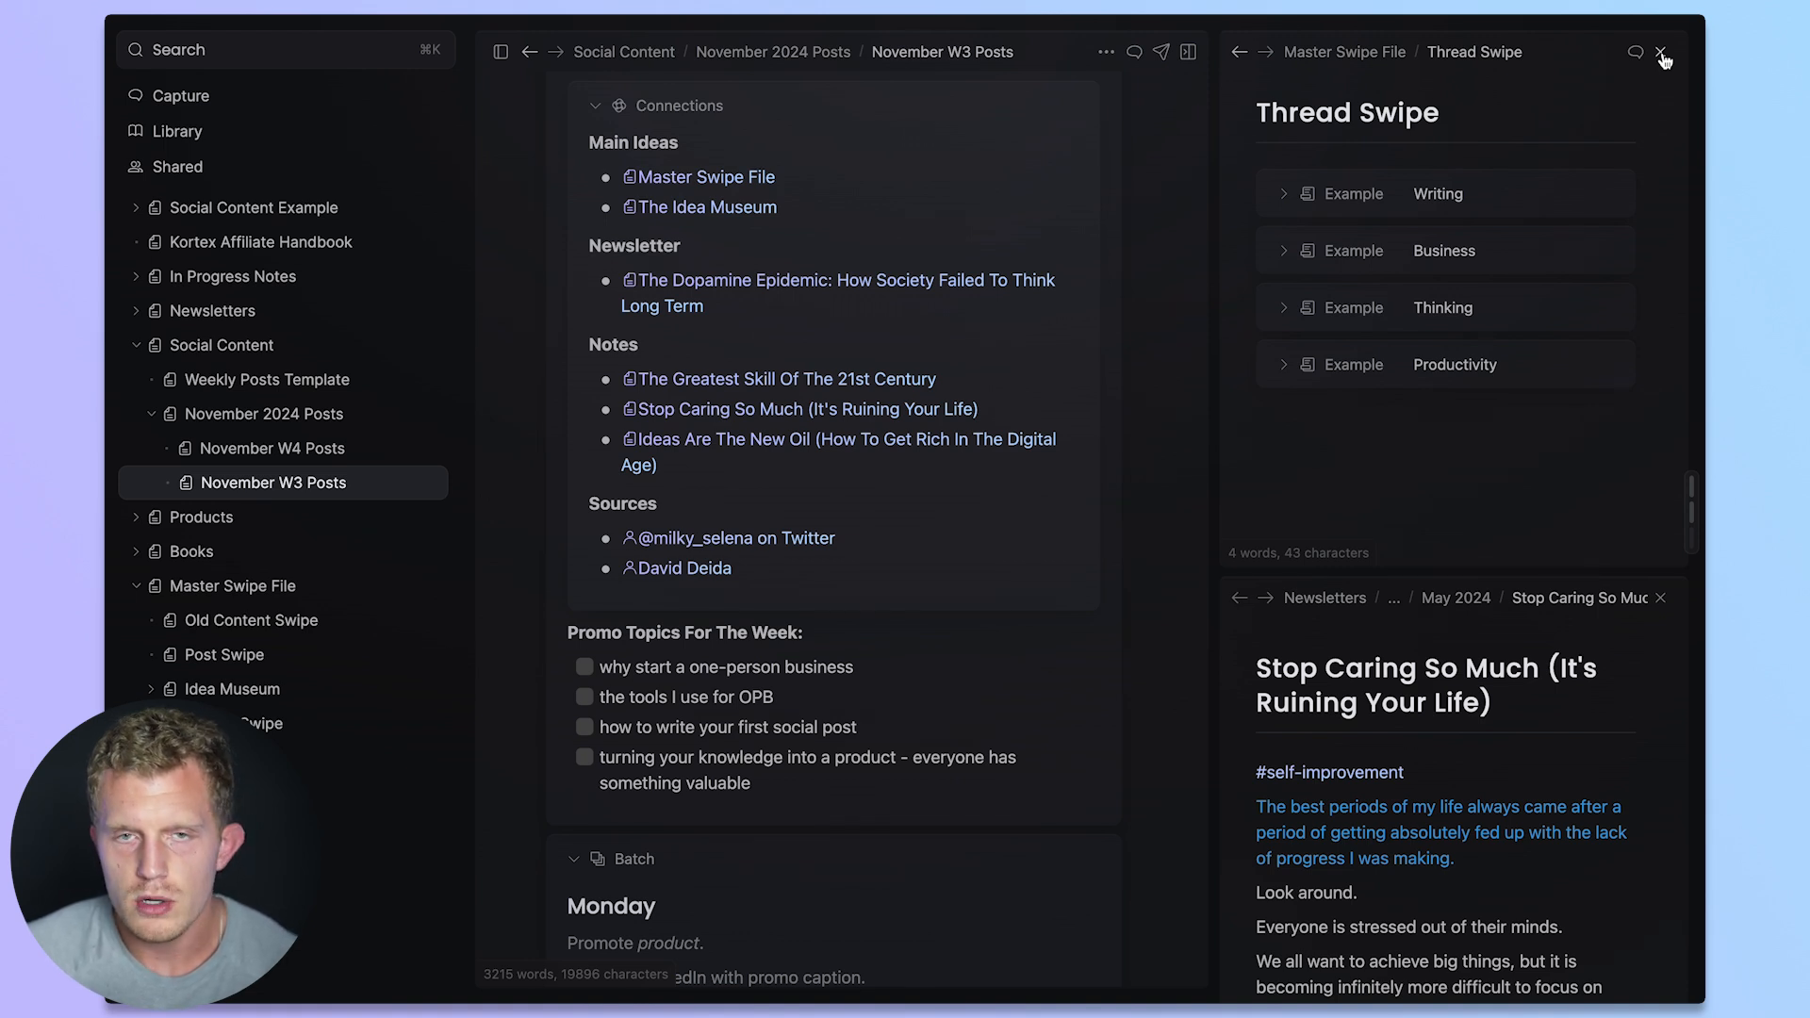
pyautogui.moveTo(1388, 31)
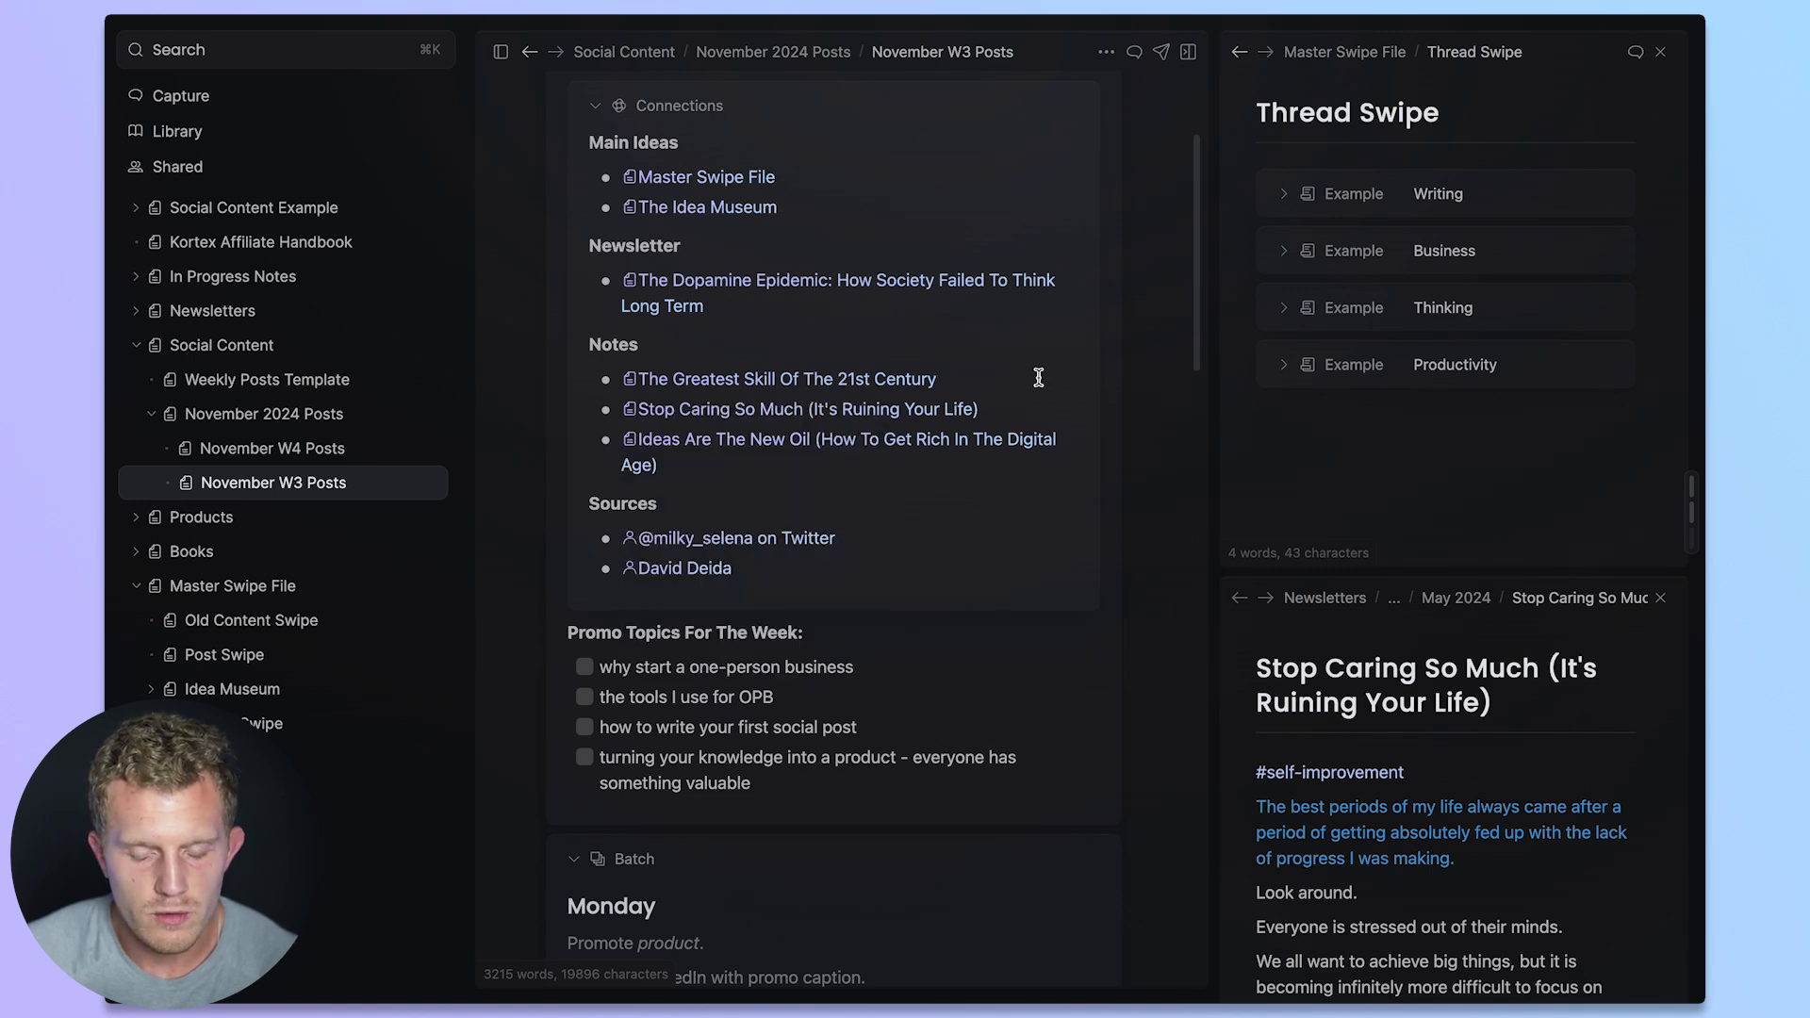
pyautogui.moveTo(1179, 415)
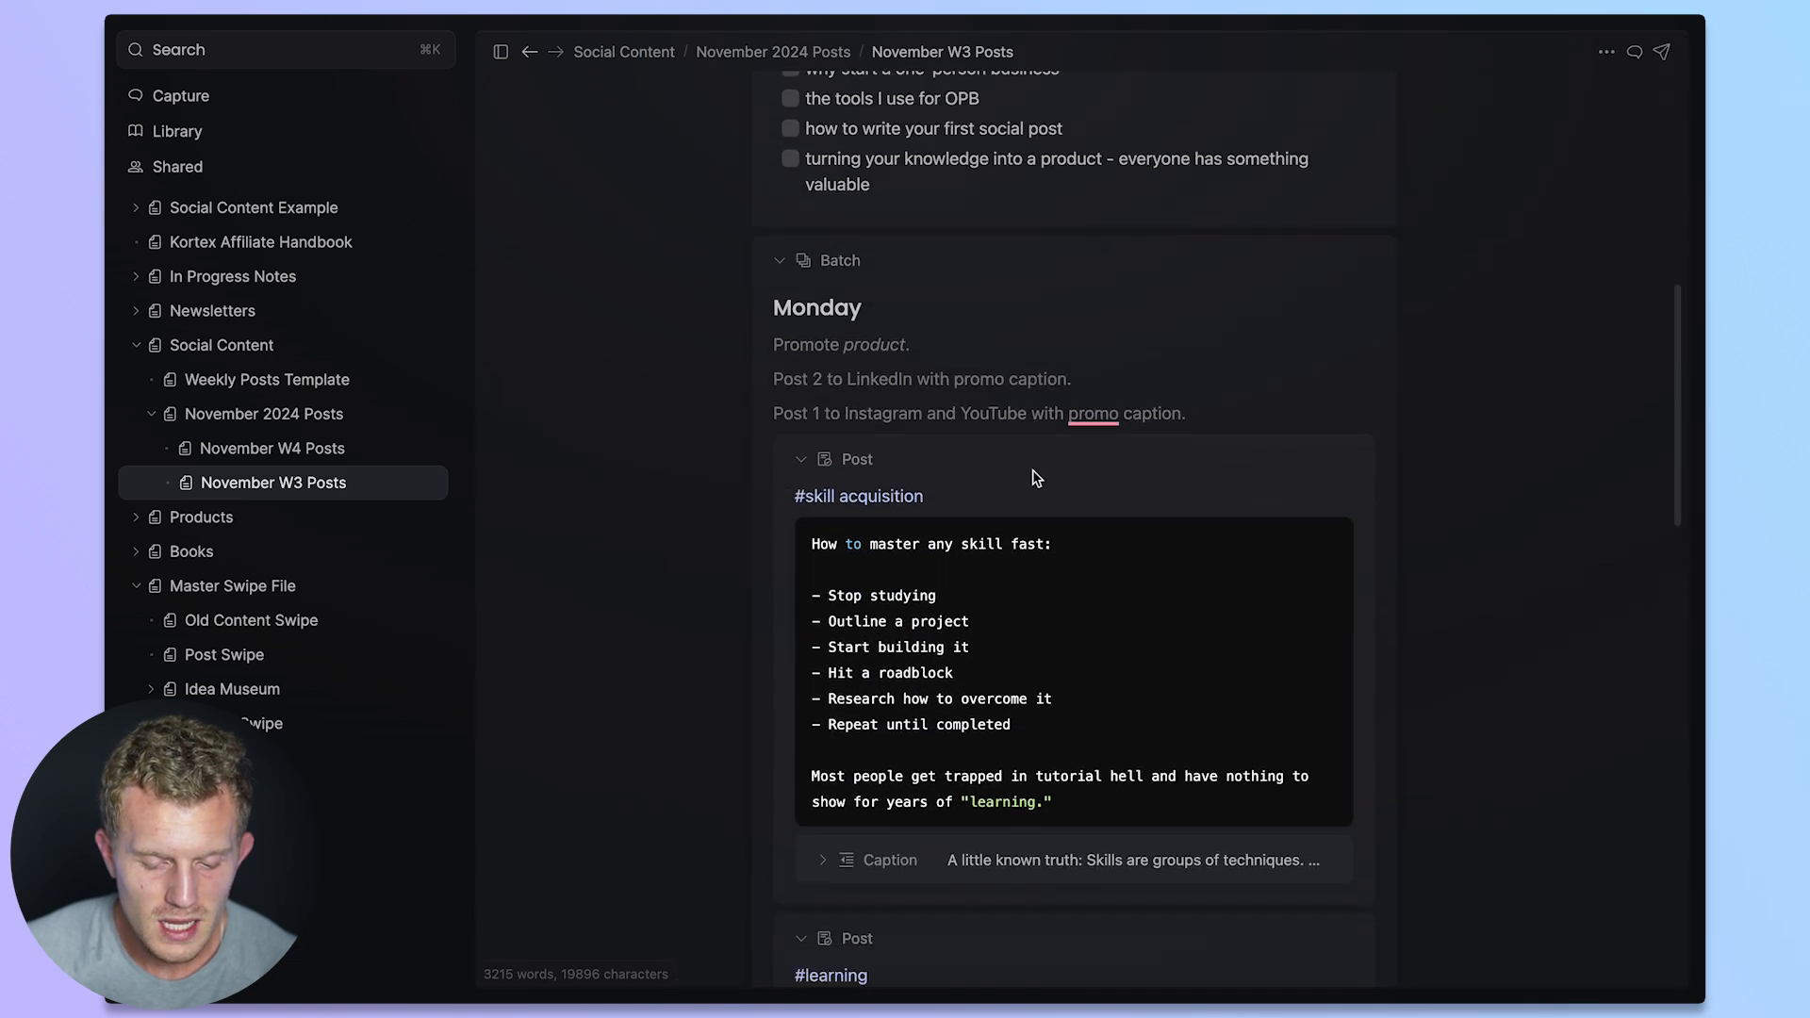
pyautogui.scroll(-3)
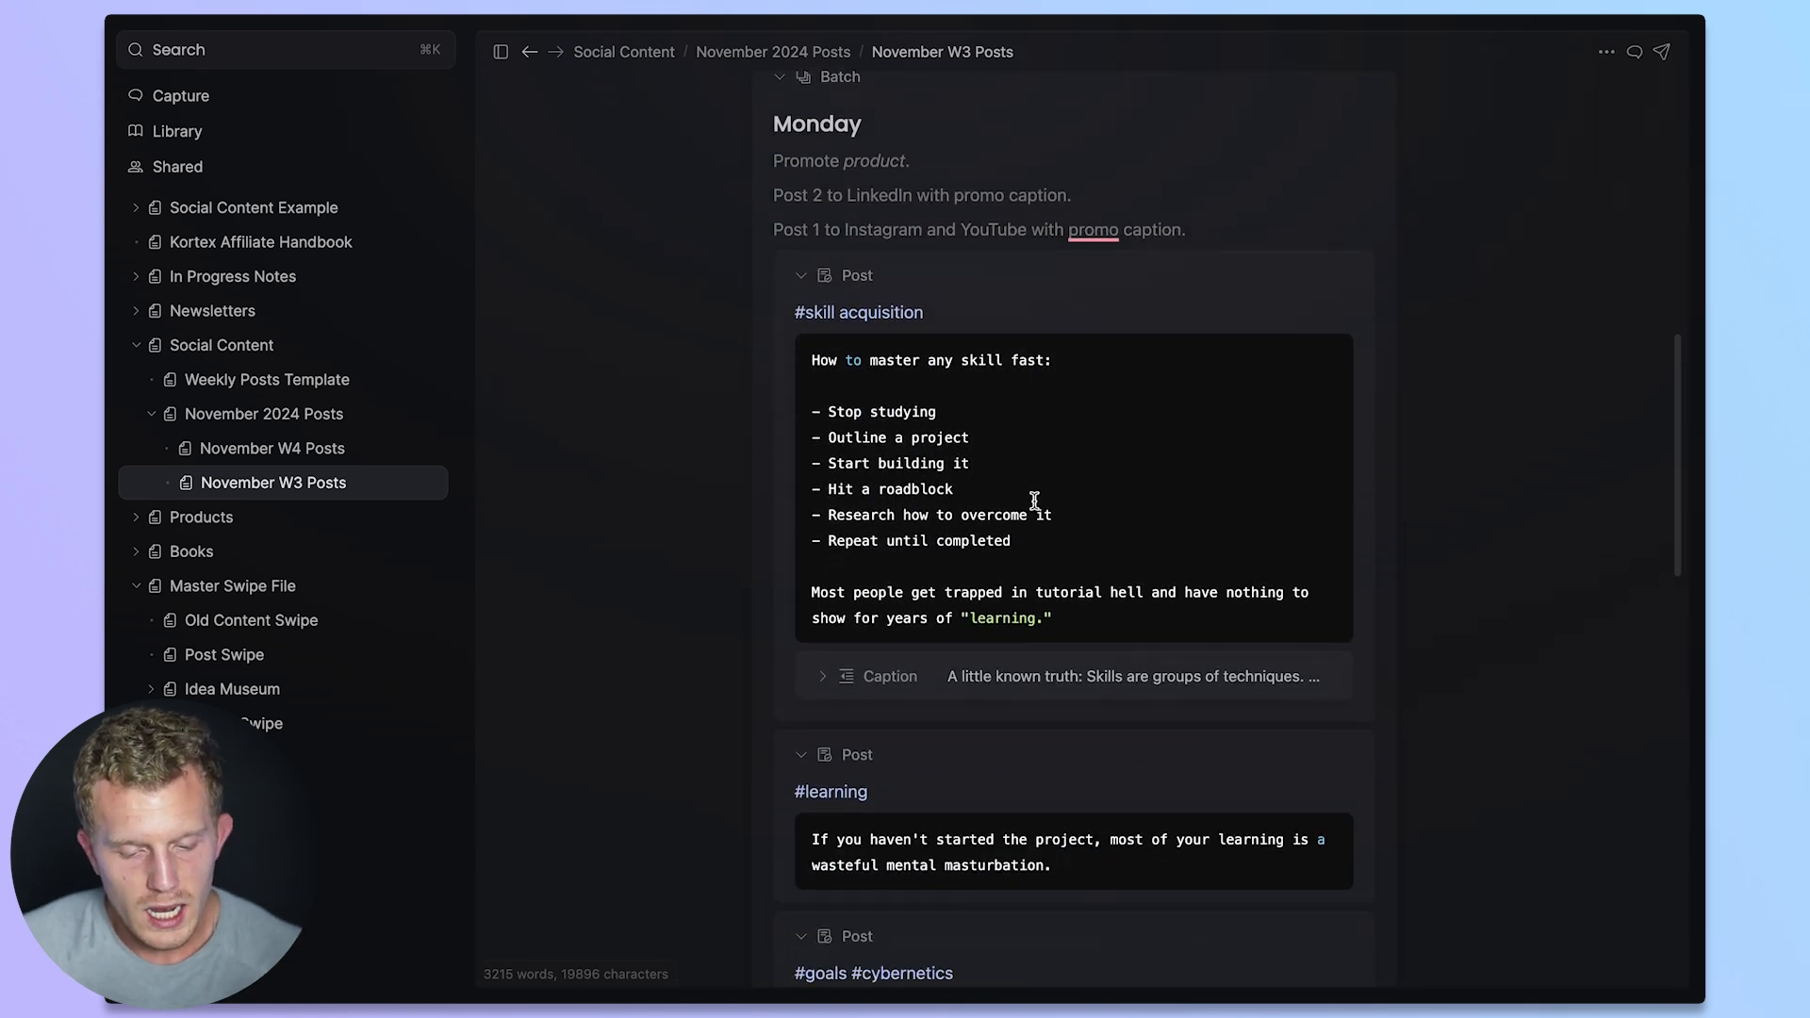
pyautogui.moveTo(1064, 436)
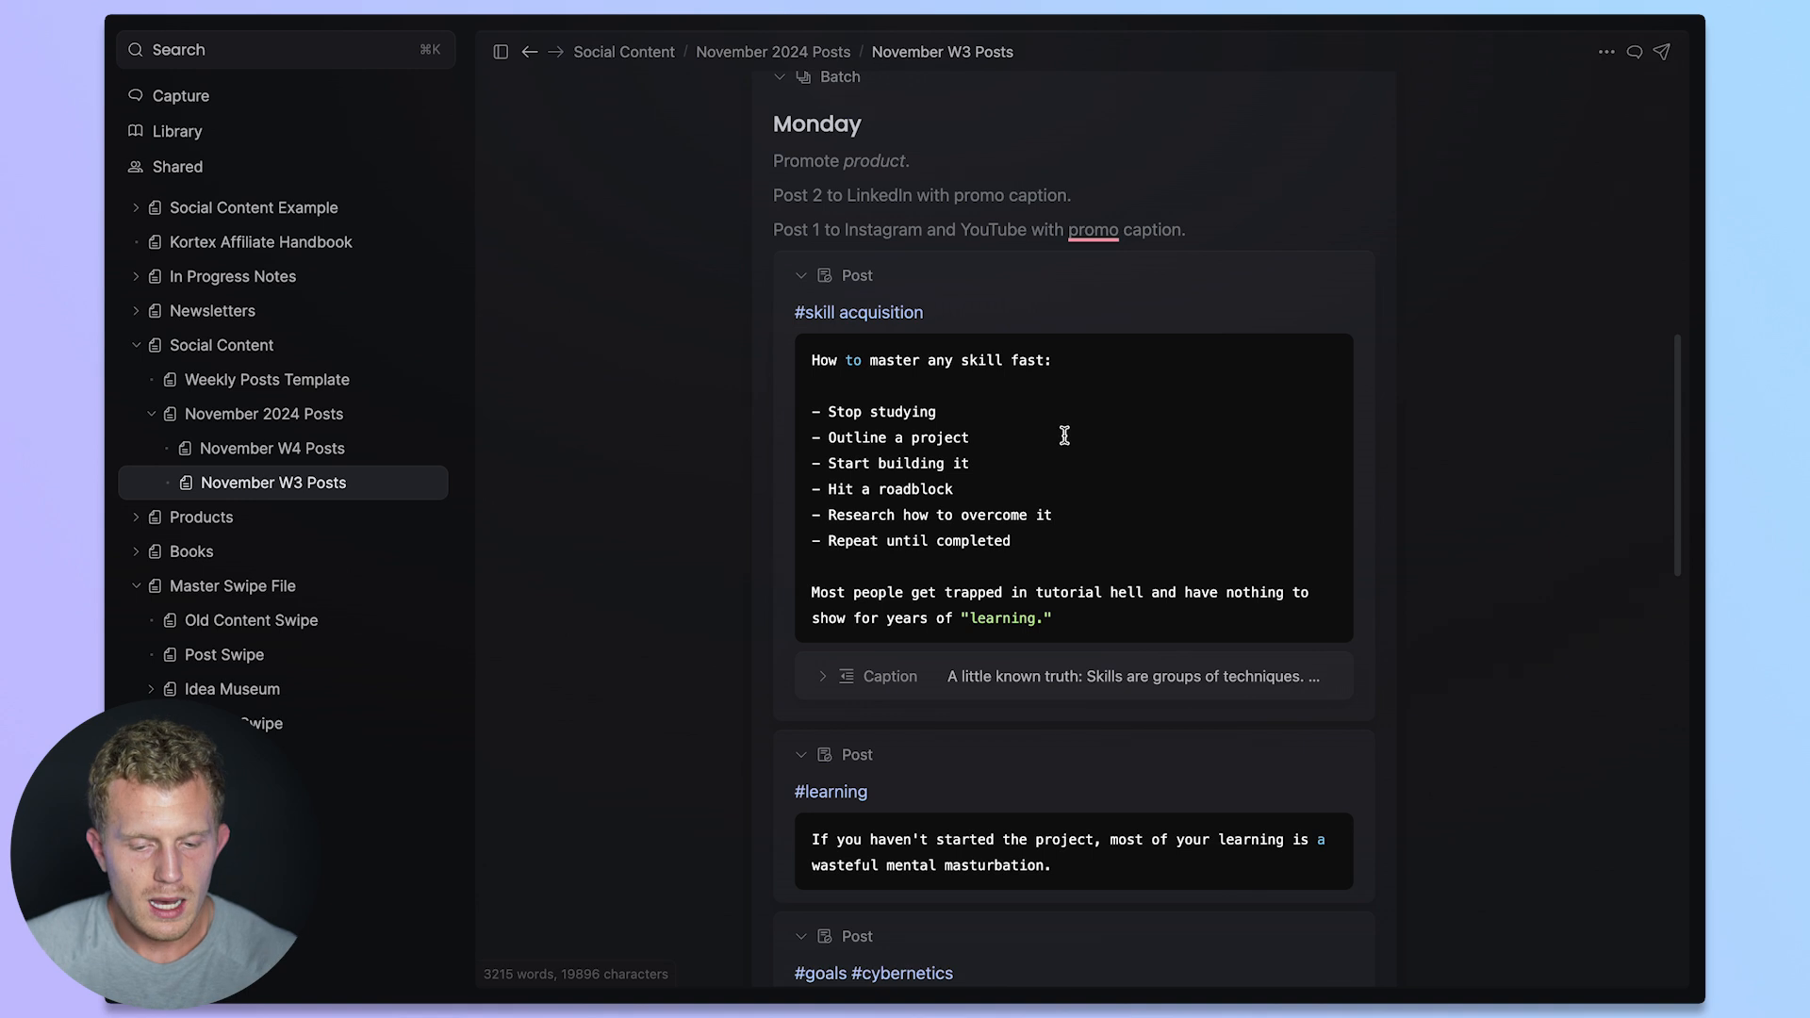
pyautogui.moveTo(1044, 279)
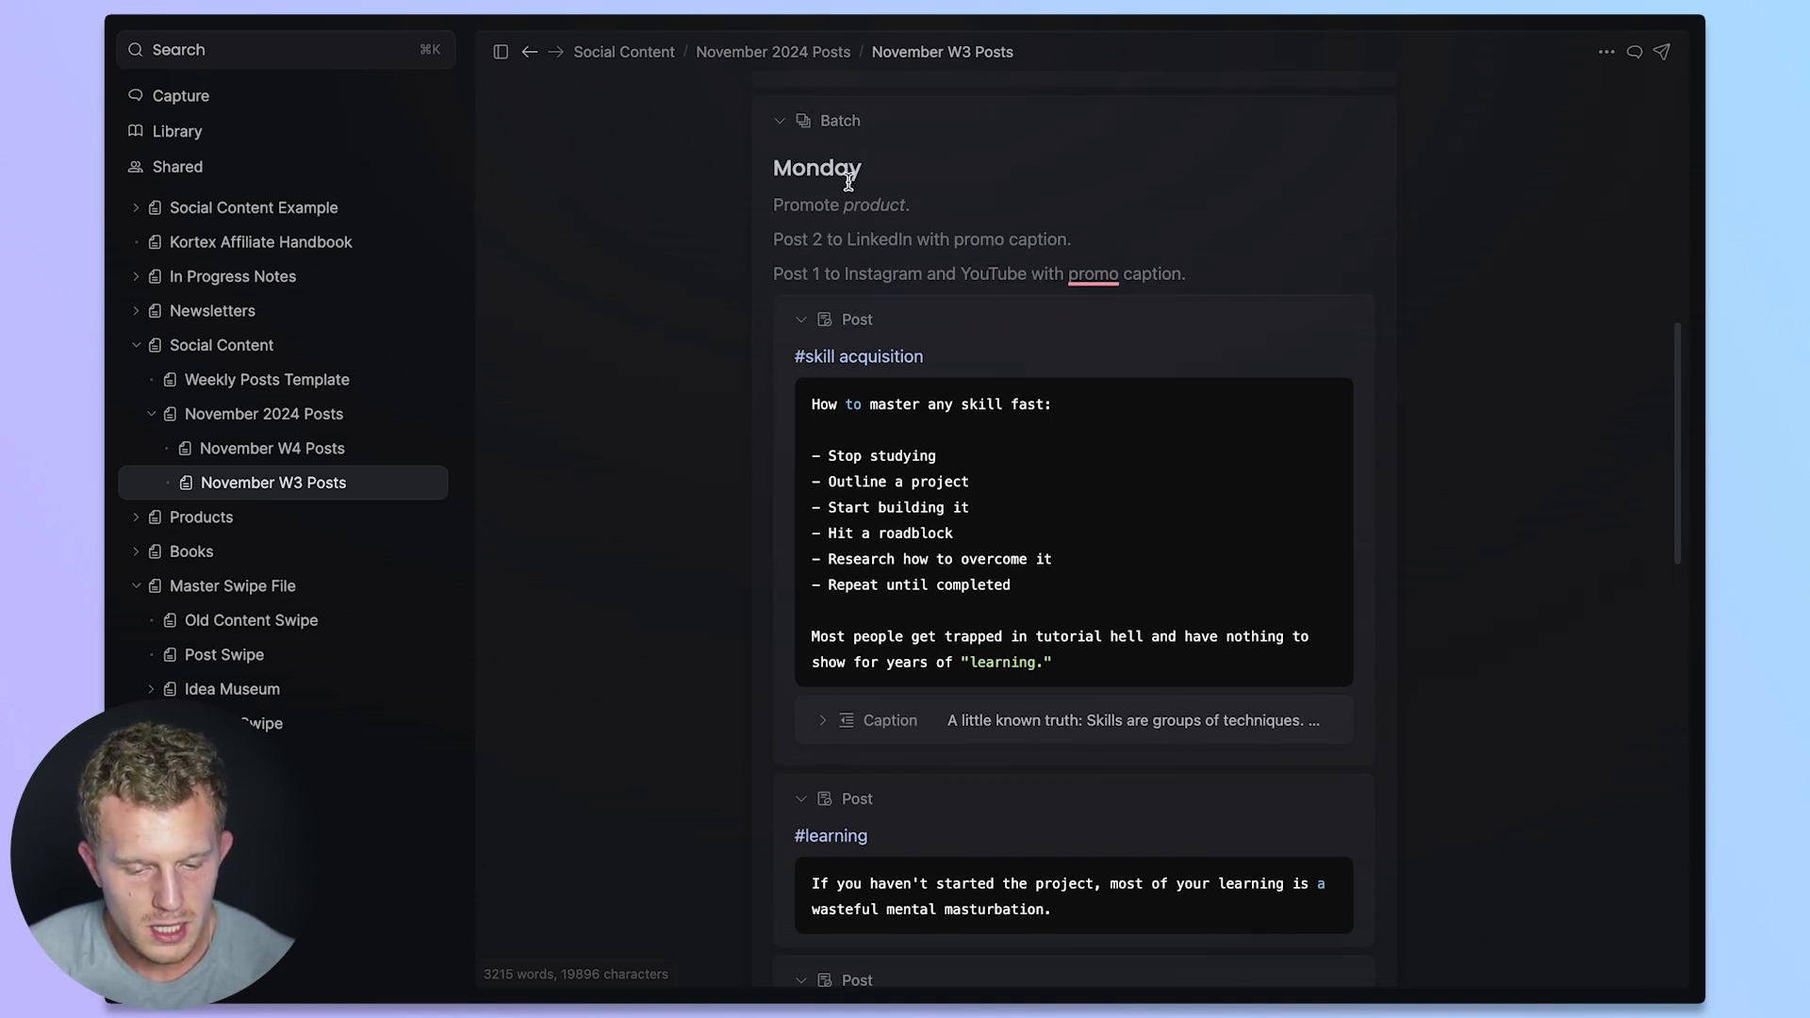
pyautogui.doubleClick(873, 205)
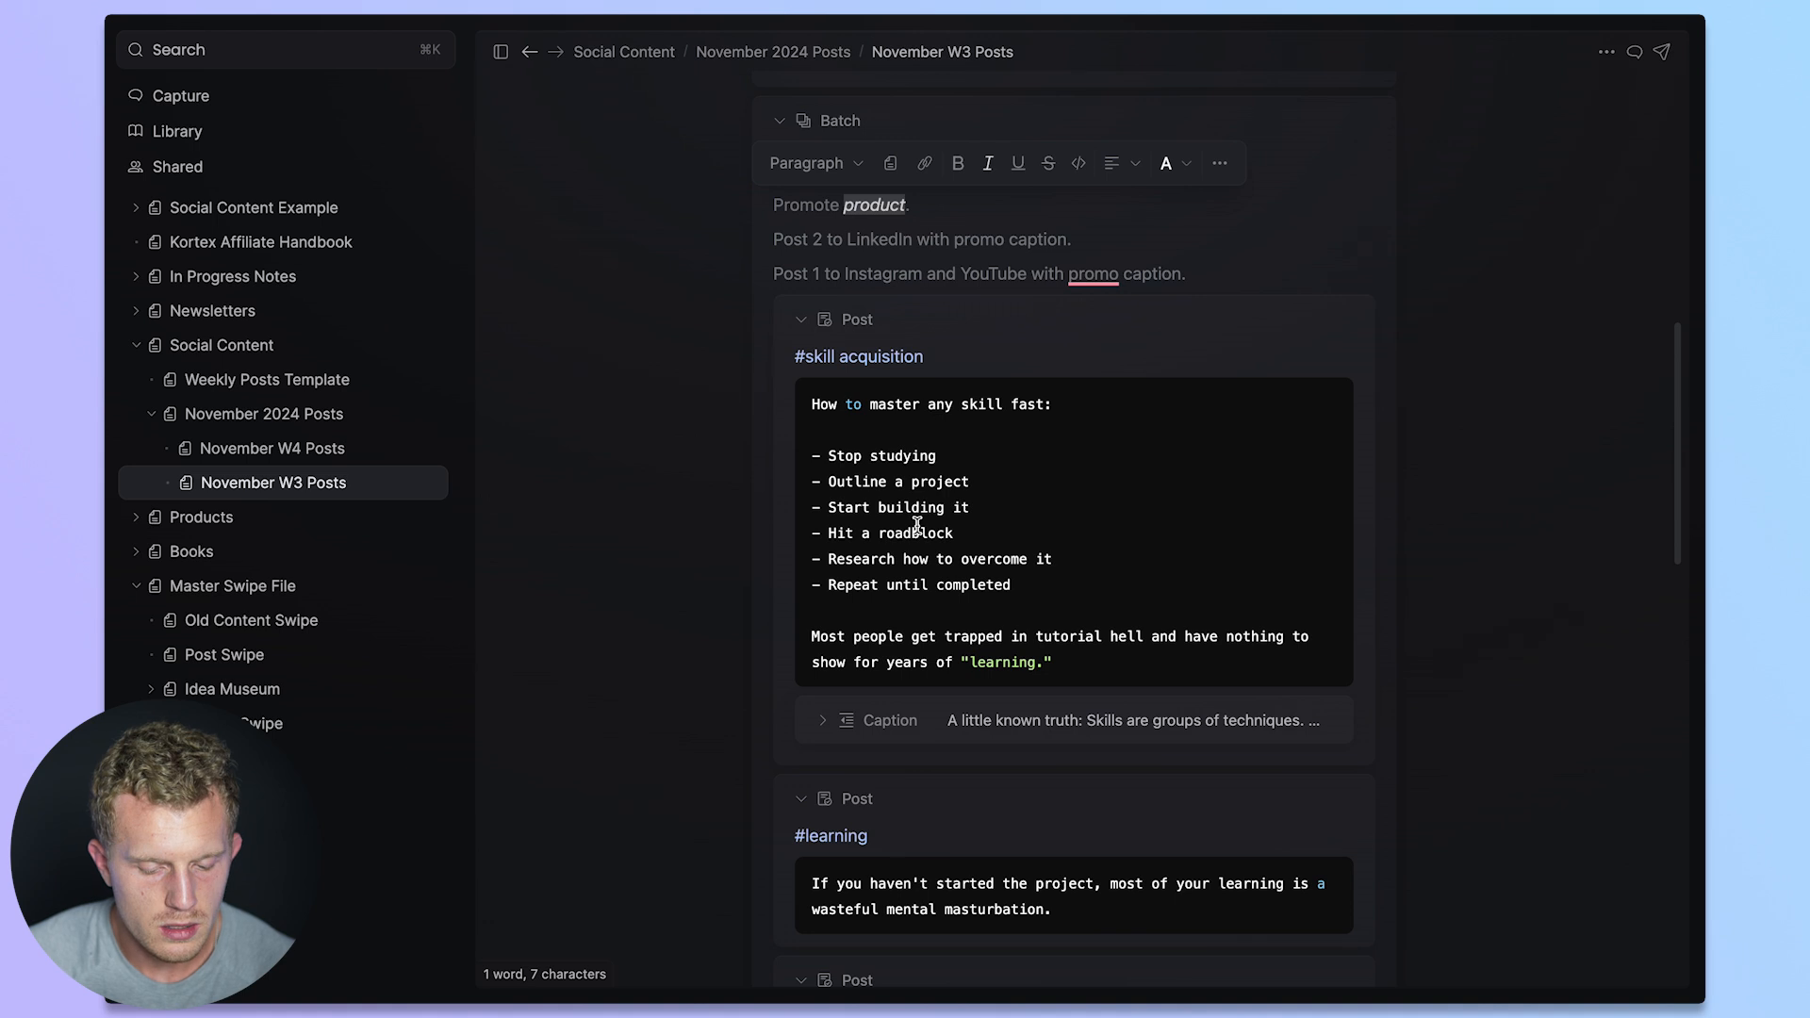
pyautogui.scroll(-3)
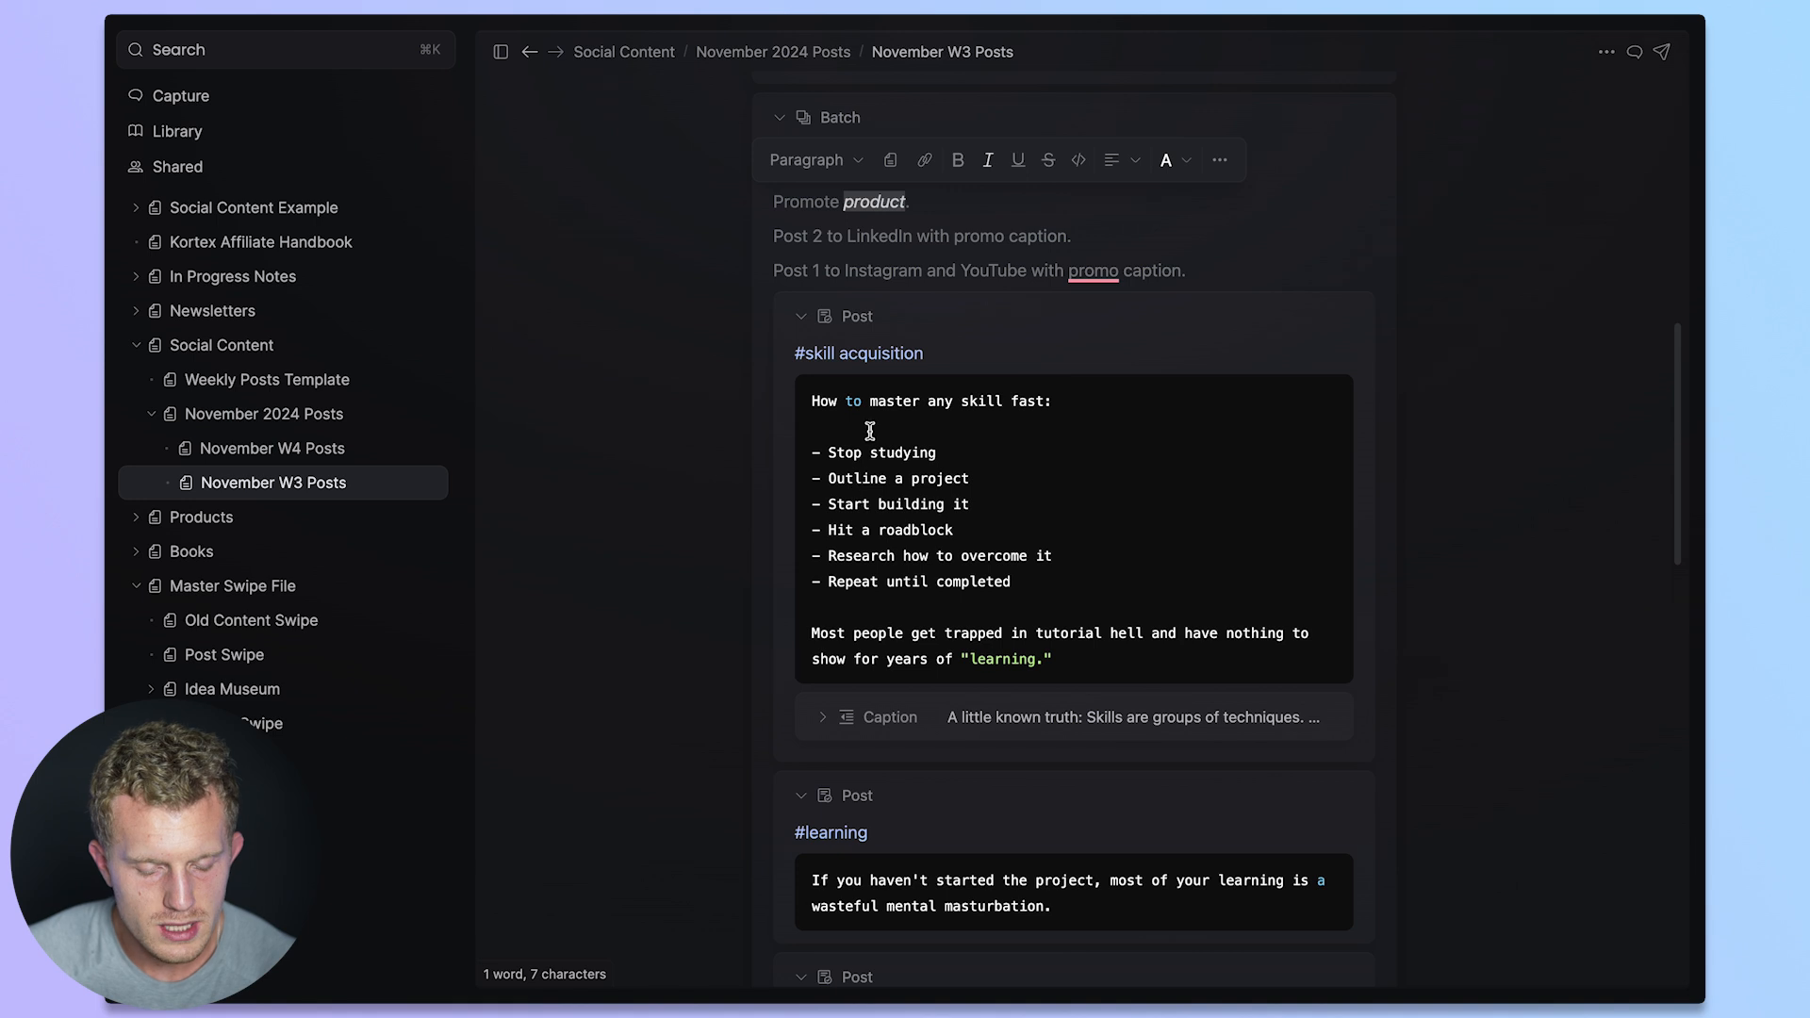
pyautogui.moveTo(913, 548)
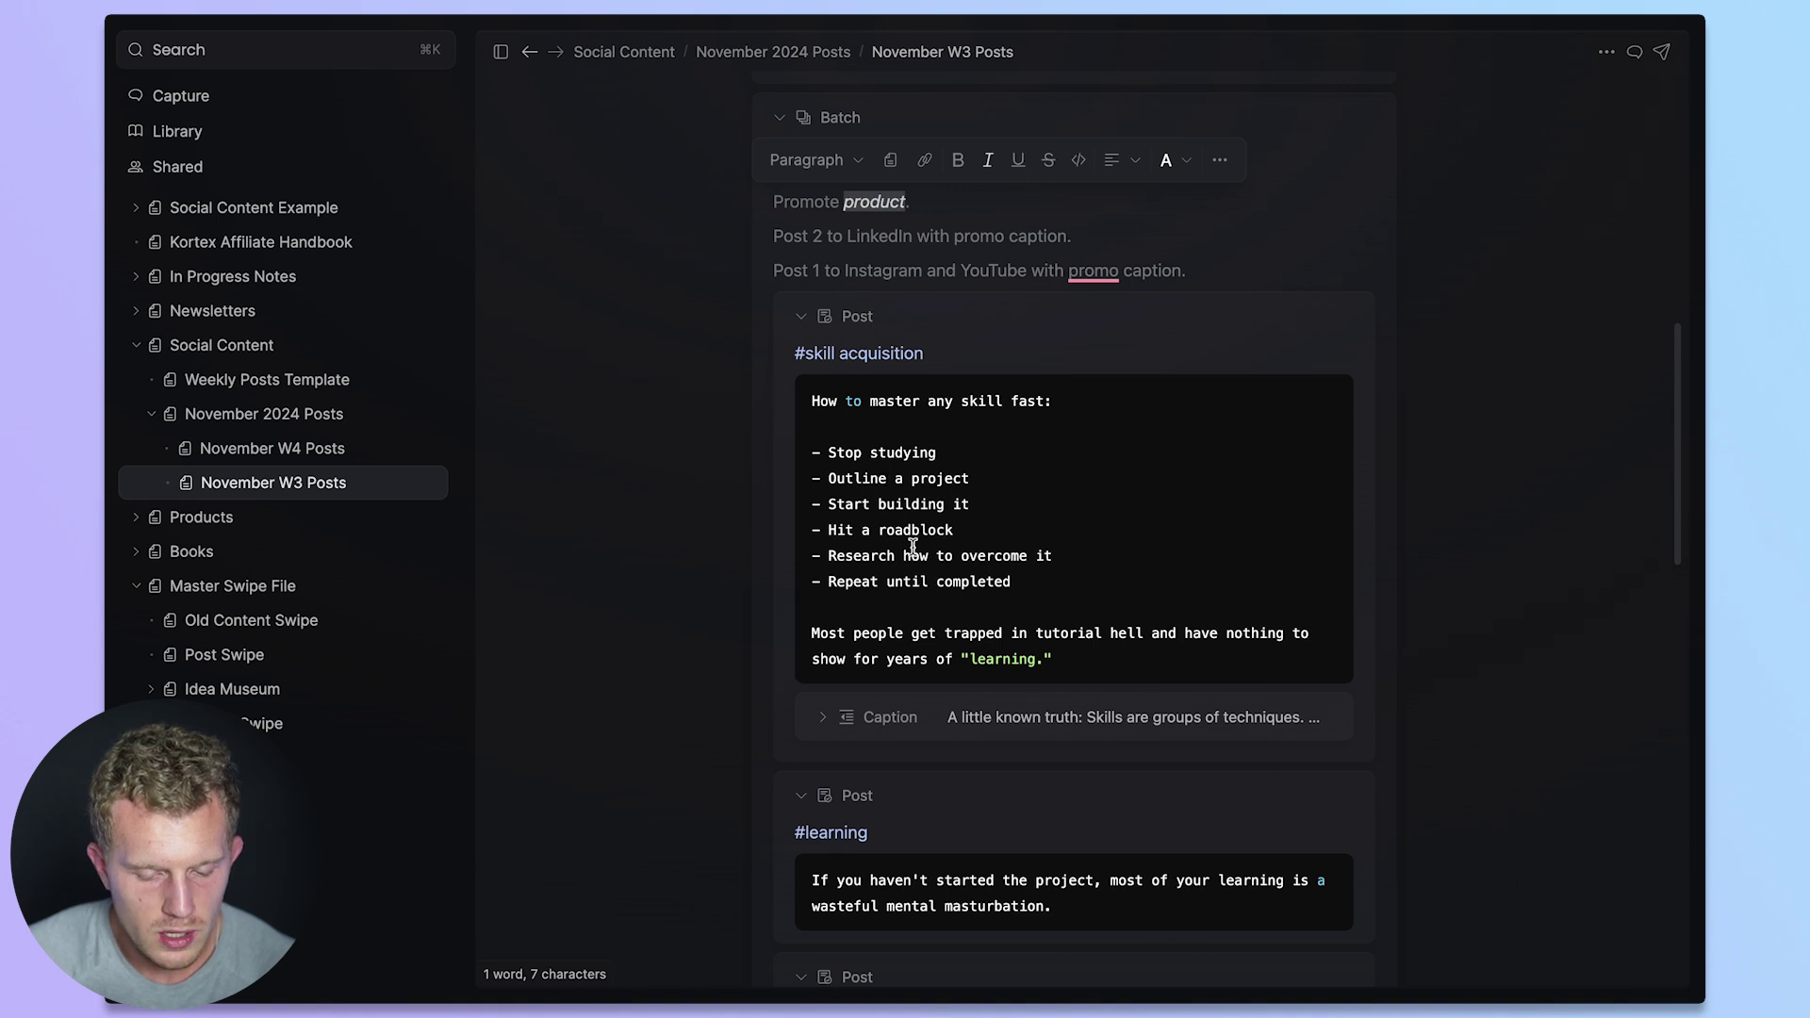
pyautogui.scroll(-3)
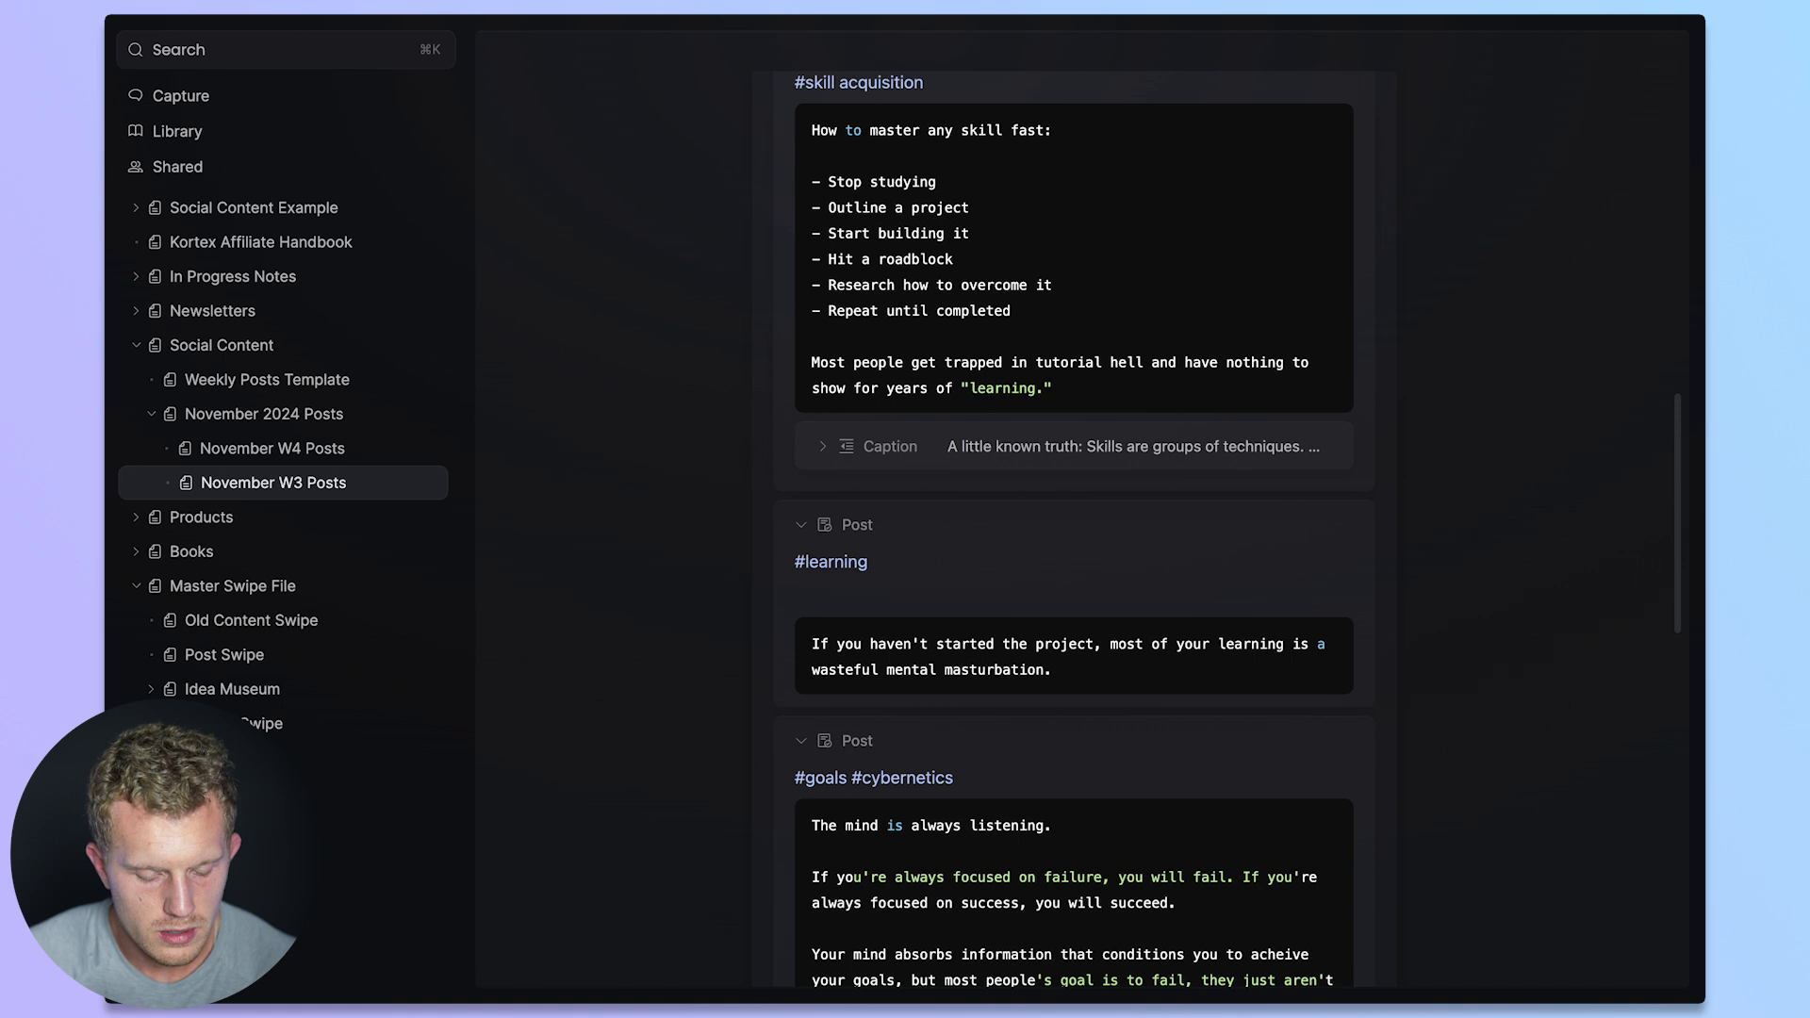
pyautogui.write('/code')
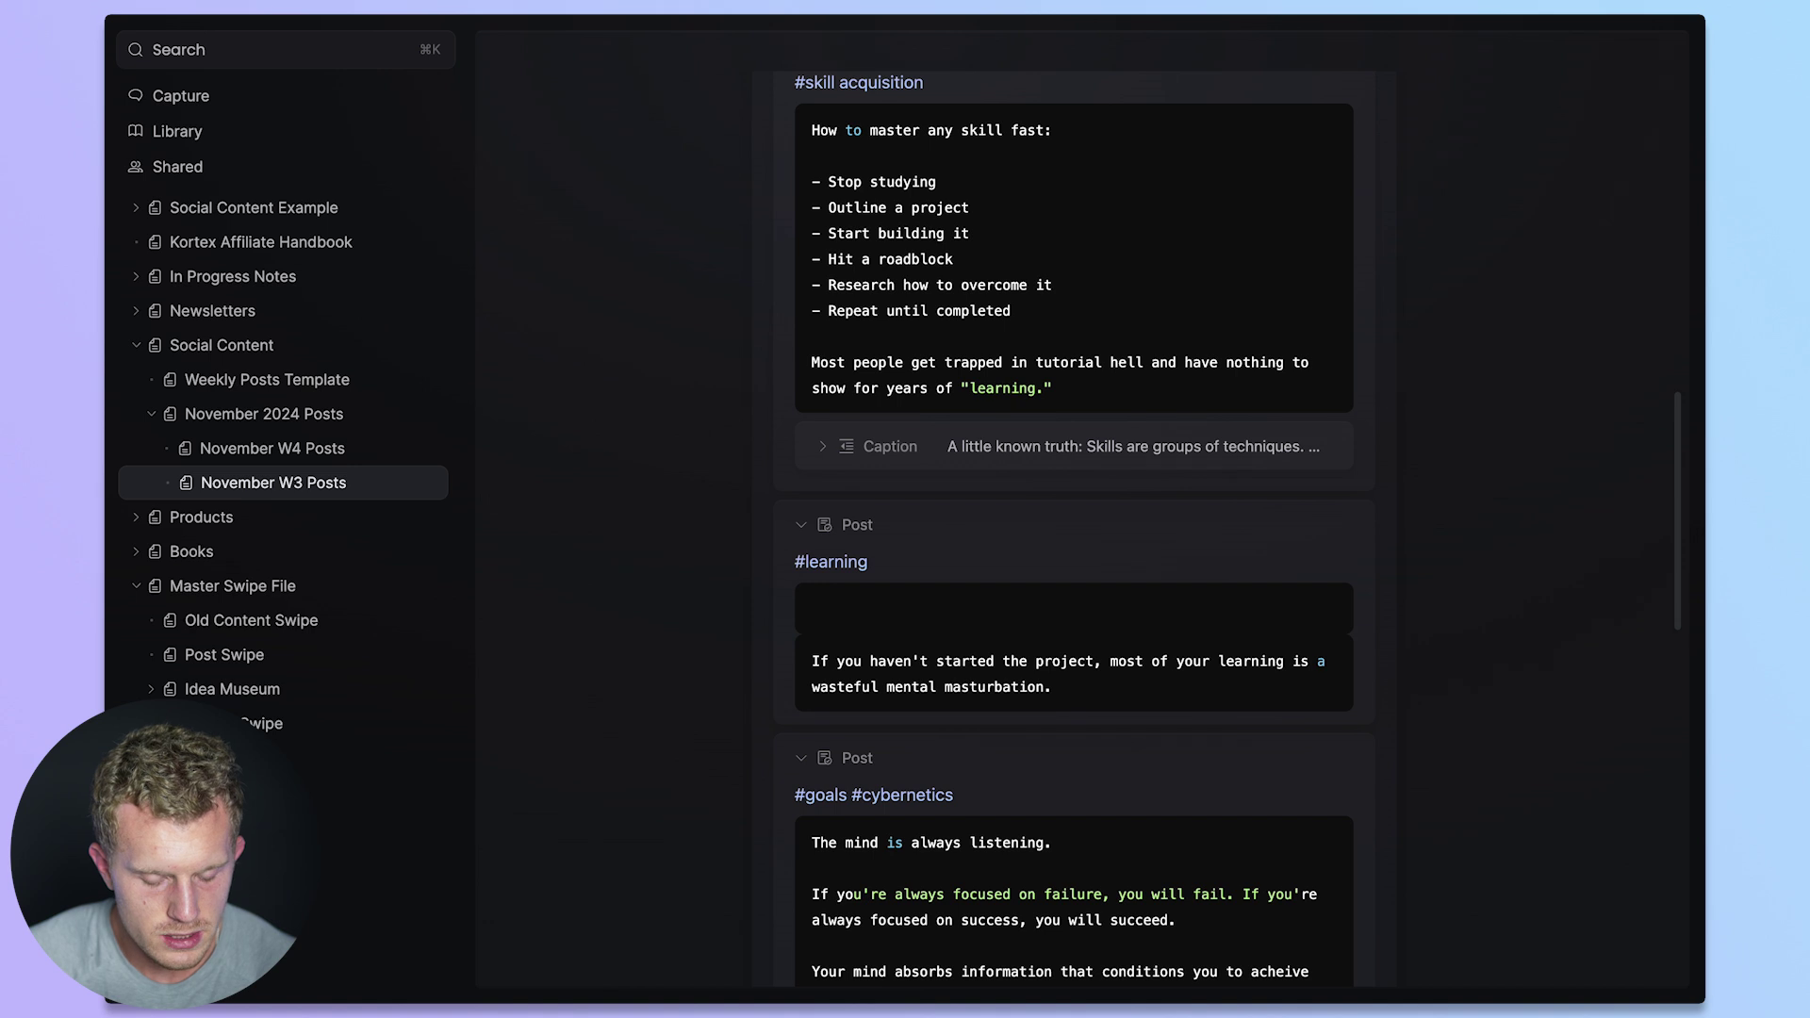
pyautogui.write('kj')
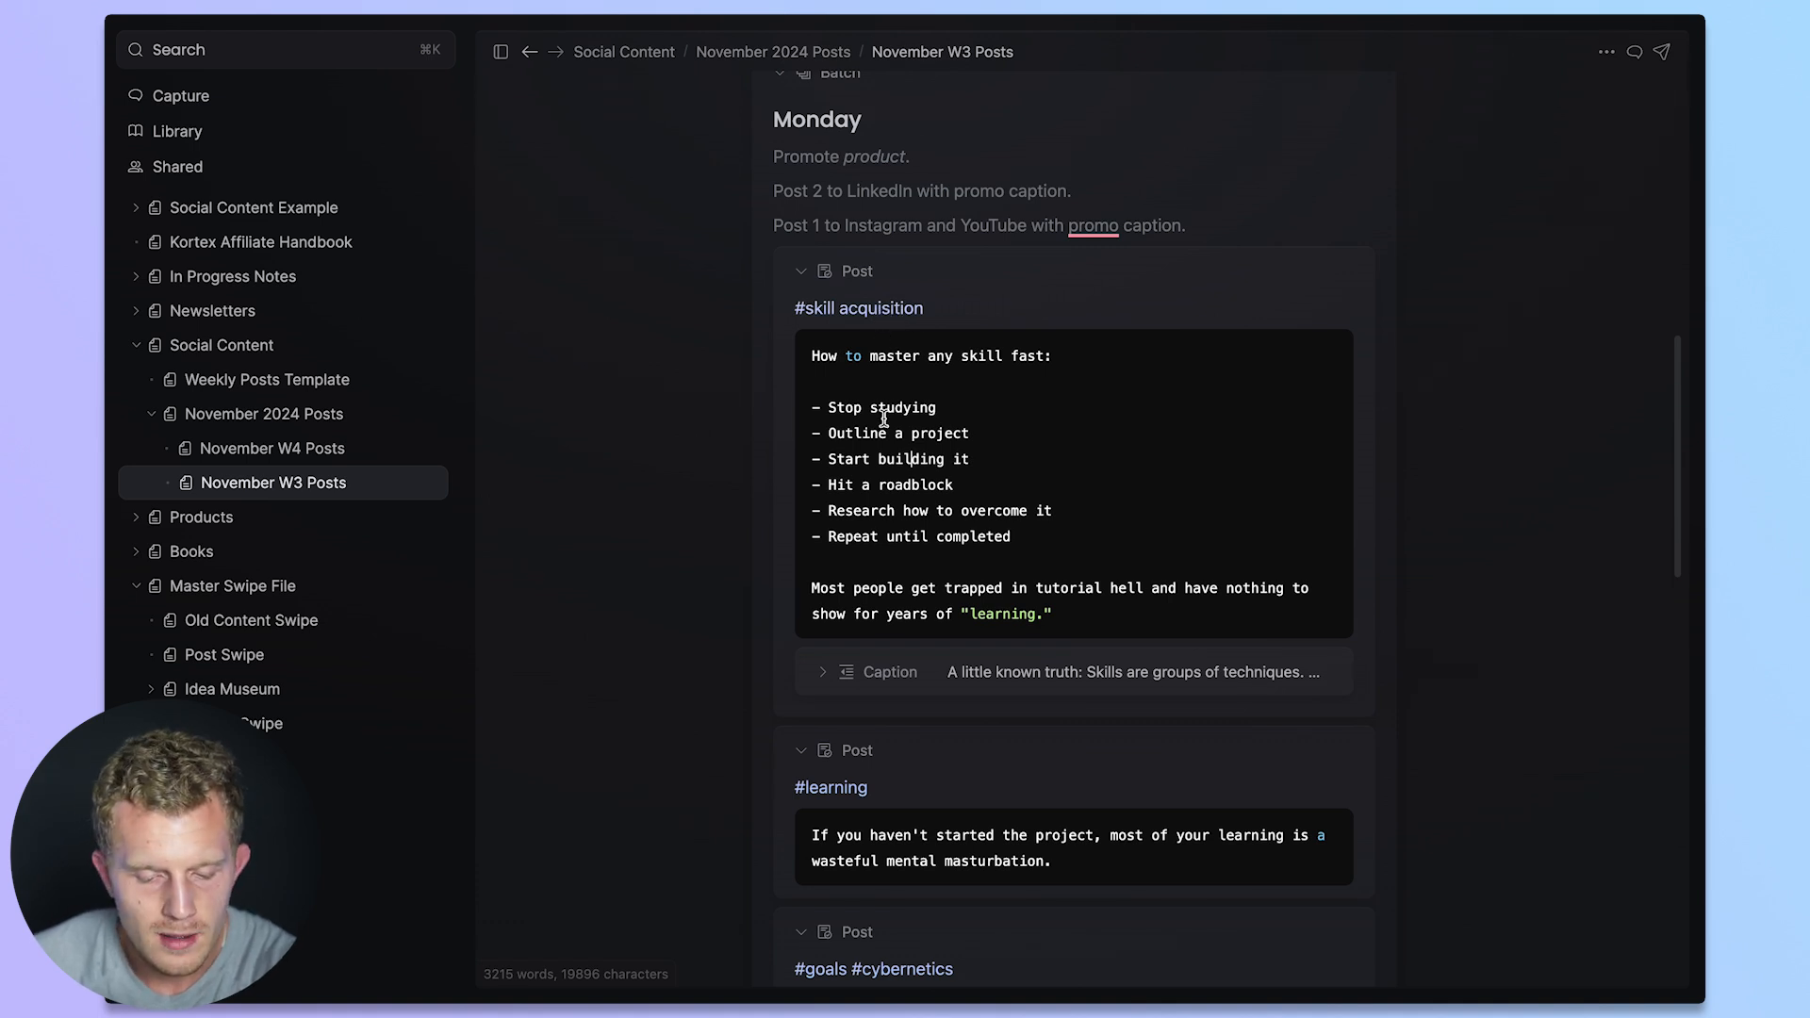
pyautogui.moveTo(935, 464)
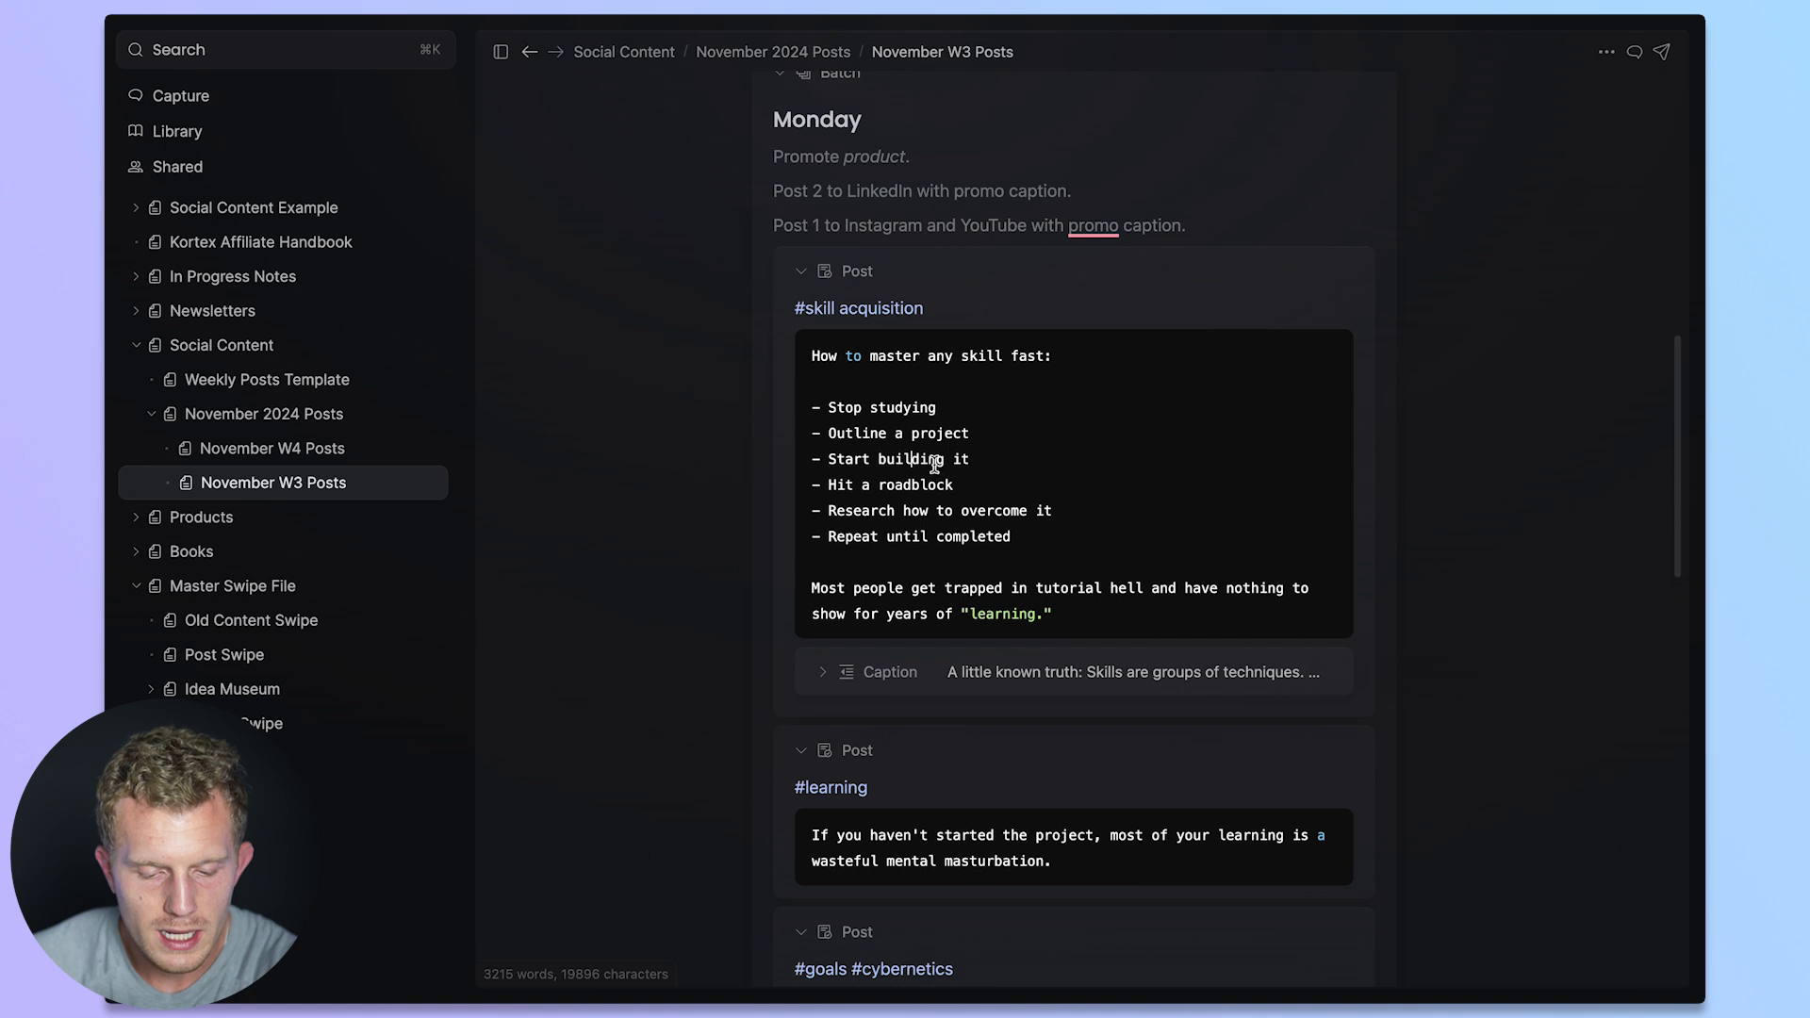
pyautogui.moveTo(899, 269)
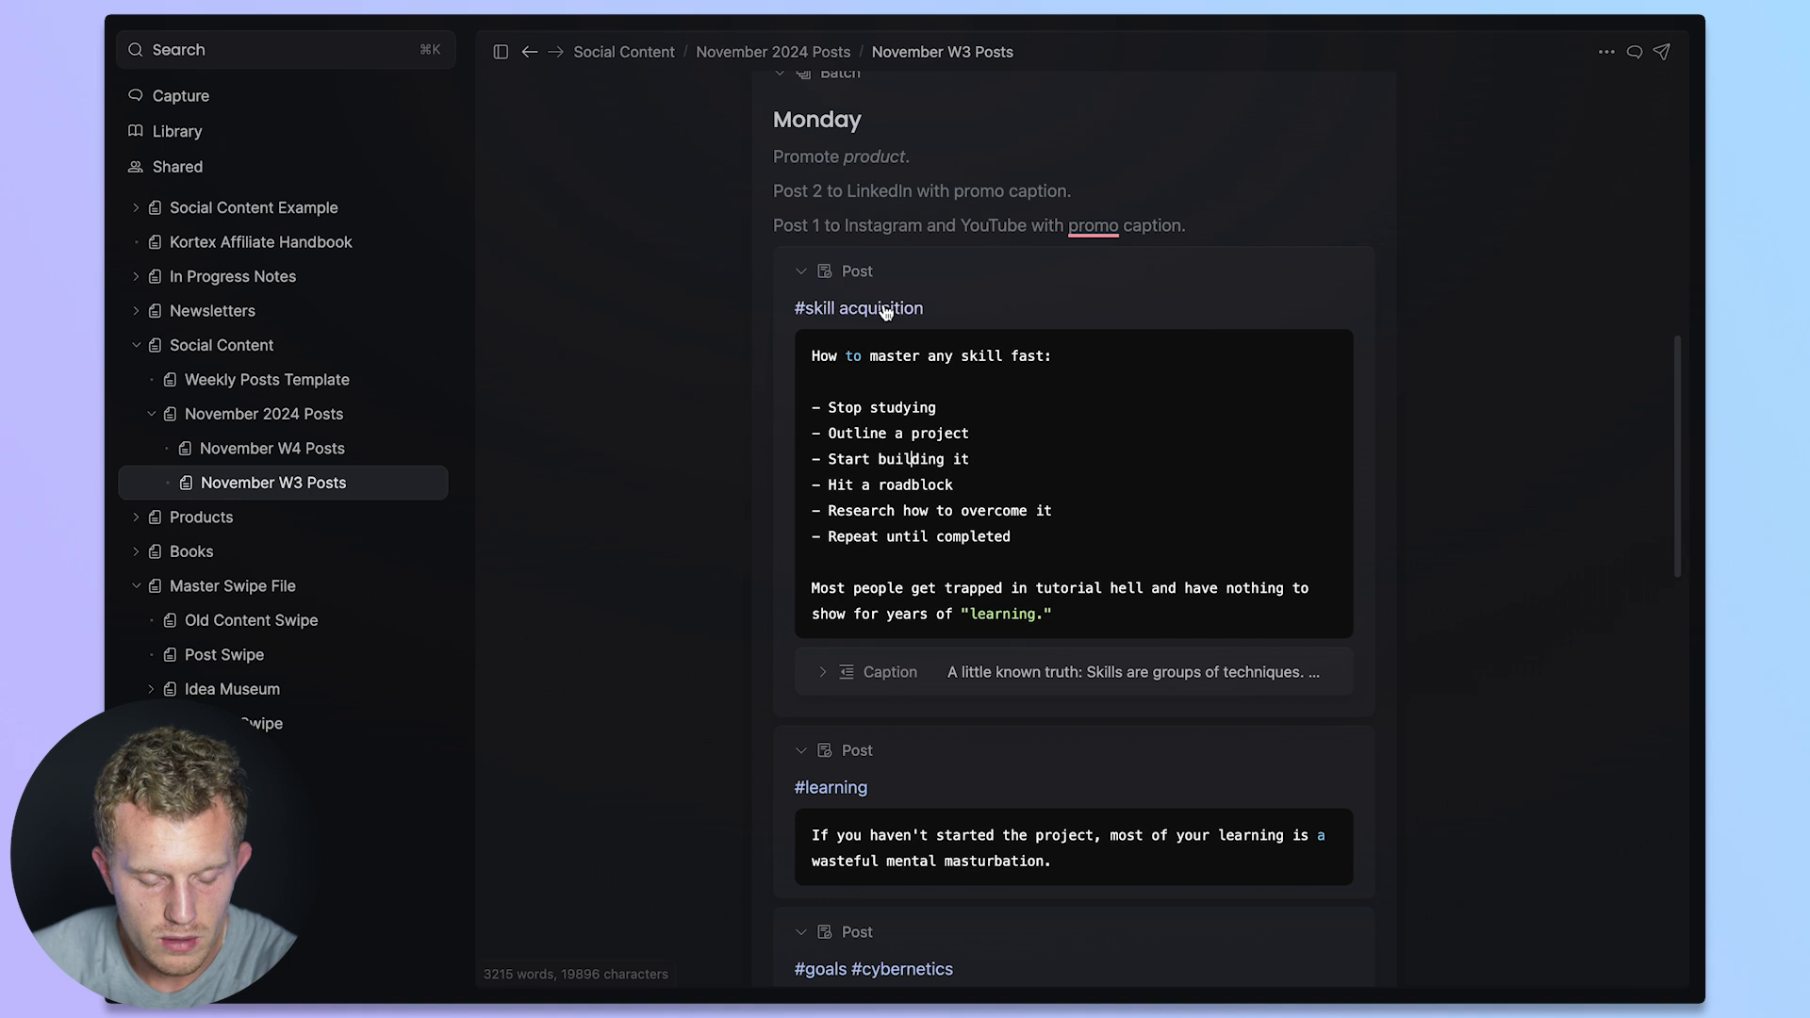
# - Peek at the related skill acquisition note in the side panel, then close it
pyautogui.click(857, 309)
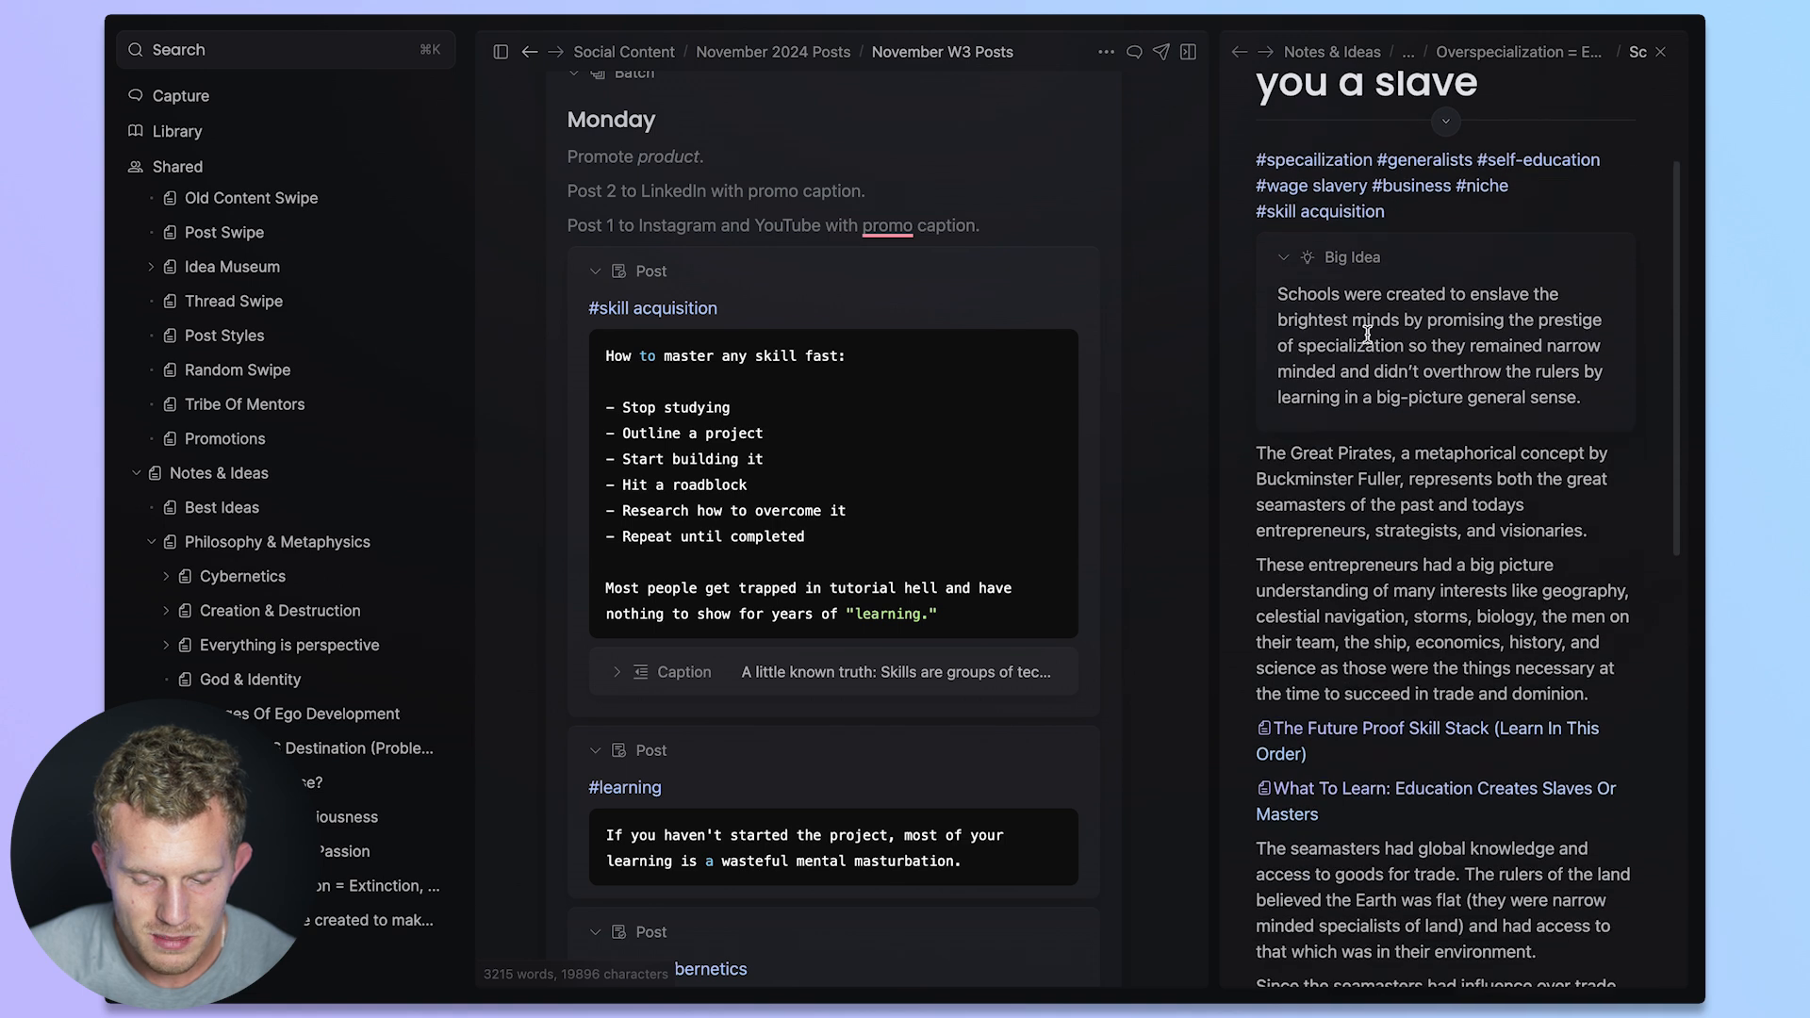
pyautogui.scroll(-3)
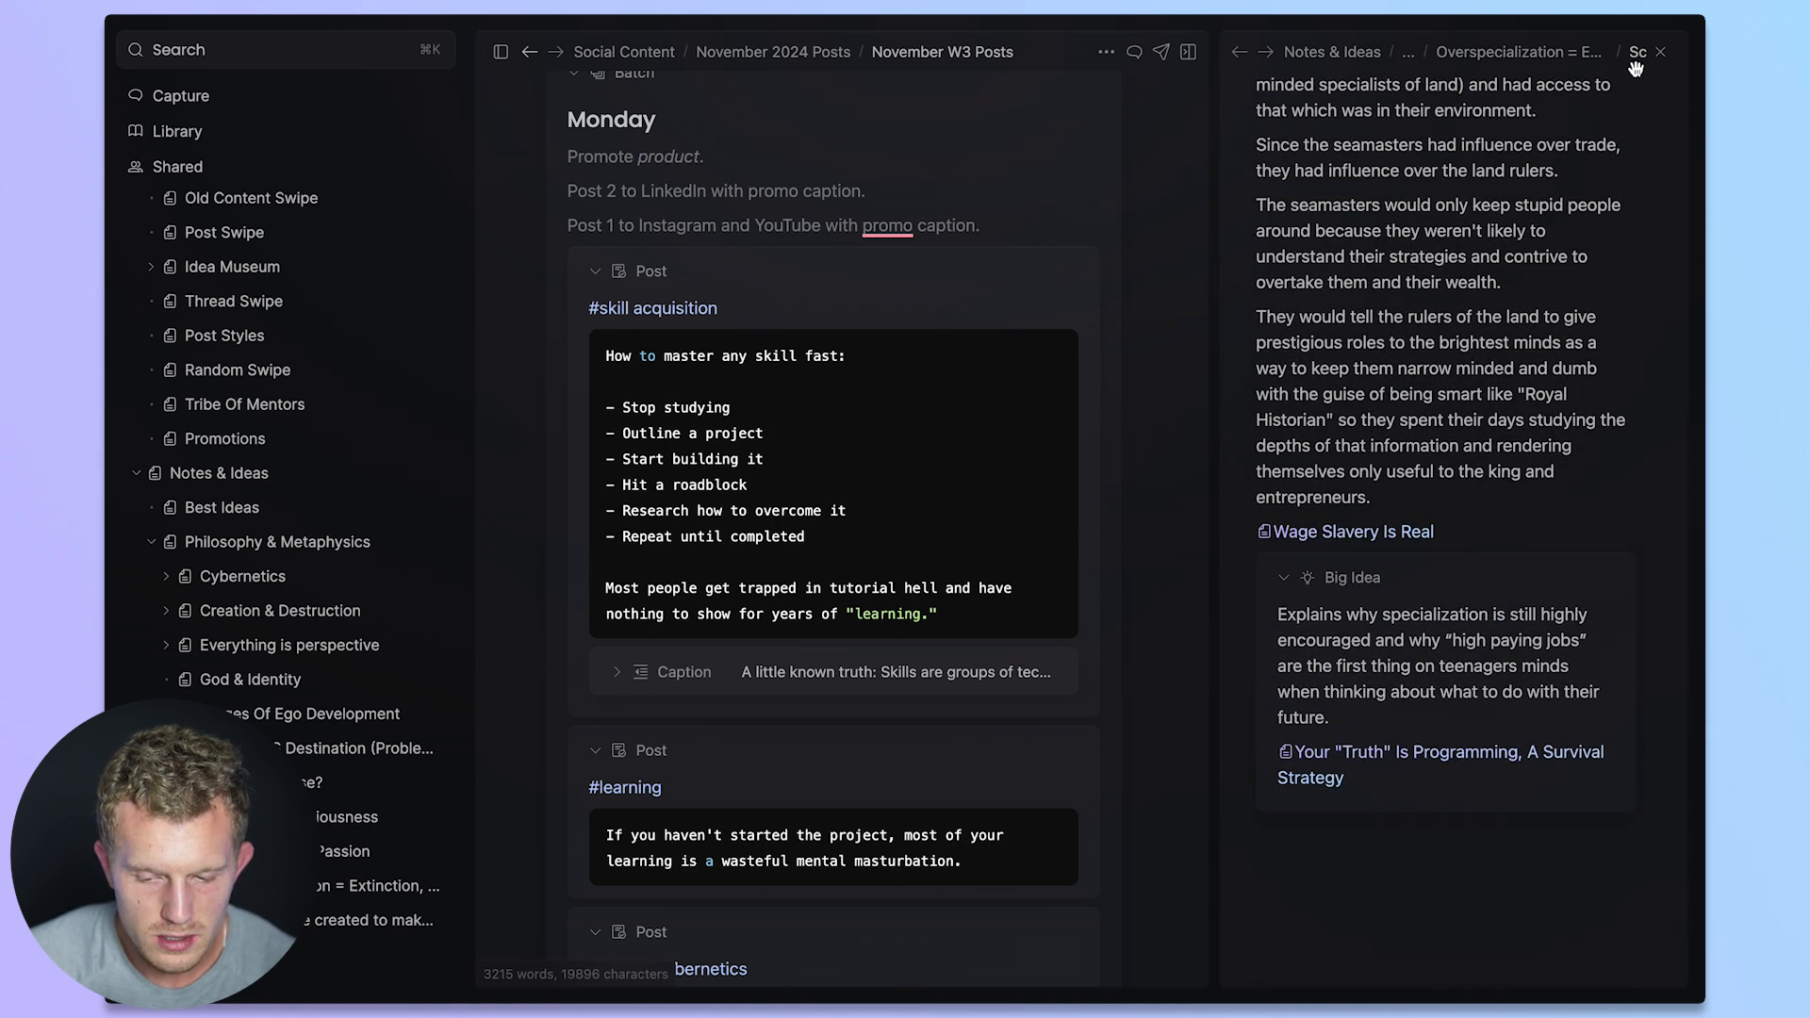
pyautogui.click(1658, 52)
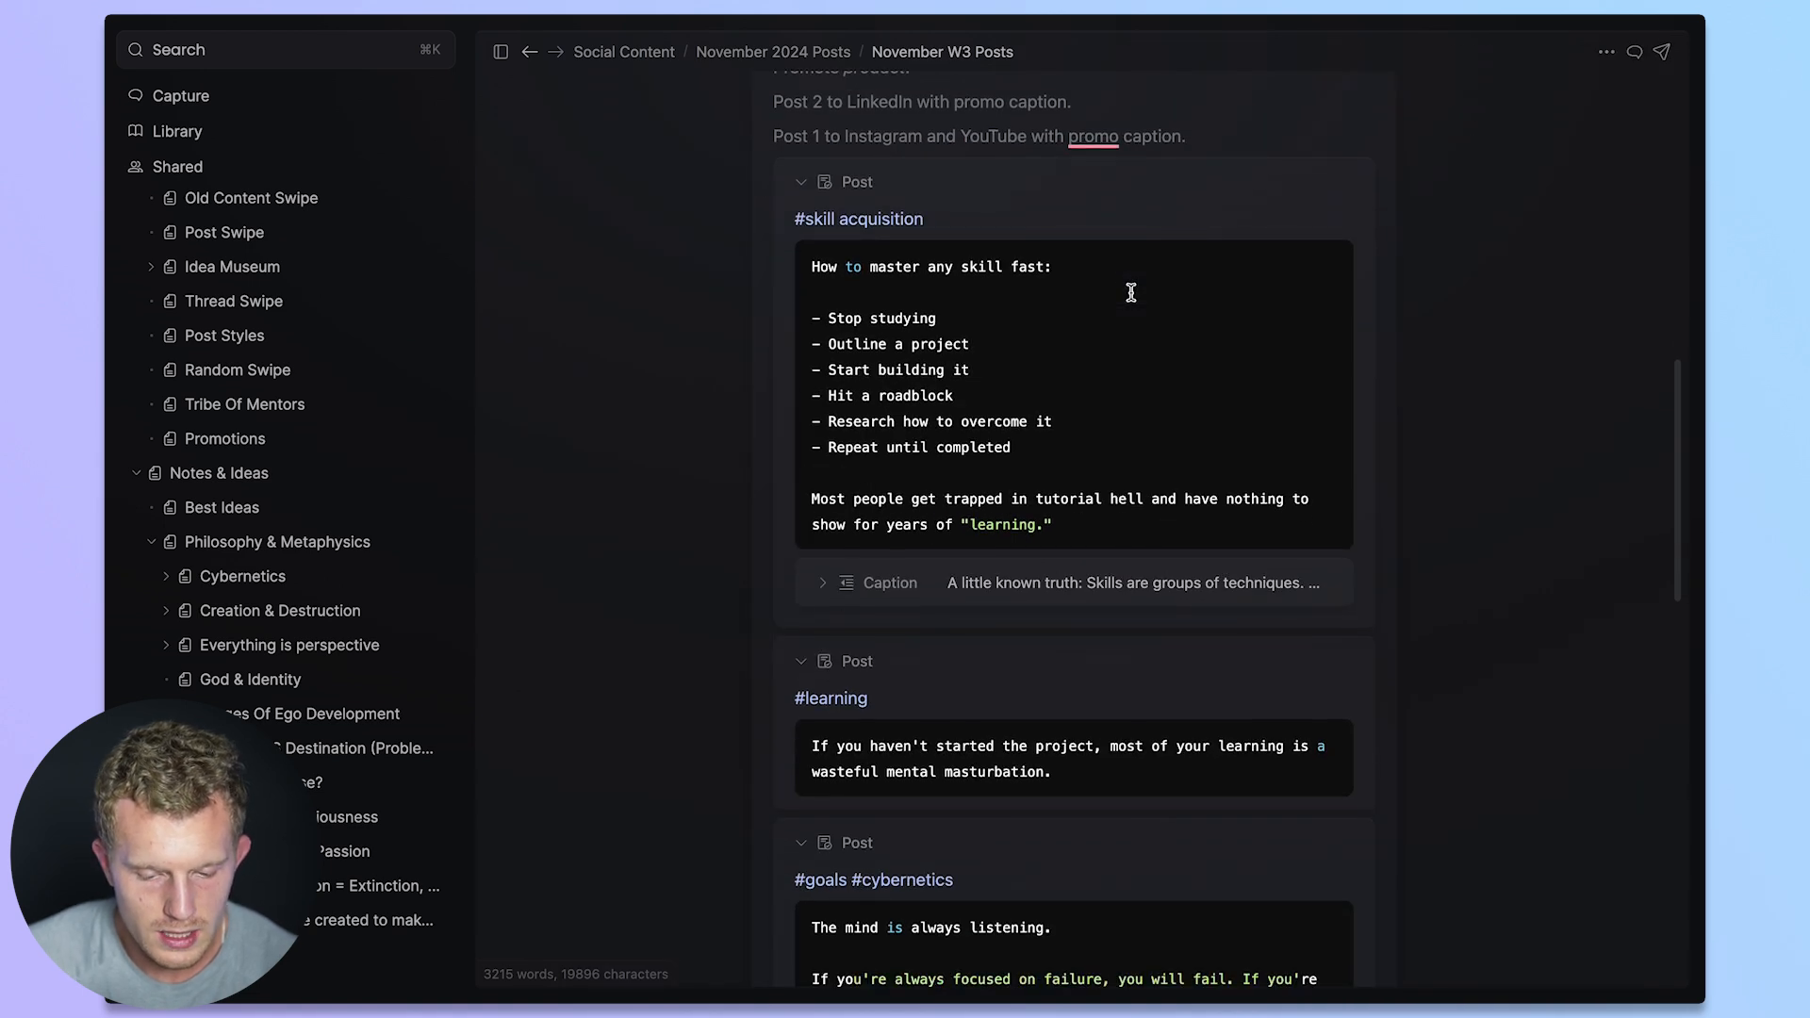
# - Expand the skill acquisition post's Caption toggle and scroll through the full text
pyautogui.click(823, 583)
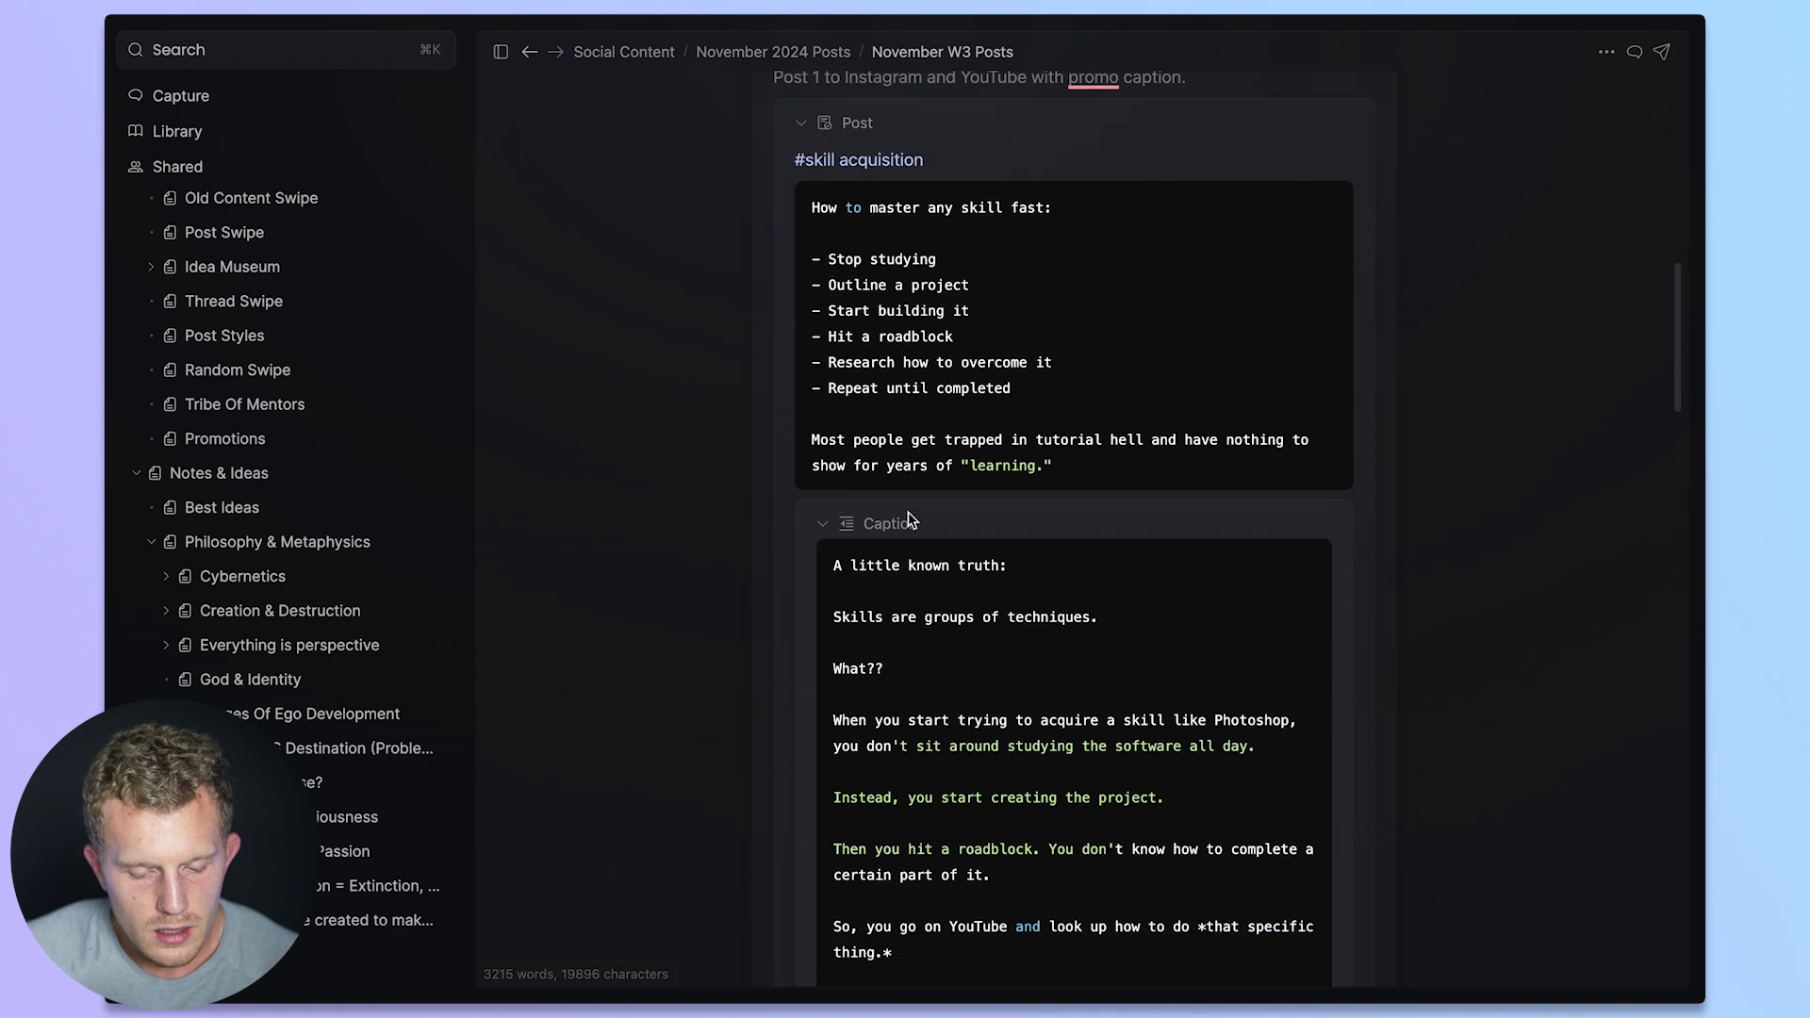
pyautogui.scroll(-3)
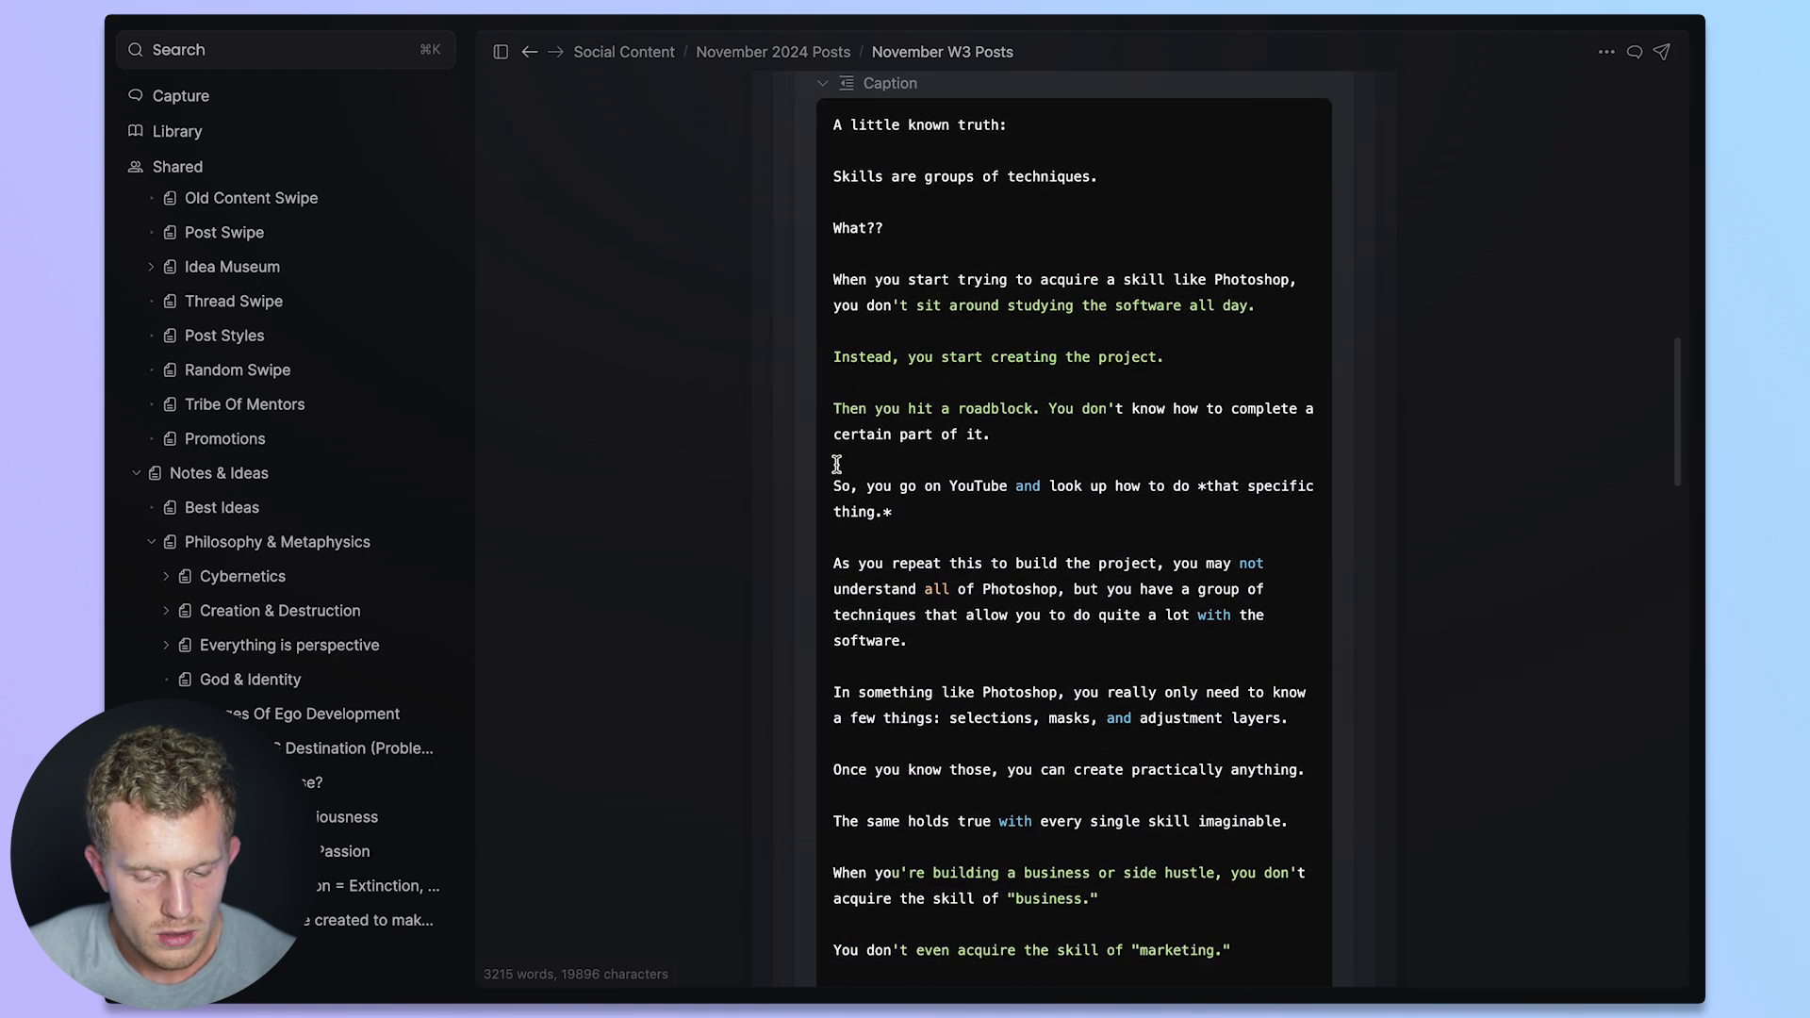
pyautogui.scroll(-3)
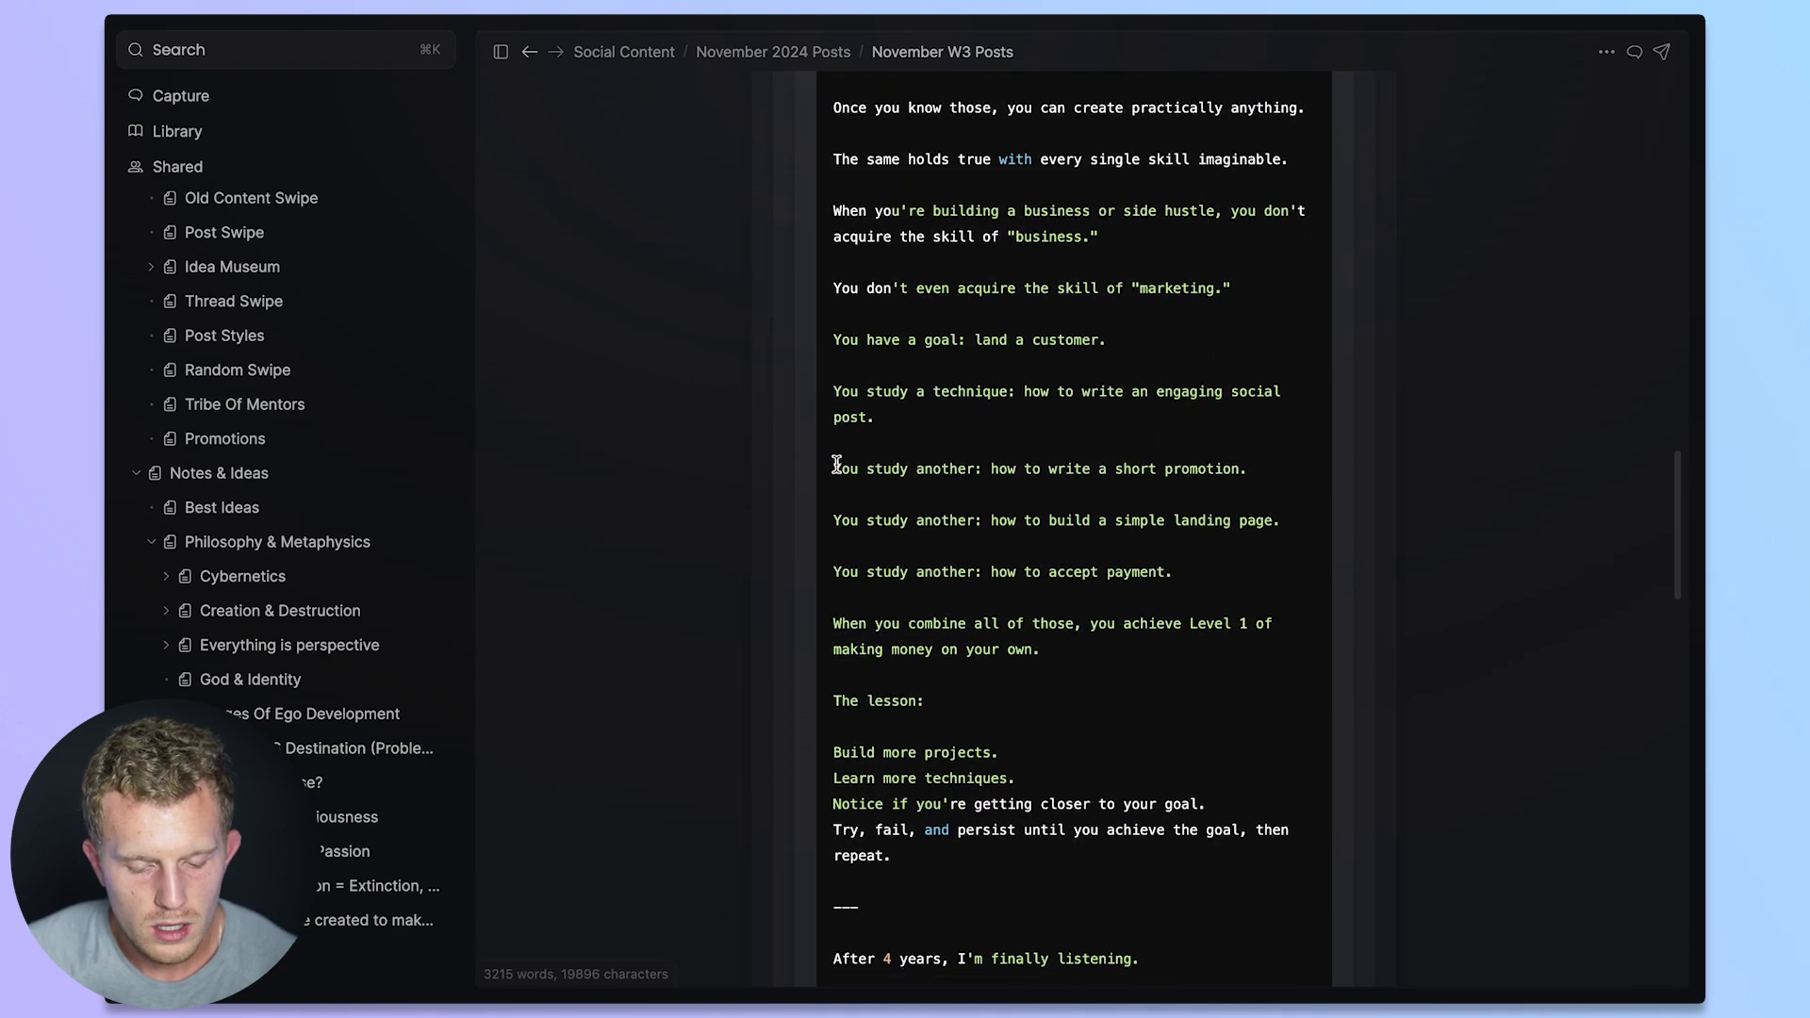
pyautogui.scroll(-3)
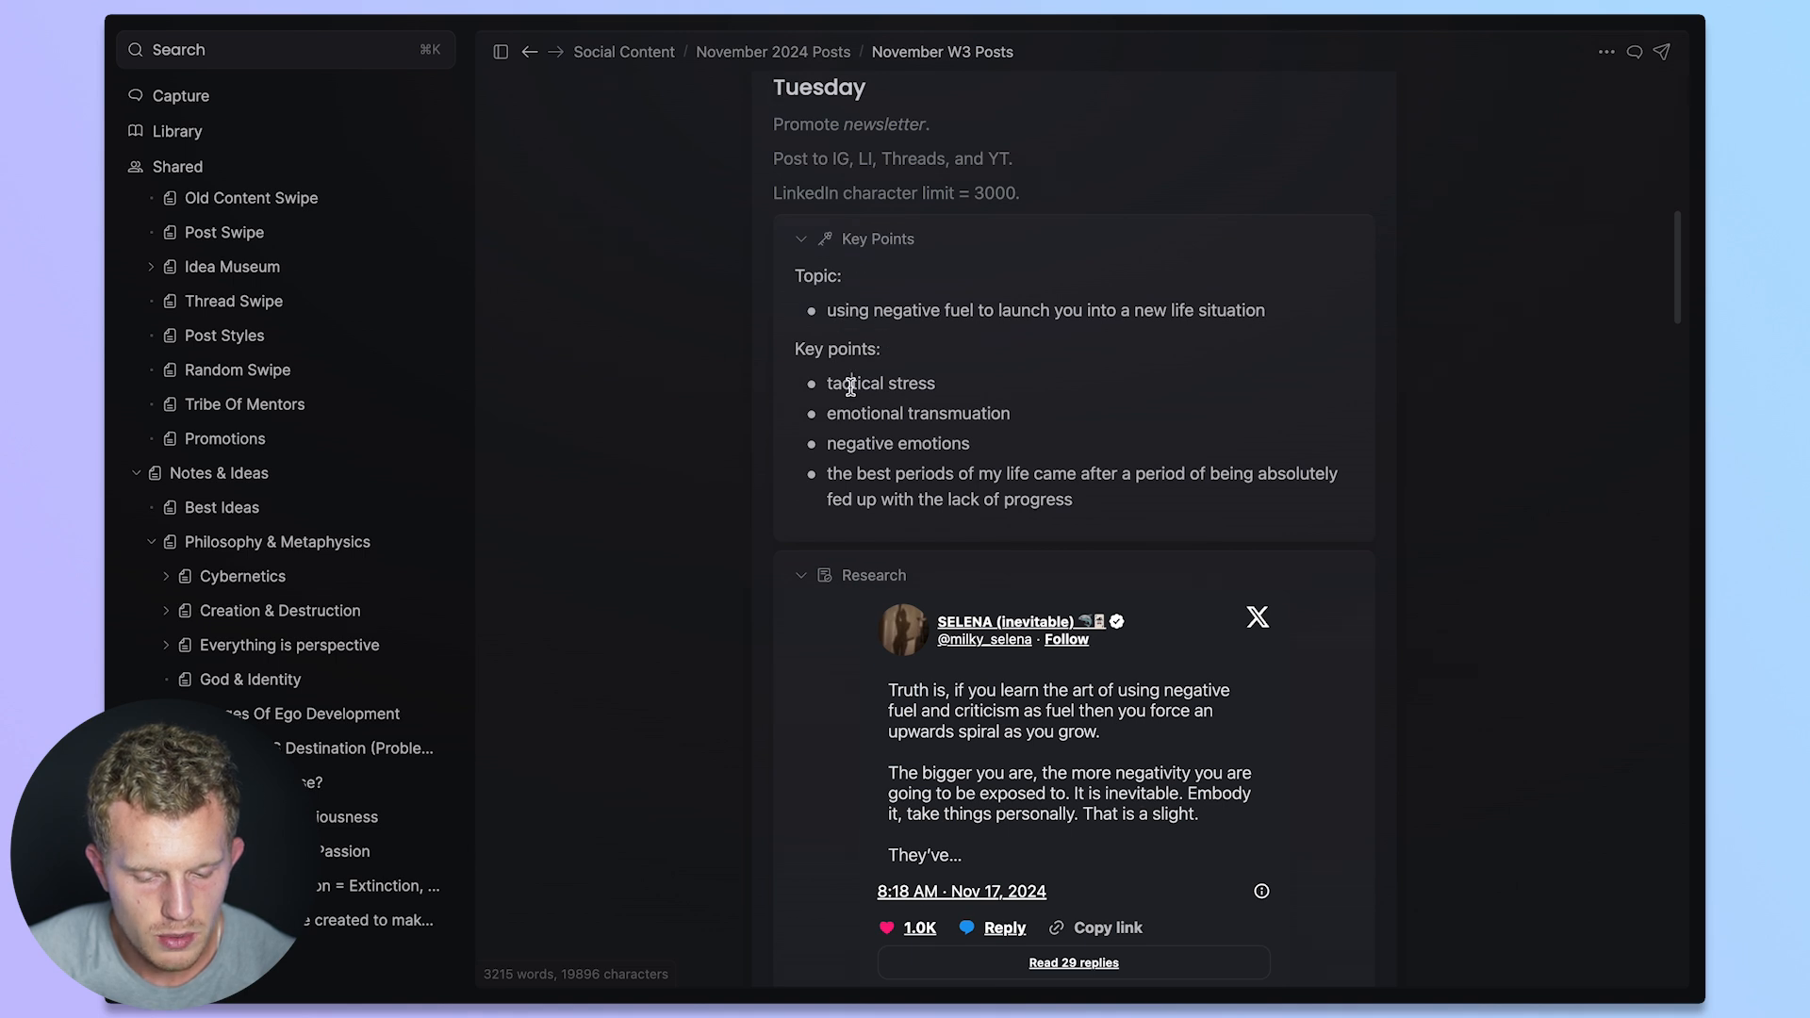
pyautogui.scroll(-3)
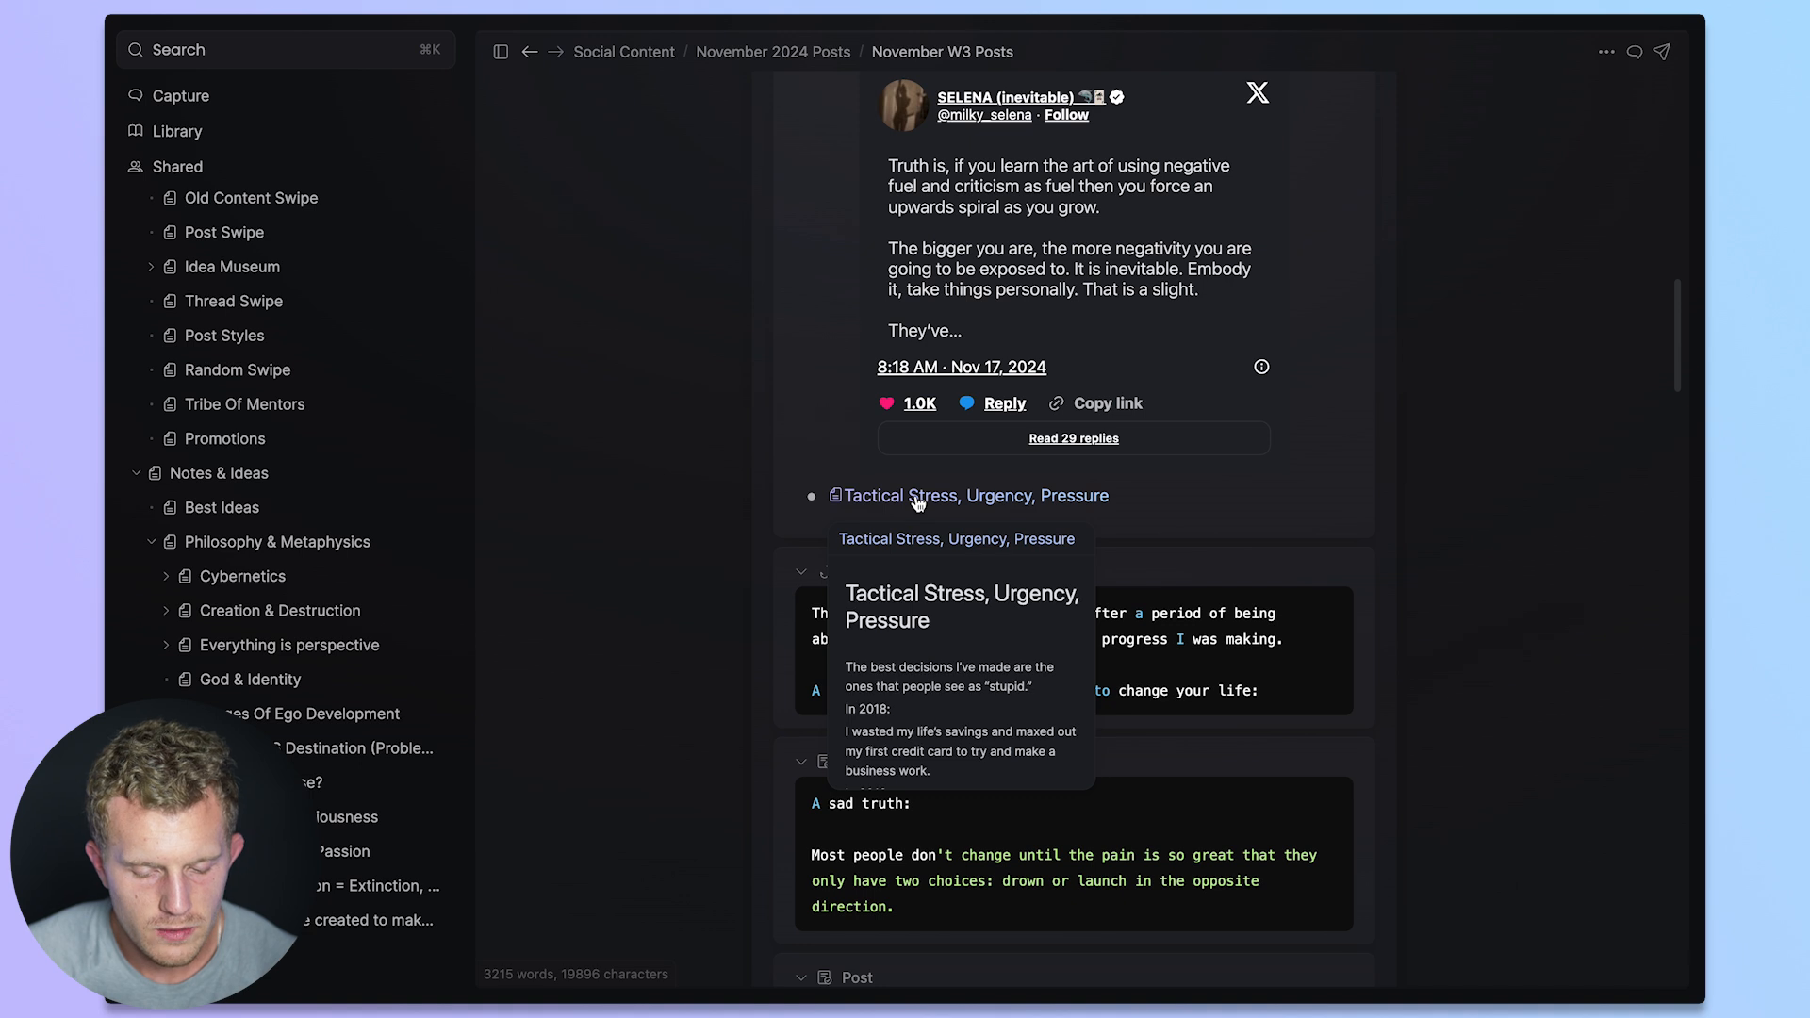
pyautogui.click(914, 496)
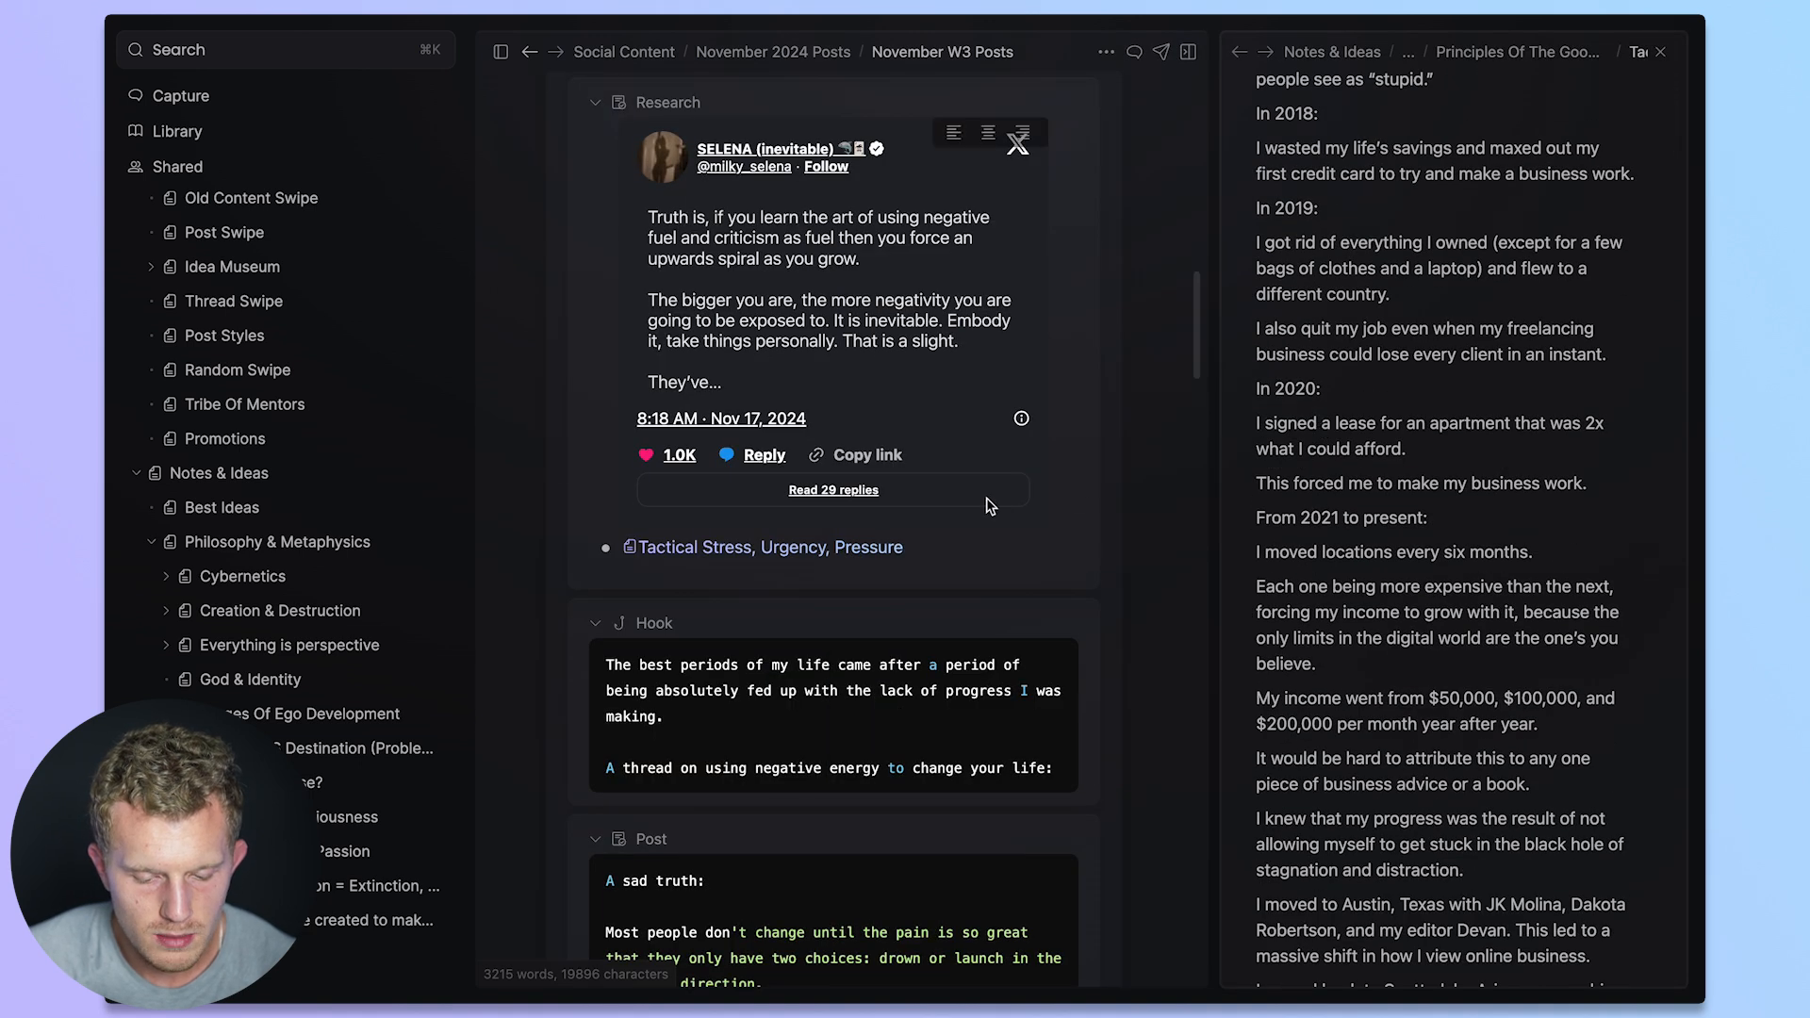
pyautogui.scroll(-3)
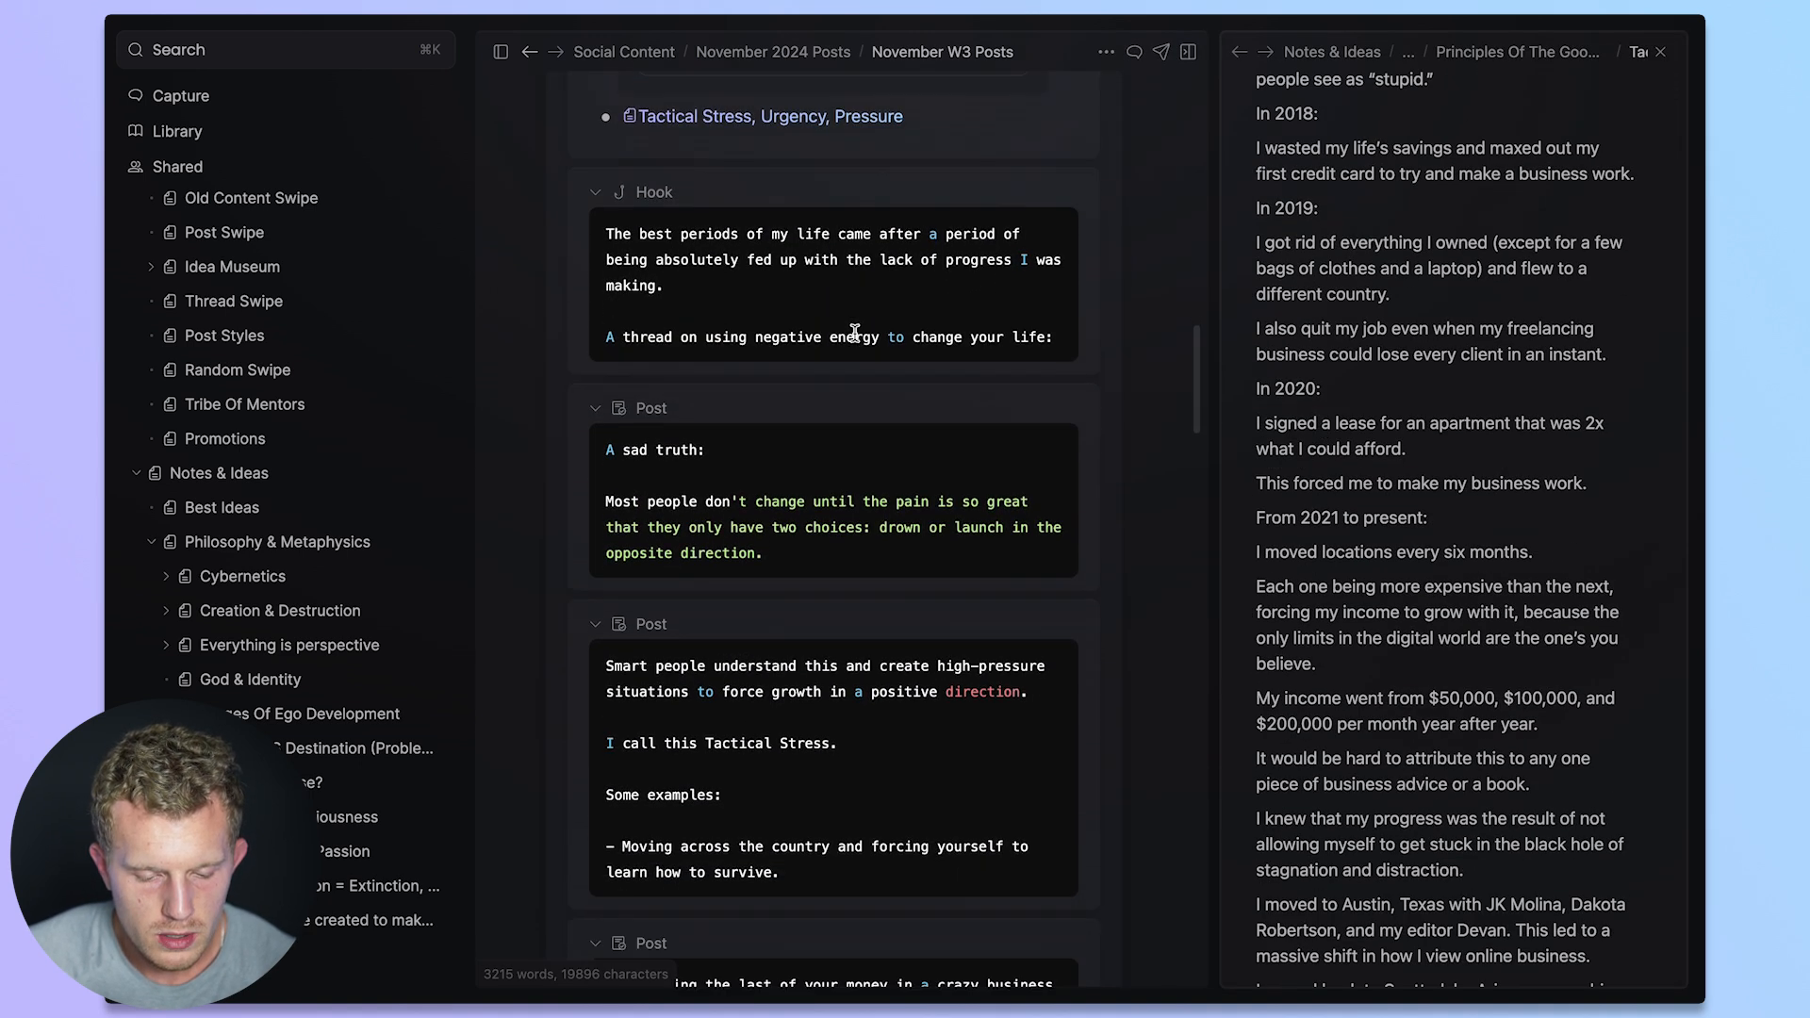
pyautogui.scroll(-3)
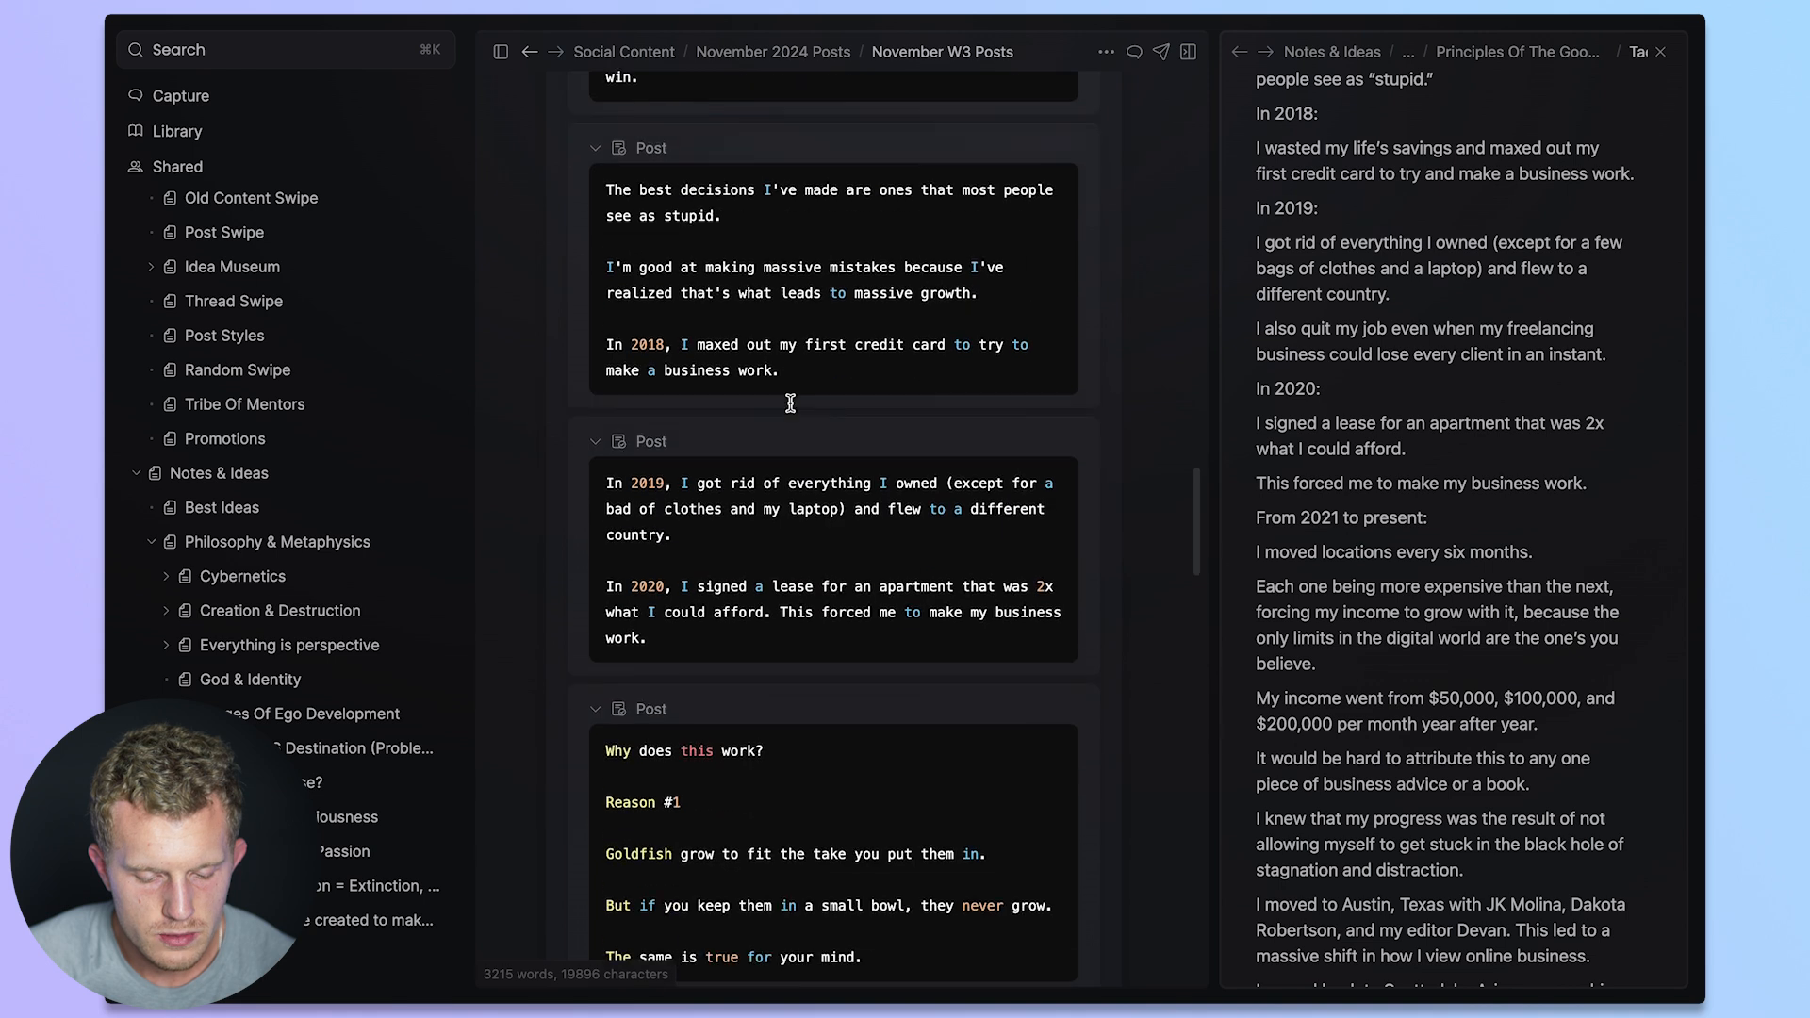
pyautogui.scroll(-3)
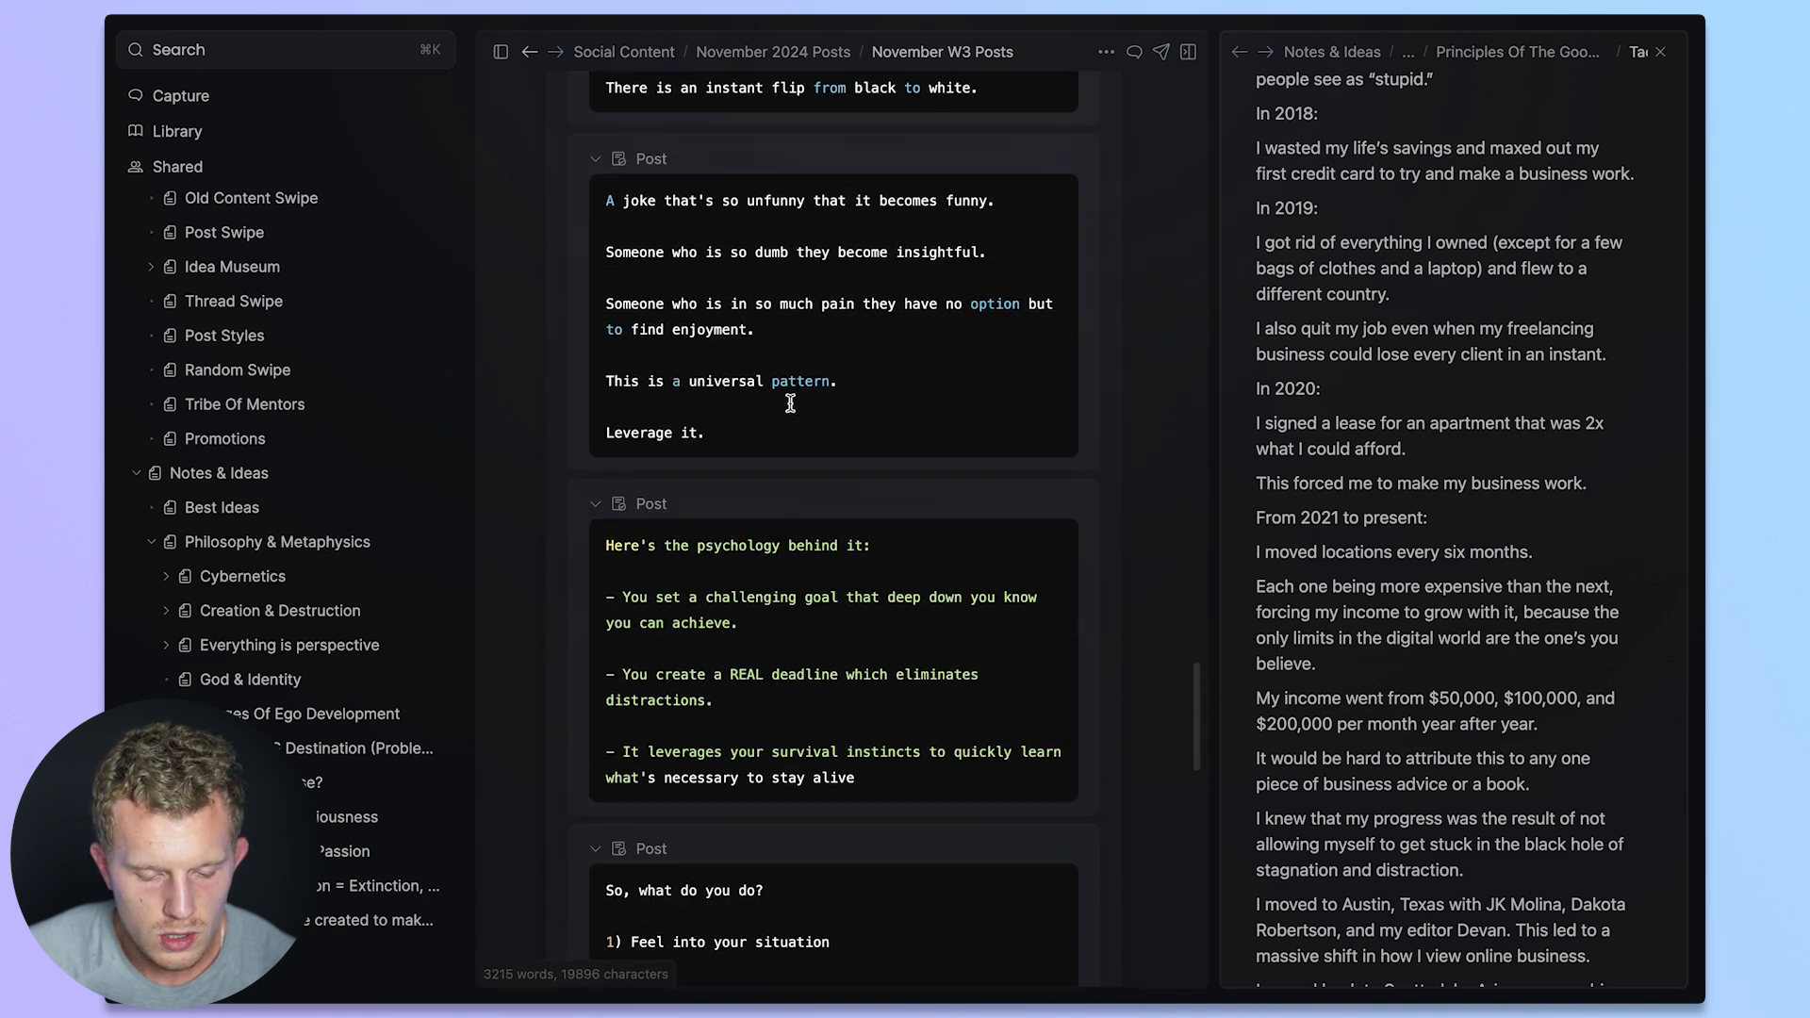
pyautogui.scroll(-3)
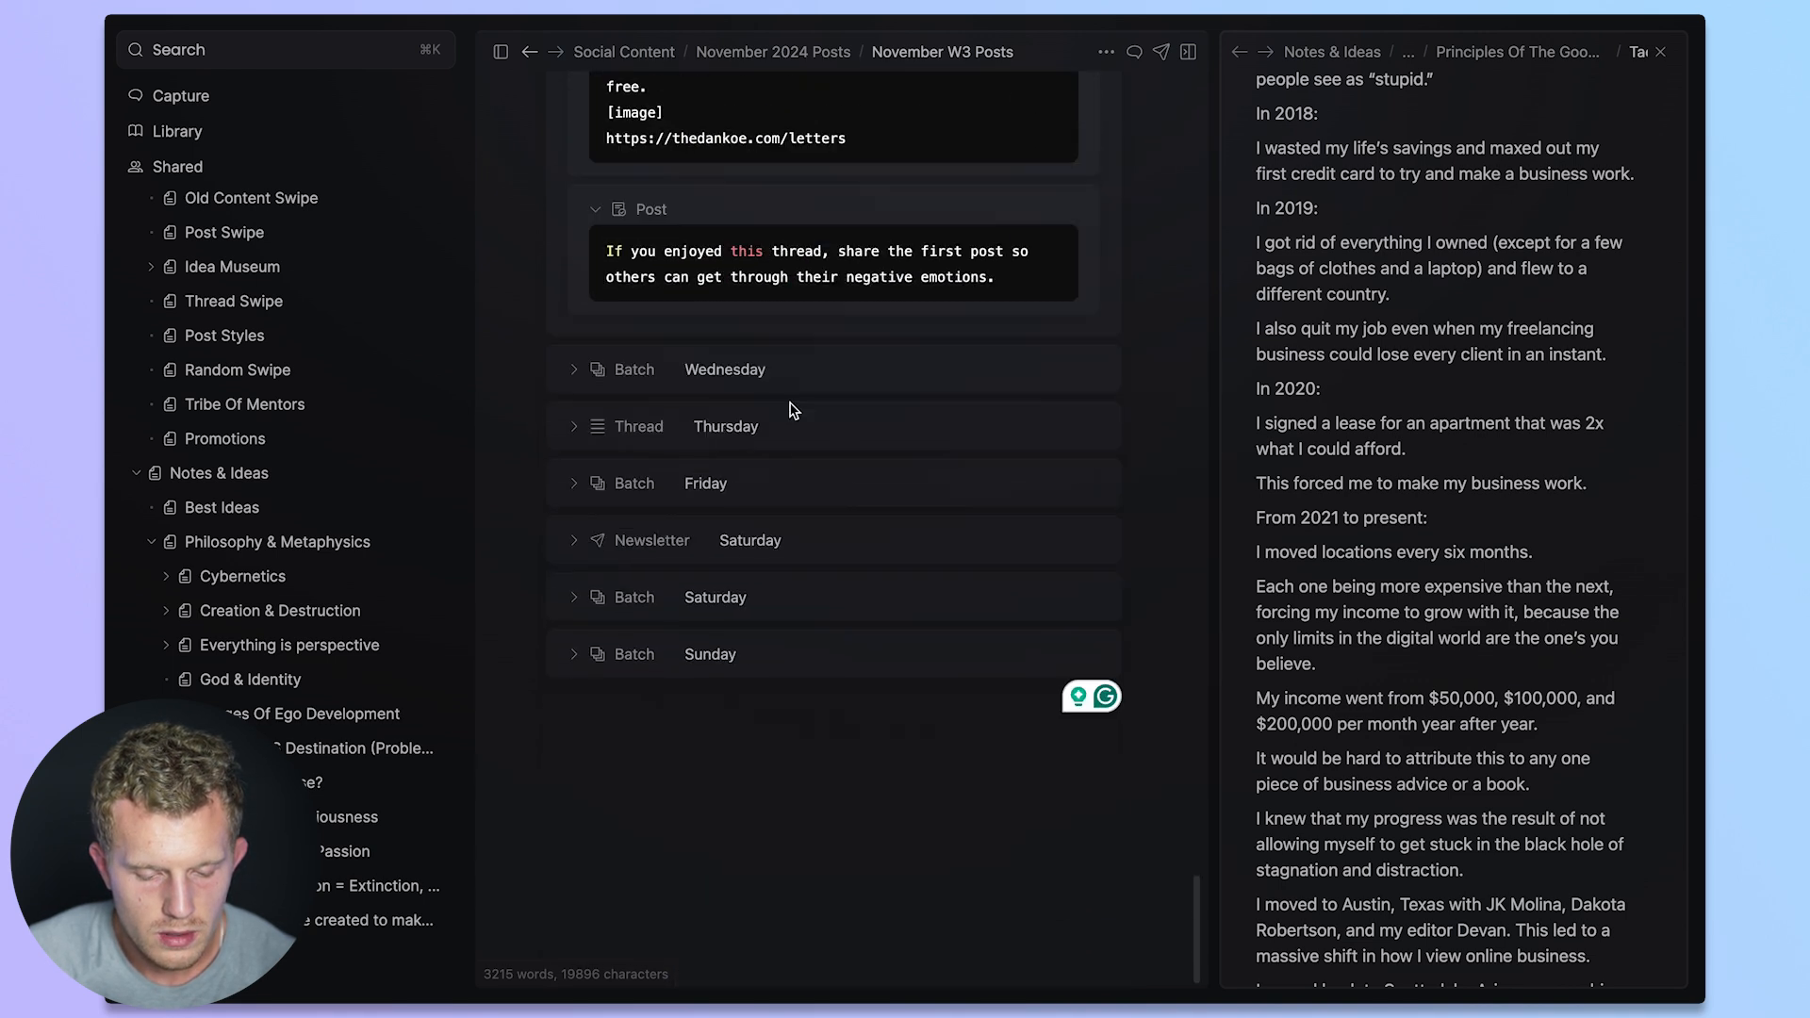
pyautogui.moveTo(1621, 58)
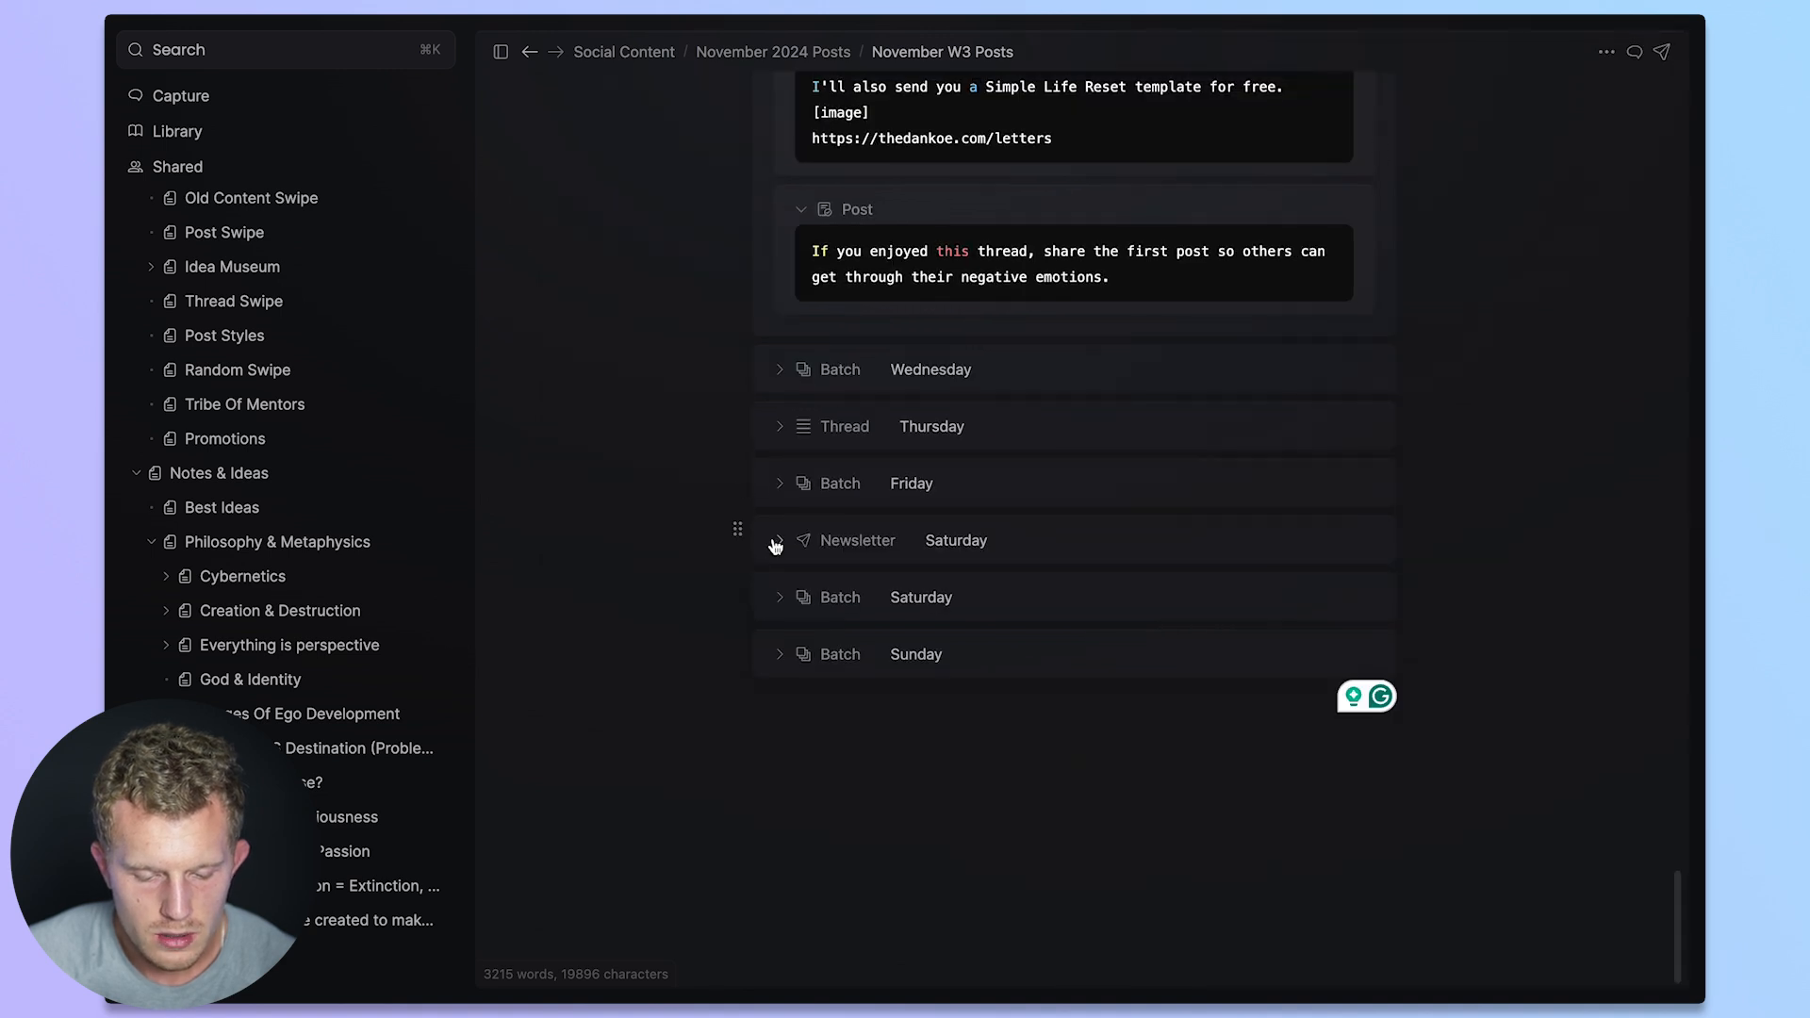
# - Expand the Newsletter block to show Saturday's 'How To Make Your First $5K' link
pyautogui.click(779, 540)
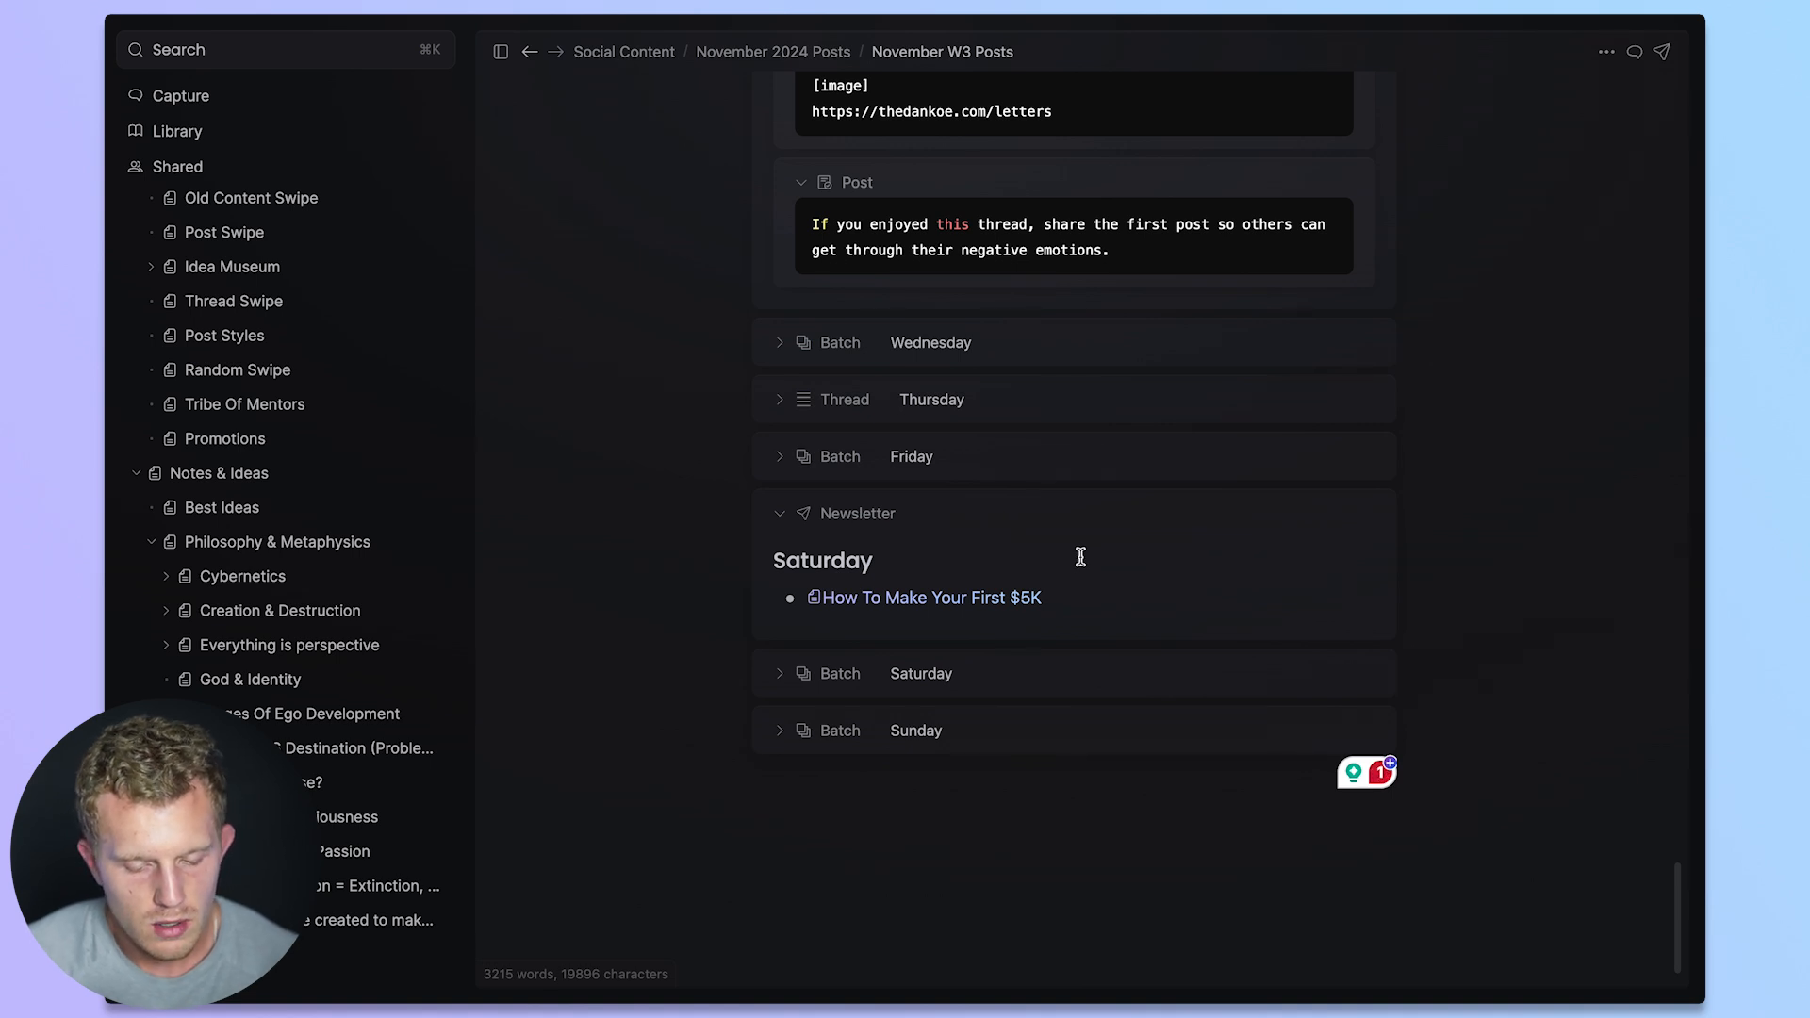
pyautogui.moveTo(1171, 536)
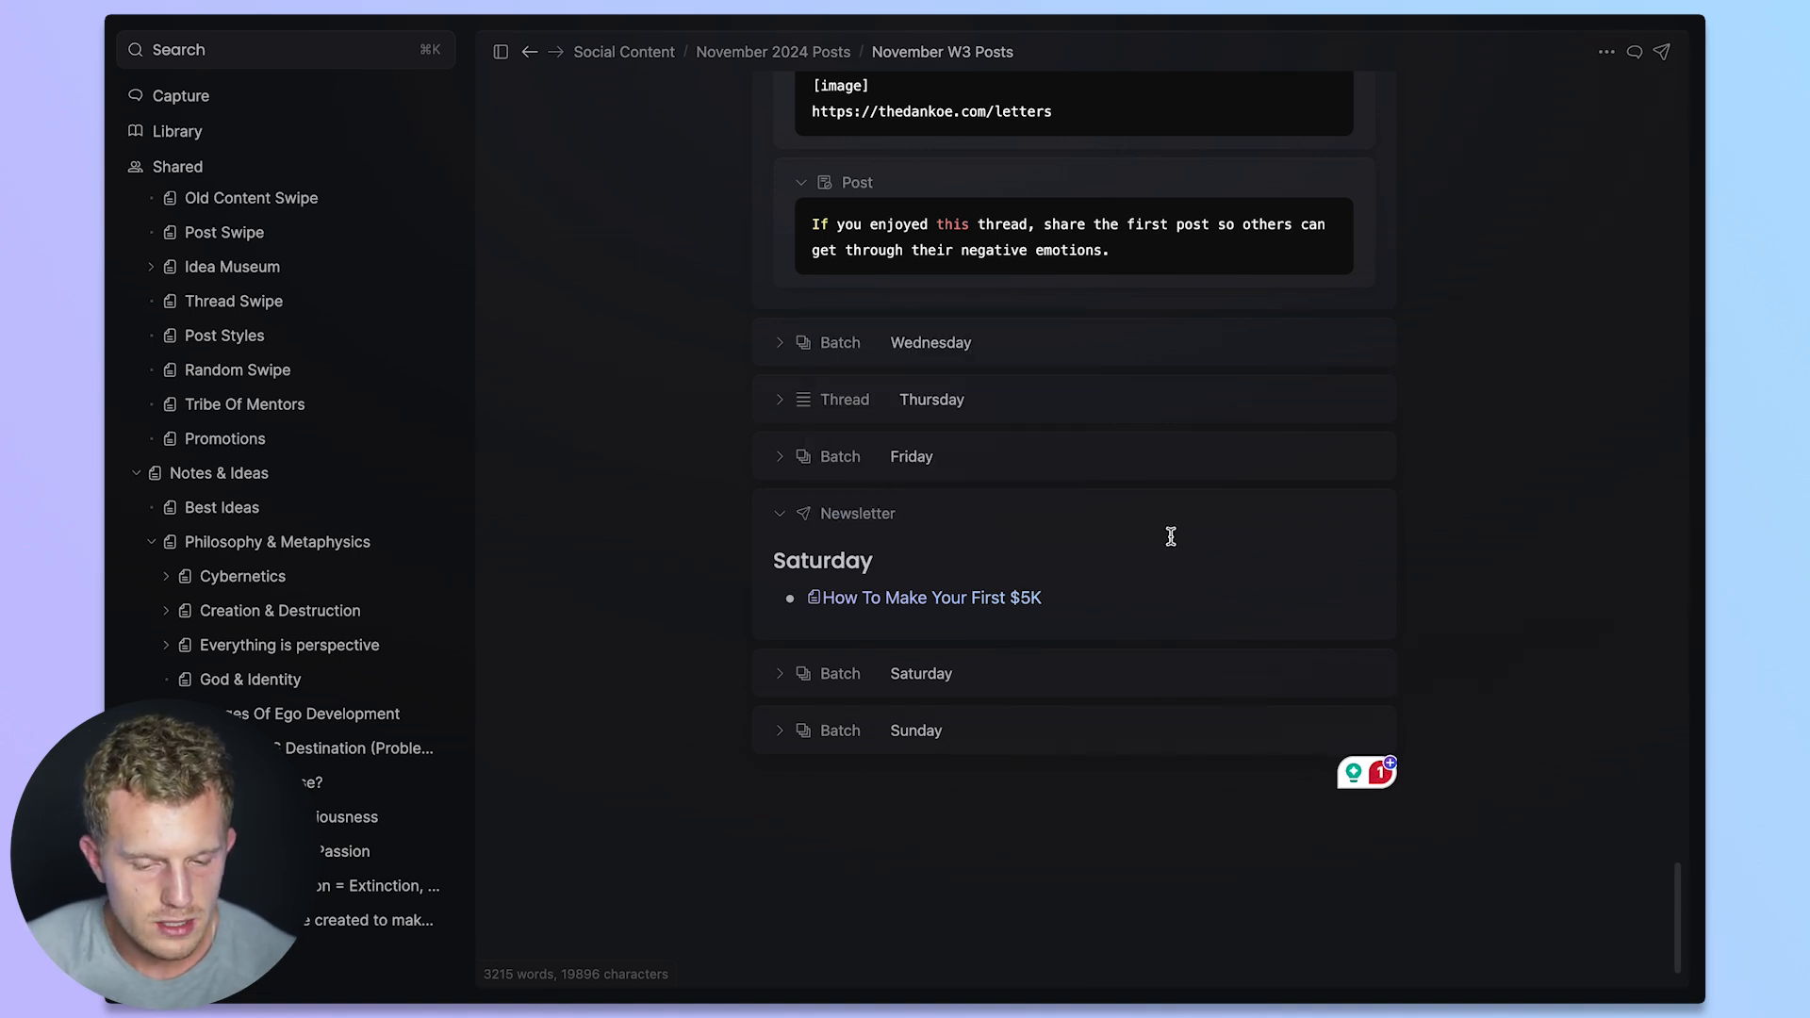
pyautogui.moveTo(762, 617)
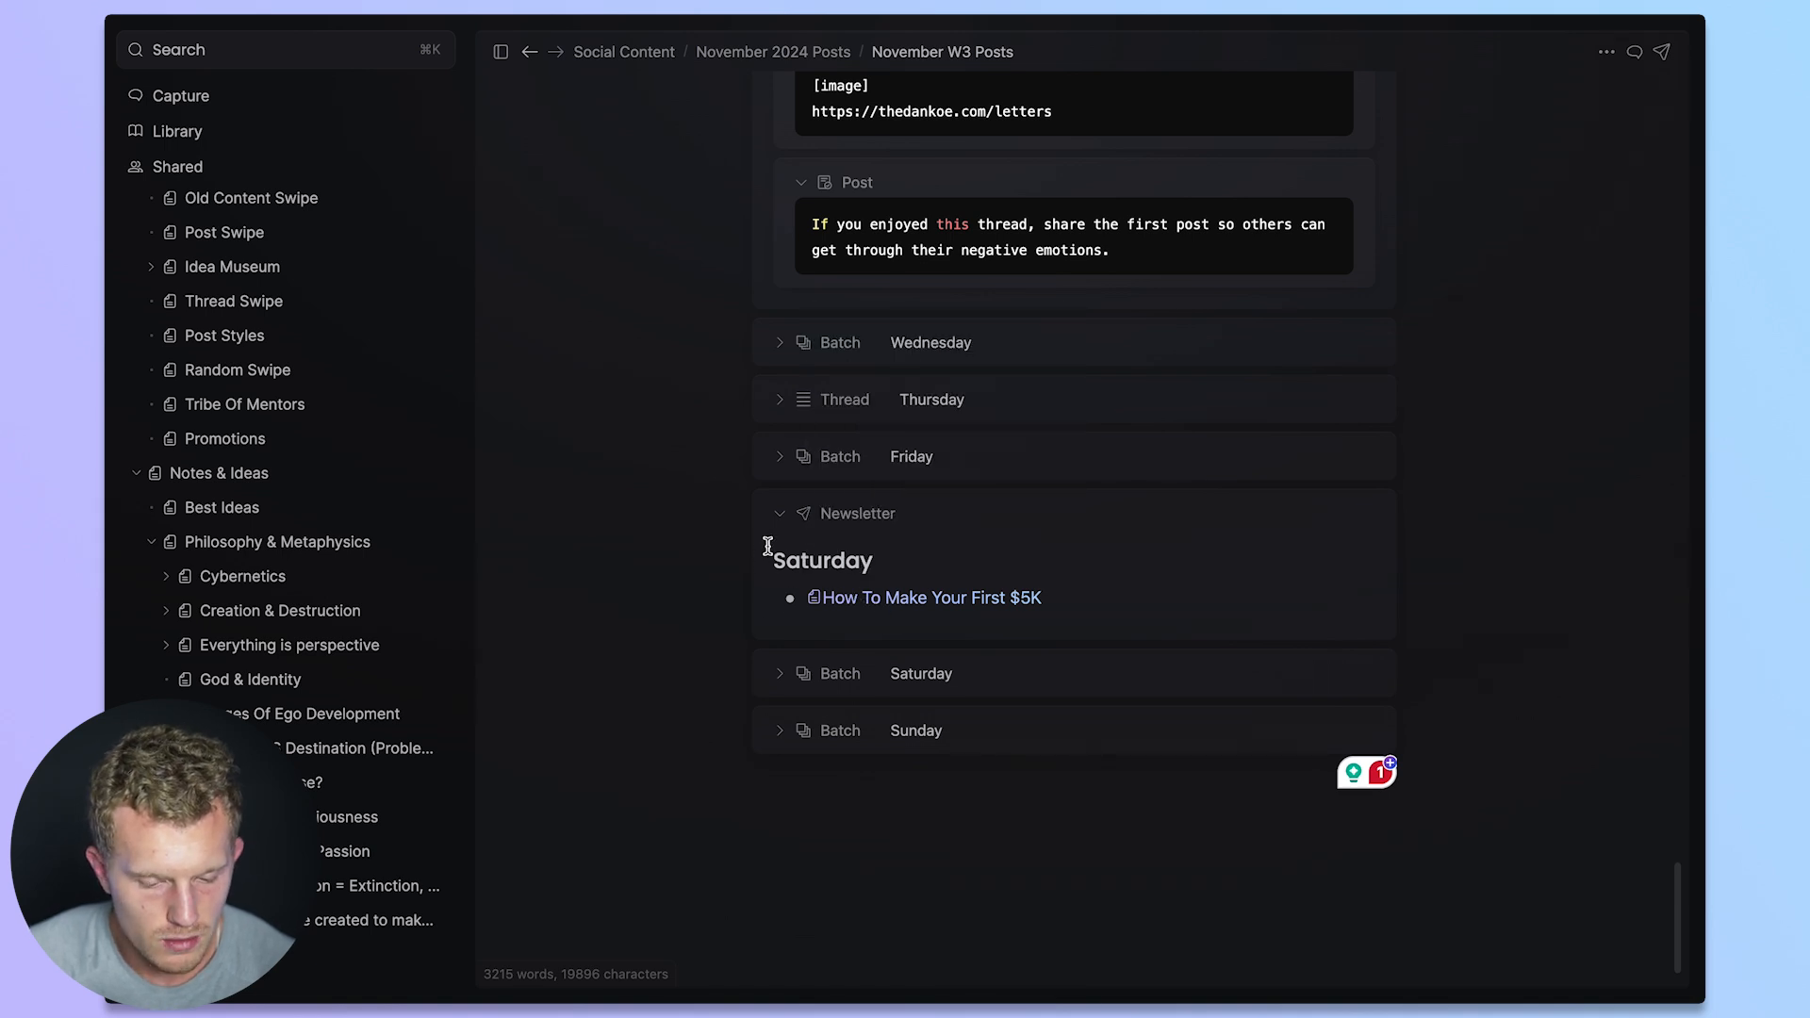
pyautogui.click(780, 514)
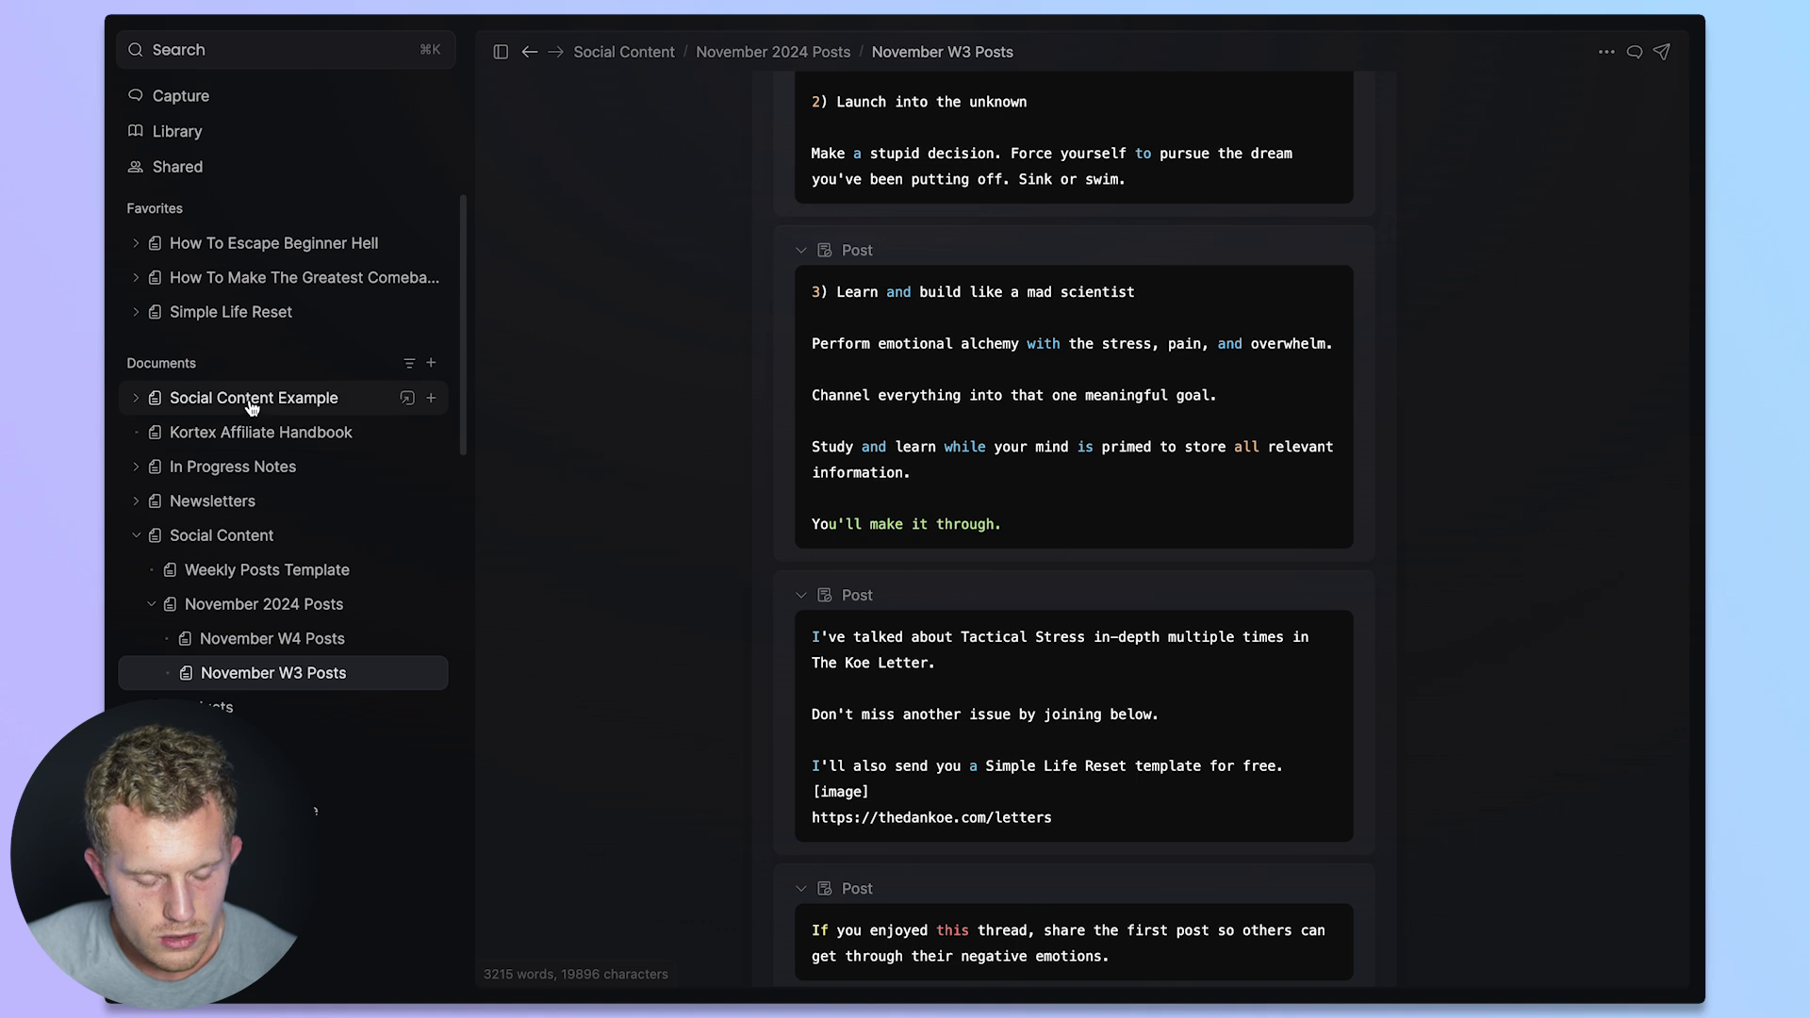
# - Retitle the Choose A Day heading in Social Content Example's Weekly Post Template to 'Saturdays'
pyautogui.click(254, 398)
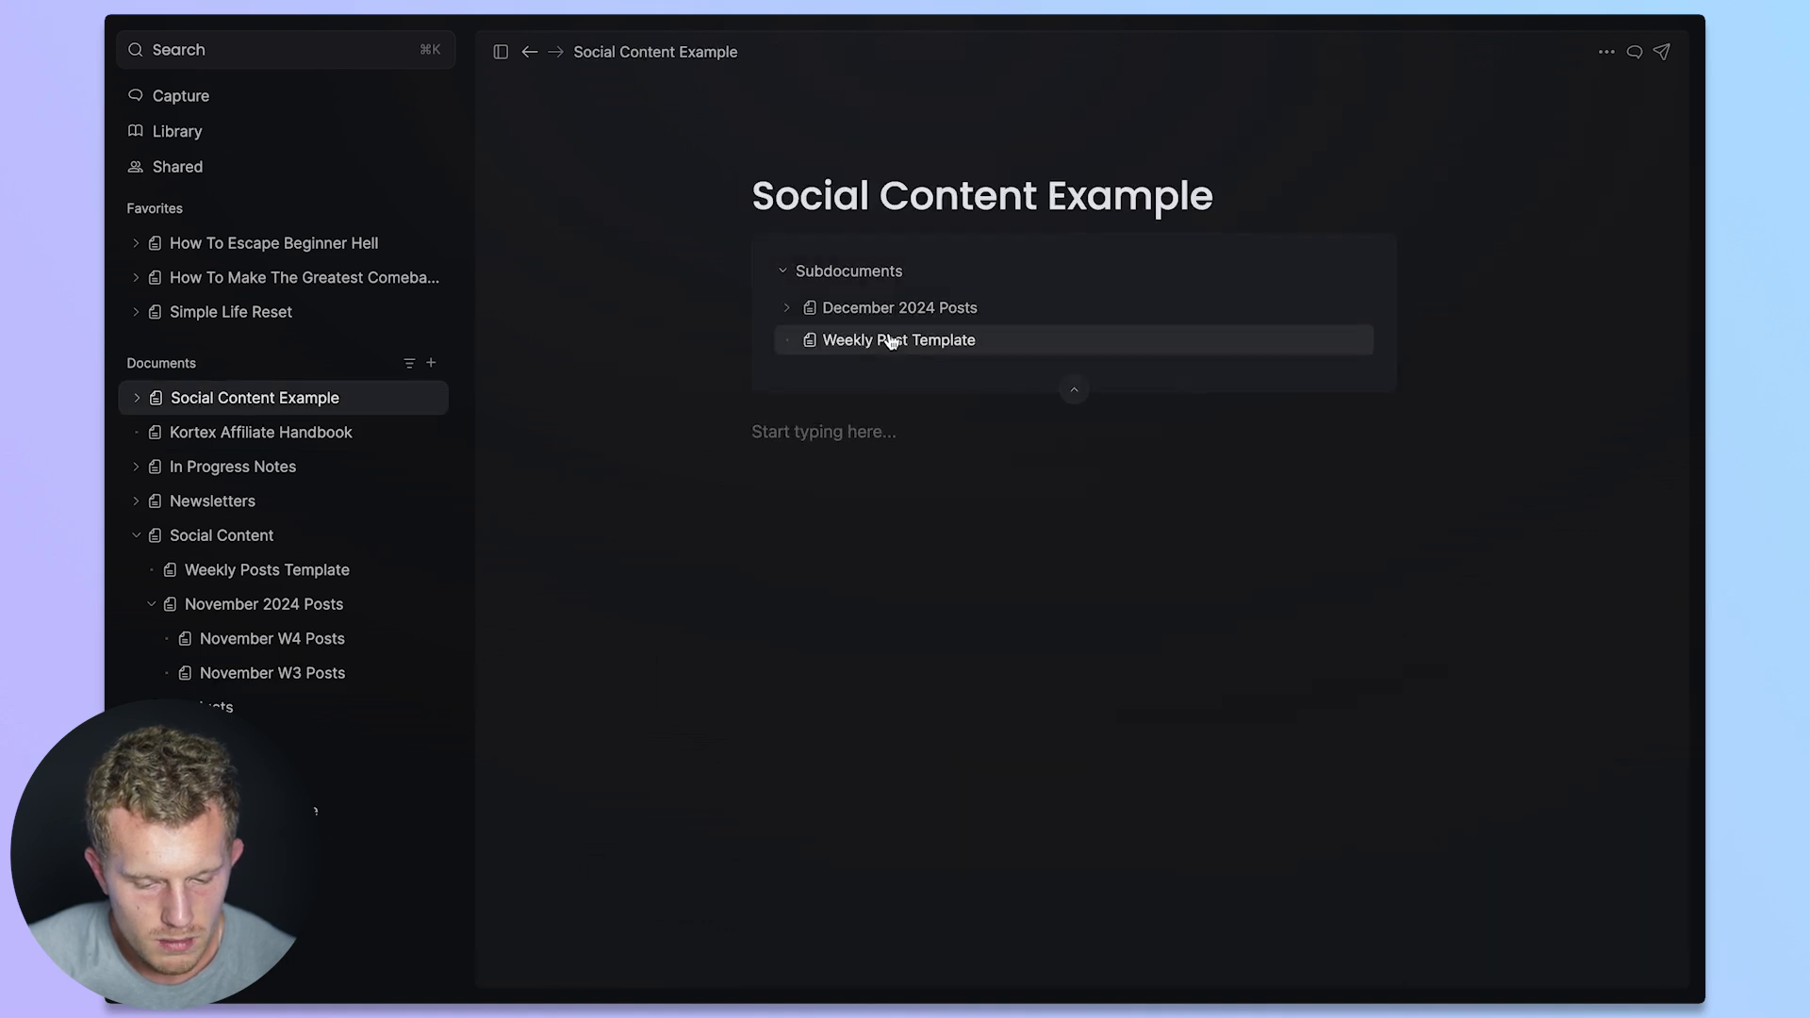
pyautogui.click(899, 339)
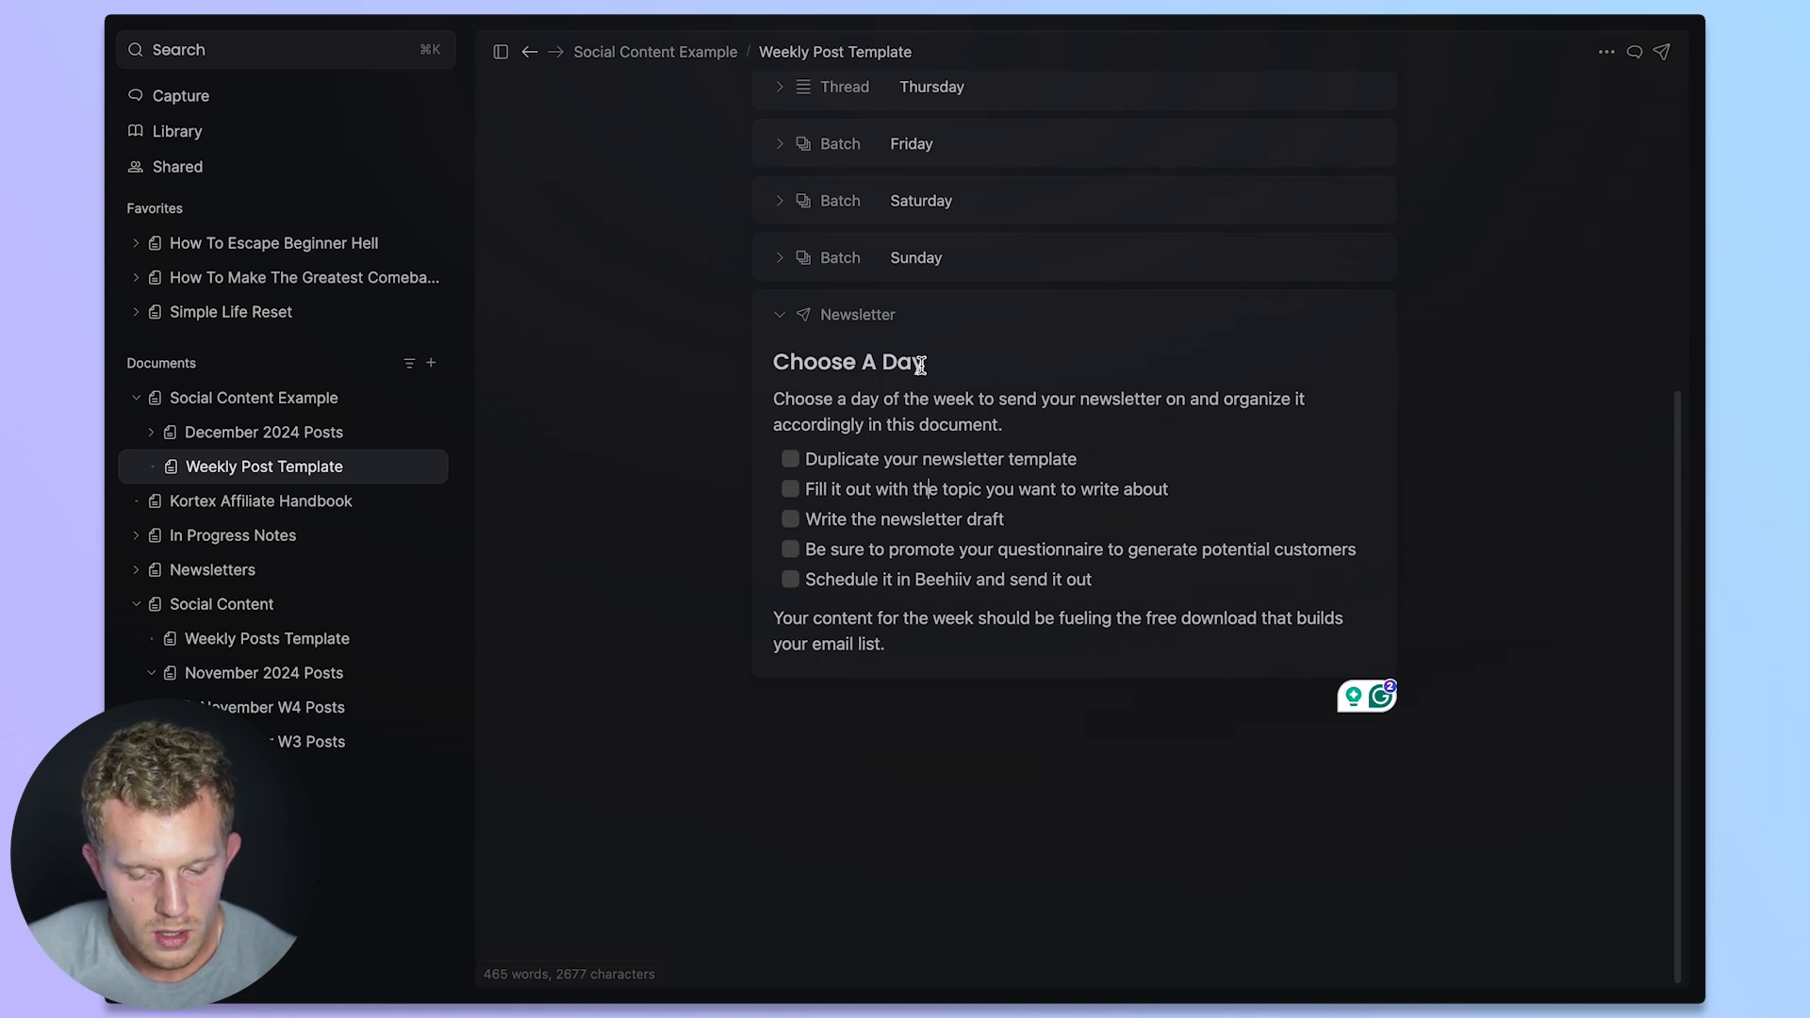
pyautogui.write('Sat')
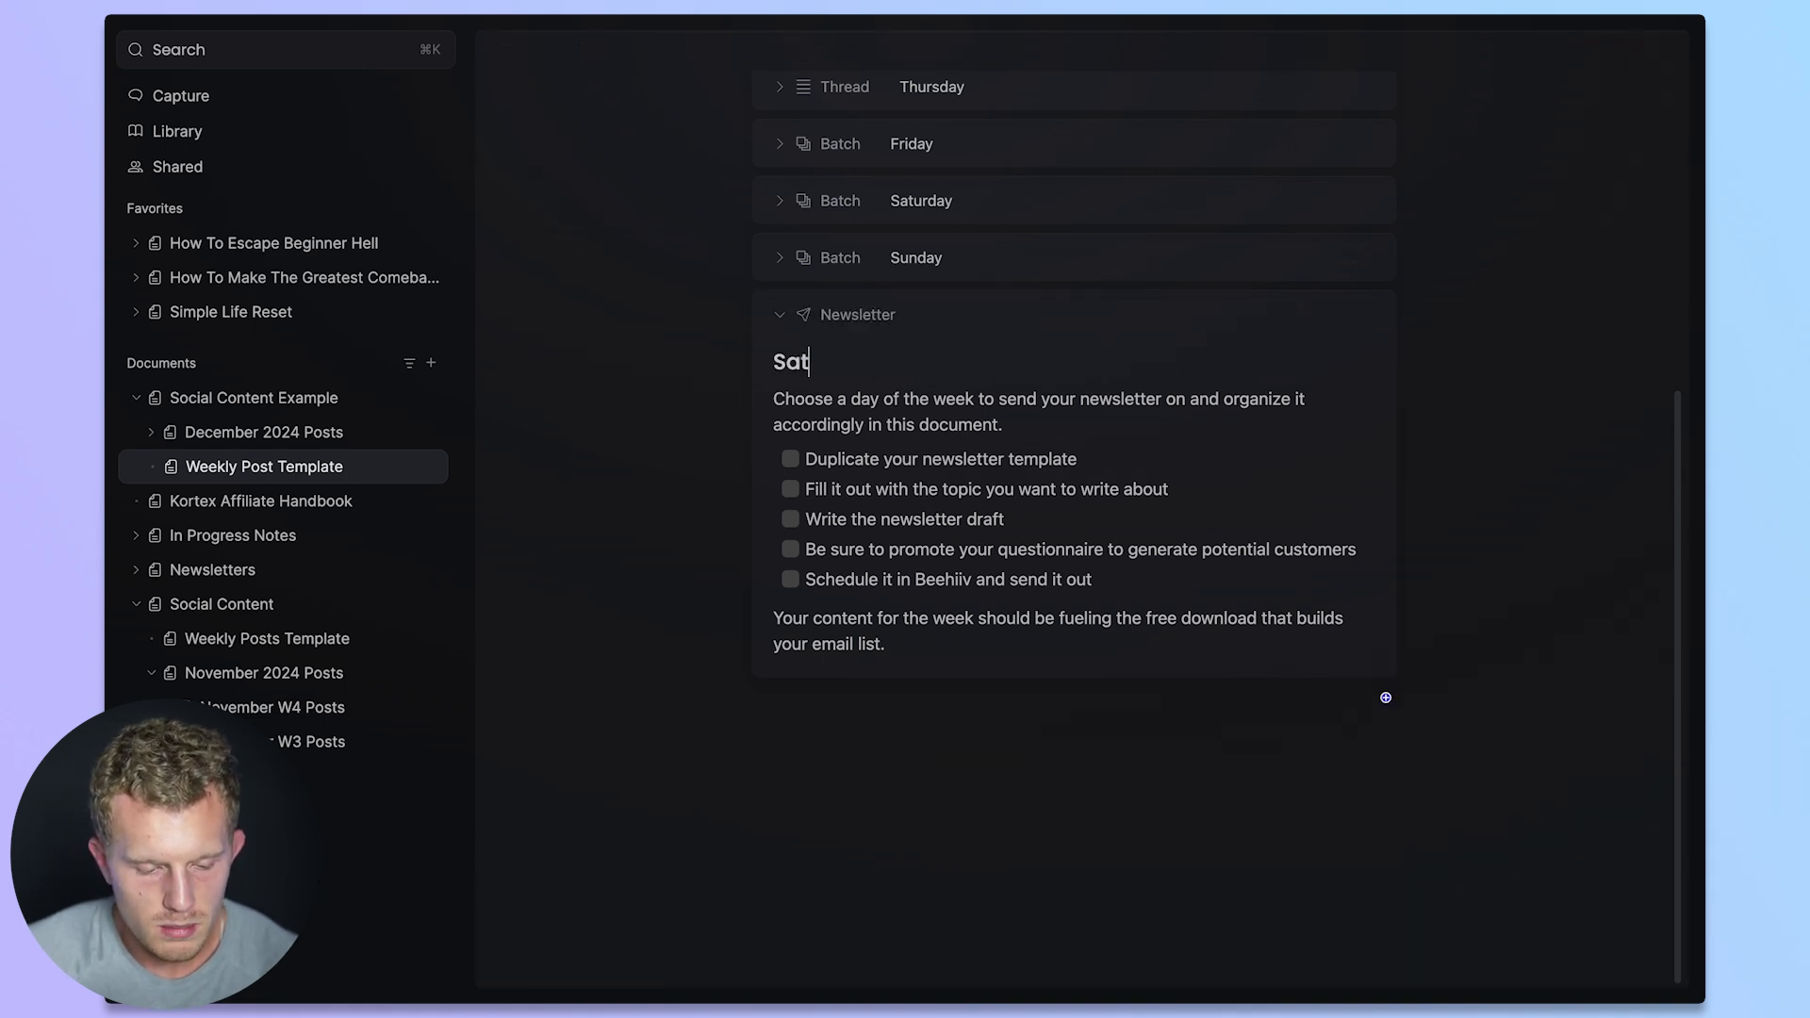
pyautogui.write('urdays')
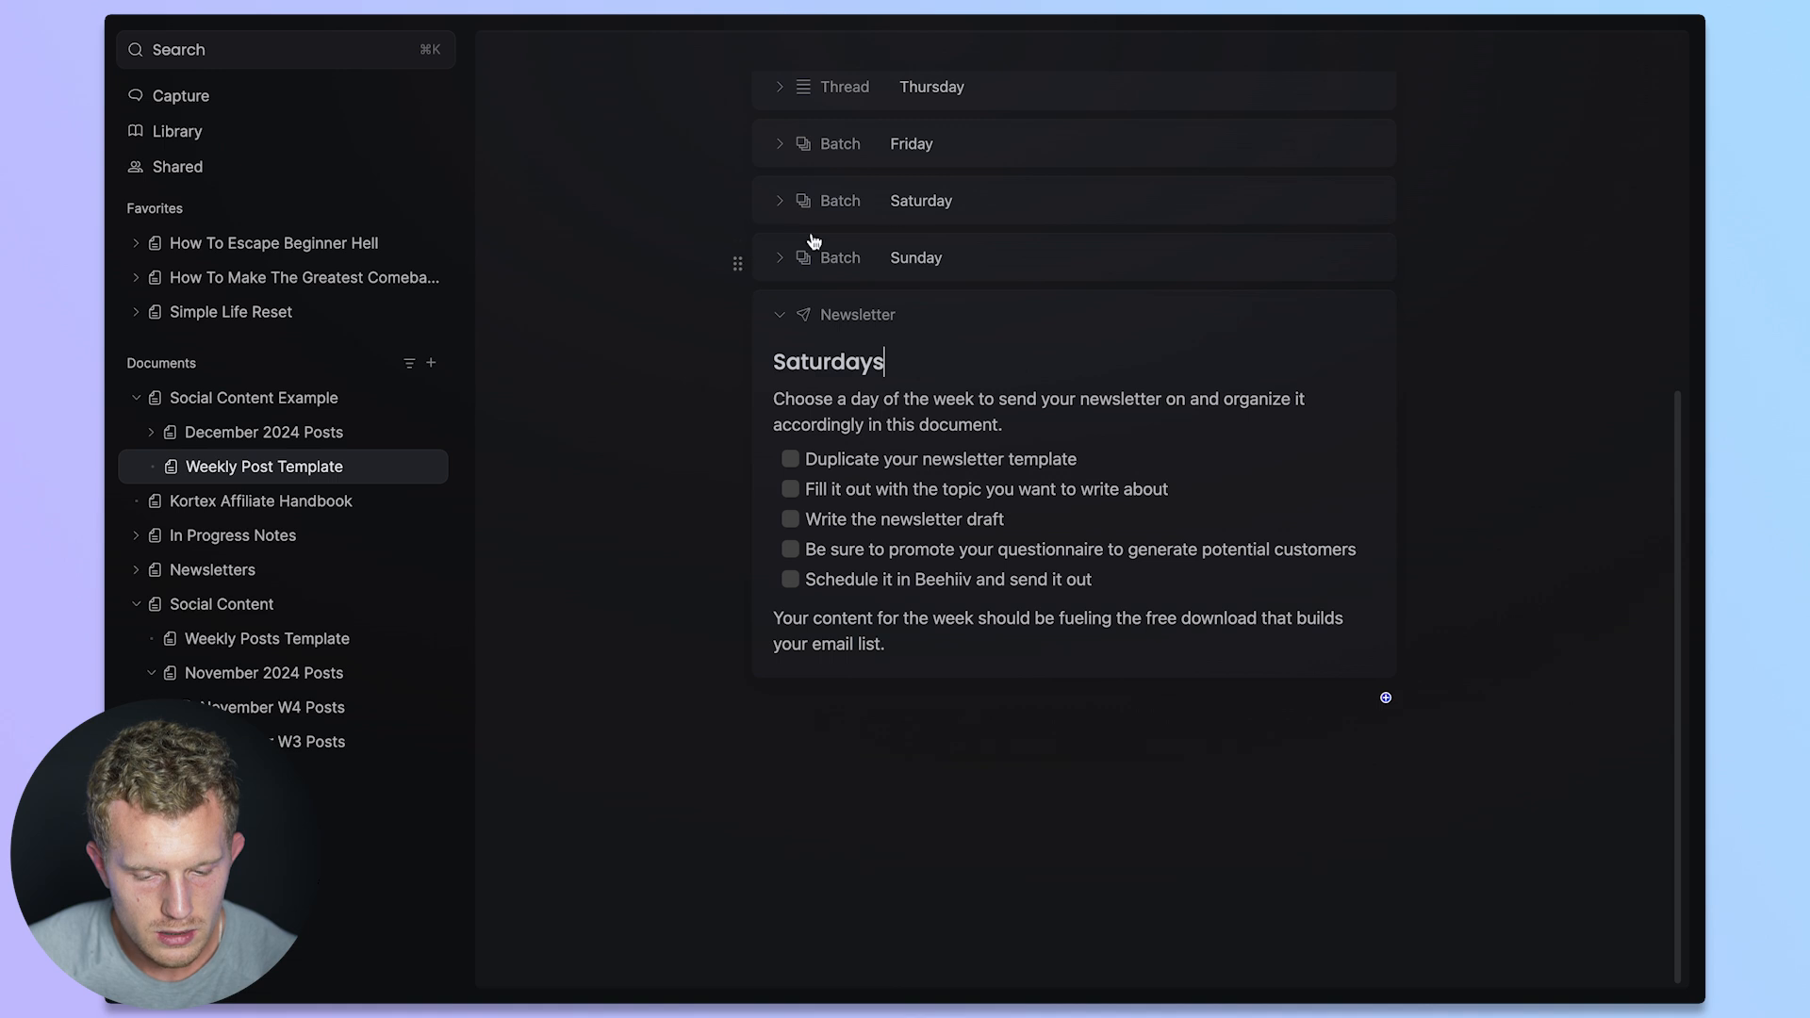